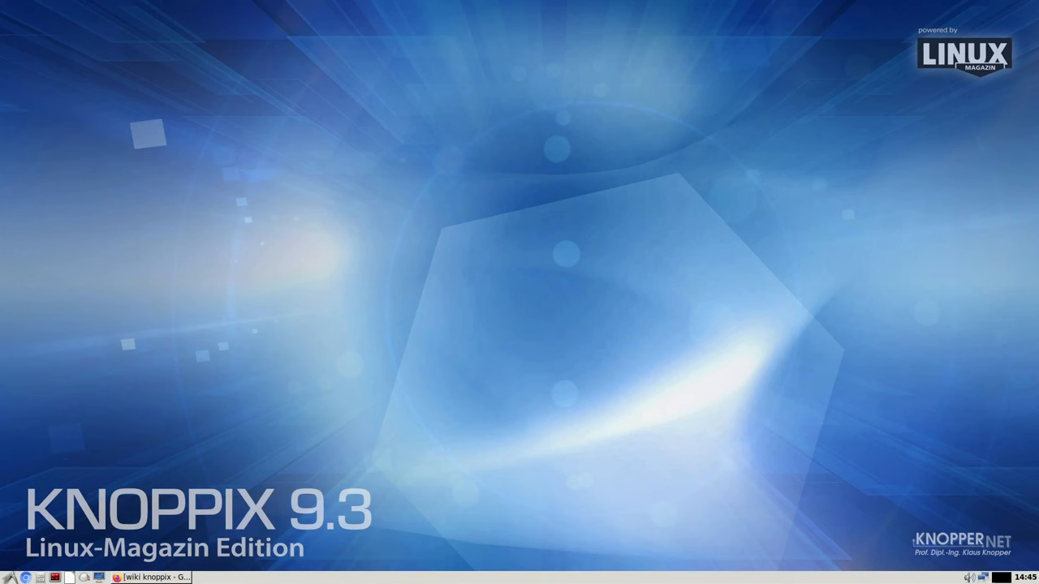
pyautogui.moveTo(608, 353)
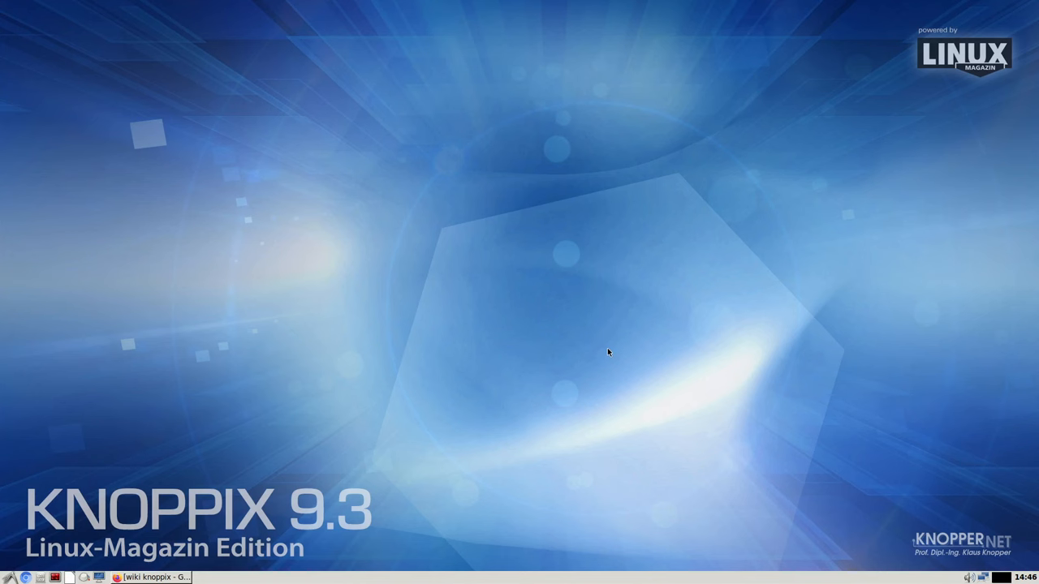
pyautogui.moveTo(601, 348)
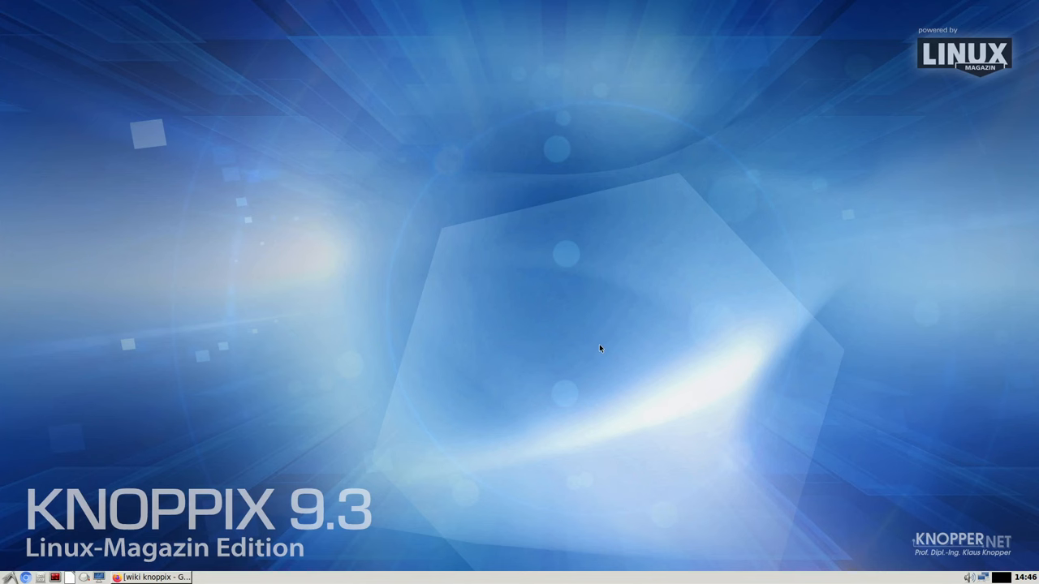
pyautogui.moveTo(337, 353)
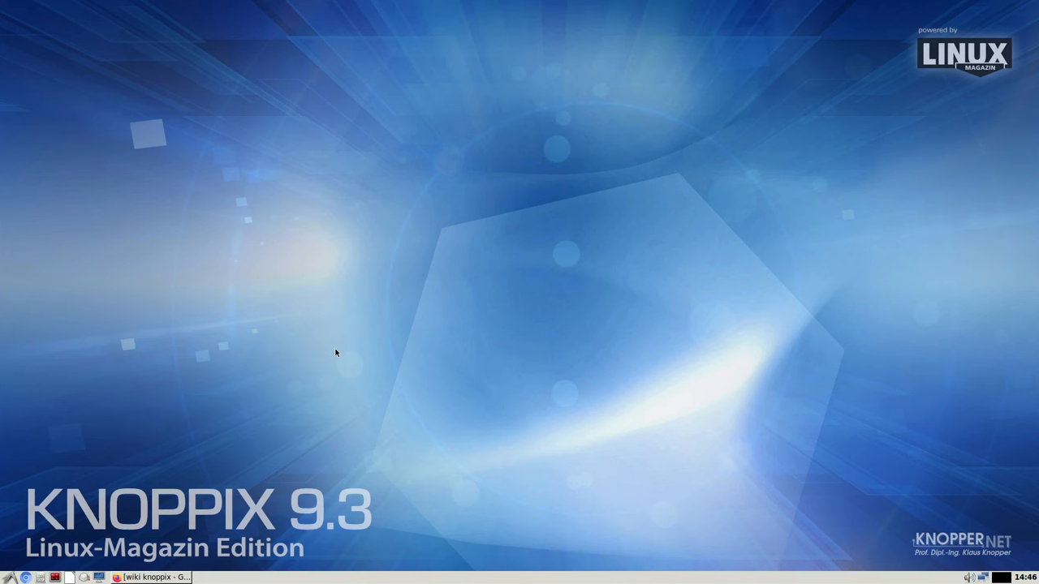
pyautogui.moveTo(236, 397)
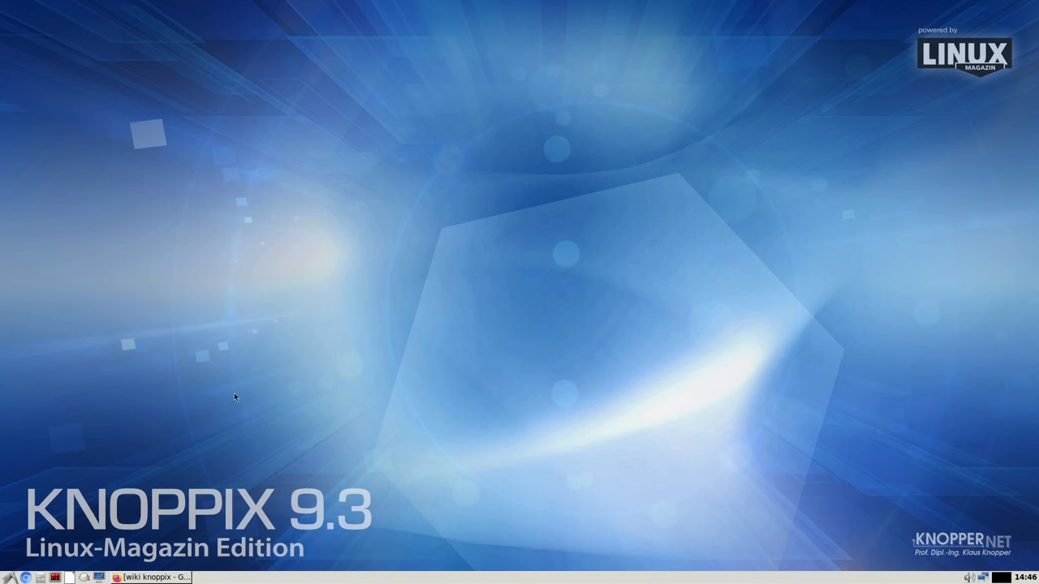
pyautogui.moveTo(179, 434)
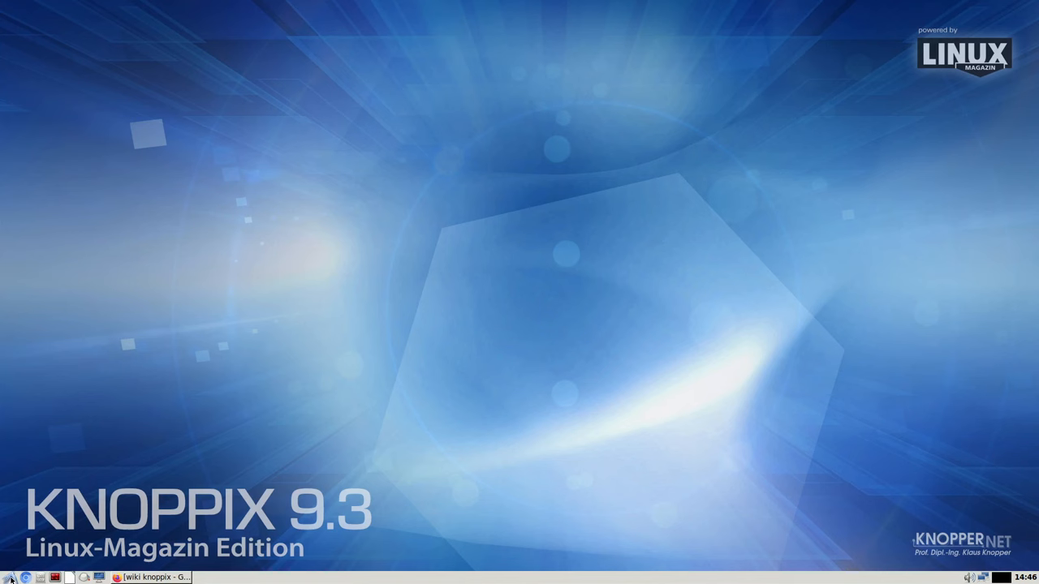
# Open the LXDE application menu to browse Accessories and System Tools
pyautogui.click(8, 578)
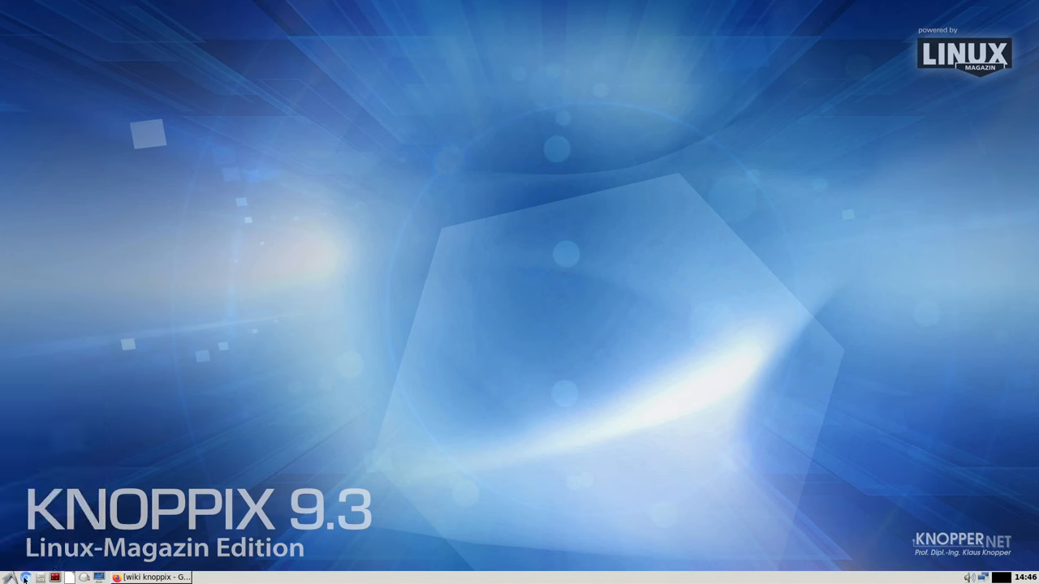
pyautogui.moveTo(62, 519)
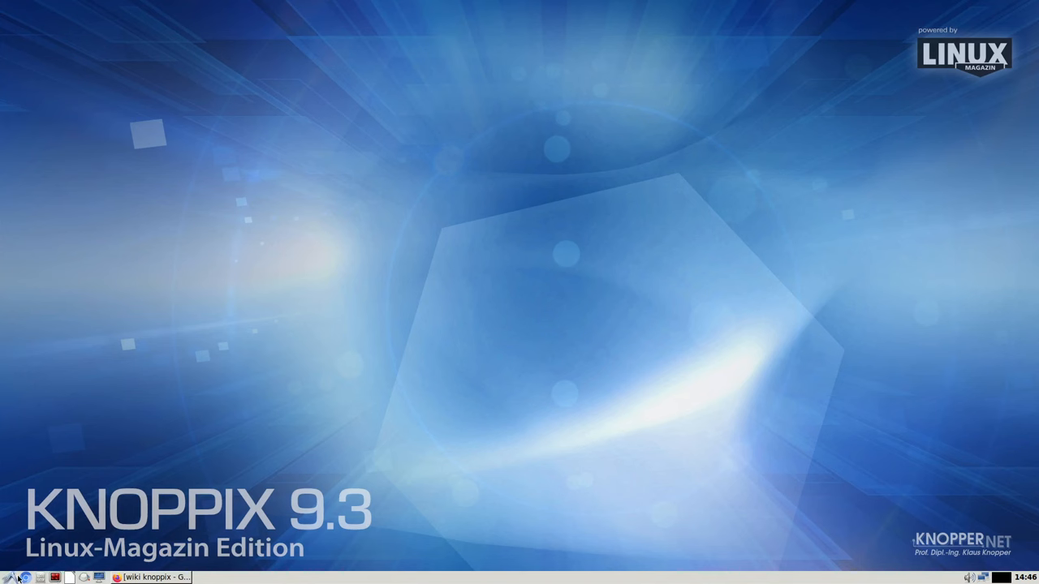
pyautogui.click(8, 577)
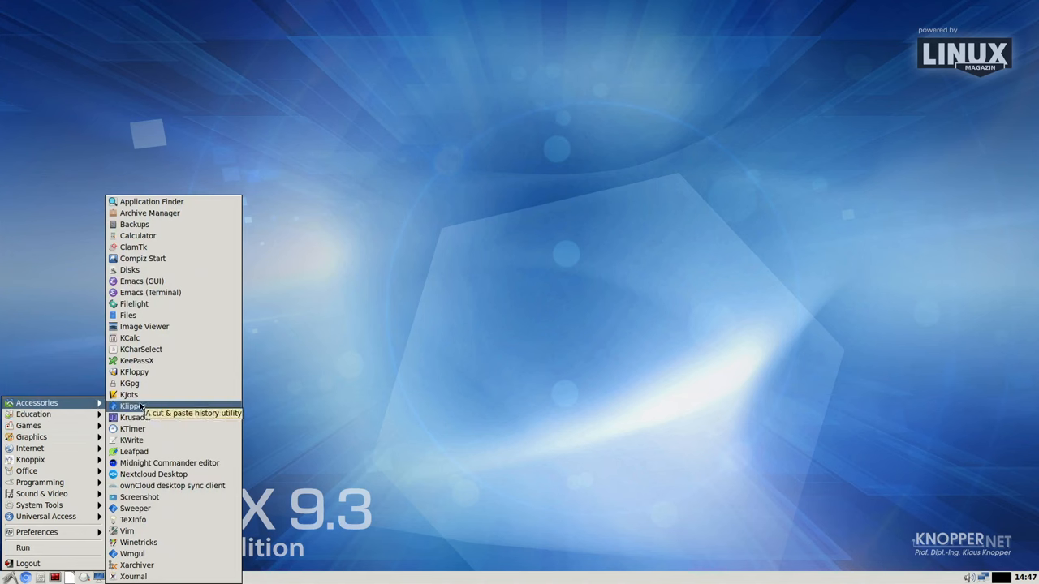
pyautogui.moveTo(129, 395)
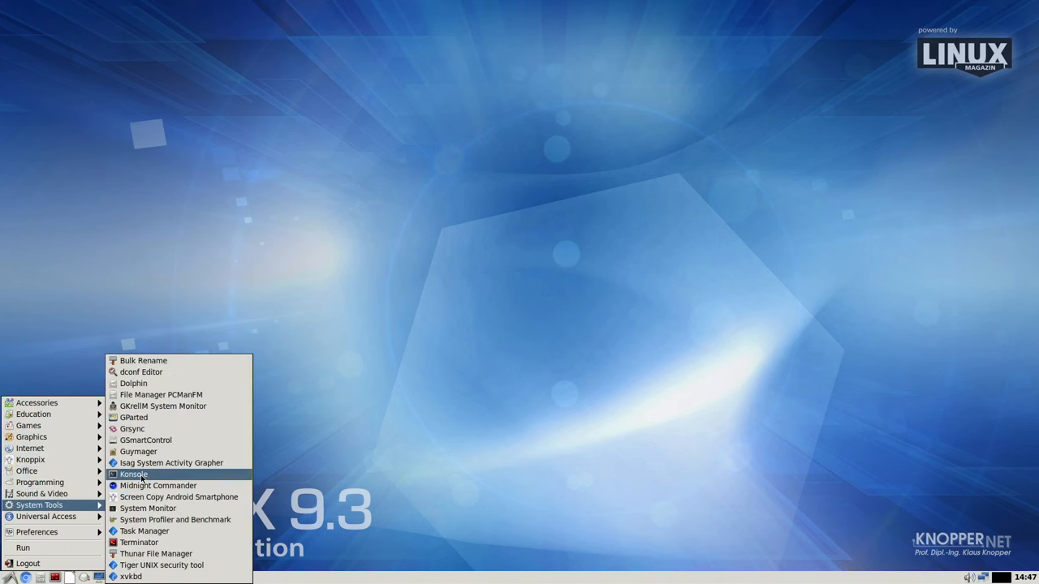
# Launch Konsole and run dpkg -l | more to list installed packages
pyautogui.click(133, 474)
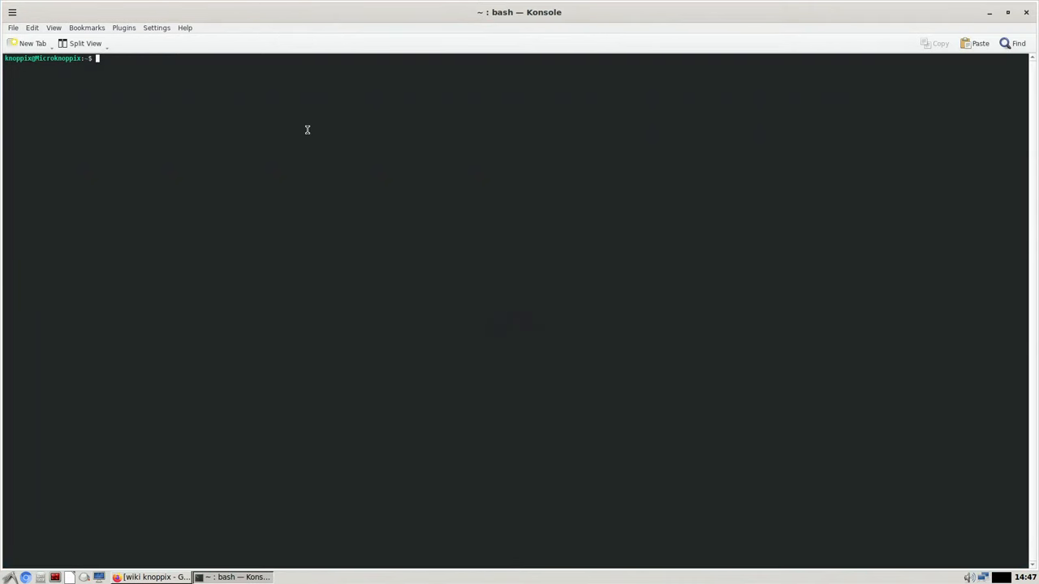
pyautogui.write('dpkg -l |')
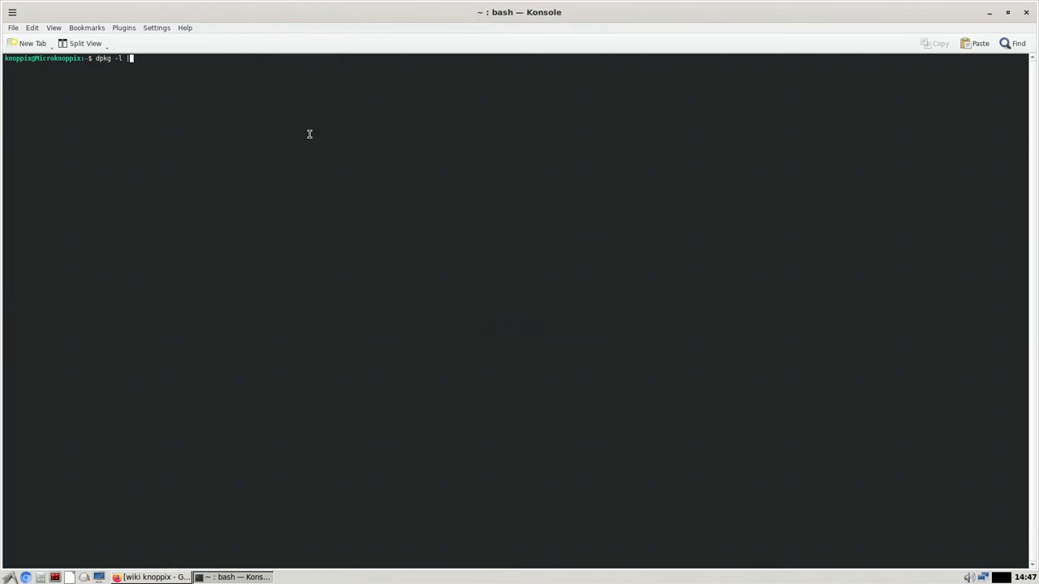
pyautogui.write('m')
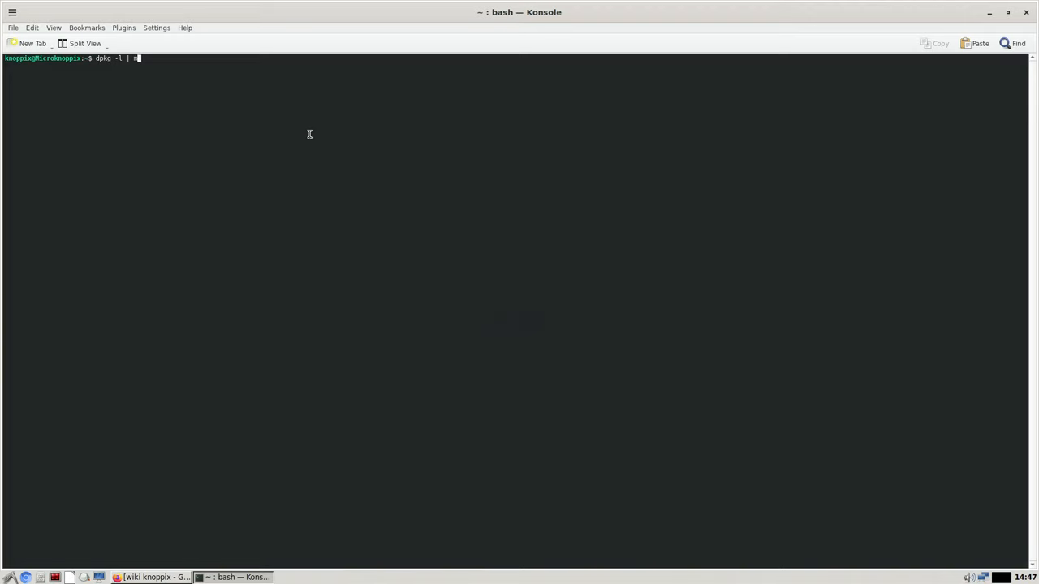
pyautogui.press('Return')
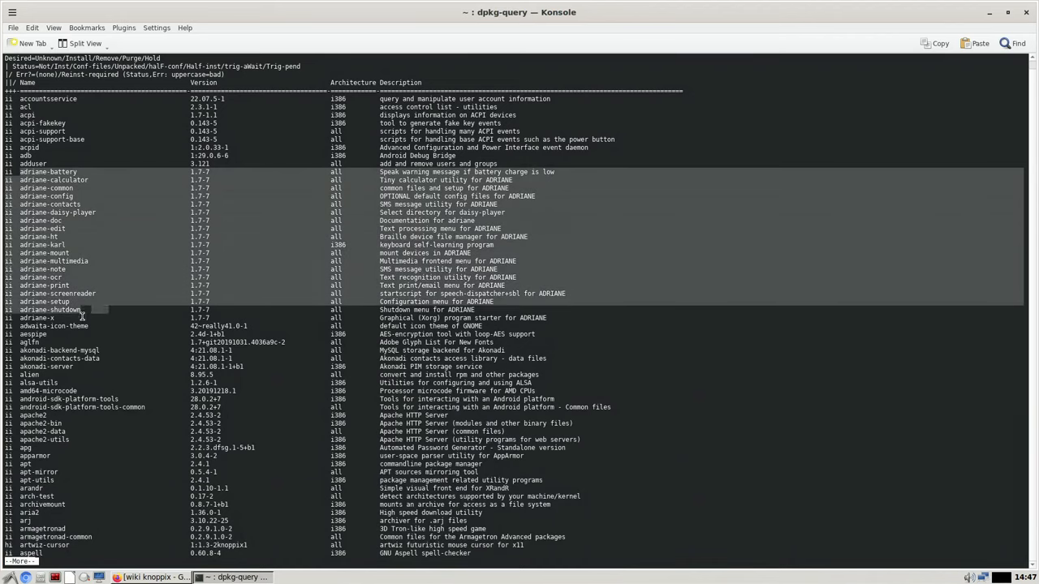
pyautogui.moveTo(130, 317)
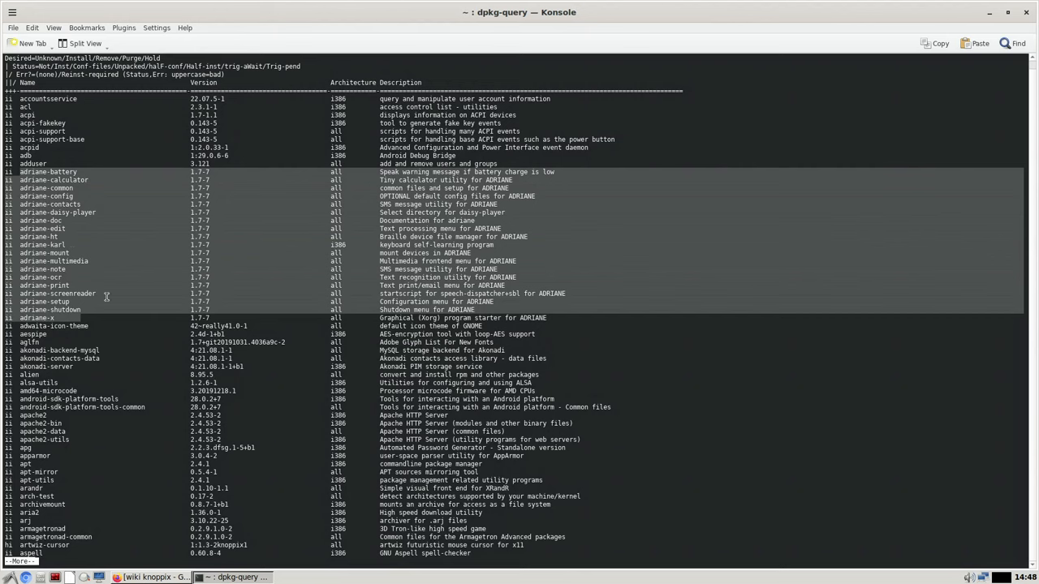
pyautogui.moveTo(73, 212)
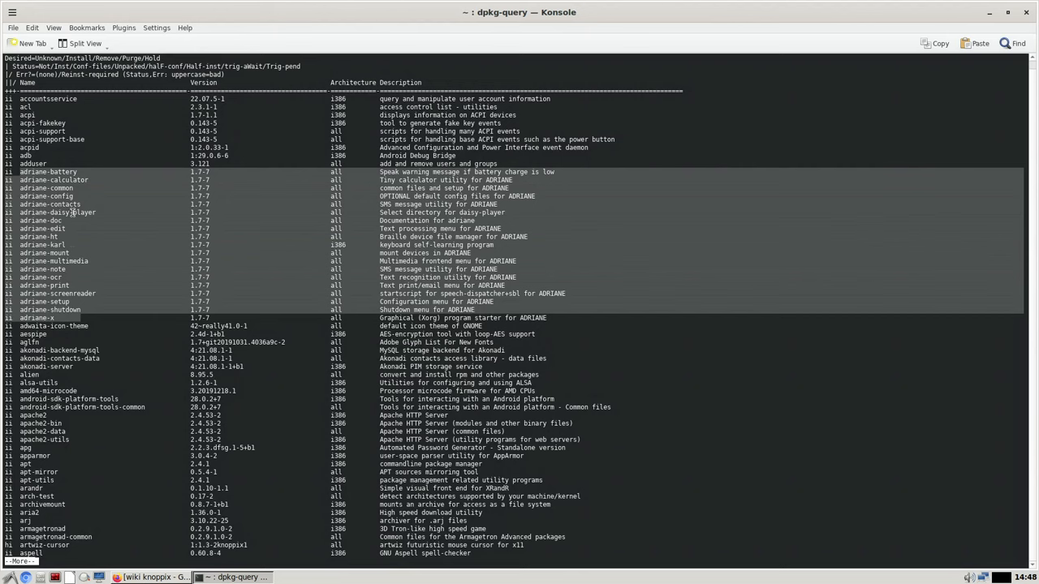
pyautogui.moveTo(104, 304)
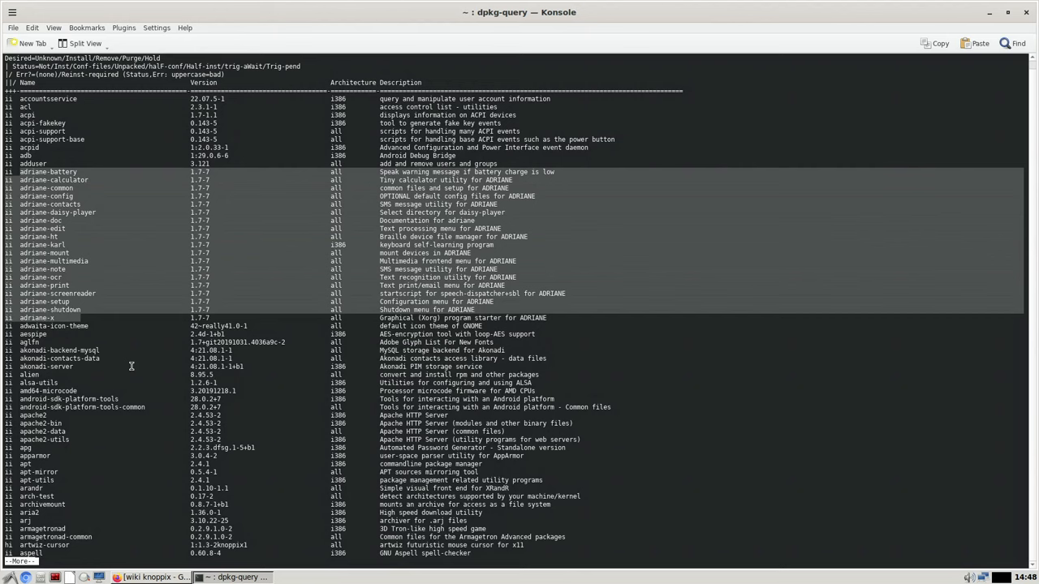
# Scroll the package list past chromium, selecting its name, on to the knoppix and KDE packages
pyautogui.scroll(-3)
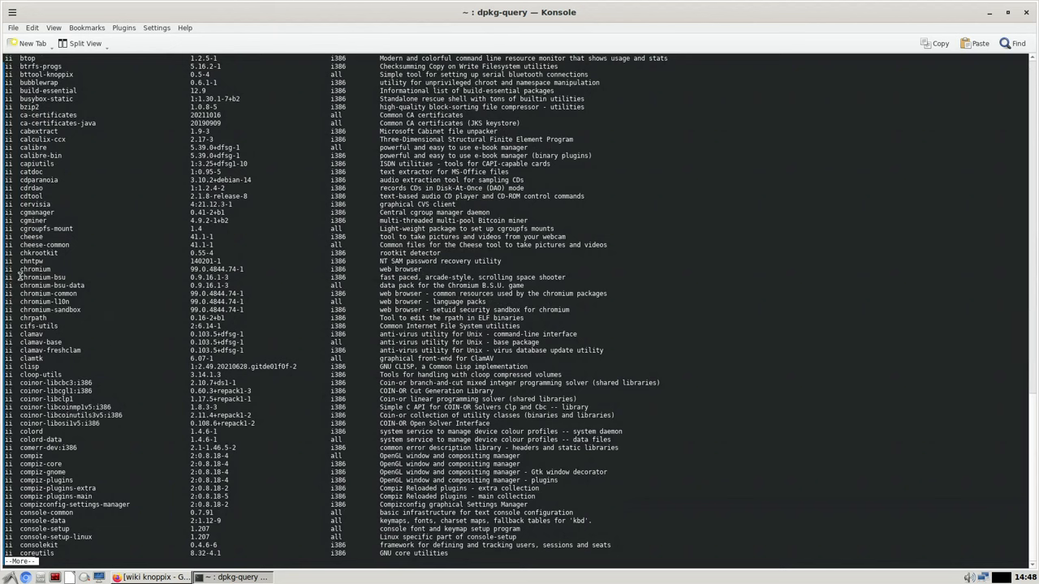
pyautogui.doubleClick(41, 276)
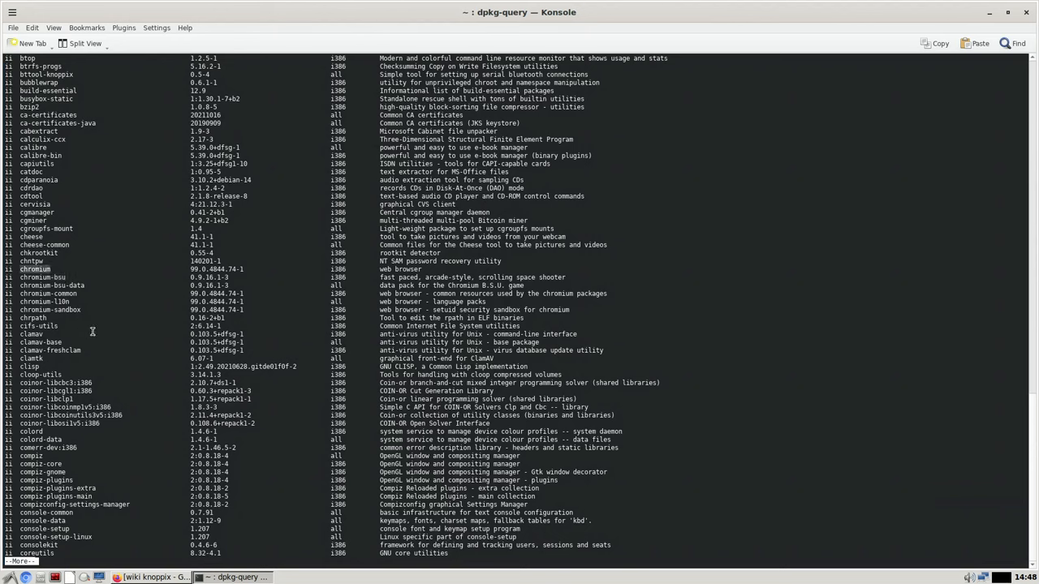
pyautogui.moveTo(155, 577)
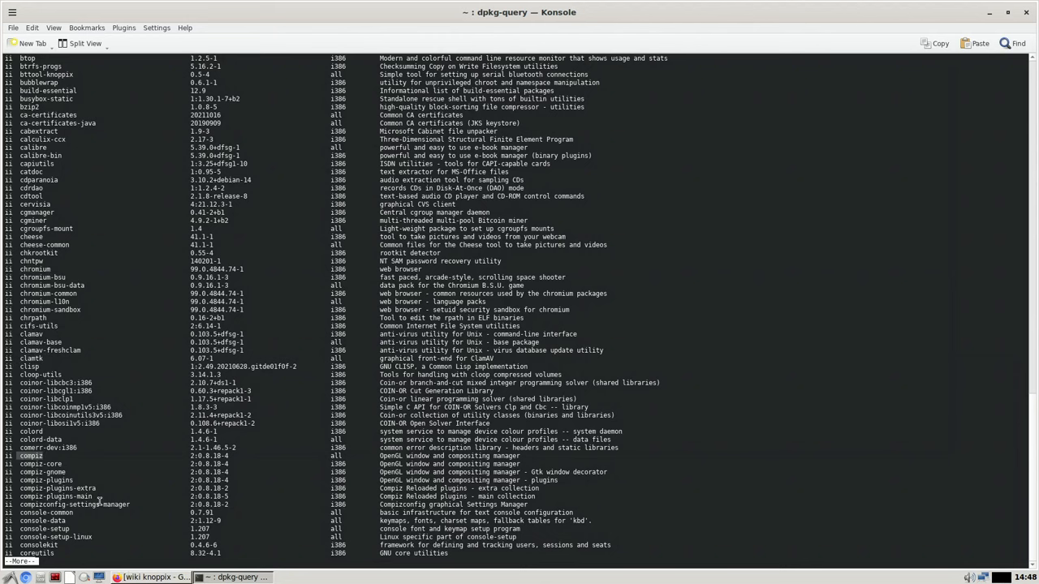
pyautogui.moveTo(112, 473)
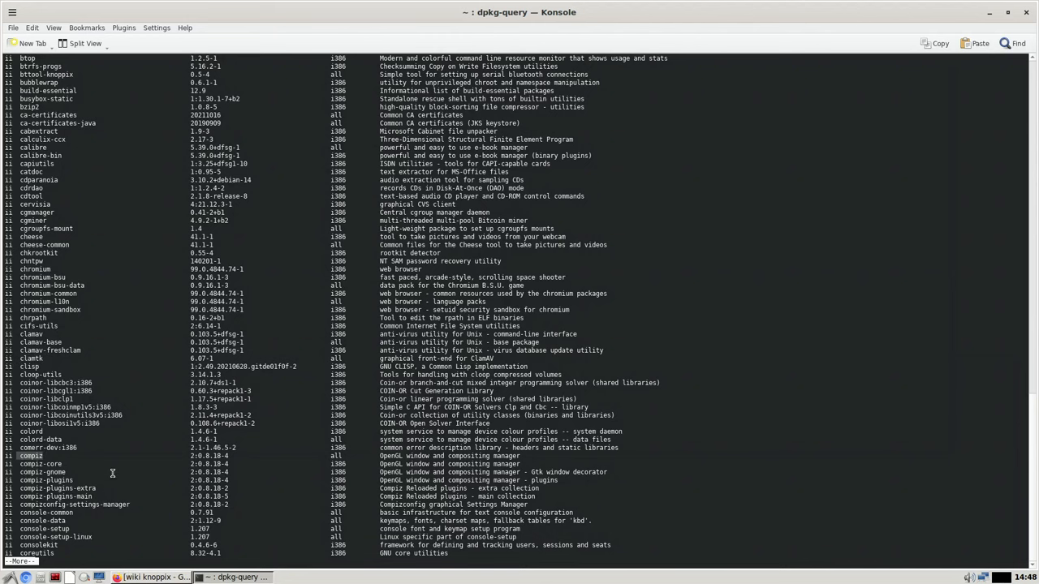
pyautogui.scroll(-3)
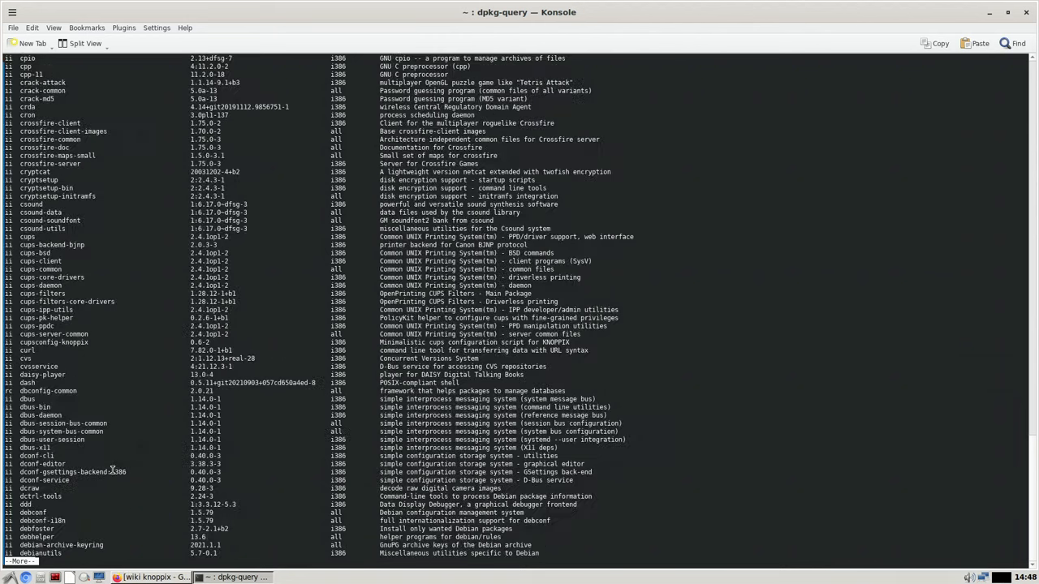
pyautogui.scroll(-3)
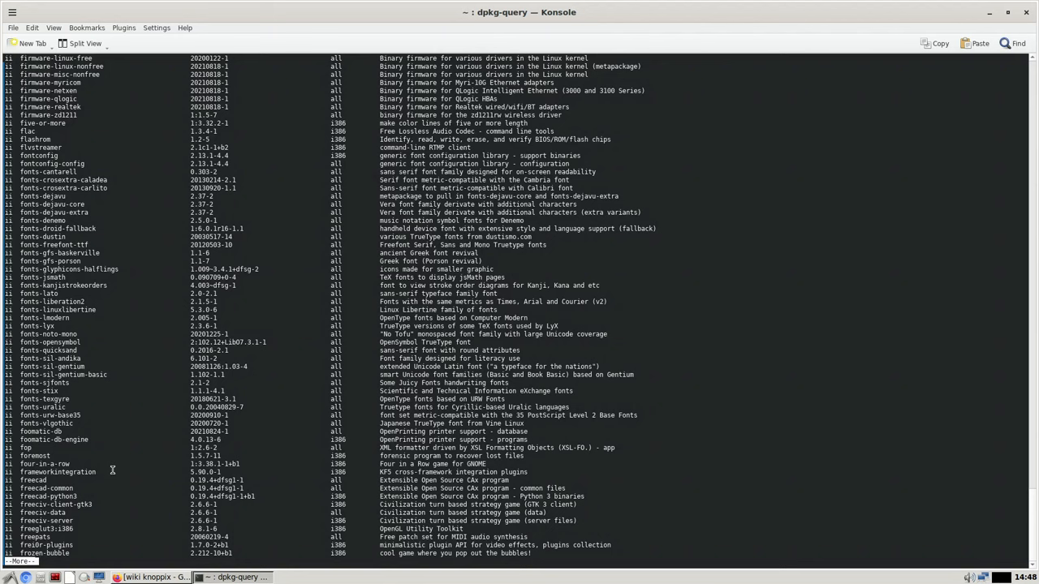
pyautogui.scroll(-3)
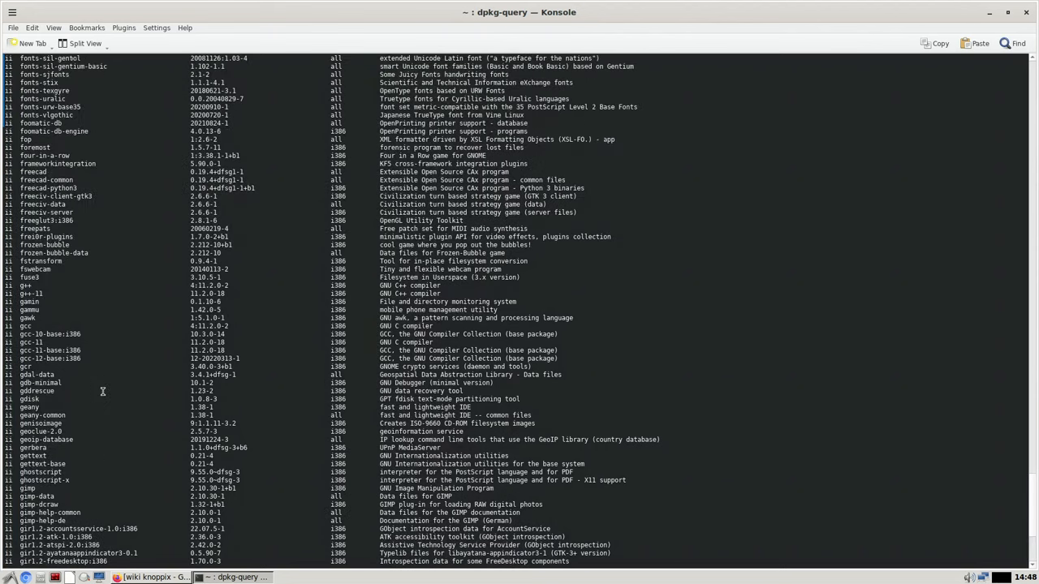
pyautogui.scroll(3)
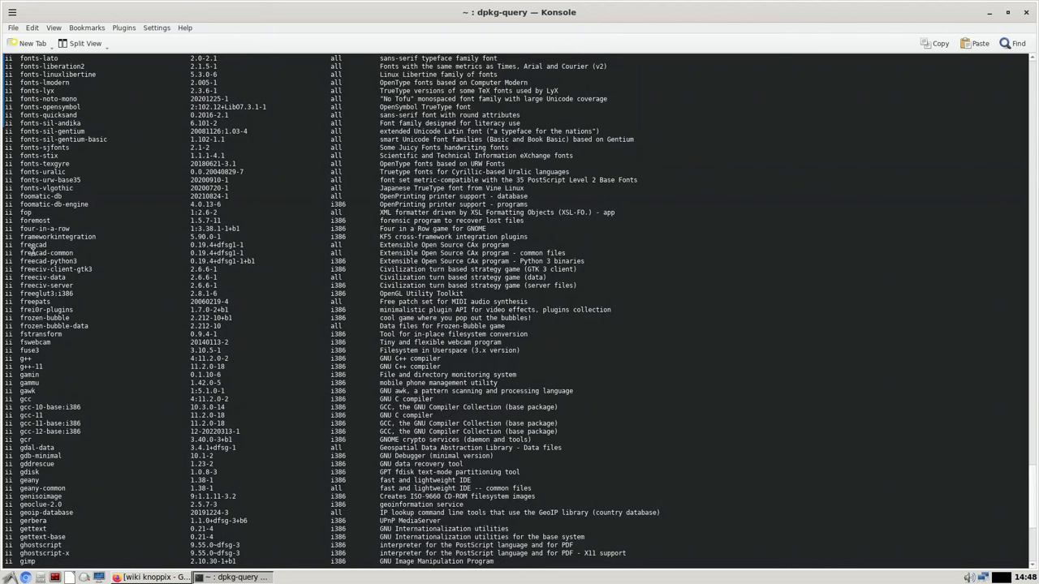
pyautogui.scroll(-3)
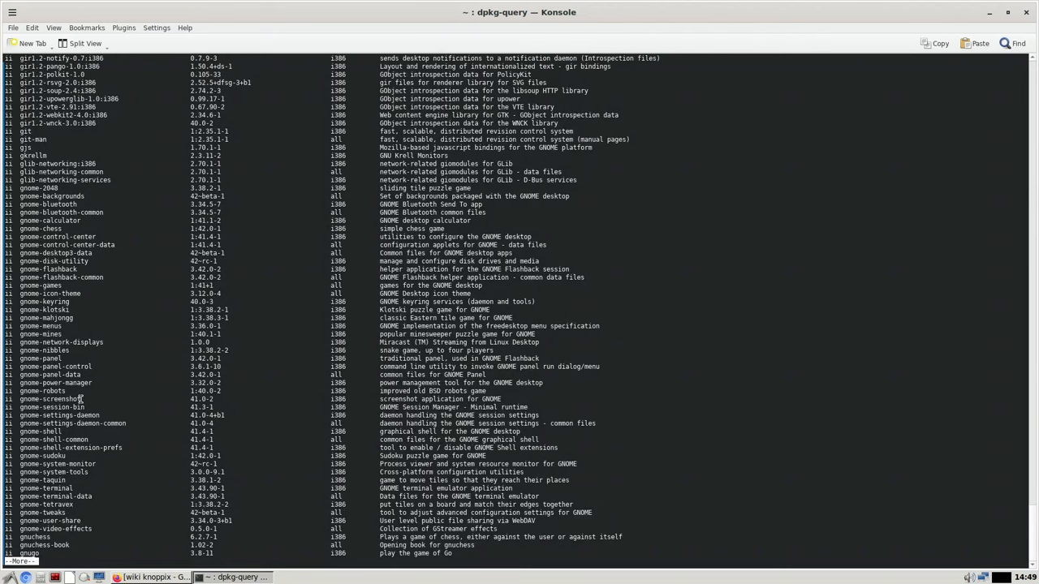
pyautogui.scroll(-3)
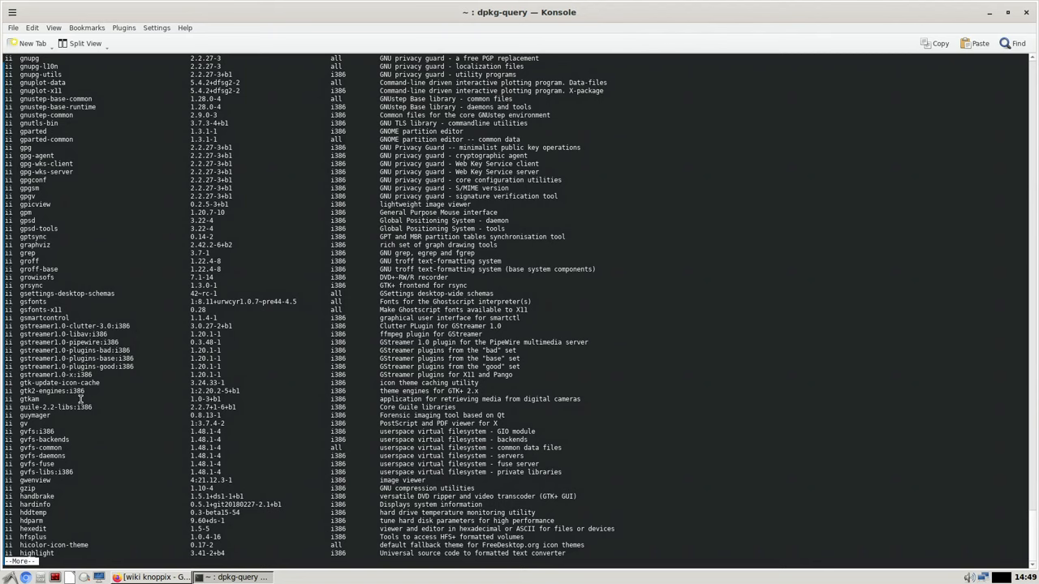
pyautogui.scroll(-3)
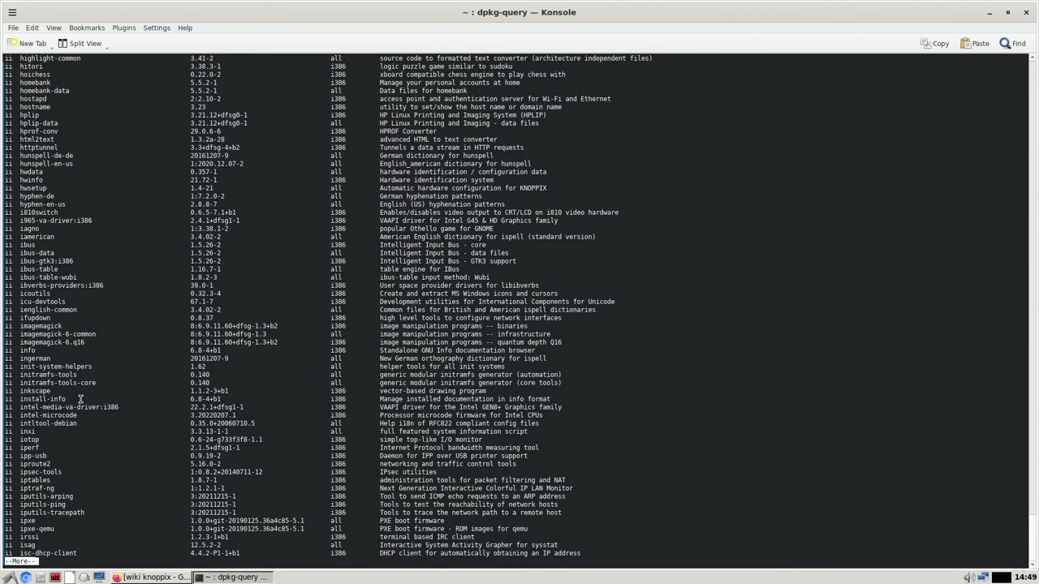
pyautogui.scroll(-3)
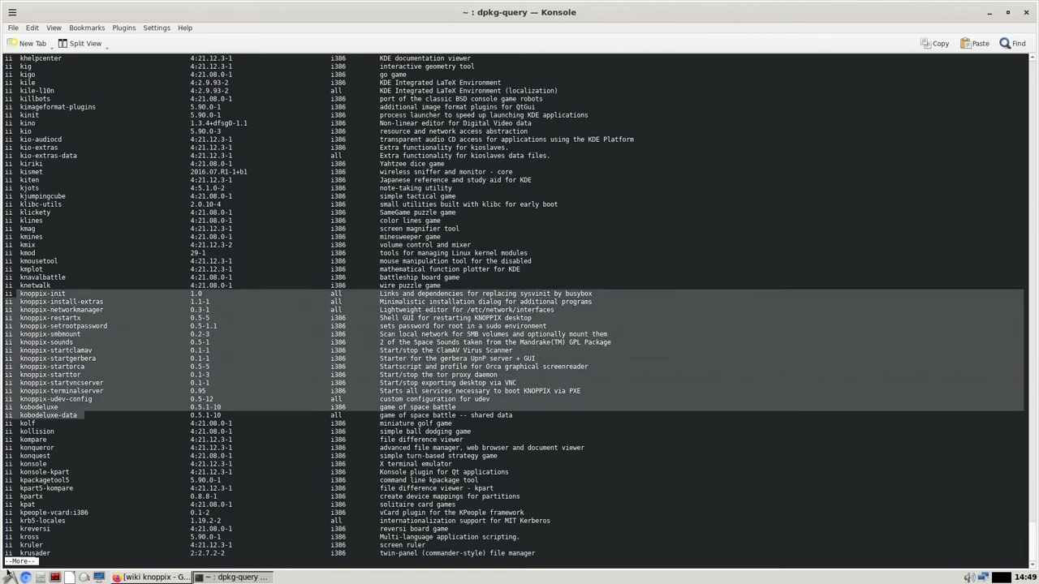
pyautogui.click(7, 577)
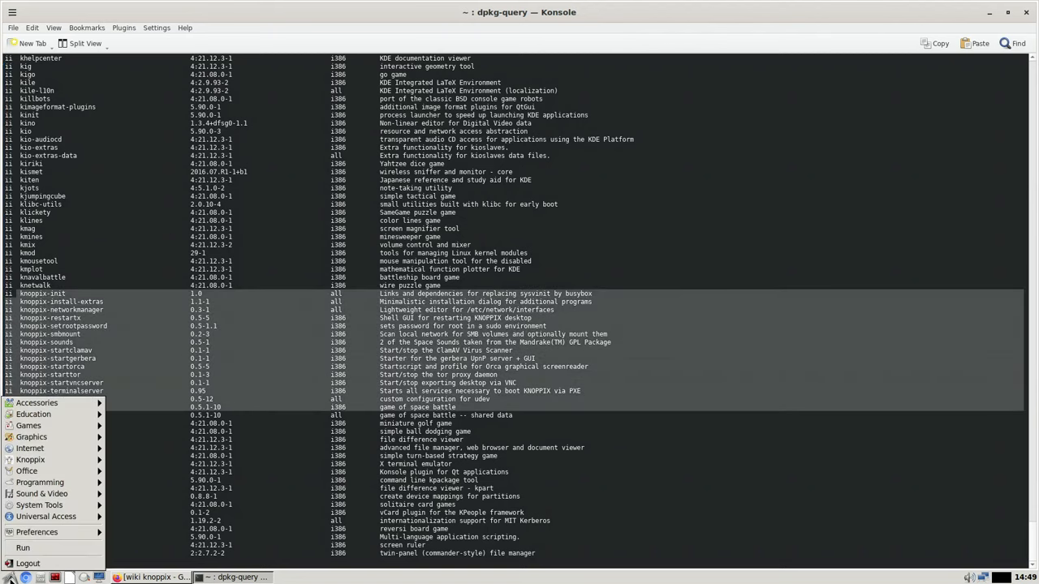
pyautogui.click(31, 459)
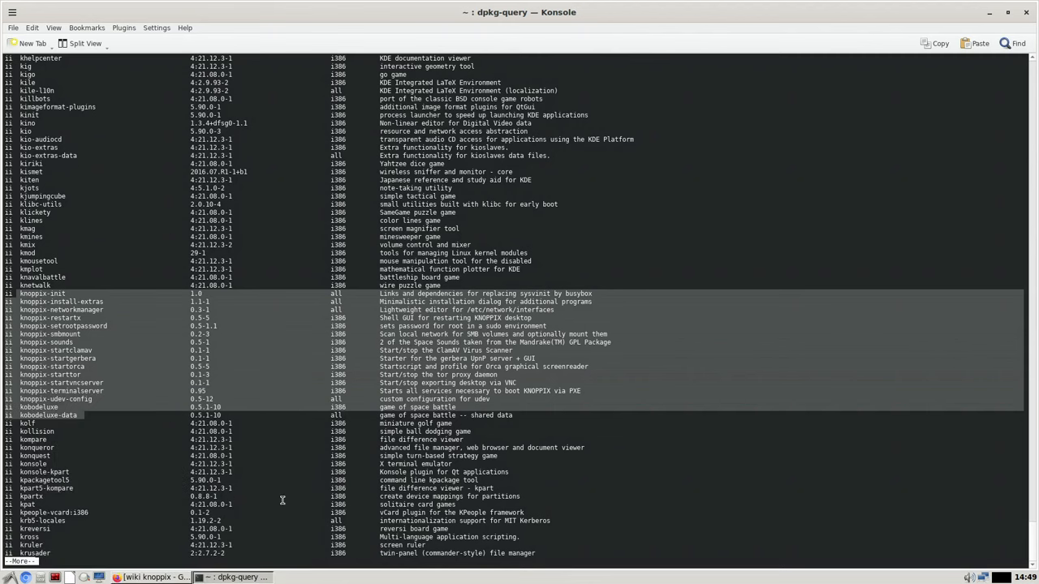
# Scroll the remaining dpkg output past the lib packages to the listing's end
pyautogui.scroll(-3)
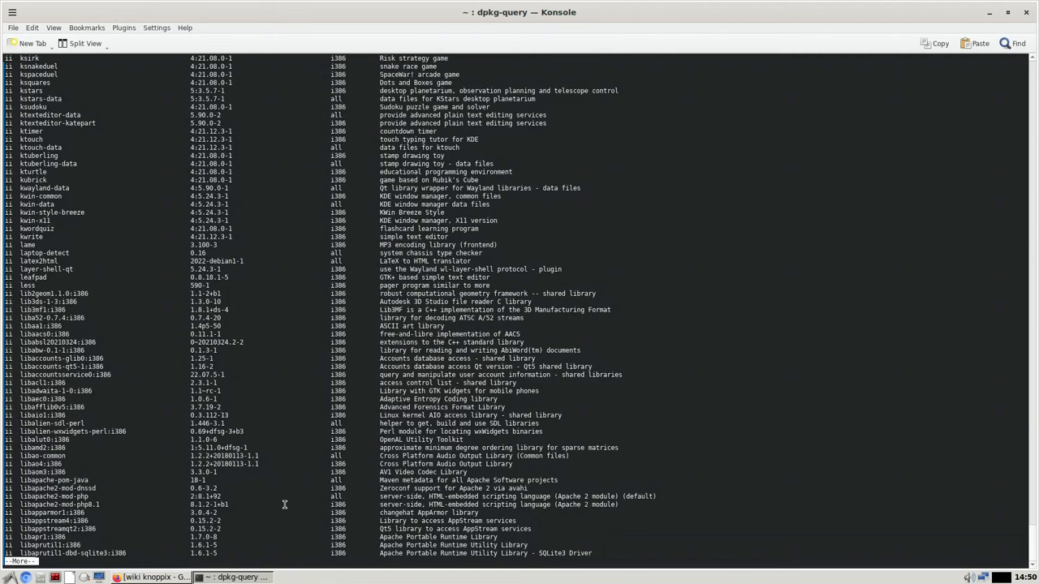
pyautogui.scroll(-3)
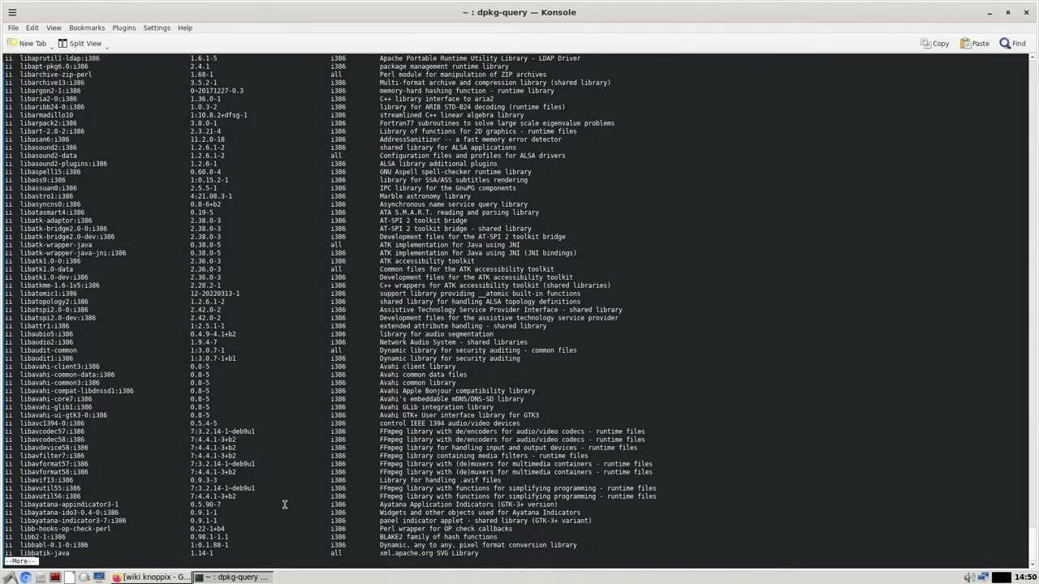
pyautogui.scroll(-3)
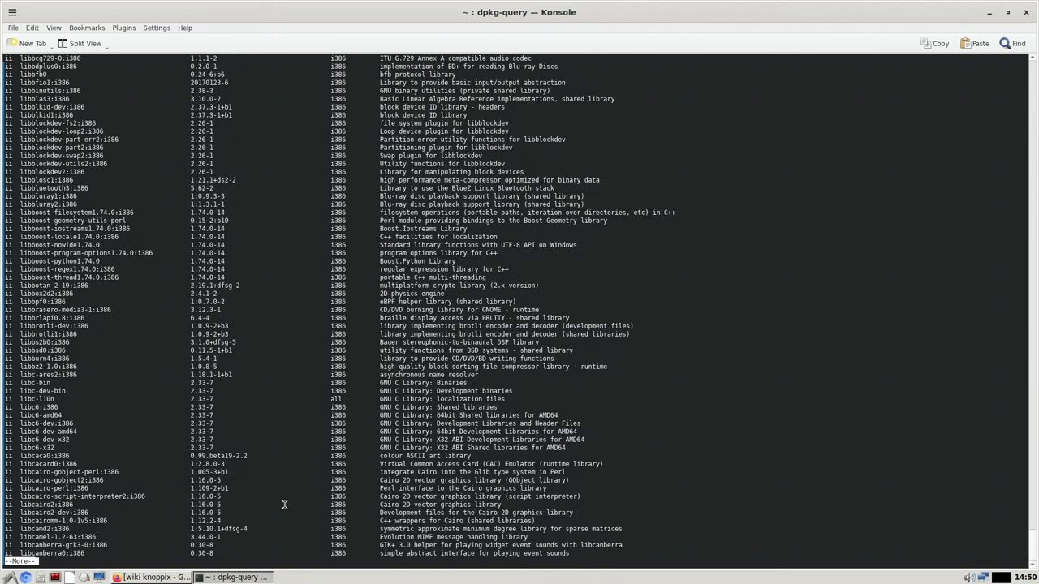
pyautogui.scroll(3)
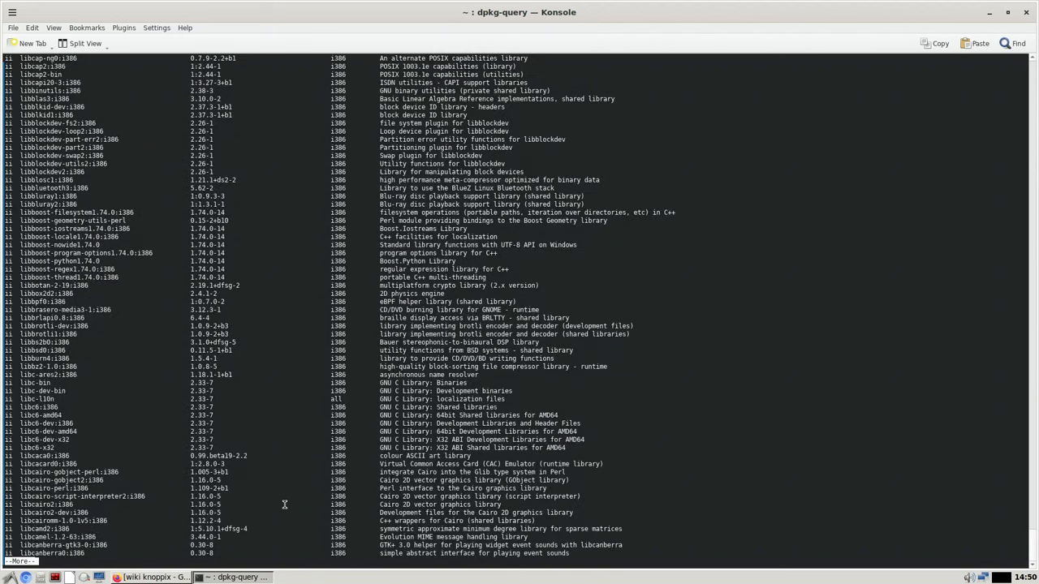
pyautogui.scroll(-3)
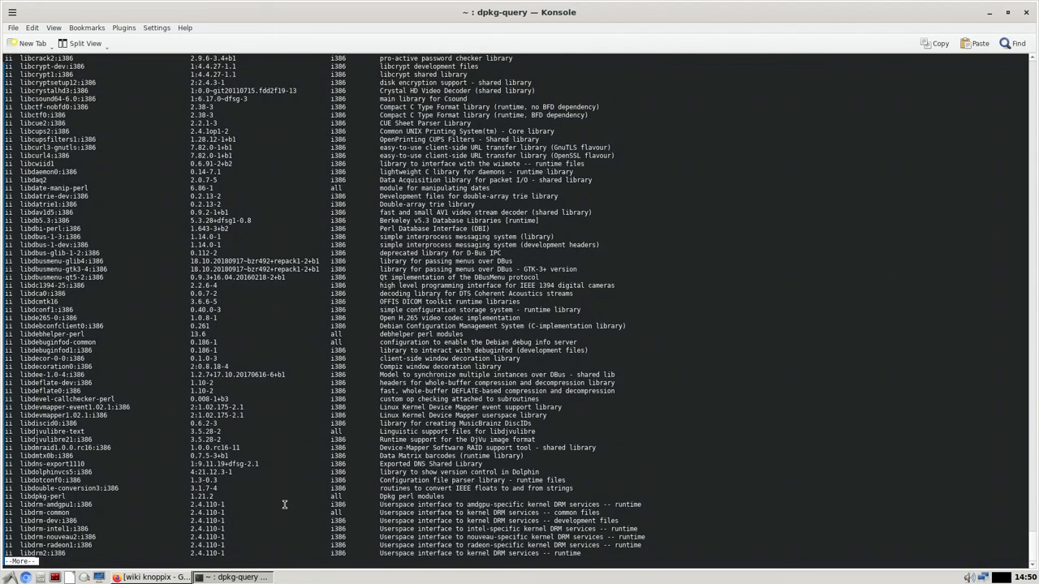
pyautogui.scroll(-3)
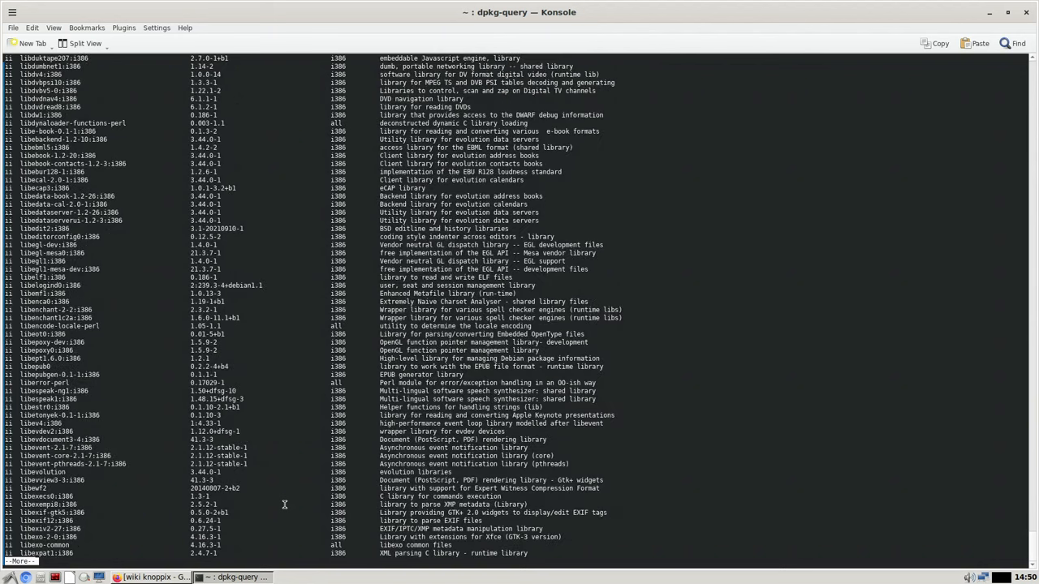
pyautogui.scroll(-3)
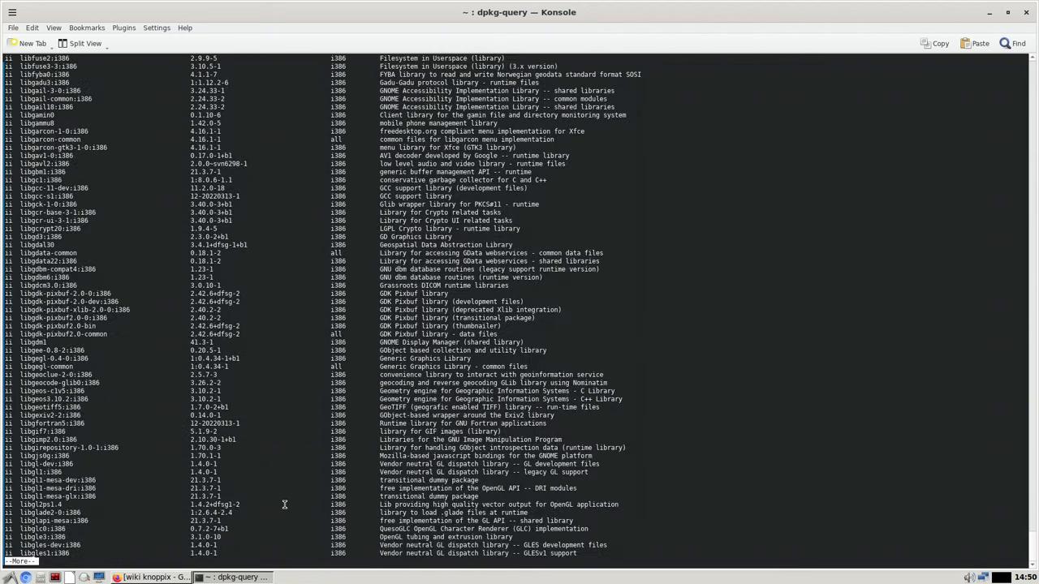
pyautogui.scroll(-3)
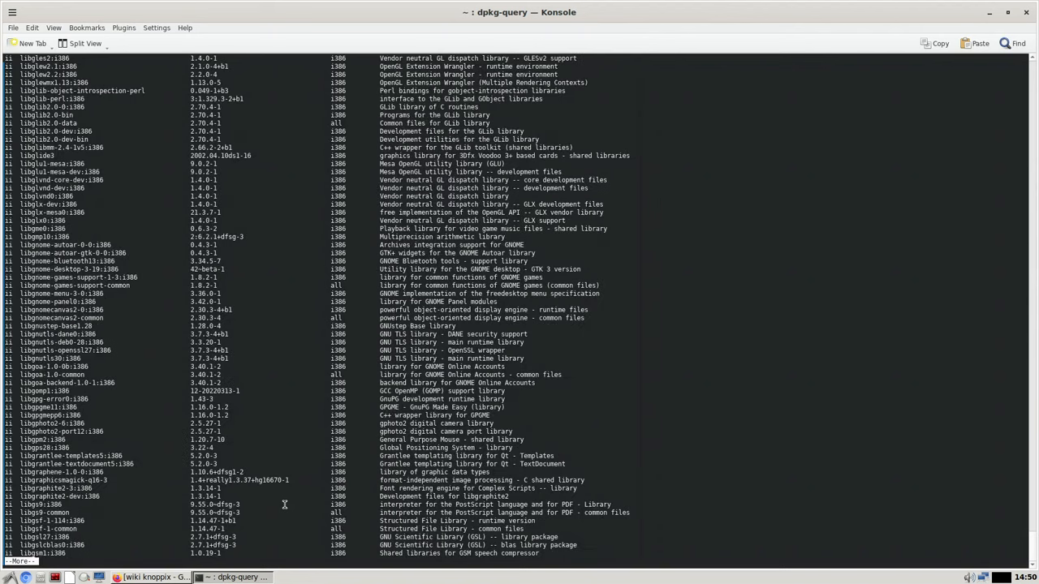
pyautogui.scroll(-3)
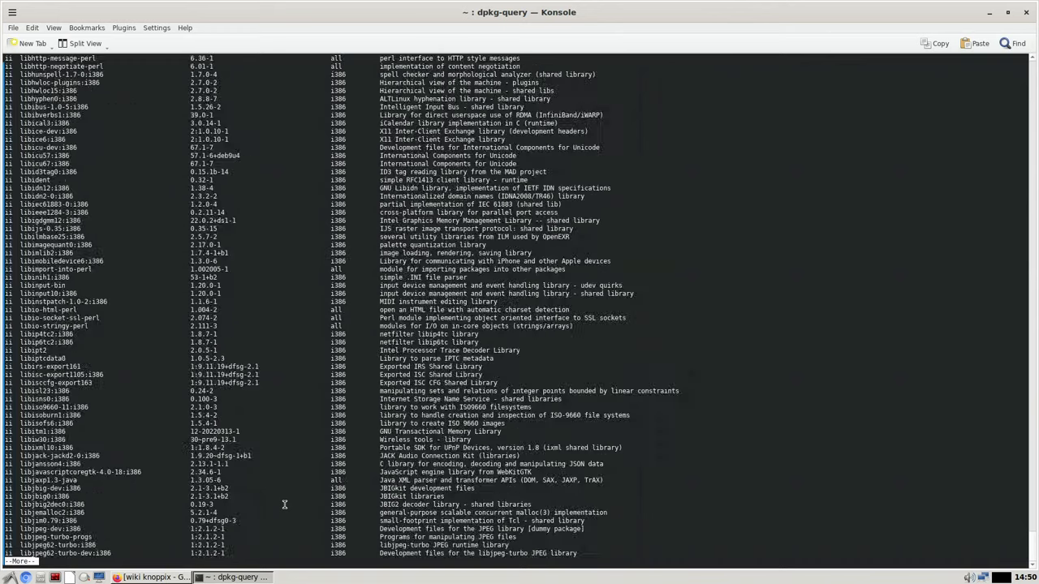
pyautogui.scroll(-3)
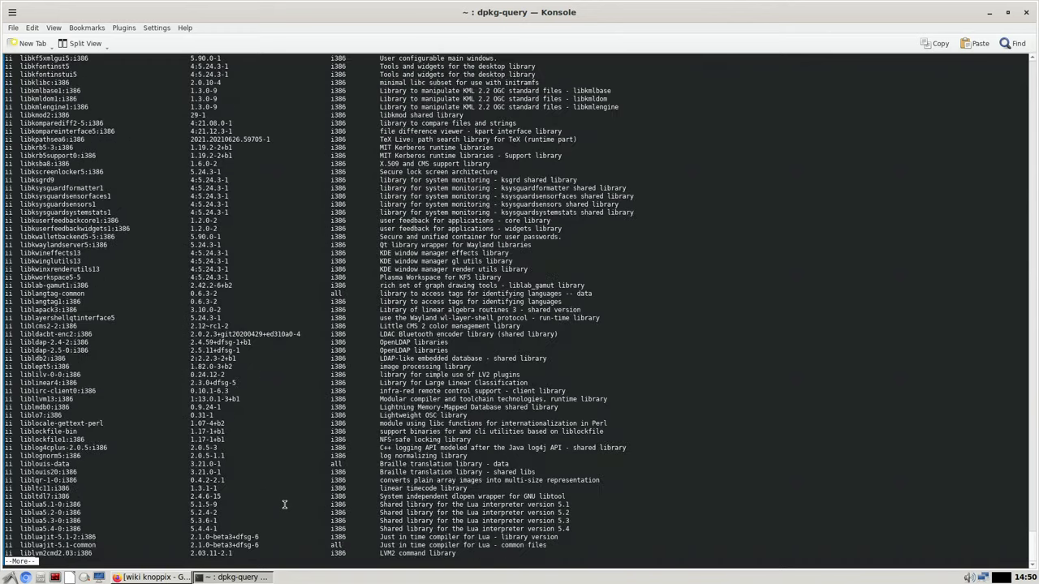
pyautogui.scroll(-3)
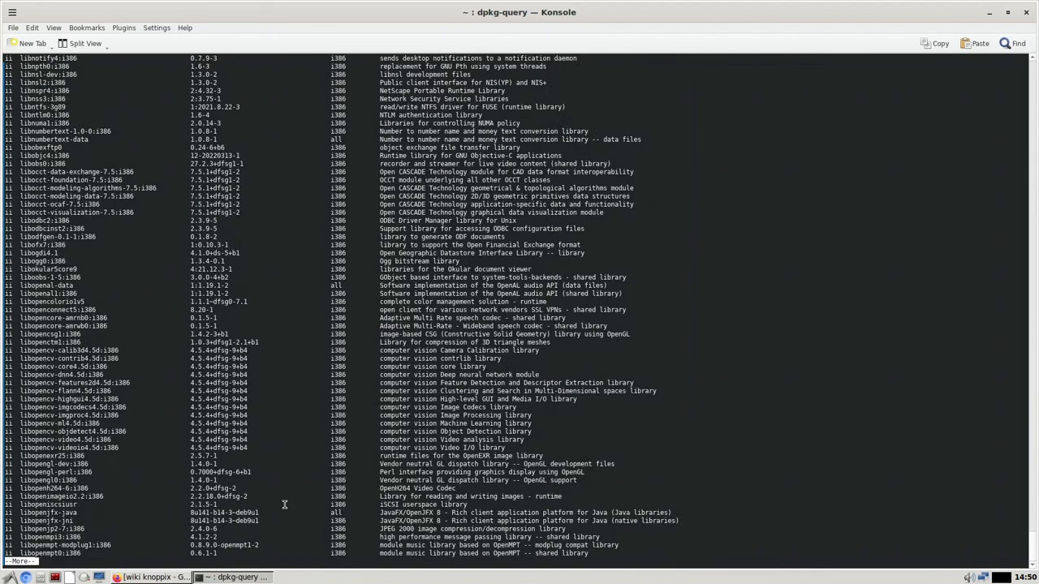
pyautogui.scroll(-3)
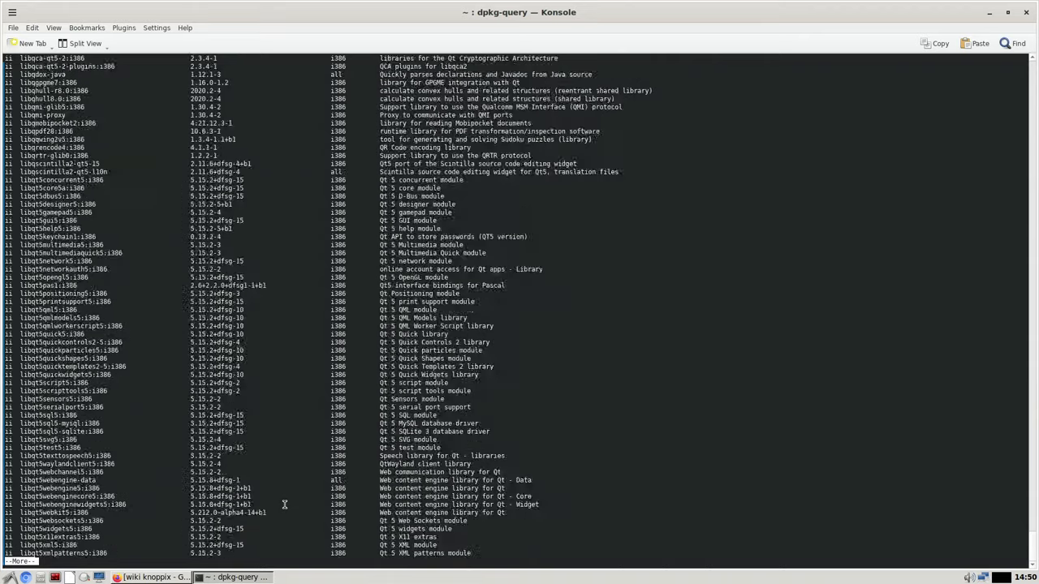
pyautogui.scroll(-3)
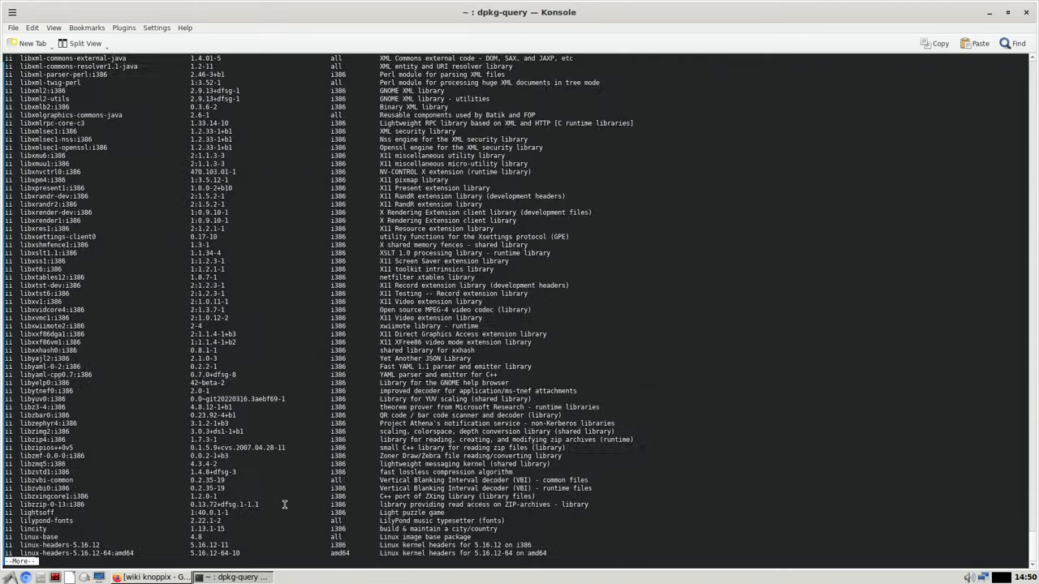
pyautogui.scroll(-3)
pyautogui.write('dpkg -l |')
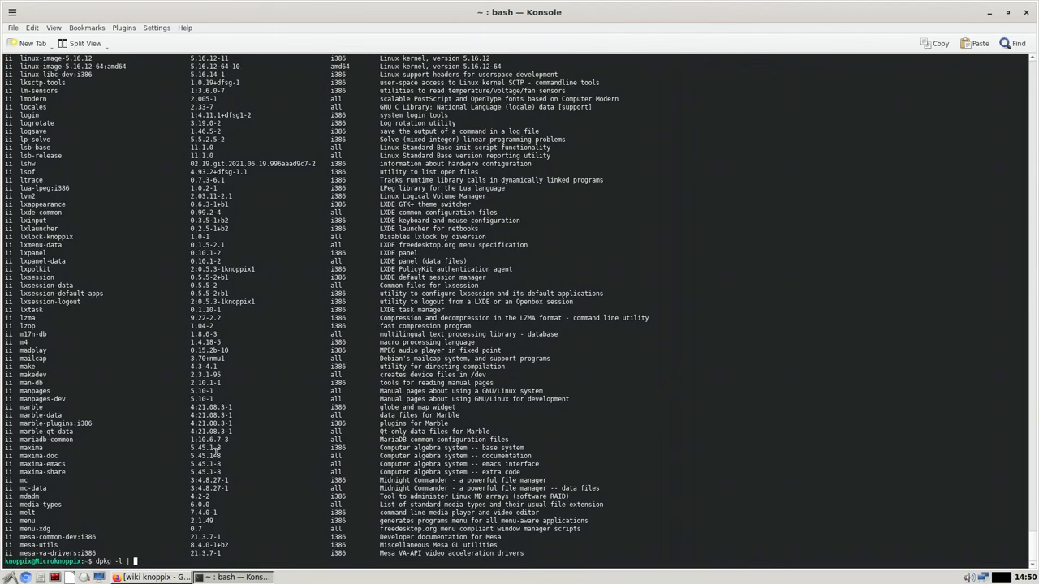
# Rerun the installed-package listing piped into less
pyautogui.scroll(-3)
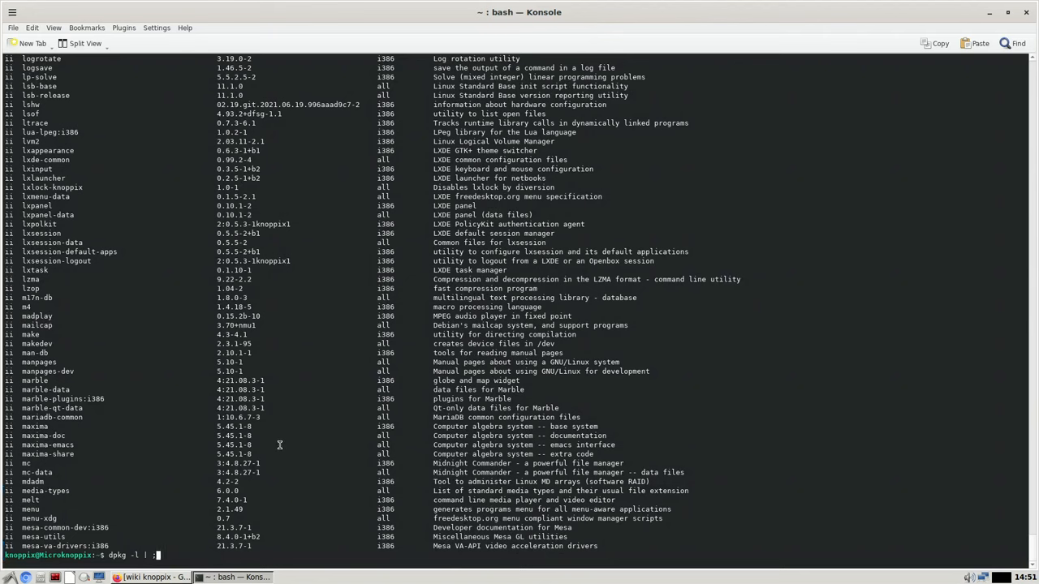
pyautogui.write('less')
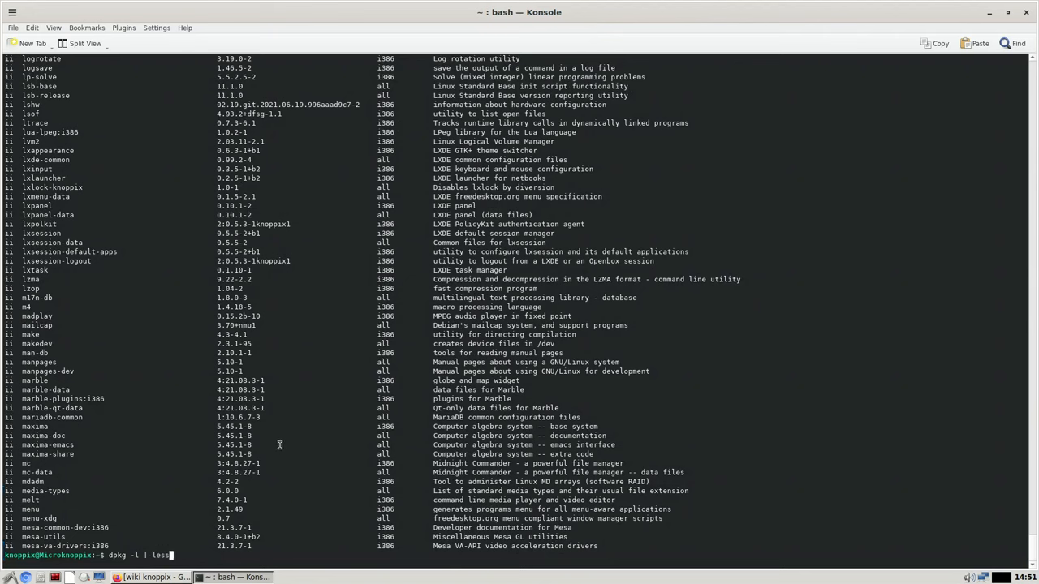
pyautogui.press('Return')
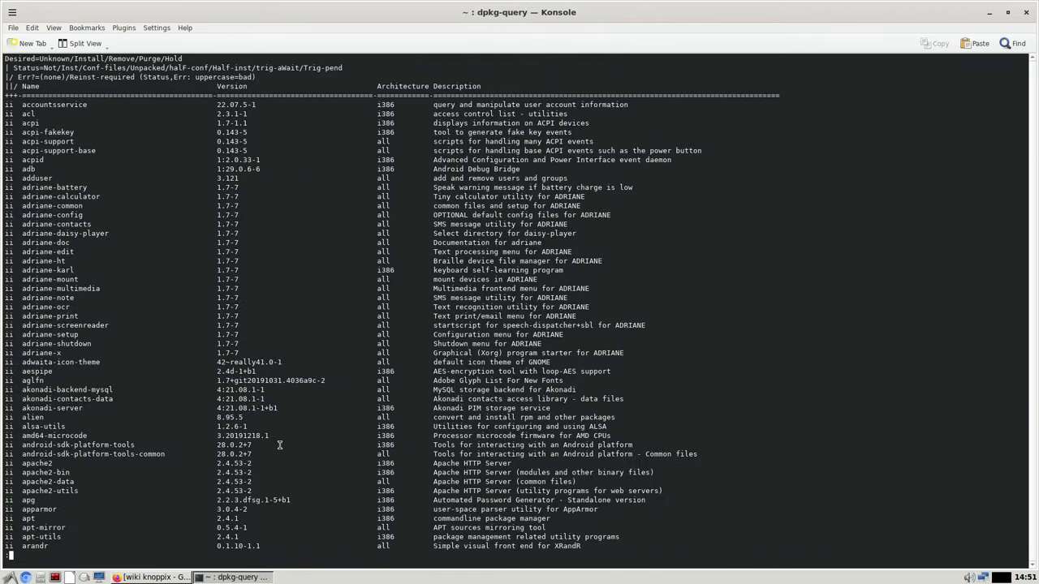
# Scroll the less listing through to its end at zsh-common
pyautogui.scroll(-3)
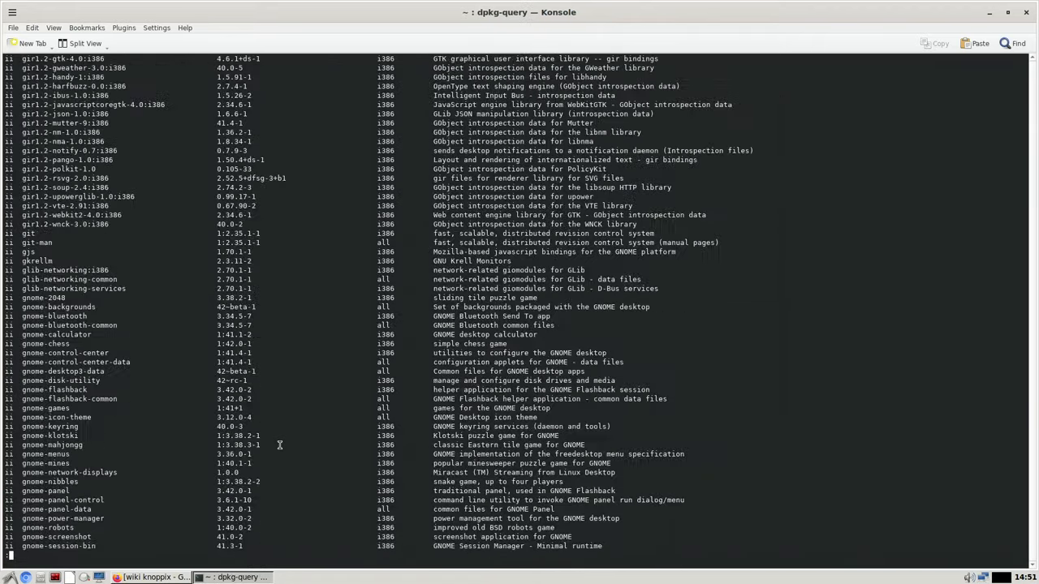
pyautogui.scroll(-3)
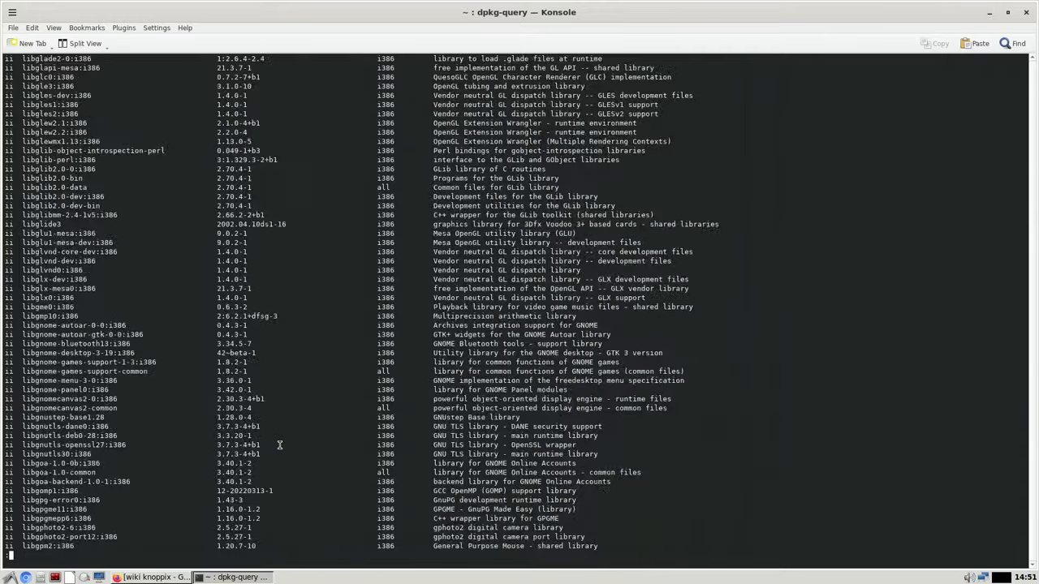
pyautogui.scroll(-3)
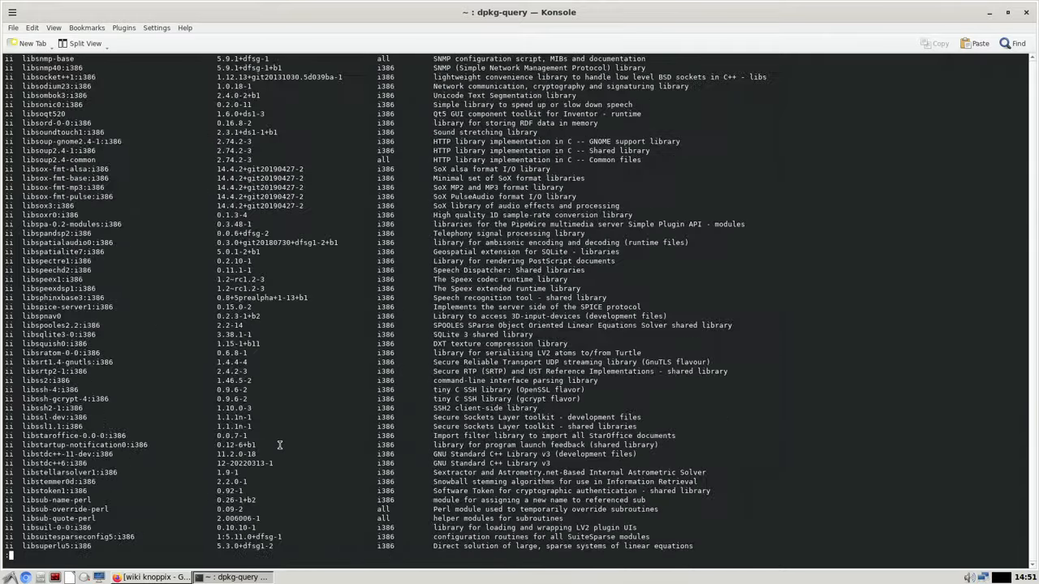
pyautogui.scroll(-3)
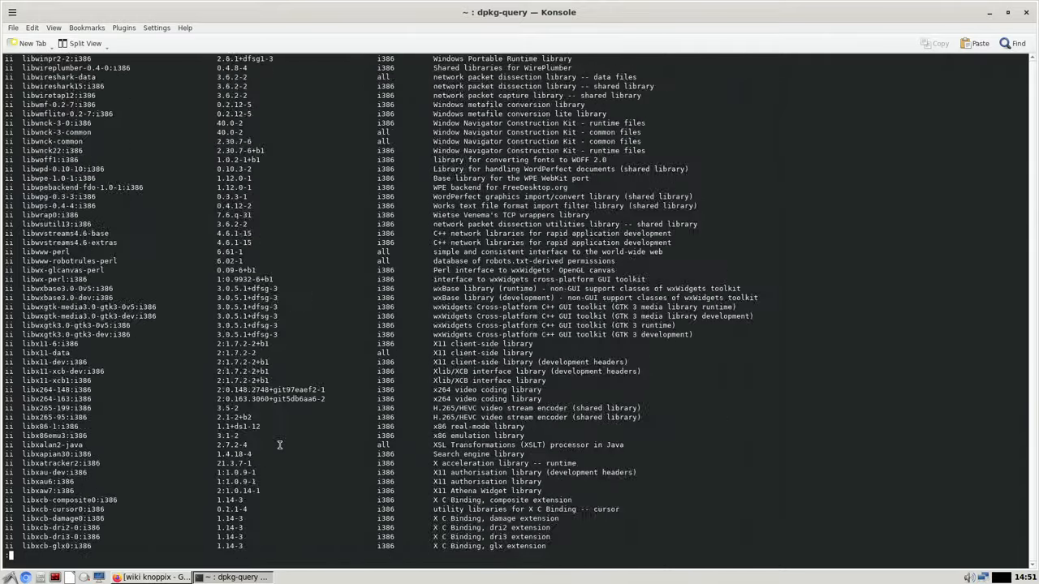
pyautogui.scroll(-3)
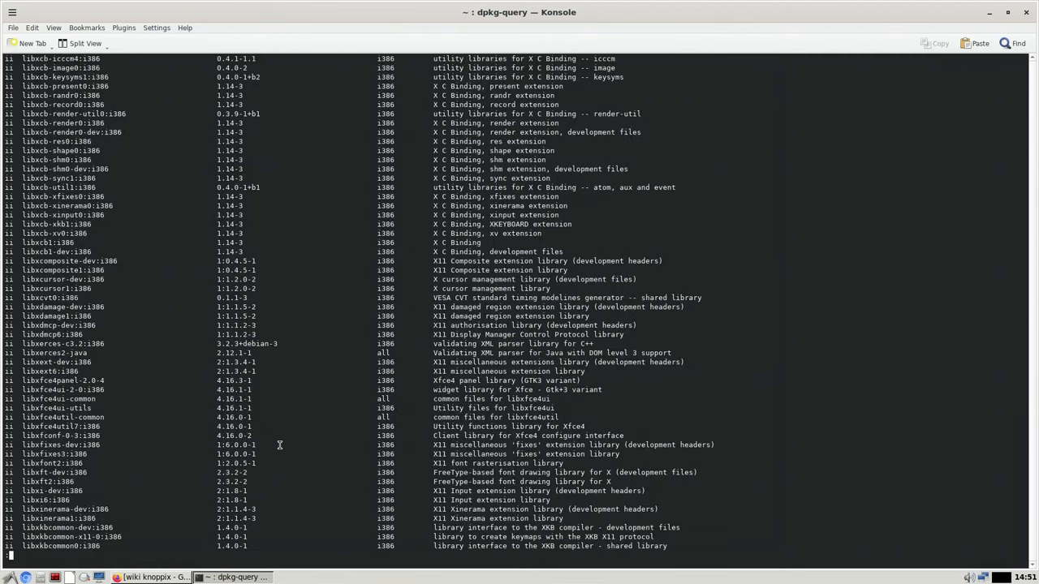
pyautogui.scroll(-3)
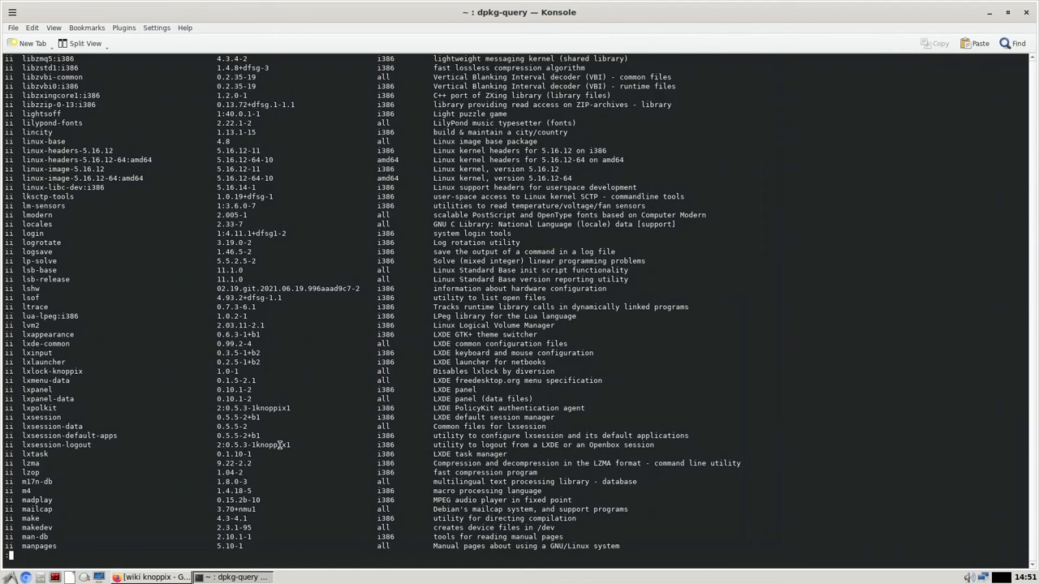
pyautogui.scroll(-3)
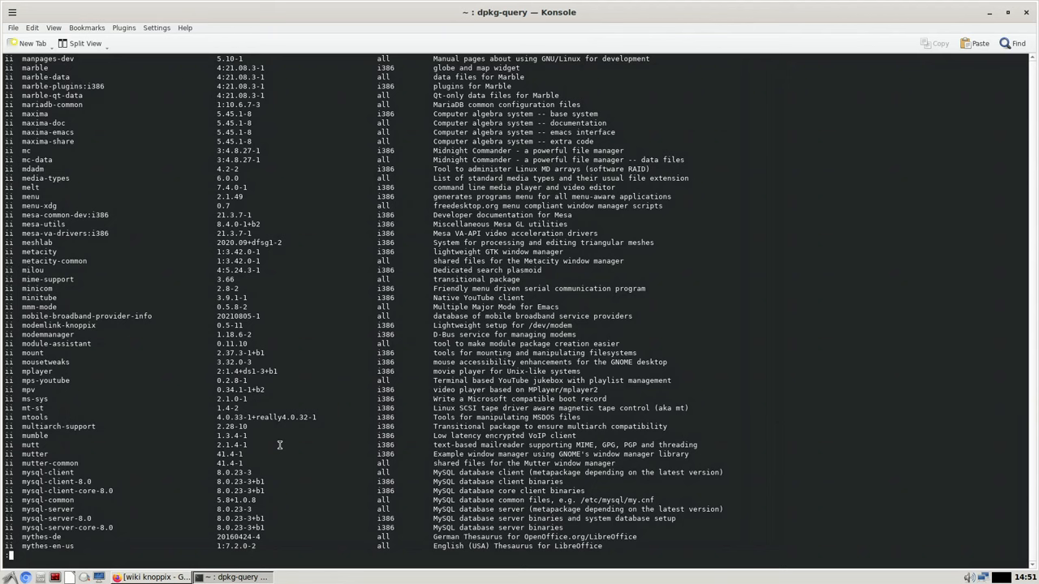
pyautogui.scroll(-3)
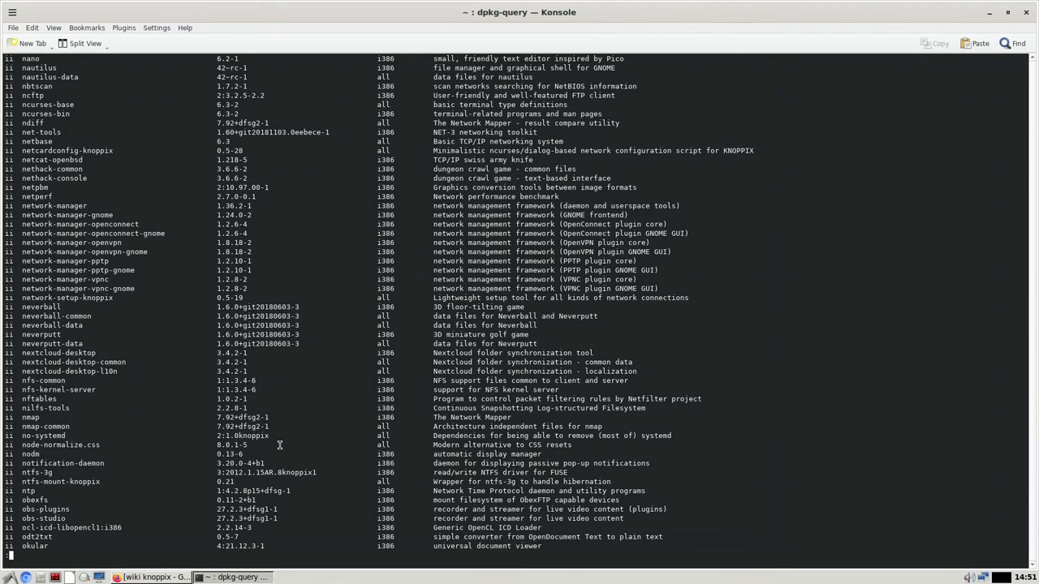
pyautogui.scroll(-3)
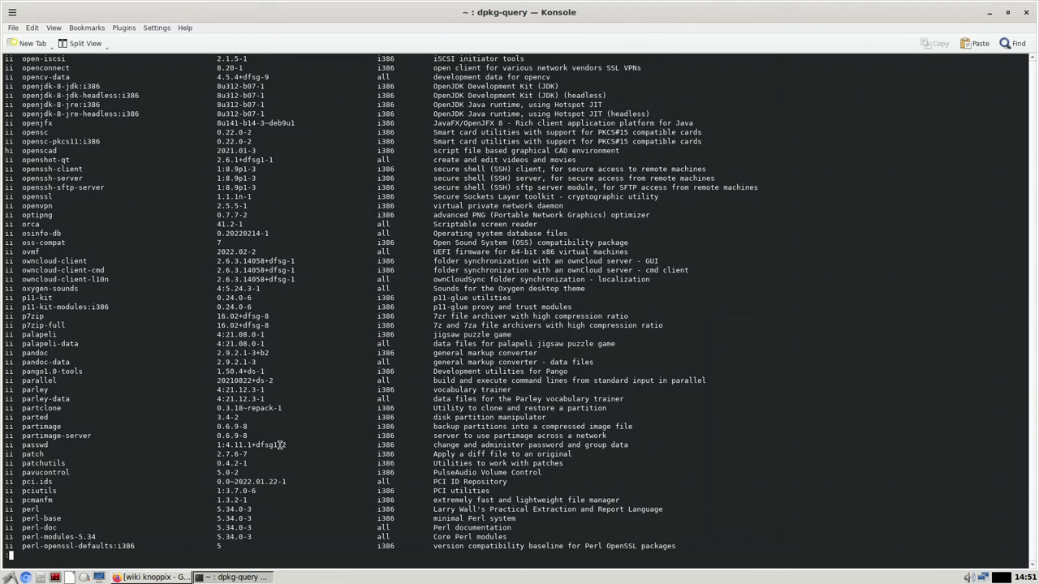
pyautogui.scroll(-3)
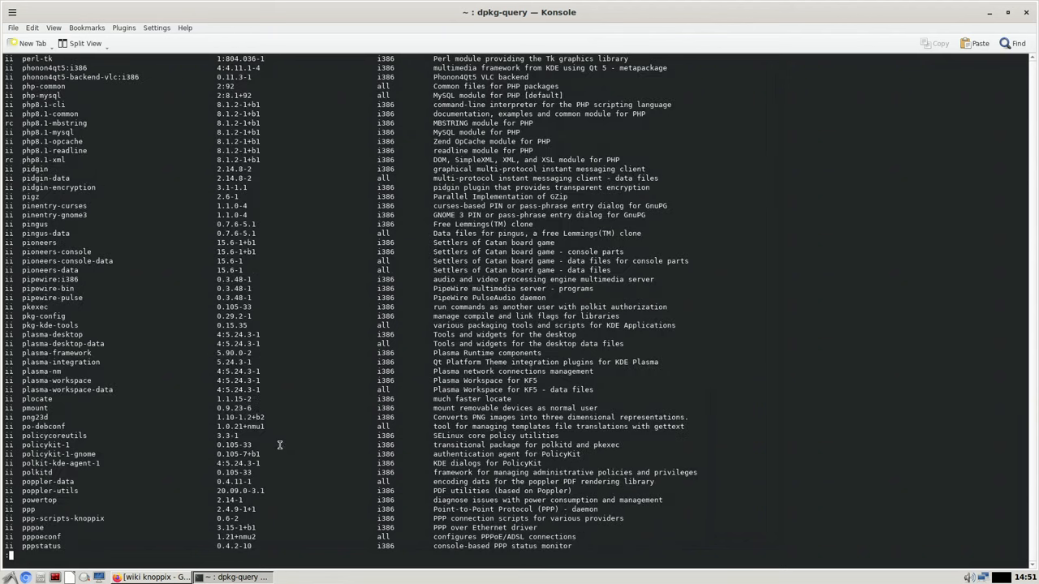
pyautogui.scroll(-3)
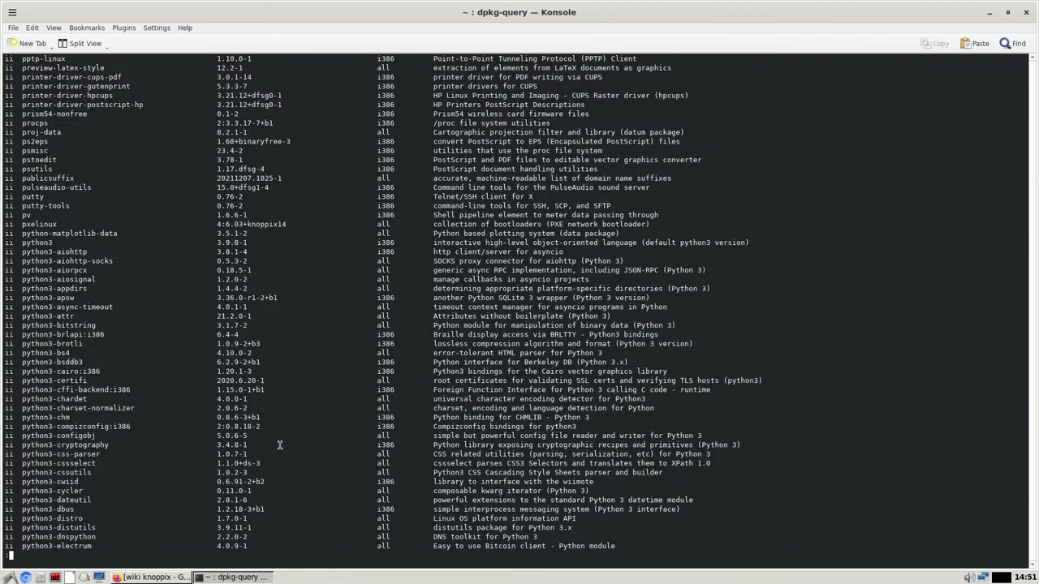
pyautogui.scroll(-3)
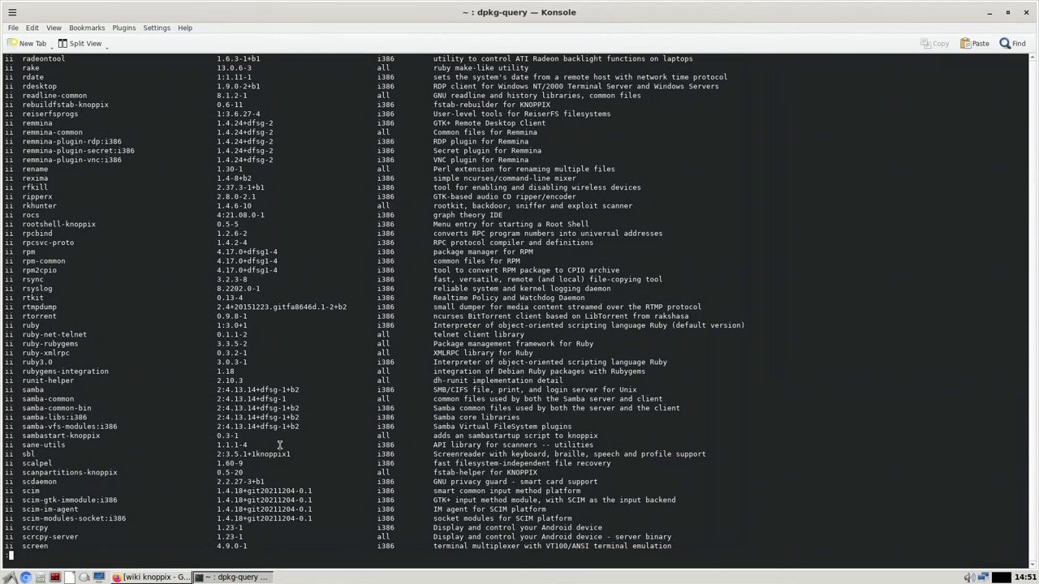
pyautogui.scroll(-3)
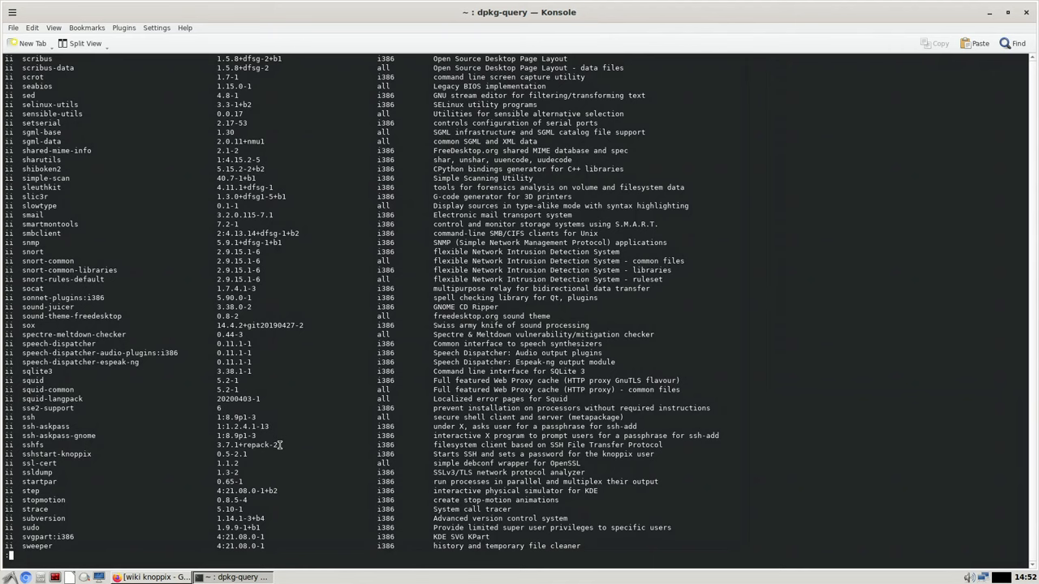
pyautogui.scroll(-3)
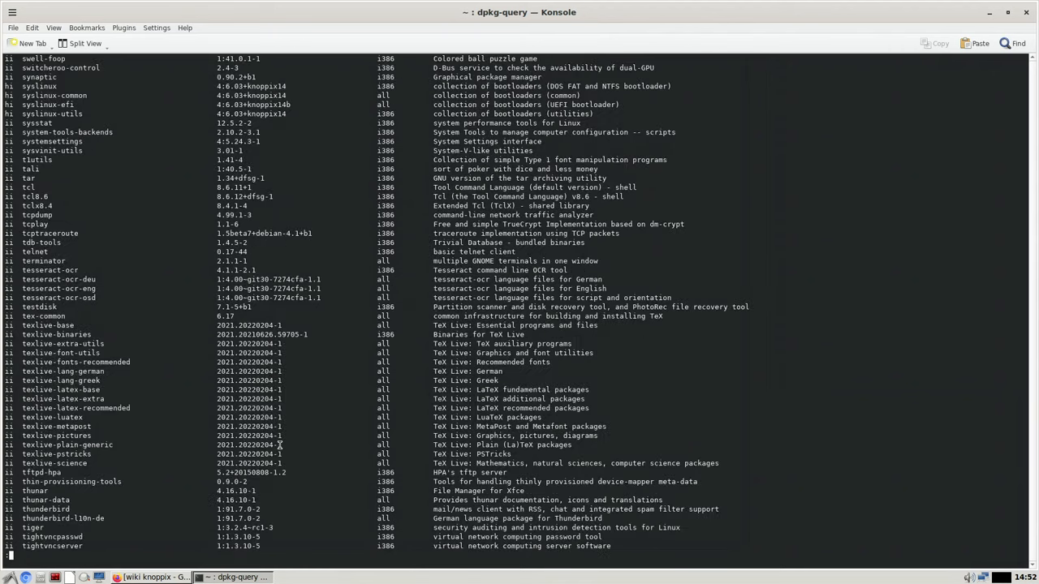
pyautogui.scroll(-3)
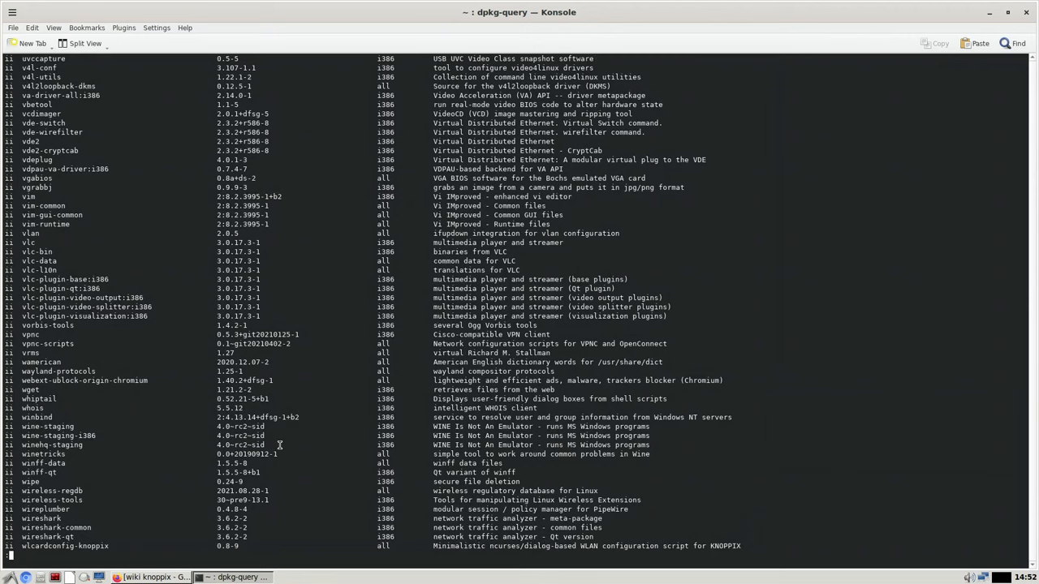
pyautogui.scroll(-3)
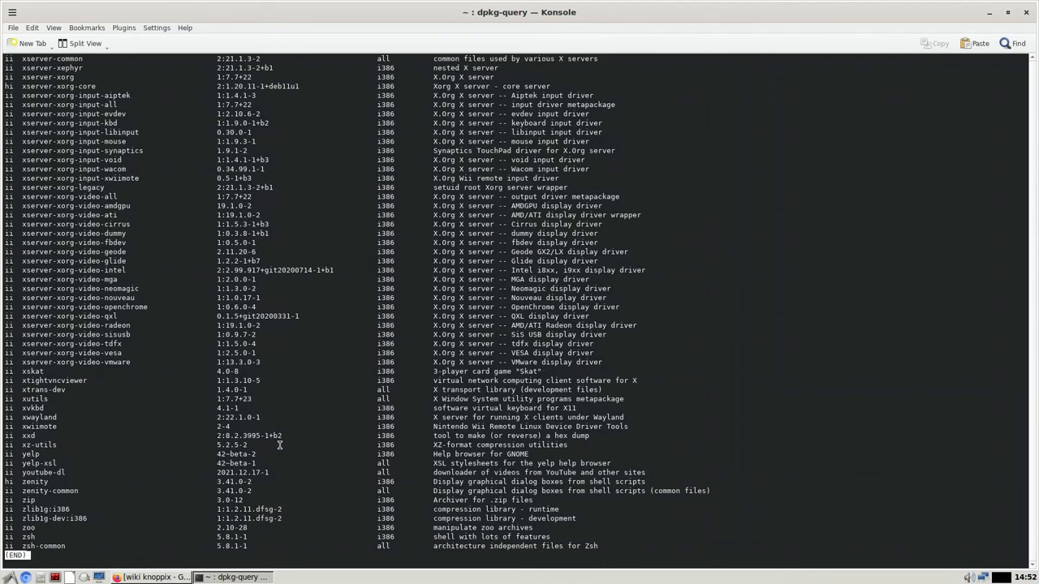
pyautogui.scroll(3)
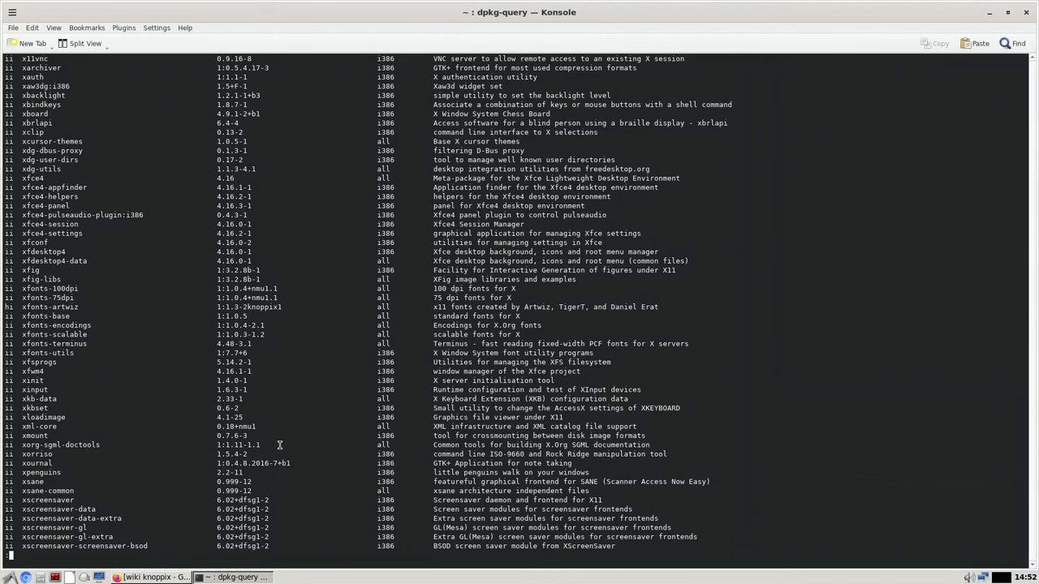
pyautogui.scroll(3)
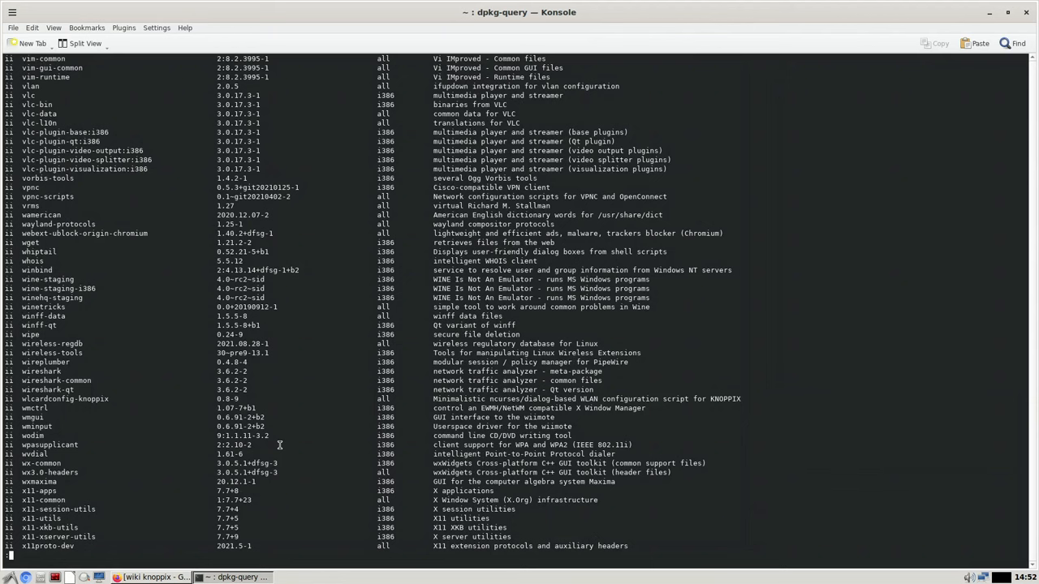
pyautogui.scroll(3)
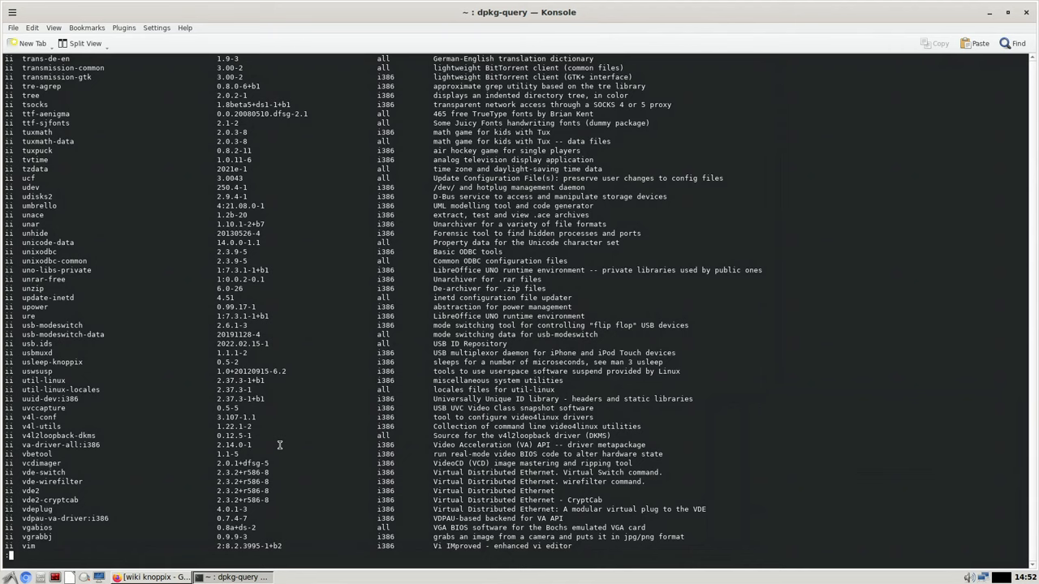
pyautogui.scroll(3)
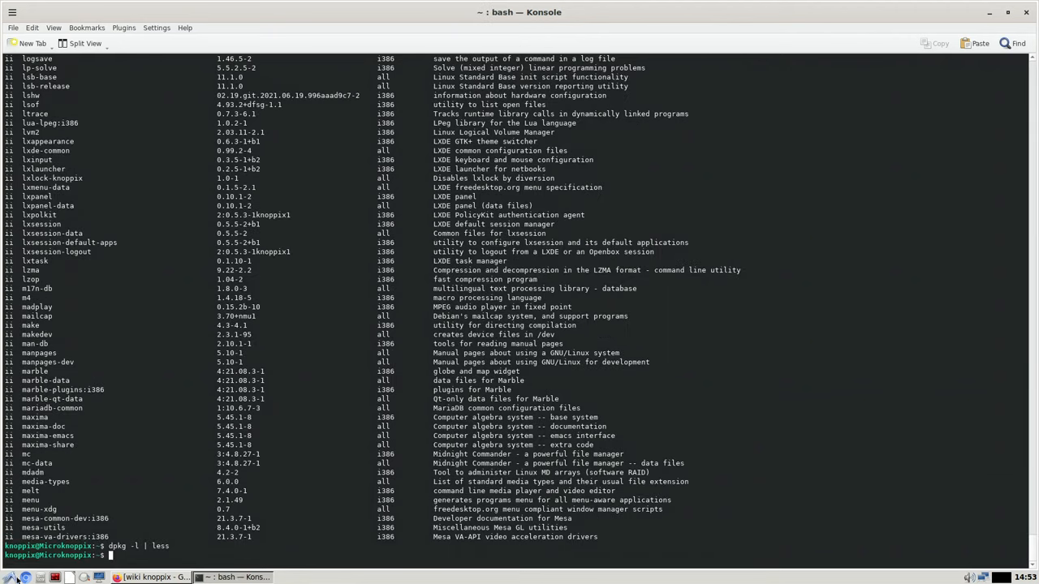
# Bring the Firefox window with Google results for wiki knoppix to the front
pyautogui.click(8, 577)
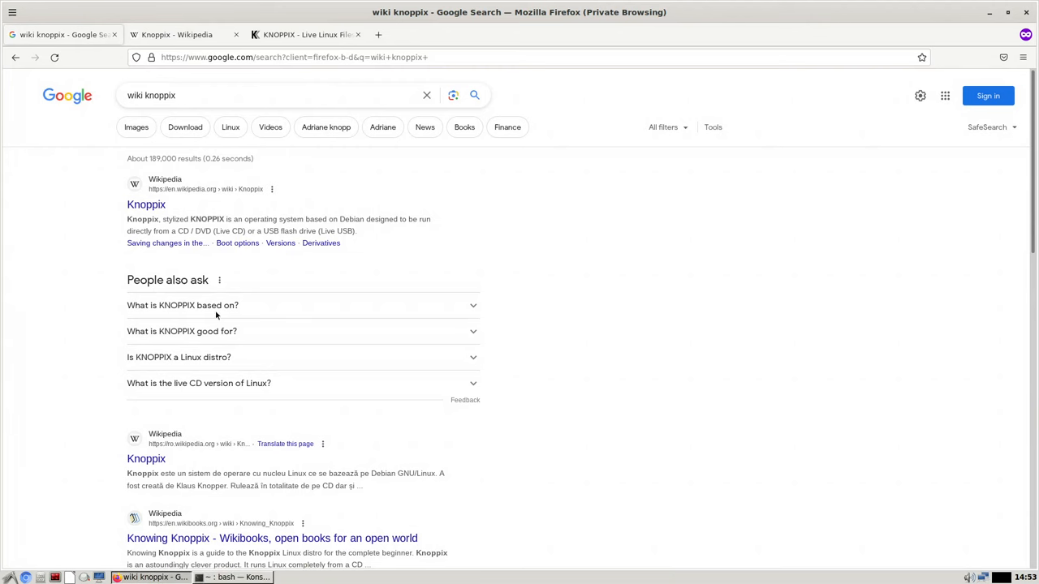
# Open the Knoppix Wikipedia tab and highlight 'the Live CD' and the 700 megabyte size
pyautogui.click(146, 205)
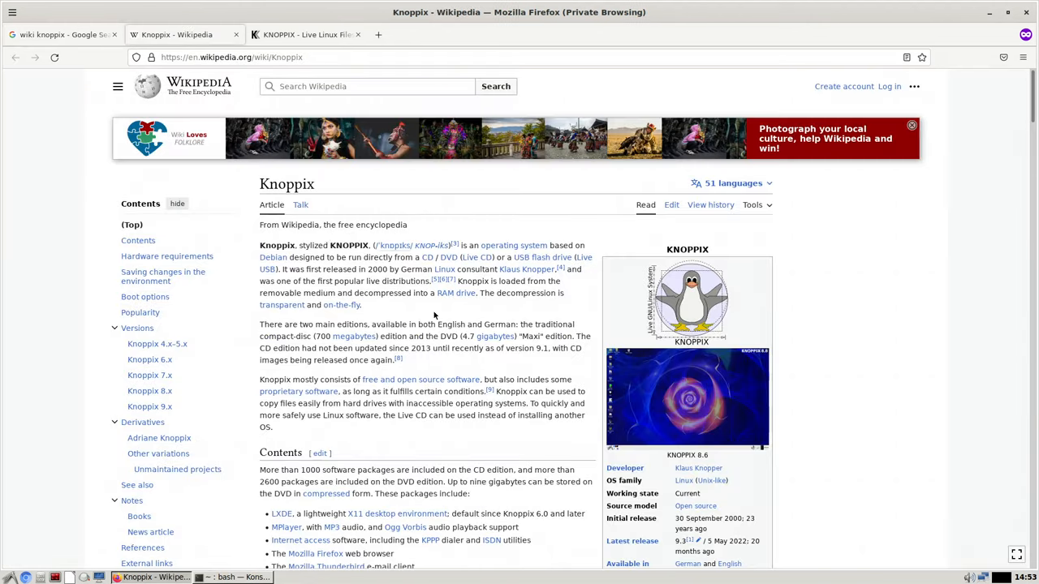
pyautogui.moveTo(698, 467)
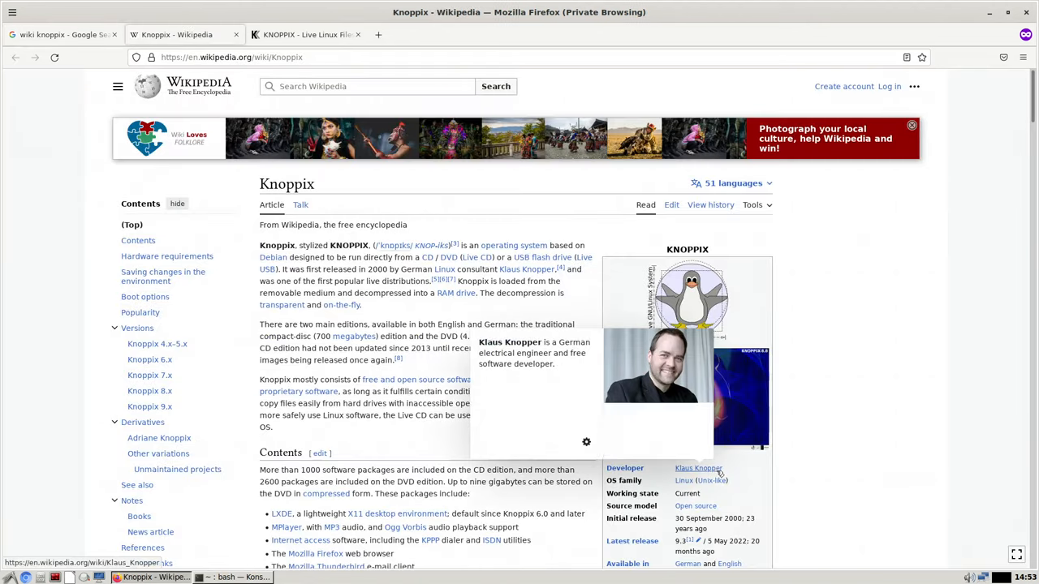
pyautogui.scroll(-3)
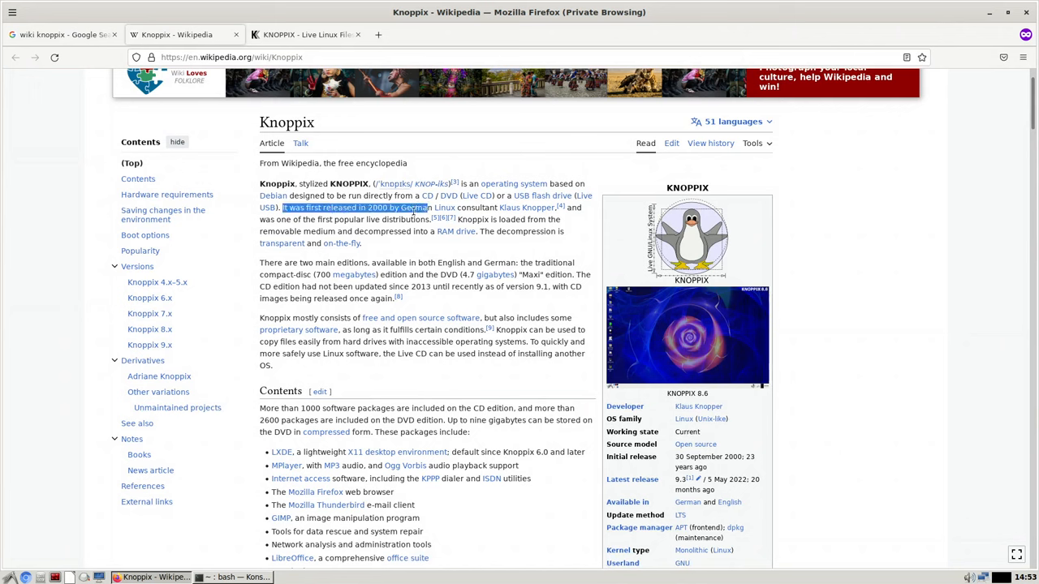
pyautogui.moveTo(428, 353)
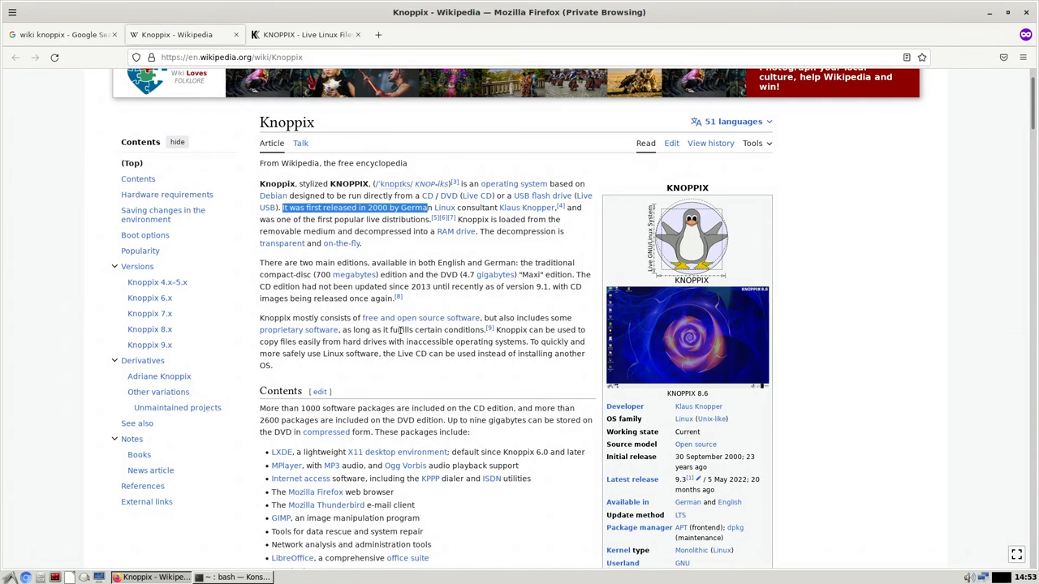
pyautogui.moveTo(276, 274)
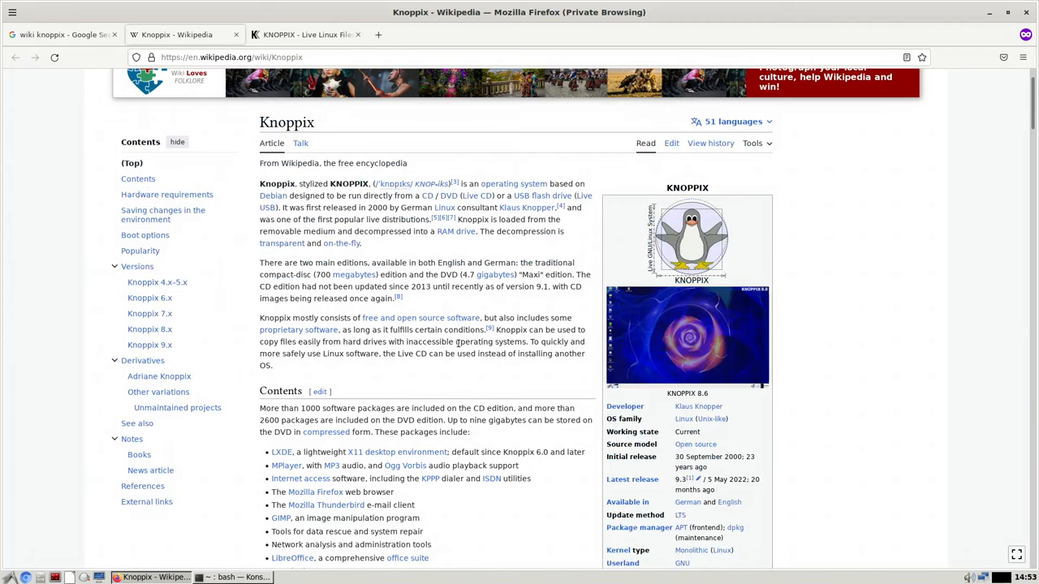
pyautogui.moveTo(428, 372)
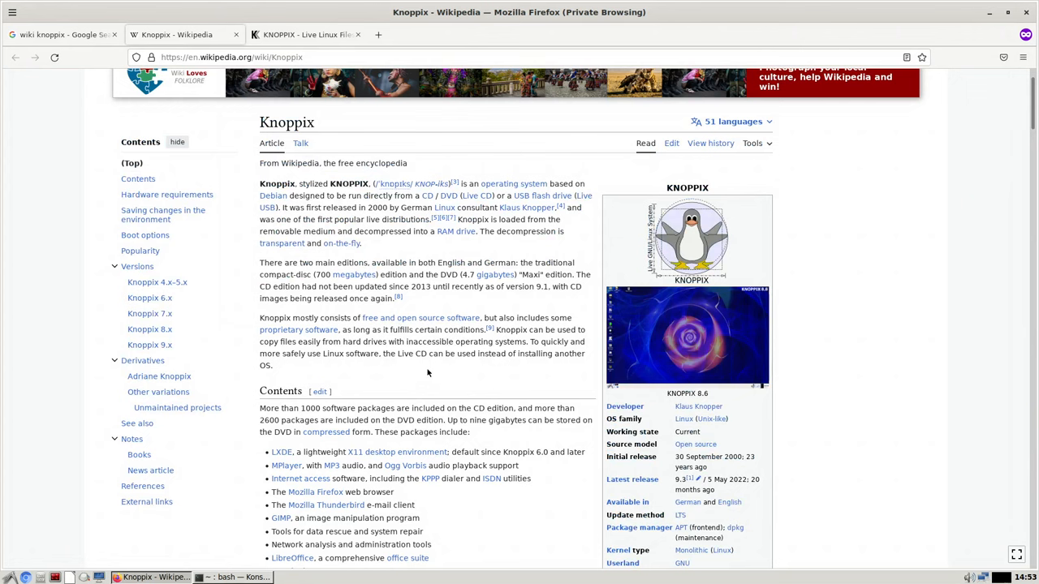
pyautogui.doubleClick(405, 353)
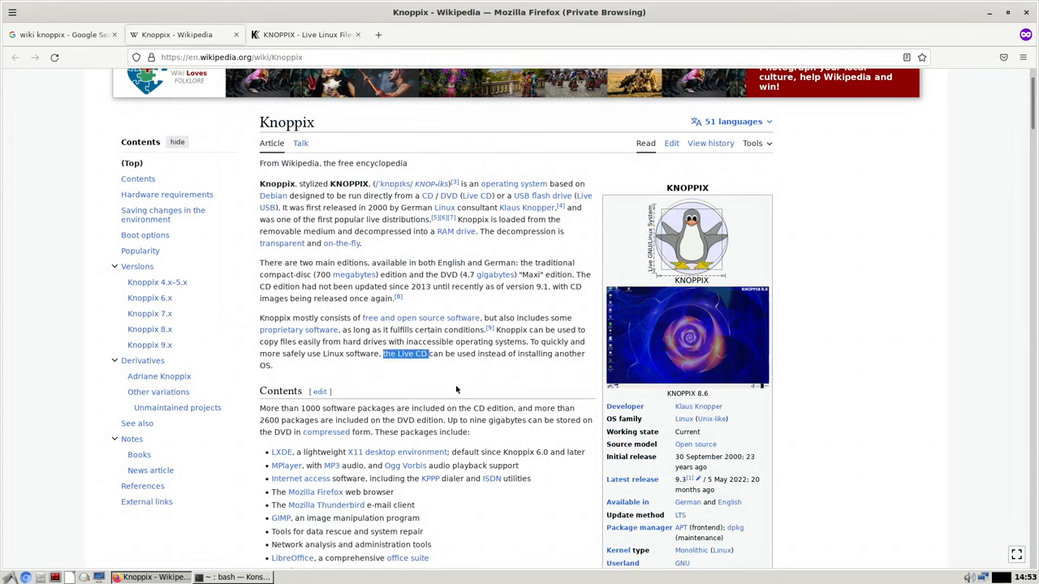
pyautogui.moveTo(495, 391)
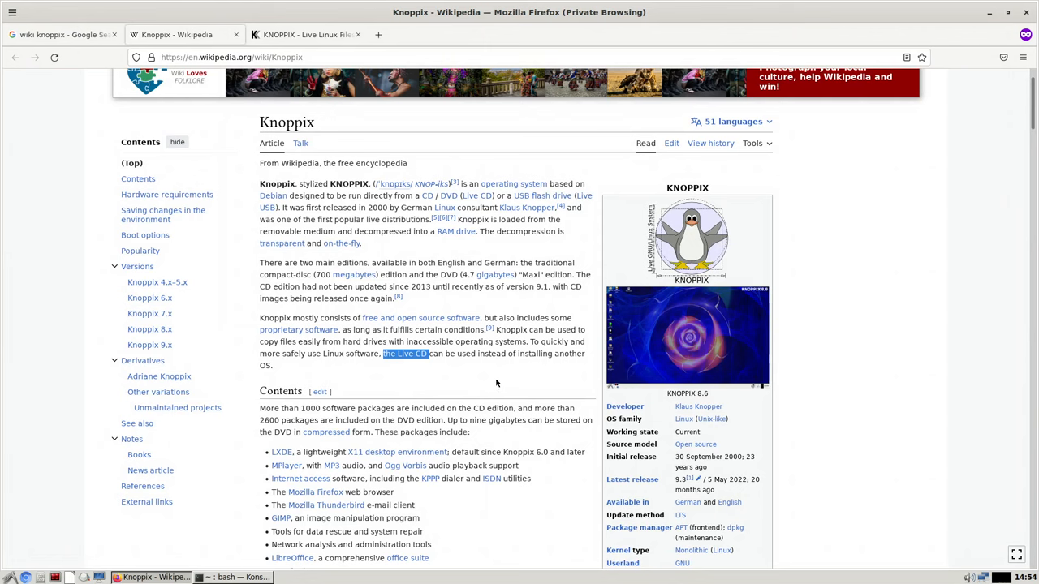
pyautogui.doubleClick(323, 274)
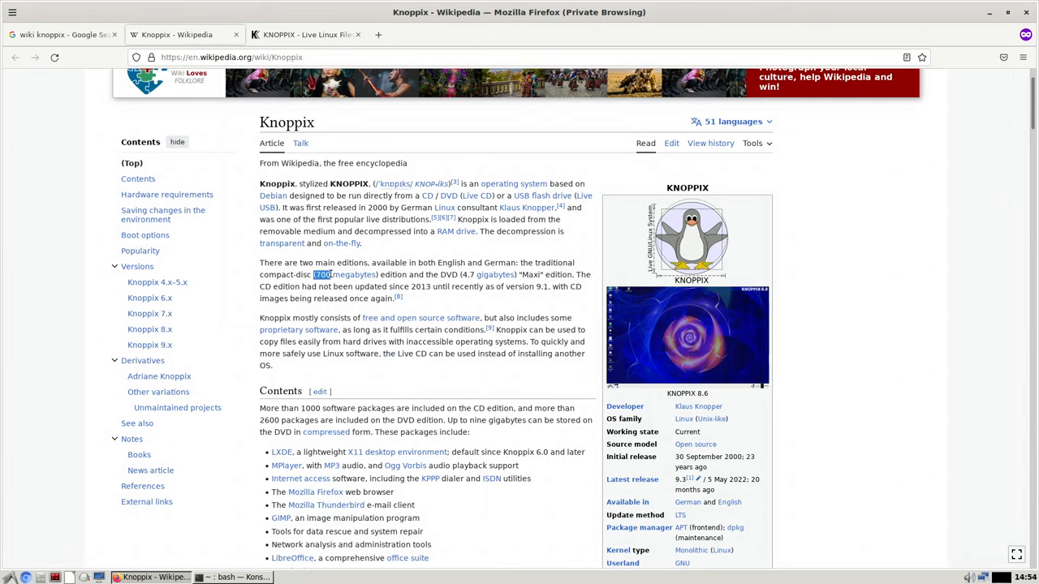
pyautogui.moveTo(449, 381)
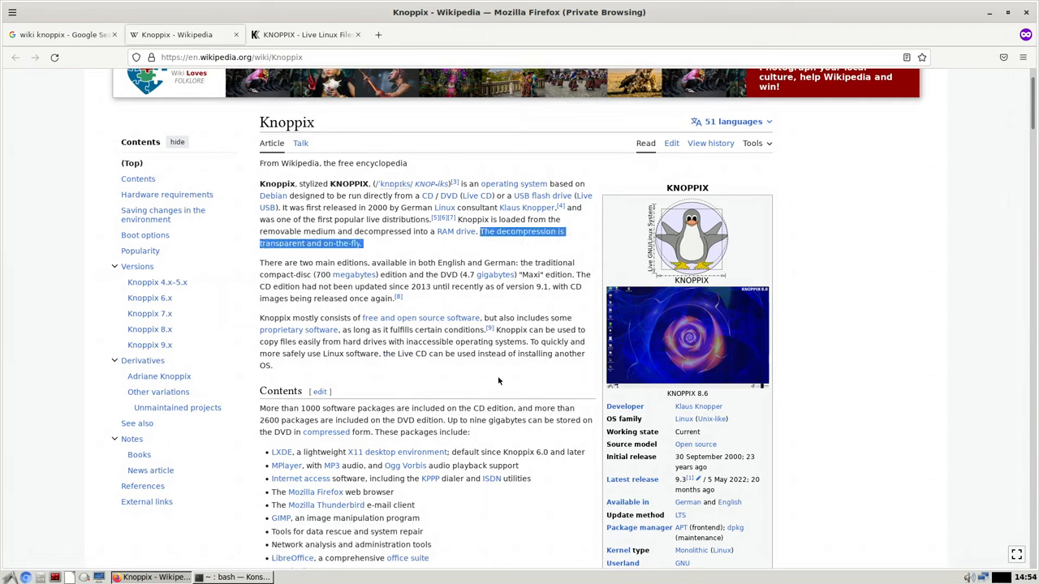
pyautogui.moveTo(475, 461)
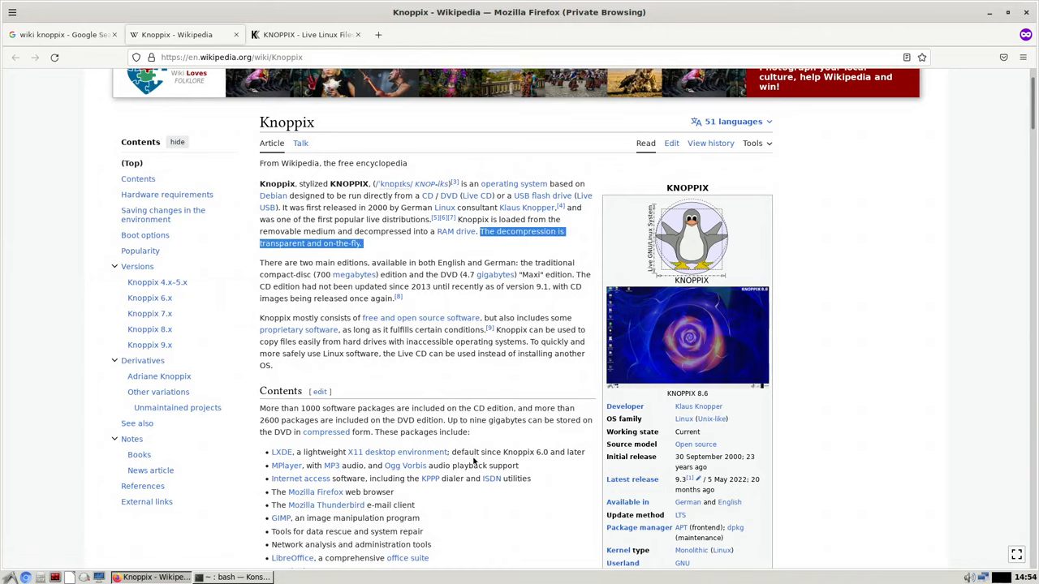
pyautogui.scroll(-3)
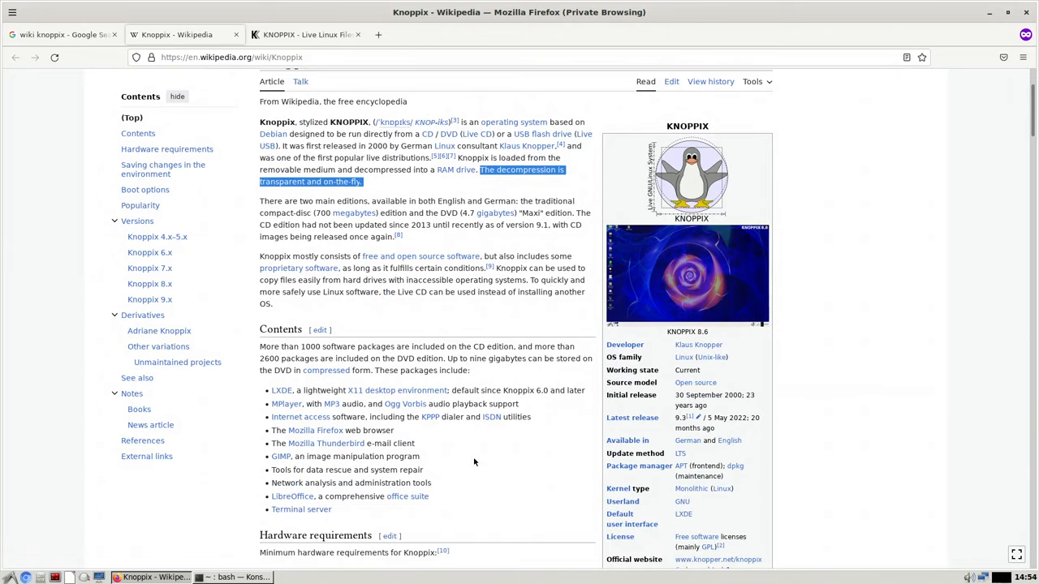
pyautogui.moveTo(493, 458)
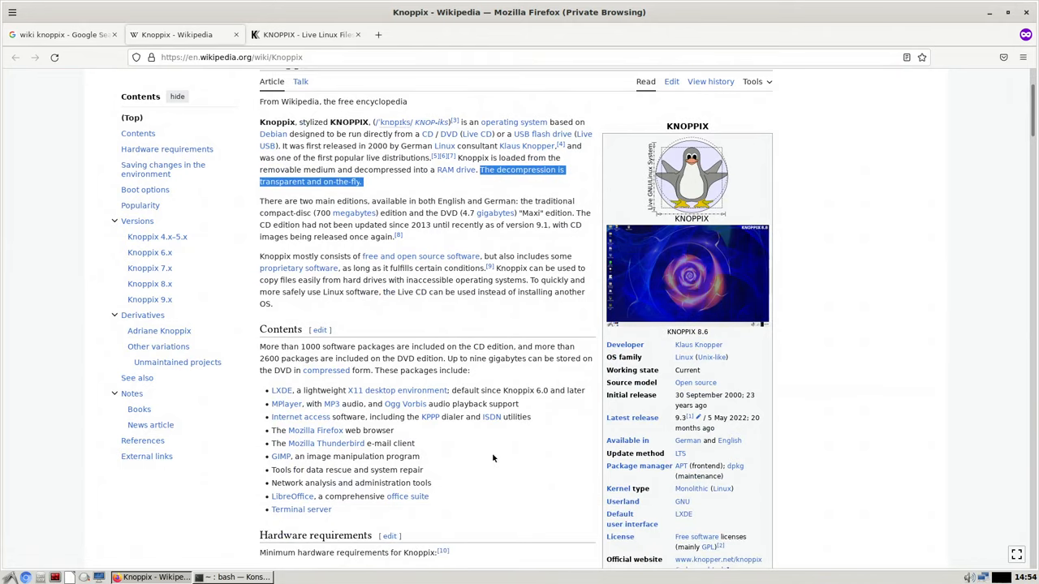
pyautogui.moveTo(794, 487)
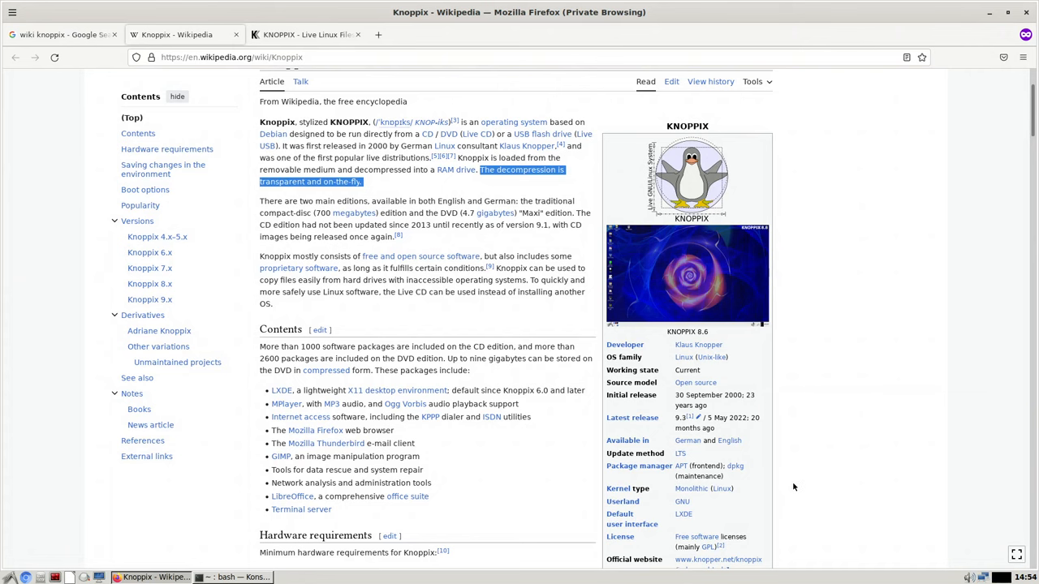
pyautogui.scroll(-3)
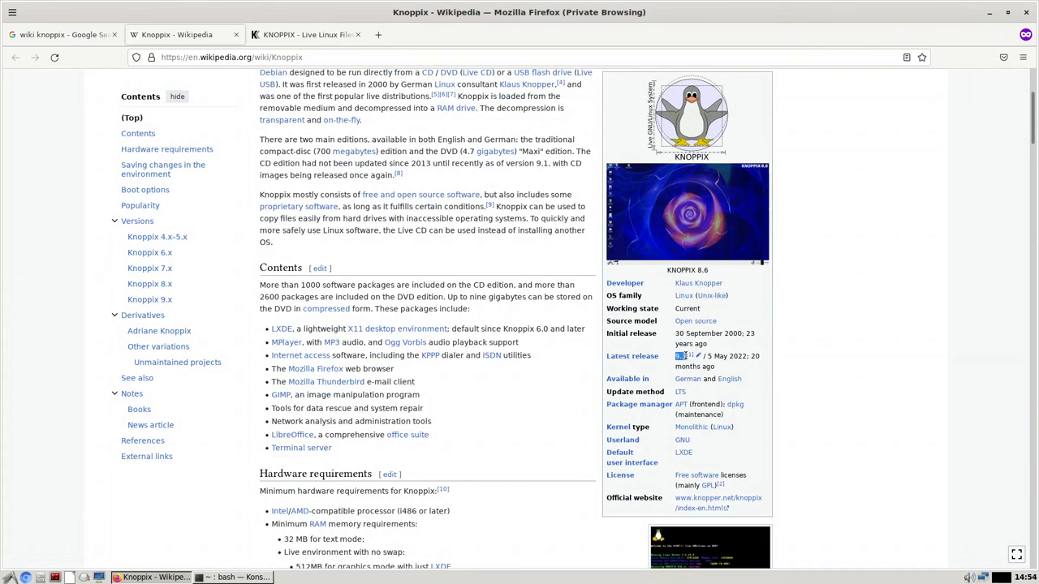
pyautogui.moveTo(831, 435)
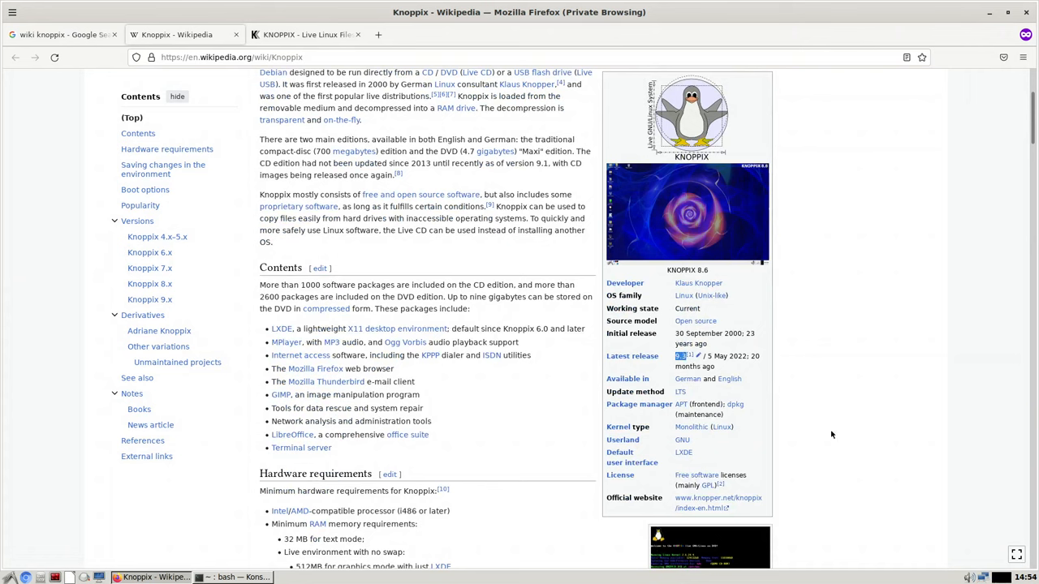
pyautogui.moveTo(815, 411)
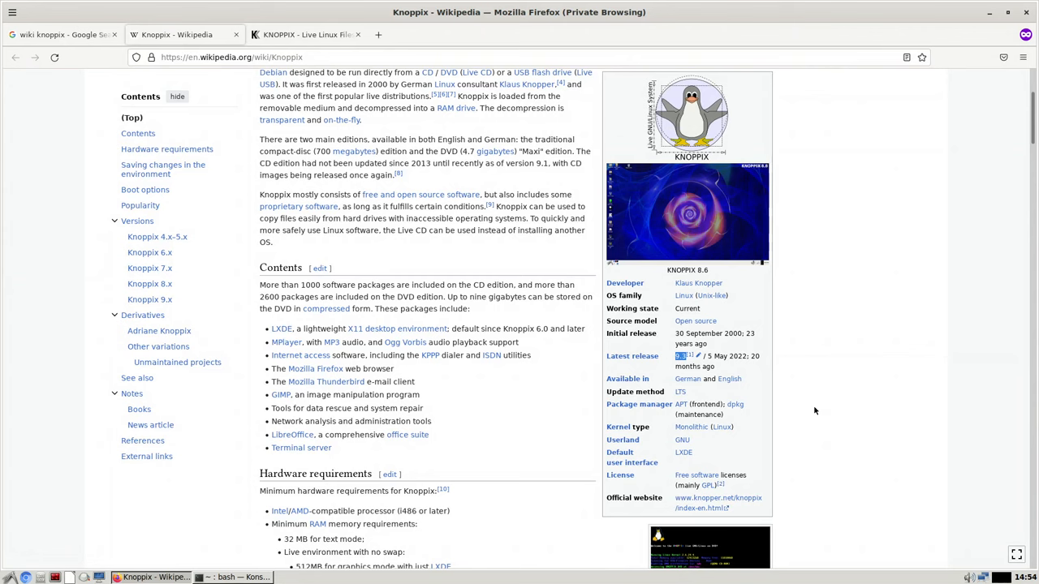
pyautogui.moveTo(832, 402)
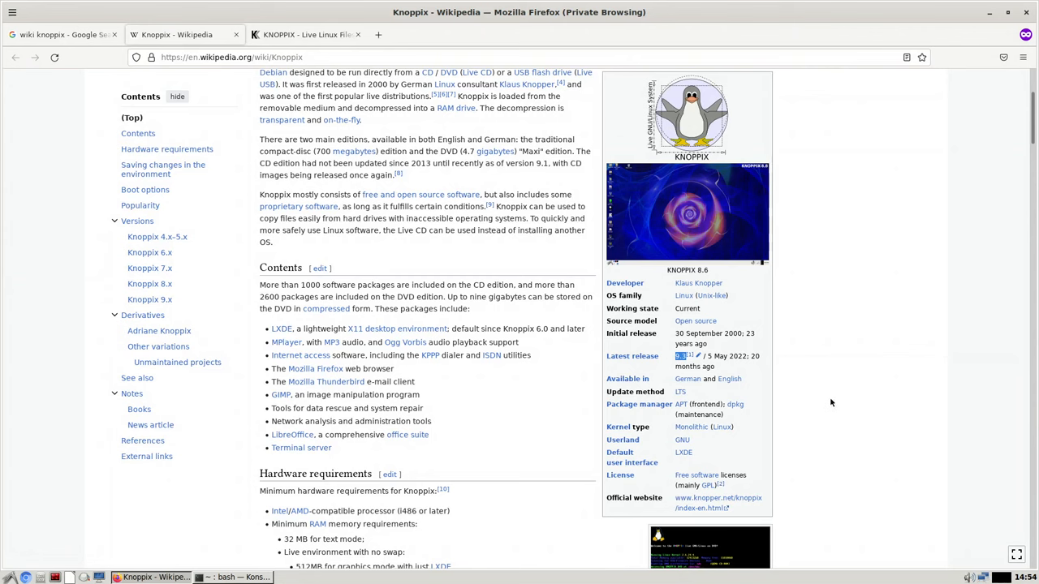
pyautogui.moveTo(830, 400)
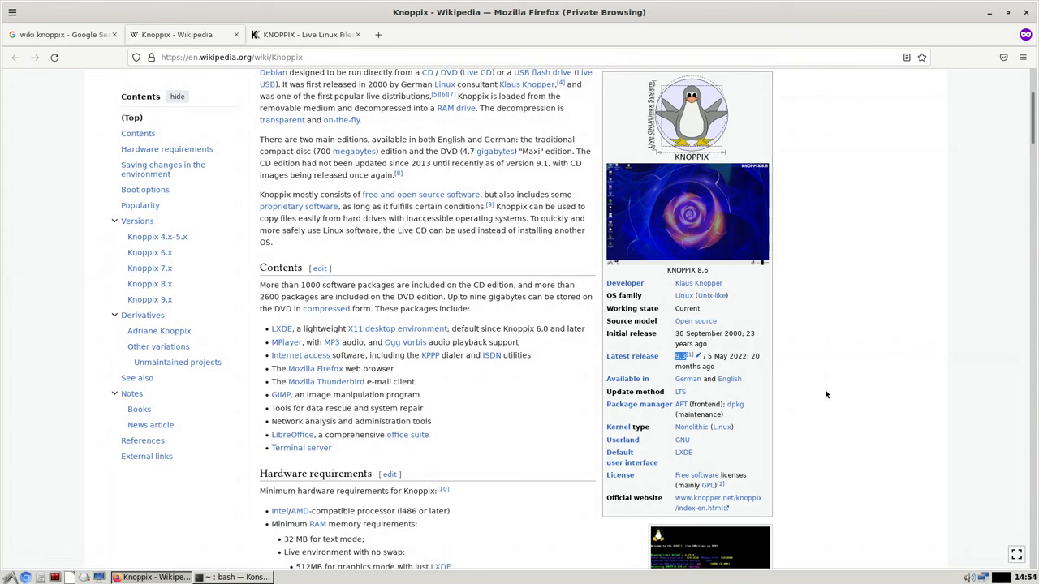
pyautogui.moveTo(827, 390)
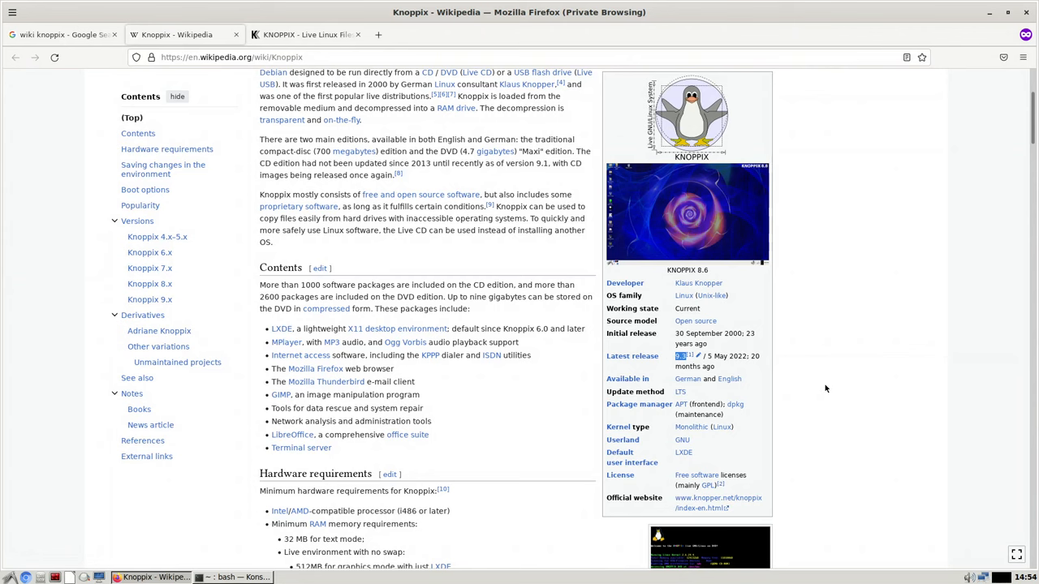
pyautogui.moveTo(804, 365)
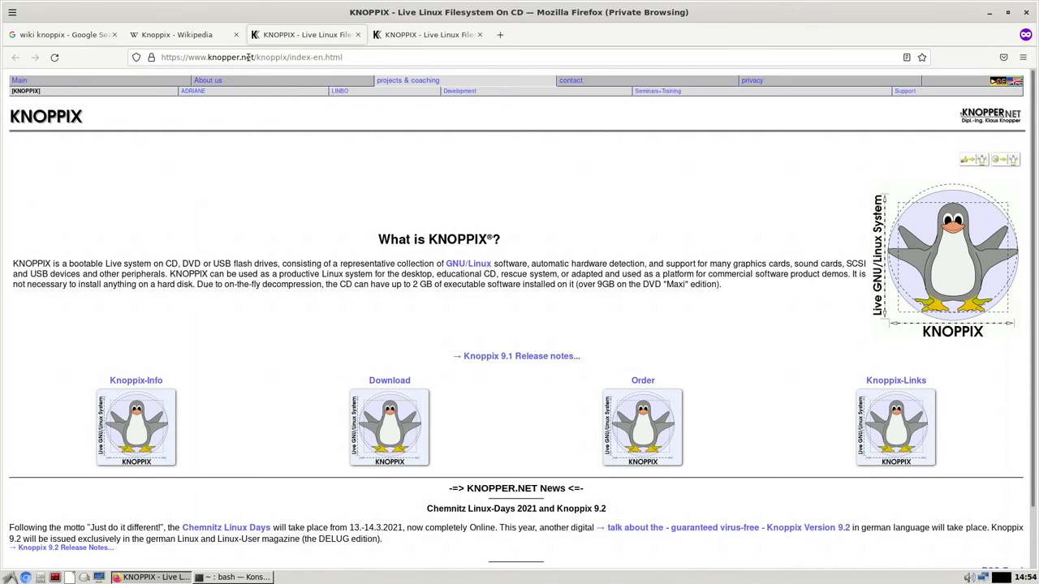
pyautogui.moveTo(942, 150)
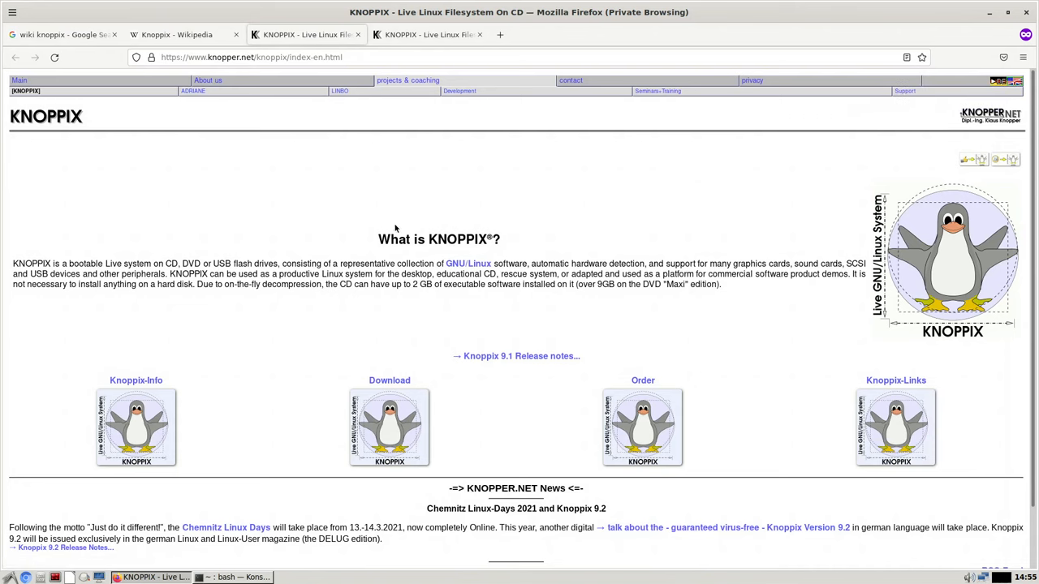
# Scroll knopper.net and follow the Download link to the Knoppix mirrors page
pyautogui.scroll(-3)
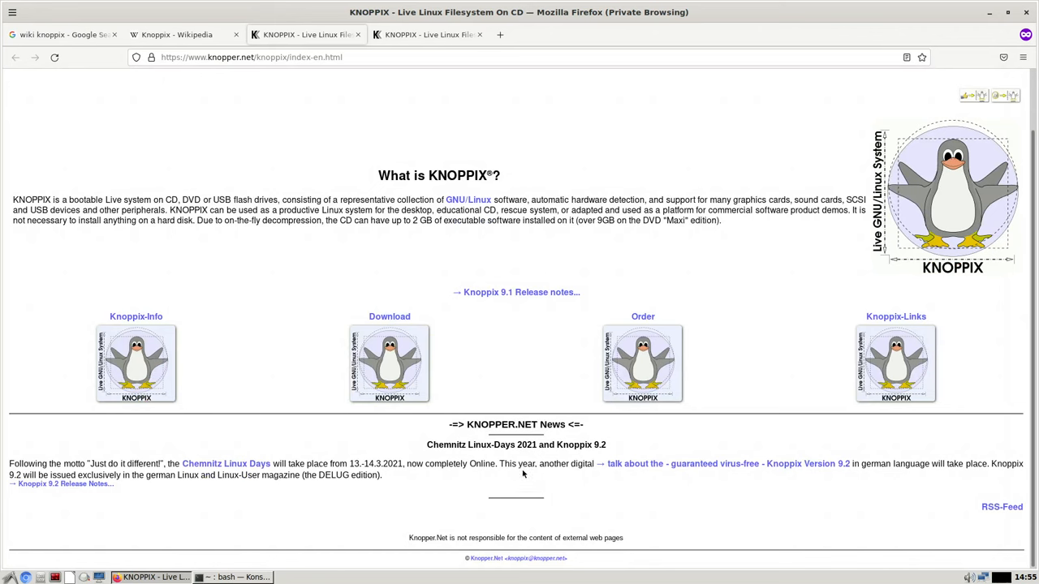
pyautogui.moveTo(517, 292)
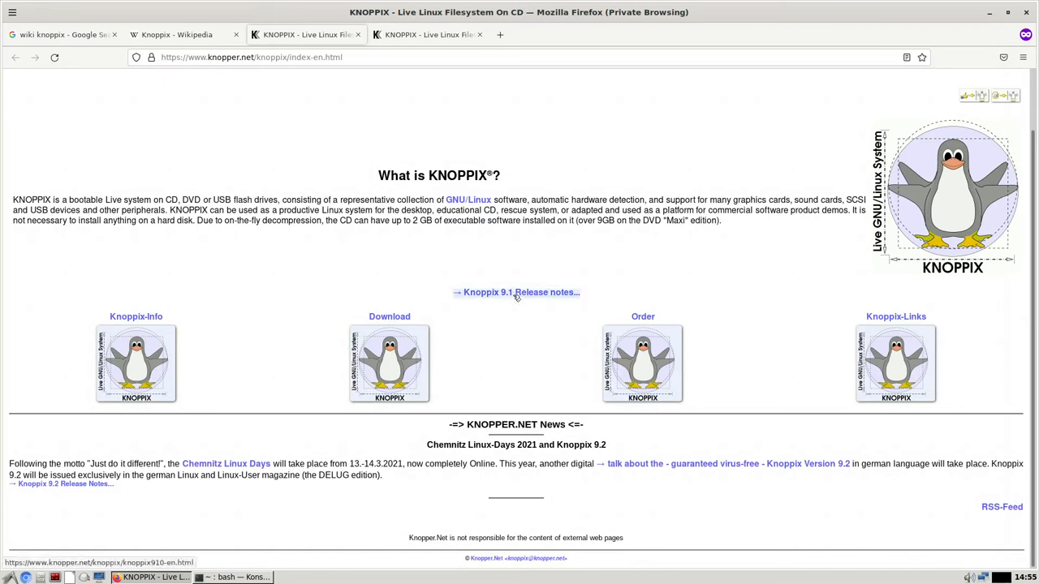
pyautogui.moveTo(390, 365)
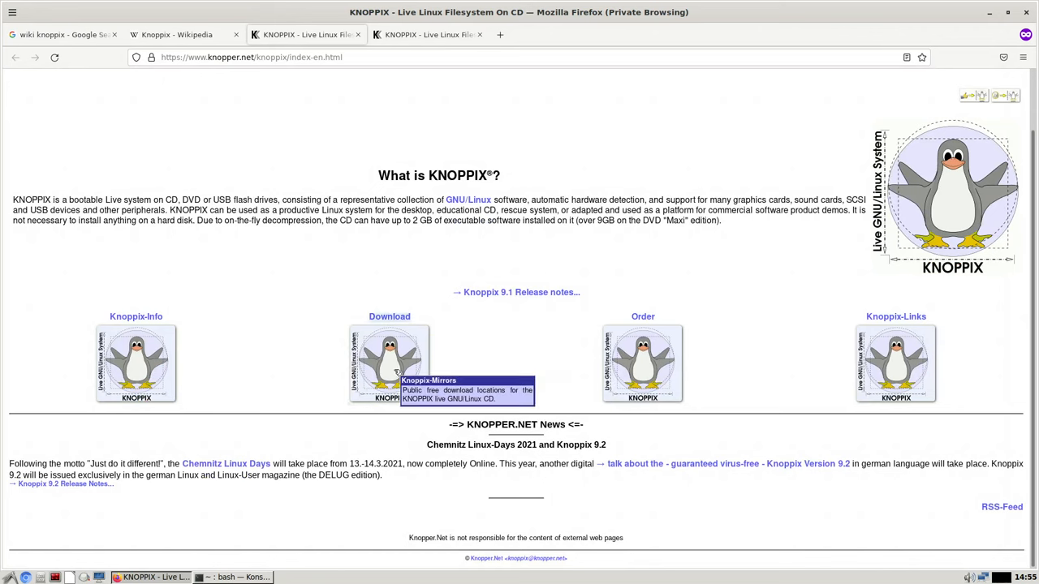
pyautogui.moveTo(390, 364)
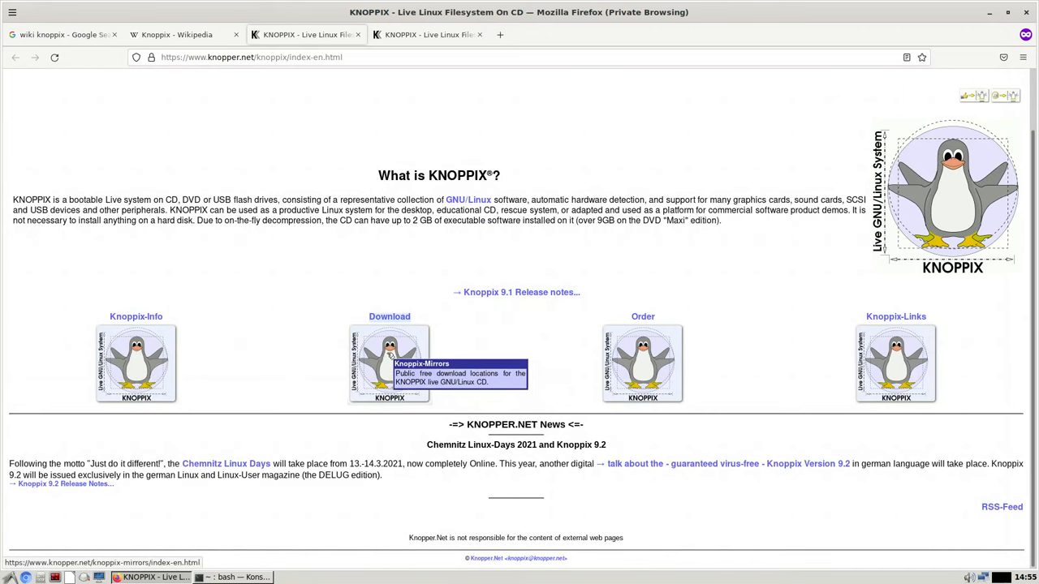
pyautogui.click(389, 363)
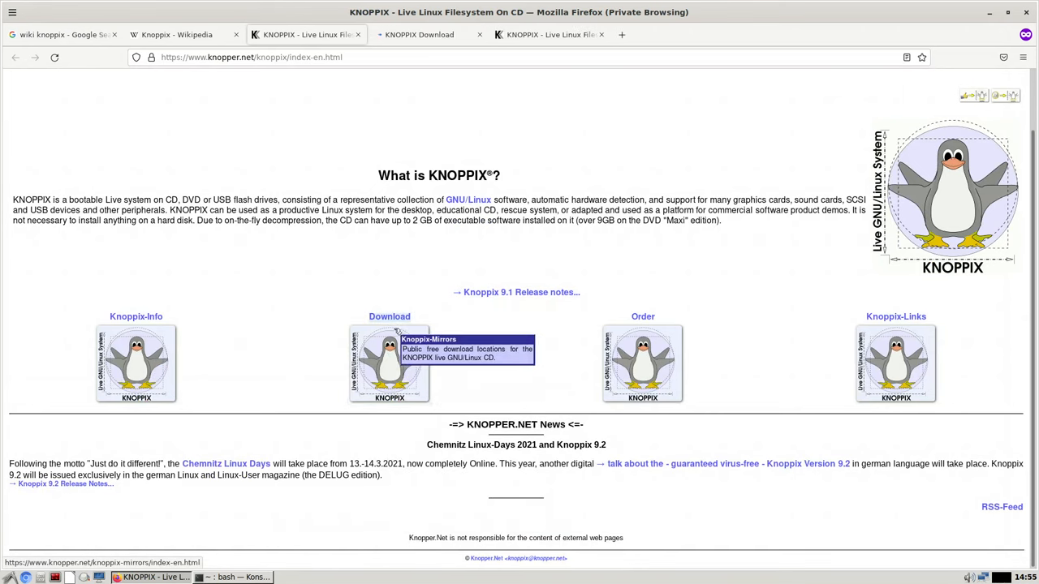
pyautogui.click(390, 363)
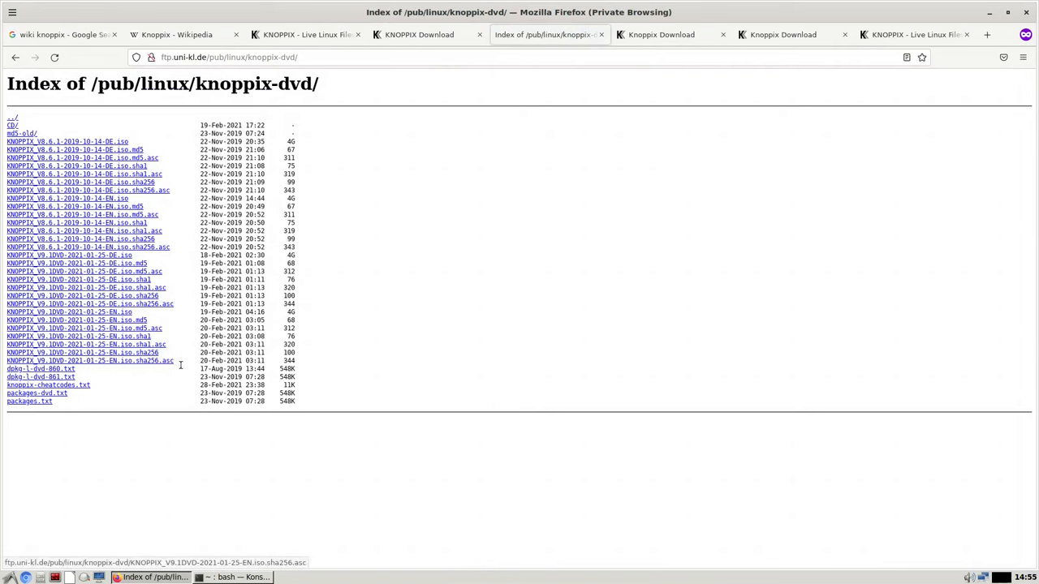
pyautogui.moveTo(121, 360)
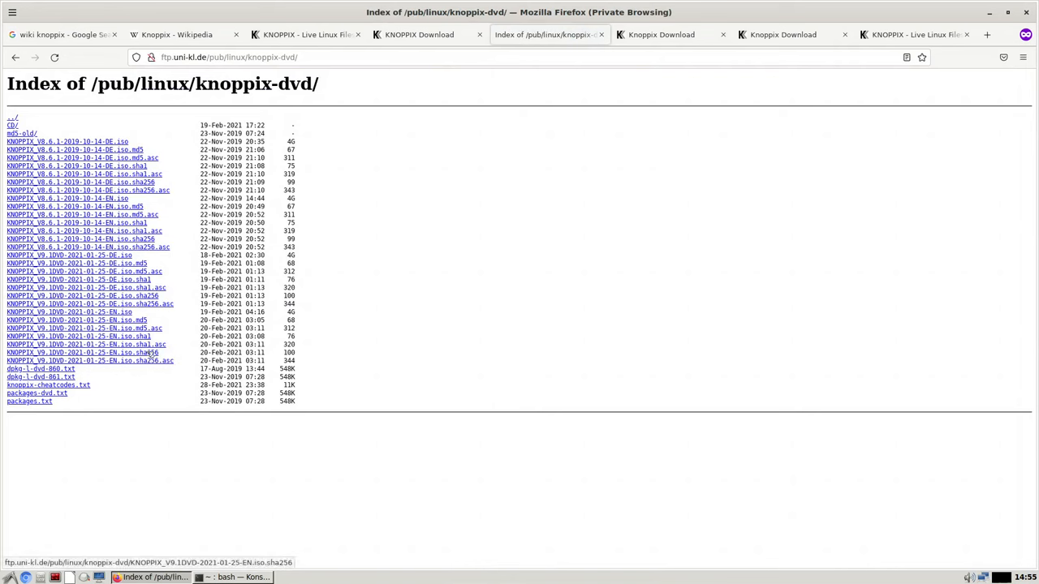
pyautogui.moveTo(268, 358)
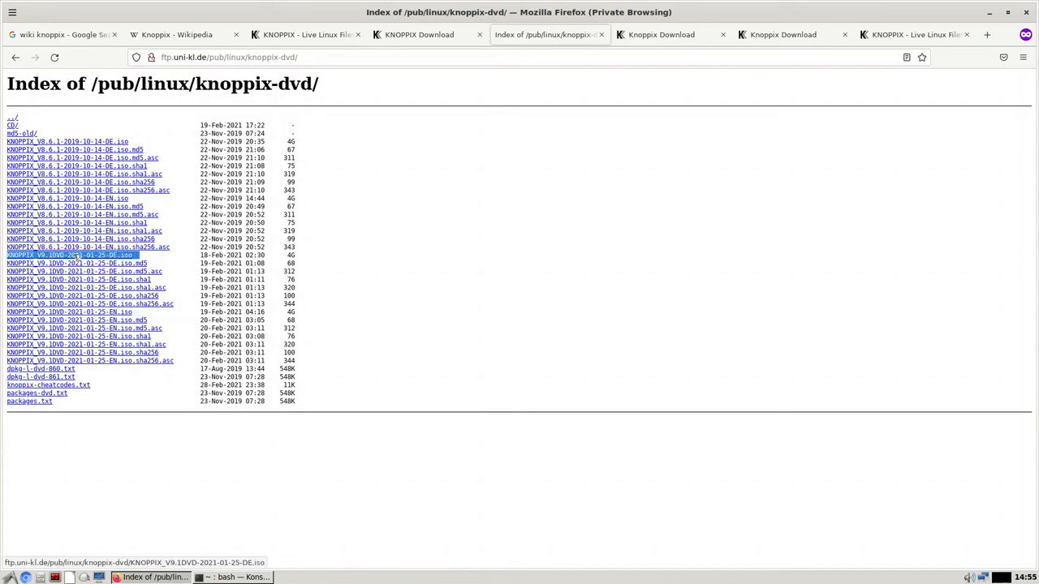
pyautogui.moveTo(78, 263)
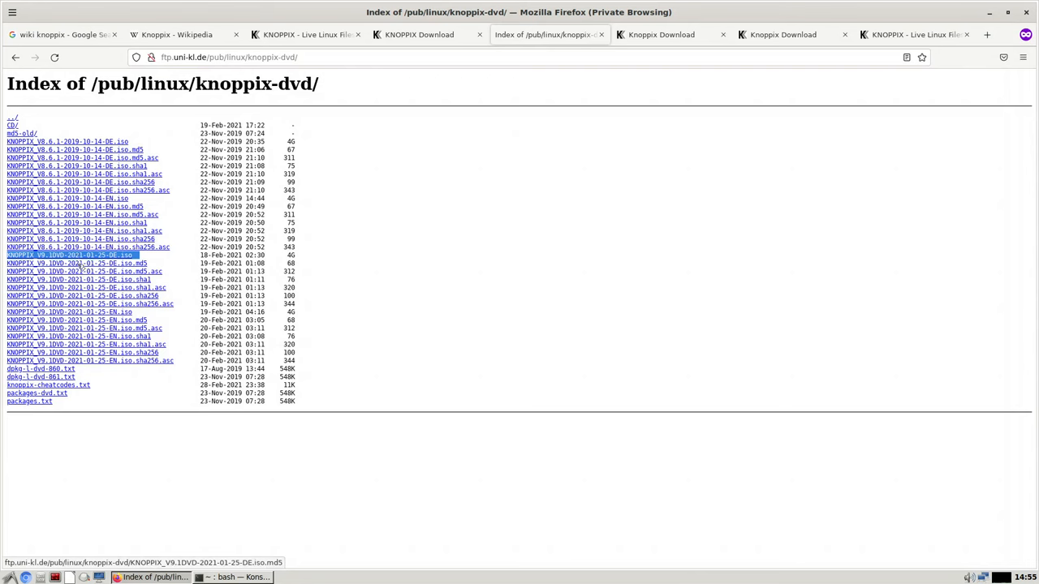
pyautogui.moveTo(103, 288)
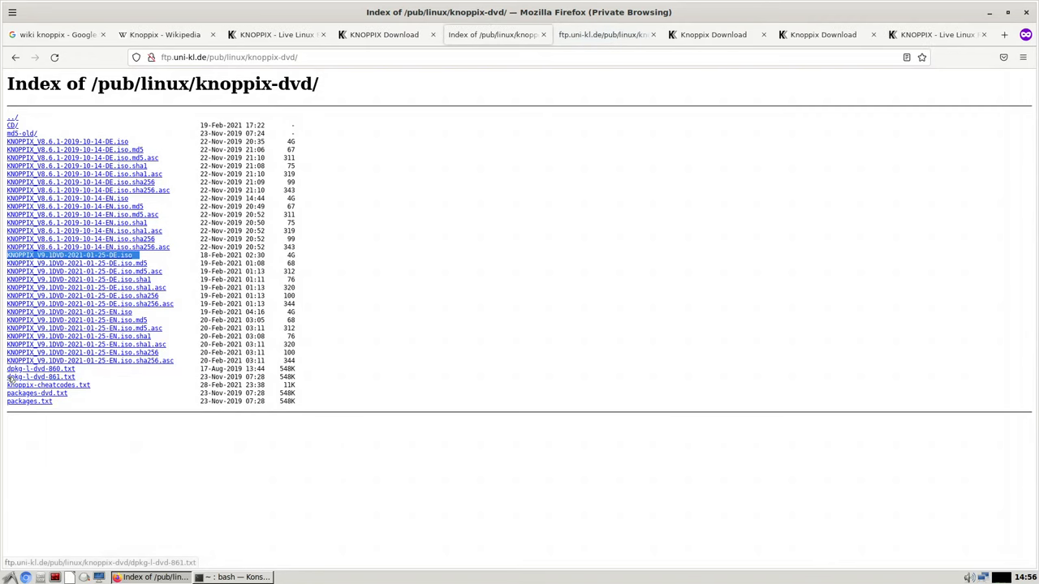
pyautogui.moveTo(90, 303)
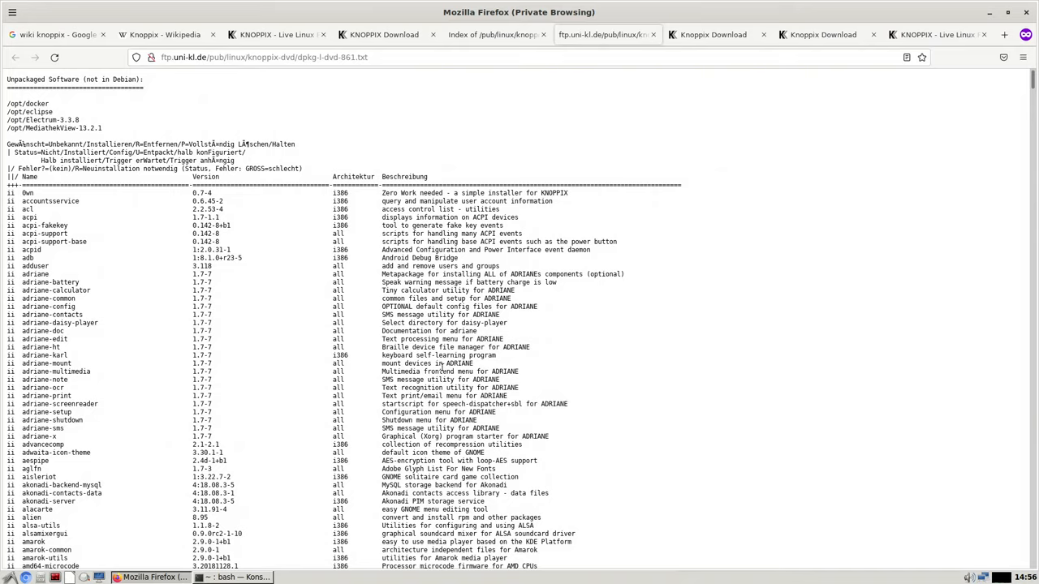
# Scroll through the dpkg-l-dvd-861.txt installed package list on the mirror
pyautogui.scroll(-3)
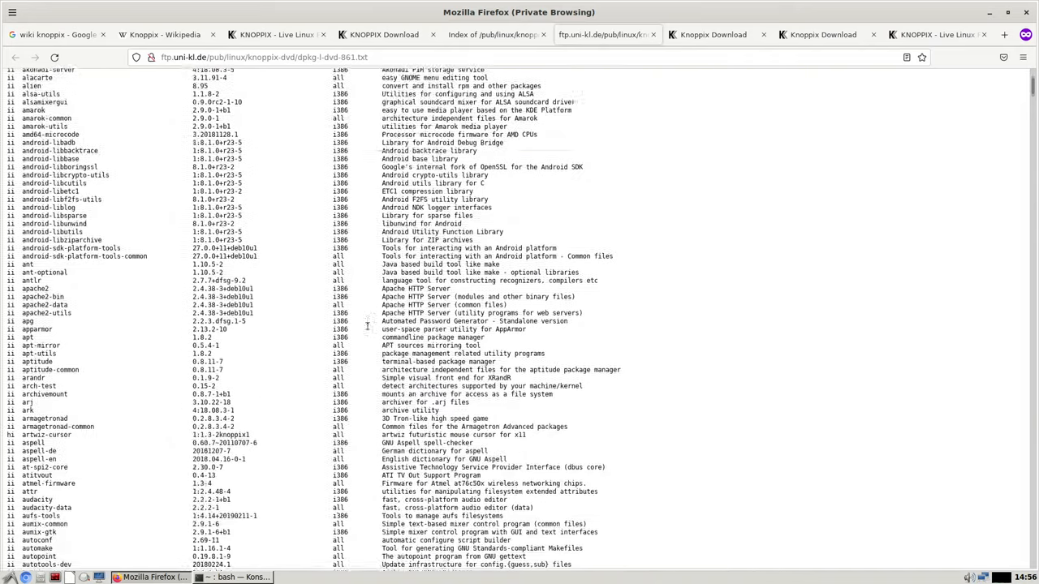
pyautogui.scroll(-3)
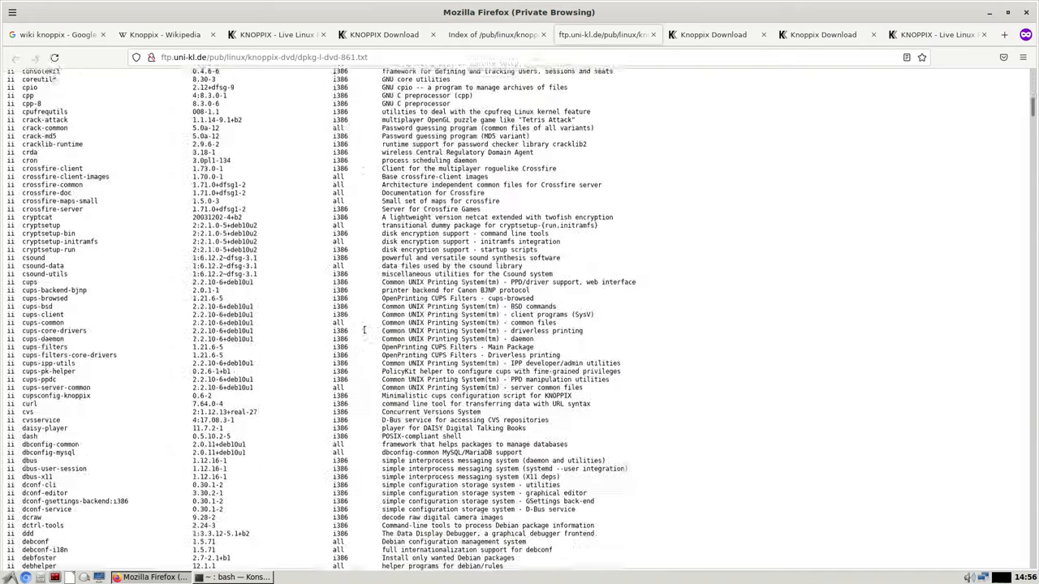
pyautogui.scroll(-3)
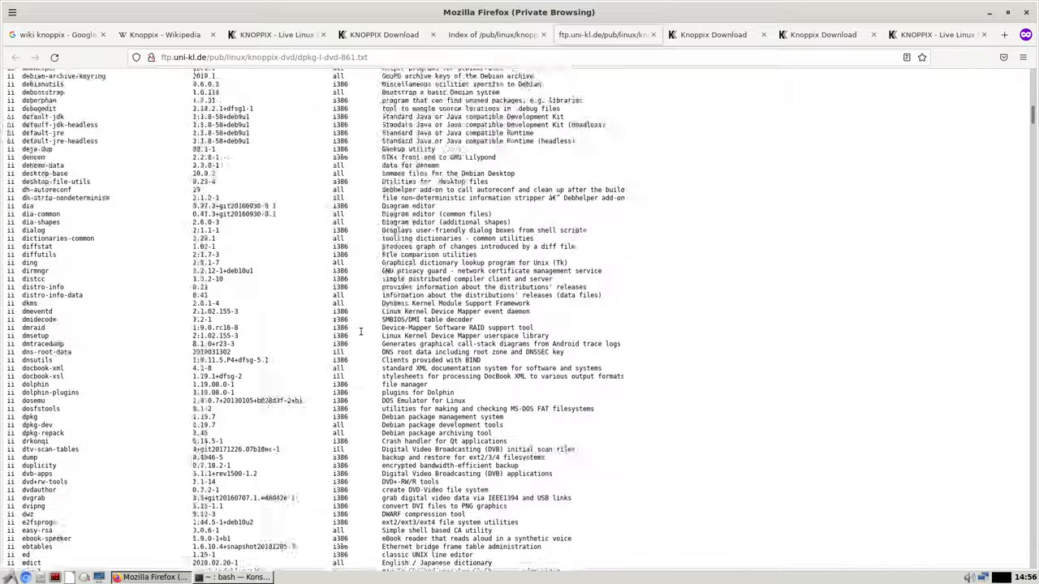
pyautogui.scroll(3)
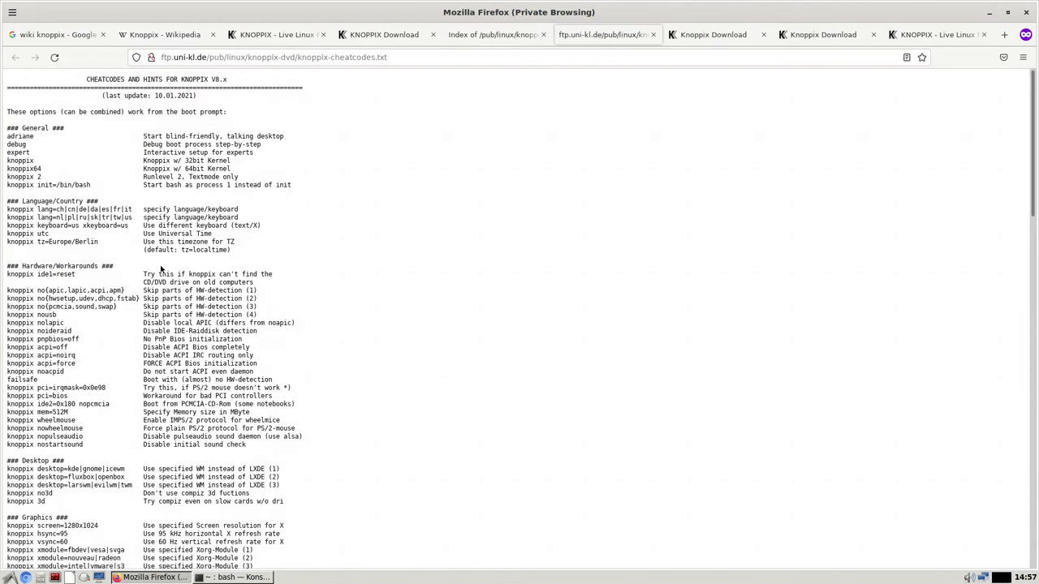
pyautogui.moveTo(129, 269)
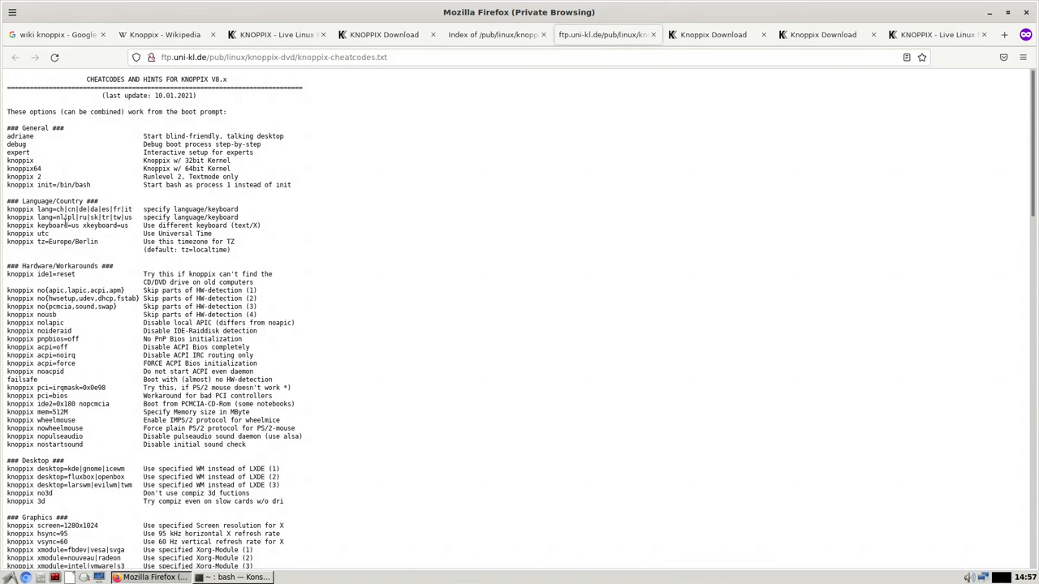
# Select the keyboard layout value in the cheat codes, then clear the selection
pyautogui.doubleClick(19, 208)
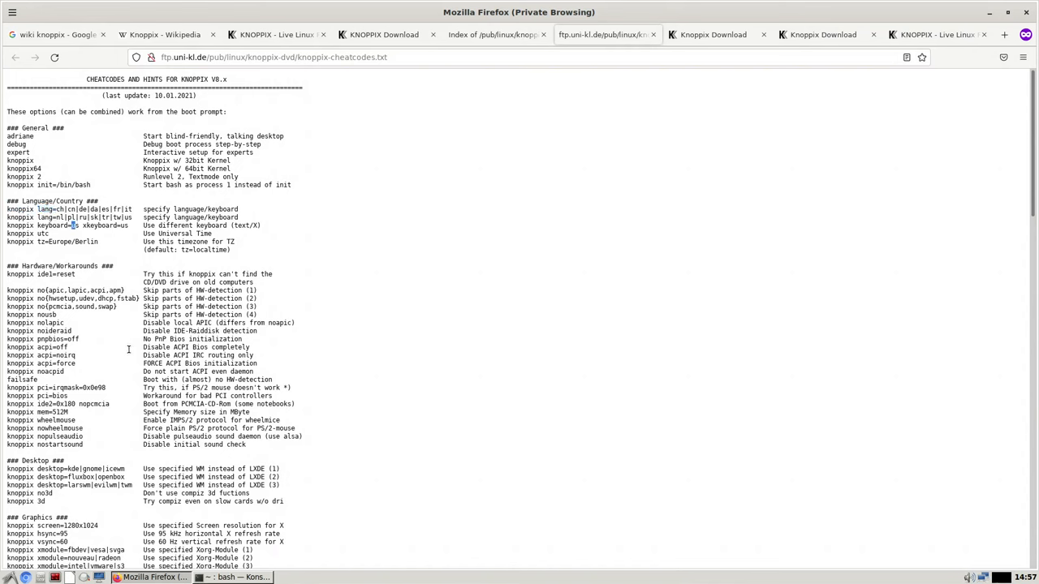
pyautogui.moveTo(128, 349)
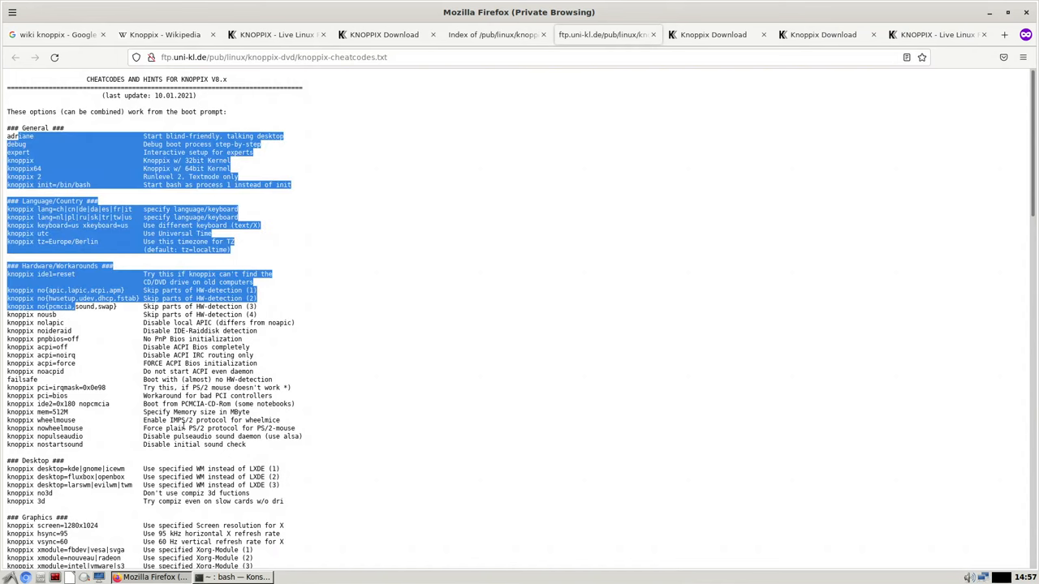
pyautogui.moveTo(173, 426)
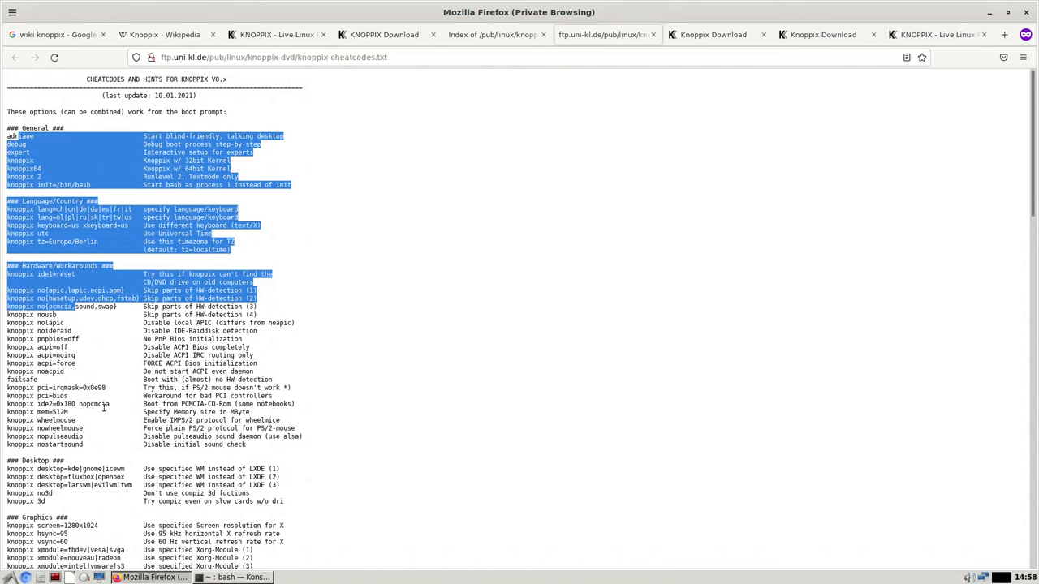
pyautogui.click(491, 34)
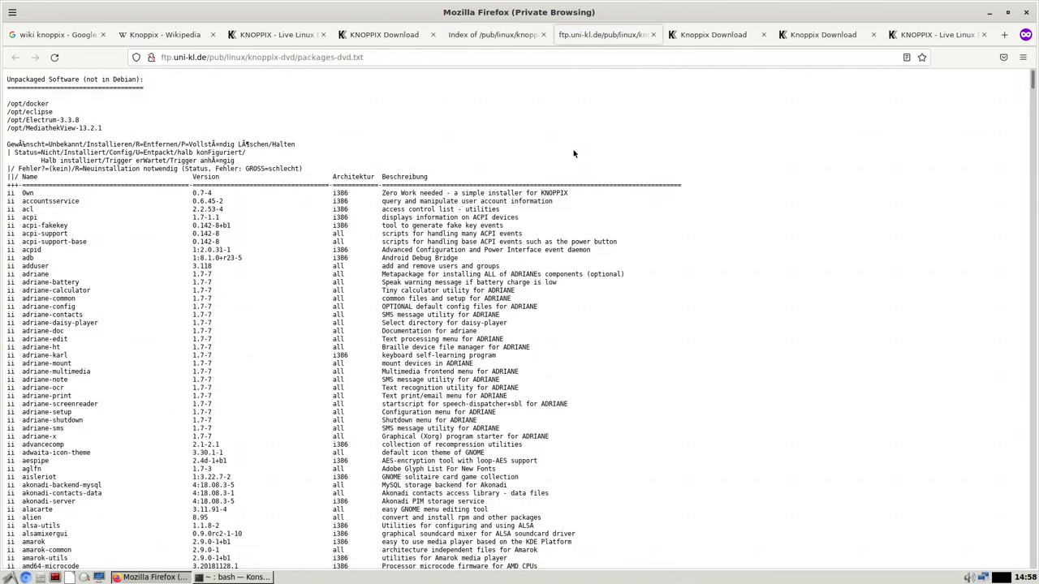
pyautogui.moveTo(128, 244)
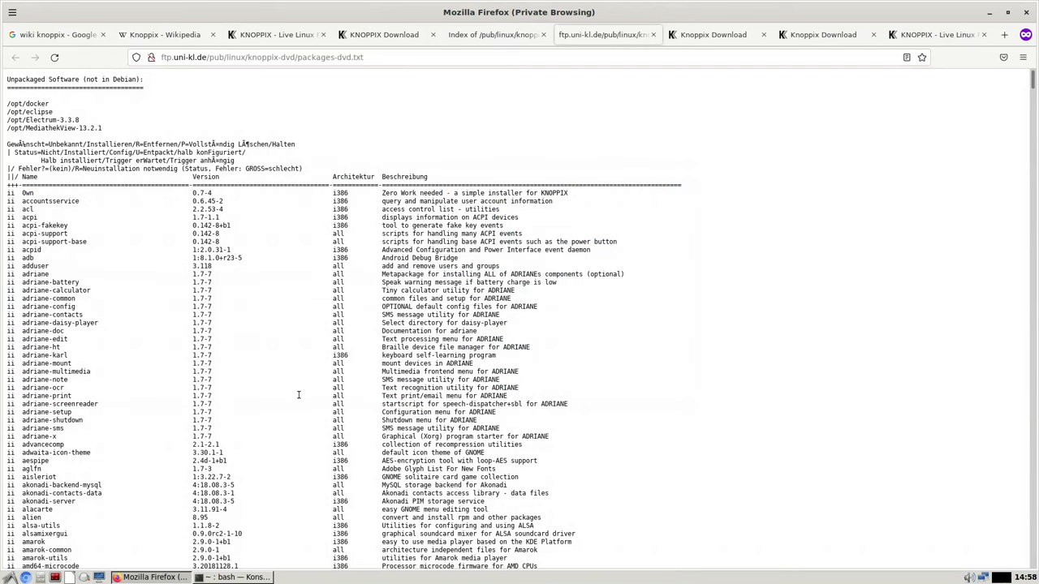
# Skim packages-dvd.txt, close the mirror file tabs, and bring up the Knoppix usage agreement page
pyautogui.scroll(-3)
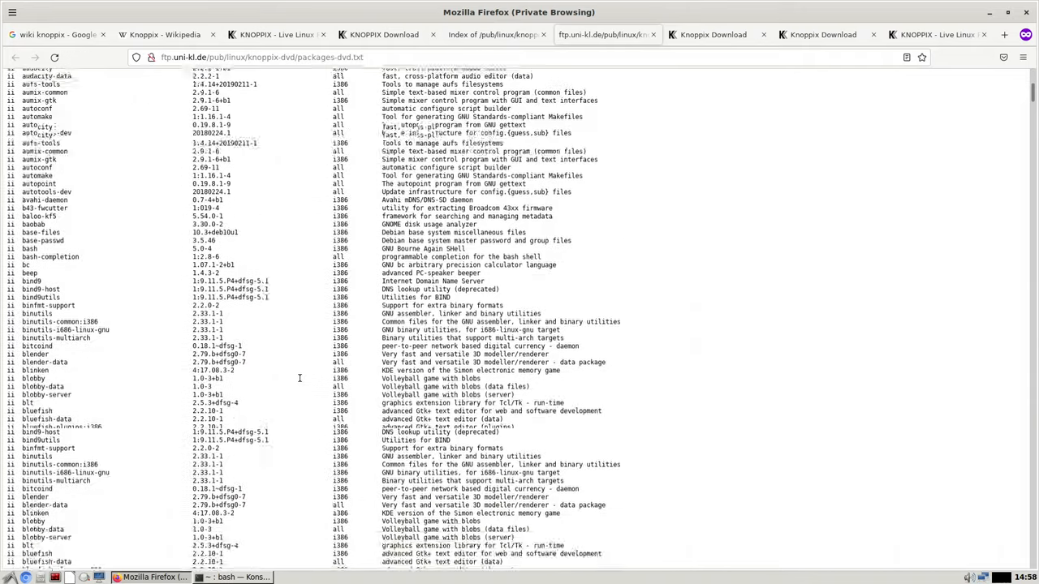
pyautogui.scroll(-3)
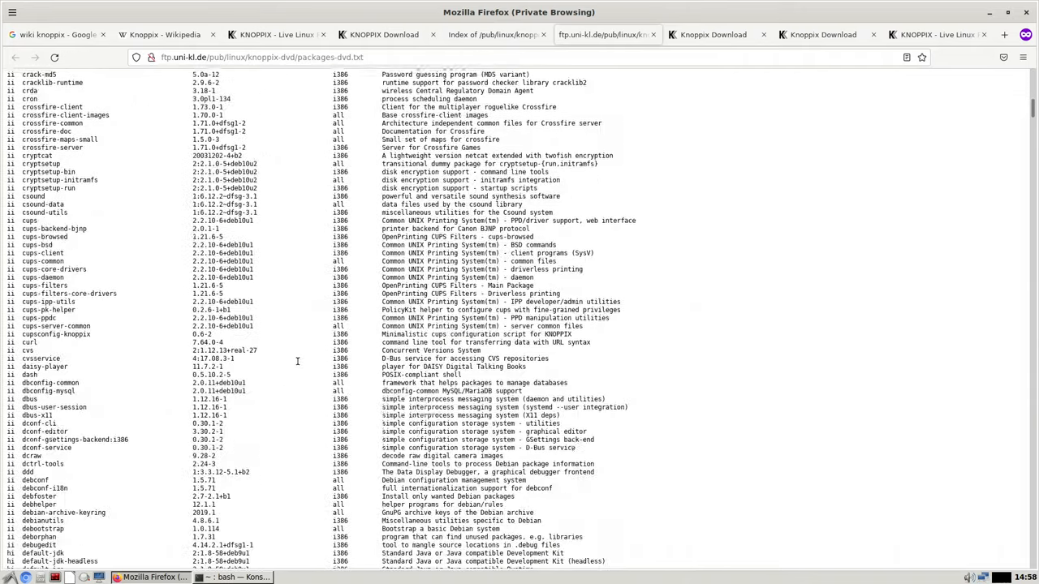
pyautogui.scroll(-3)
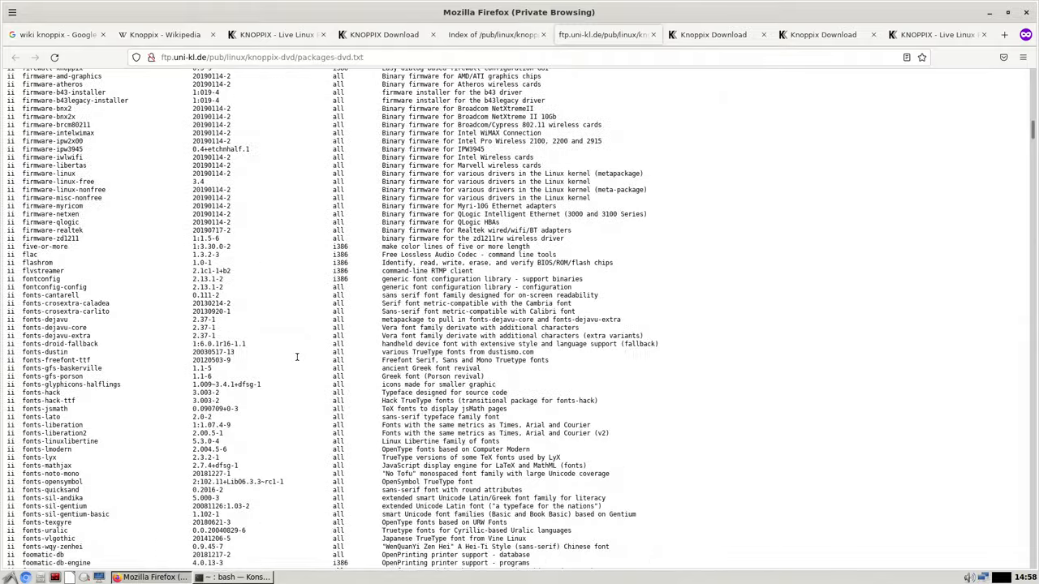
pyautogui.scroll(3)
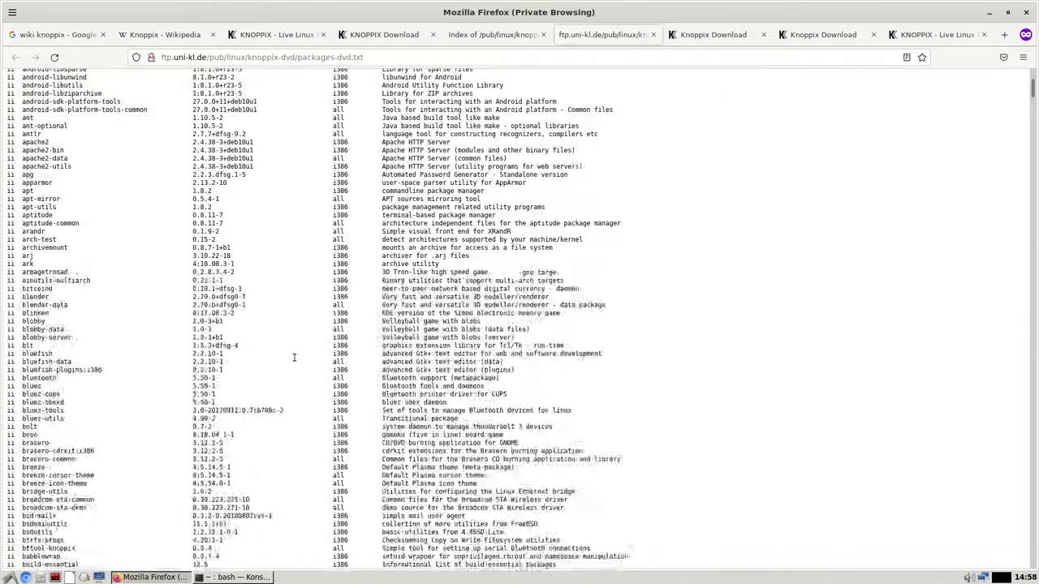
pyautogui.scroll(3)
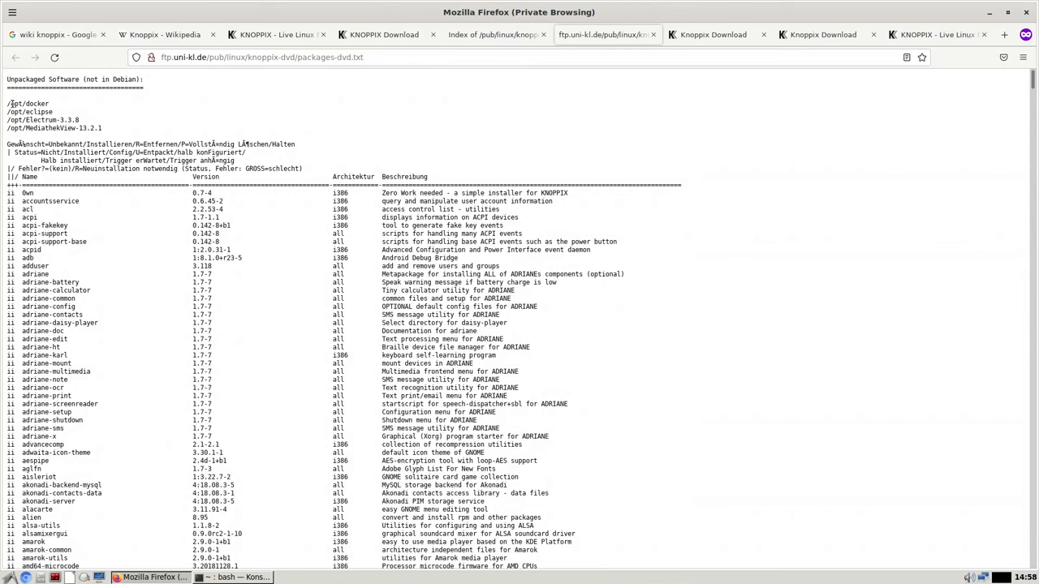
pyautogui.moveTo(6, 103); pyautogui.dragTo(103, 128)
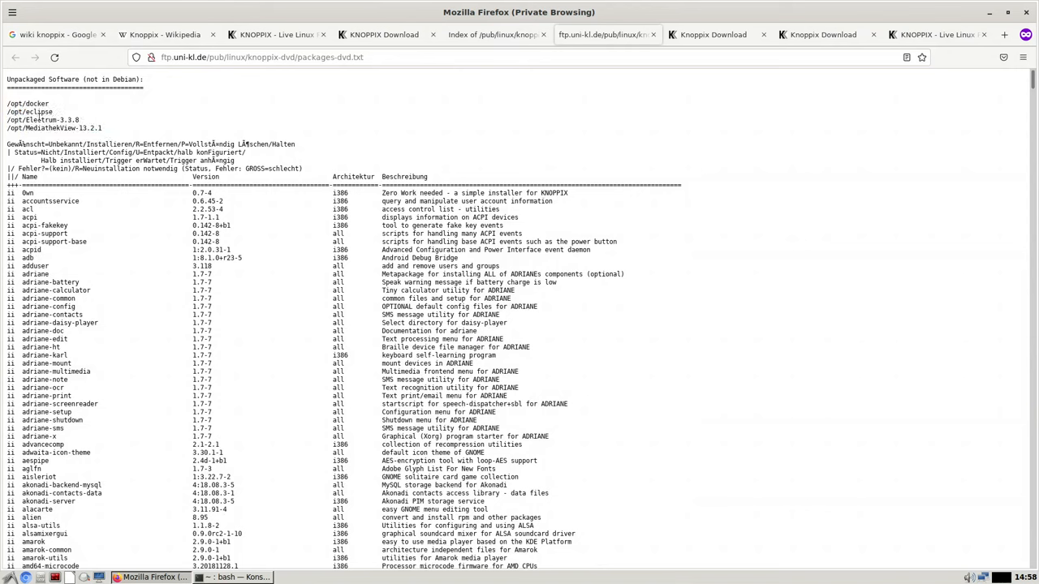
pyautogui.click(7, 577)
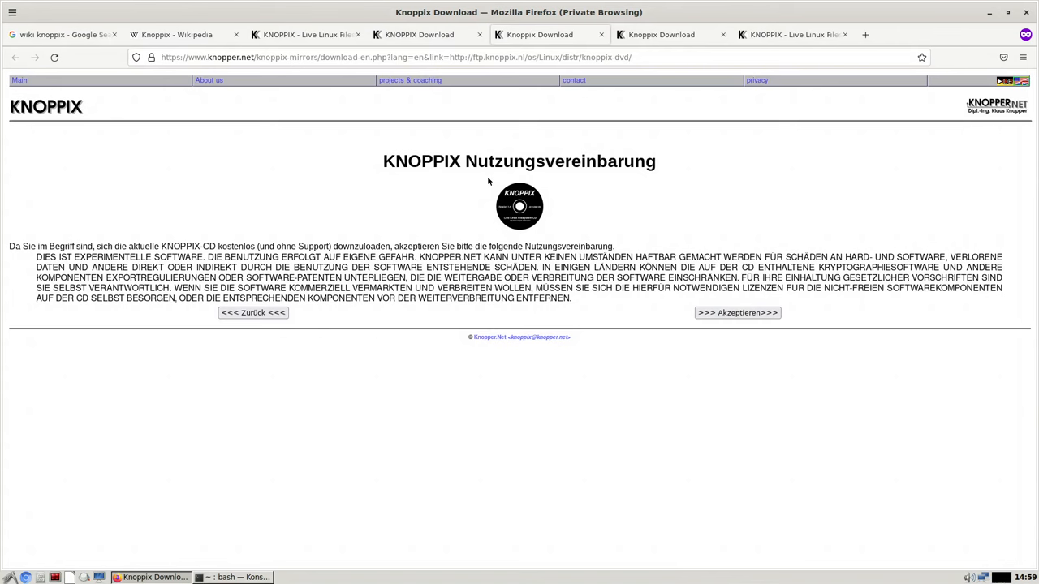
pyautogui.moveTo(454, 200)
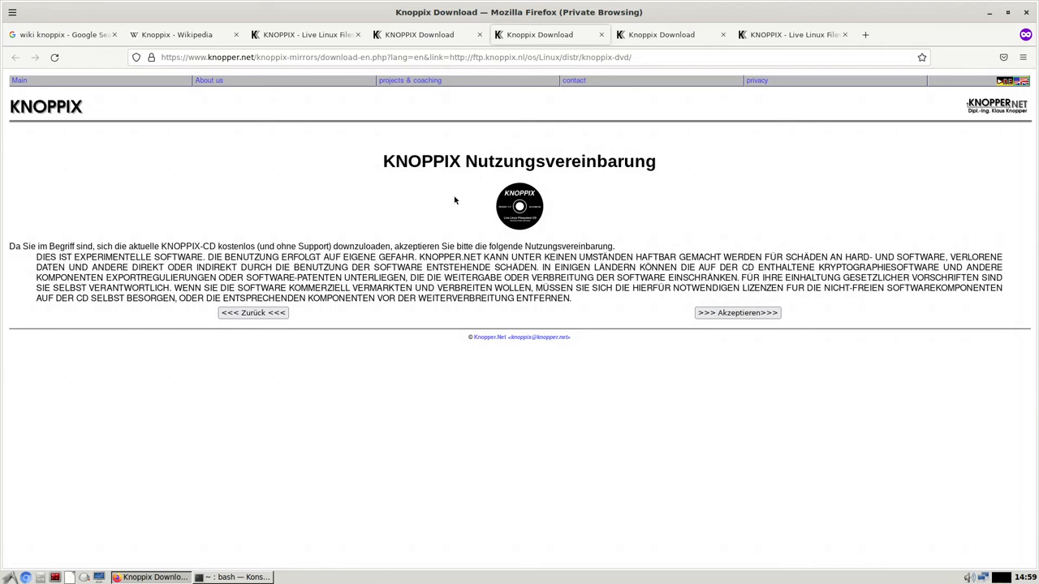
pyautogui.moveTo(550, 34)
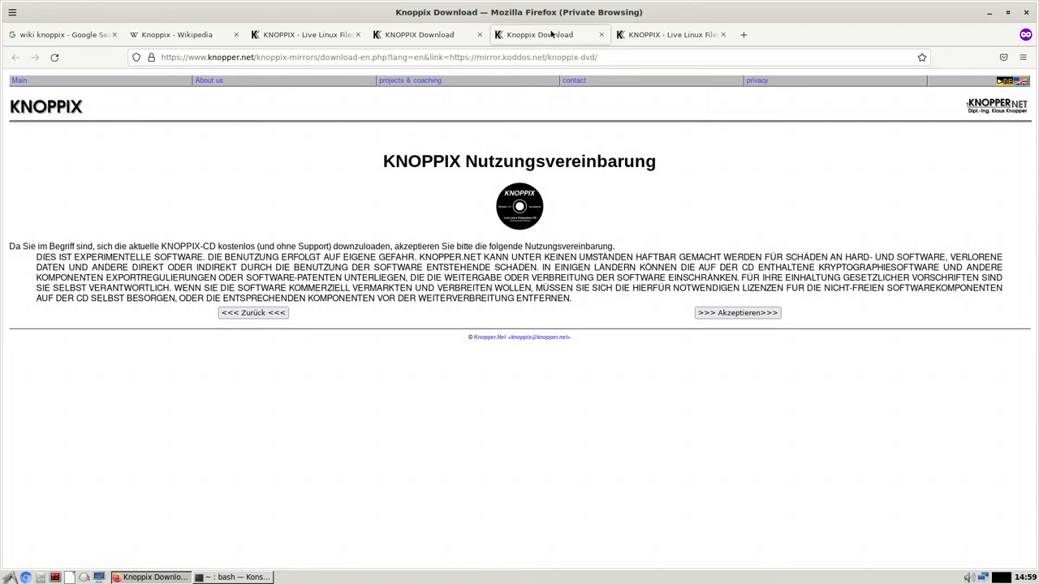
# Close the Knoppix download agreement tabs, switch to the Wikipedia article, and minimise Firefox
pyautogui.click(736, 313)
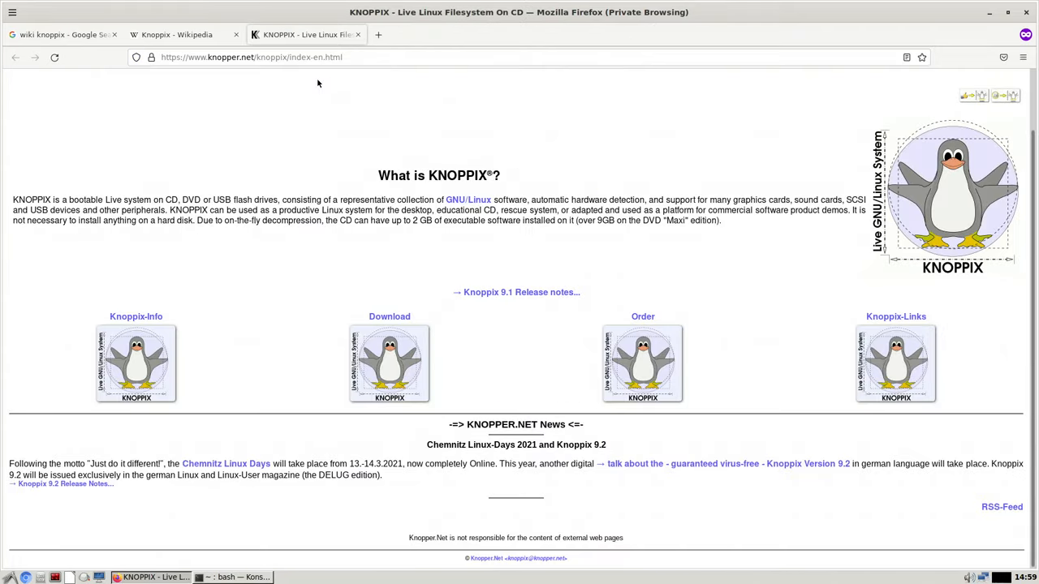
pyautogui.click(183, 34)
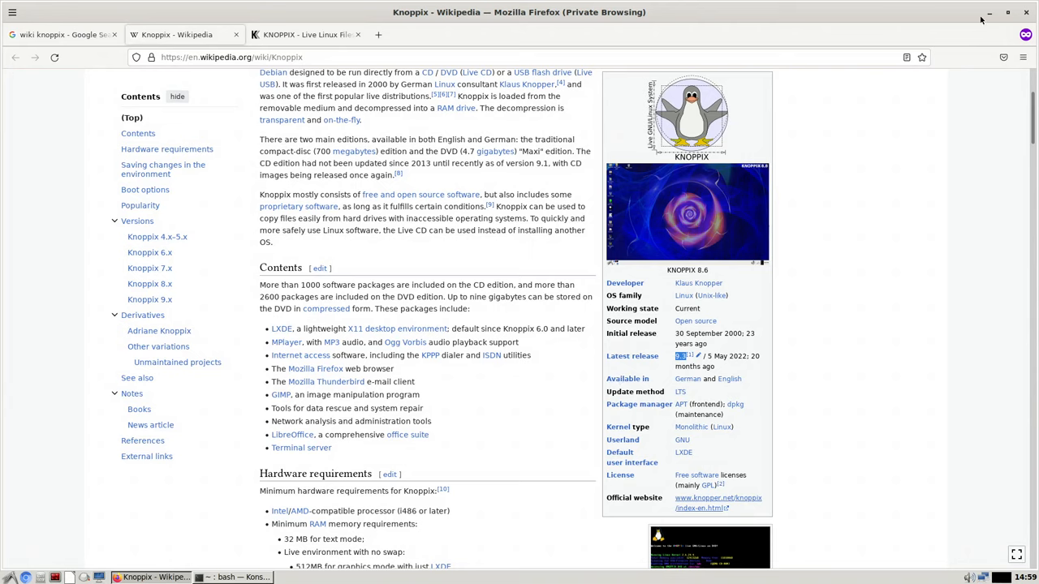
pyautogui.click(235, 577)
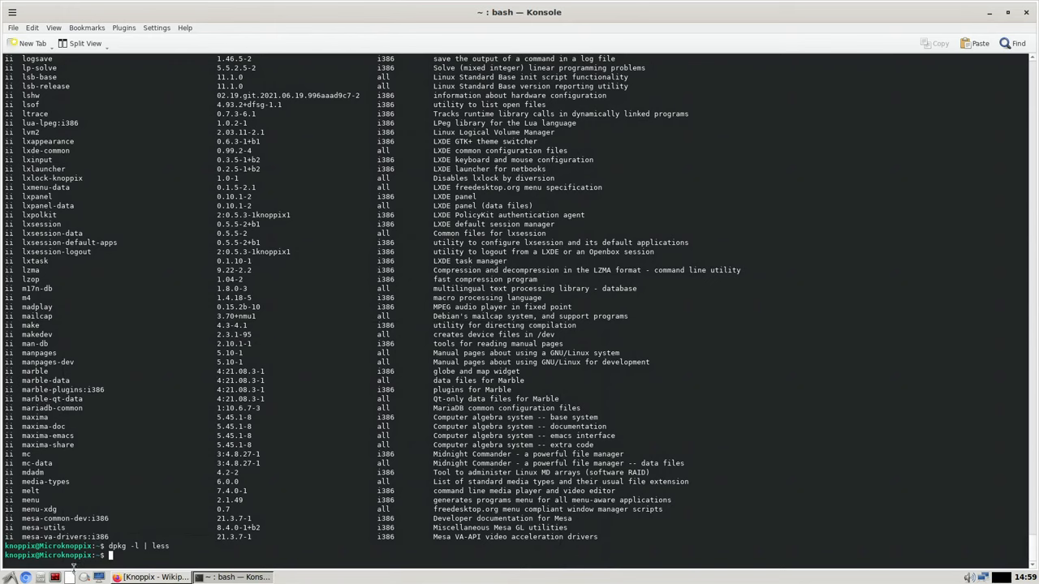
# Launch KWrite from the Accessories menu over the Konsole package listing
pyautogui.click(8, 577)
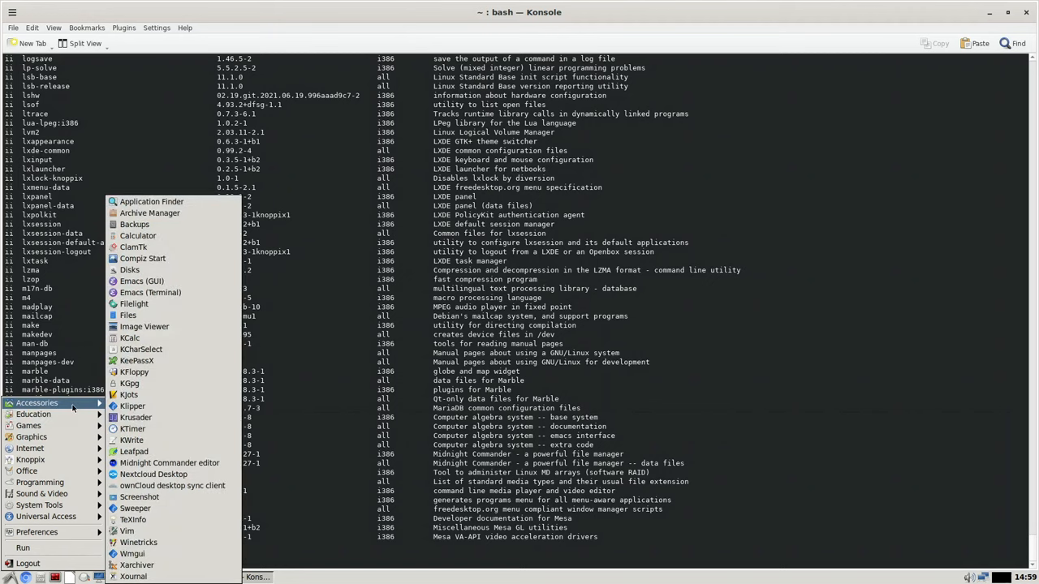
pyautogui.moveTo(169, 462)
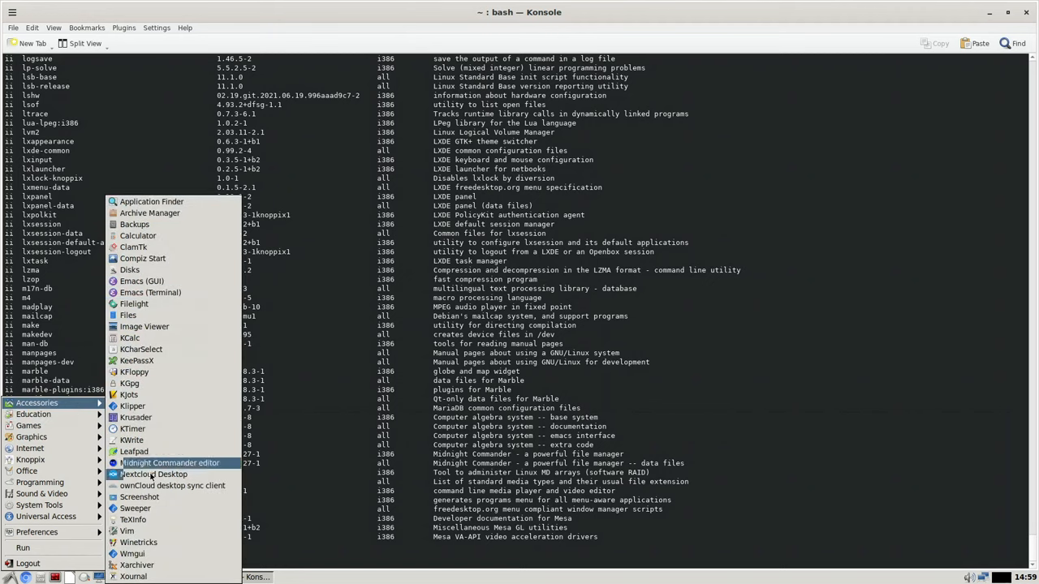
pyautogui.moveTo(129, 383)
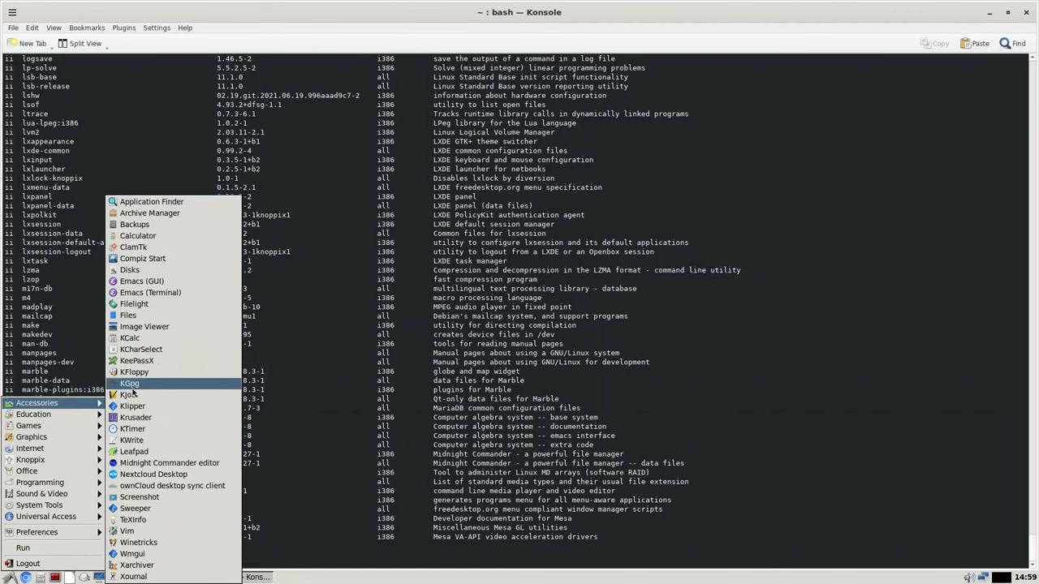
pyautogui.moveTo(130, 384)
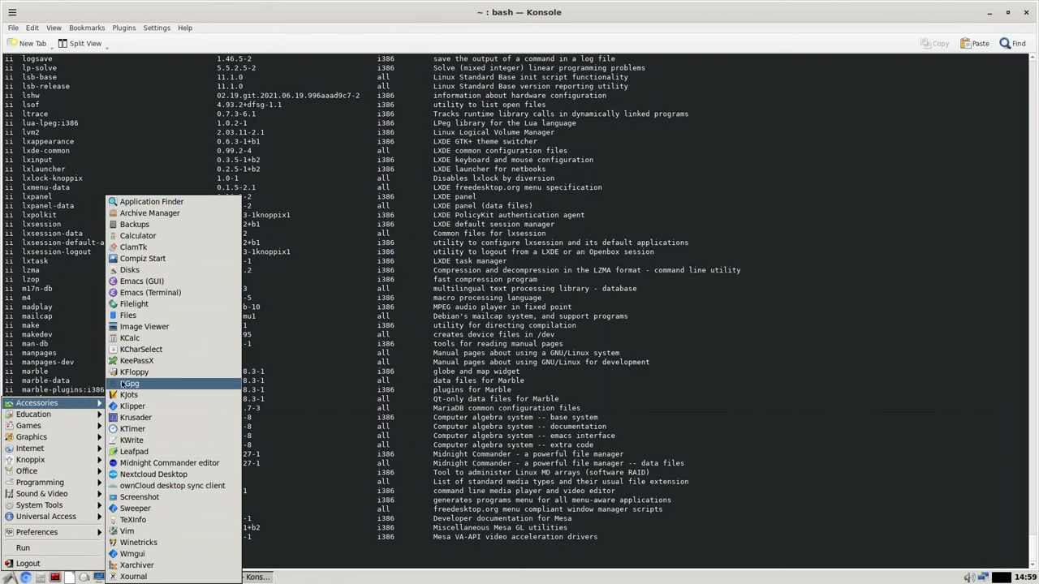
pyautogui.moveTo(132, 405)
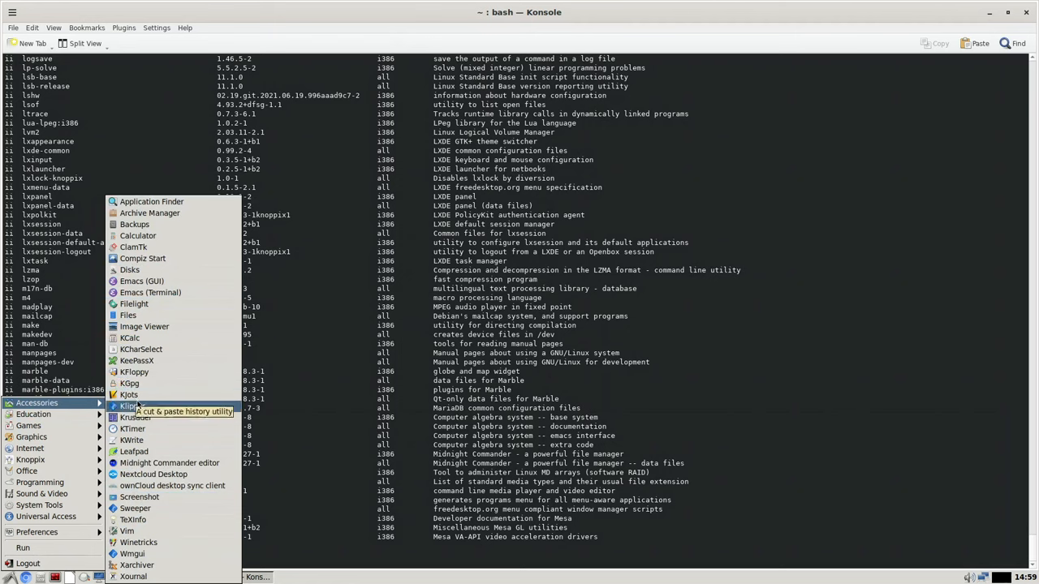
pyautogui.moveTo(132, 440)
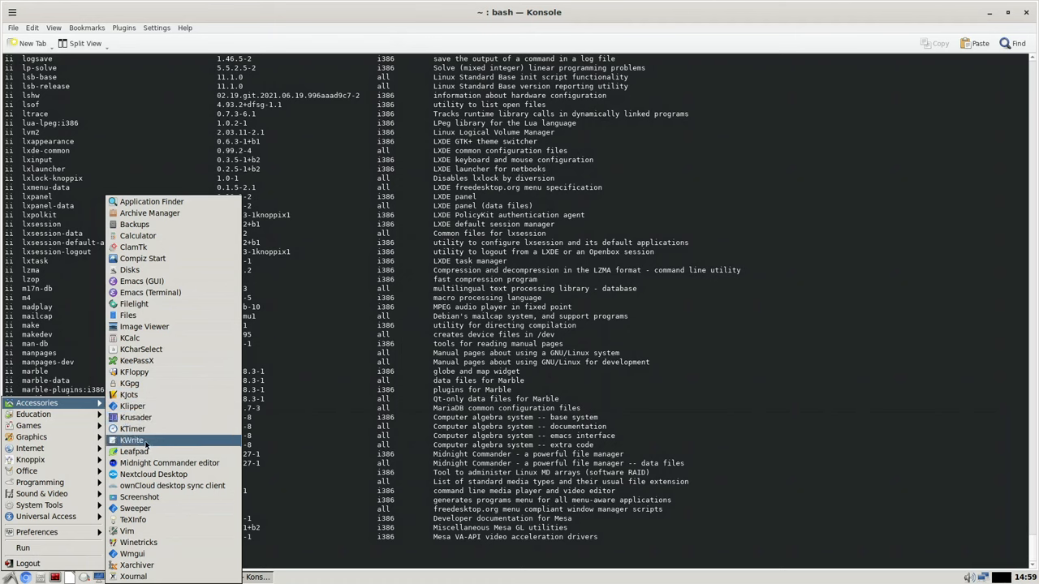
pyautogui.moveTo(132, 440)
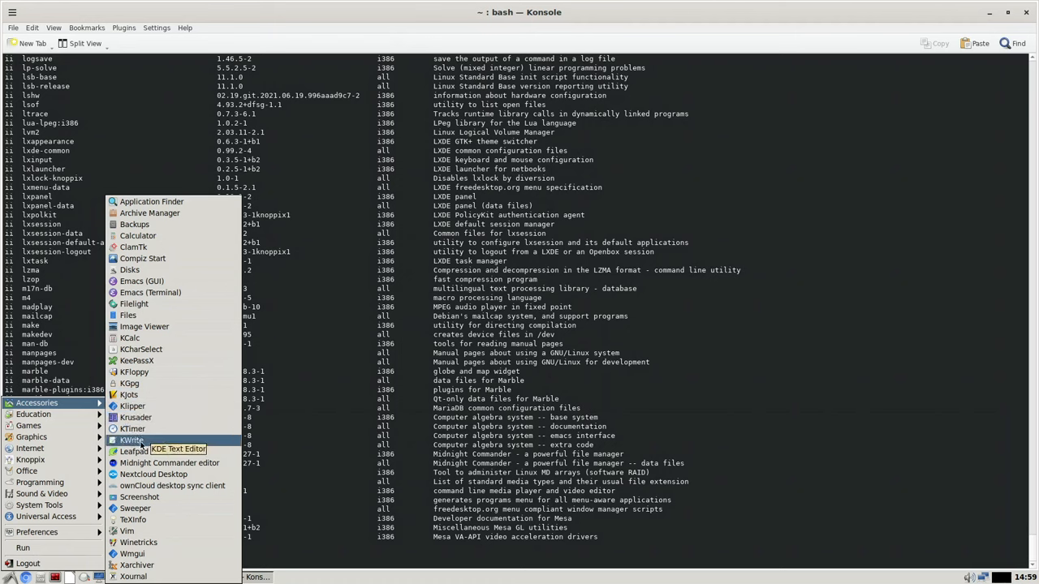
pyautogui.click(132, 440)
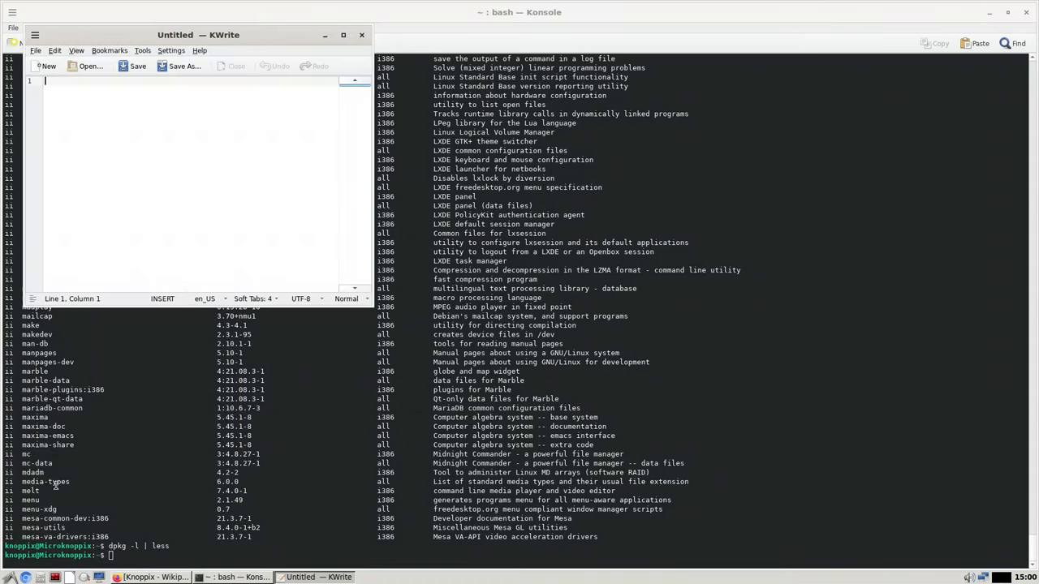
pyautogui.moveTo(109, 138)
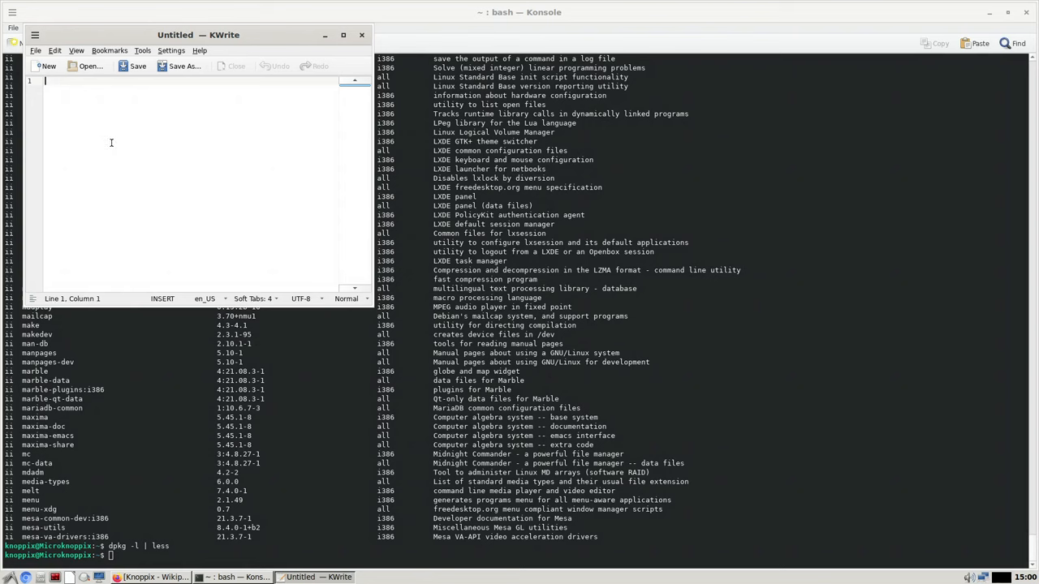
pyautogui.write('/')
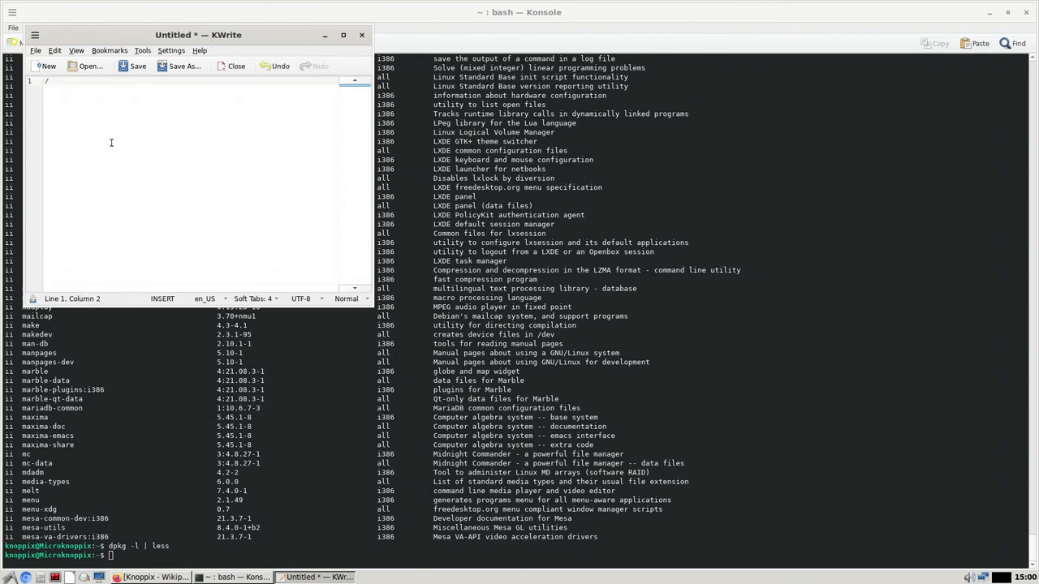
pyautogui.press('BackSpace')
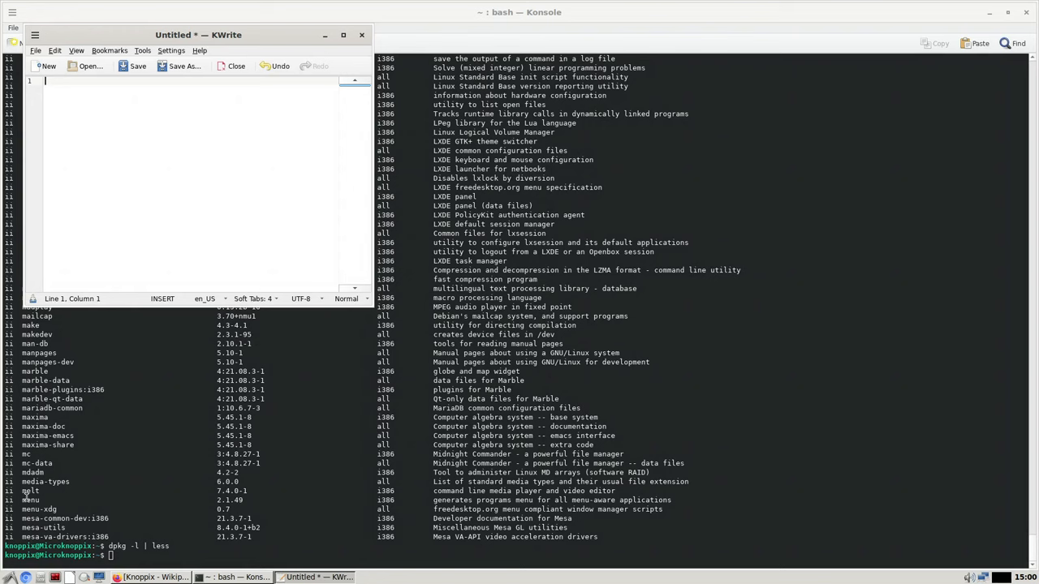
pyautogui.click(8, 577)
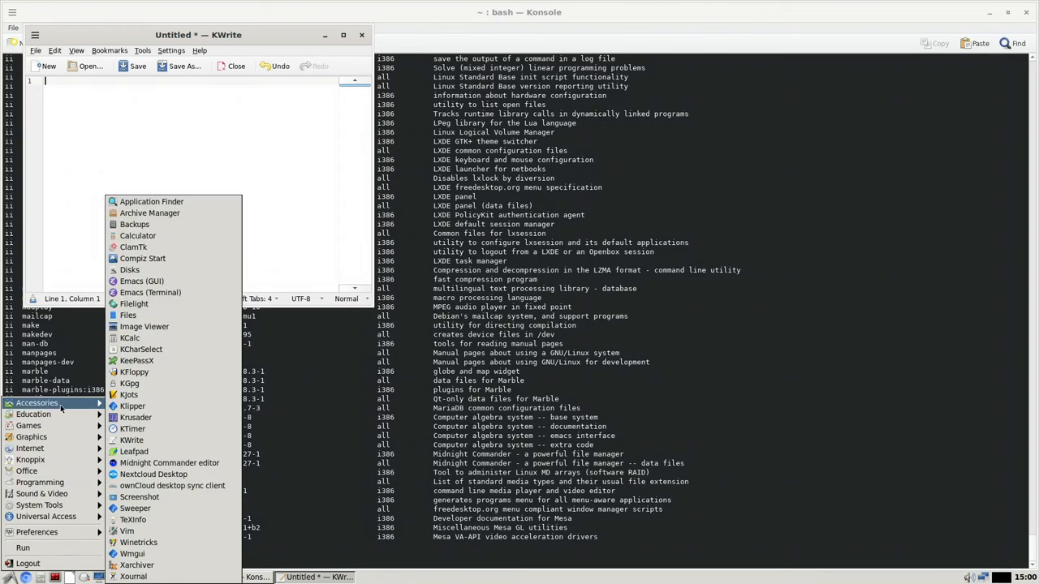
pyautogui.moveTo(142, 387)
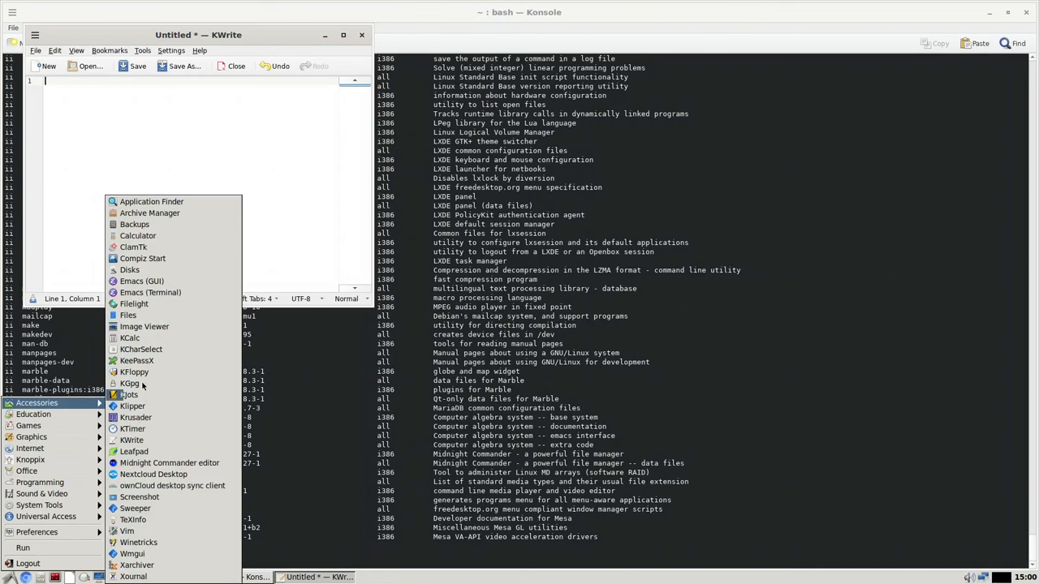
pyautogui.moveTo(150, 293)
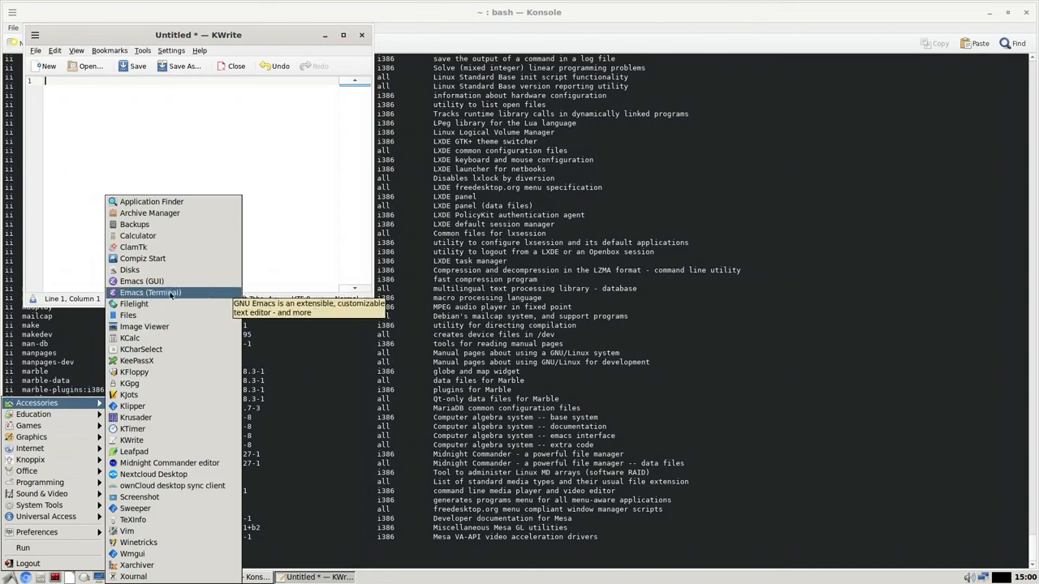
pyautogui.moveTo(143, 258)
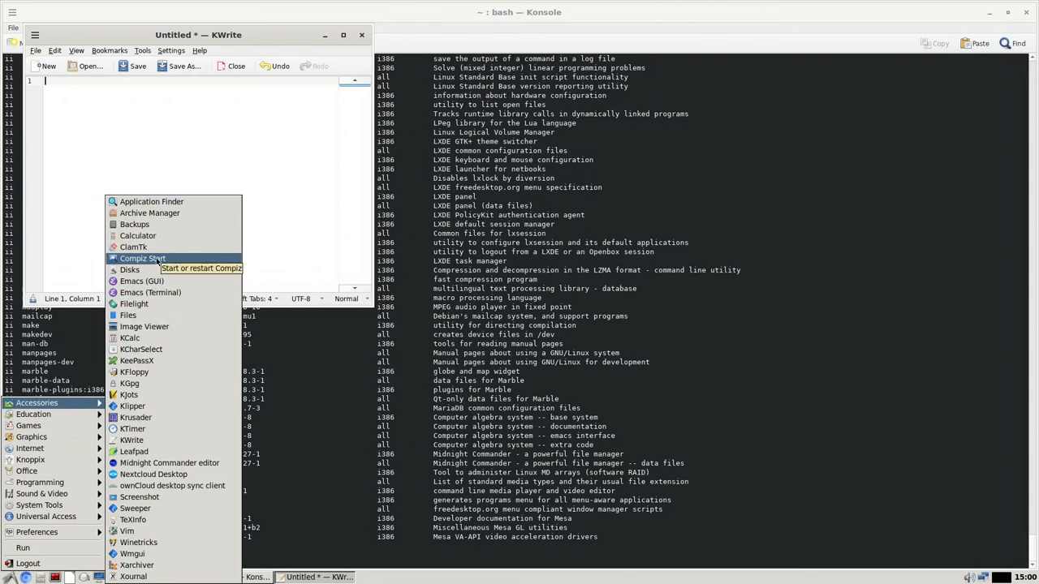
pyautogui.moveTo(153, 474)
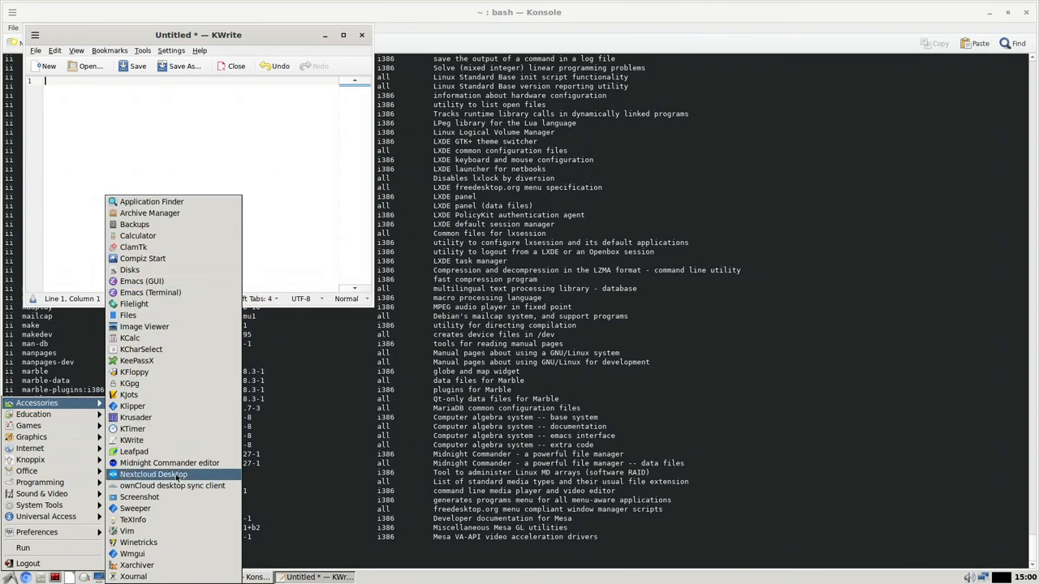
pyautogui.moveTo(140, 497)
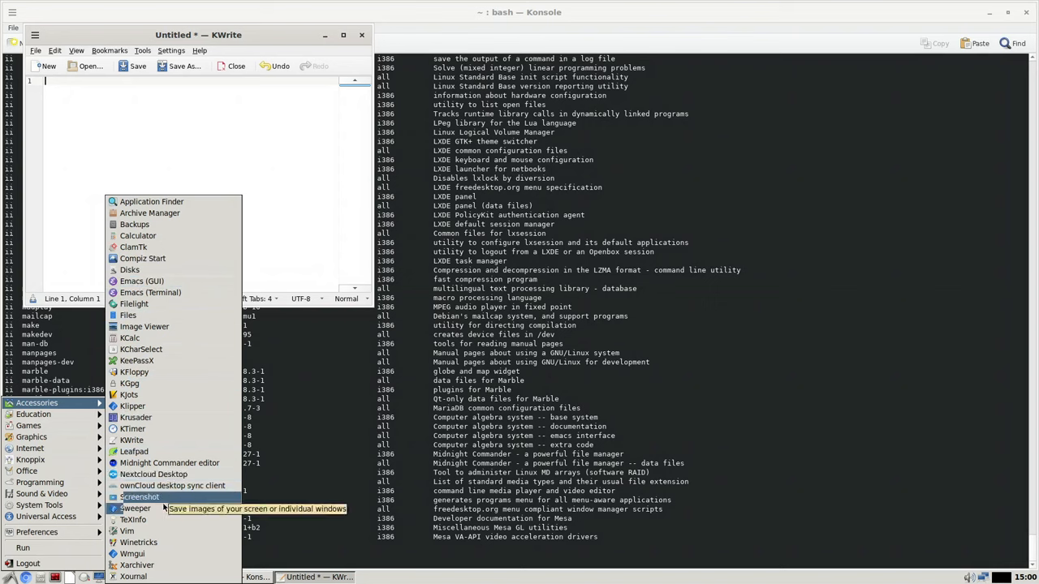
pyautogui.moveTo(133, 553)
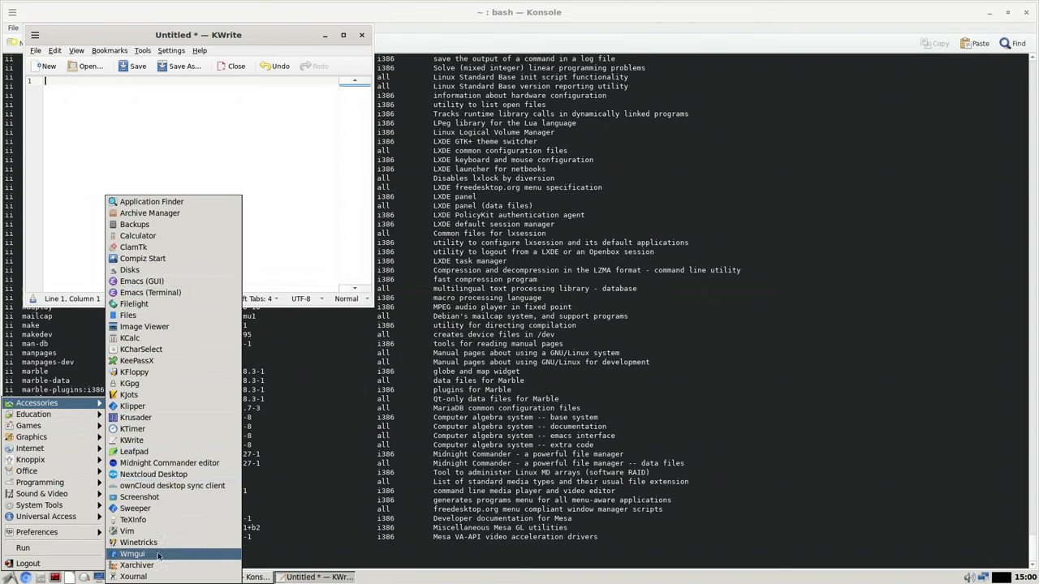
pyautogui.moveTo(138, 542)
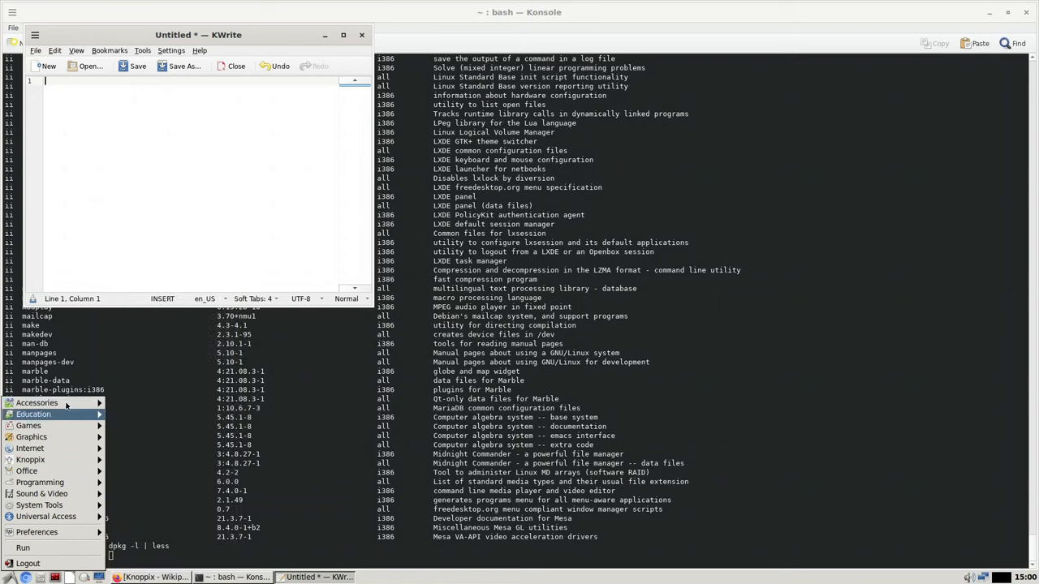
# Open the Education category in the start menu
pyautogui.click(30, 448)
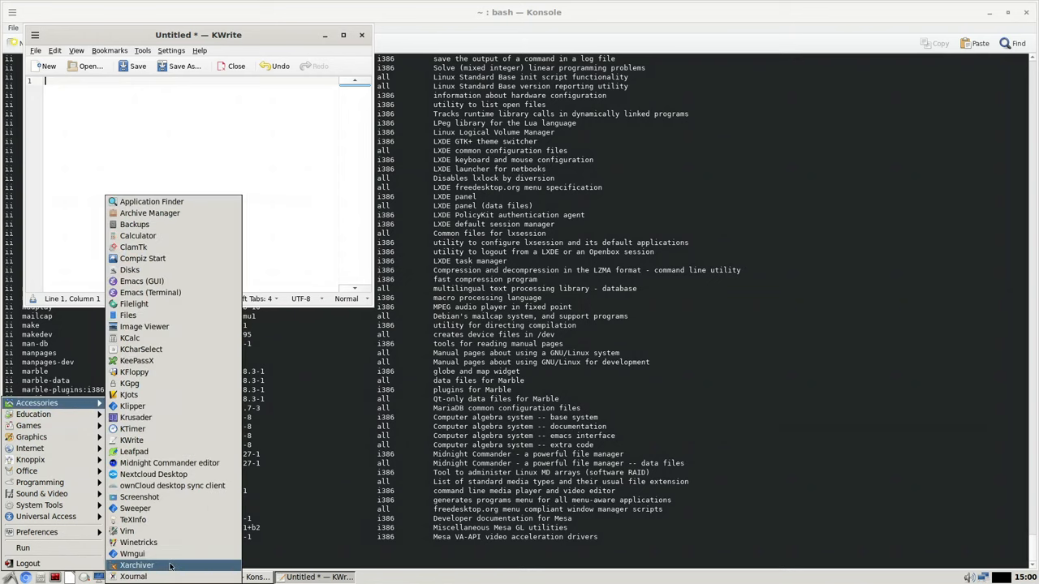
pyautogui.moveTo(135, 542)
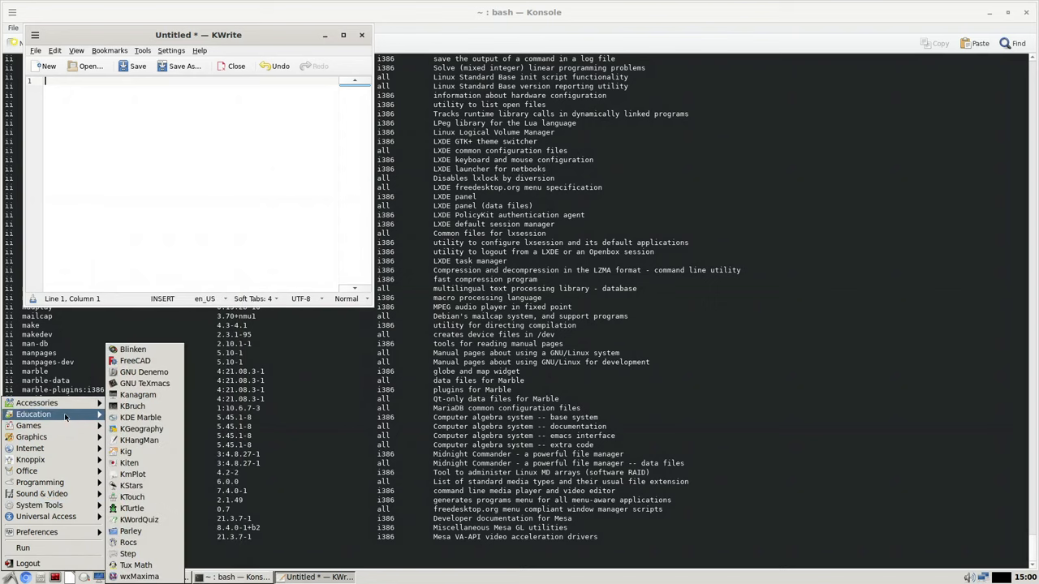
pyautogui.moveTo(135, 360)
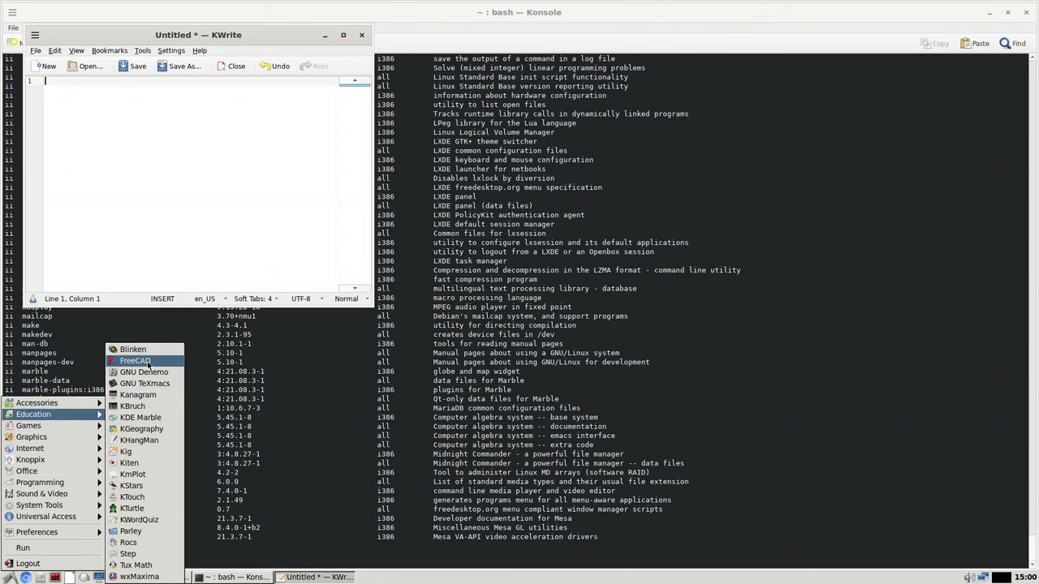
pyautogui.moveTo(145, 383)
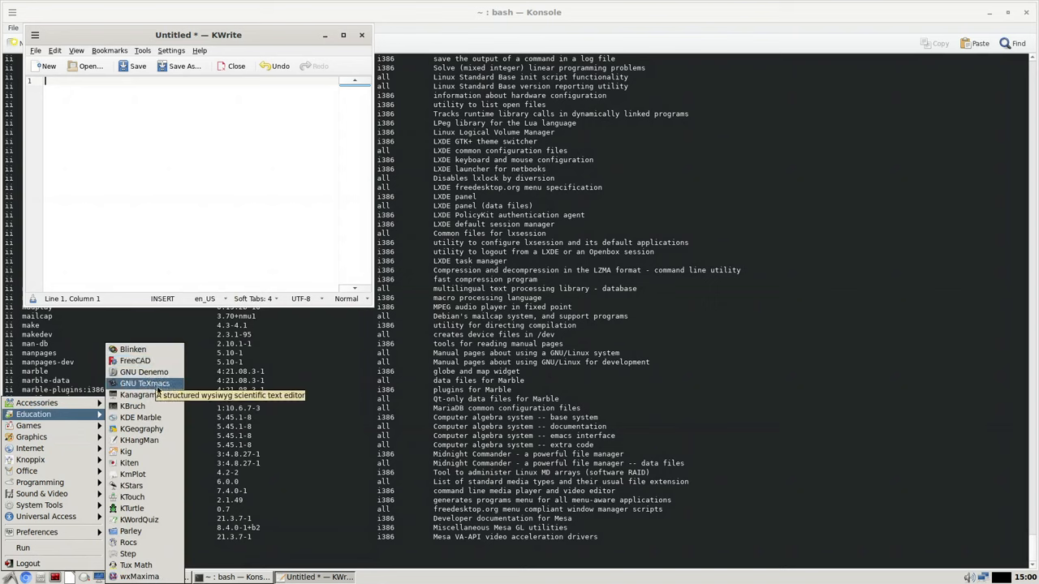
pyautogui.moveTo(130, 530)
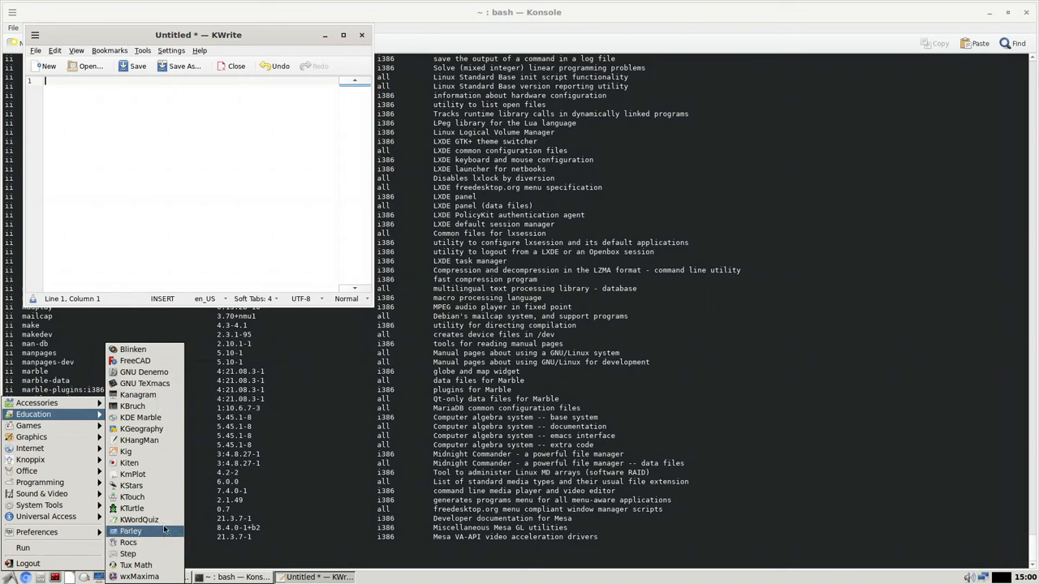
pyautogui.moveTo(138, 576)
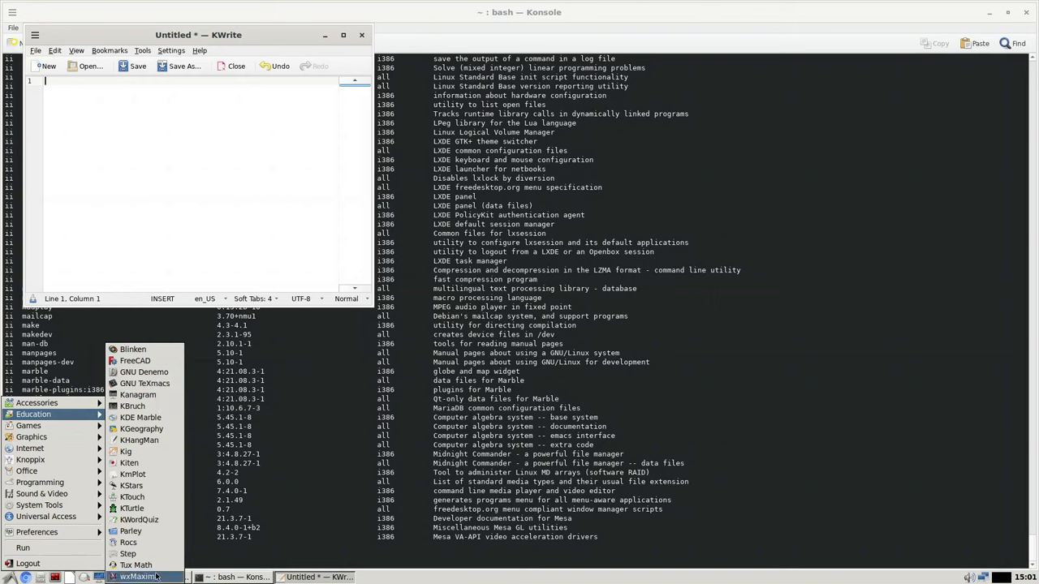
pyautogui.moveTo(136, 565)
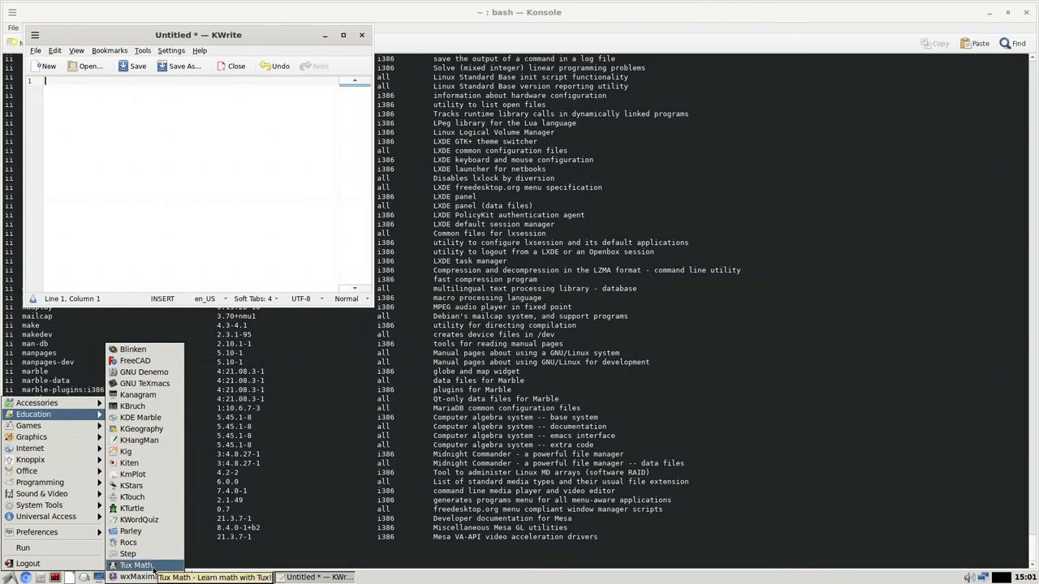
pyautogui.moveTo(142, 429)
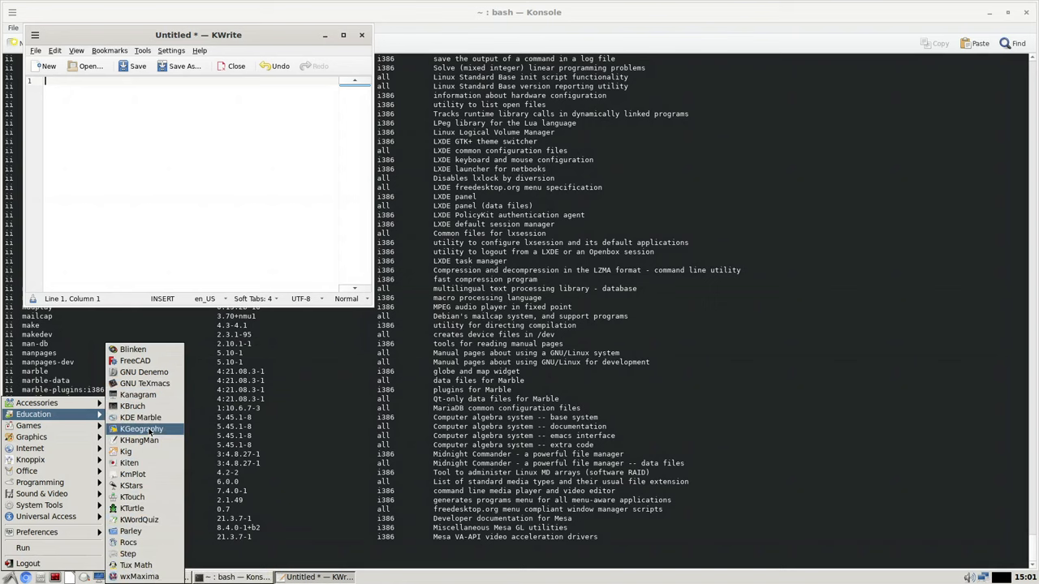
# Launch KGeography and select Africa in the Choose Map to Use dialog
pyautogui.click(142, 428)
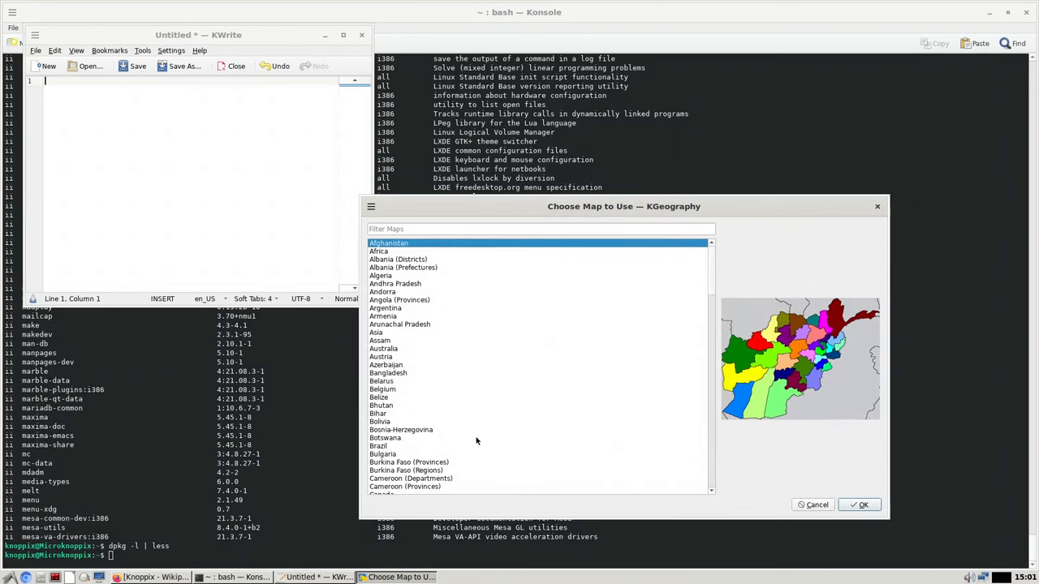
pyautogui.moveTo(426, 274)
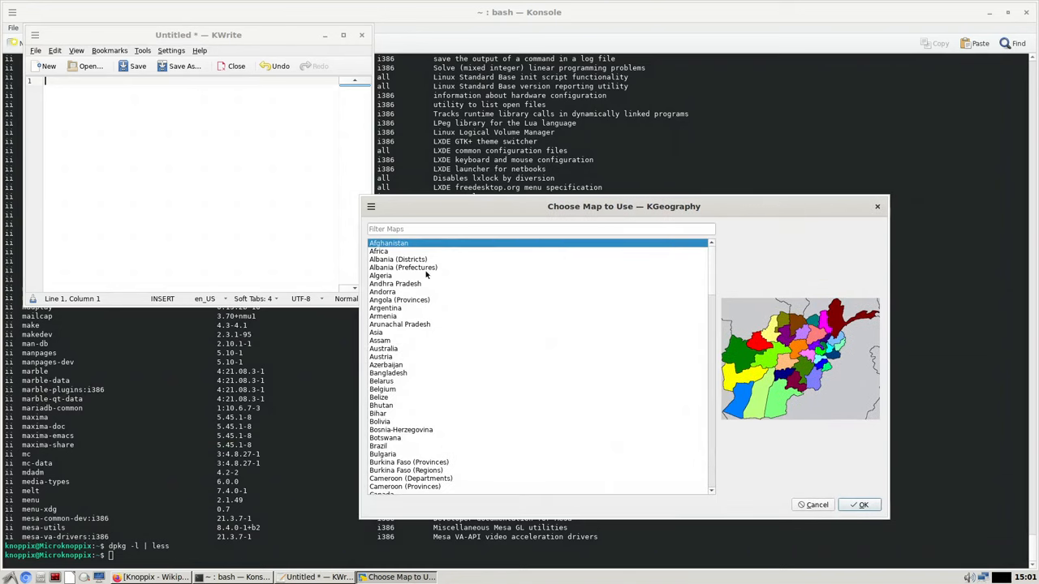
pyautogui.moveTo(424, 317)
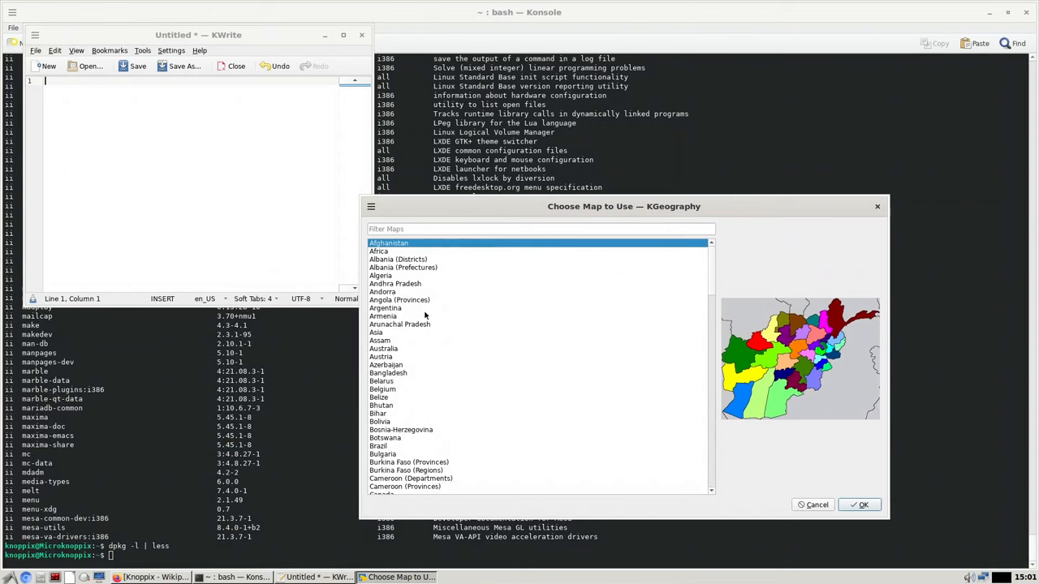
pyautogui.moveTo(429, 337)
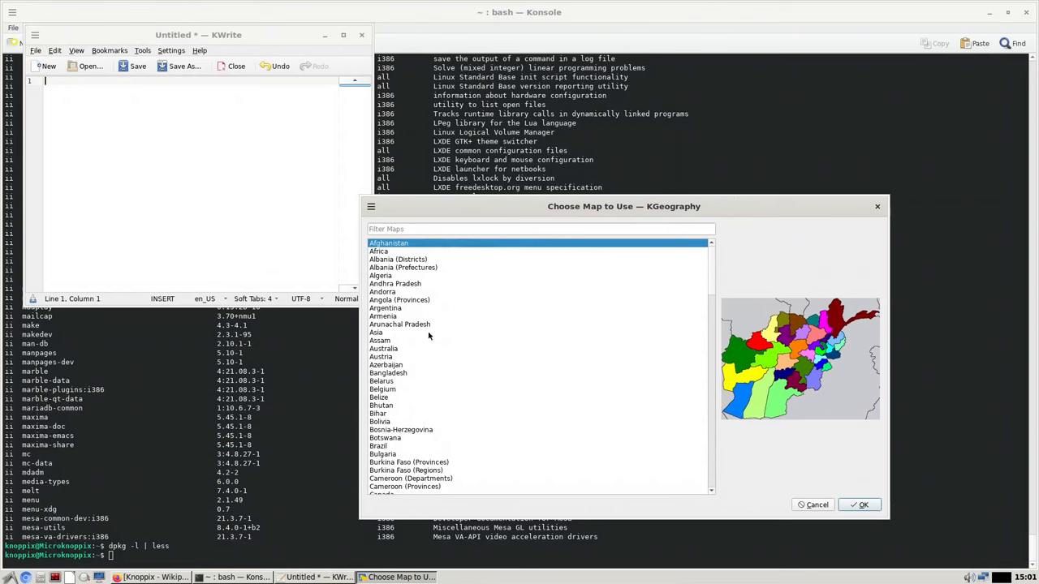
pyautogui.moveTo(420, 420)
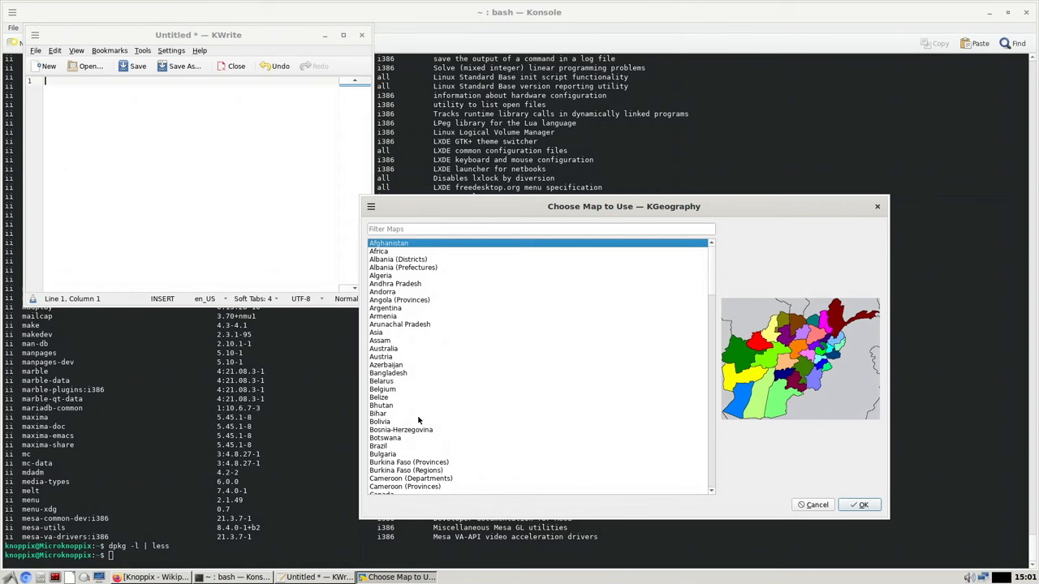
pyautogui.moveTo(410, 364)
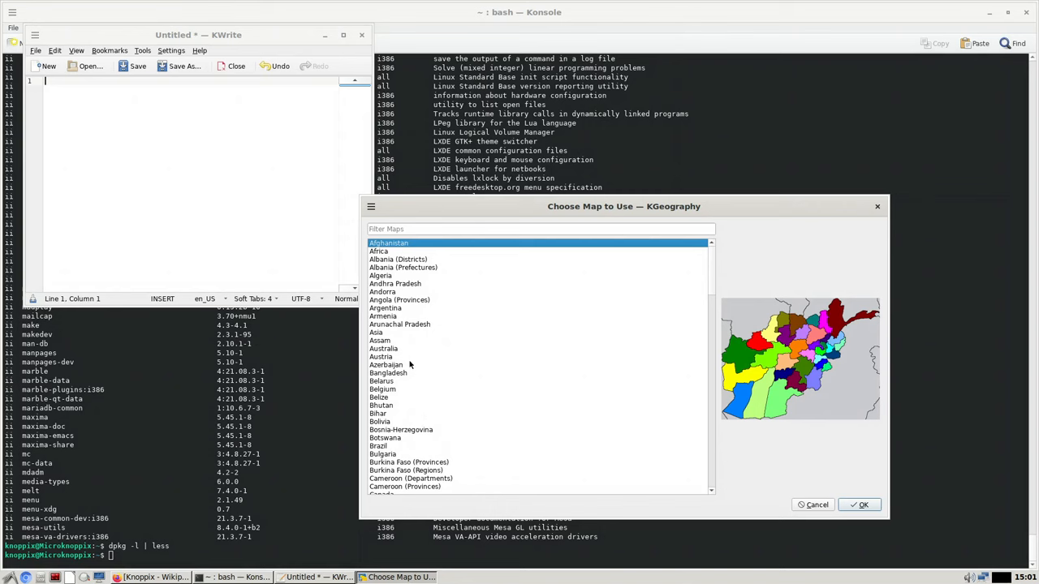
pyautogui.moveTo(394, 275)
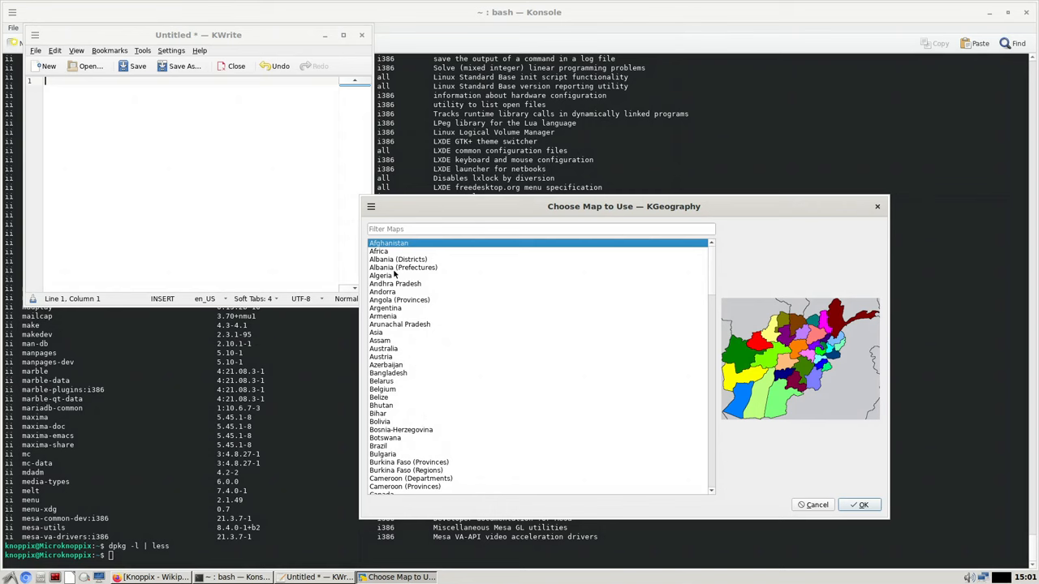
pyautogui.click(378, 251)
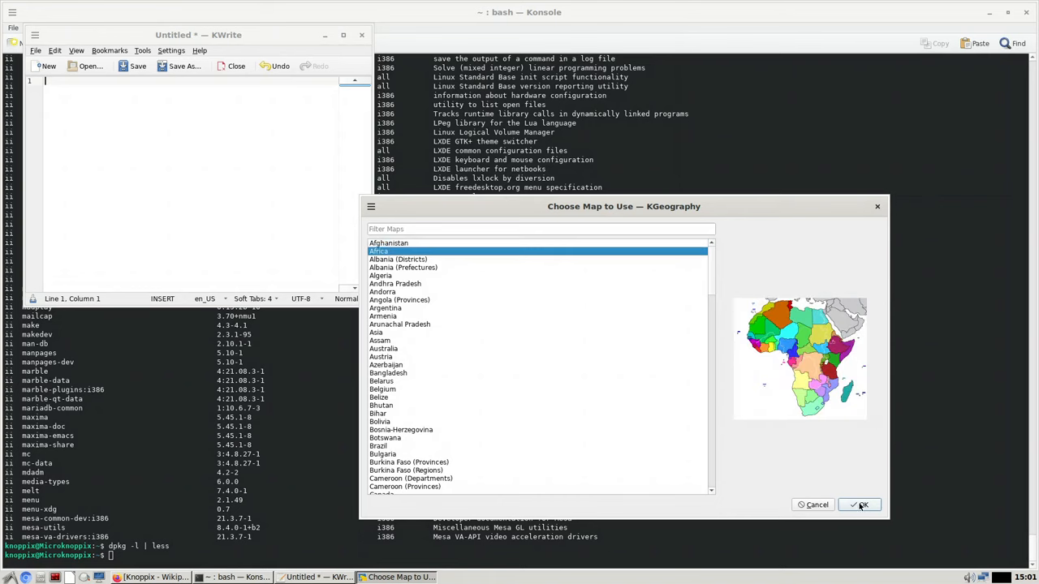
# Load the Africa map and start the Place Countries in the Map quiz
pyautogui.click(859, 505)
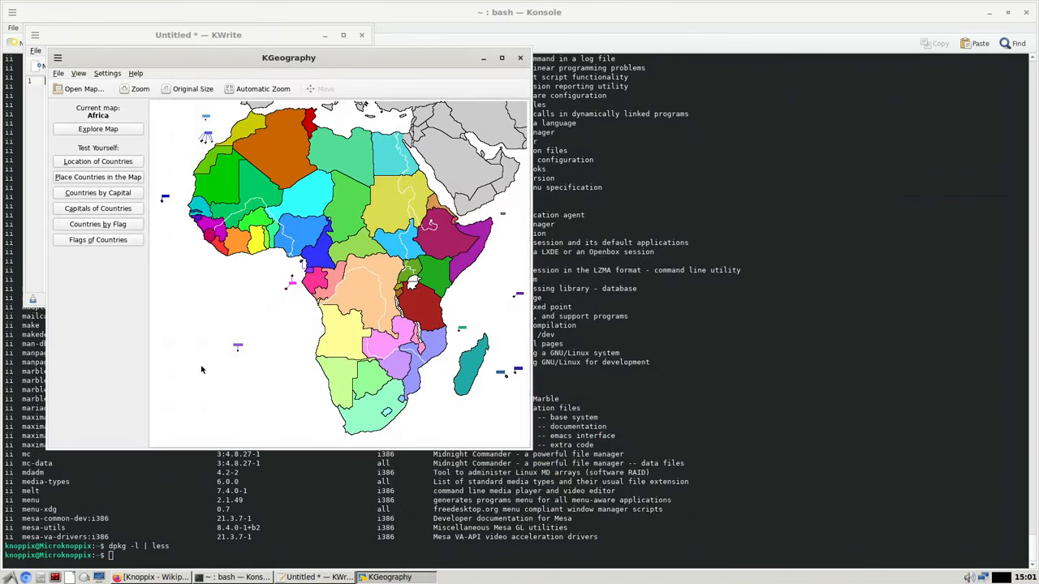
pyautogui.moveTo(124, 138)
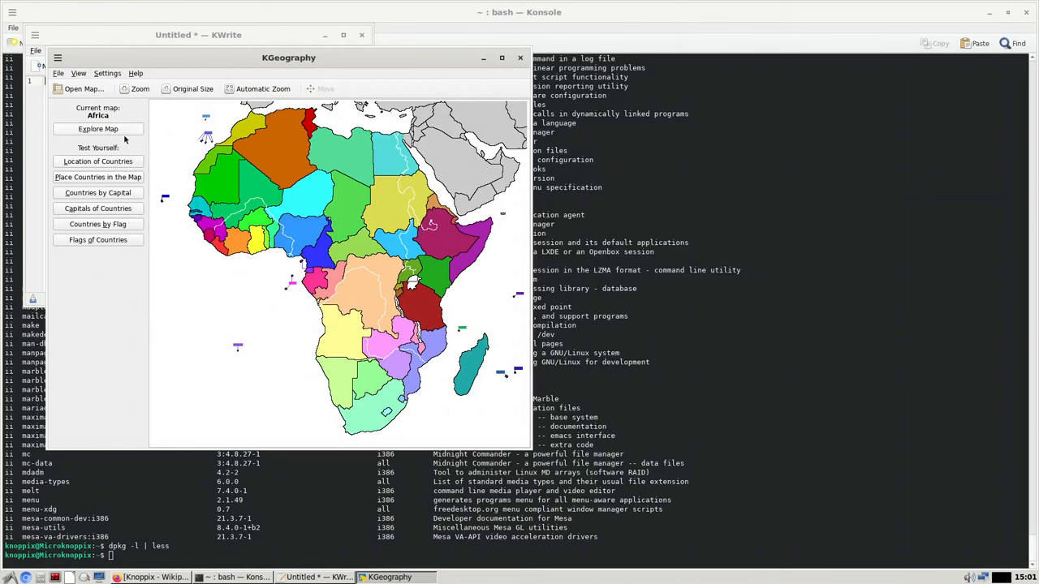
pyautogui.moveTo(112, 162)
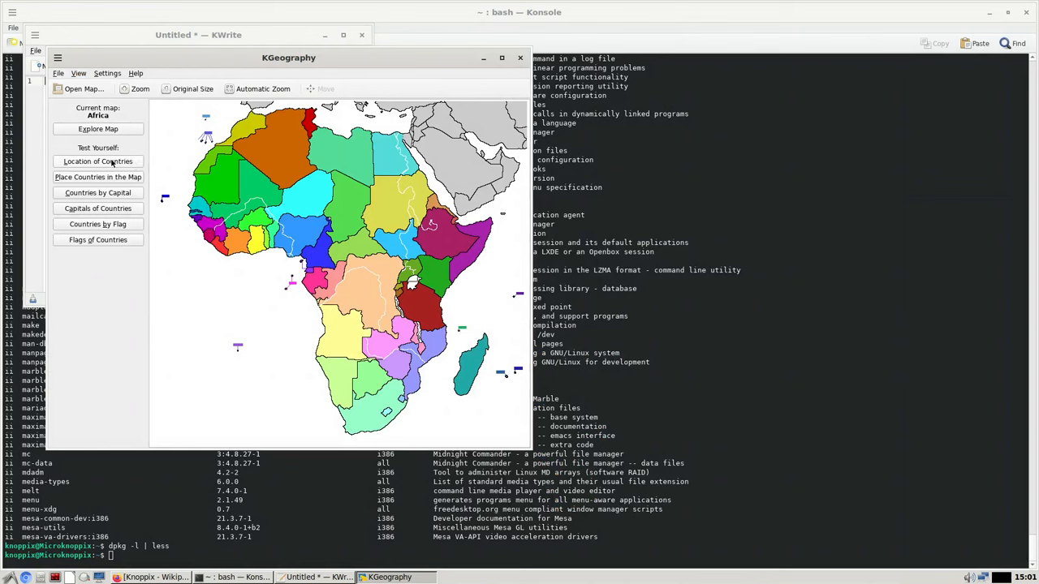
pyautogui.click(97, 161)
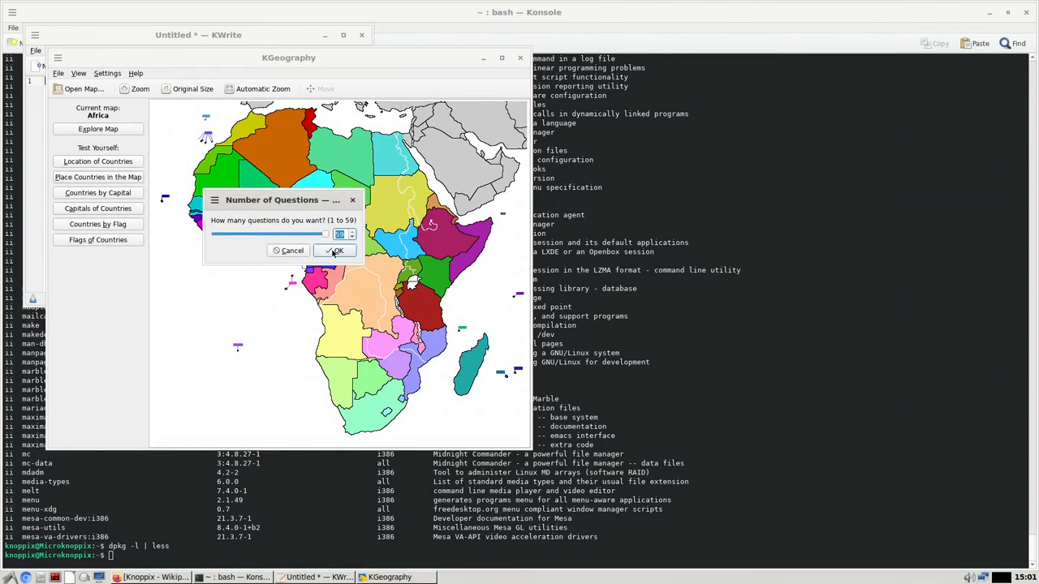
# Accept the question count and place Republic of the Congo and Niger on the map
pyautogui.click(335, 250)
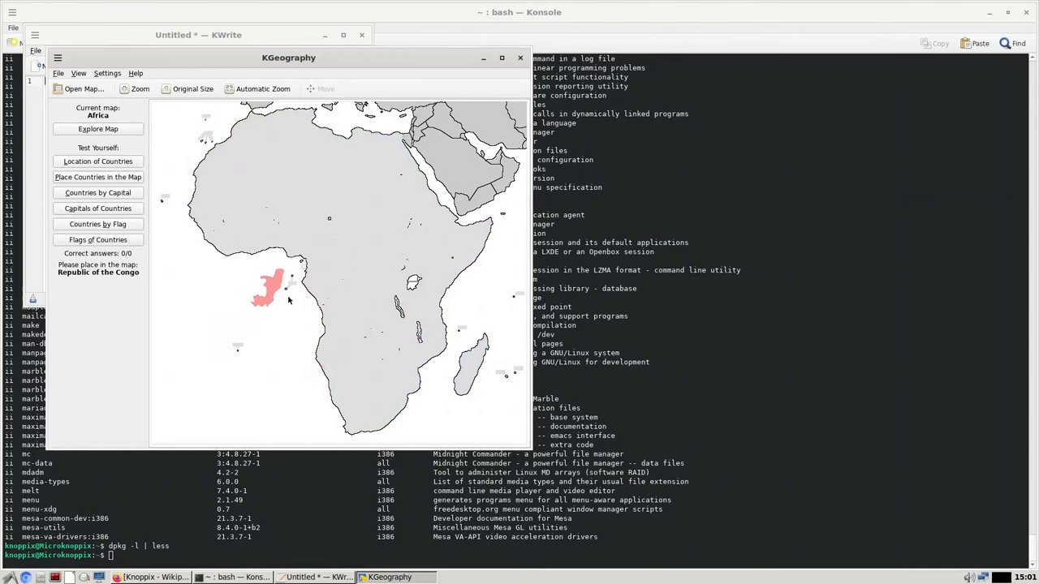
pyautogui.click(321, 272)
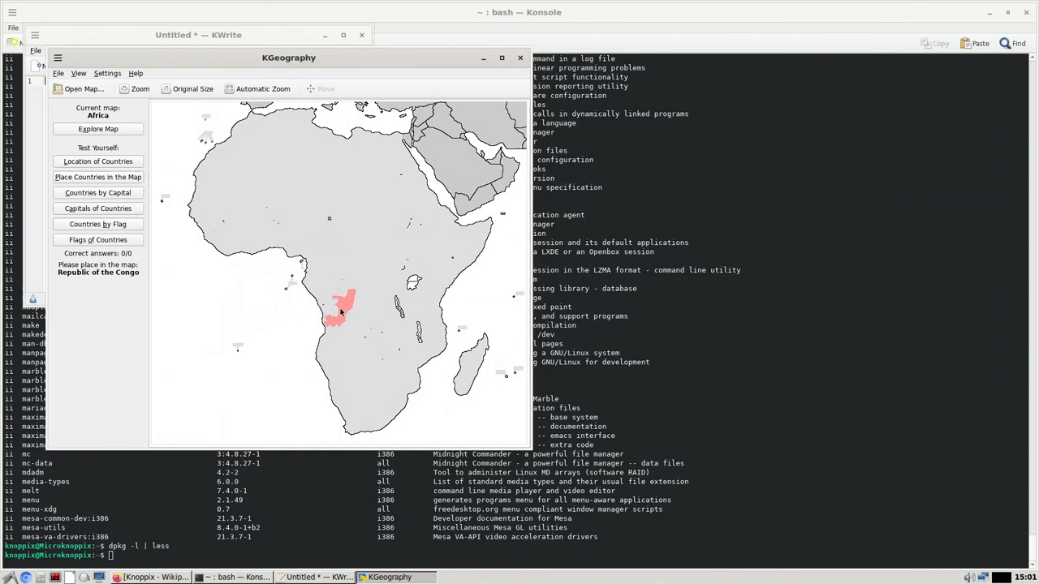
pyautogui.click(341, 315)
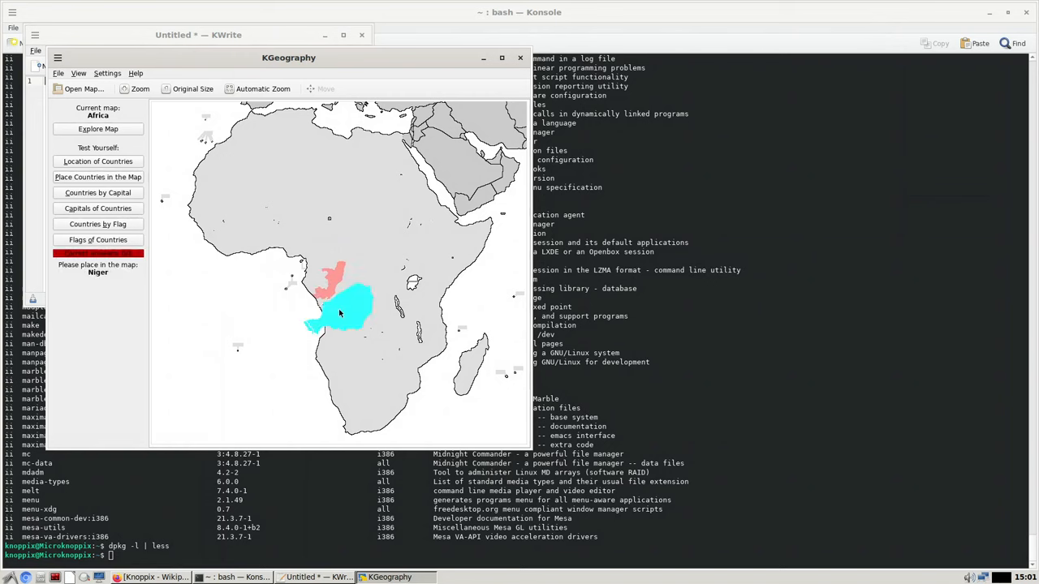
pyautogui.click(322, 360)
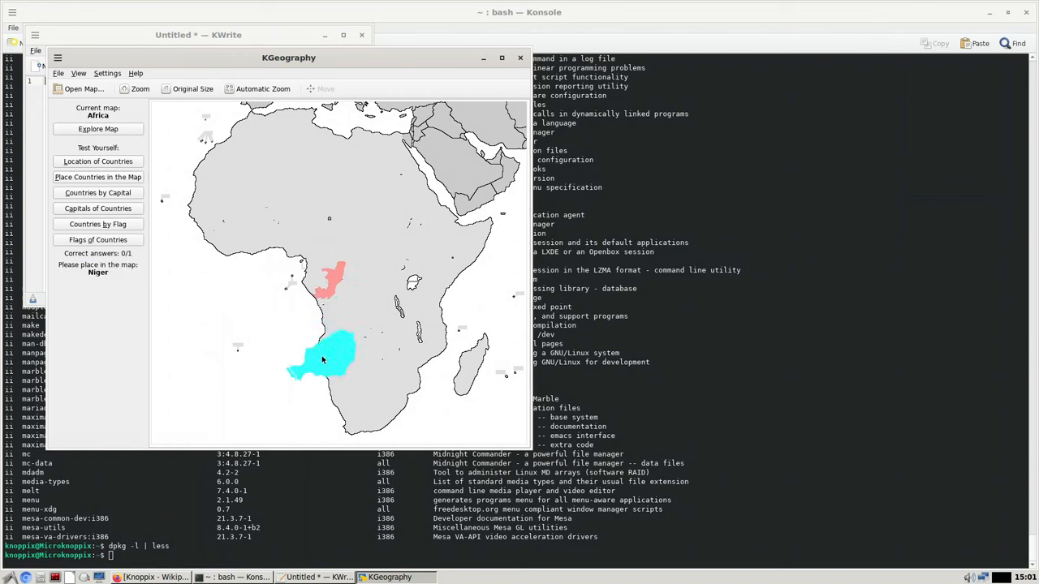
pyautogui.click(300, 209)
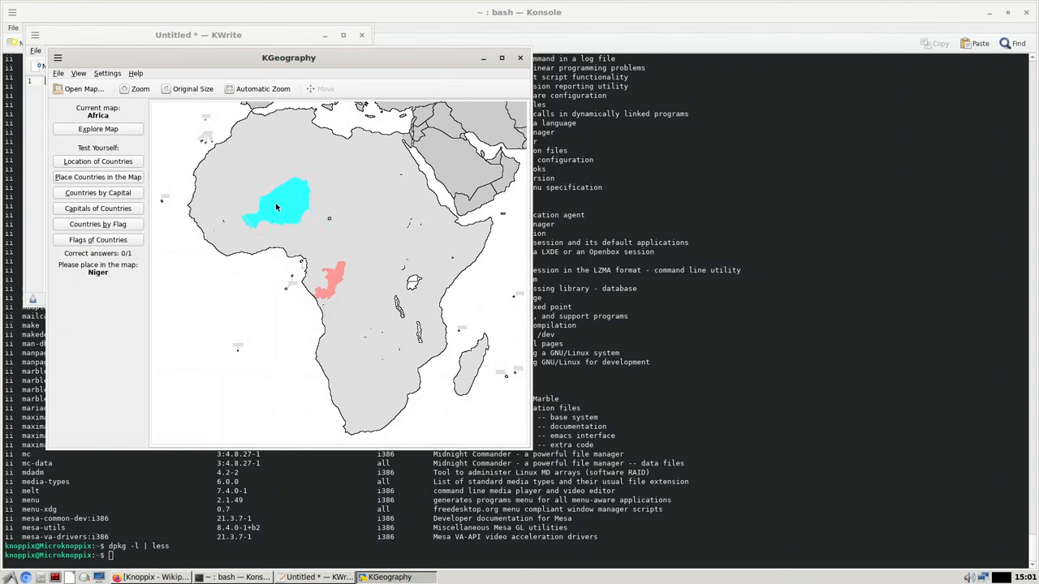
pyautogui.click(268, 209)
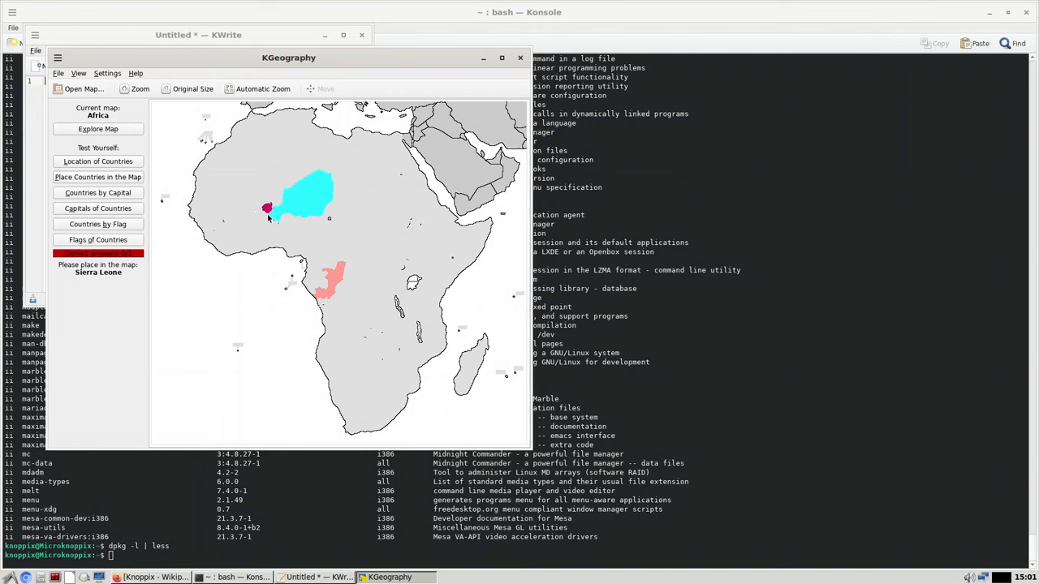
pyautogui.click(242, 240)
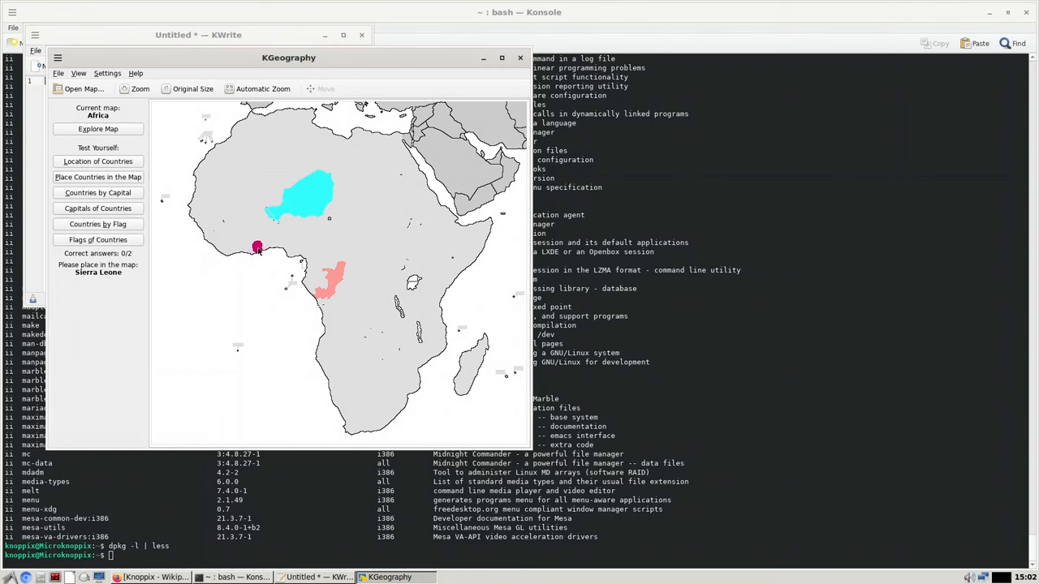
# Place Sierra Leone, Côte d'Ivoire, Botswana, Western Sahara and Ghana, then quit KGeography
pyautogui.click(228, 249)
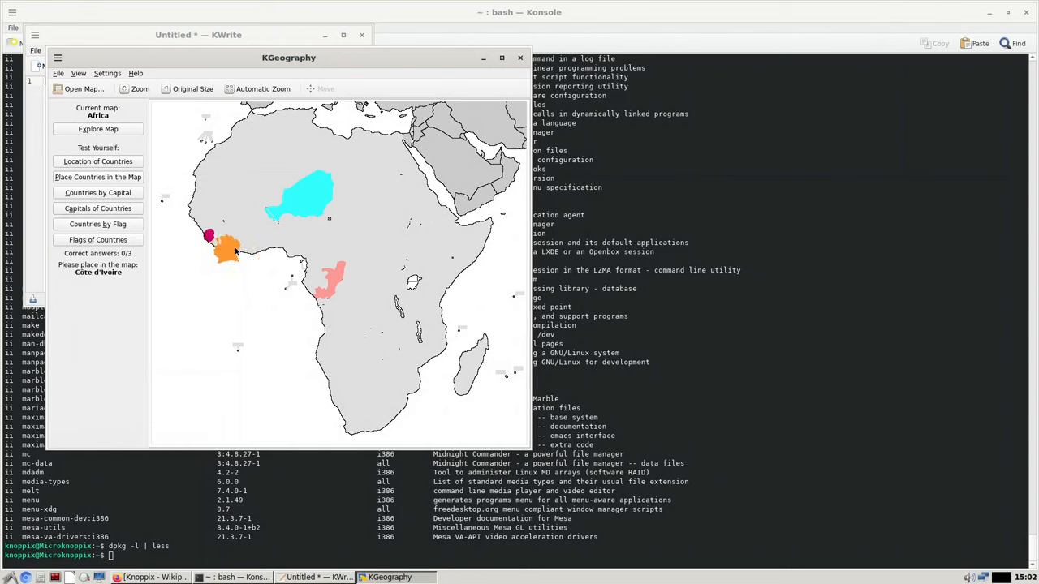
pyautogui.moveTo(227, 247); pyautogui.dragTo(268, 235)
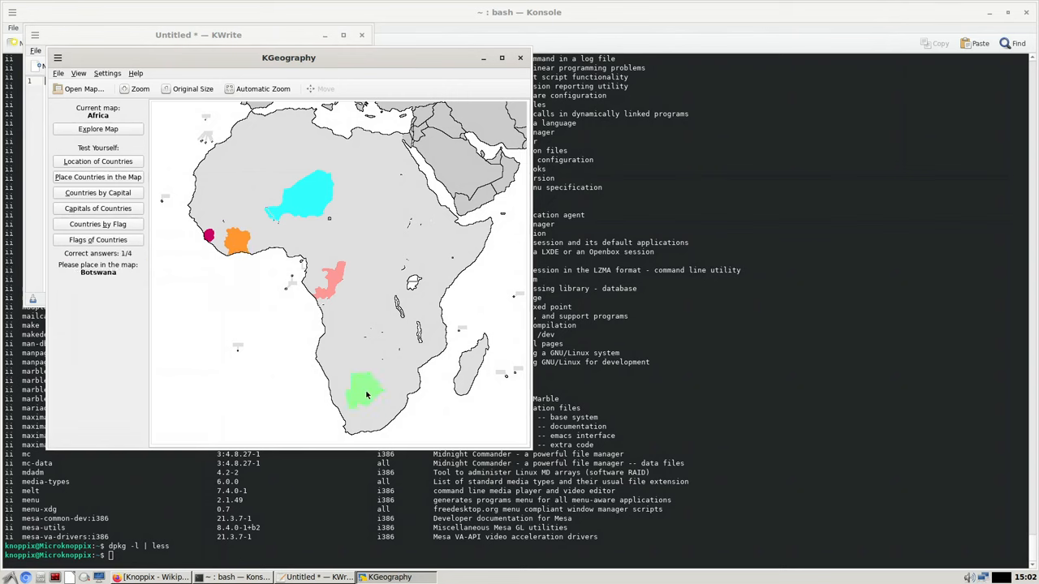
pyautogui.click(372, 382)
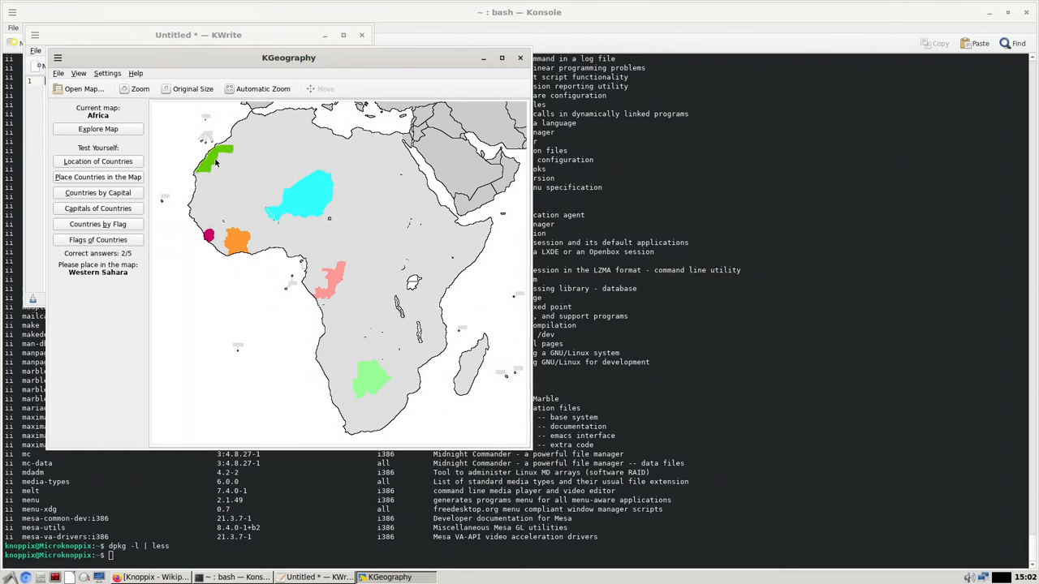
pyautogui.click(235, 231)
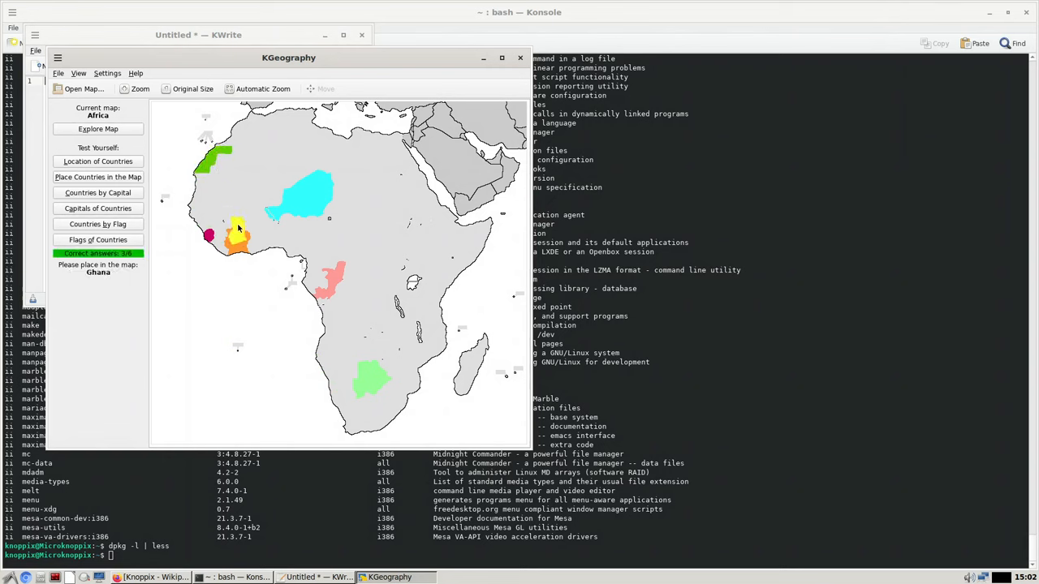
pyautogui.click(256, 244)
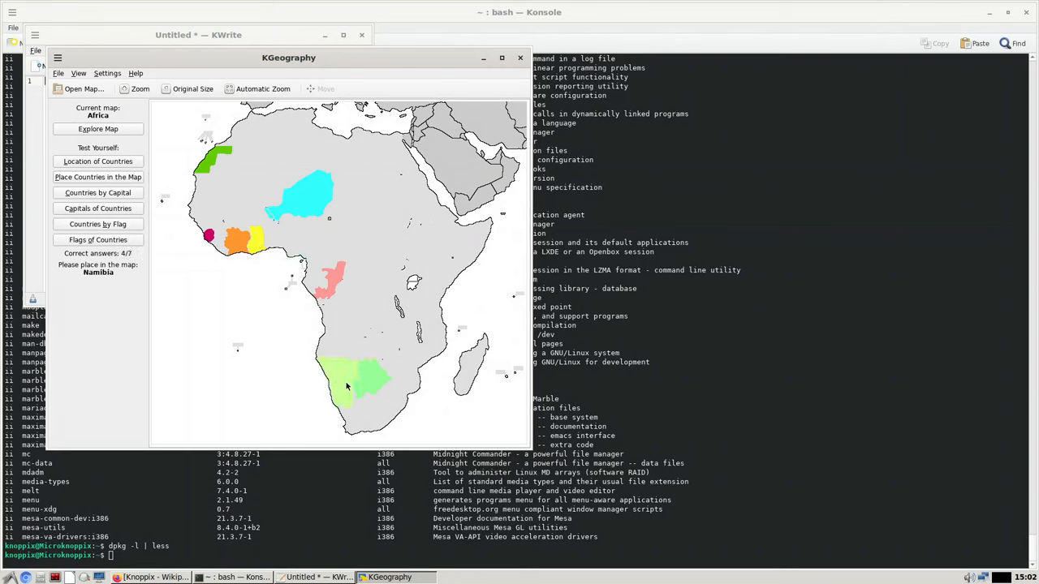
pyautogui.click(348, 388)
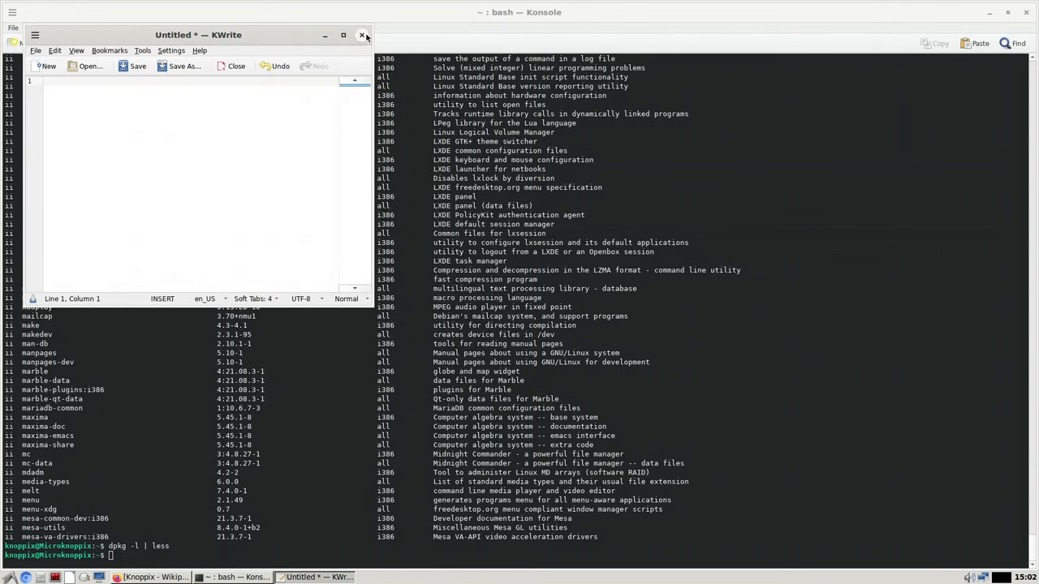
# Scroll through the Games menu list of installed games, then dismiss it
pyautogui.click(8, 578)
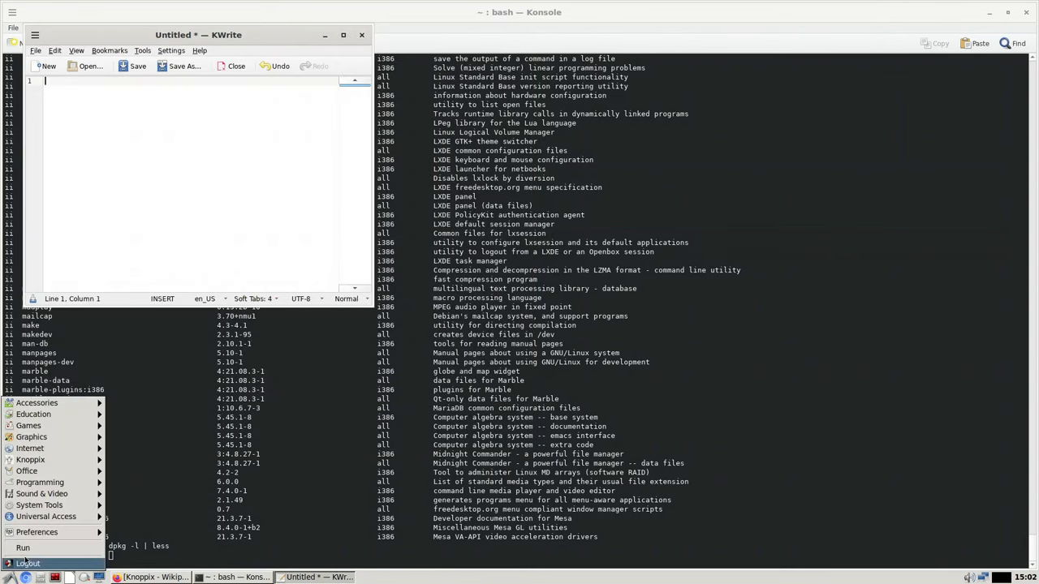
pyautogui.click(28, 425)
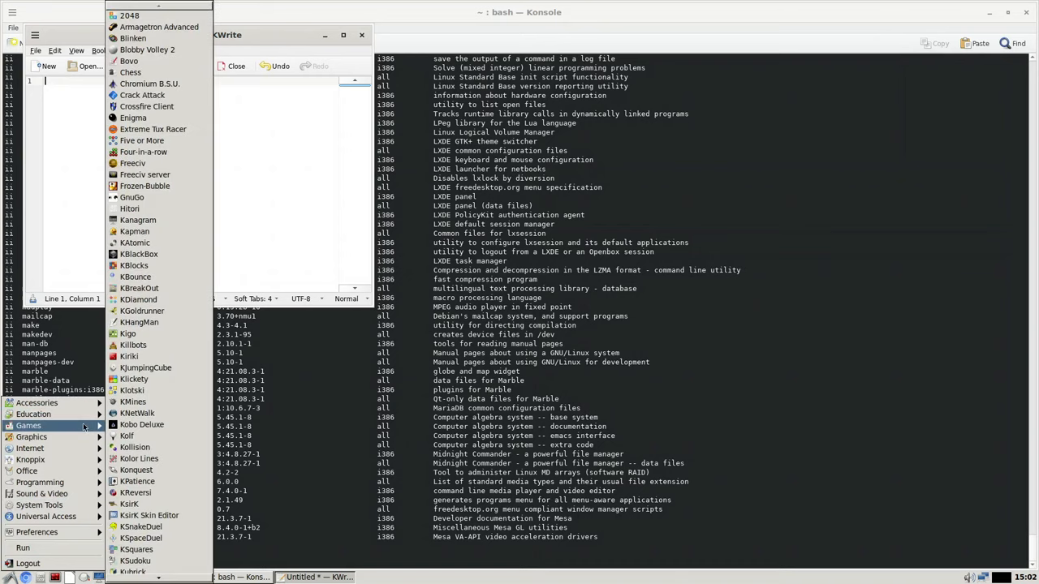
pyautogui.moveTo(142, 424)
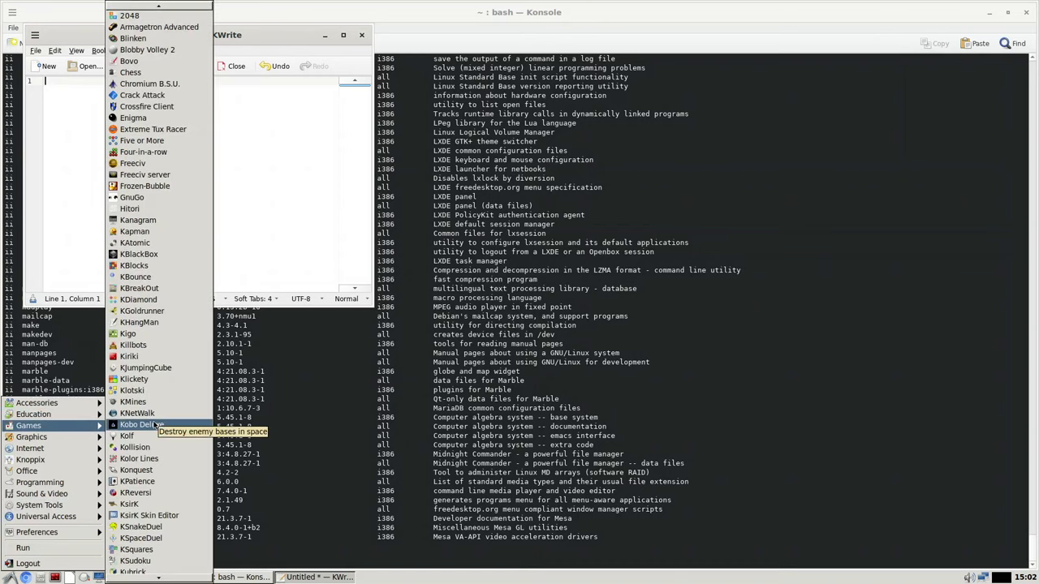
pyautogui.scroll(-3)
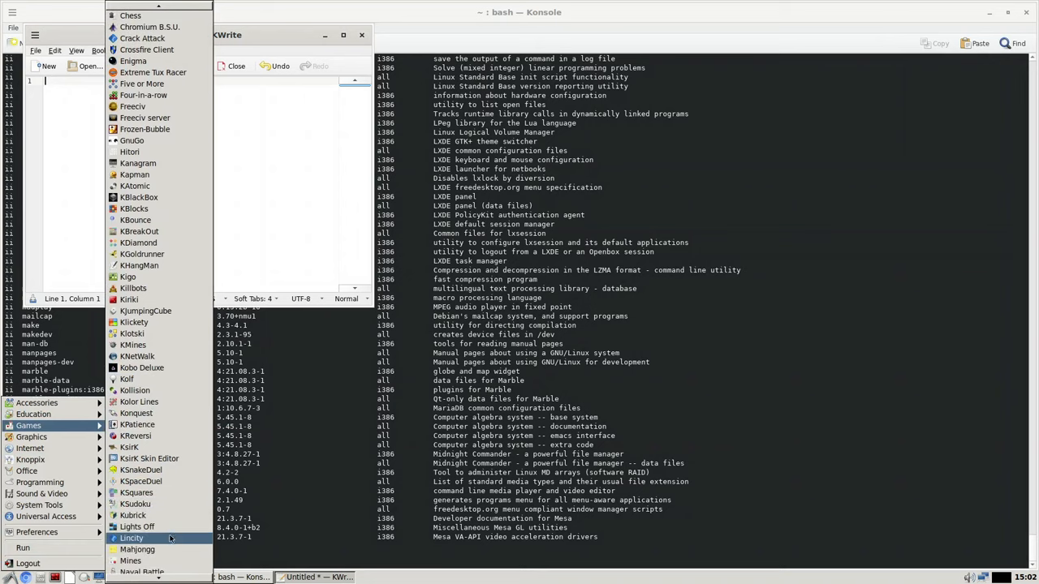
pyautogui.scroll(-3)
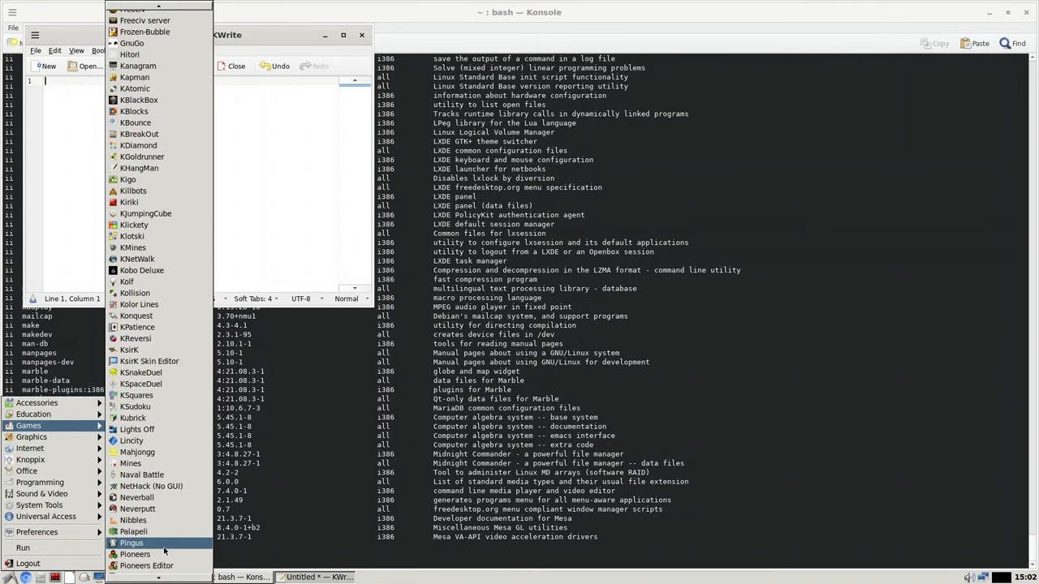
pyautogui.scroll(-3)
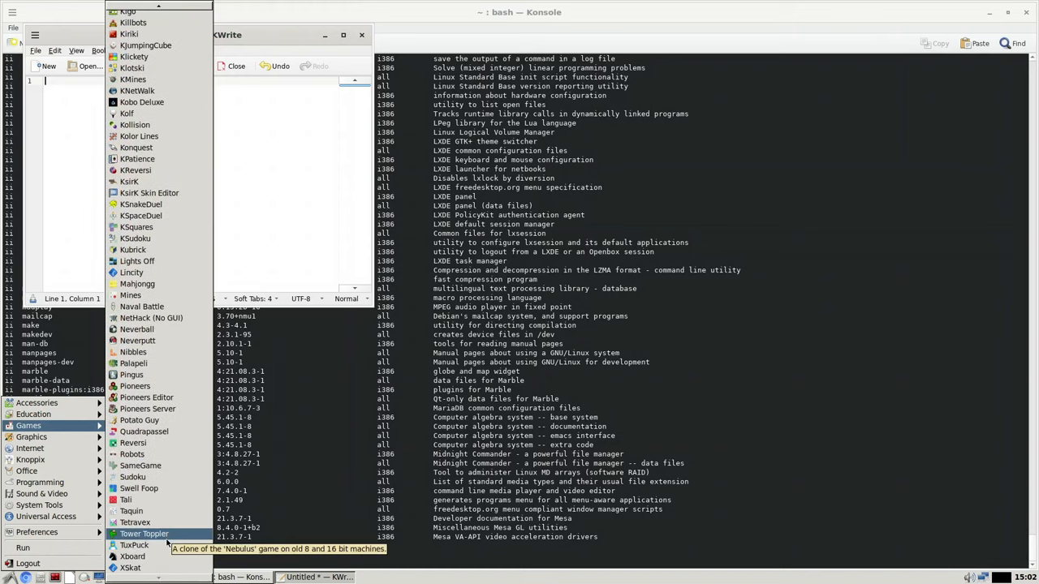
pyautogui.moveTo(134, 545)
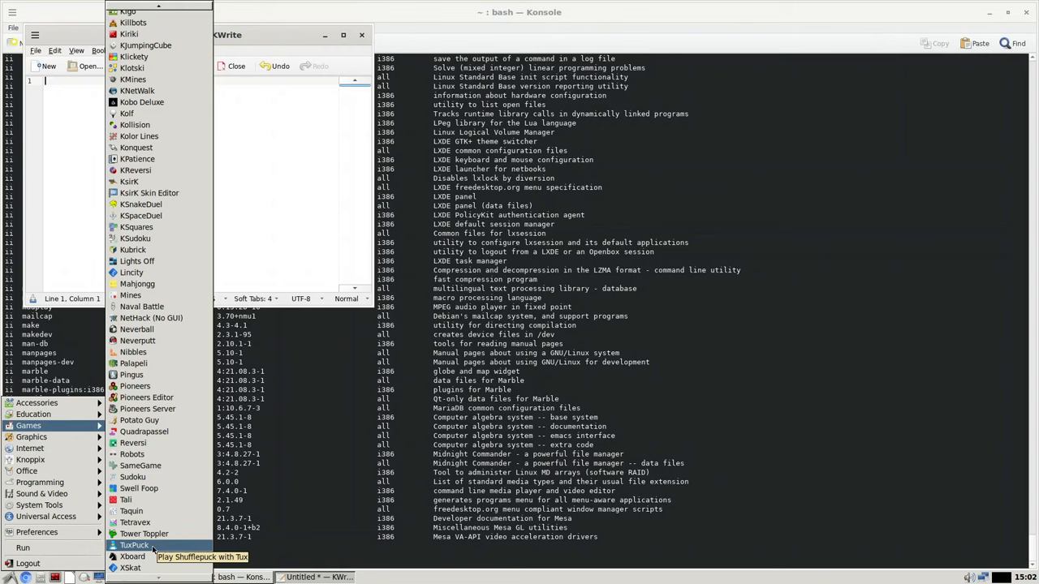
pyautogui.moveTo(133, 352)
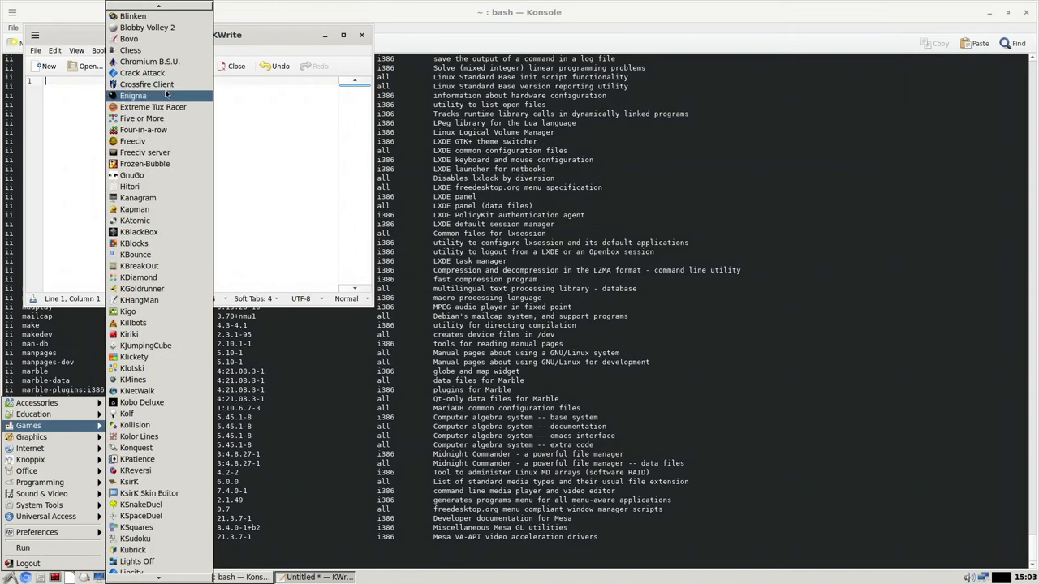
pyautogui.moveTo(142, 73)
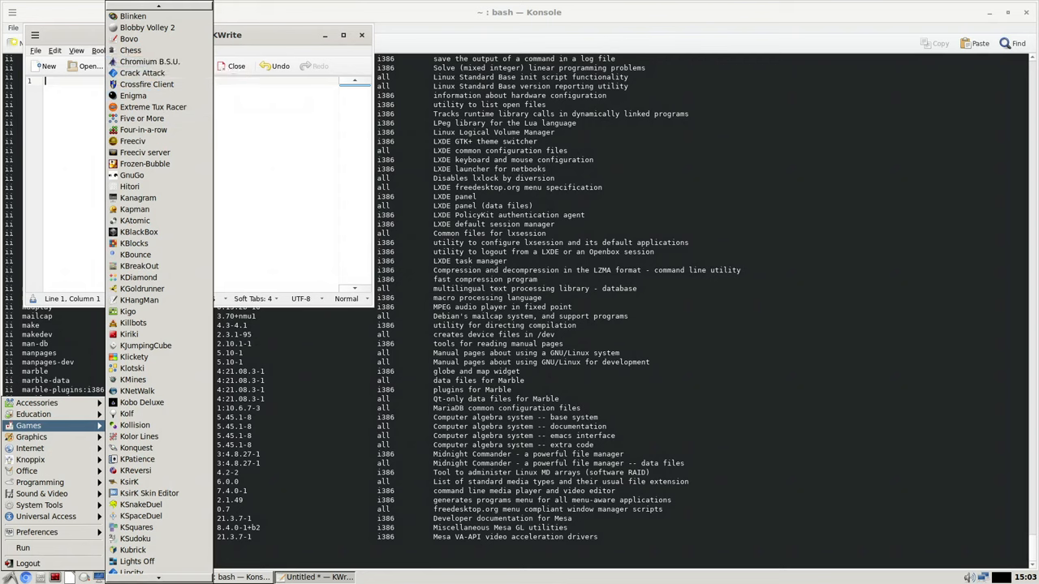
pyautogui.moveTo(278, 171)
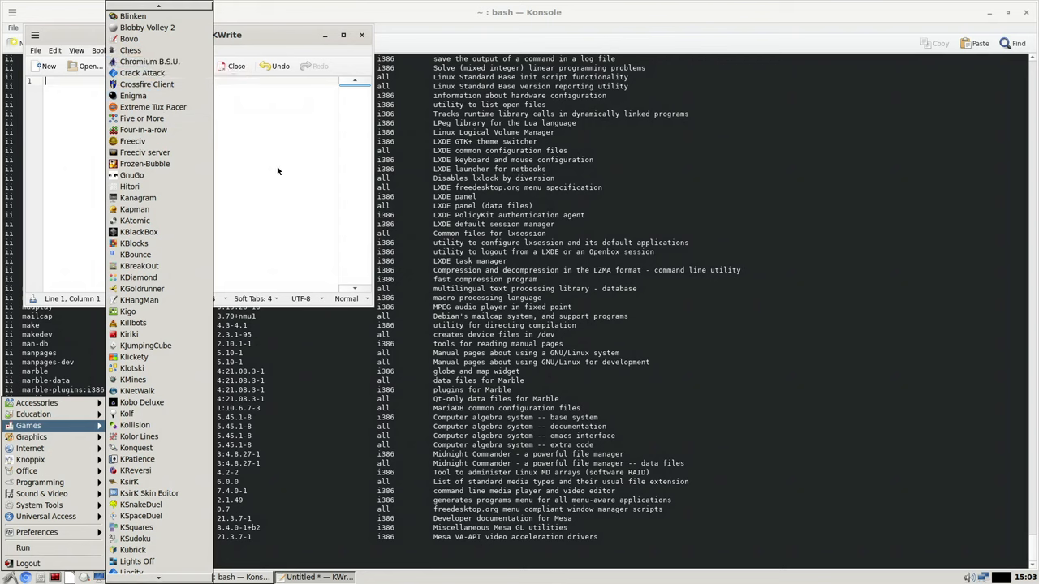
pyautogui.click(149, 61)
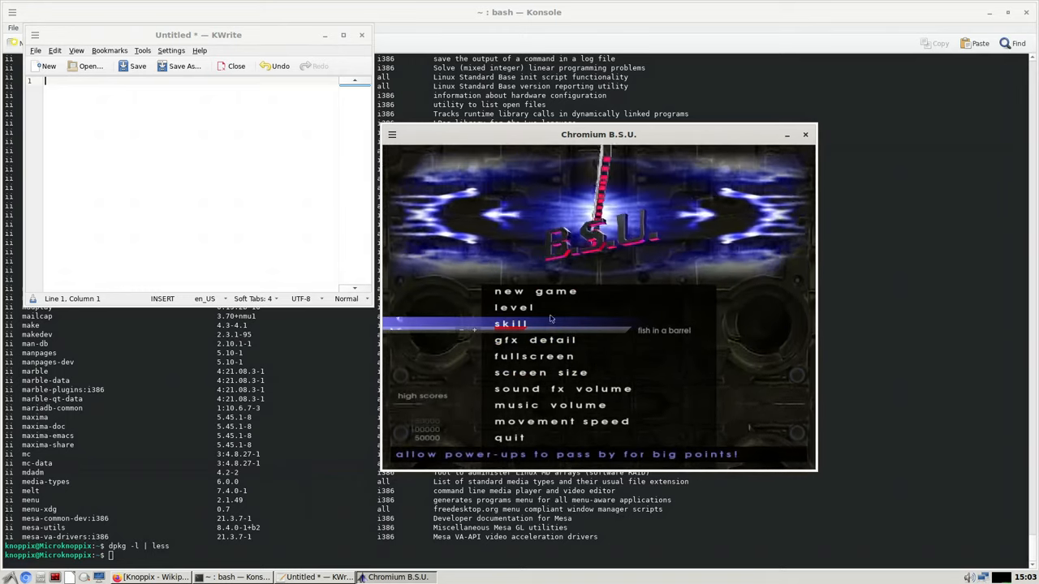
pyautogui.click(536, 290)
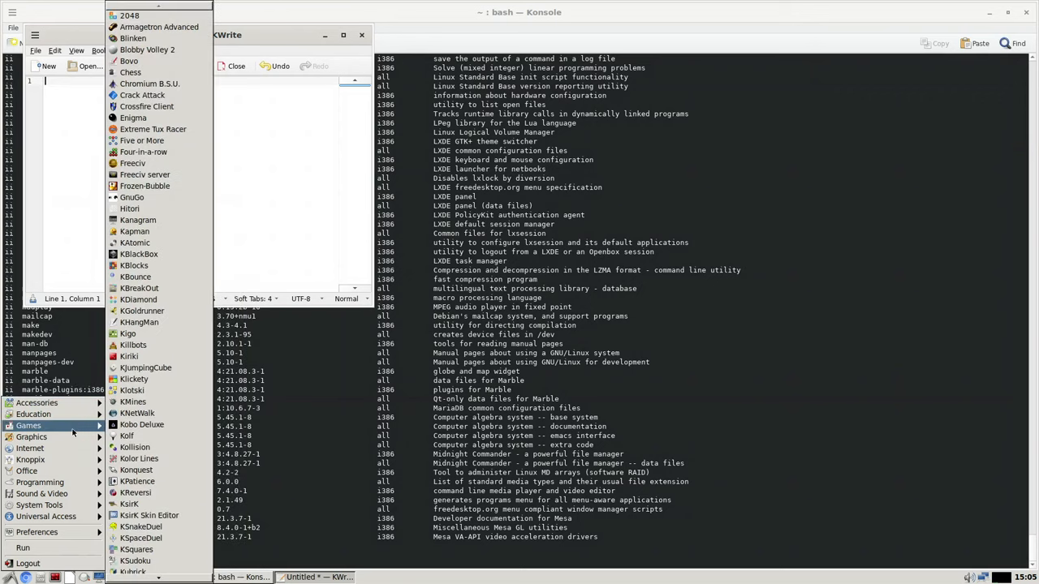
pyautogui.moveTo(133, 390)
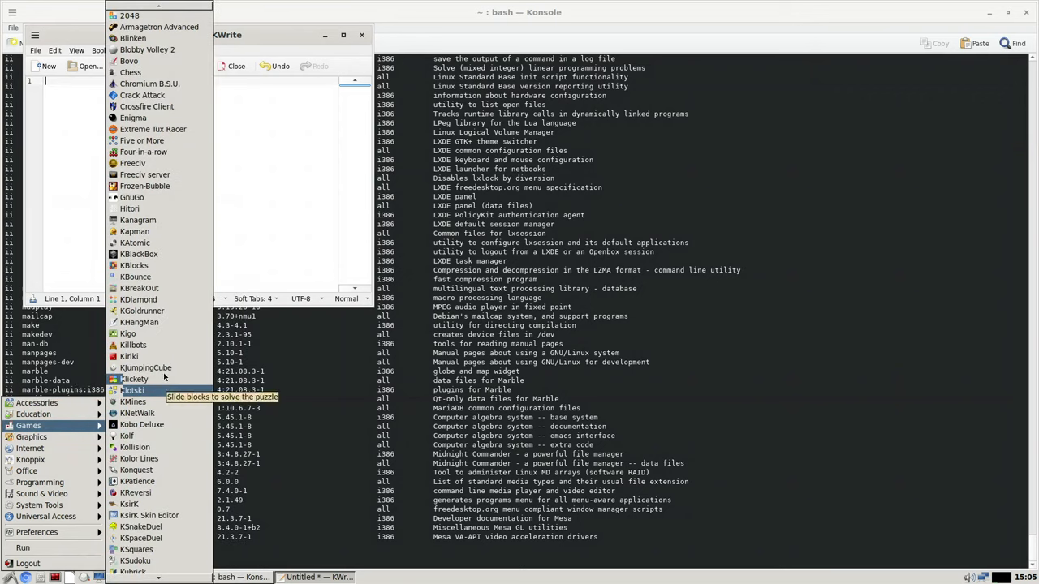
pyautogui.moveTo(155, 174)
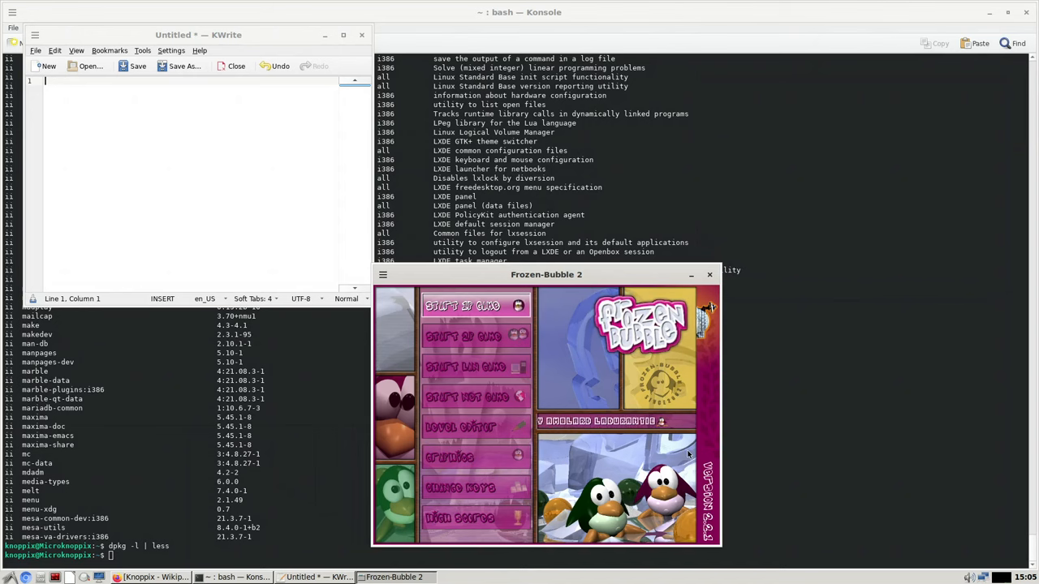
# Start a one-player Frozen-Bubble 2 game on the default levelset, then close the game
pyautogui.click(462, 306)
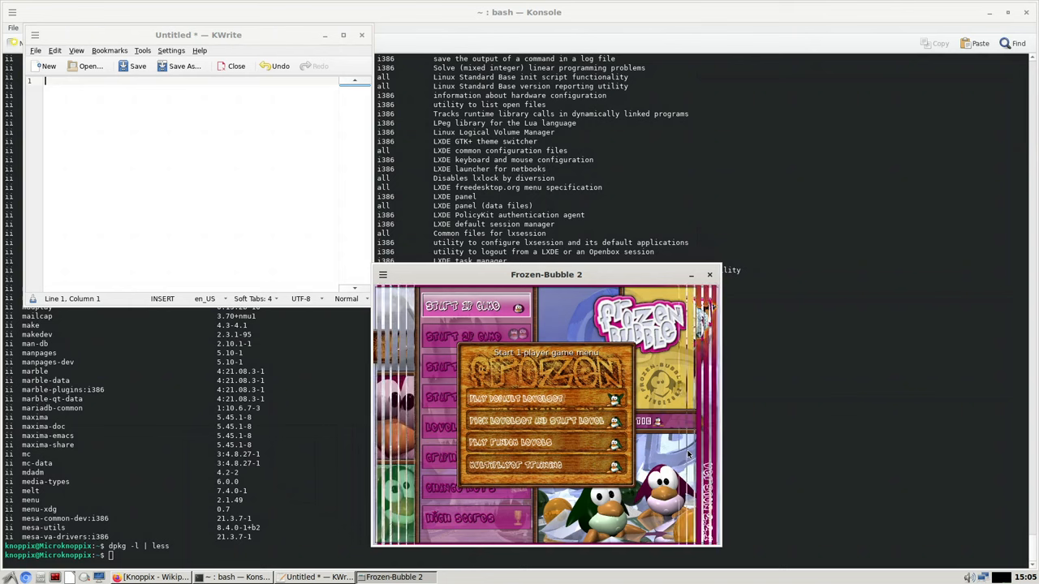
pyautogui.click(516, 397)
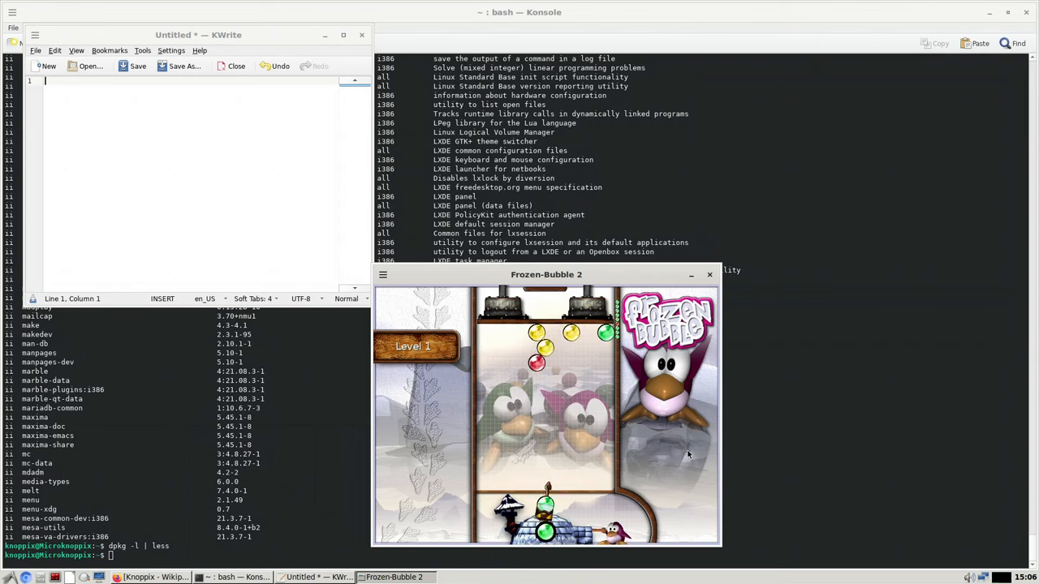
pyautogui.click(709, 275)
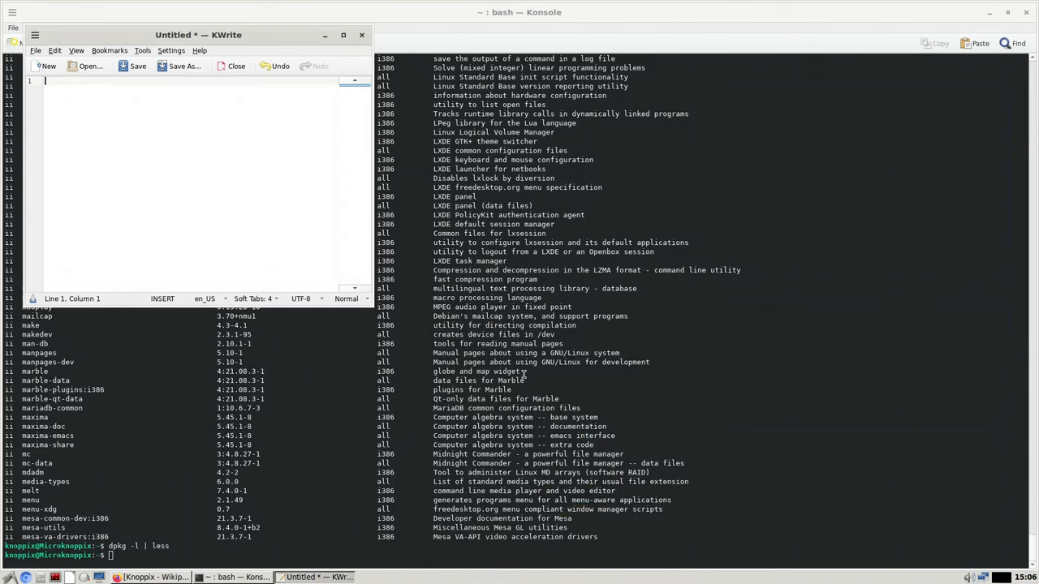
# Launch KGoldrunner from the Games menu, showing the level Drop In and Say Hello
pyautogui.click(6, 578)
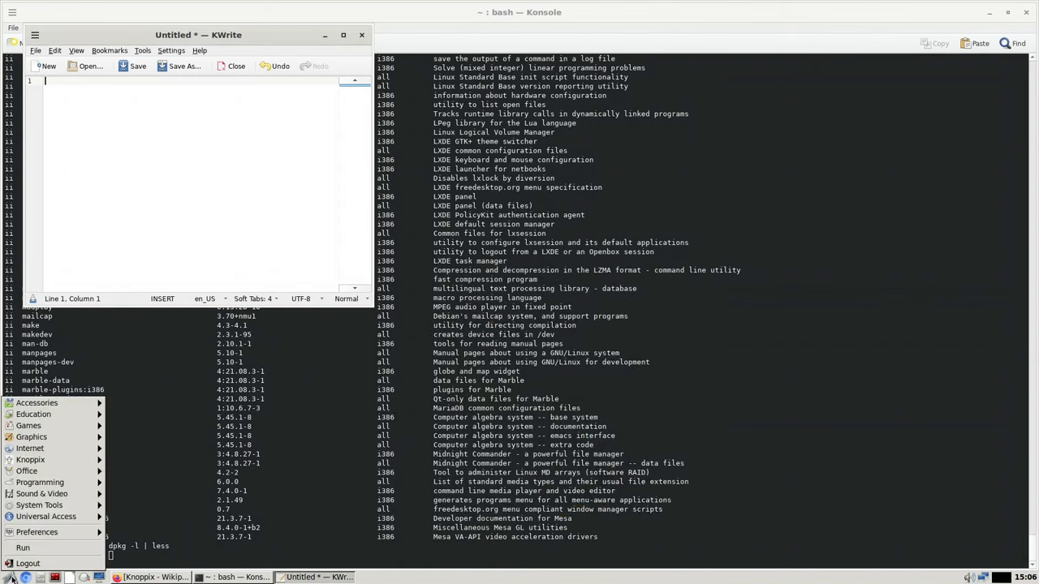
pyautogui.click(28, 425)
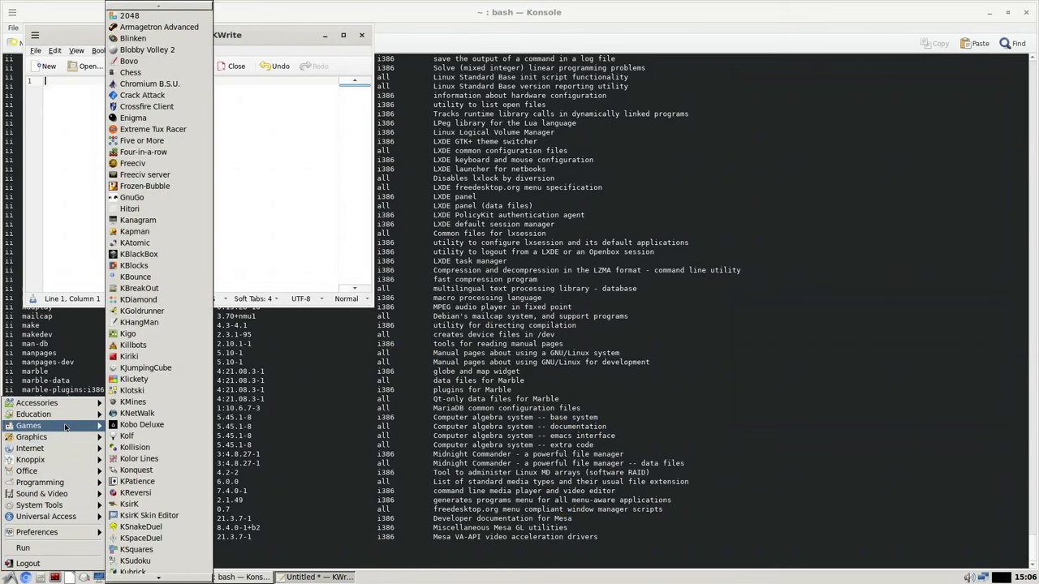
pyautogui.moveTo(137, 413)
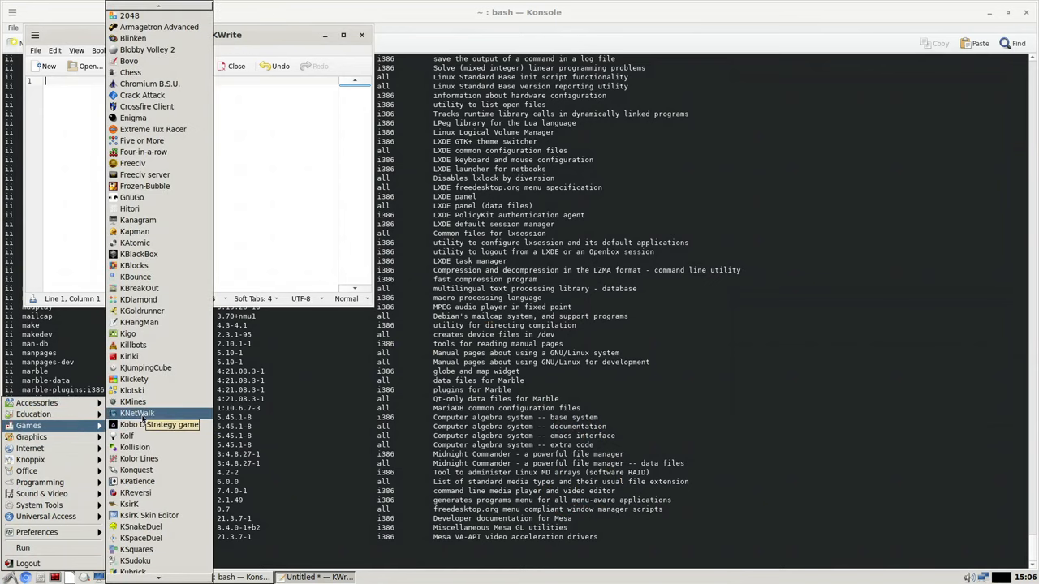
pyautogui.click(142, 311)
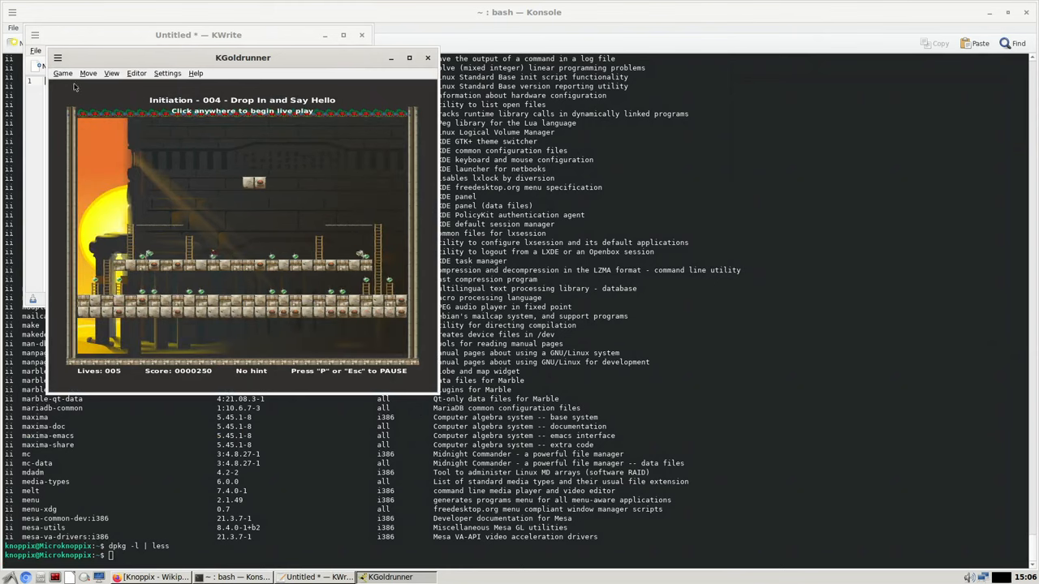
# Browse the Settings, Editor and View menus, then switch KGoldrunner to Full Screen Mode
pyautogui.click(504, 180)
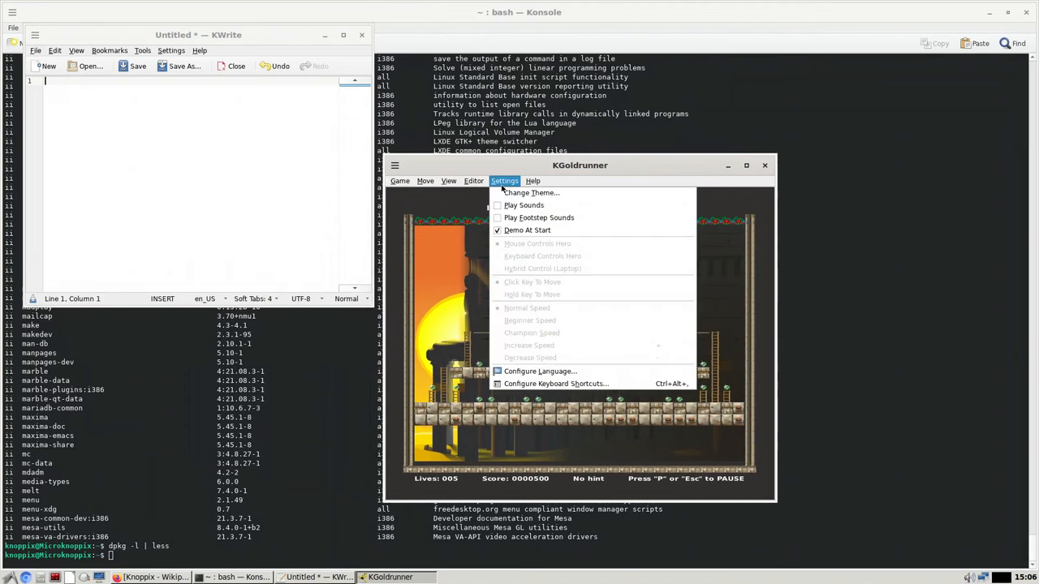
pyautogui.click(474, 180)
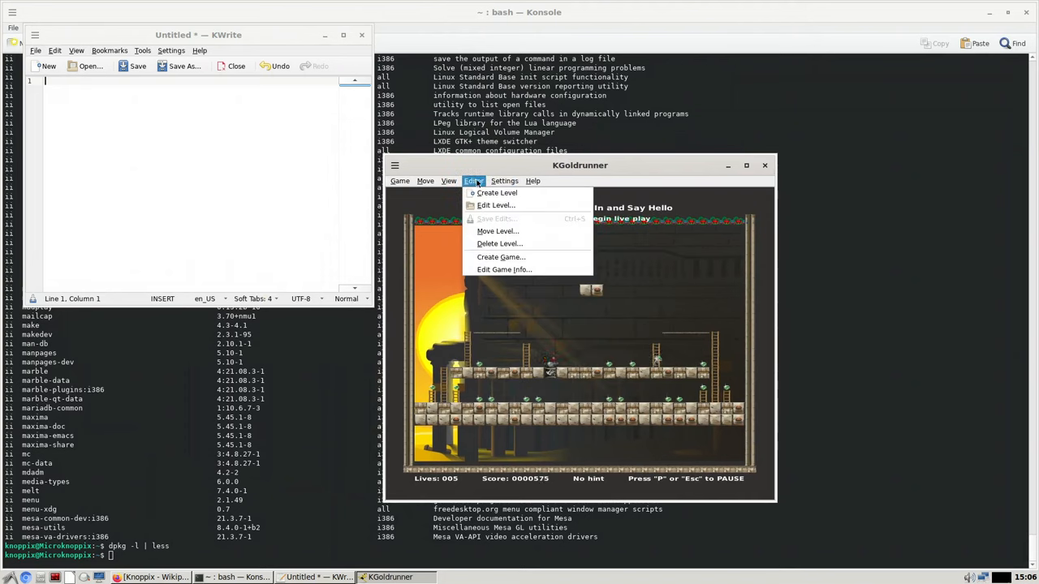
pyautogui.click(449, 180)
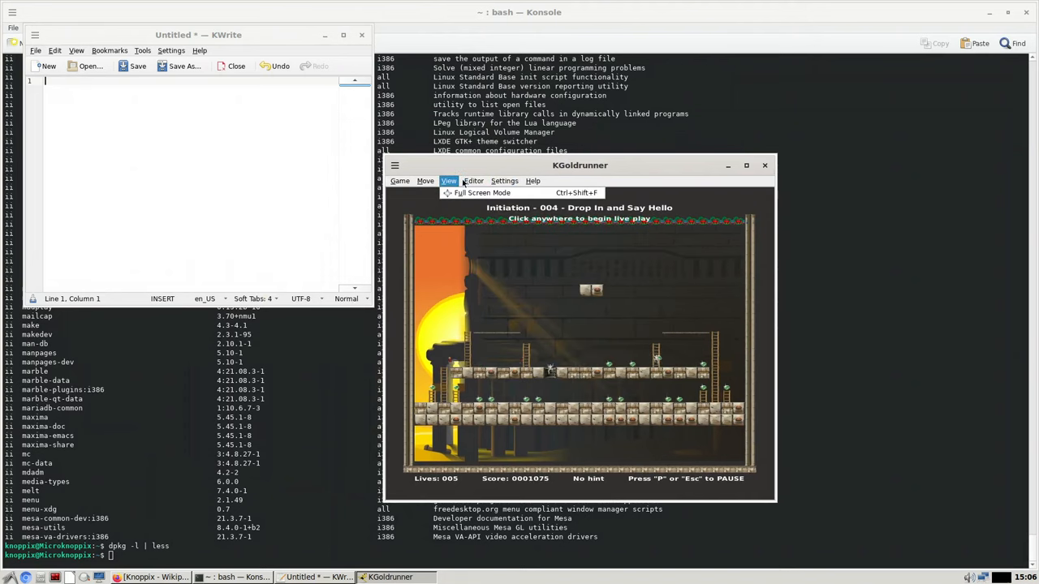
pyautogui.click(480, 192)
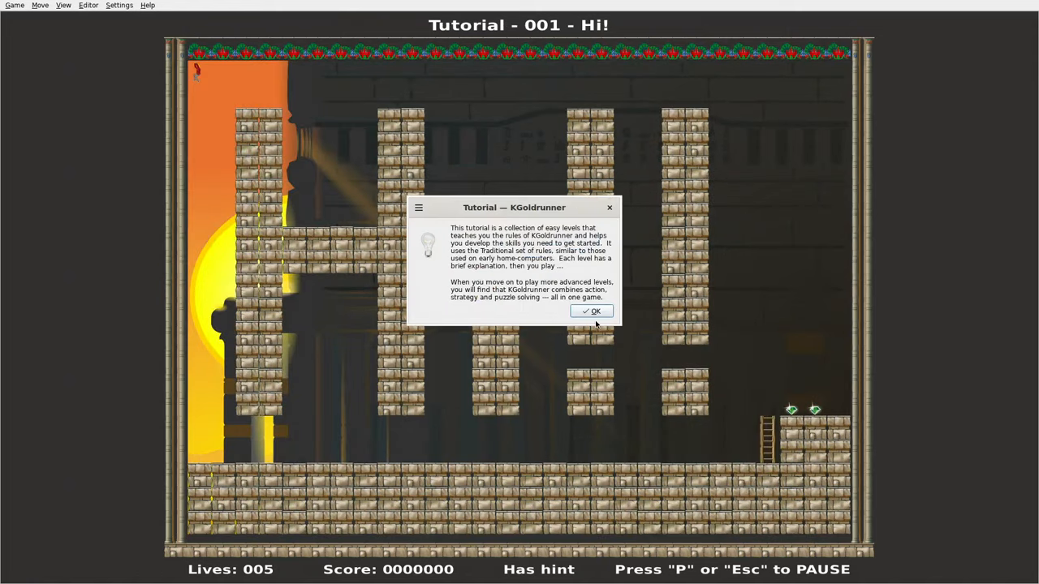
# Dismiss the tutorial introduction message and the keyboard control prompt
pyautogui.click(592, 311)
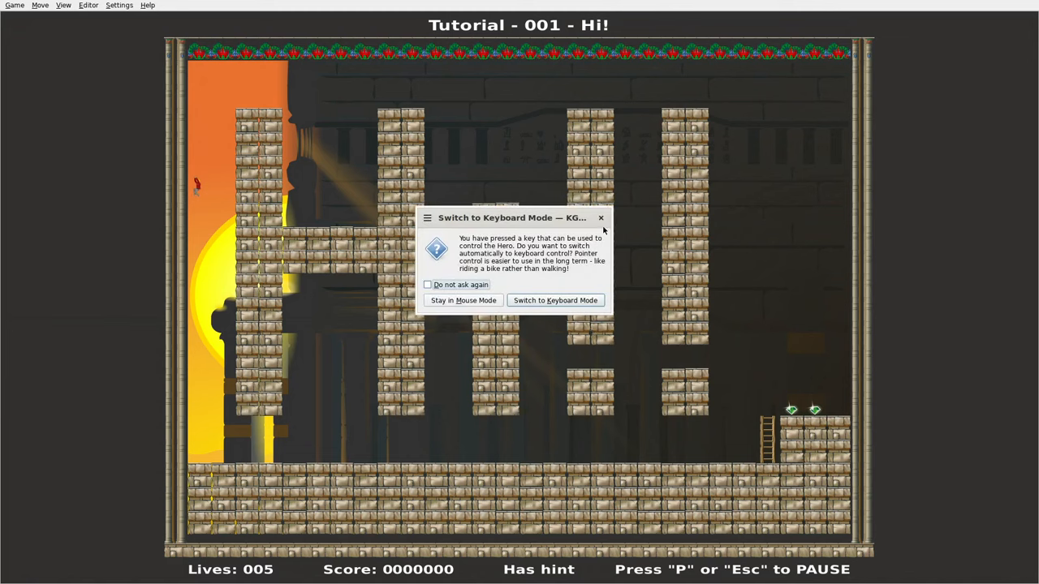
pyautogui.moveTo(499, 280)
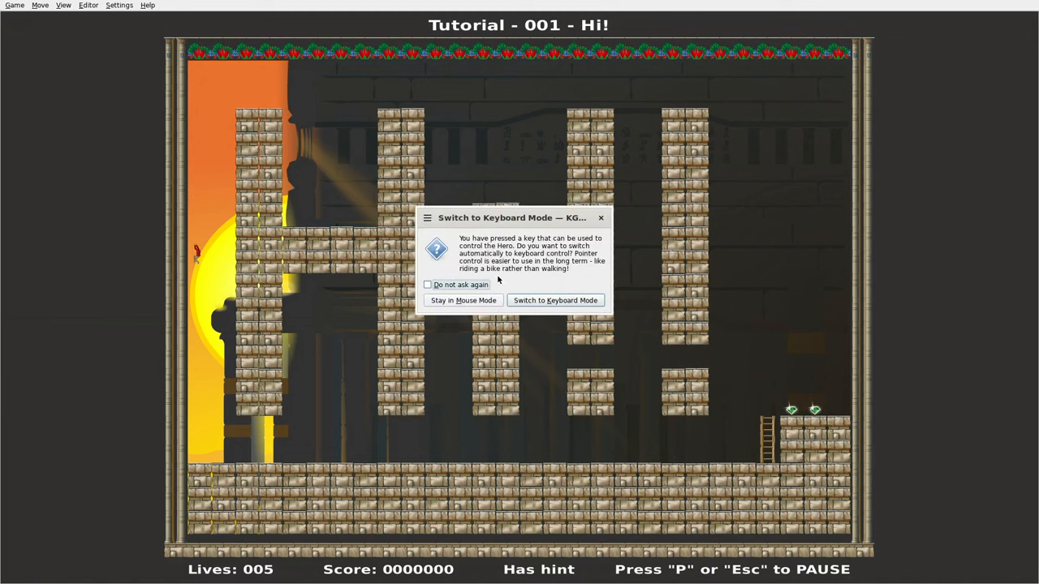
pyautogui.click(428, 285)
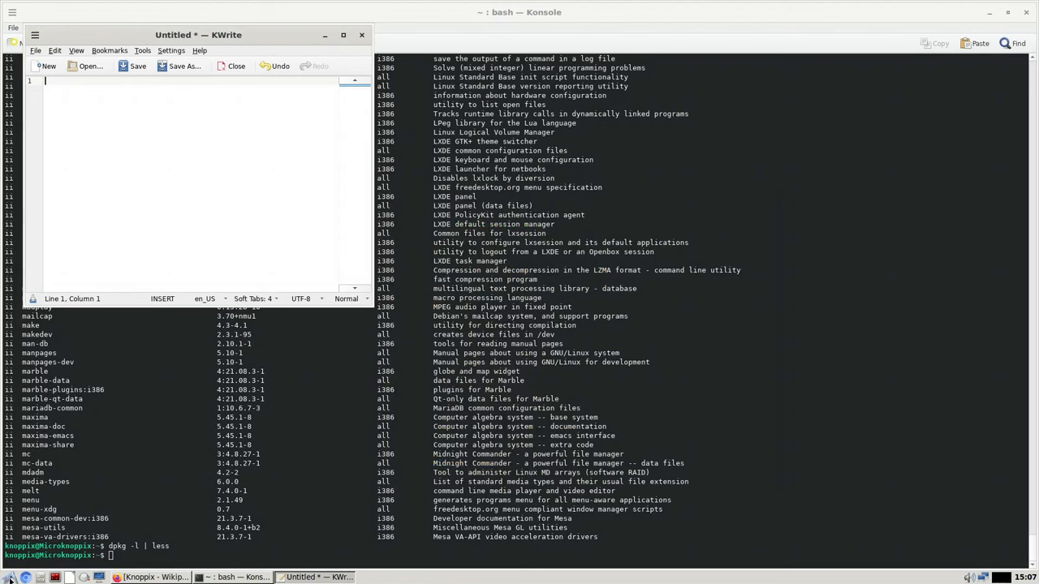
pyautogui.moveTo(24, 578)
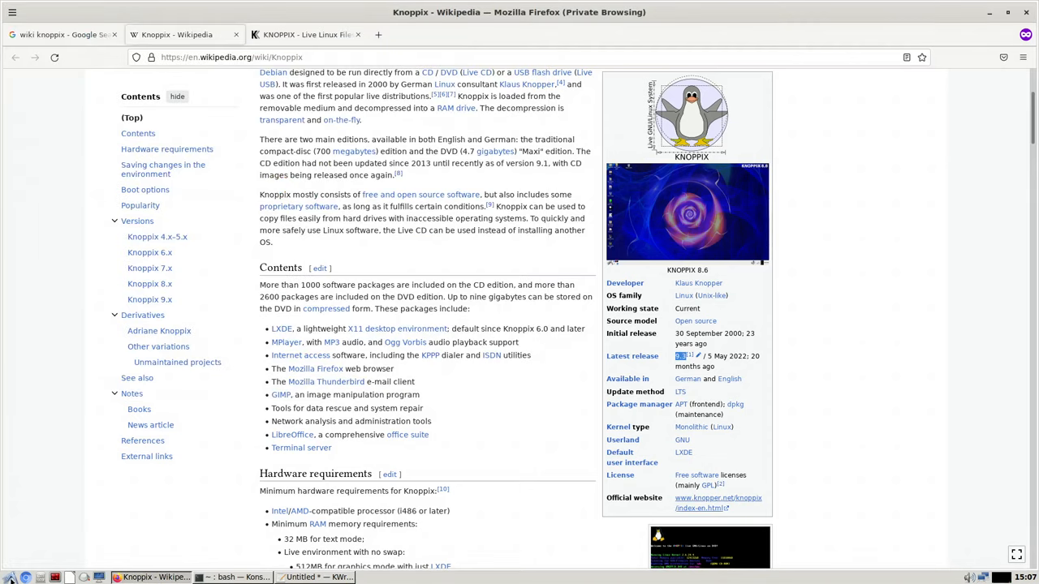
pyautogui.moveTo(225, 484)
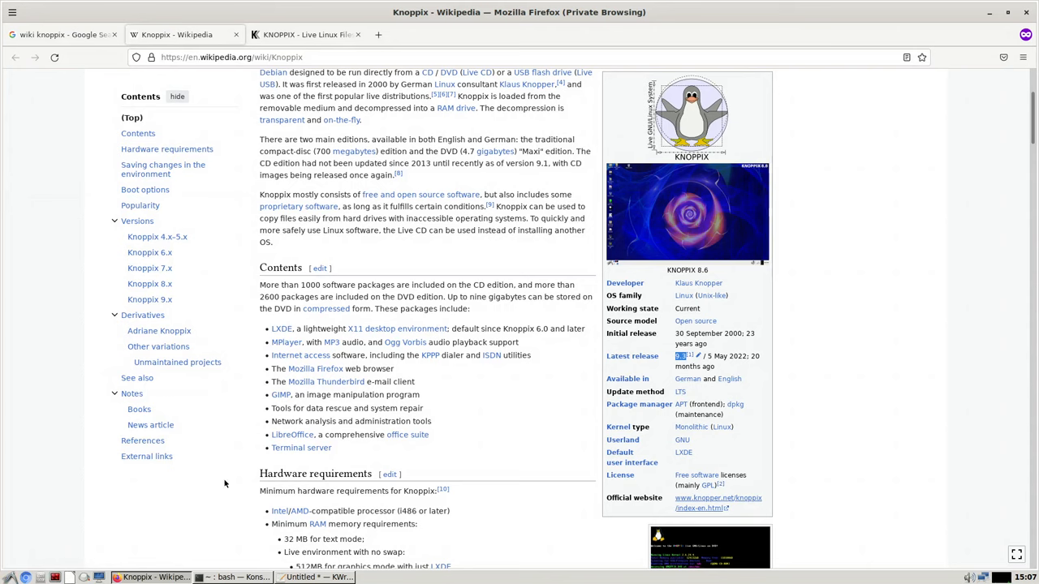
pyautogui.moveTo(229, 483)
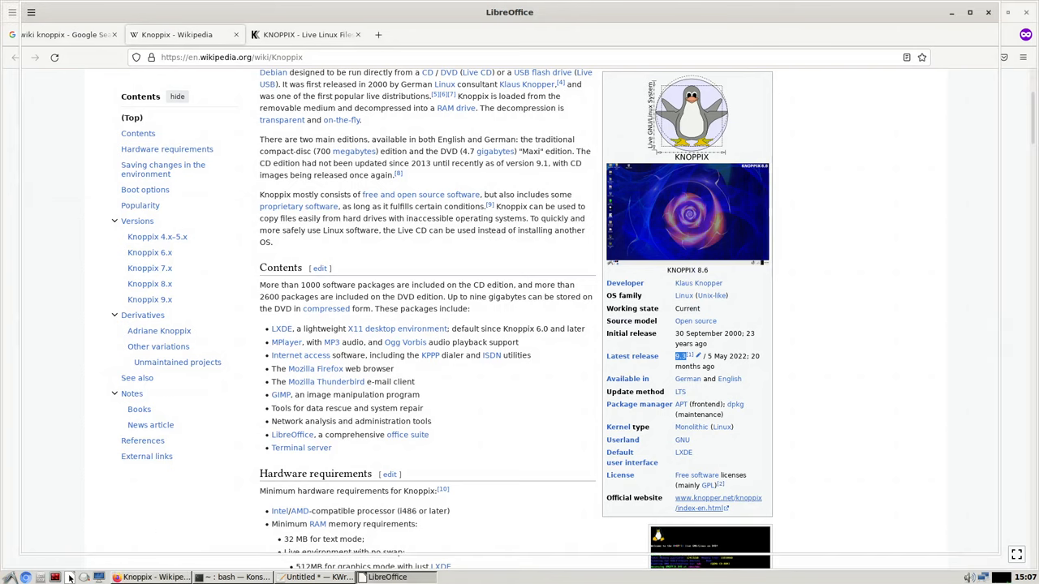
# Bring the Firefox Knoppix Wikipedia window back to the front from the taskbar
pyautogui.click(387, 577)
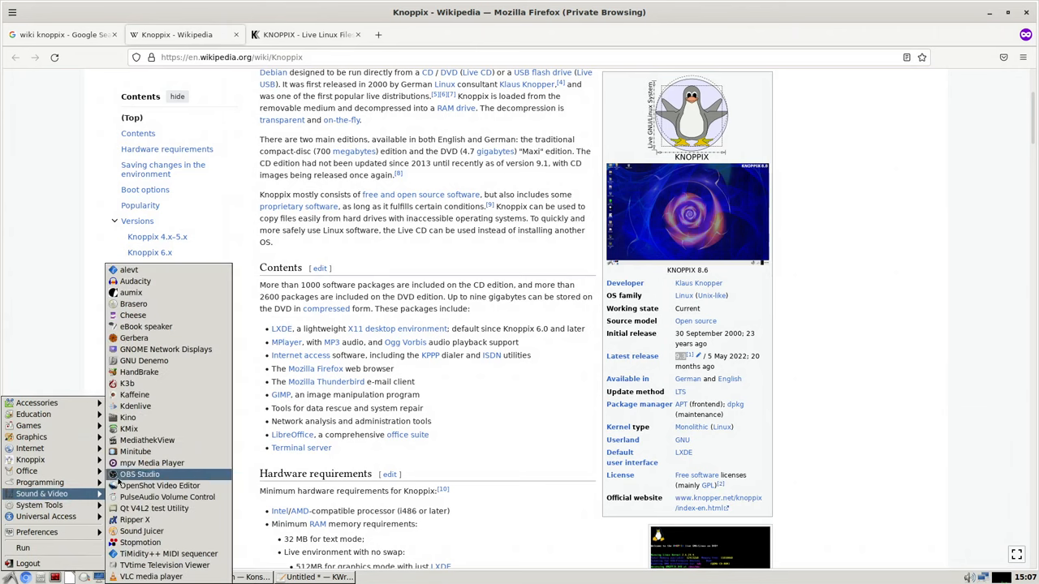
pyautogui.moveTo(168, 554)
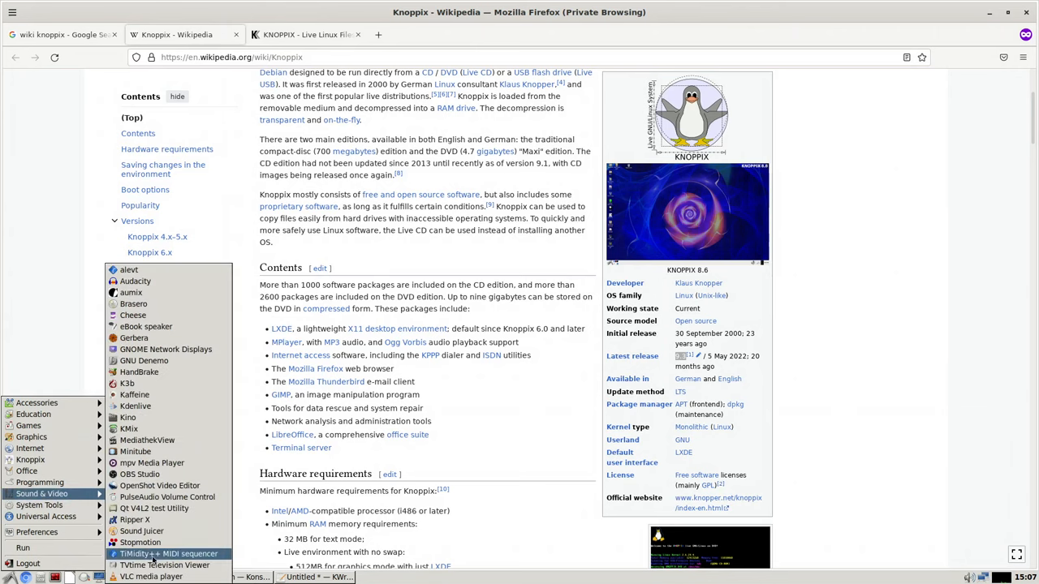
pyautogui.moveTo(168, 553)
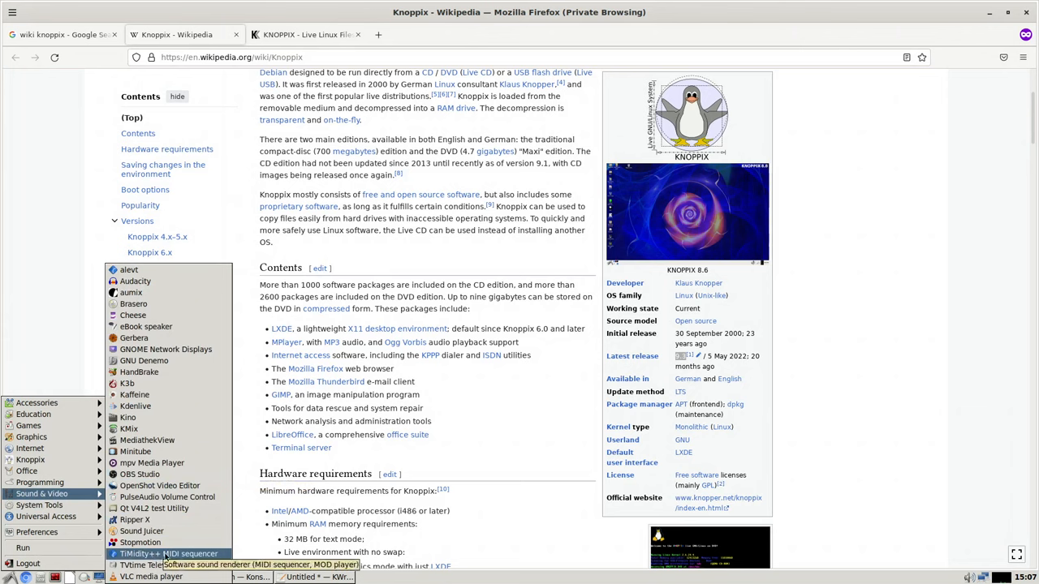
pyautogui.moveTo(164, 565)
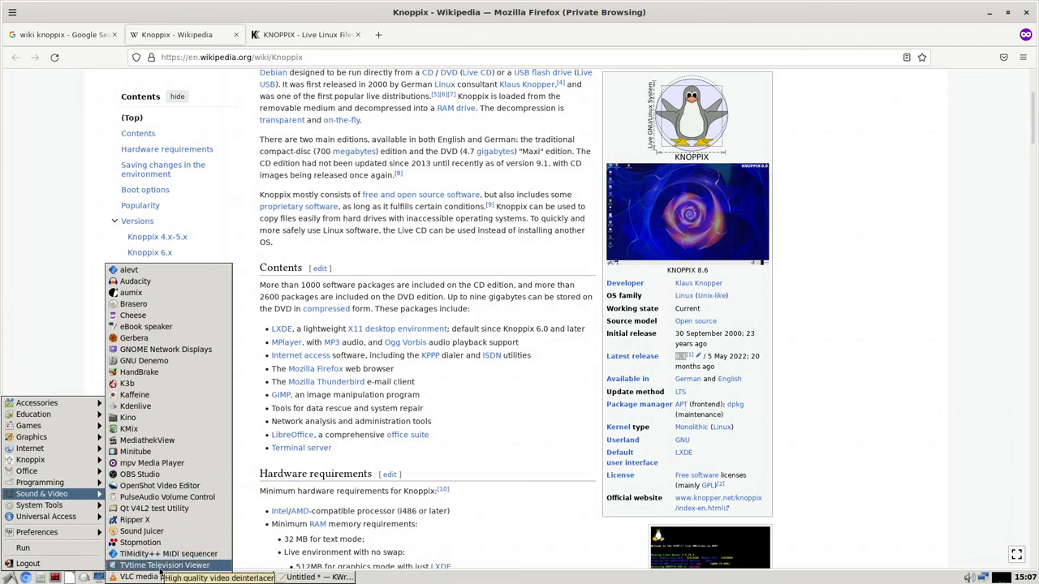
pyautogui.moveTo(138, 577)
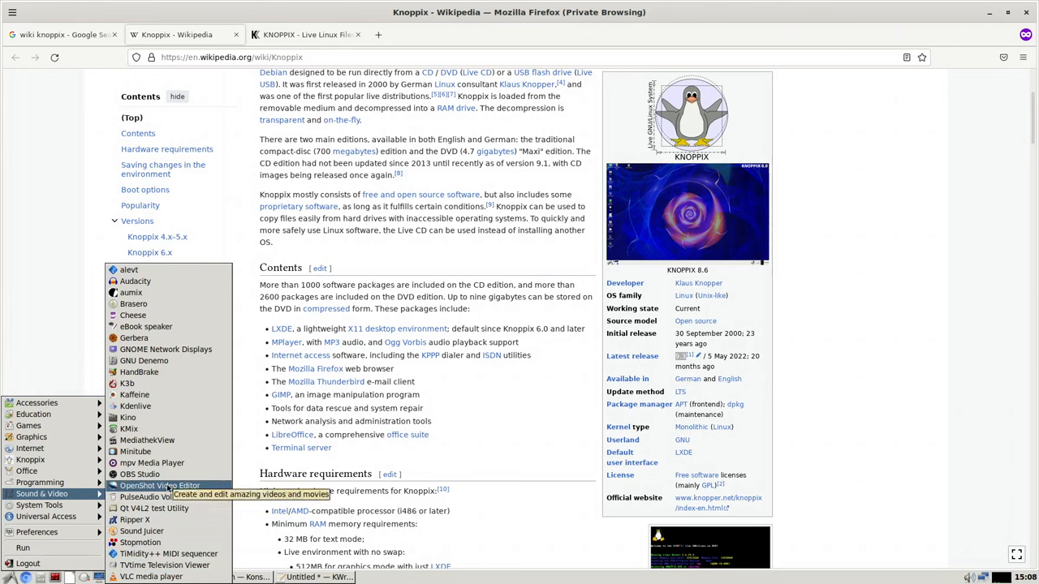
pyautogui.moveTo(142, 531)
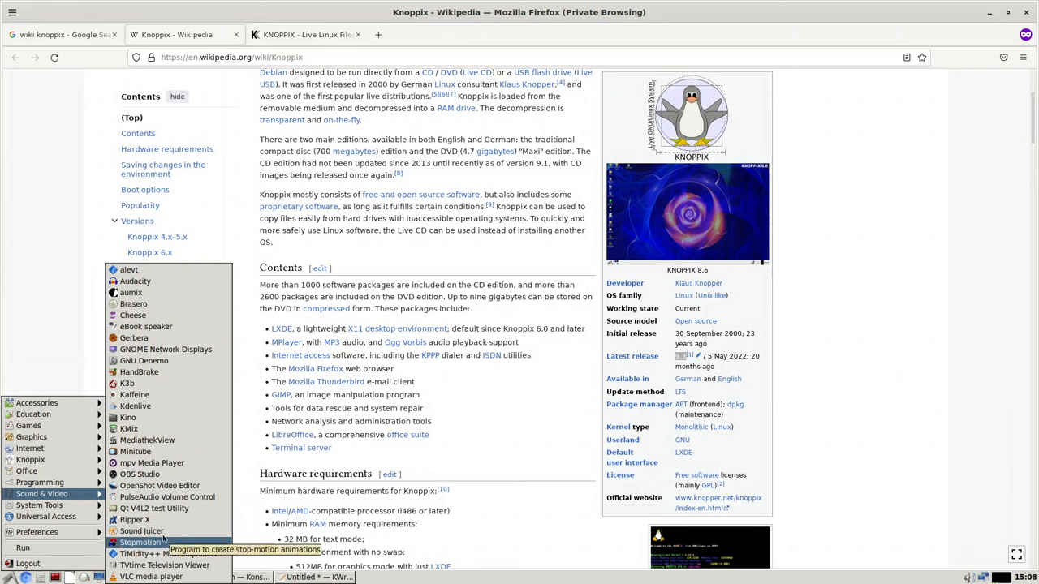
pyautogui.moveTo(126, 383)
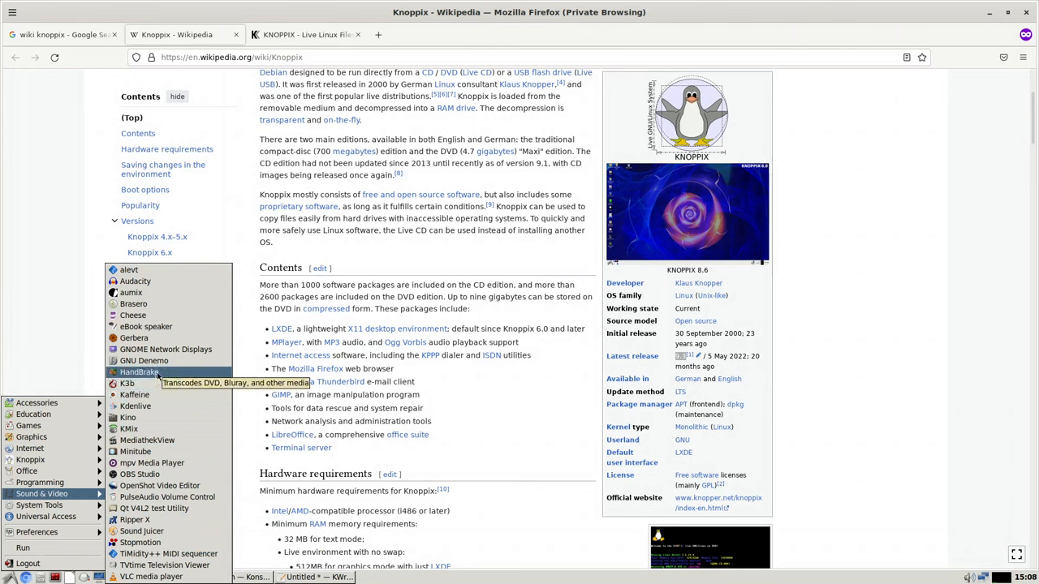
pyautogui.moveTo(144, 361)
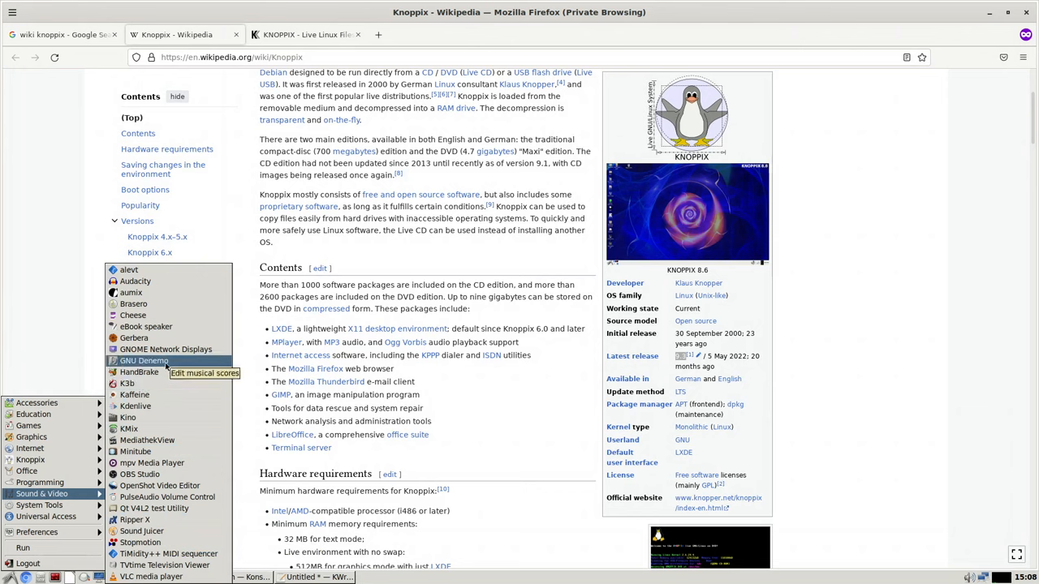
pyautogui.moveTo(132, 315)
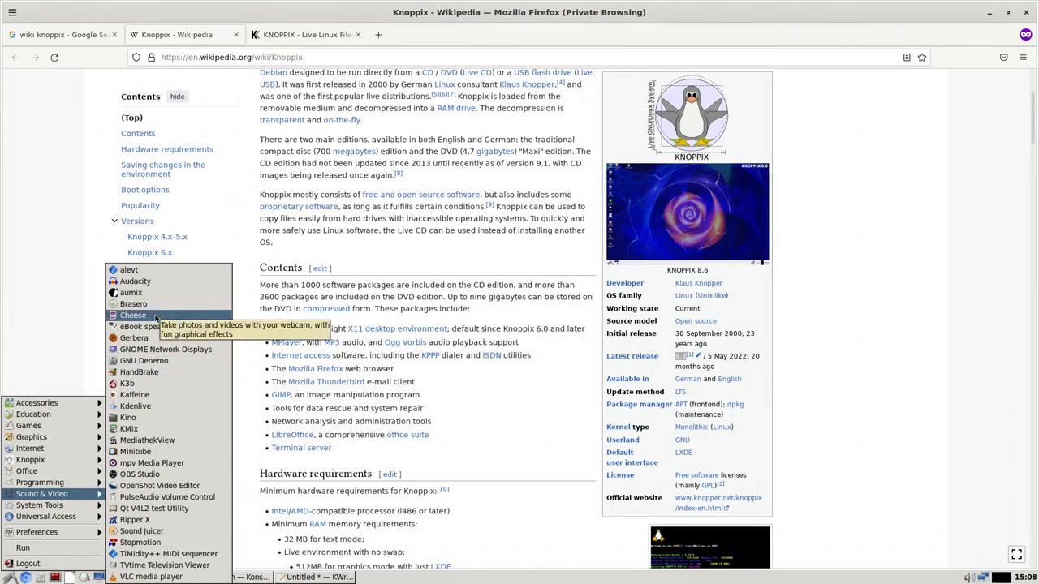
pyautogui.moveTo(134, 304)
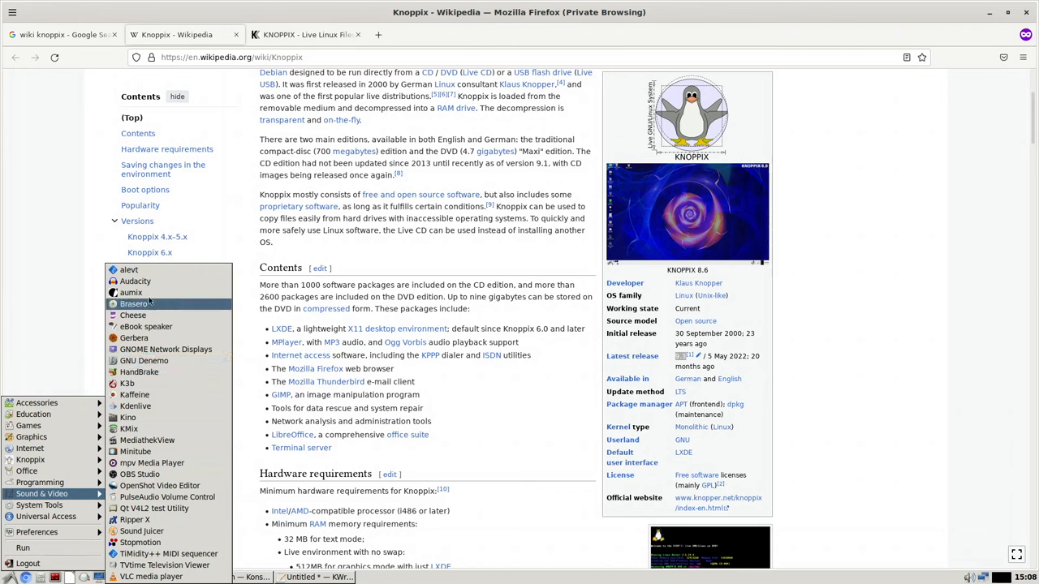
pyautogui.moveTo(136, 281)
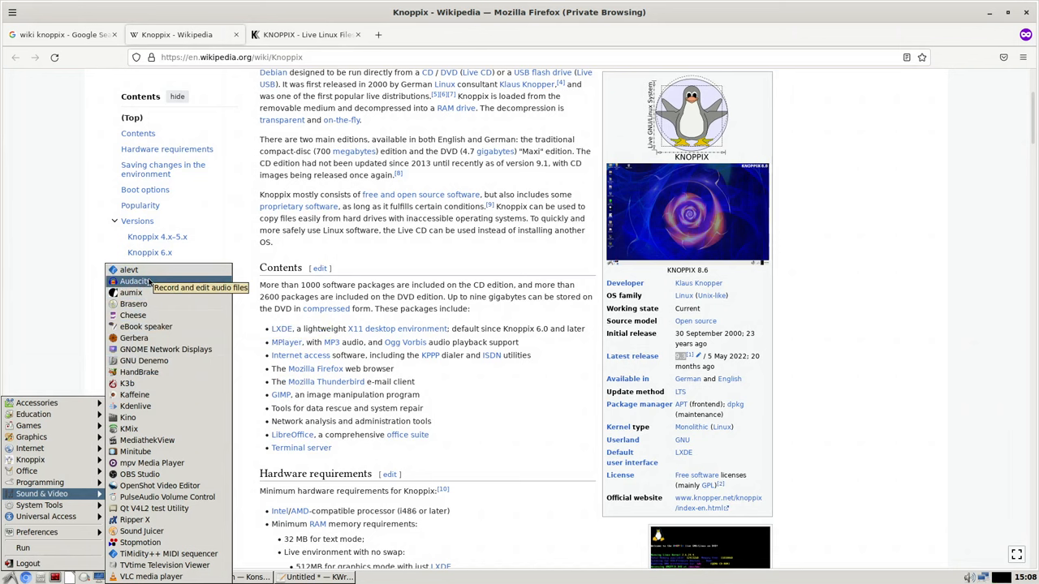
pyautogui.moveTo(131, 293)
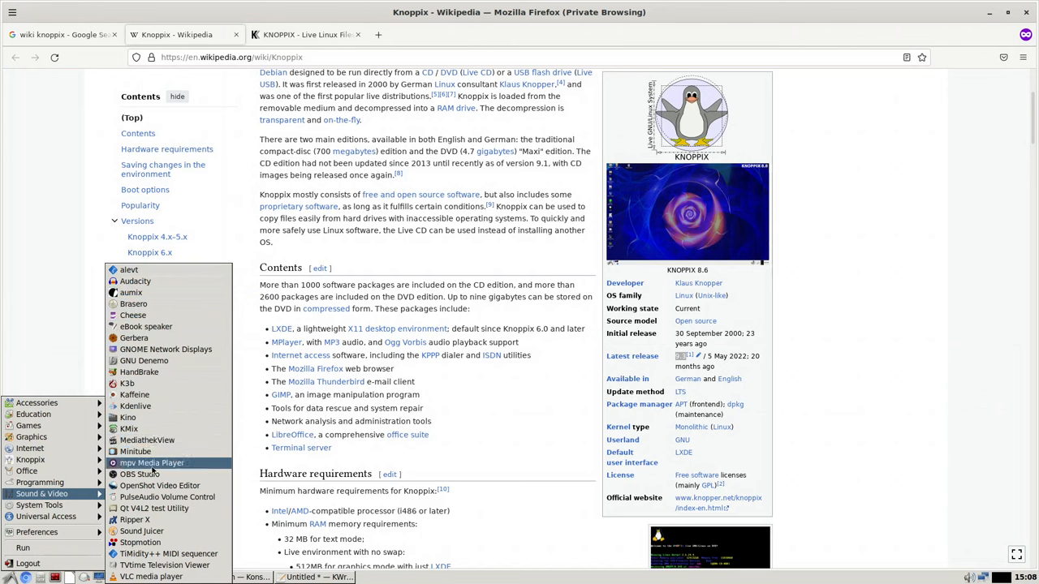
pyautogui.moveTo(152, 463)
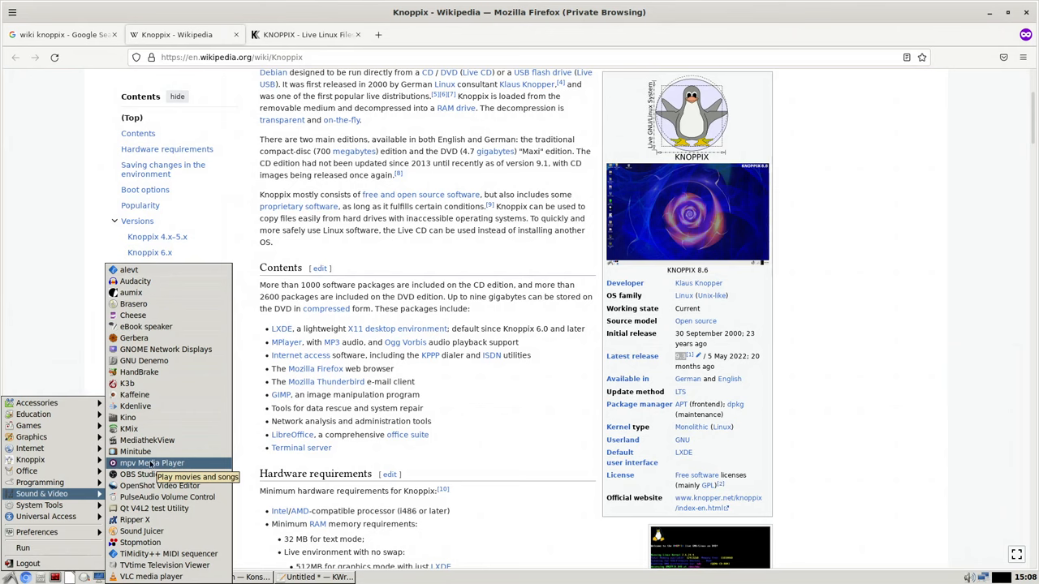
# Launch and close an empty mpv player, then return to Firefox via Konsole
pyautogui.click(152, 462)
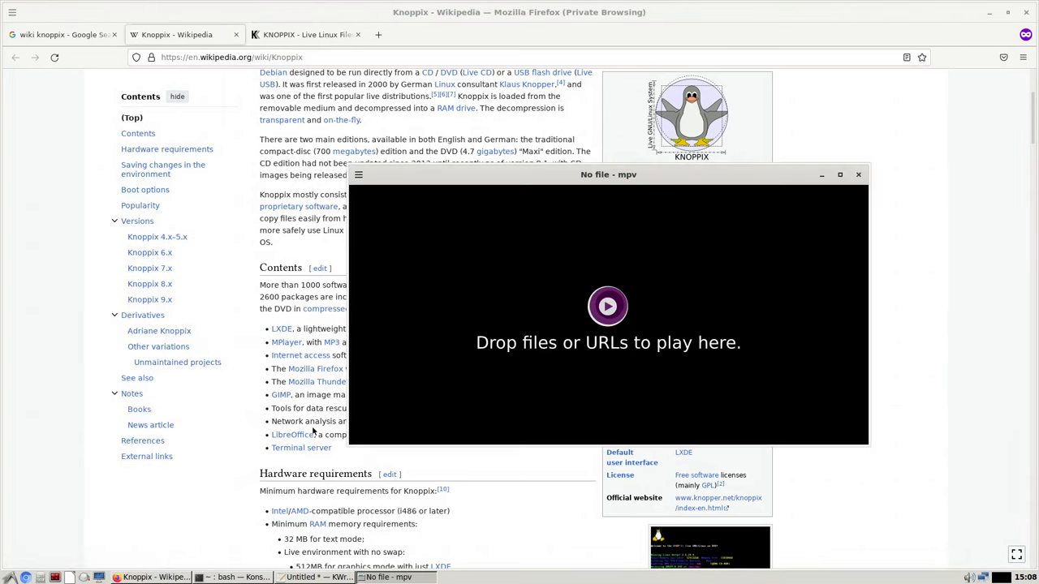
pyautogui.click(858, 174)
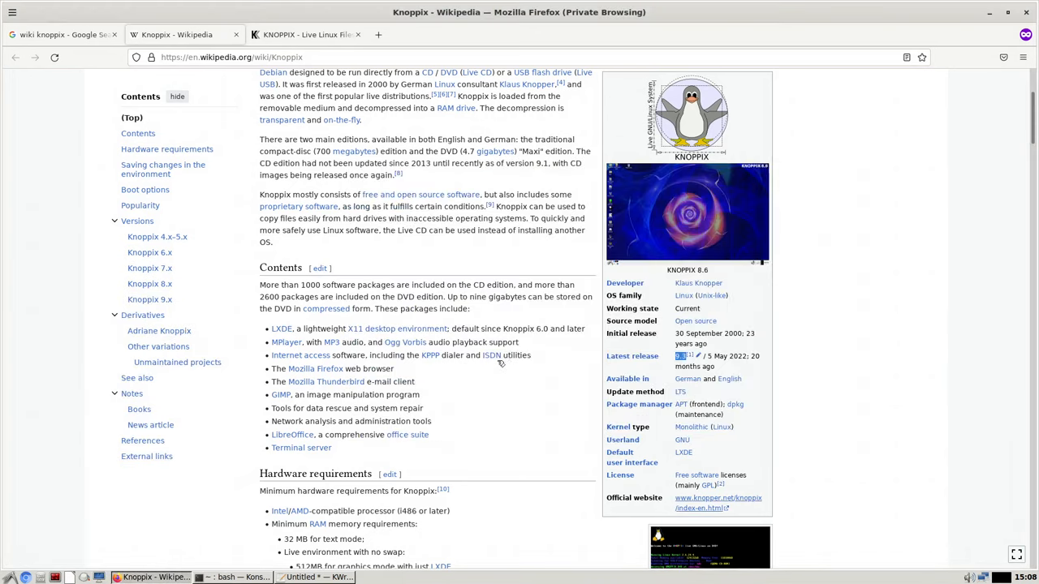
pyautogui.click(236, 577)
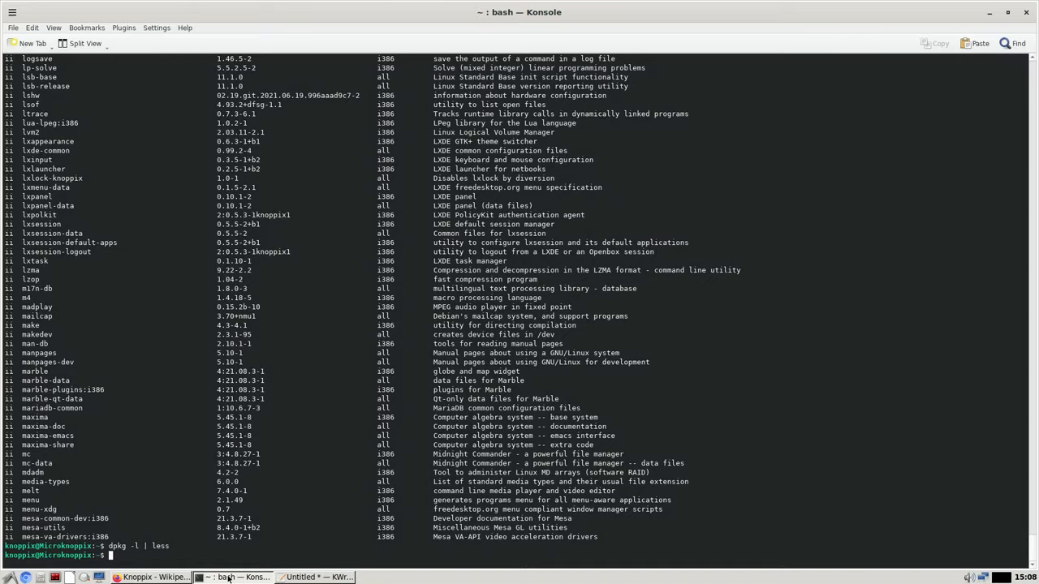
pyautogui.click(154, 577)
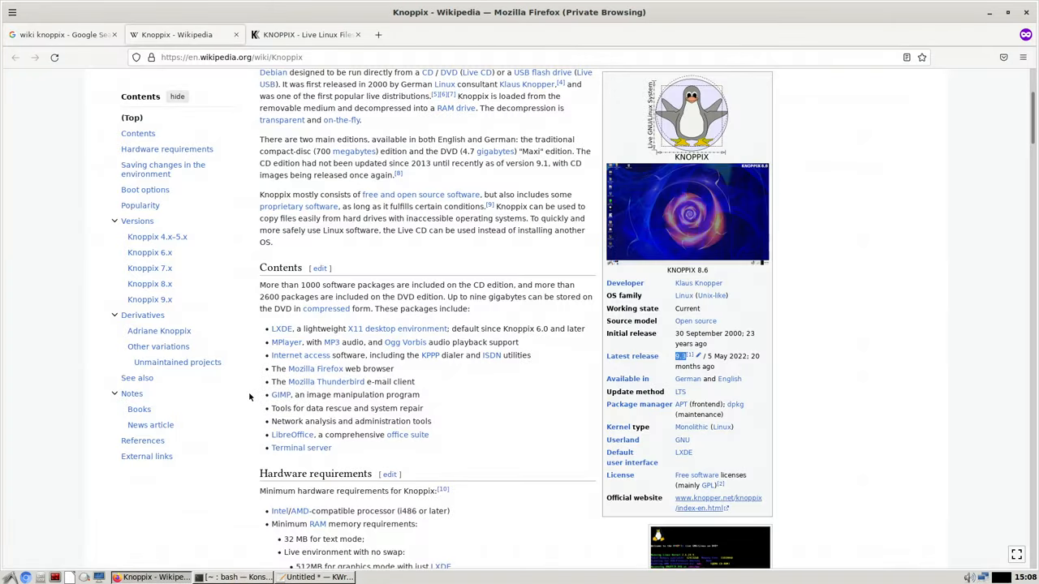
pyautogui.moveTo(653, 359)
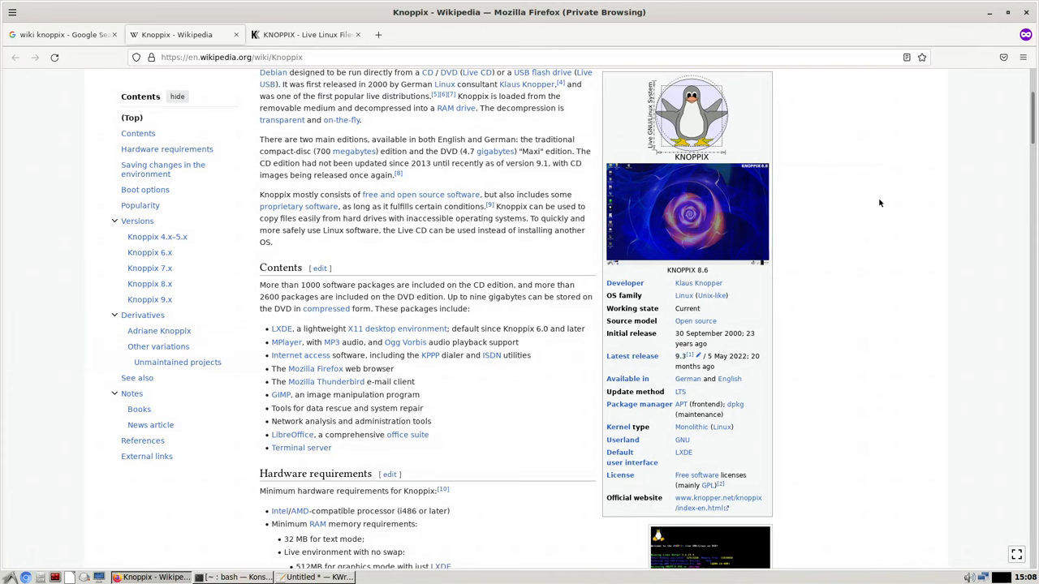
# Open the nmariusp YouTube channel from a new-tab Google search, accept cookies, and open the first video's link menu
pyautogui.click(499, 34)
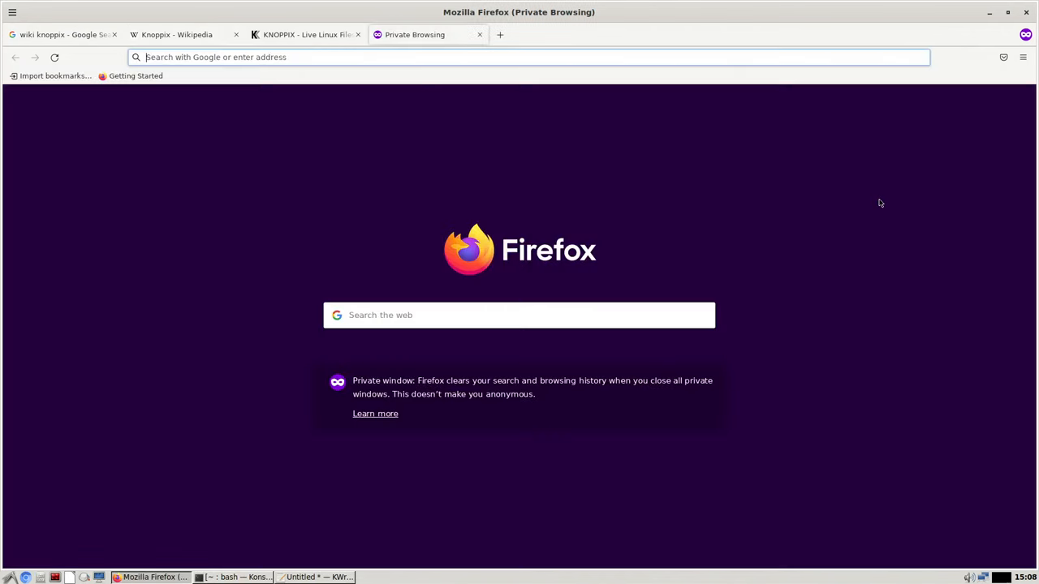
pyautogui.write('youtube+nmariusp')
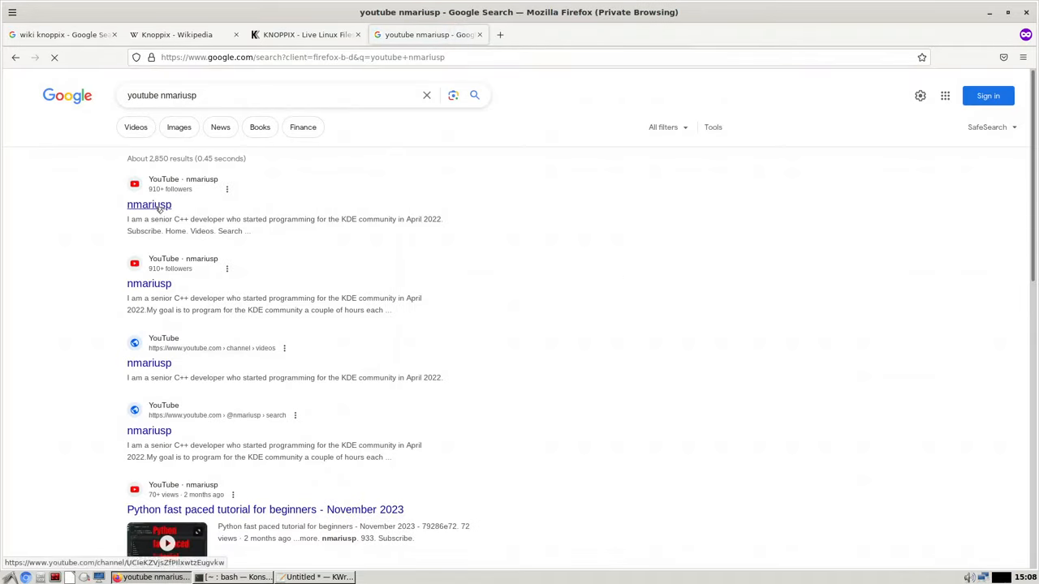
pyautogui.click(148, 204)
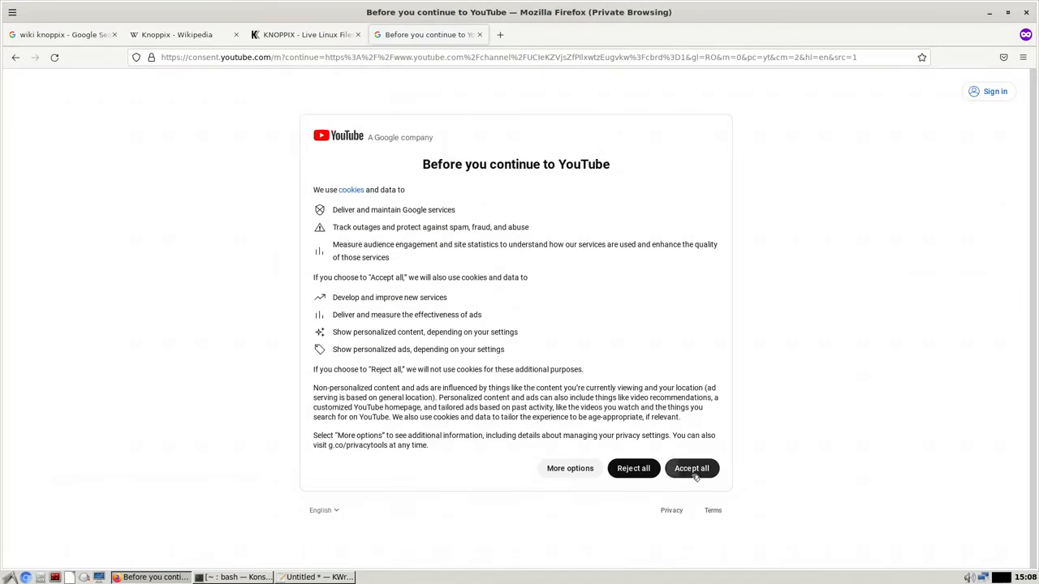
pyautogui.click(692, 468)
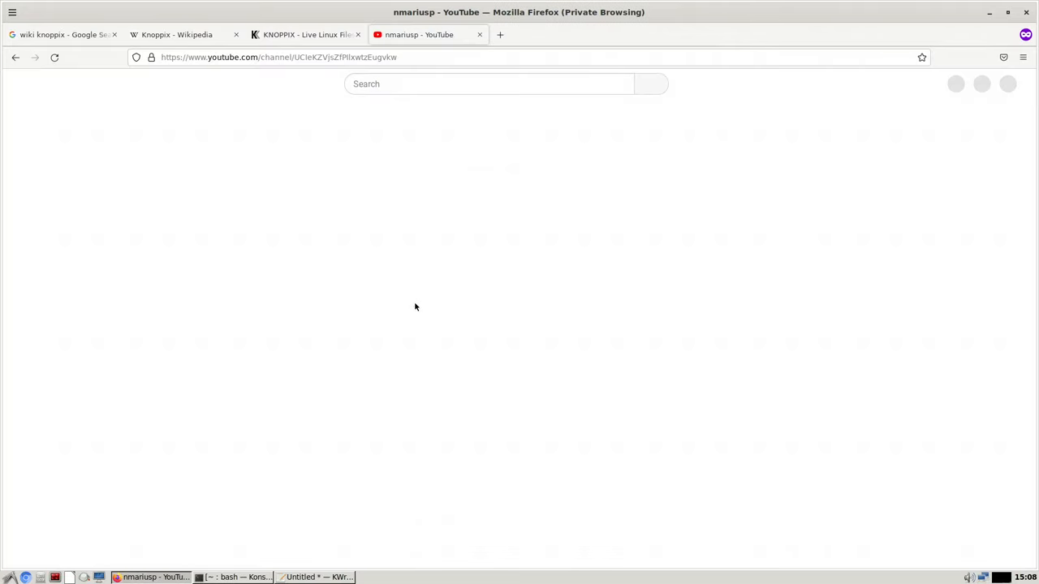
pyautogui.rightClick(405, 445)
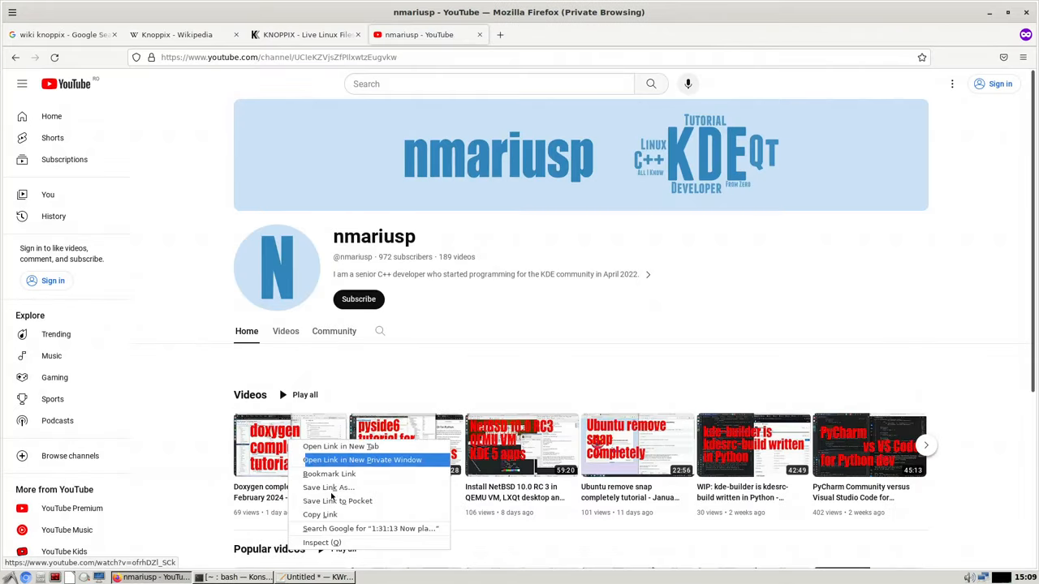
# Run mpv in Konsole with the copied first nmariusp video link
pyautogui.click(236, 577)
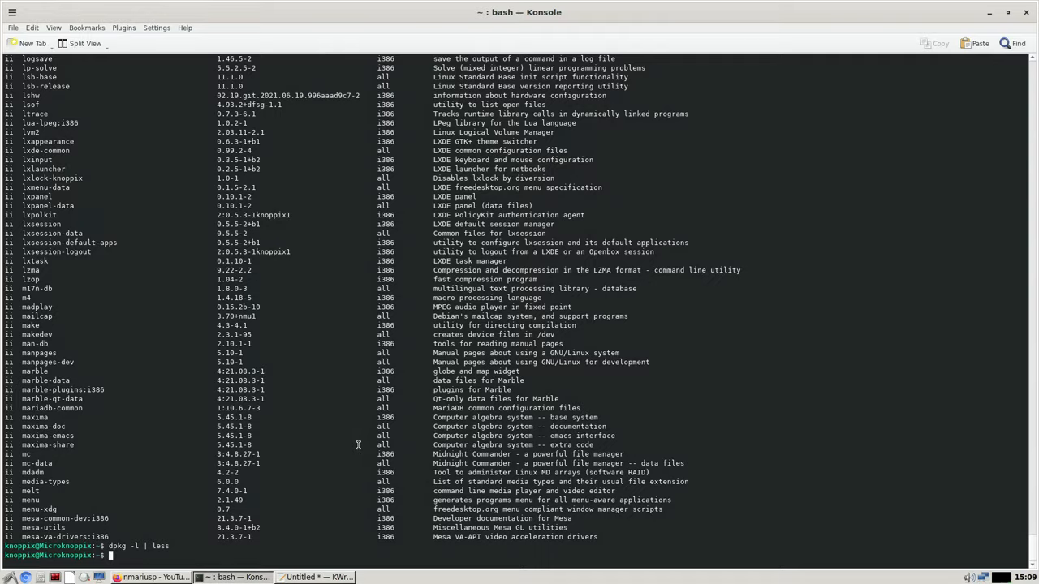
pyautogui.write('mpv')
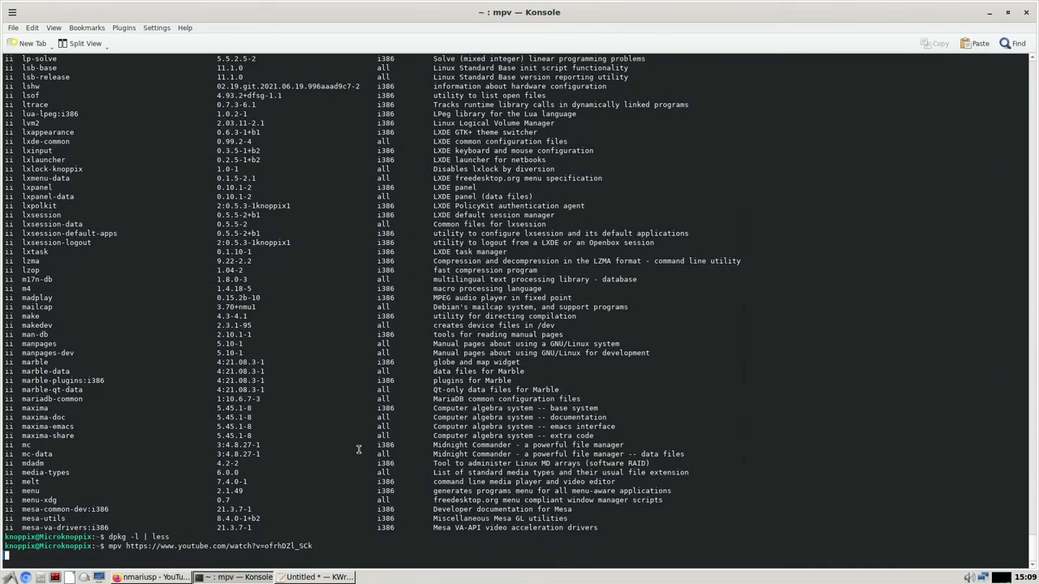
pyautogui.press('Return')
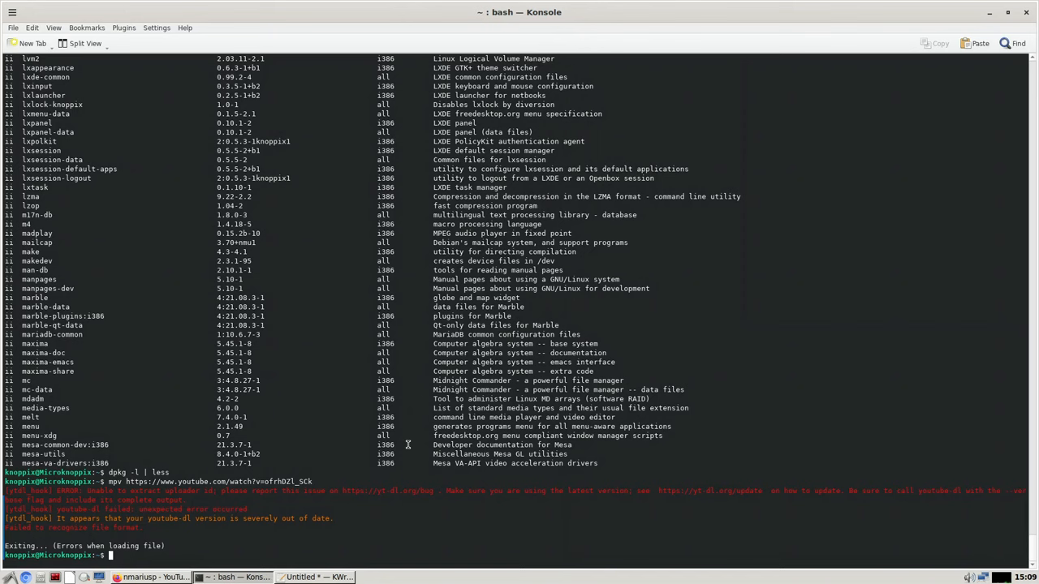
pyautogui.moveTo(262, 531)
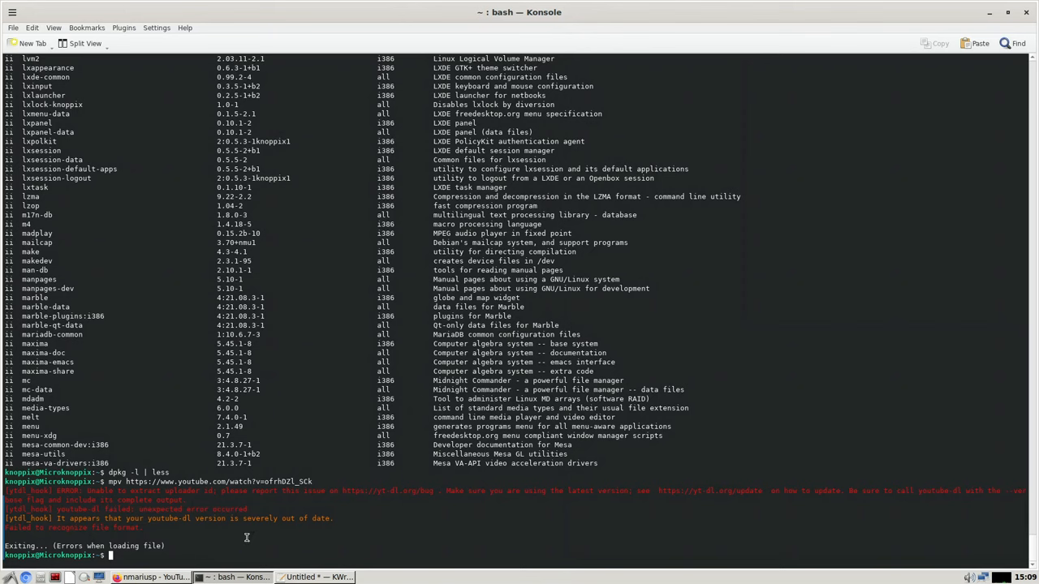
pyautogui.moveTo(696, 274)
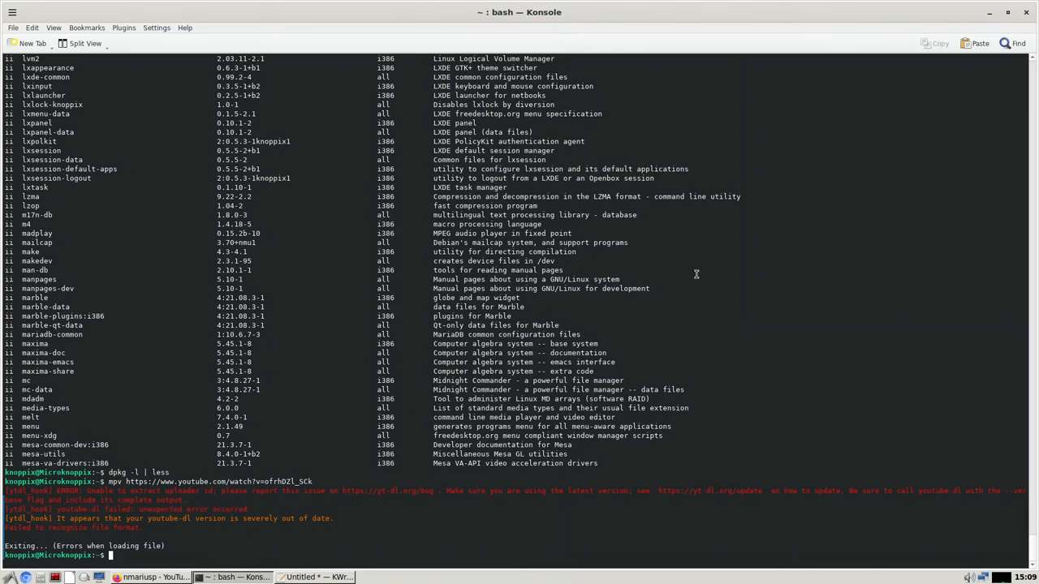
pyautogui.moveTo(738, 266)
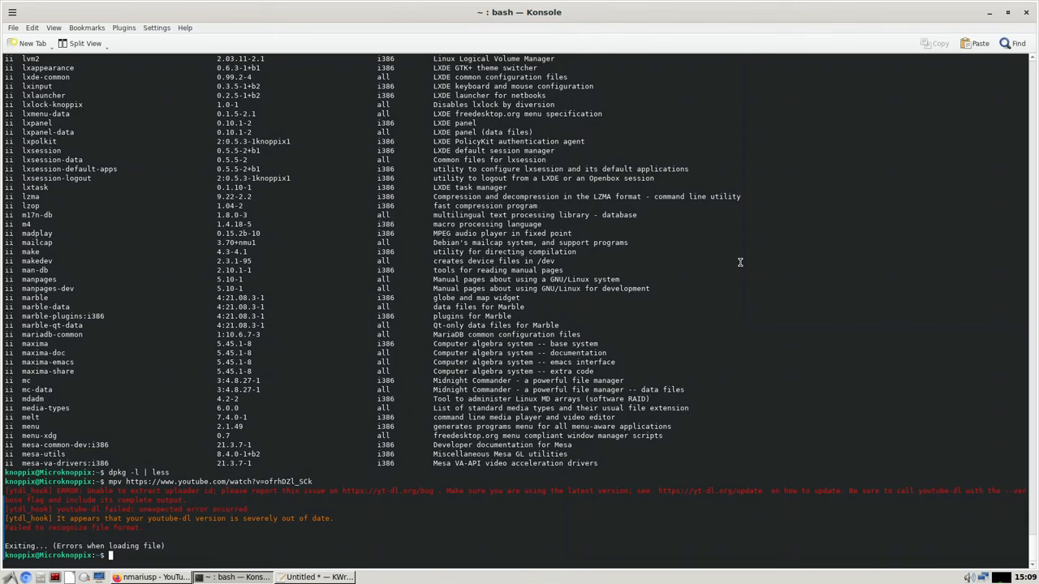
pyautogui.moveTo(191, 530)
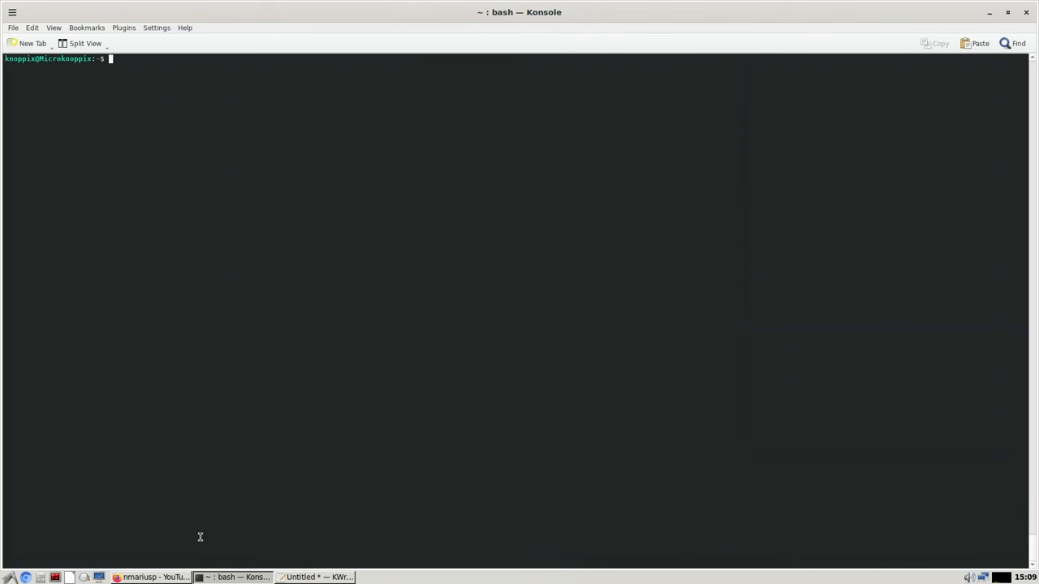
# Switch windows from the taskbar and open the file manager showing the applications folder
pyautogui.click(154, 577)
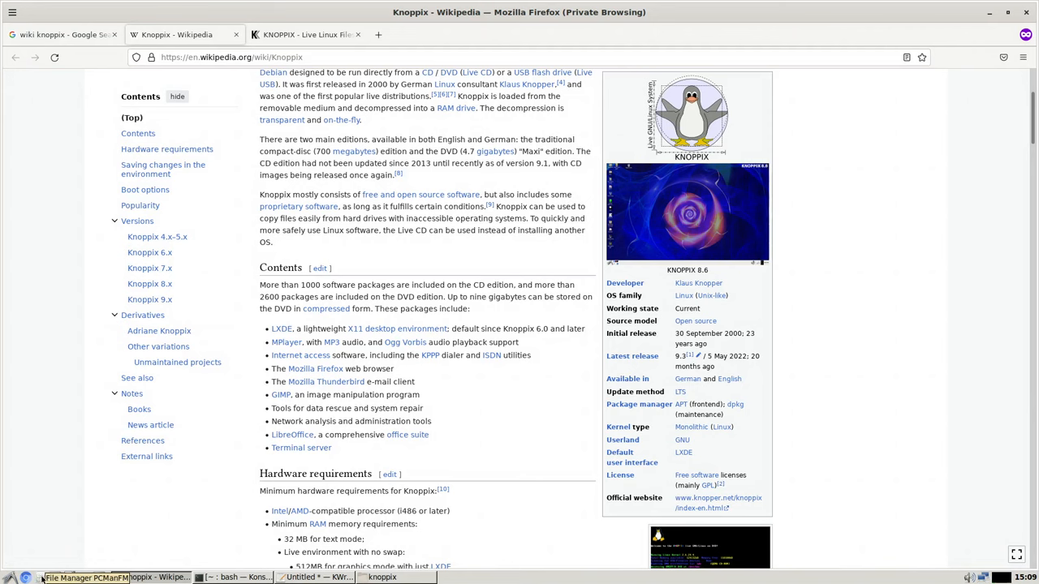
pyautogui.click(408, 577)
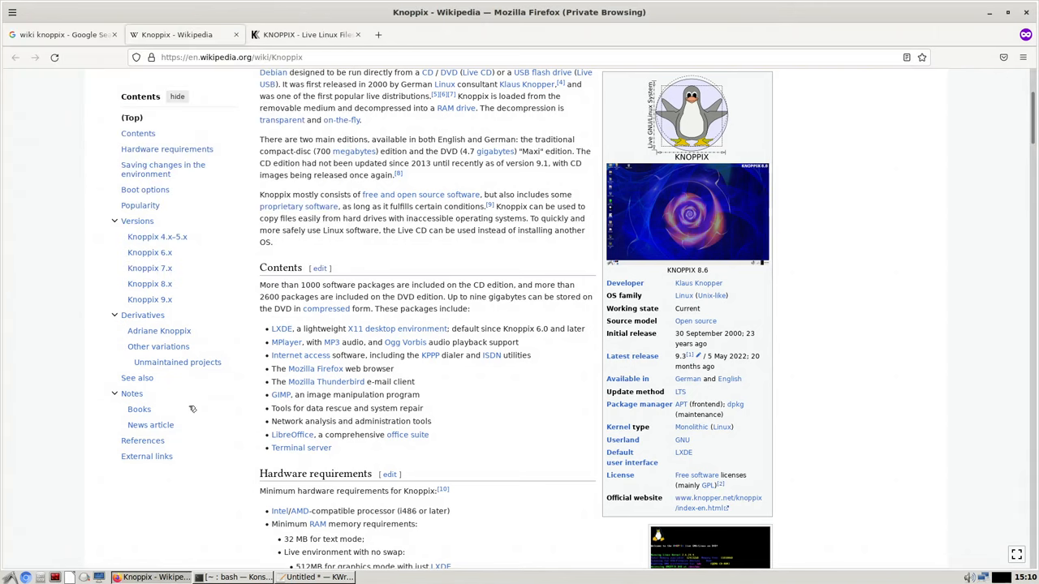
pyautogui.click(41, 577)
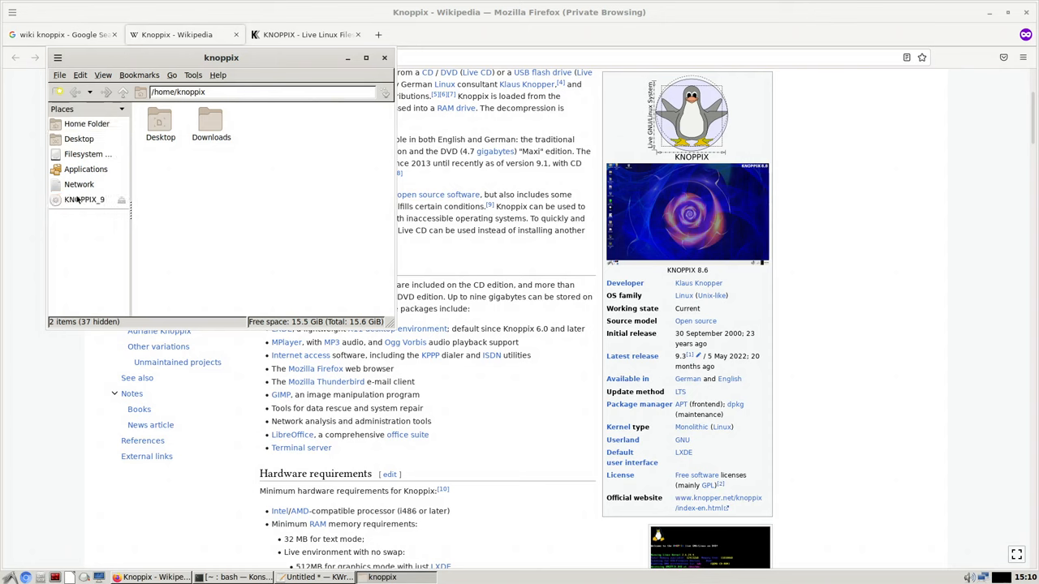
pyautogui.click(86, 169)
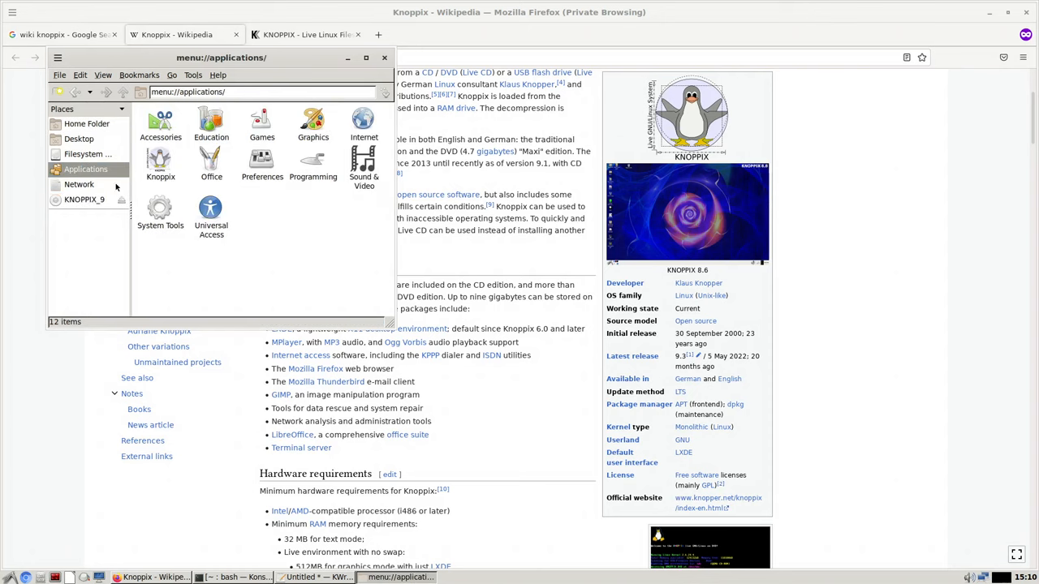
pyautogui.moveTo(215, 297)
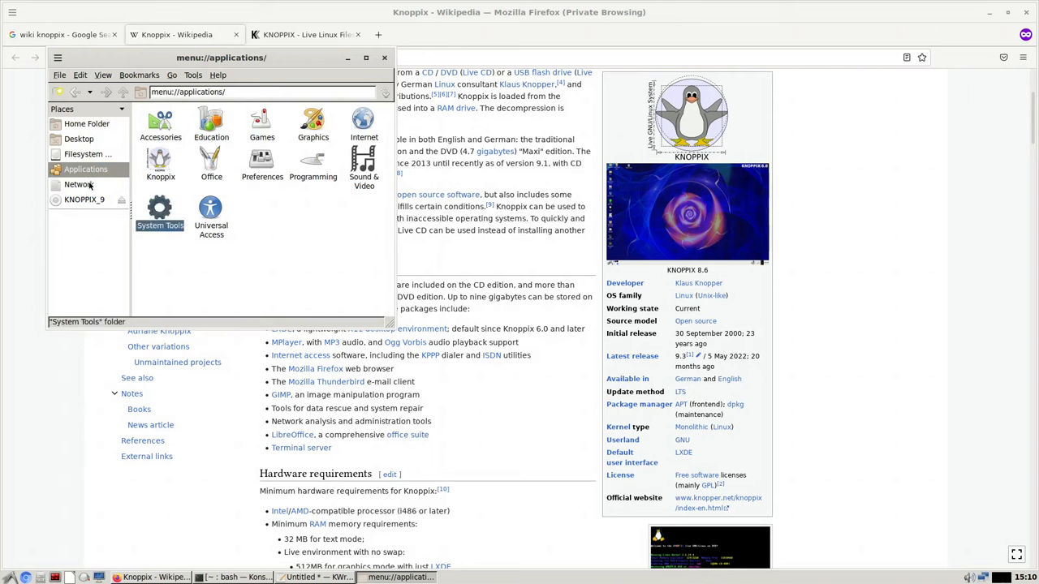
# Browse the filesystem root and KNOPPIX1 folder, select bin, then focus Konsole
pyautogui.click(88, 154)
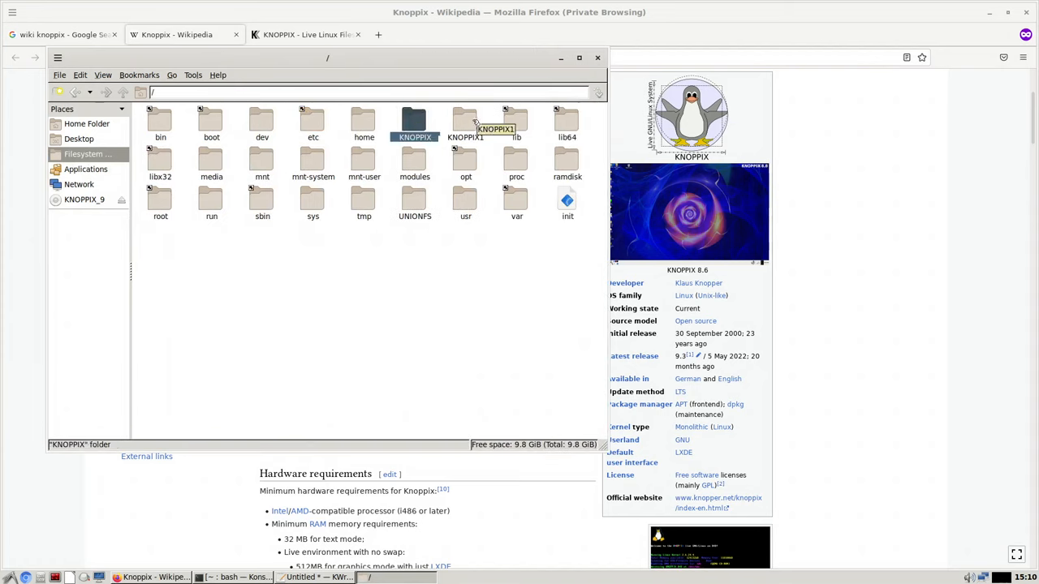
pyautogui.doubleClick(414, 122)
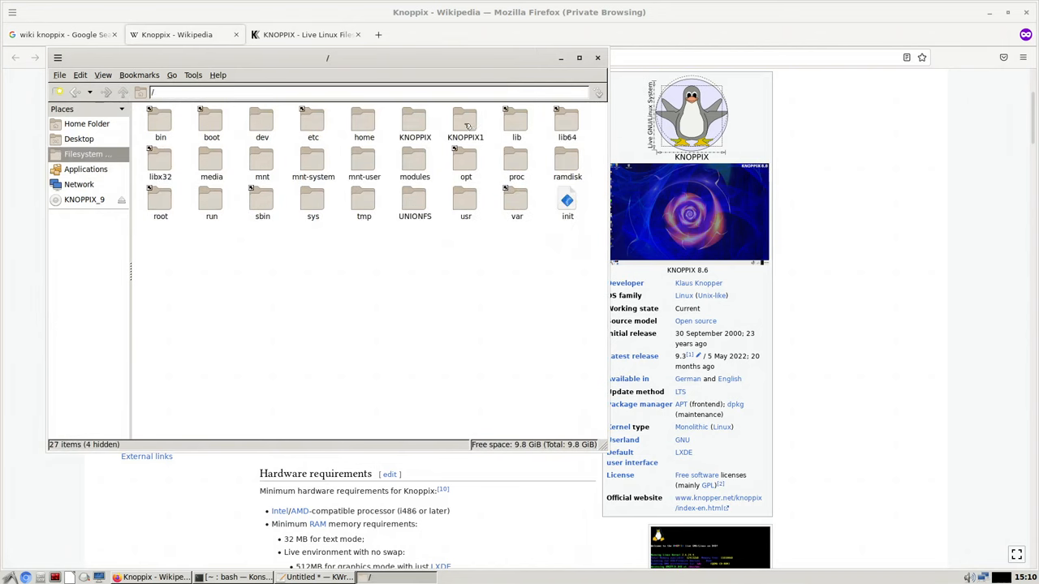
pyautogui.doubleClick(465, 120)
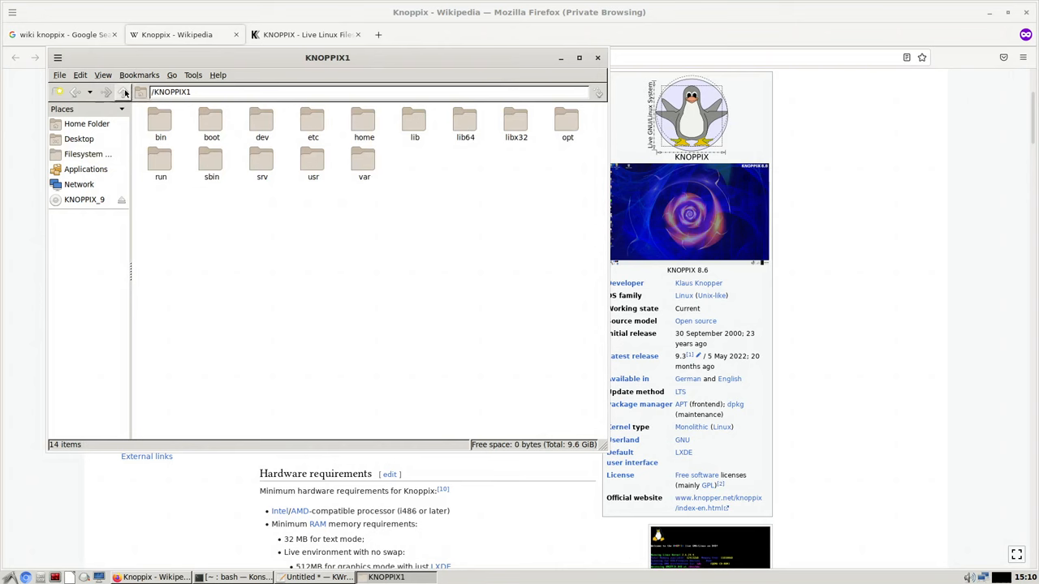
pyautogui.click(124, 91)
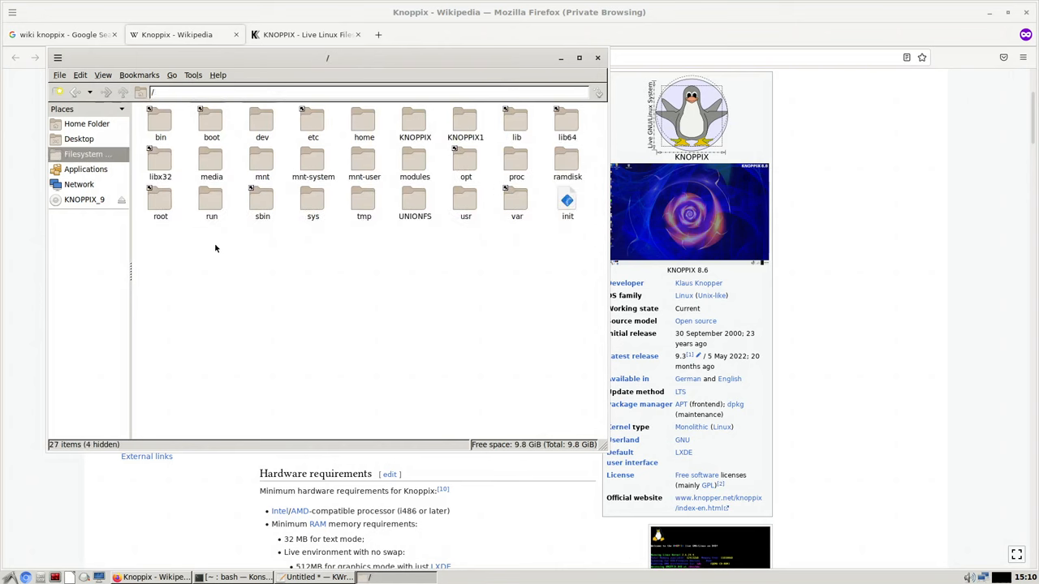
pyautogui.click(160, 122)
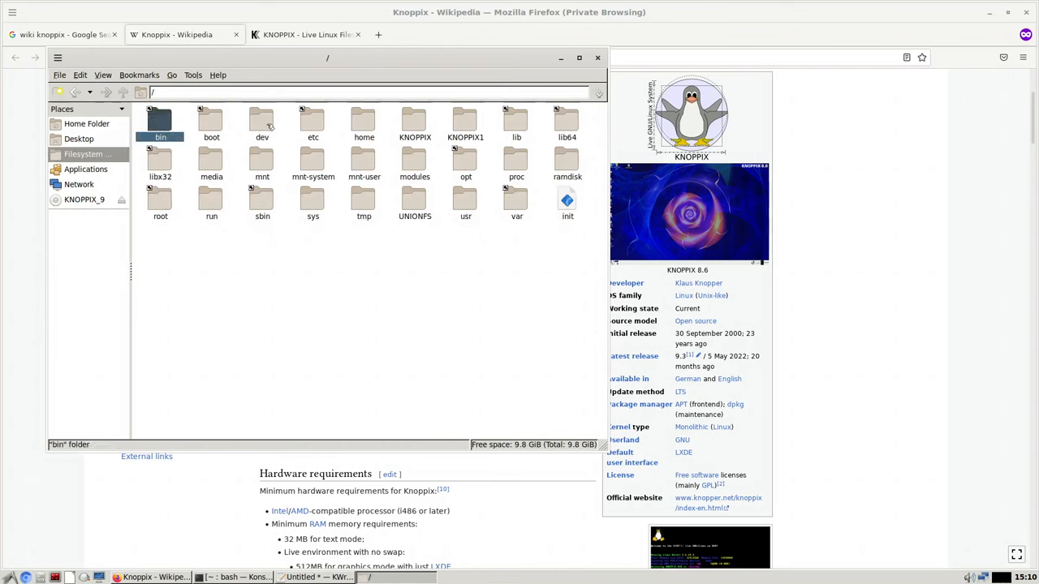
pyautogui.moveTo(177, 472)
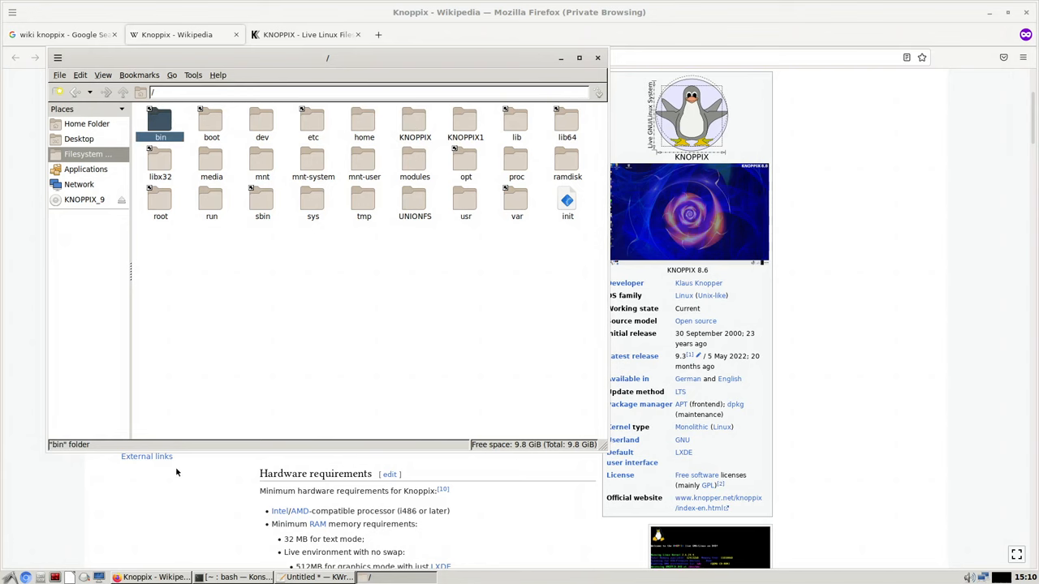
pyautogui.click(235, 577)
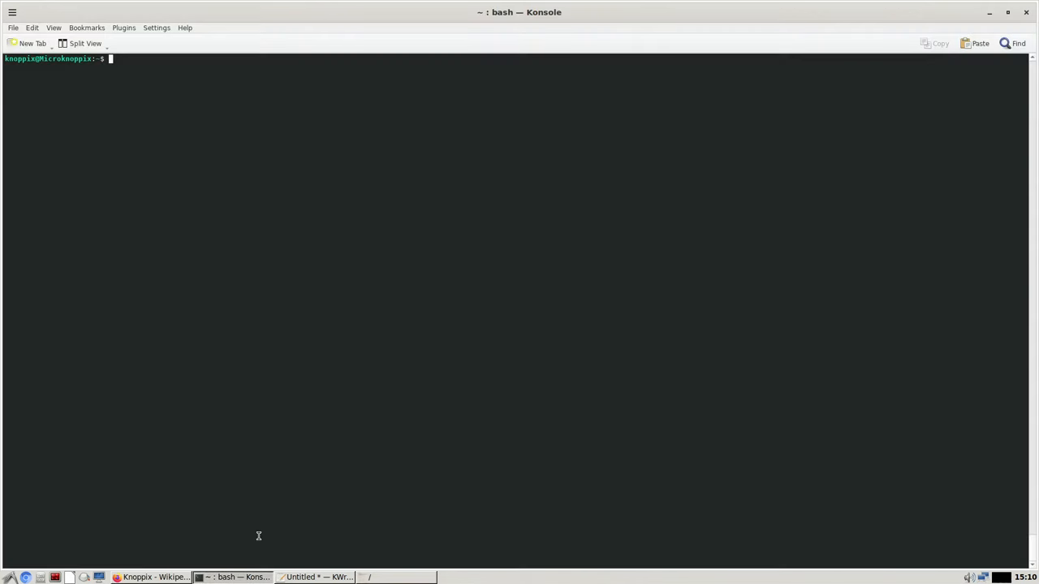
# Run ls -la on root, check the logged-in user, cd home, and list mounts
pyautogui.write('ls -la')
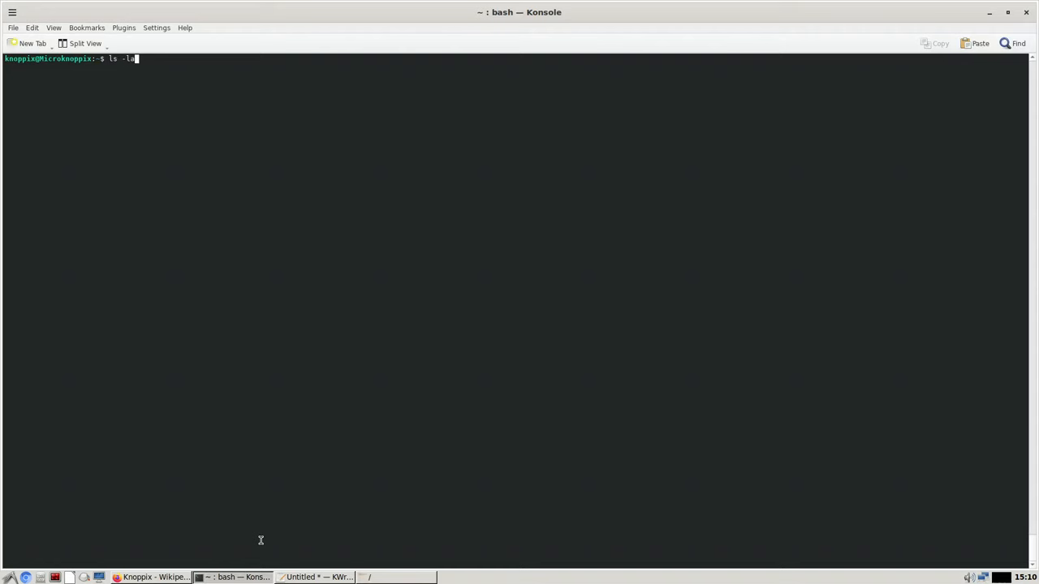
pyautogui.press('Return')
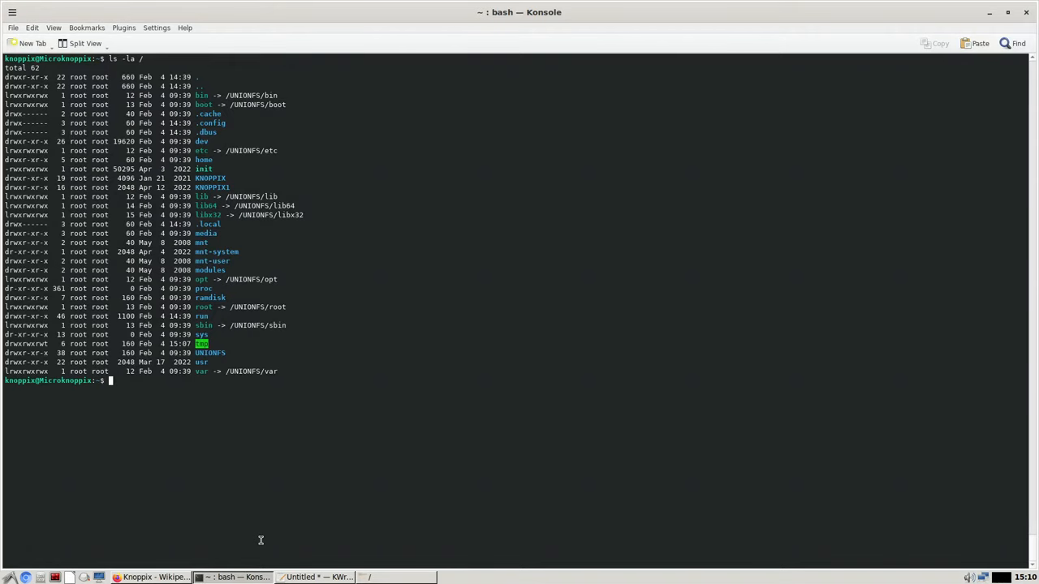
pyautogui.moveTo(261, 284)
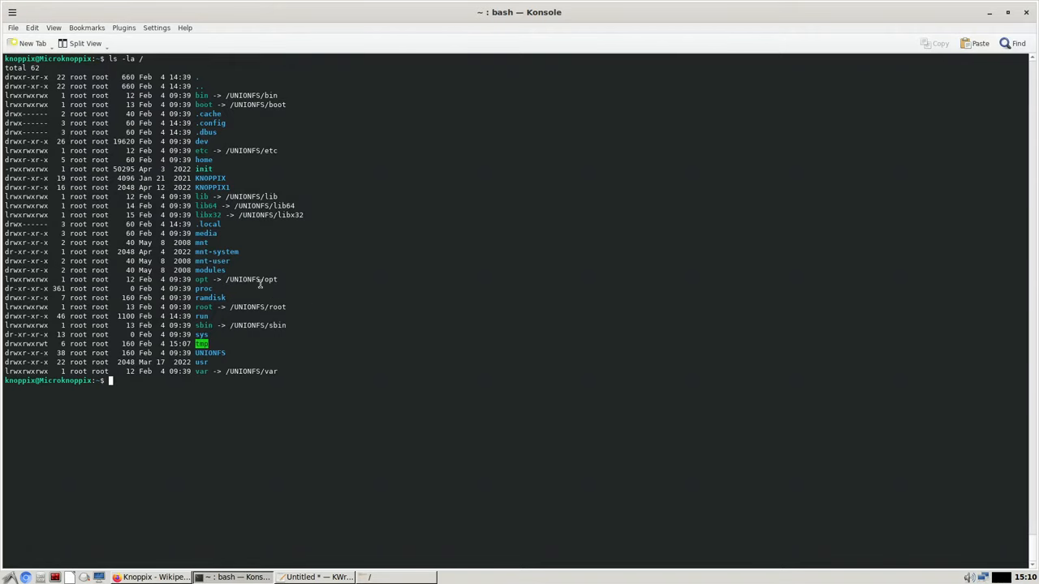
pyautogui.moveTo(250, 414)
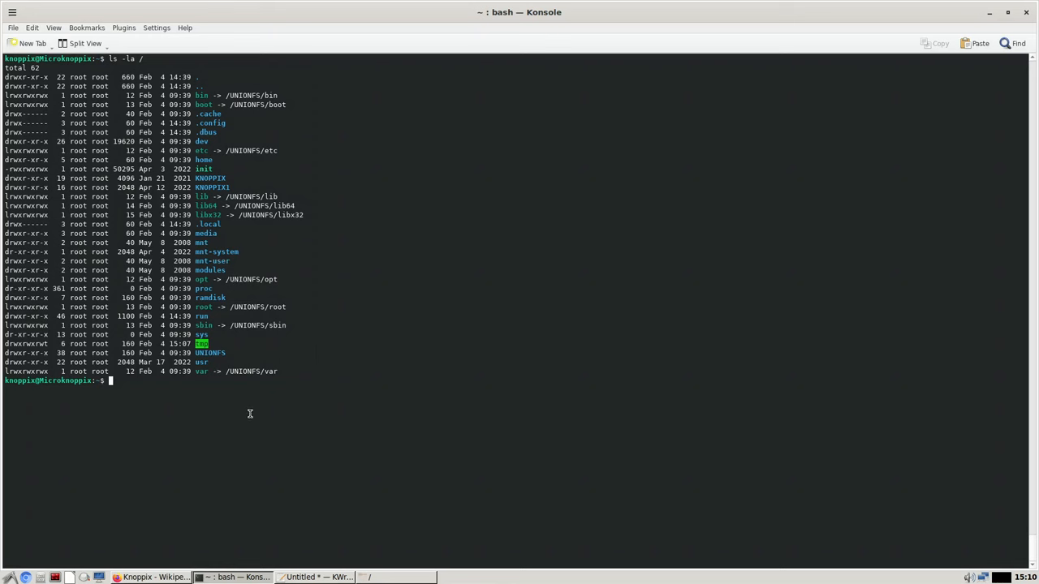
pyautogui.moveTo(211, 363)
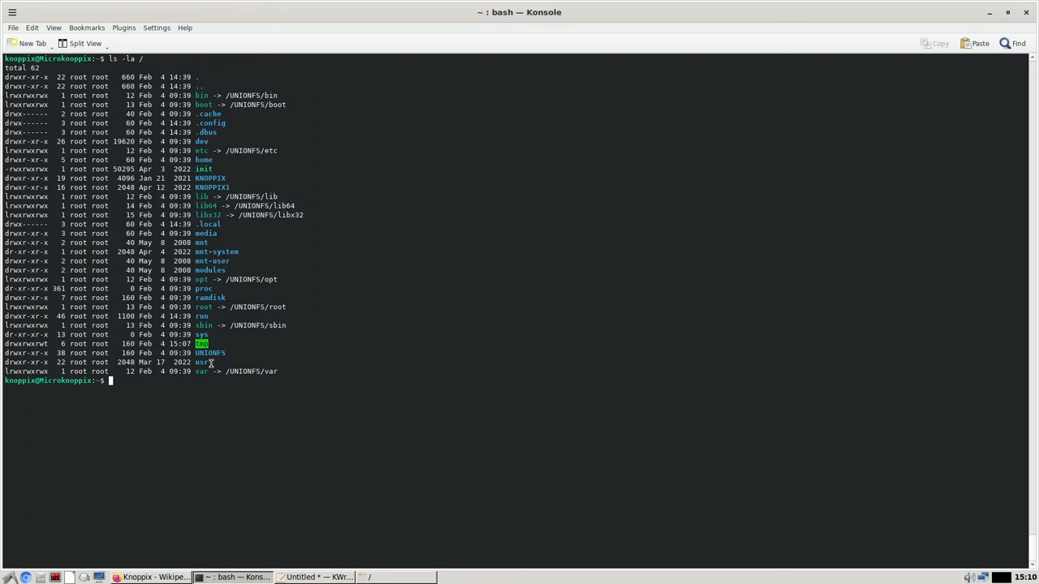
pyautogui.moveTo(212, 394)
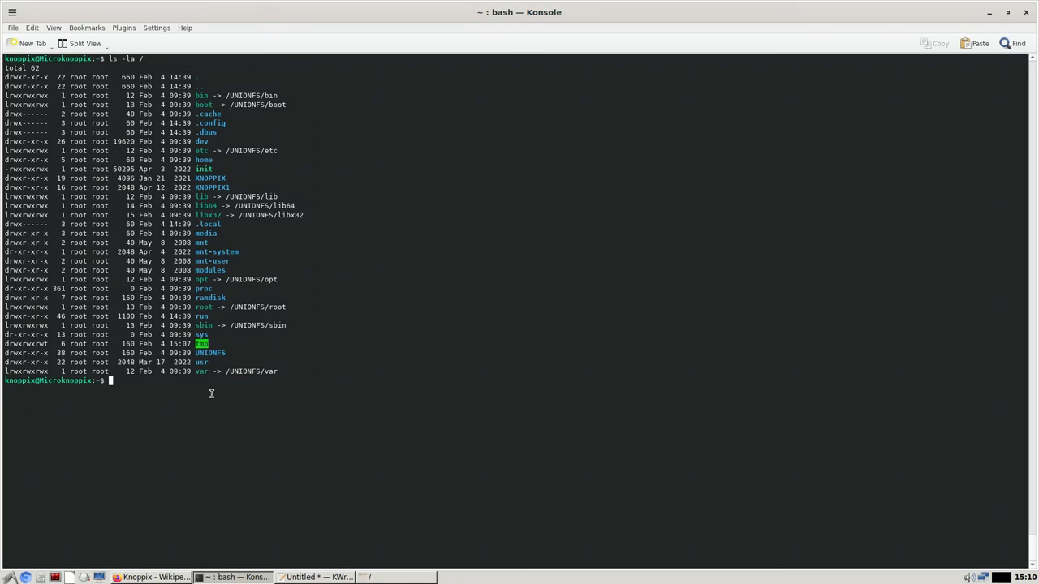
pyautogui.moveTo(193, 393)
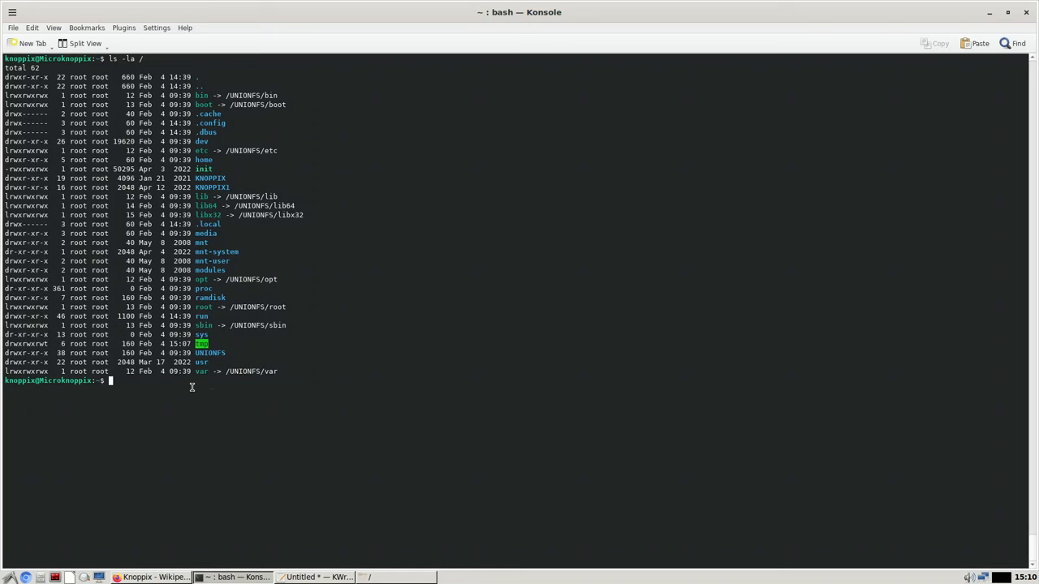
pyautogui.write('mc')
pyautogui.write('wh')
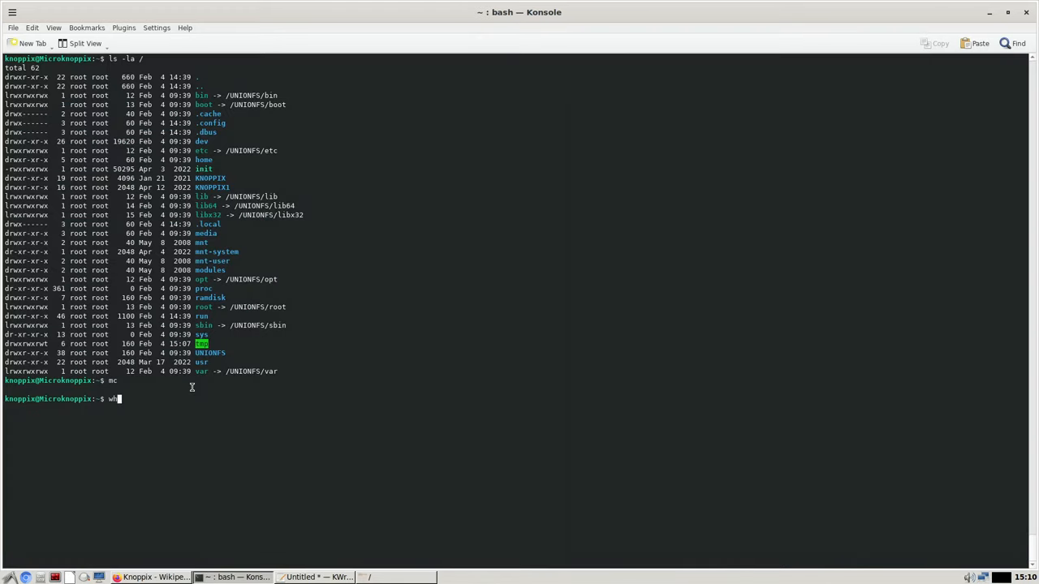
pyautogui.press('Return')
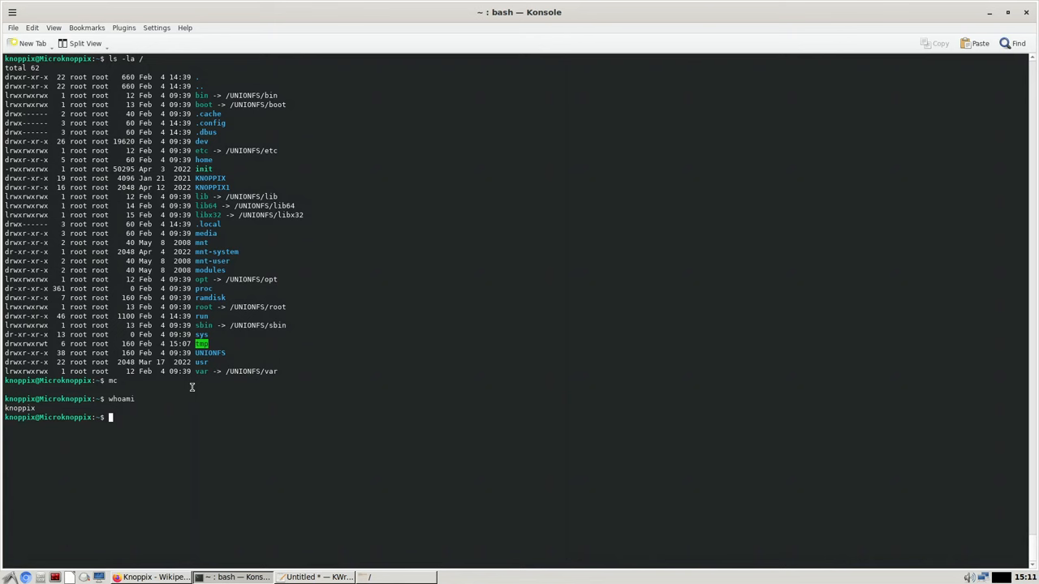
pyautogui.write('cd')
pyautogui.write('pwd')
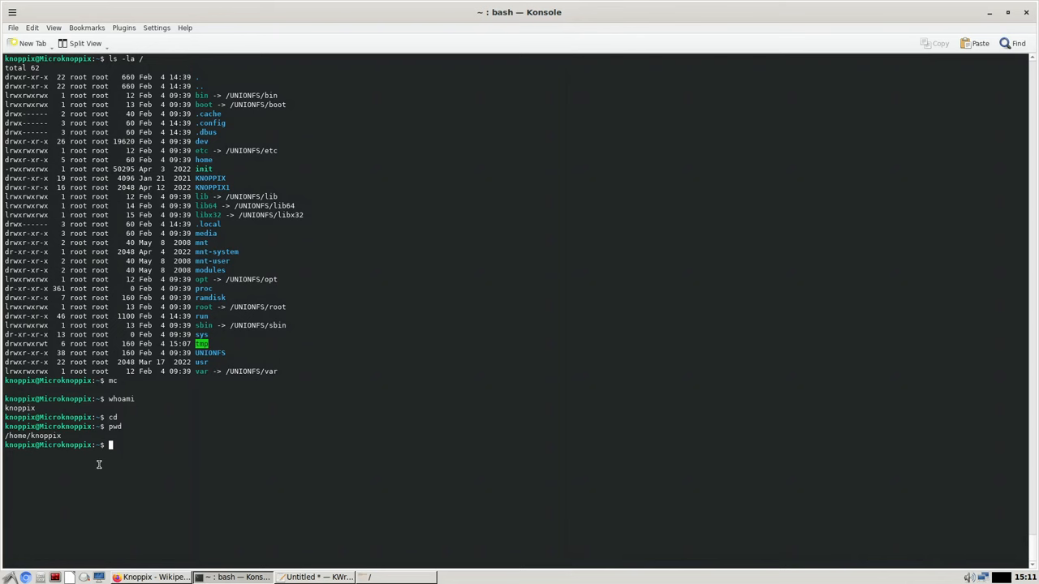
pyautogui.write('mount')
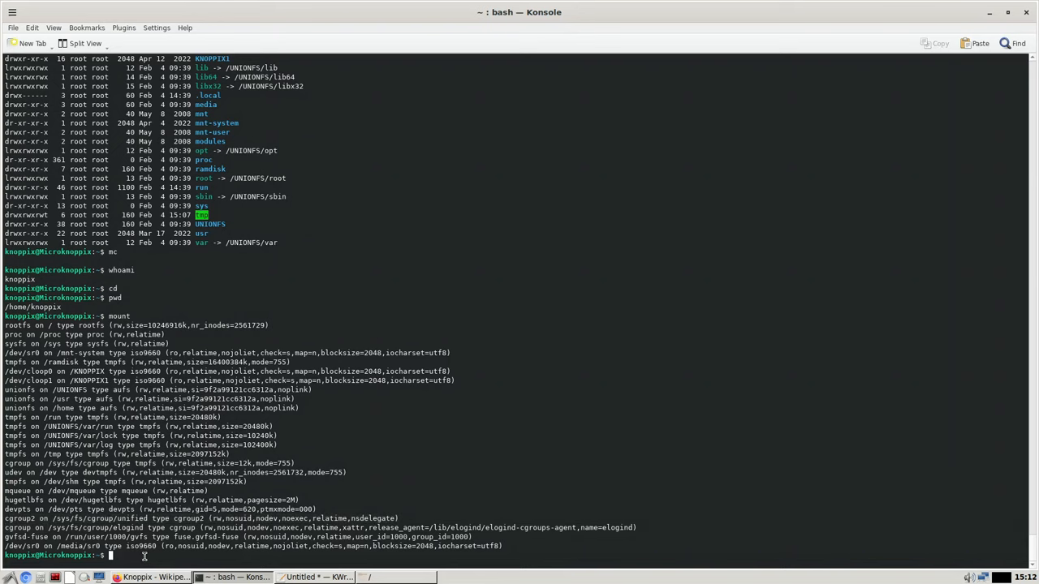
# Run lsblk to list block devices and their mount points
pyautogui.write('lsblk')
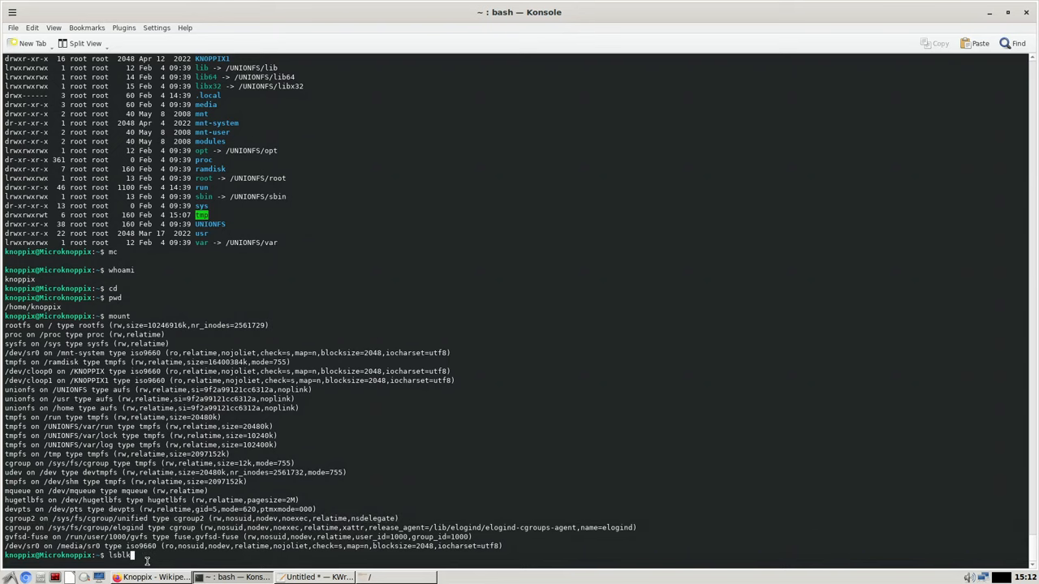
pyautogui.press('Return')
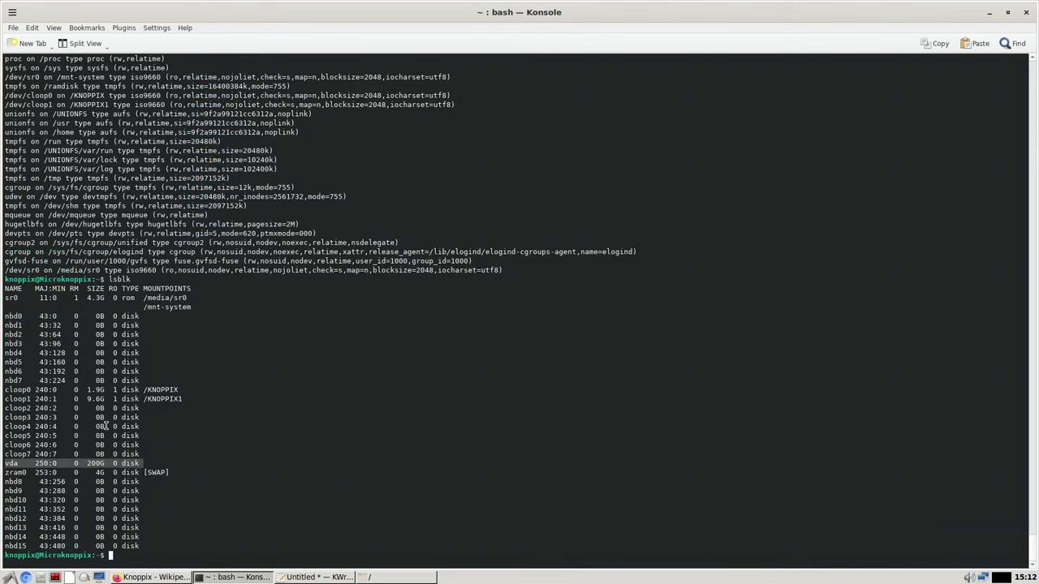
pyautogui.moveTo(114, 401)
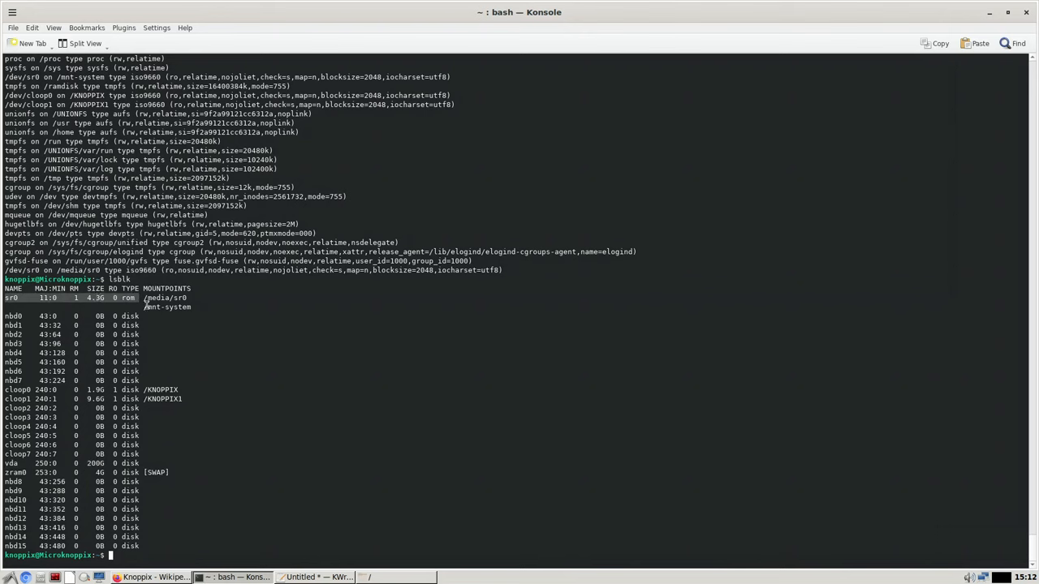
pyautogui.moveTo(147, 315)
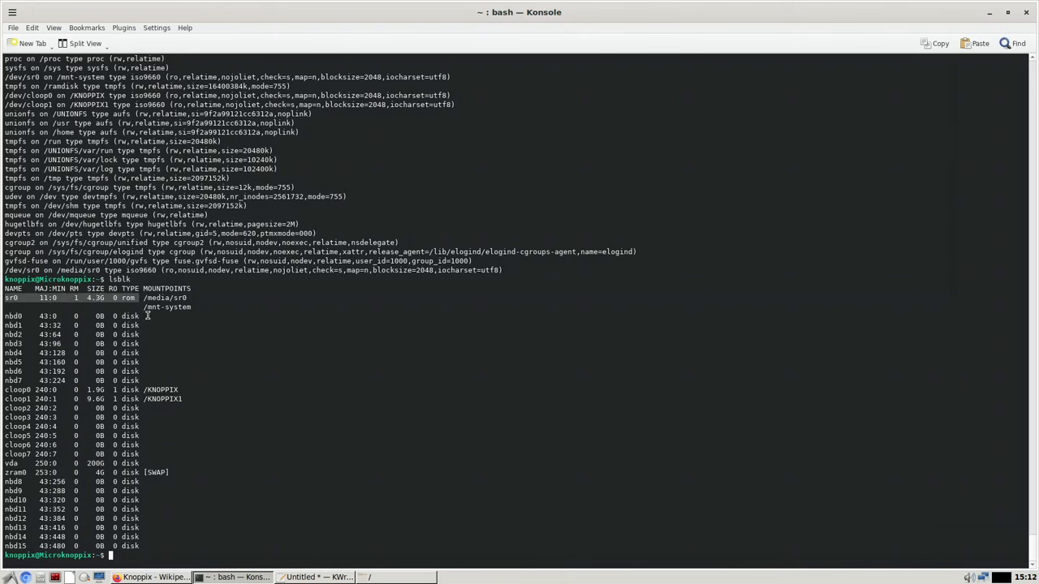
pyautogui.moveTo(193, 310)
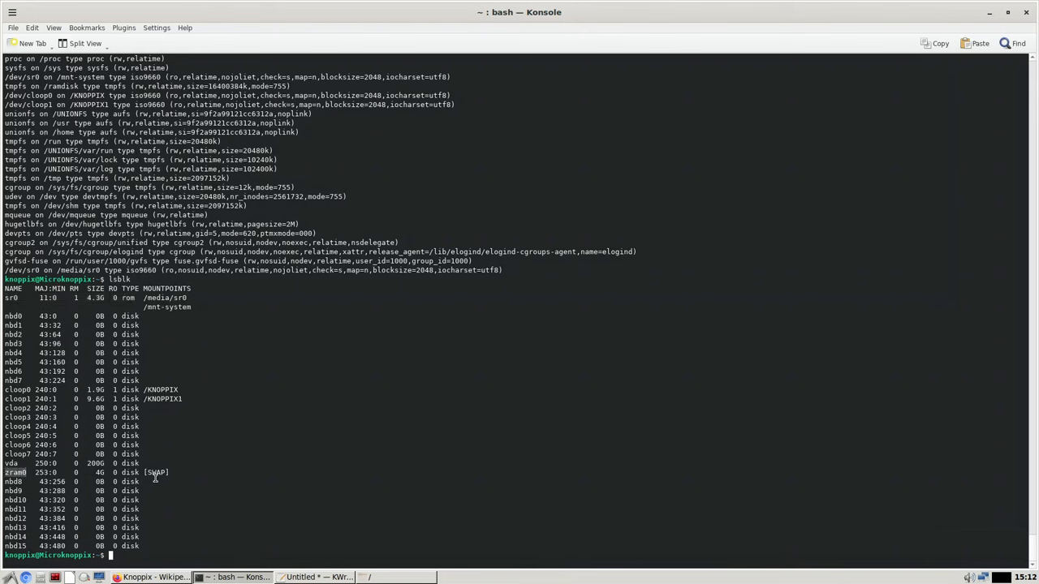
pyautogui.moveTo(88, 481)
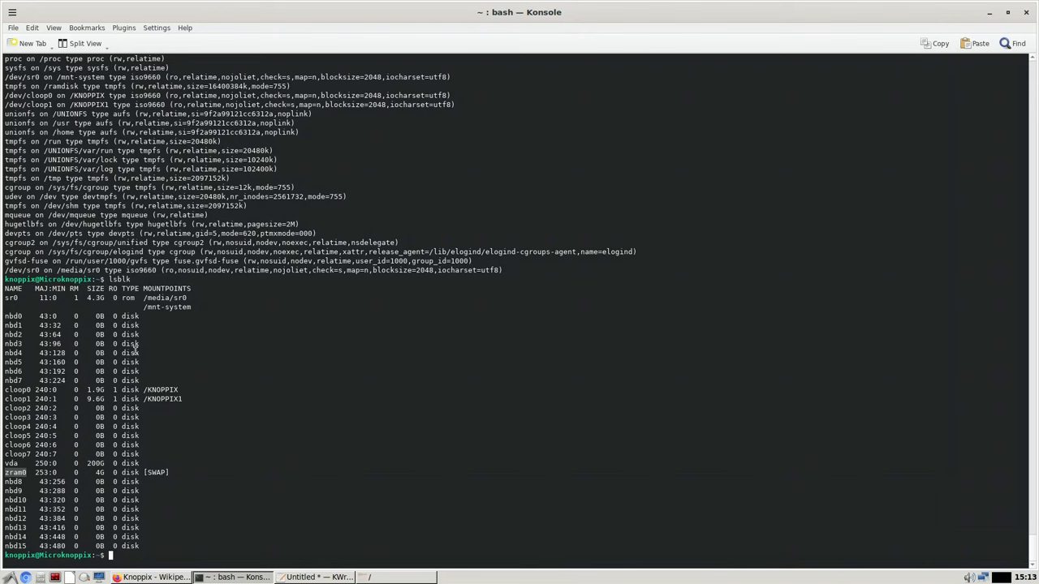
pyautogui.moveTo(9, 389)
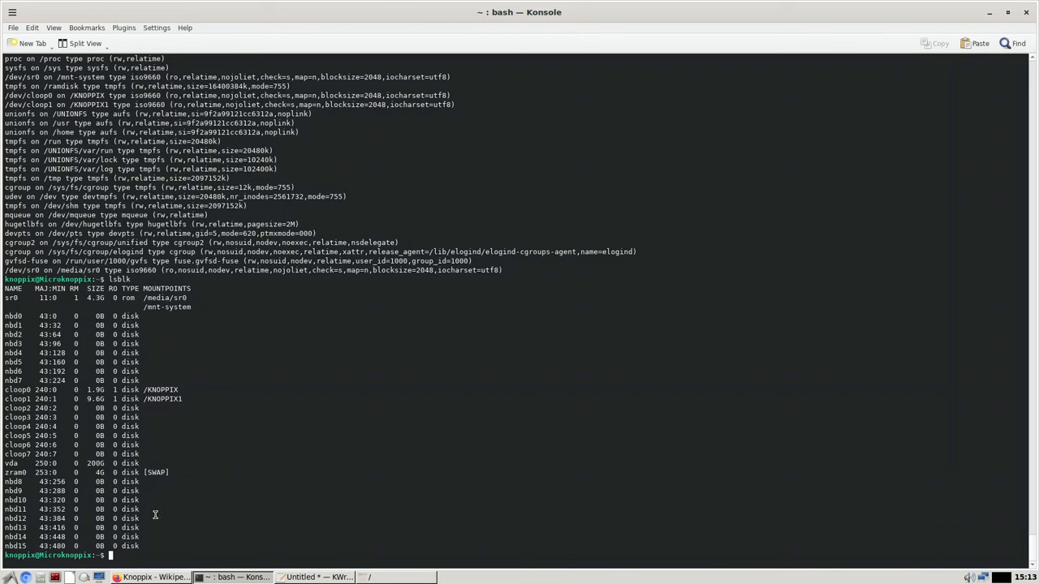
pyautogui.moveTo(116, 555)
pyautogui.write('uname -a')
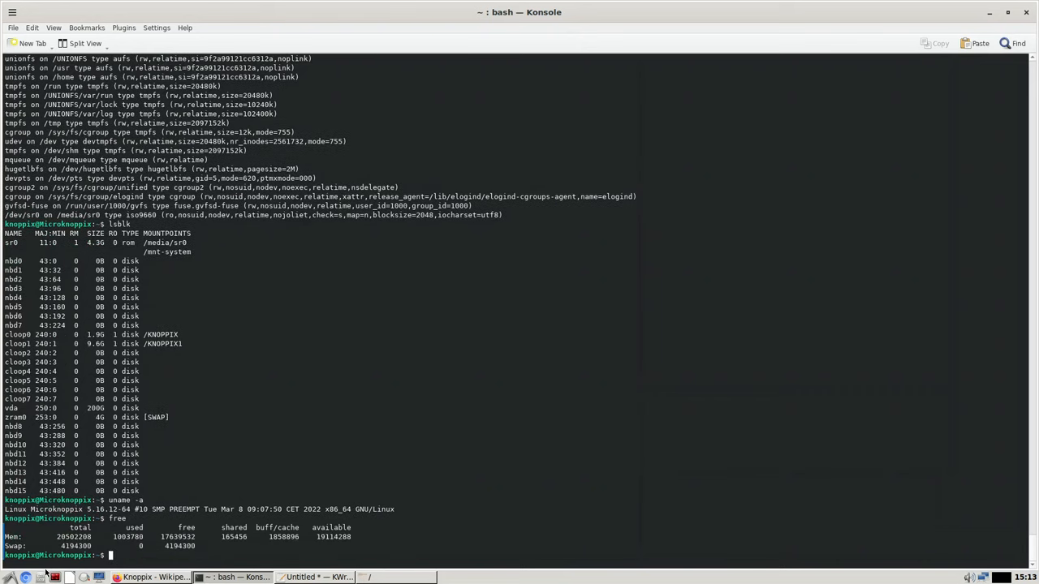
# Run df -h to show filesystem size, used and available space
pyautogui.write('df -')
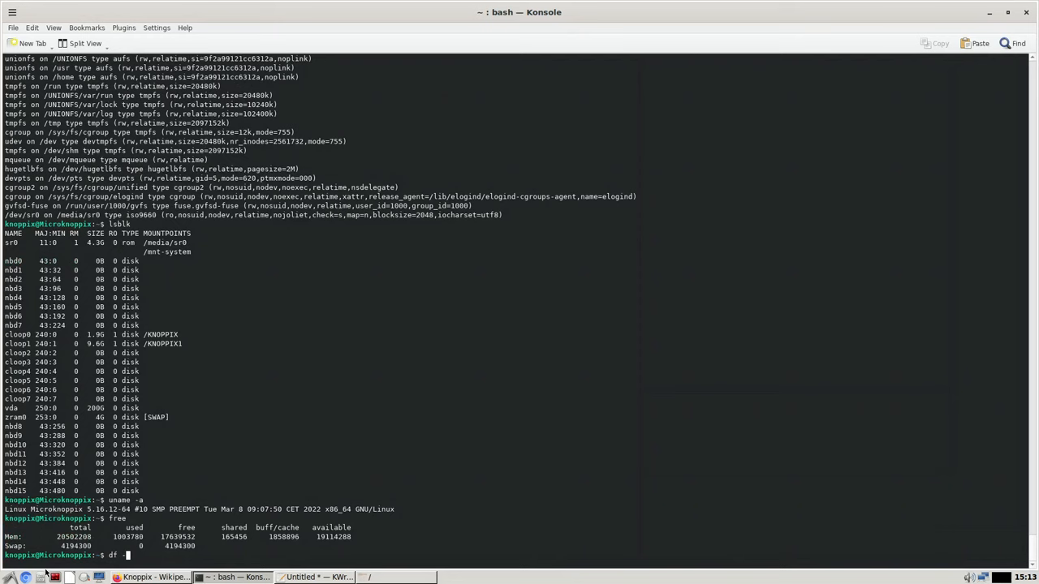
pyautogui.press('Return')
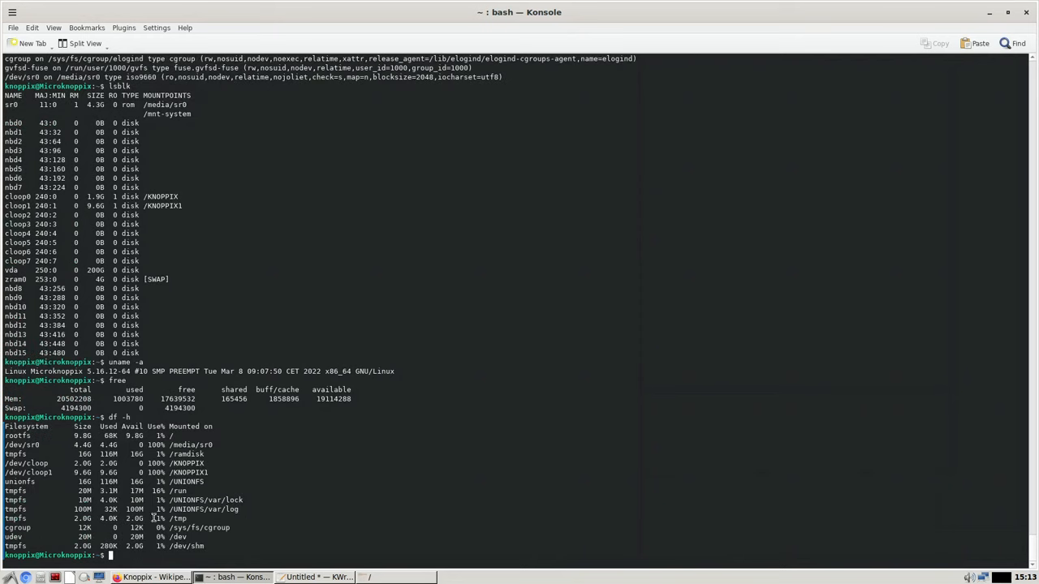
pyautogui.moveTo(206, 496)
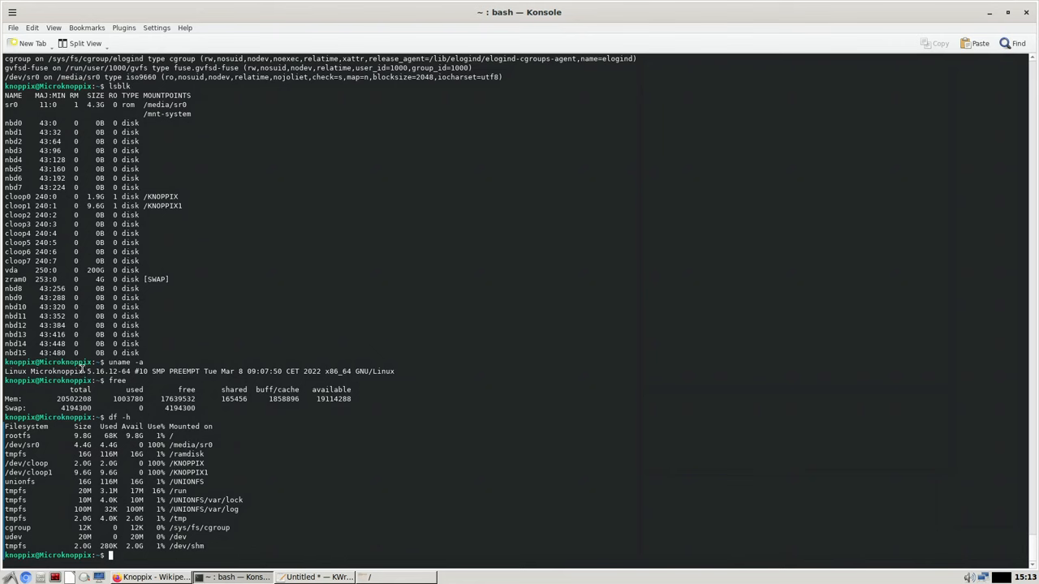
pyautogui.moveTo(93, 430)
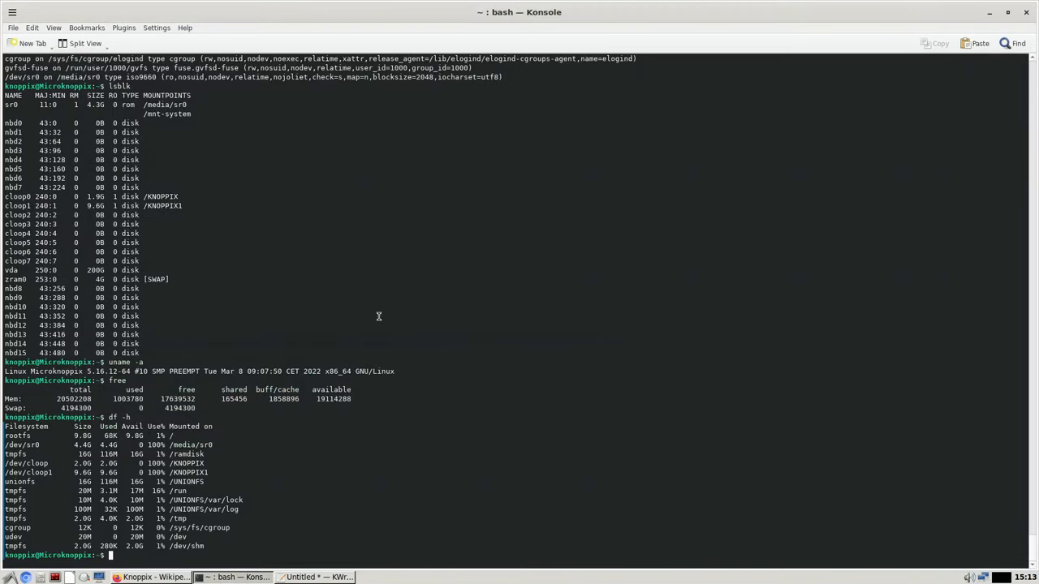
# Open the LXDE start menu's Graphics submenu listing Blender, GIMP and Inkscape
pyautogui.click(6, 578)
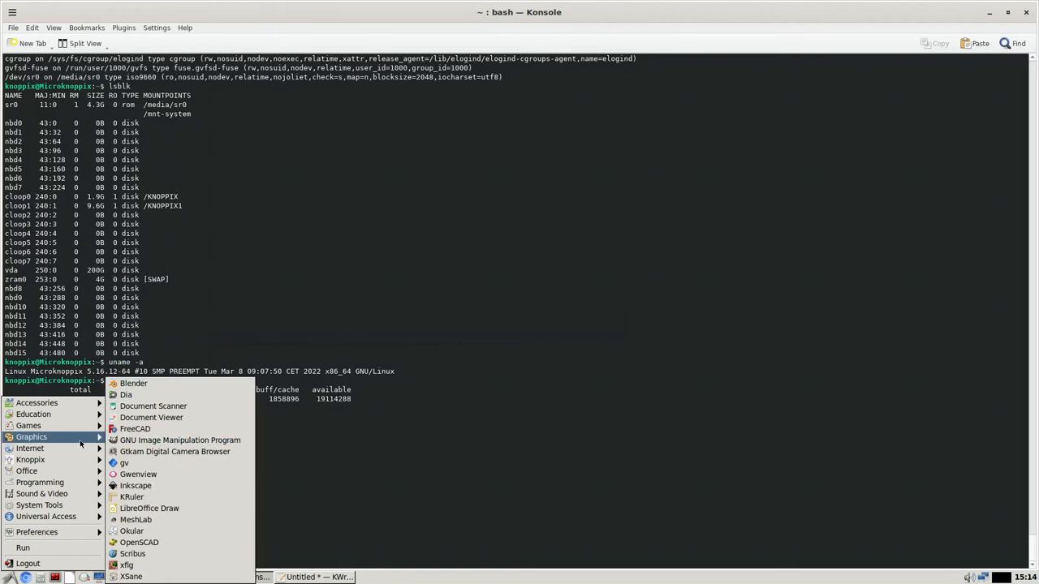
pyautogui.moveTo(126, 396)
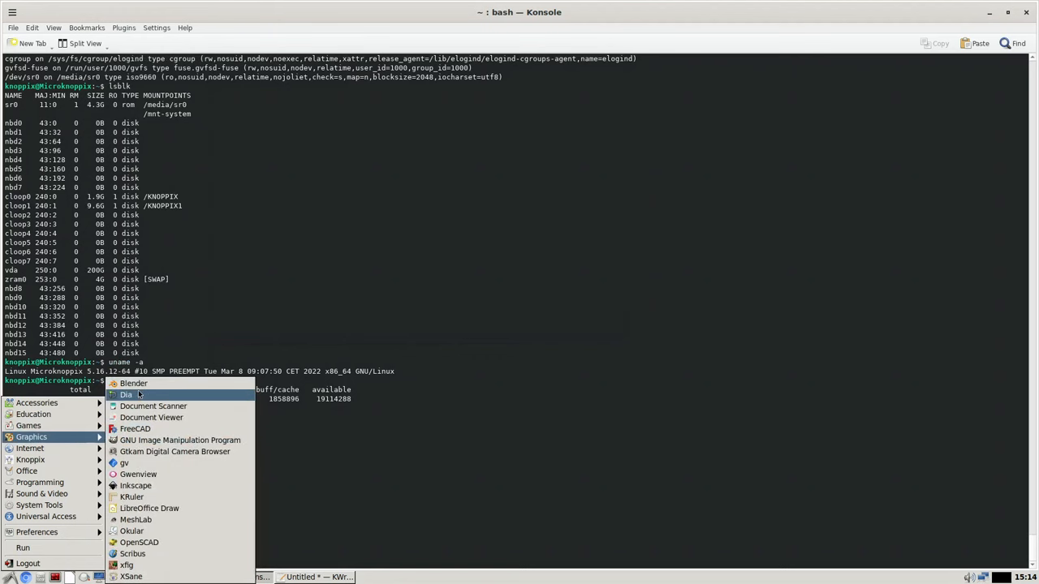
pyautogui.moveTo(125, 395)
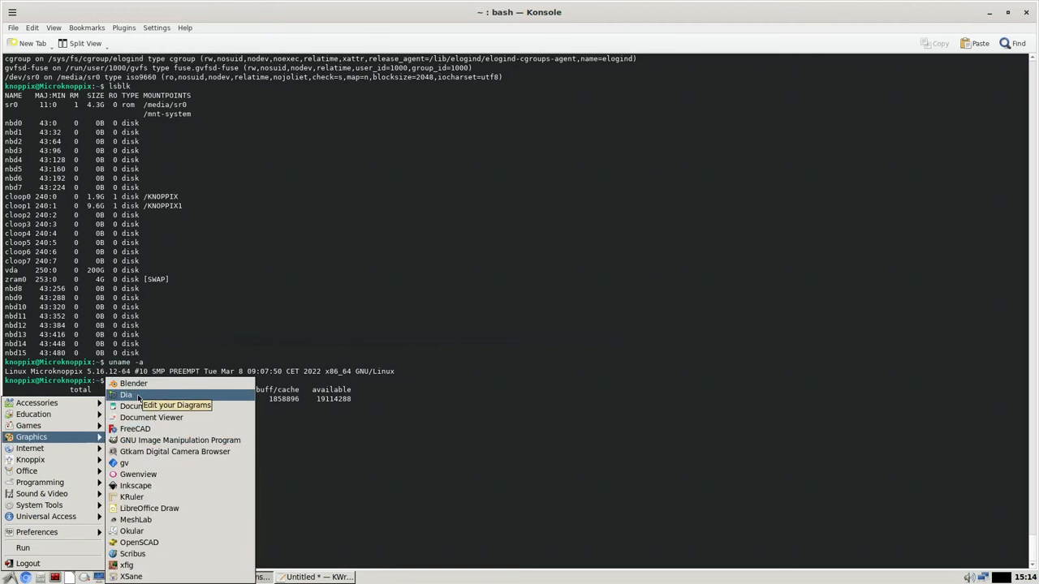
pyautogui.moveTo(134, 383)
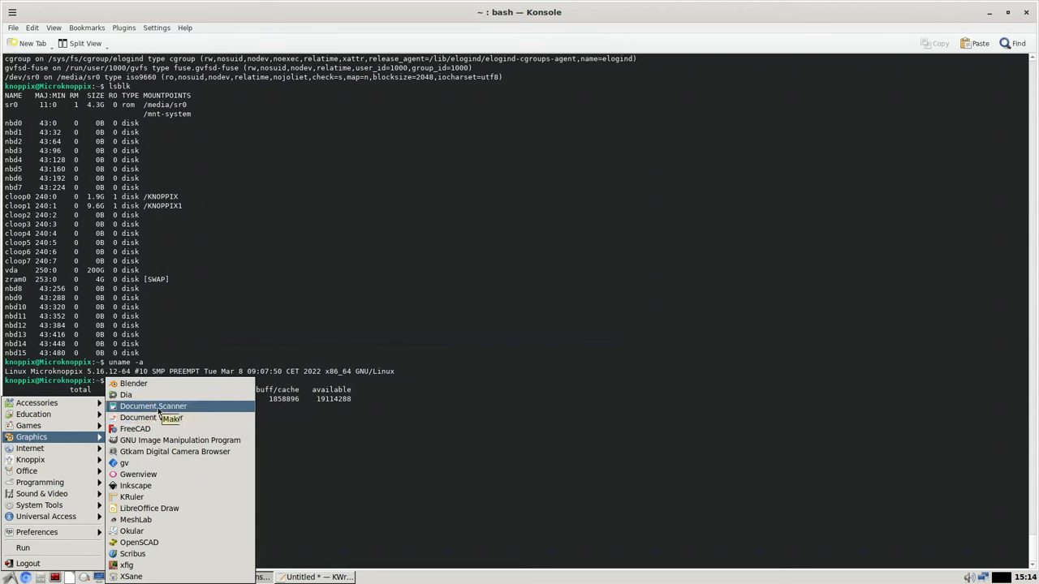
pyautogui.moveTo(135, 428)
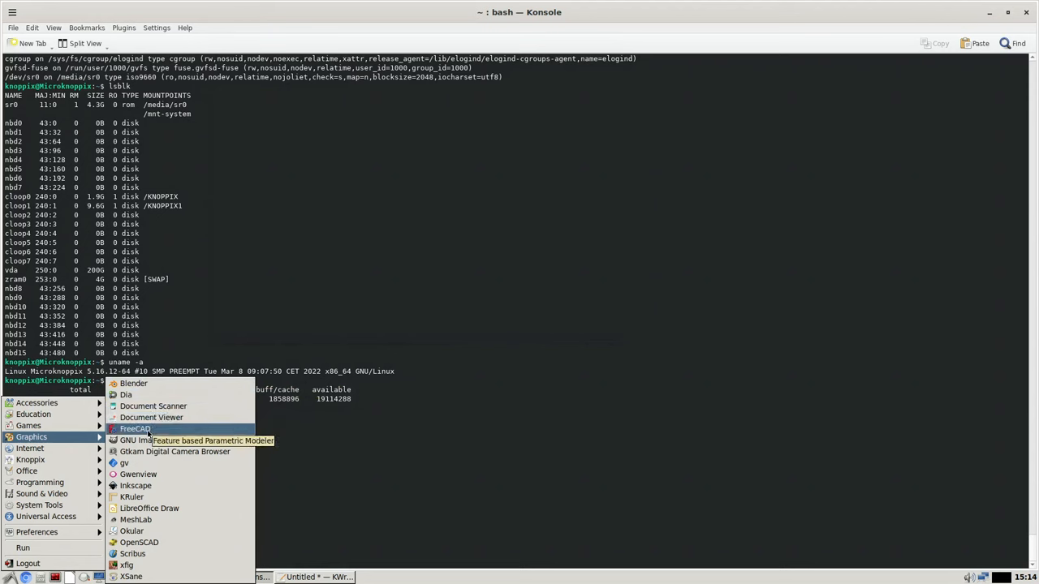
pyautogui.moveTo(162, 440)
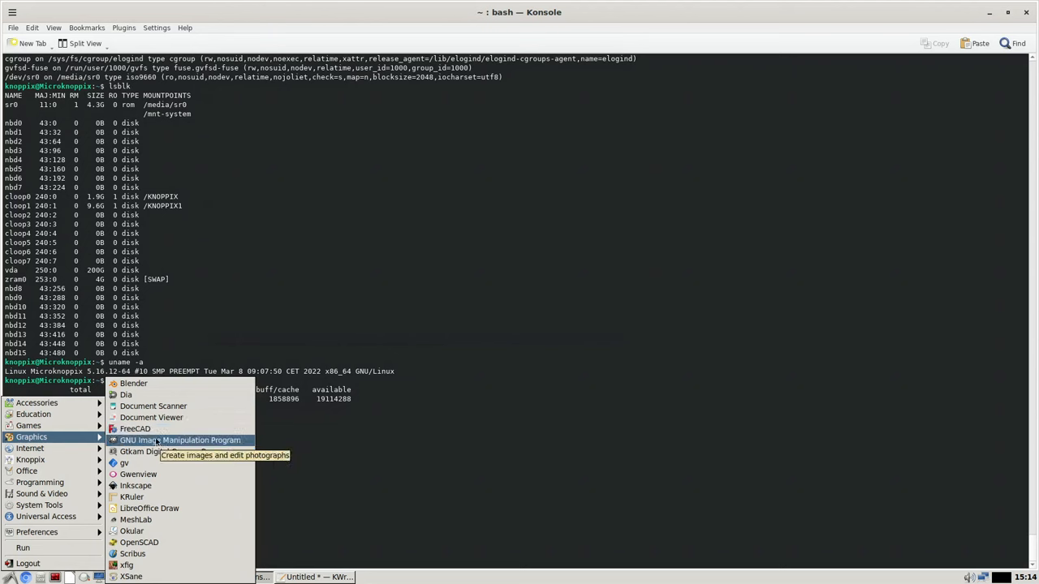
pyautogui.moveTo(175, 451)
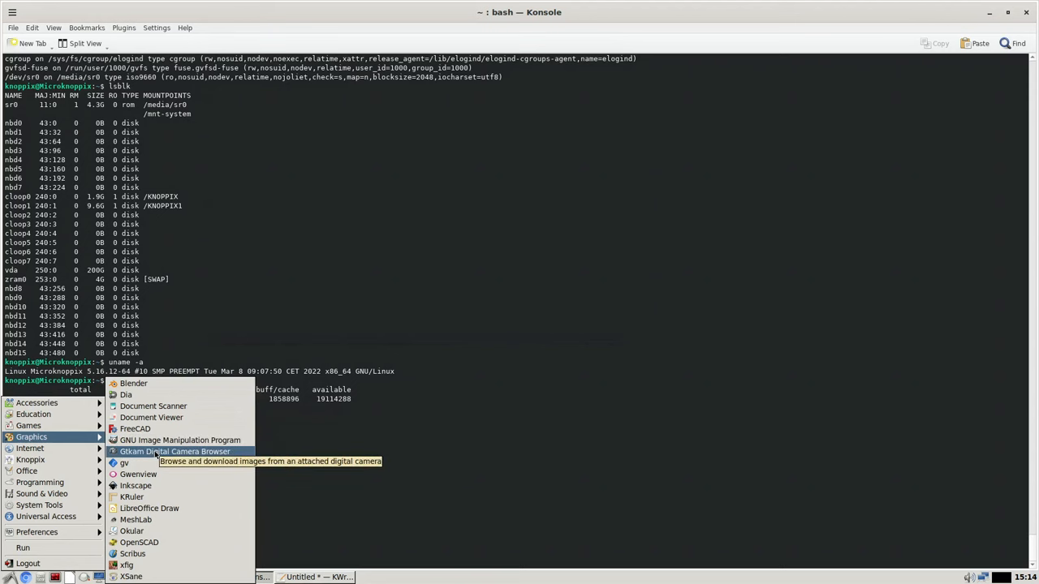
pyautogui.moveTo(135, 485)
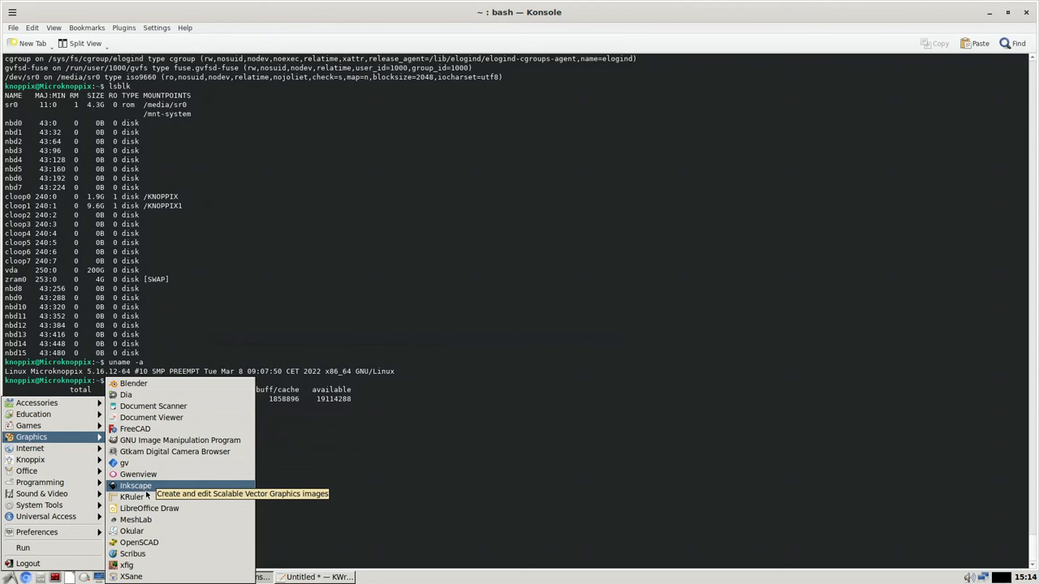
# Launch KRuler and measure about 242 pixels vertically down the terminal window
pyautogui.click(136, 497)
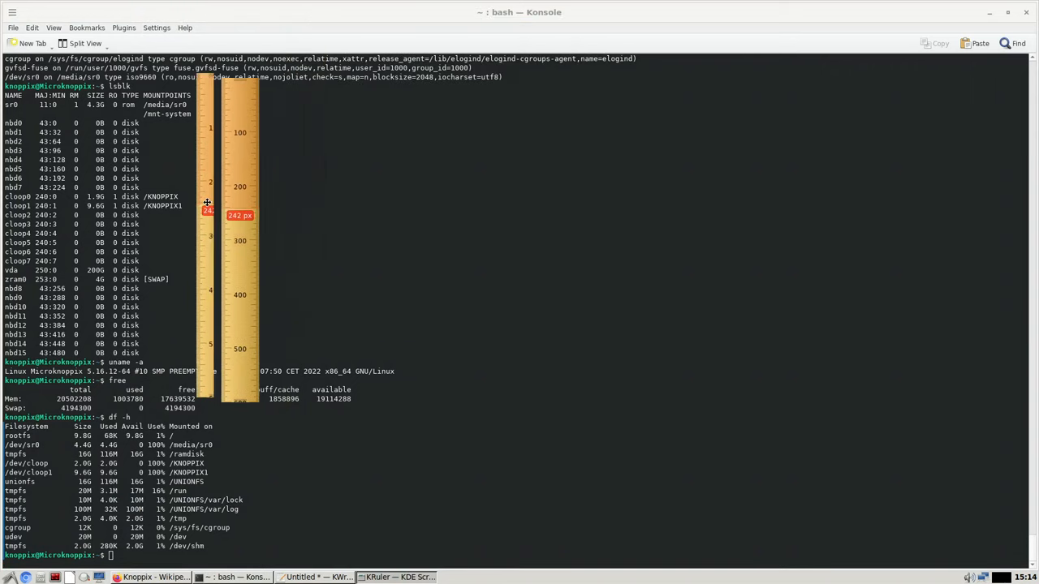
pyautogui.moveTo(231, 215); pyautogui.dragTo(37, 191)
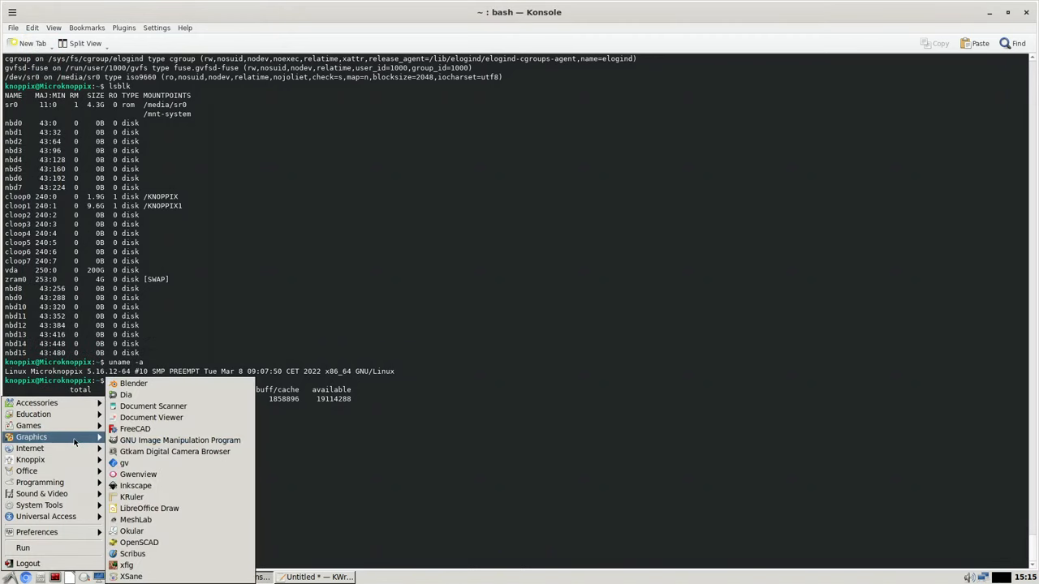
pyautogui.moveTo(150, 508)
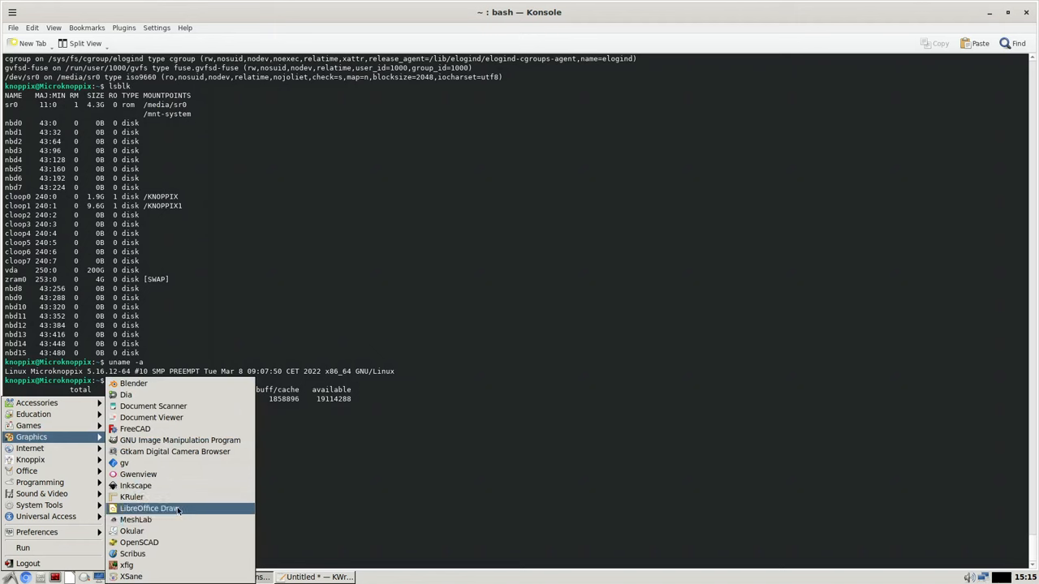
pyautogui.moveTo(136, 520)
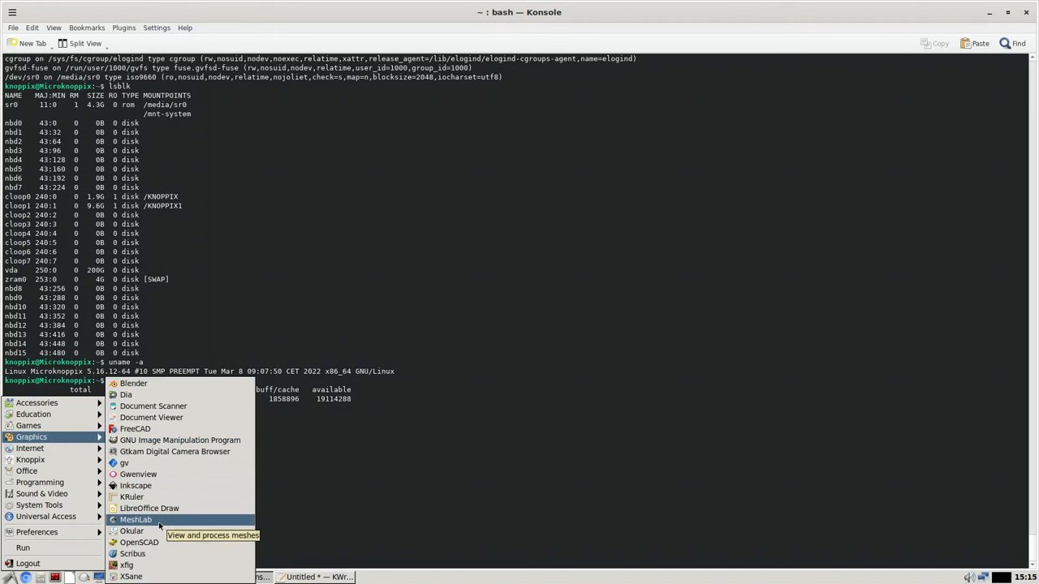
pyautogui.moveTo(132, 531)
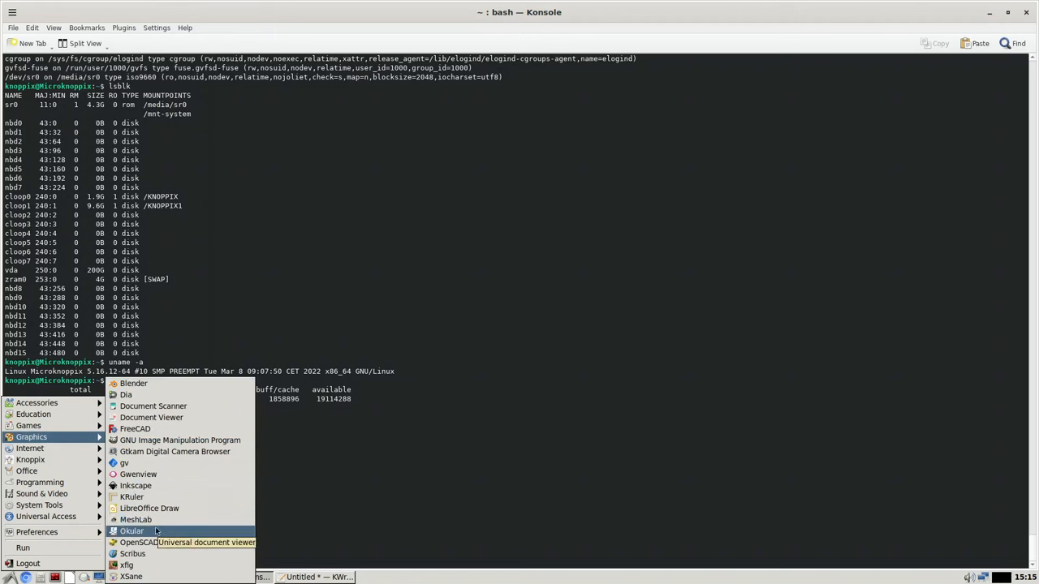
pyautogui.moveTo(139, 542)
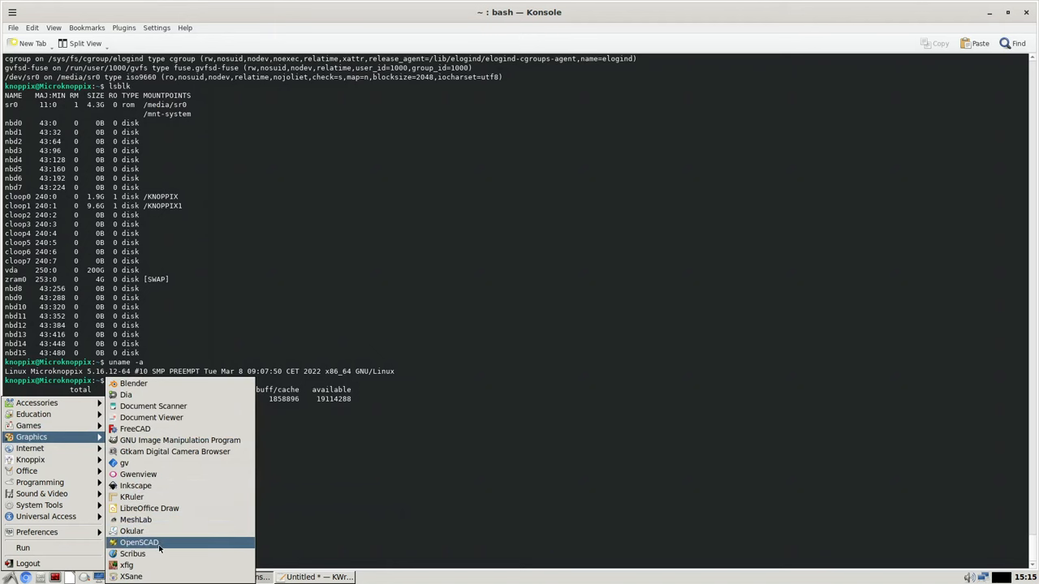
# Launch OpenSCAD 2021.01 from the Graphics menu to show its welcome dialog
pyautogui.click(139, 542)
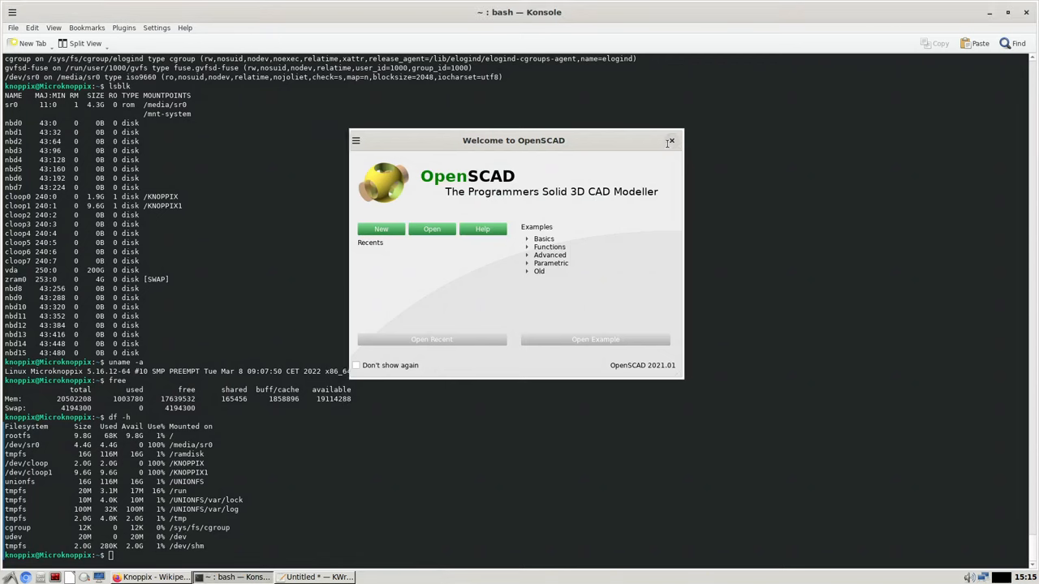
# Close OpenSCAD, then dismiss Scribus 1.5.8's New Document dialog without creating a document
pyautogui.click(6, 577)
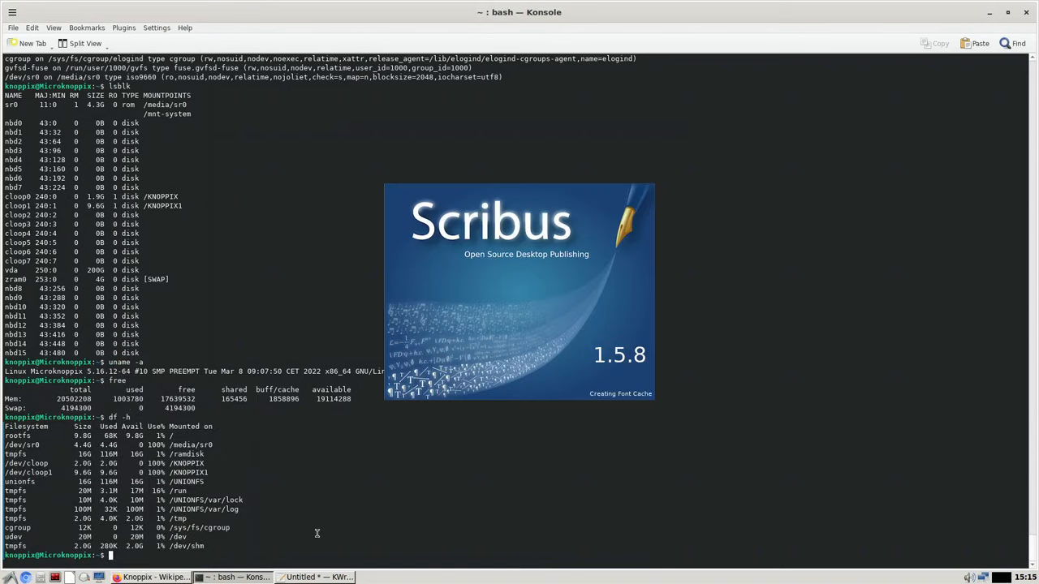
pyautogui.moveTo(496, 431)
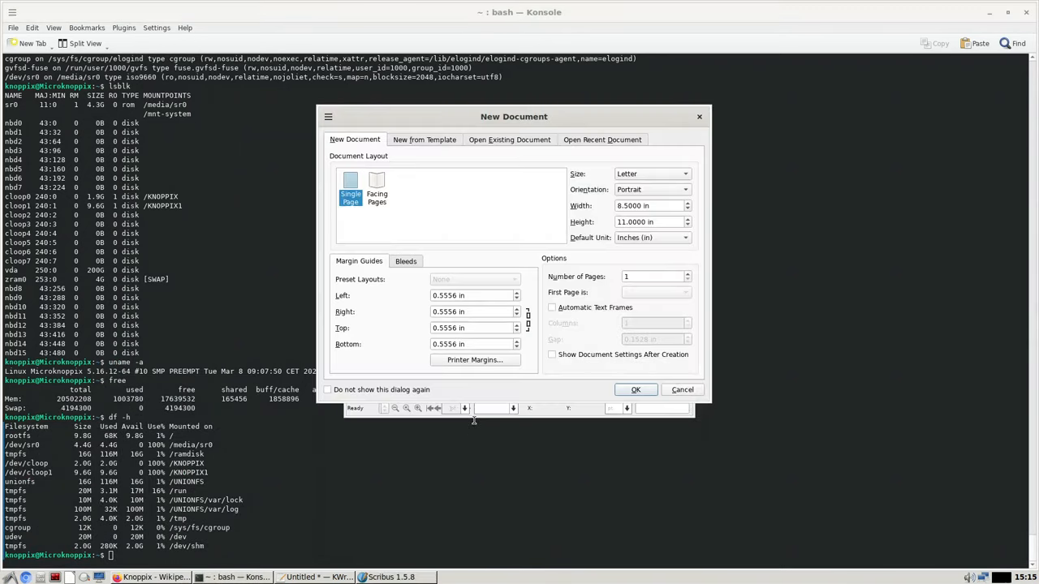
pyautogui.moveTo(513, 116); pyautogui.dragTo(725, 169)
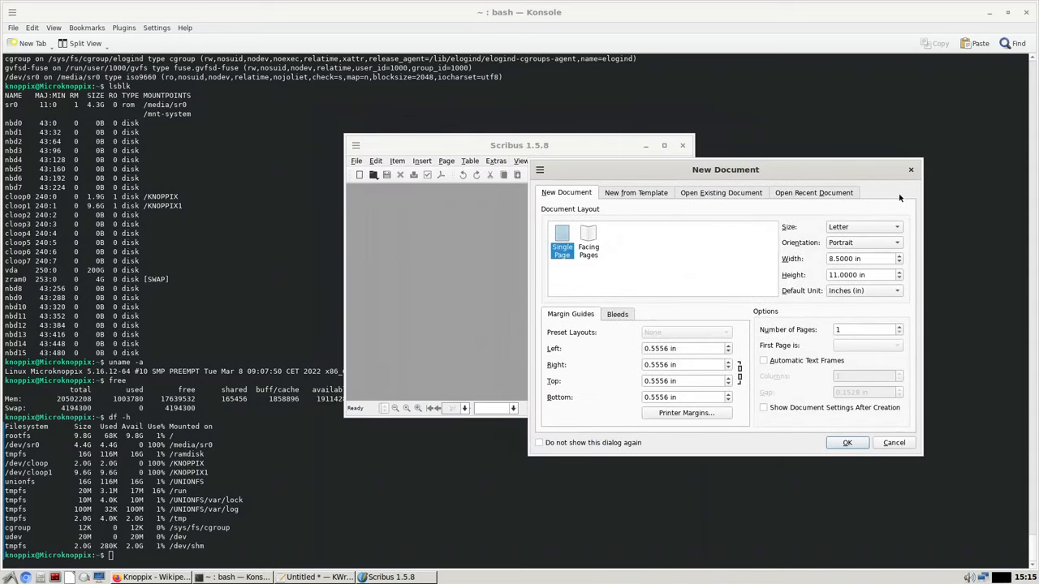
pyautogui.click(356, 145)
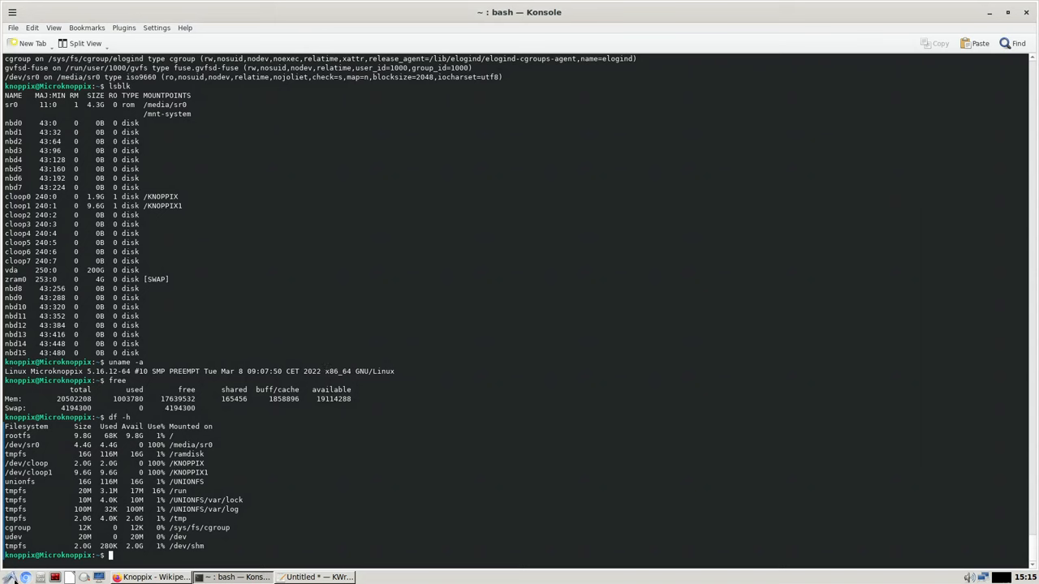
pyautogui.click(8, 577)
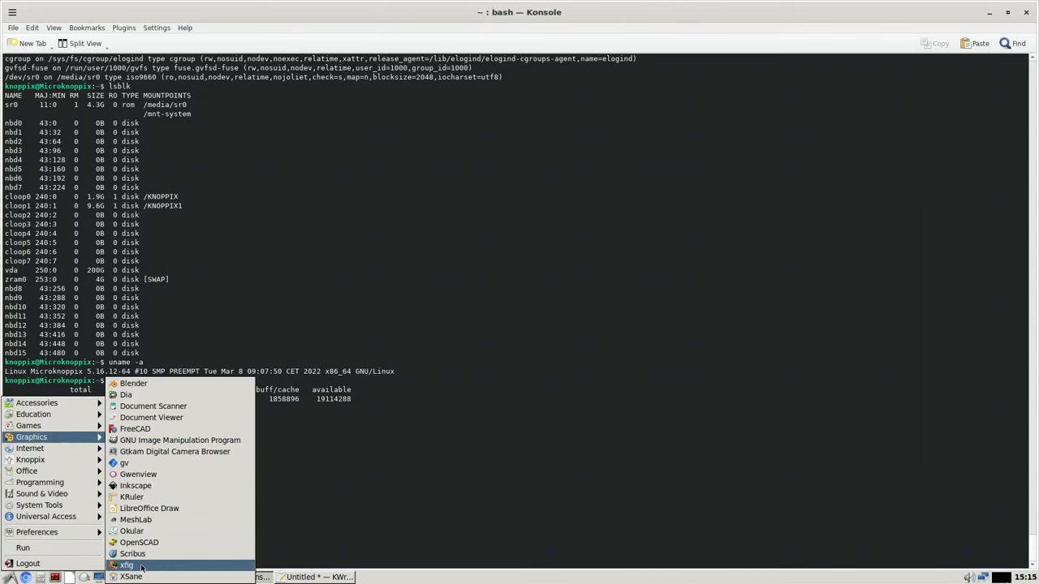
pyautogui.moveTo(126, 565)
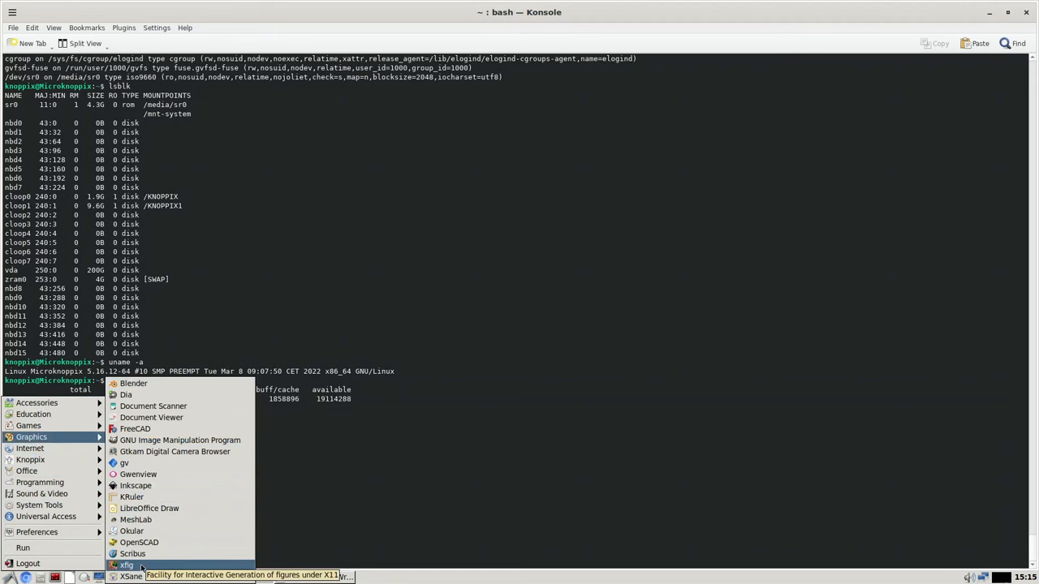
# Launch Xfig 3.2.8b from the Graphics menu
pyautogui.click(126, 565)
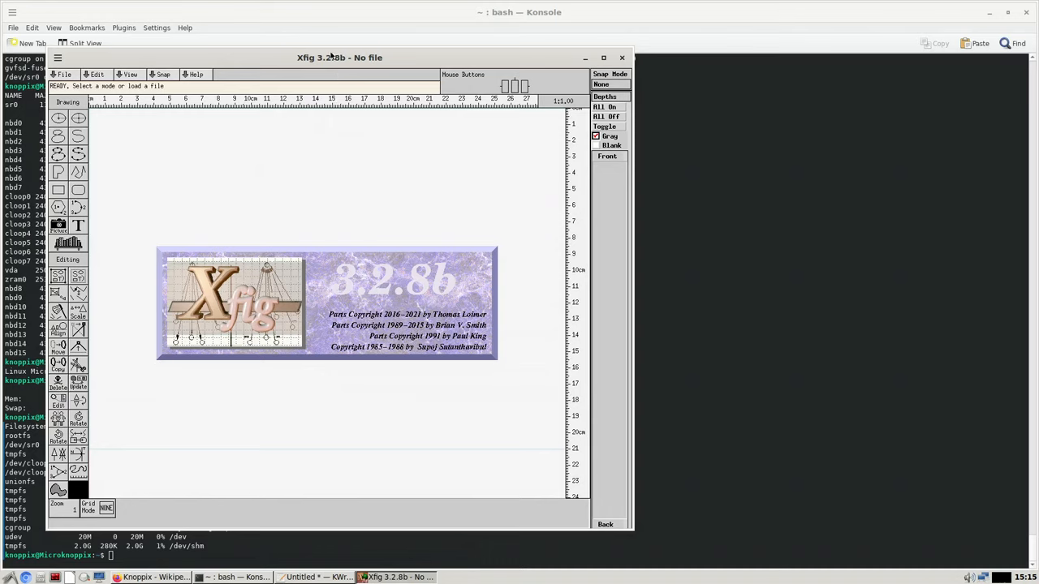
# Recentre the Xfig window and draw a multi-vertex polyline forming a diamond with trailing zigzag
pyautogui.moveTo(340, 57); pyautogui.dragTo(428, 87)
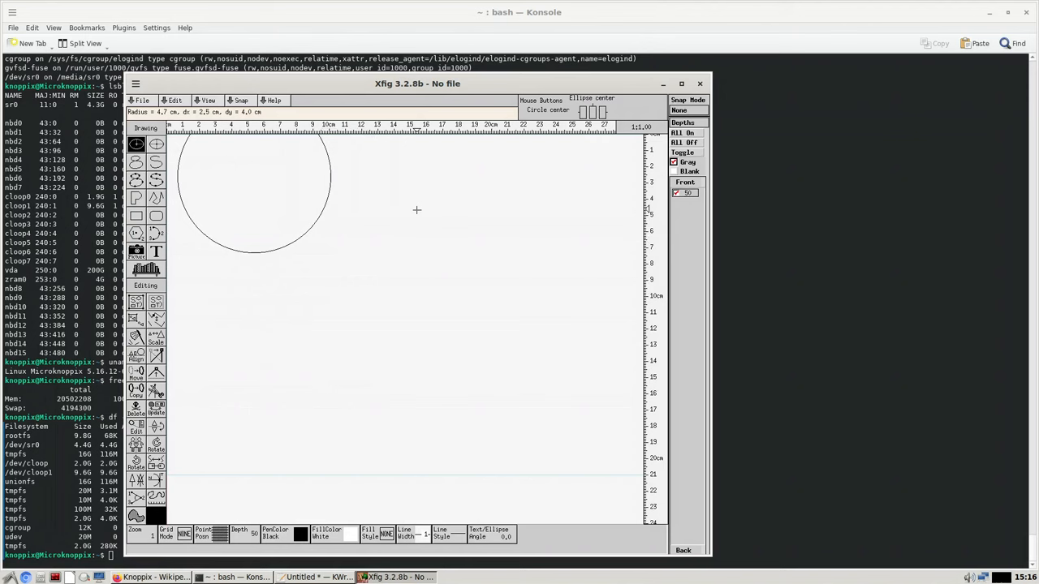
pyautogui.moveTo(407, 294)
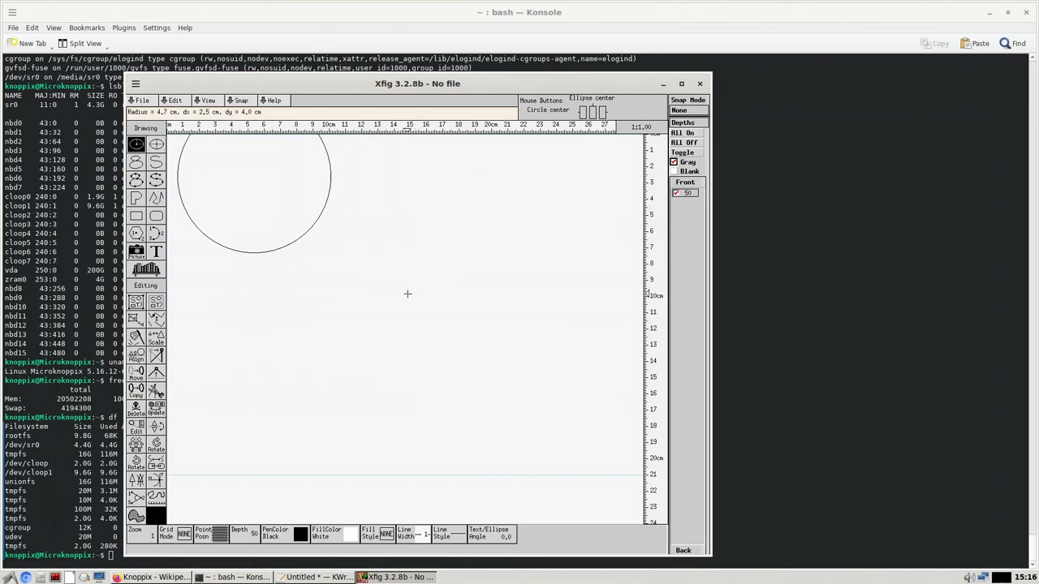
pyautogui.moveTo(313, 312)
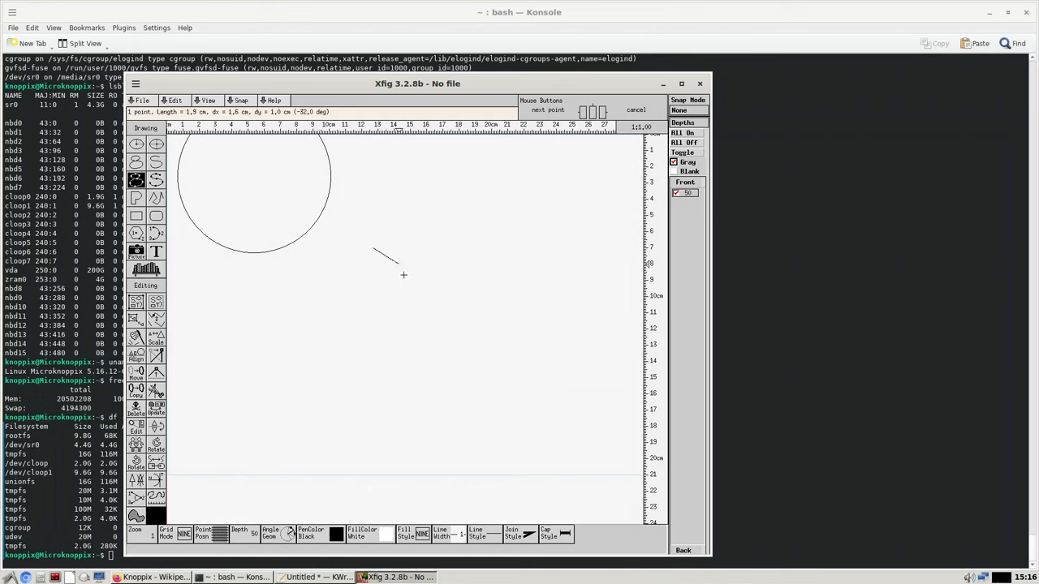
pyautogui.click(260, 280)
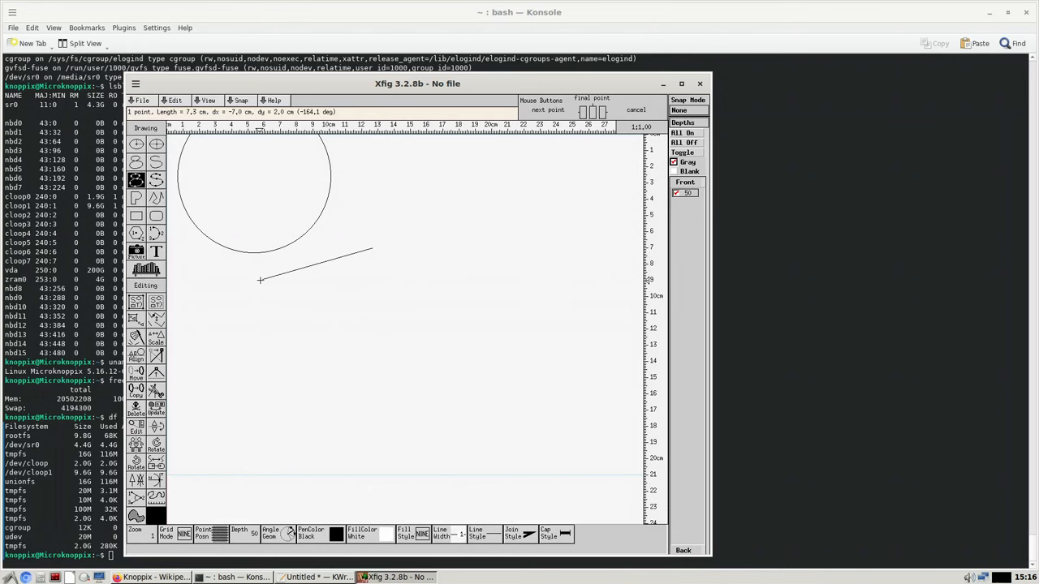
pyautogui.click(447, 287)
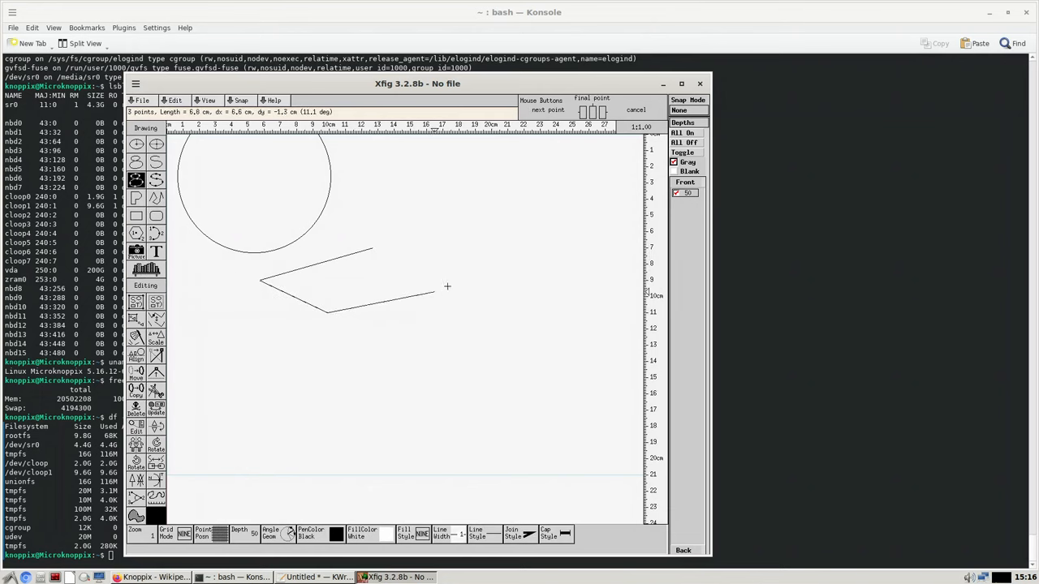
pyautogui.click(403, 265)
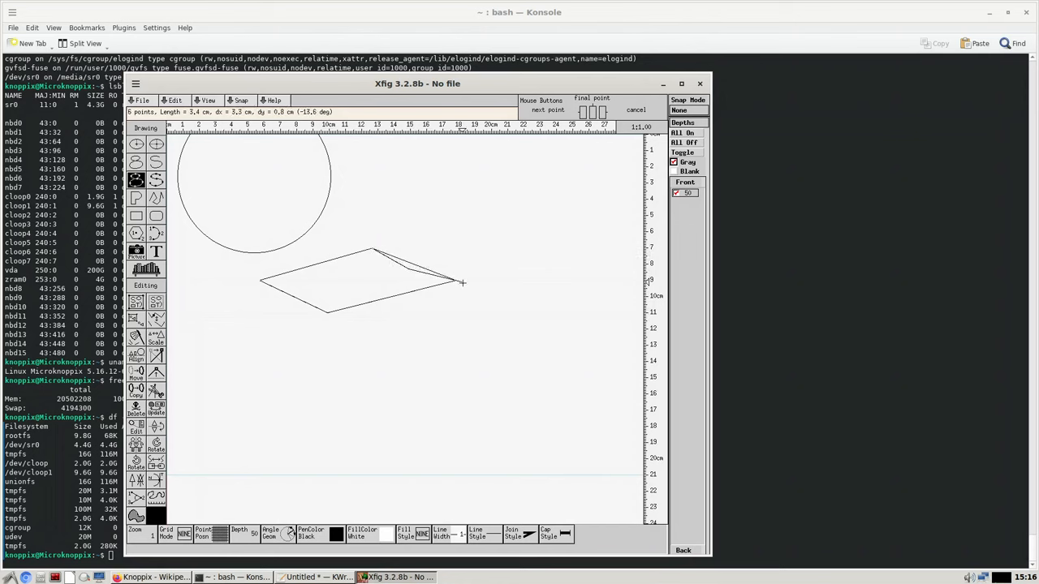
pyautogui.click(623, 316)
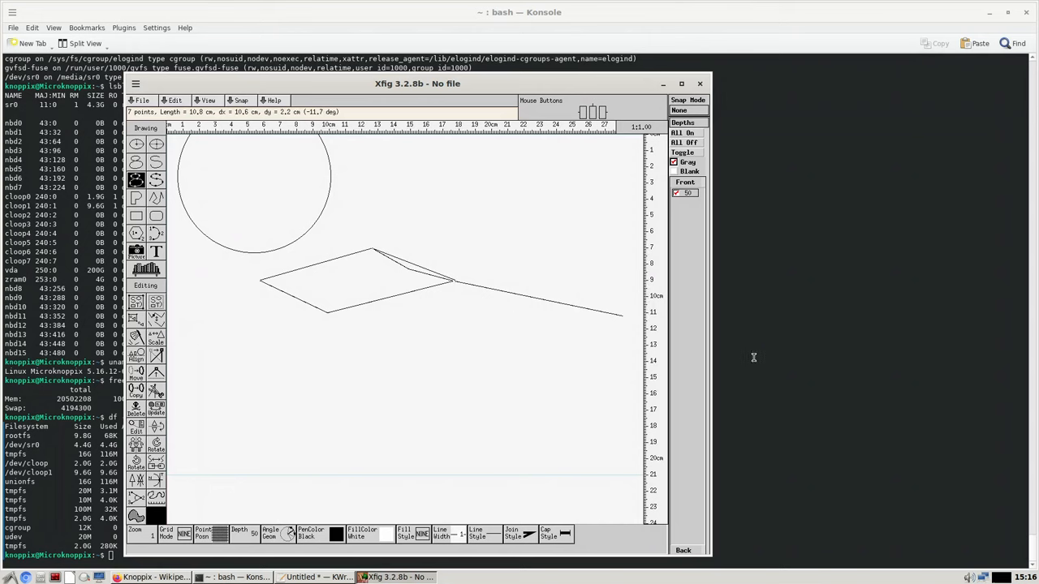
pyautogui.click(596, 345)
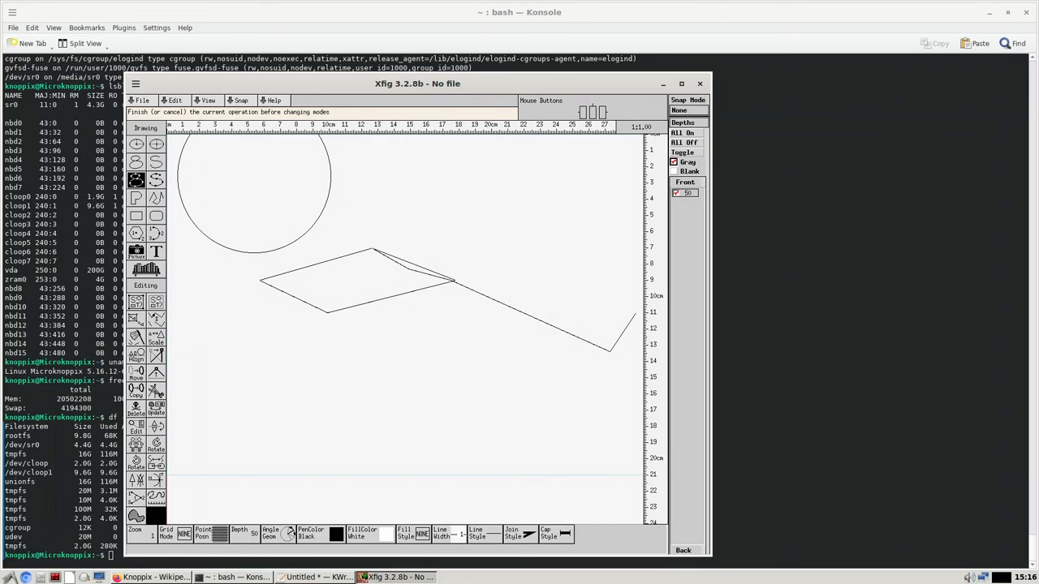
pyautogui.moveTo(863, 574)
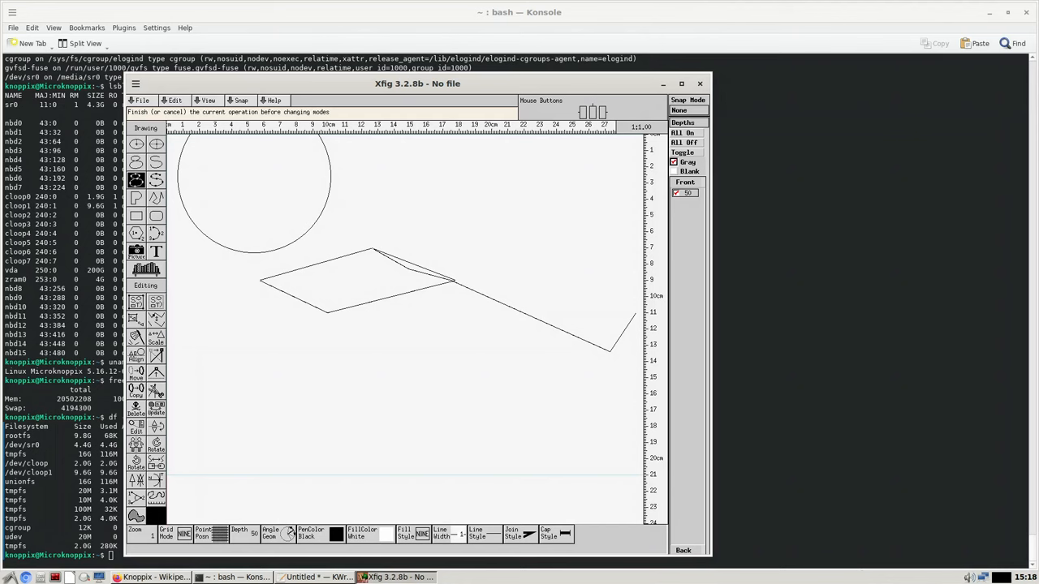
pyautogui.moveTo(987, 366)
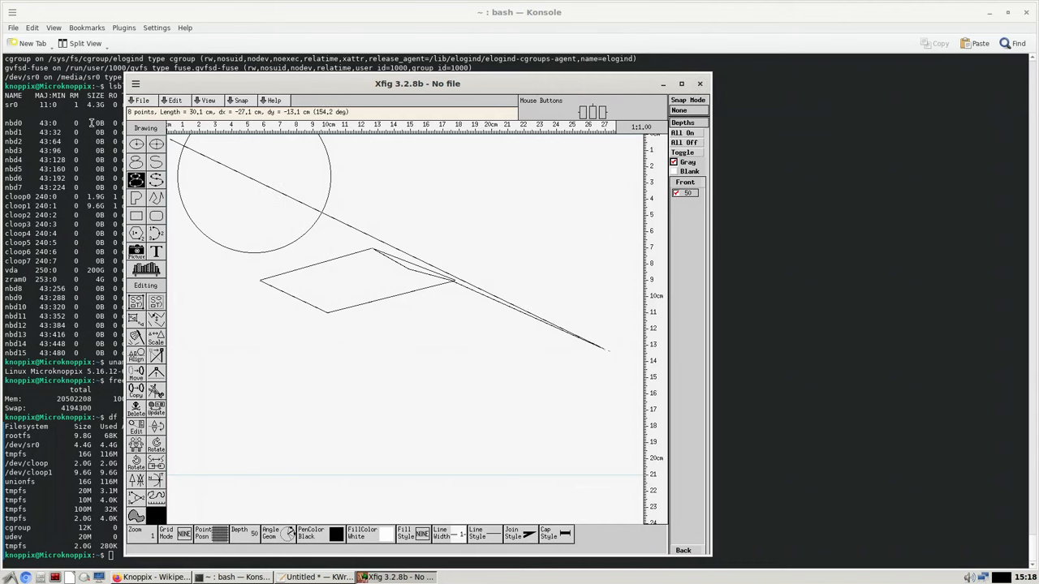
# Open and dismiss Xfig's File menu, then bring Konsole forward and type xkill
pyautogui.click(142, 100)
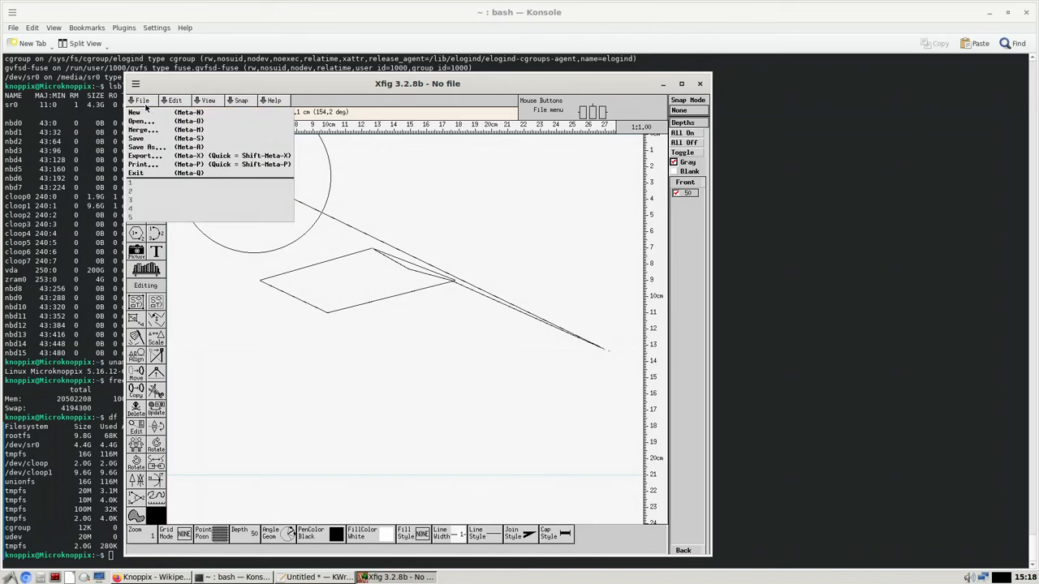
pyautogui.click(142, 100)
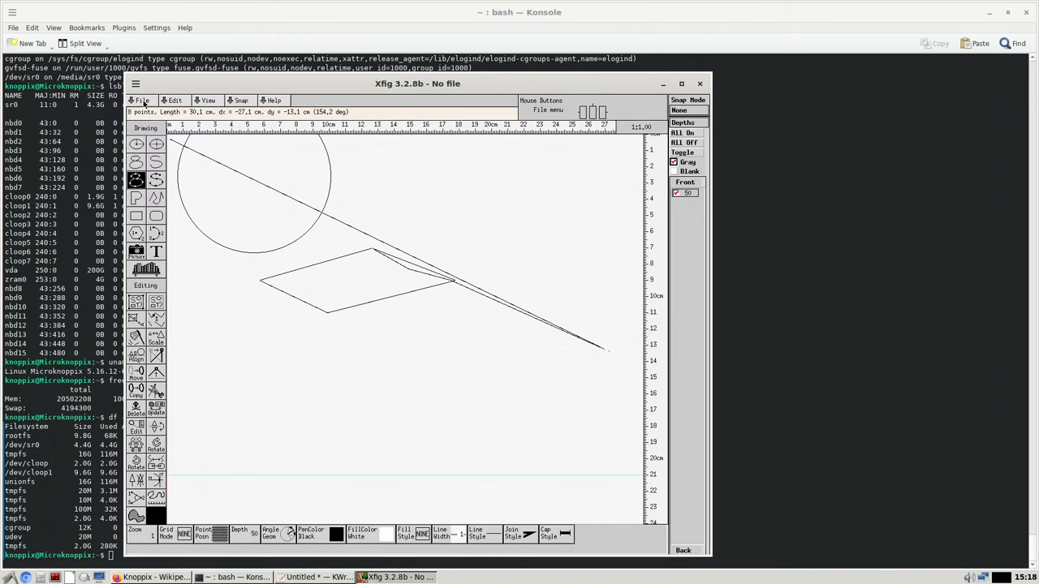
pyautogui.click(140, 100)
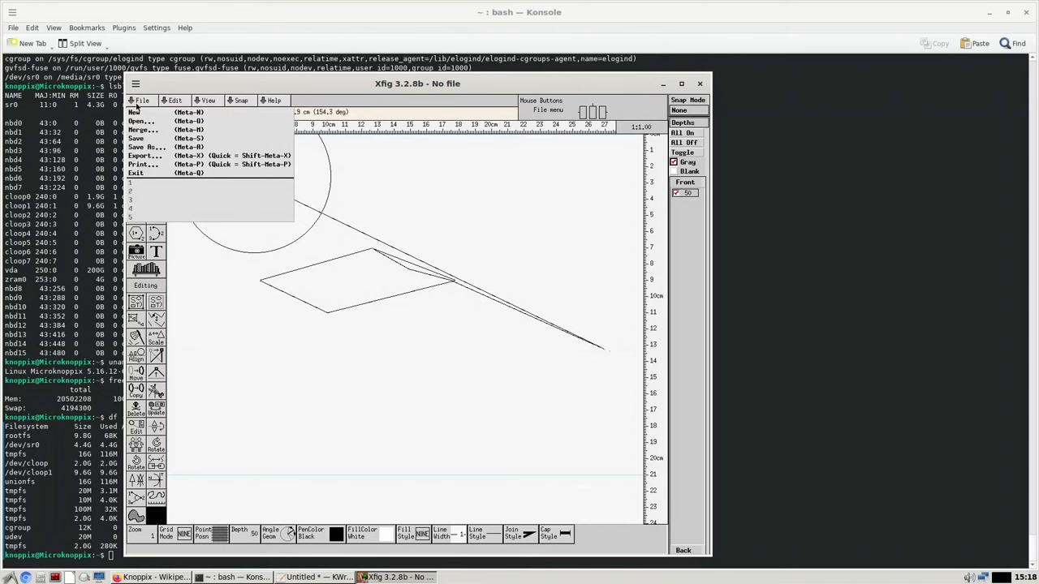
pyautogui.click(141, 100)
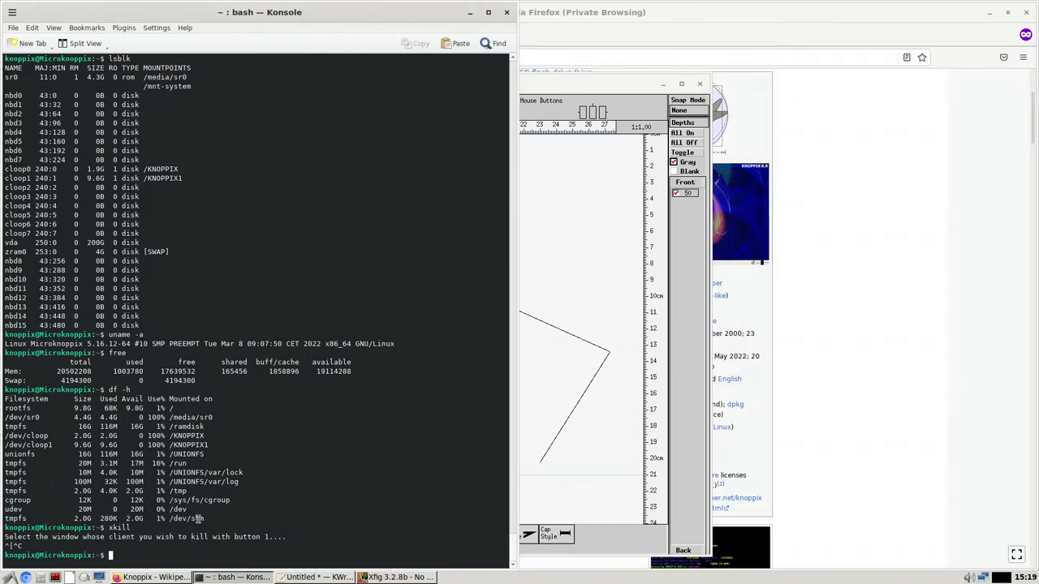
pyautogui.write('xkill')
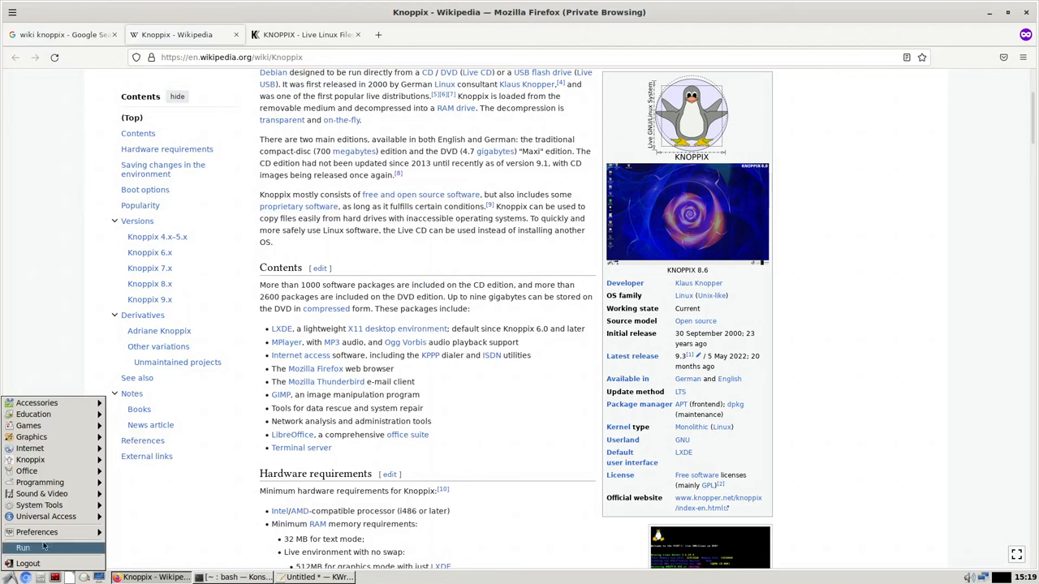
# Open the LXDE start menu's Graphics submenu over Firefox's Knoppix article
pyautogui.click(31, 437)
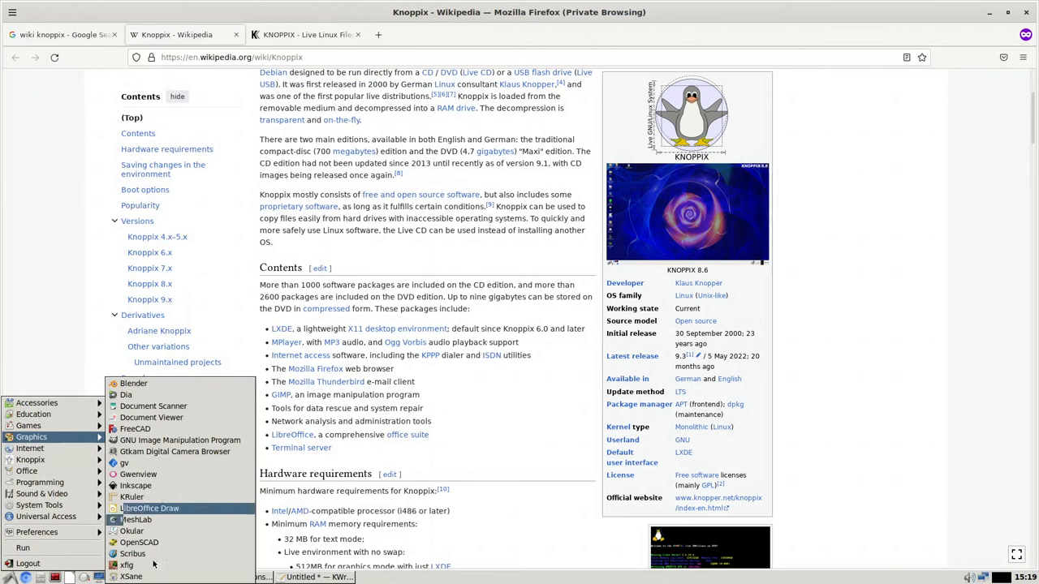
pyautogui.moveTo(131, 576)
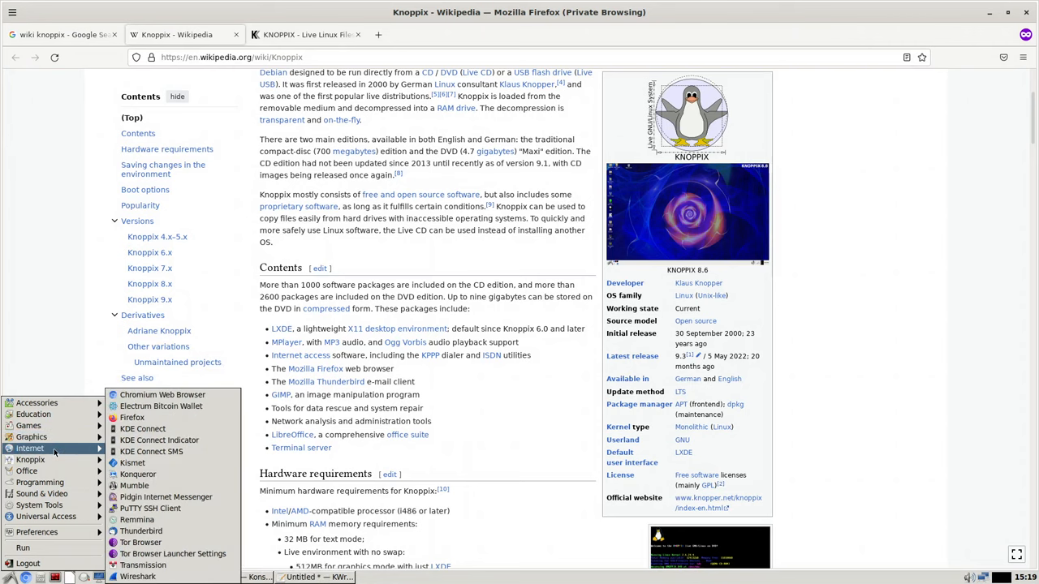
pyautogui.moveTo(165, 497)
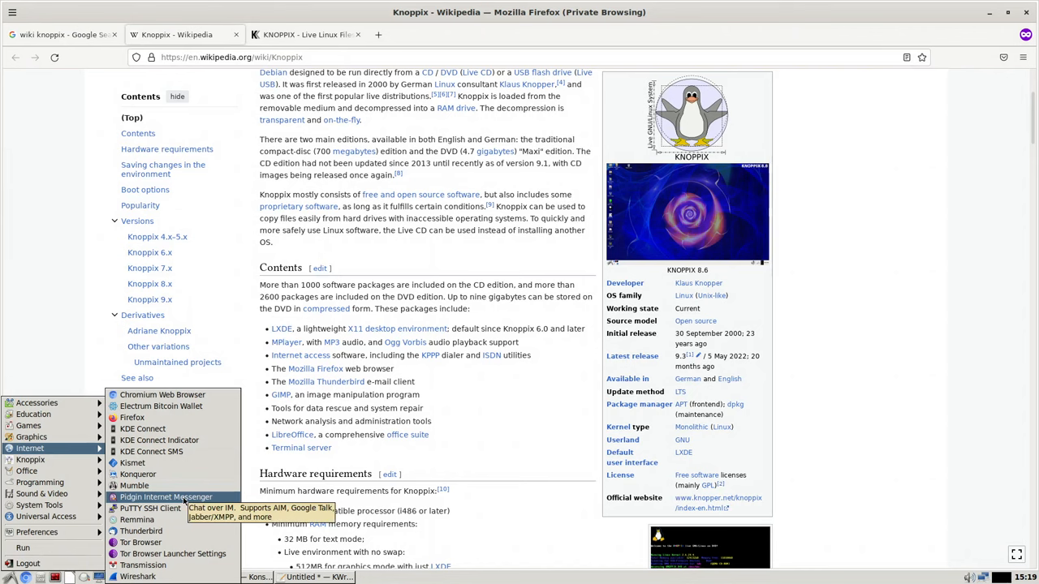
pyautogui.moveTo(137, 519)
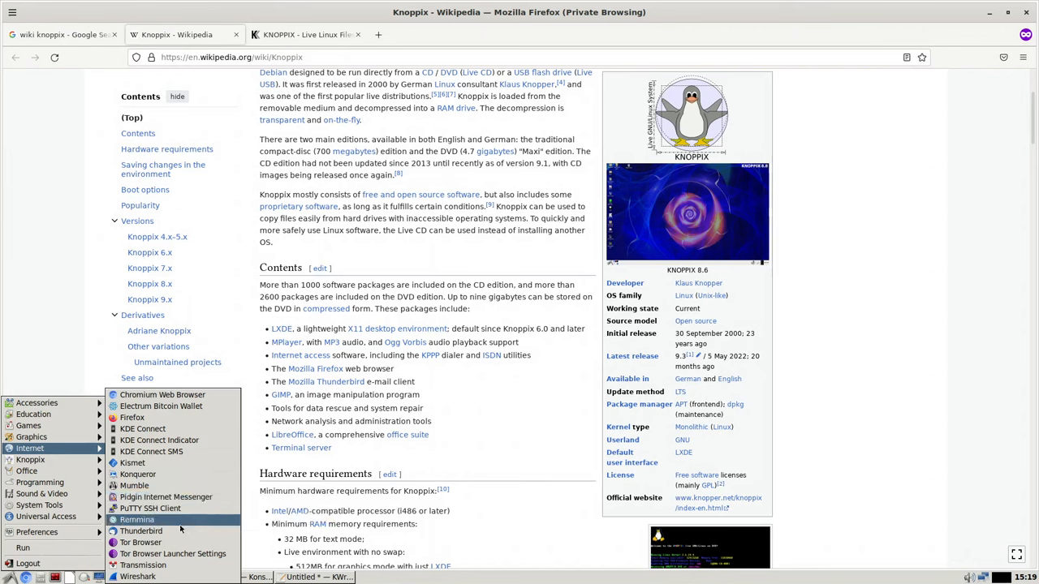
pyautogui.moveTo(173, 554)
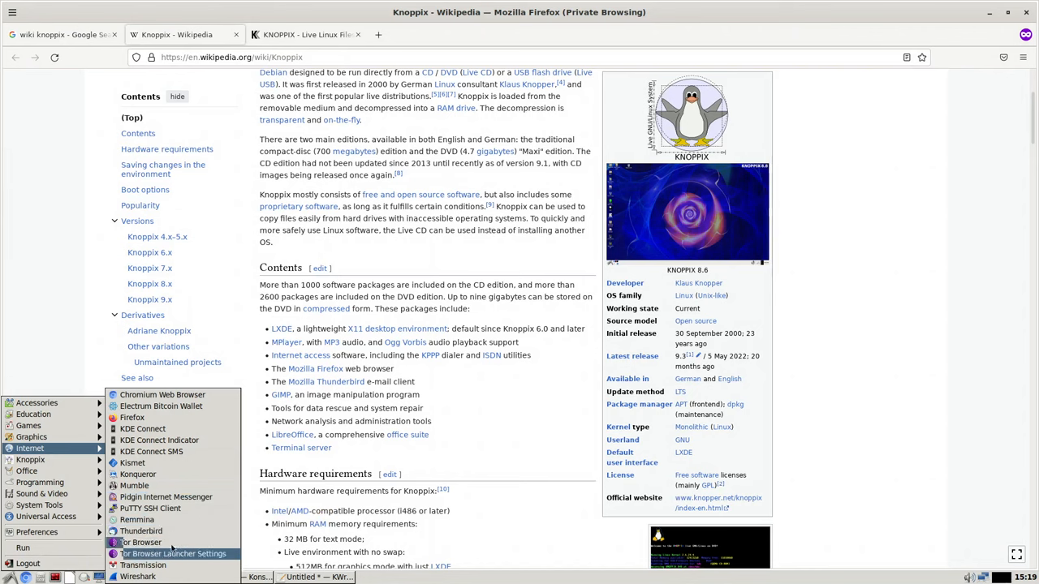
pyautogui.moveTo(143, 565)
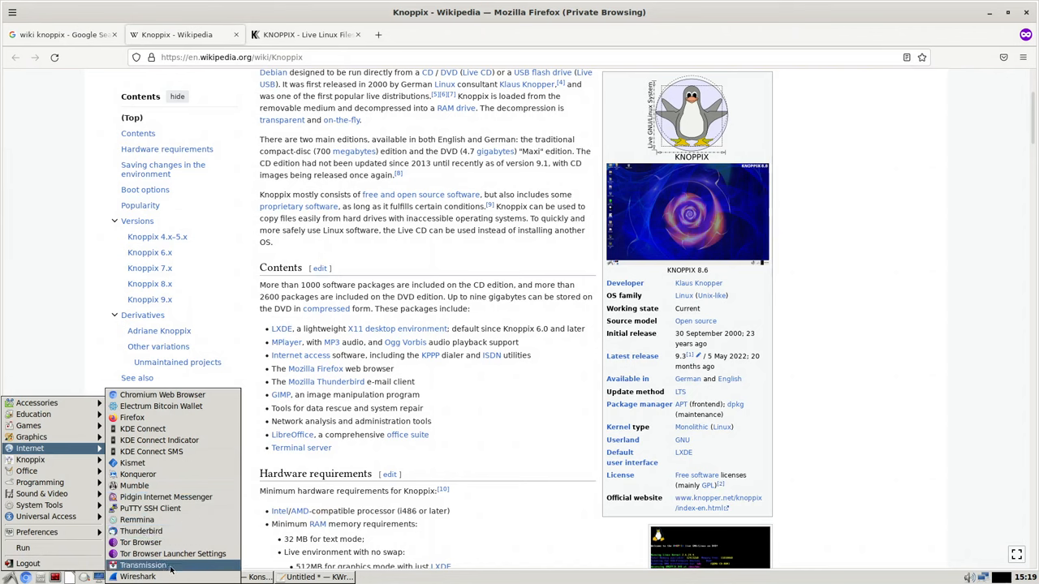
pyautogui.moveTo(143, 576)
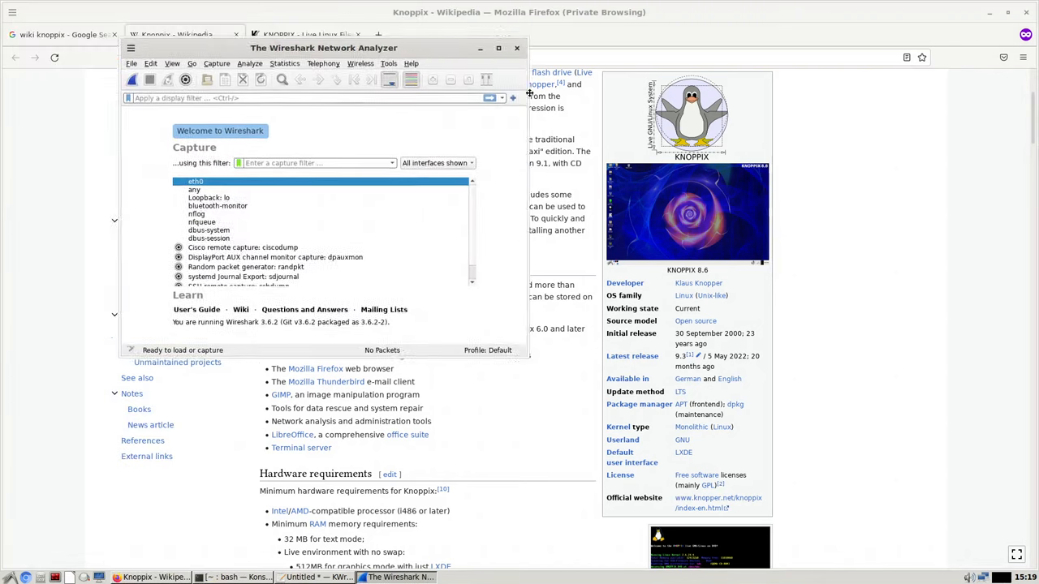
# Move Wireshark aside, start a capture on eth0, and dismiss the permission error
pyautogui.moveTo(324, 47); pyautogui.dragTo(740, 145)
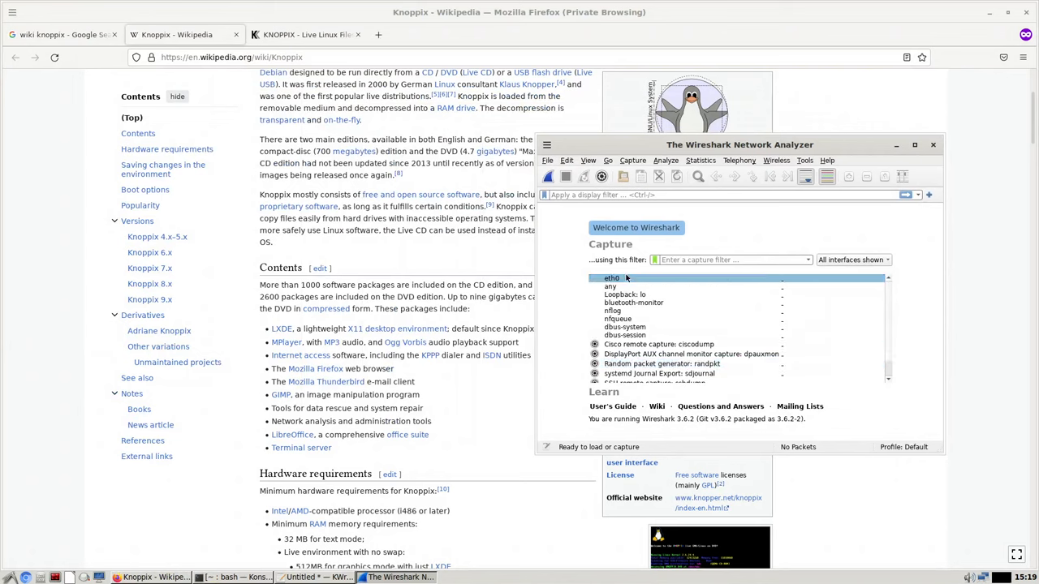
pyautogui.doubleClick(611, 277)
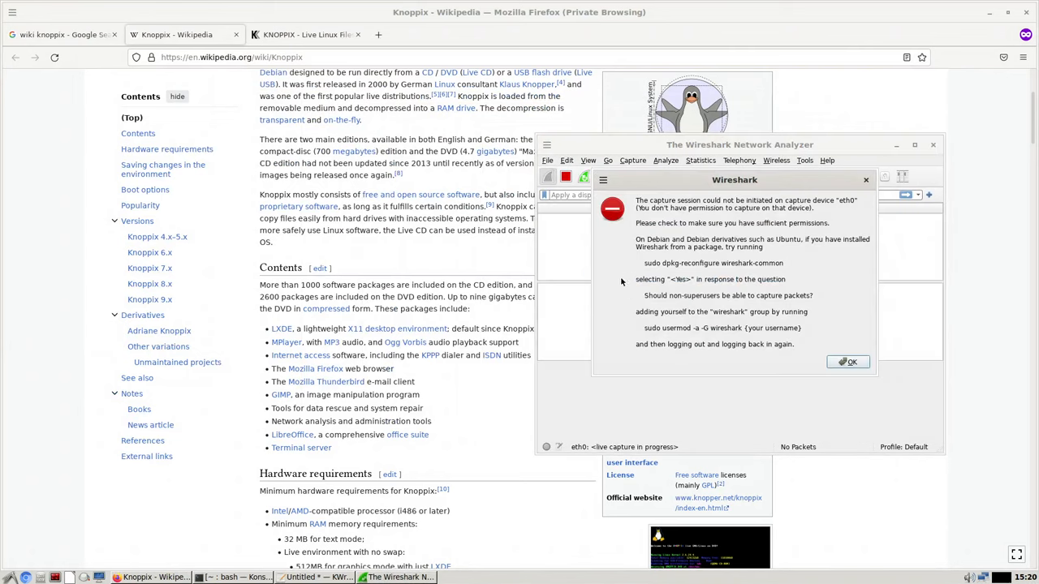
pyautogui.moveTo(791, 312)
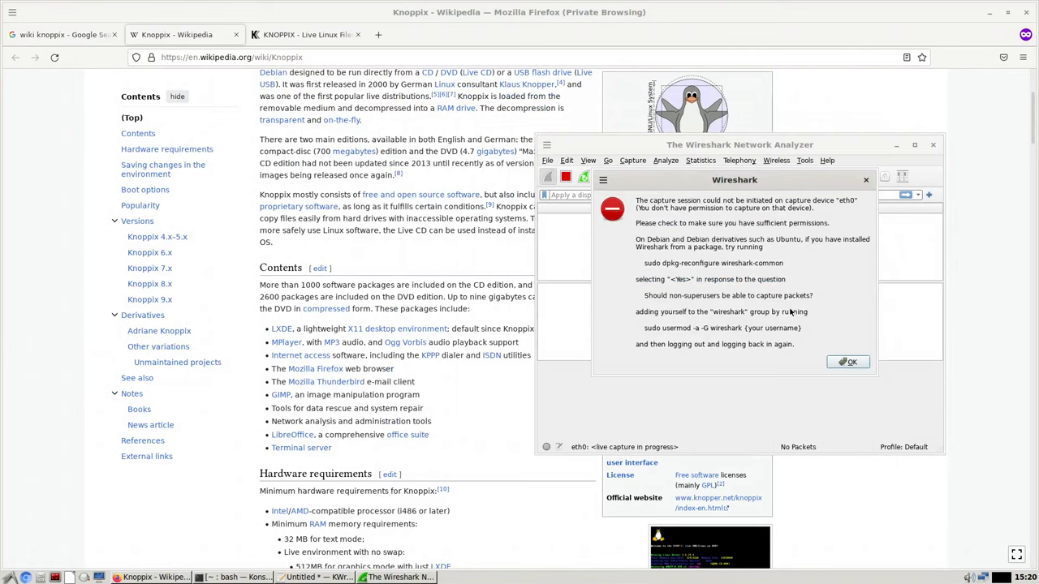
pyautogui.moveTo(718, 226)
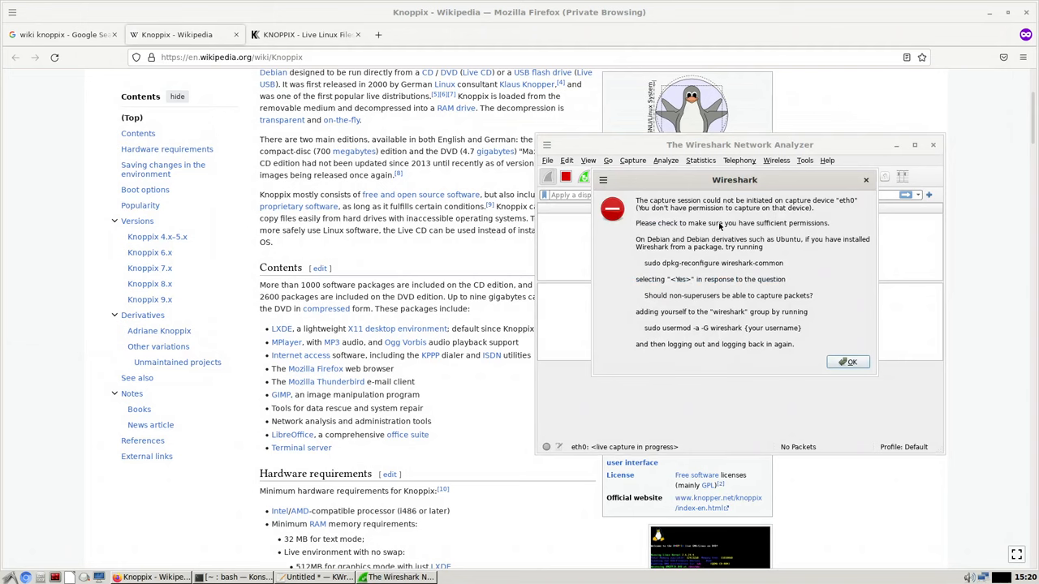
pyautogui.moveTo(791, 362)
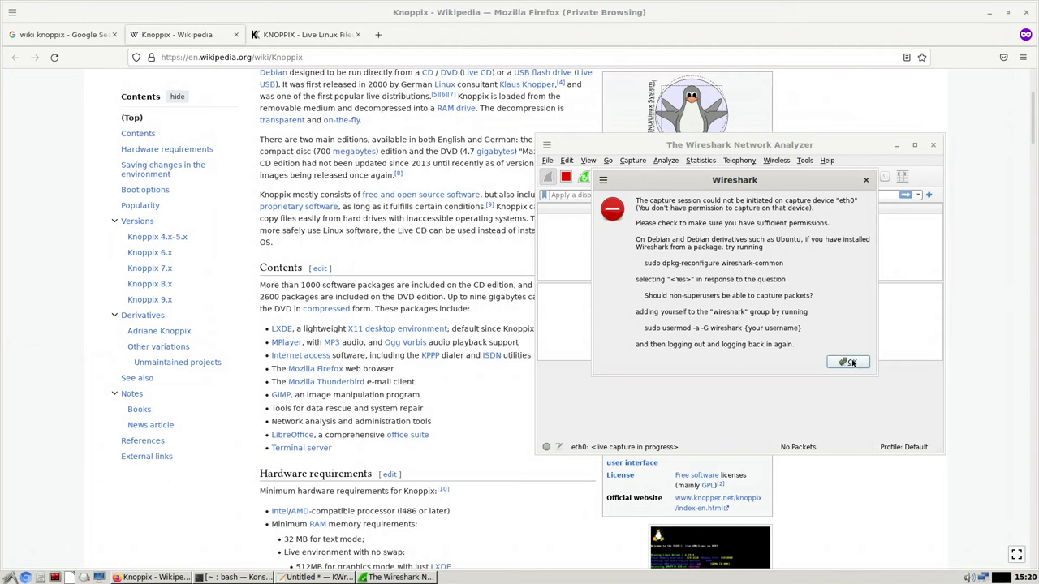
pyautogui.click(848, 362)
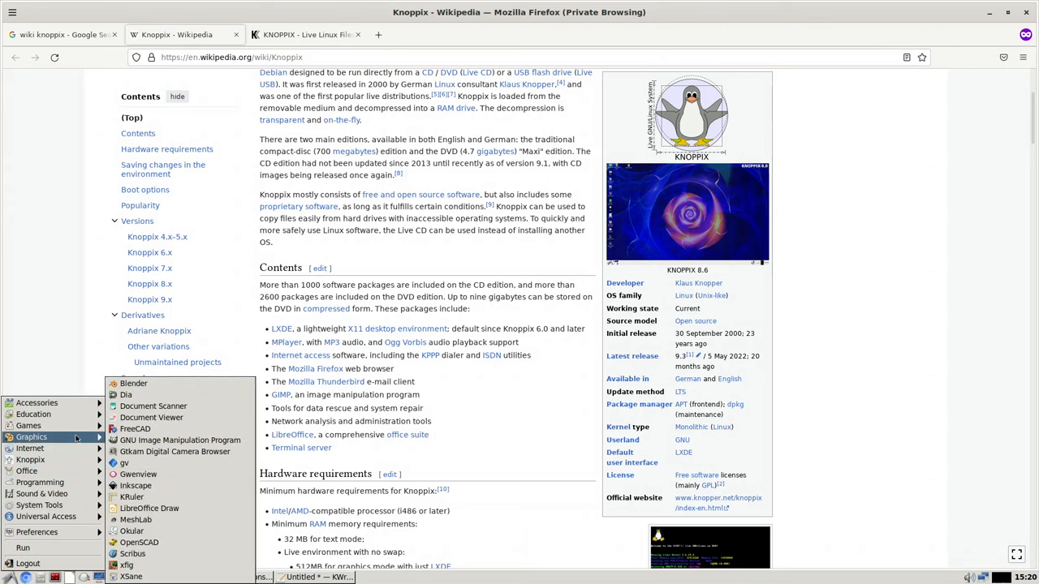
pyautogui.click(30, 448)
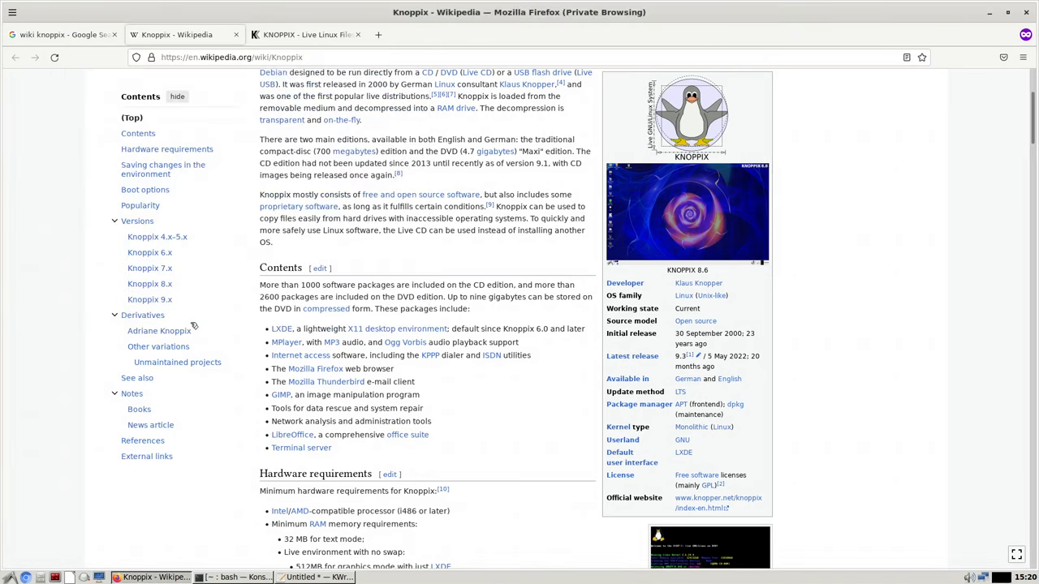
pyautogui.click(10, 578)
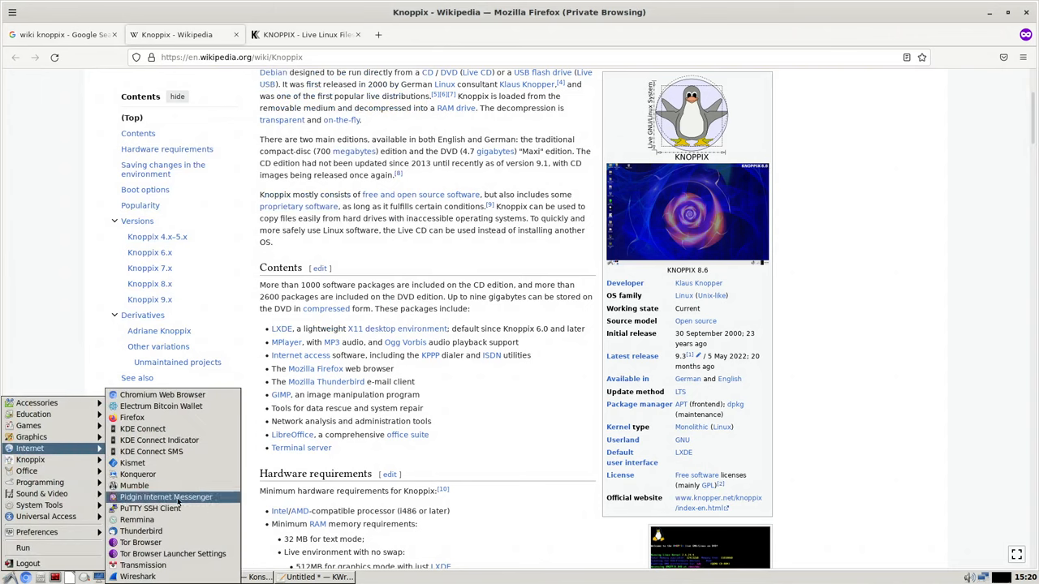
pyautogui.moveTo(137, 577)
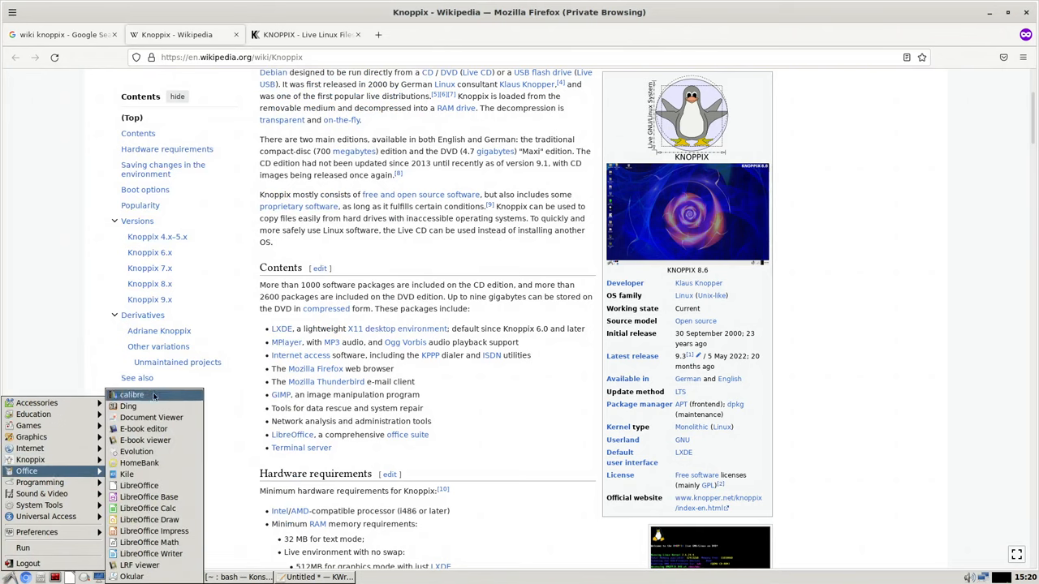
pyautogui.moveTo(131, 394)
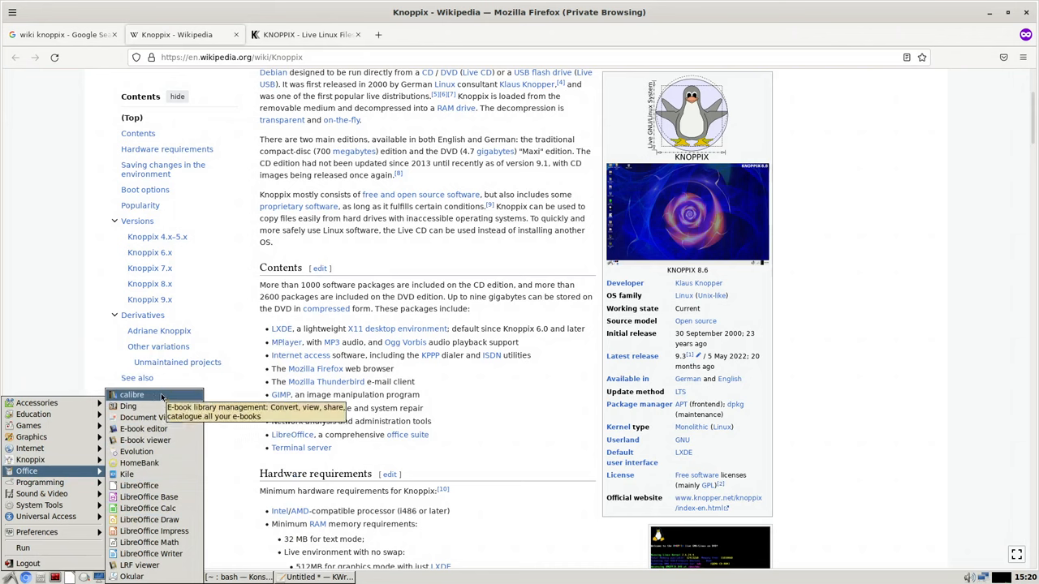
pyautogui.moveTo(150, 418)
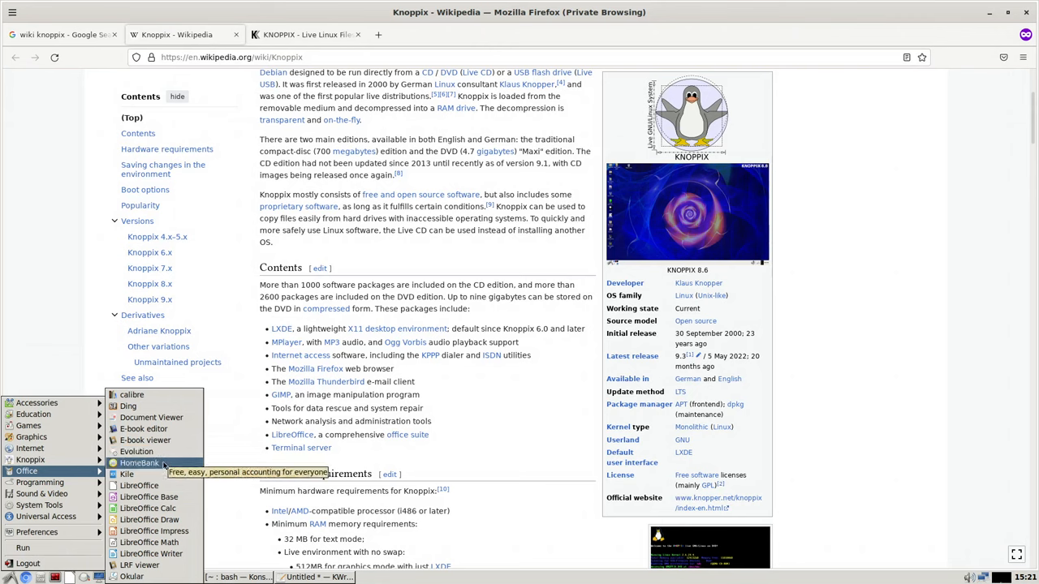
pyautogui.moveTo(127, 474)
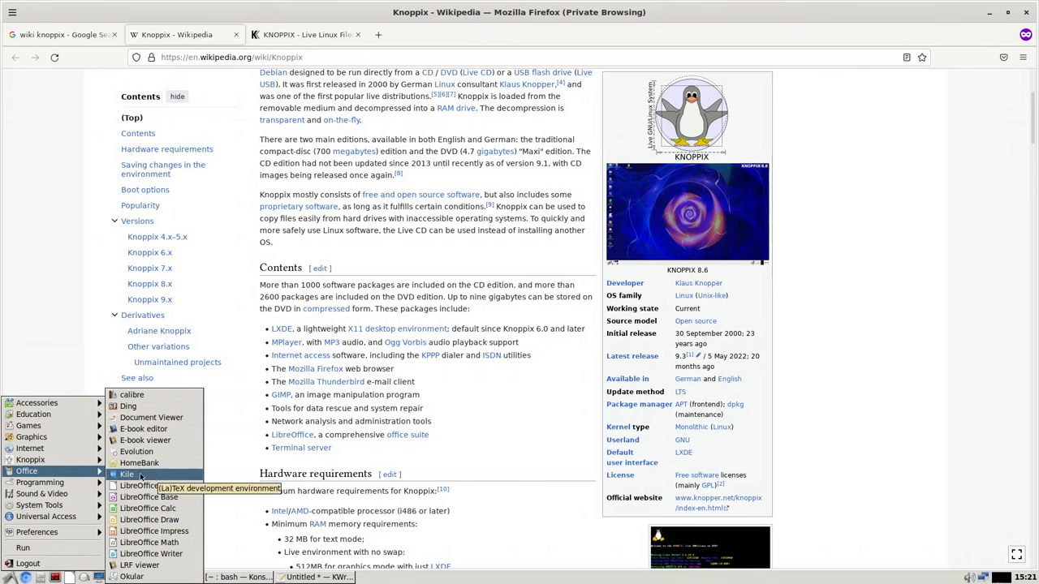
pyautogui.moveTo(154, 531)
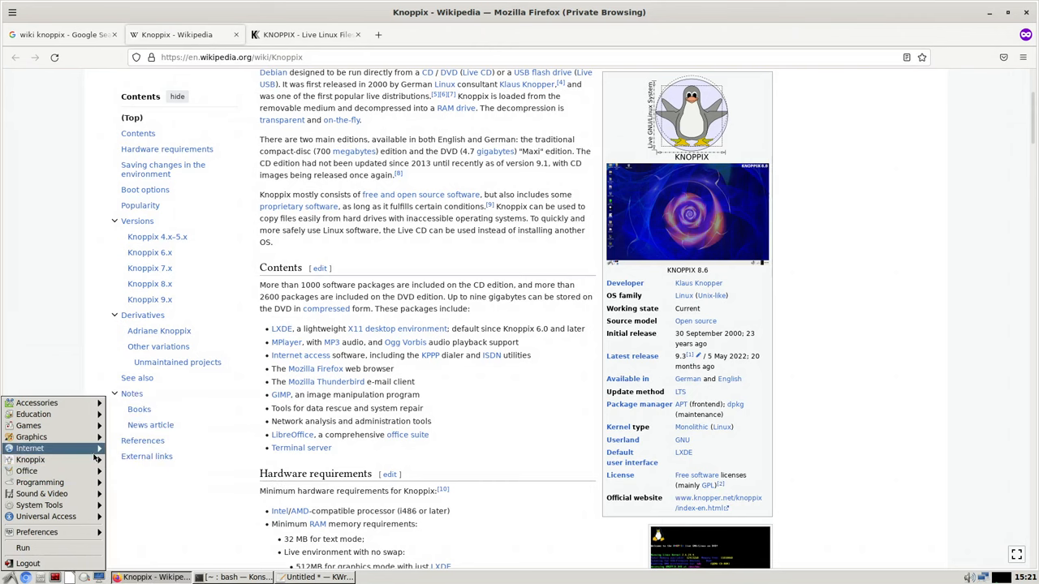
# Launch GNU TeXmacs 1.99.18 from Education, toggle the Help menu, and focus the welcome document
pyautogui.click(29, 425)
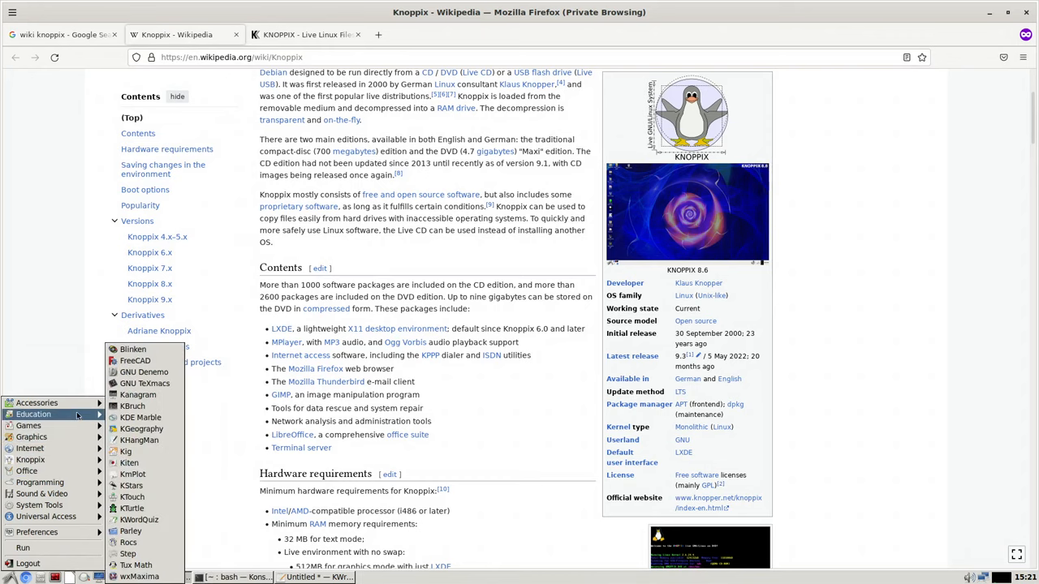
pyautogui.moveTo(144, 383)
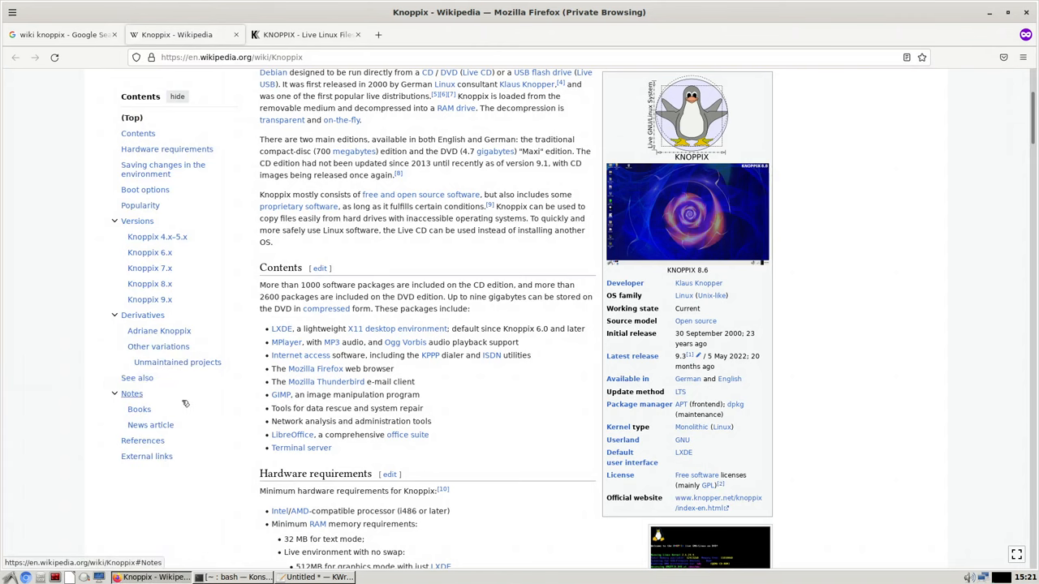
pyautogui.moveTo(249, 570)
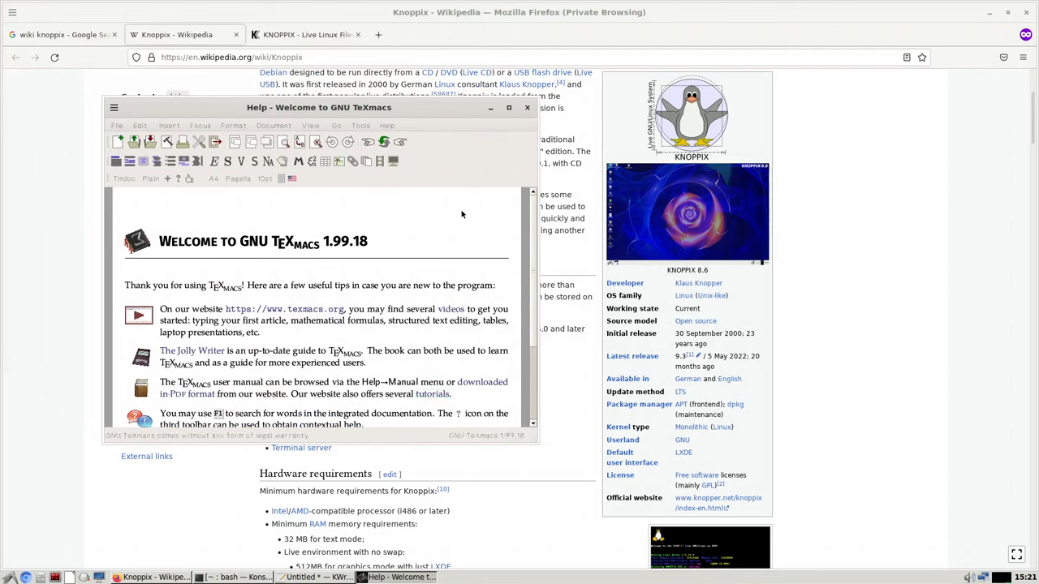
pyautogui.click(388, 125)
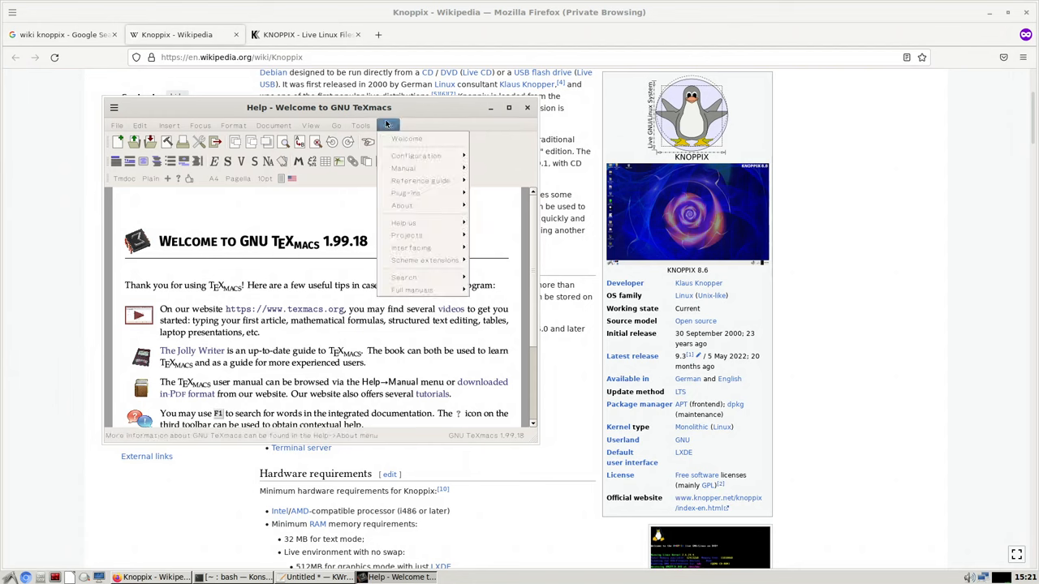
pyautogui.click(387, 125)
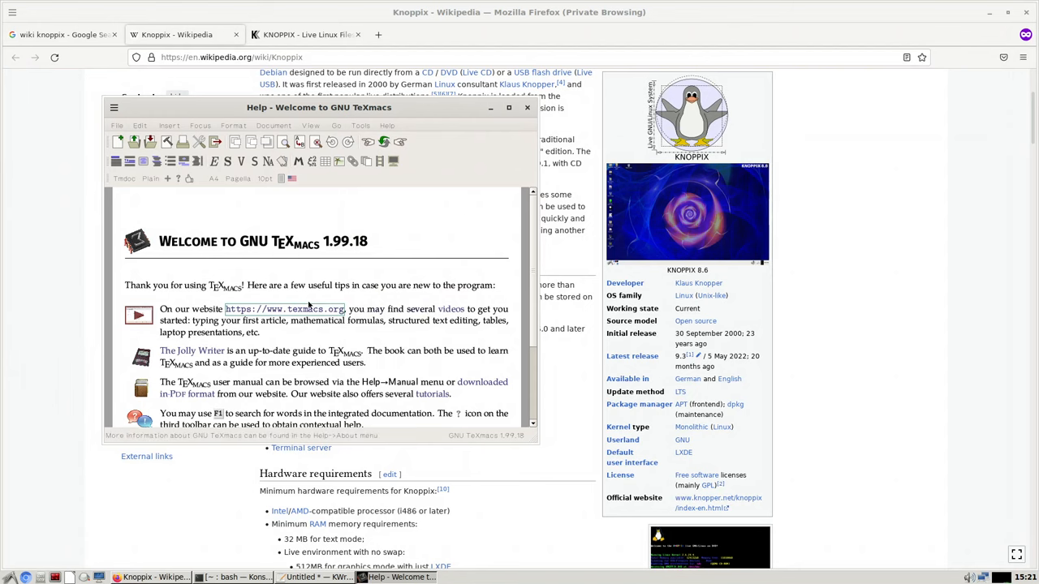
pyautogui.click(117, 125)
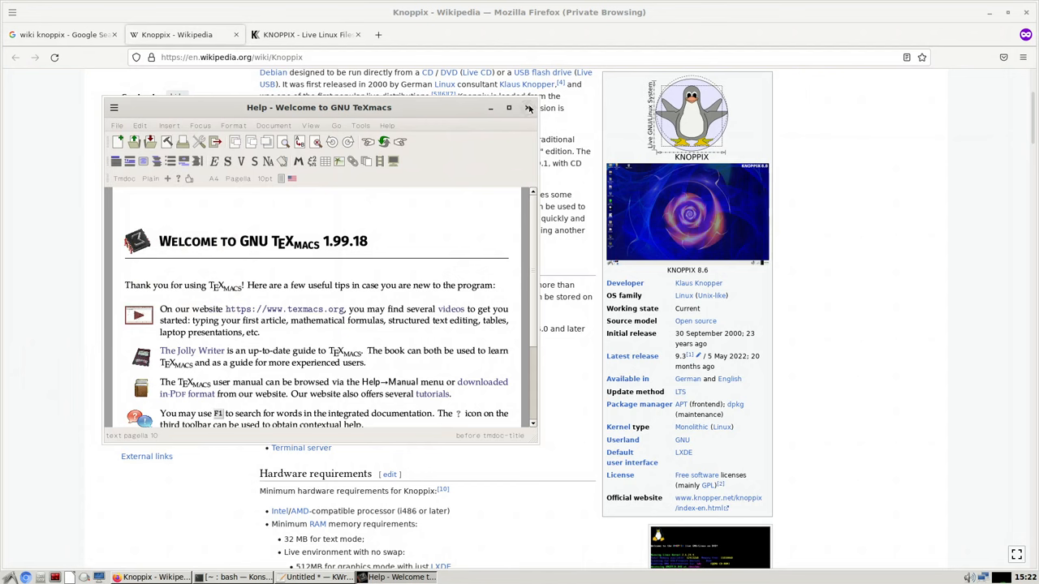
# Close GNU TeXmacs and open the LXDE menu to browse Programming and Sound & Video
pyautogui.click(529, 107)
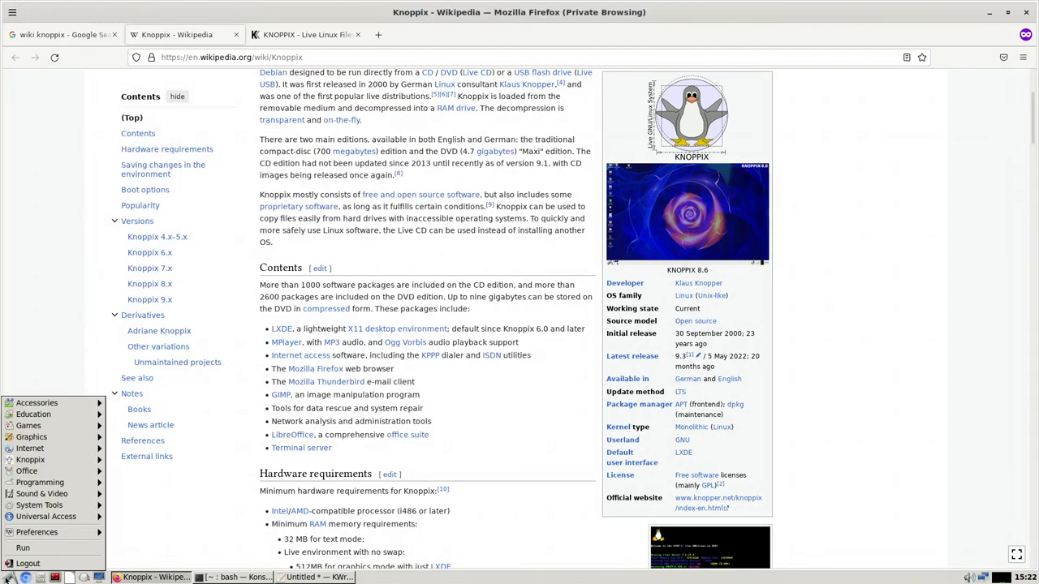
pyautogui.click(26, 471)
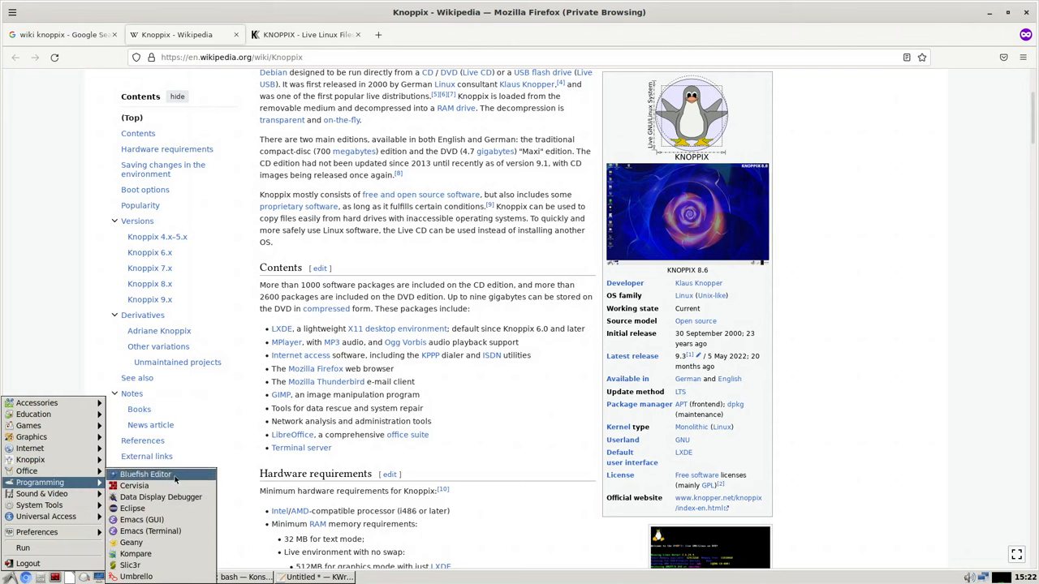
pyautogui.moveTo(135, 485)
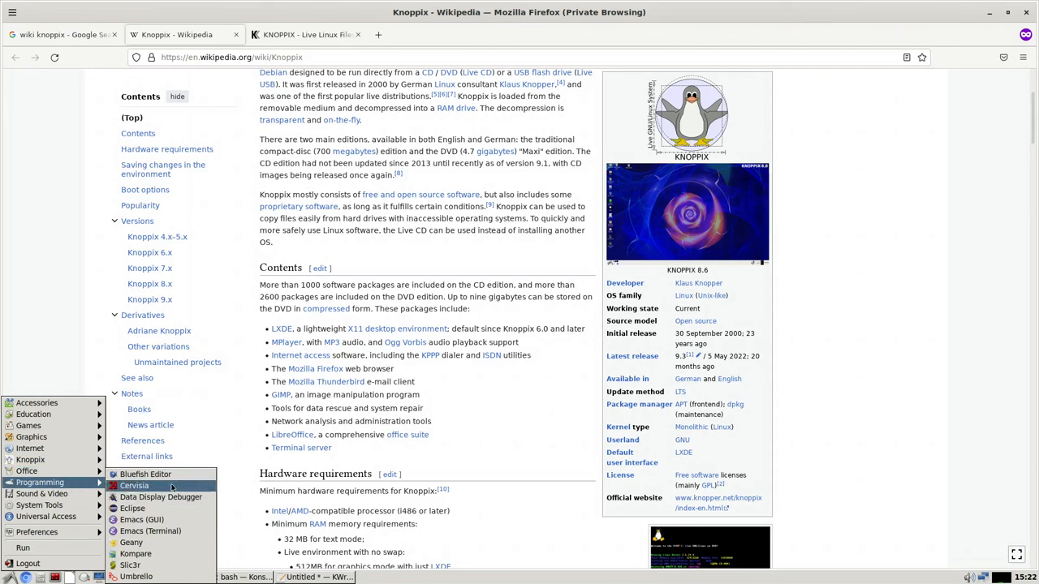
pyautogui.moveTo(161, 496)
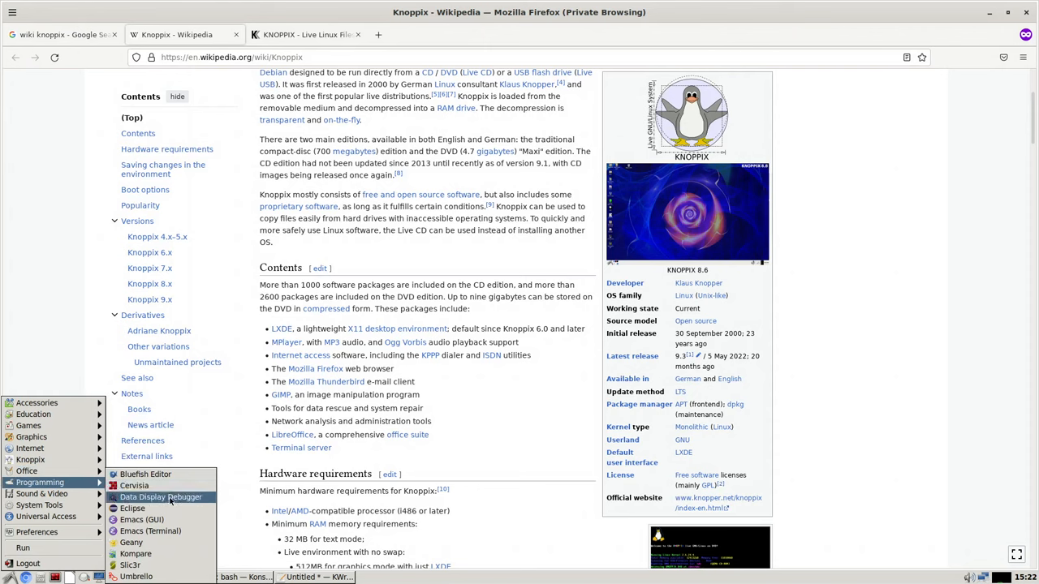
pyautogui.moveTo(142, 520)
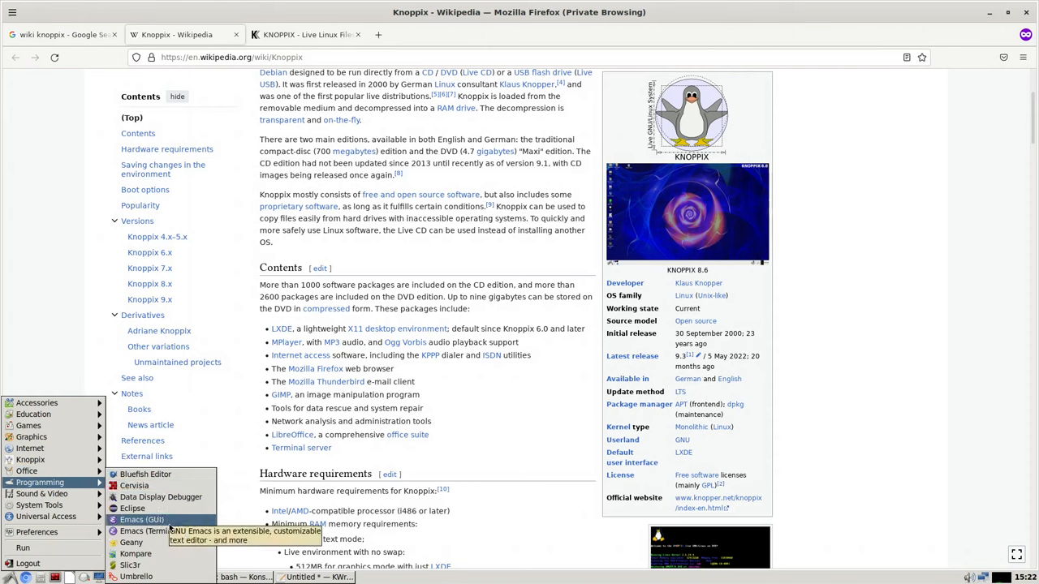
pyautogui.moveTo(150, 531)
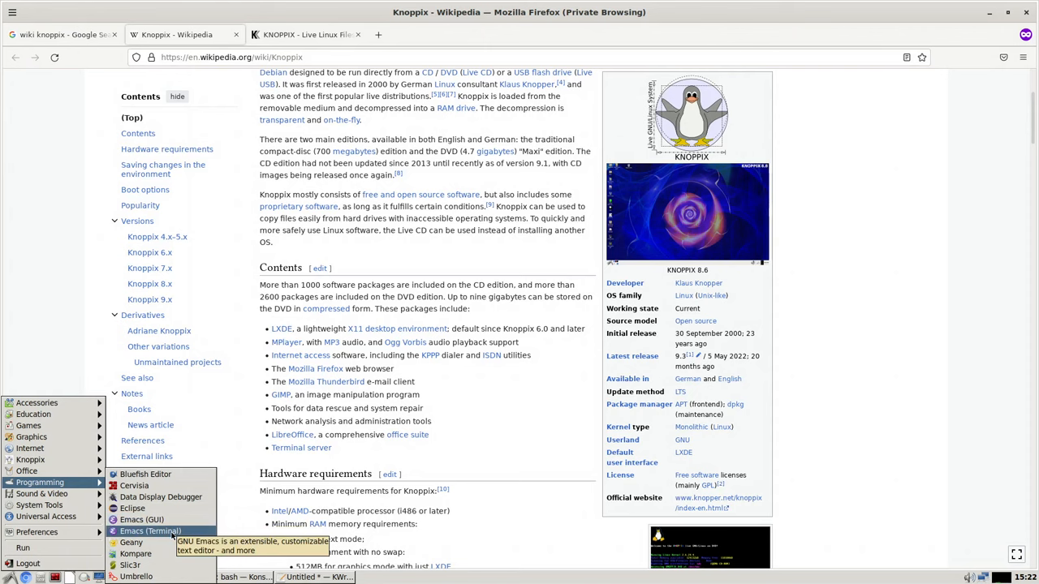
pyautogui.moveTo(130, 542)
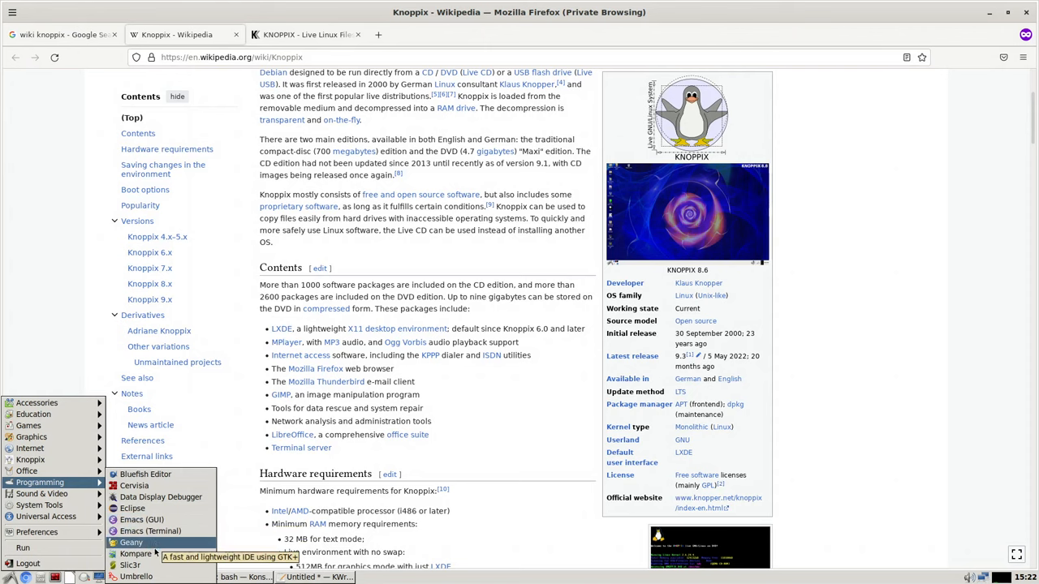
pyautogui.moveTo(136, 553)
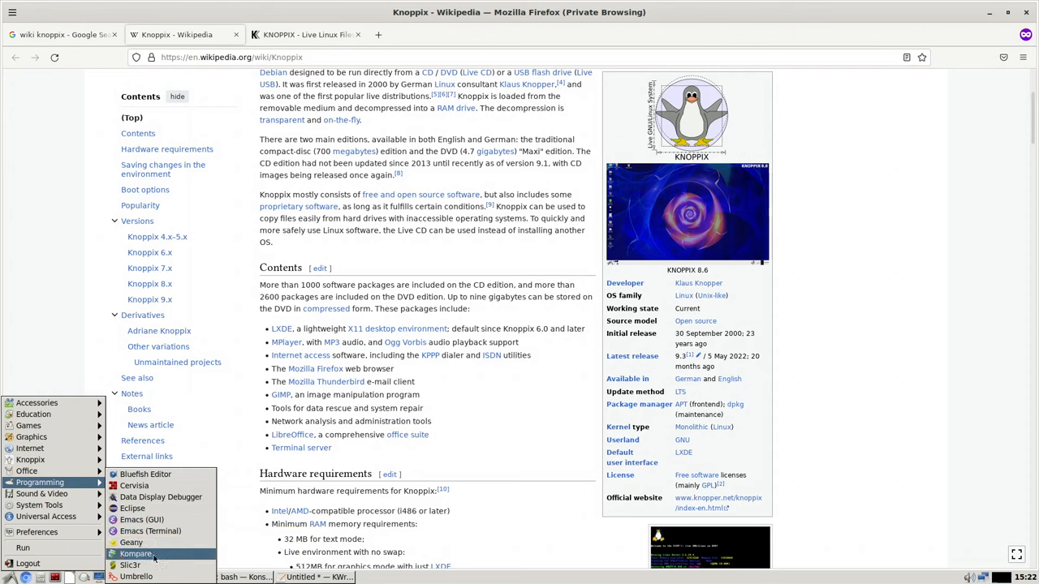
pyautogui.moveTo(136, 565)
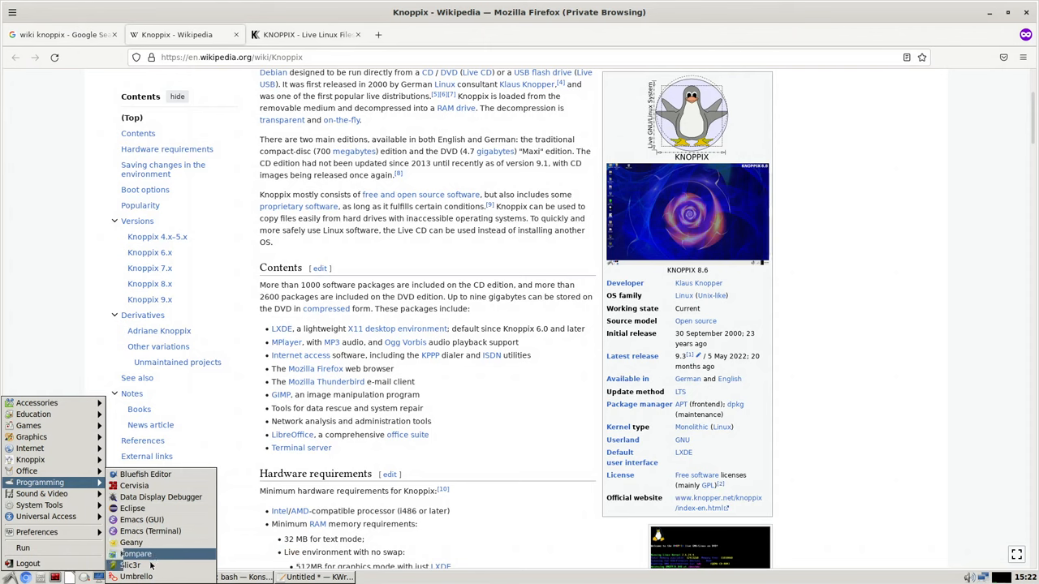
pyautogui.moveTo(135, 577)
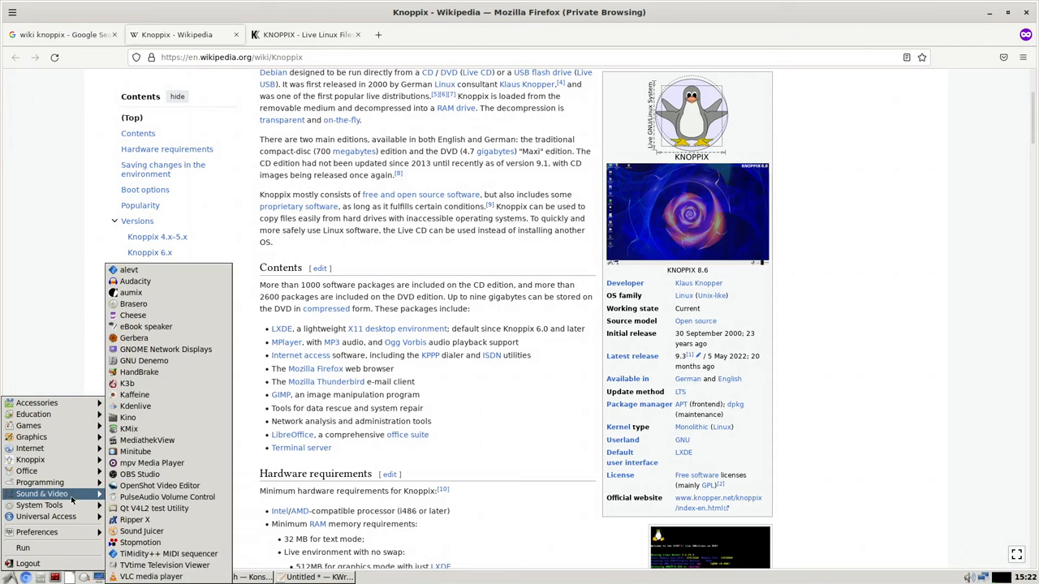
pyautogui.moveTo(127, 417)
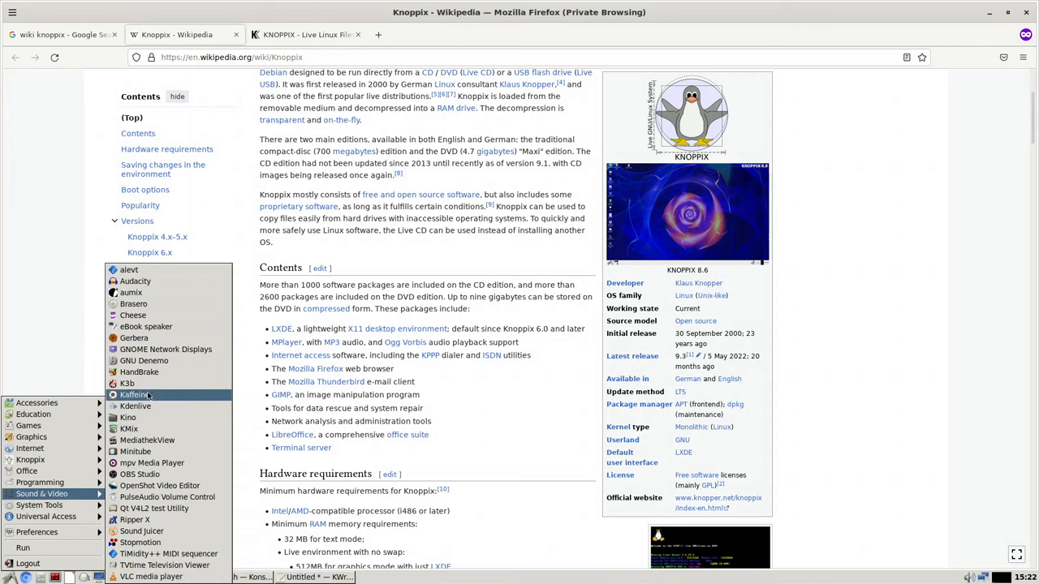
pyautogui.moveTo(135, 405)
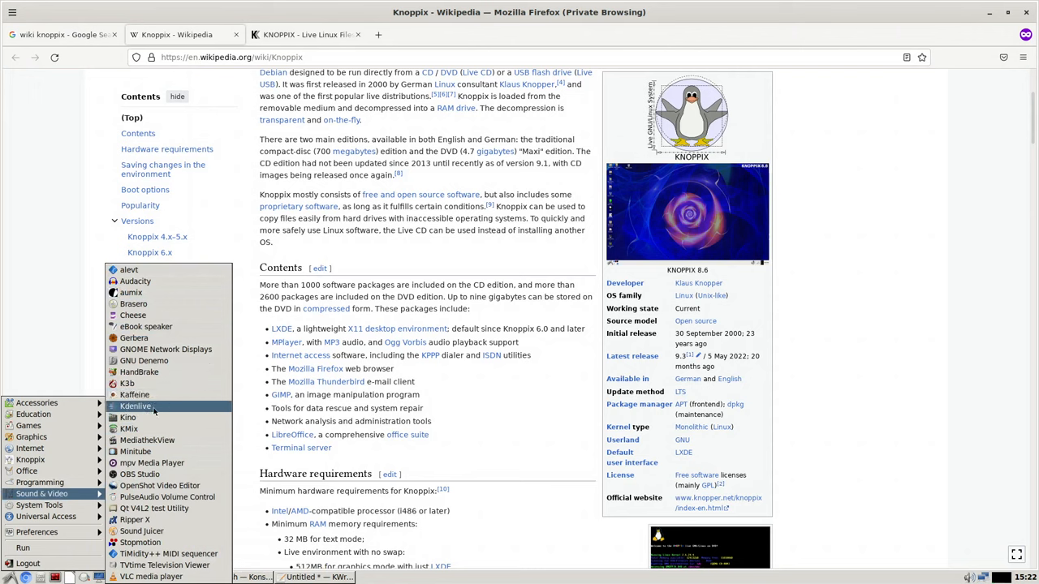
pyautogui.moveTo(134, 406)
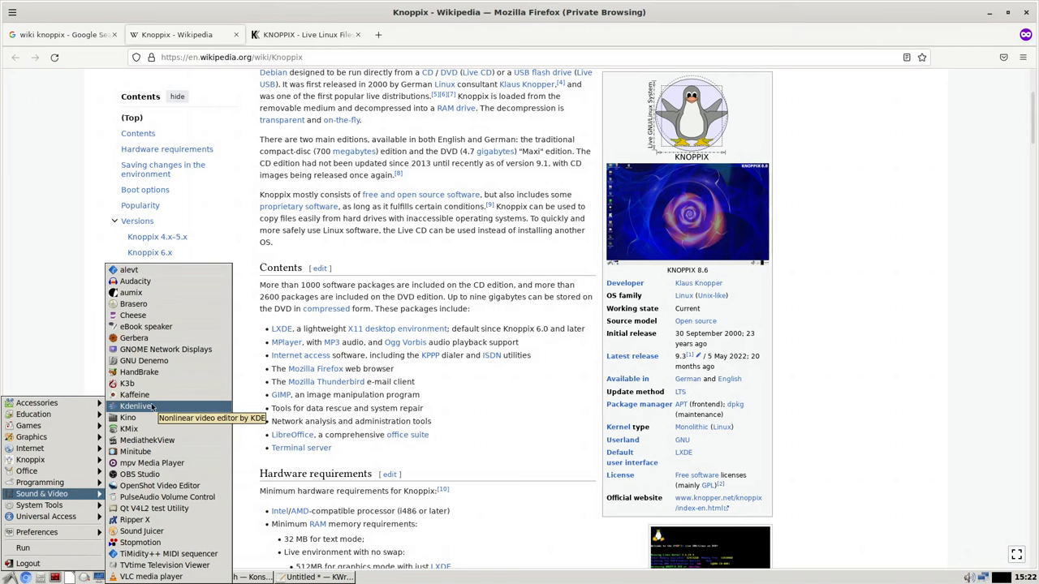
pyautogui.moveTo(136, 452)
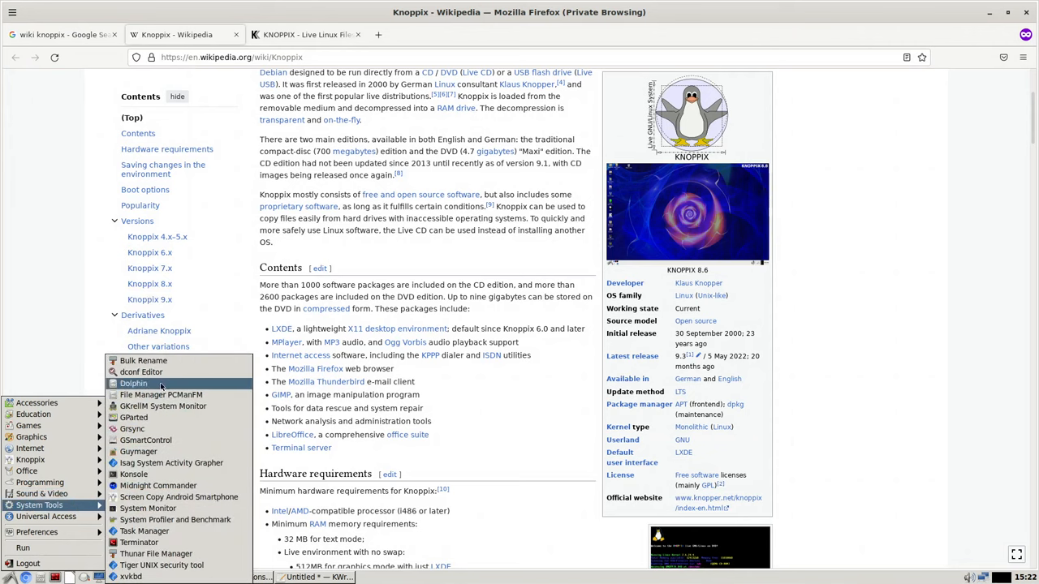
pyautogui.moveTo(134, 417)
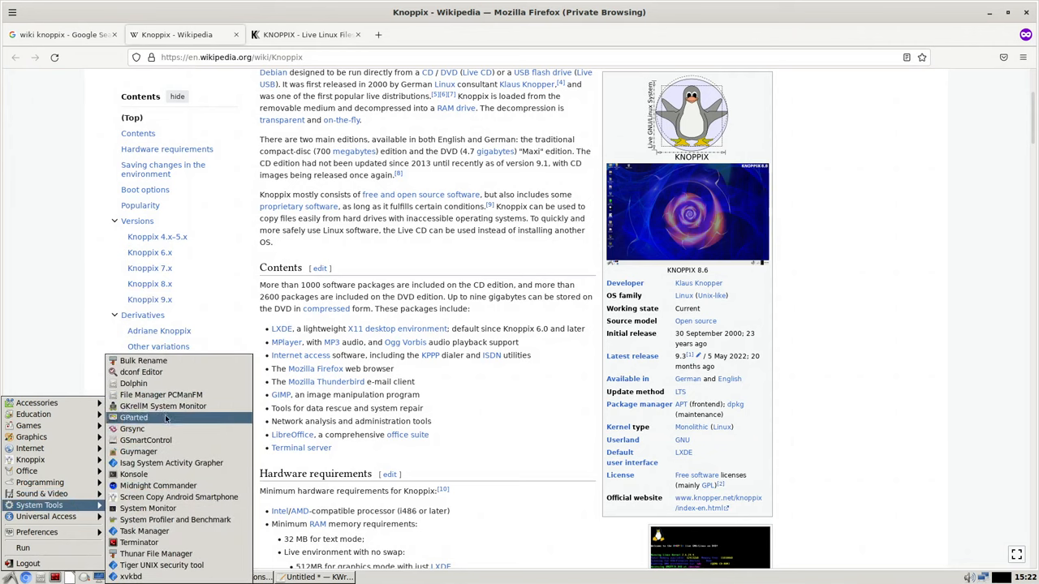
# Launch GKrellM System Monitor and dismiss its introduction note with OK
pyautogui.click(163, 406)
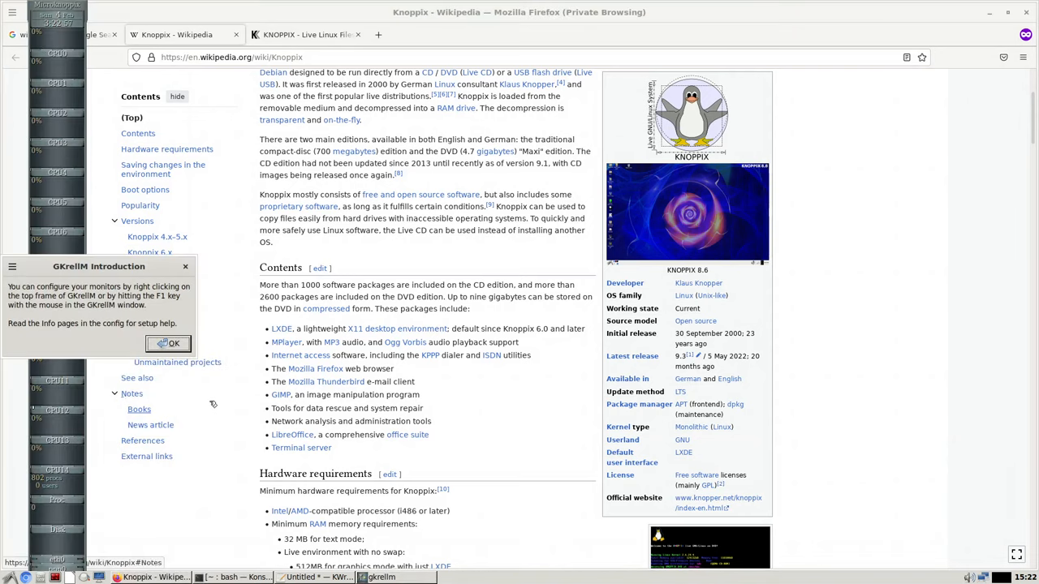
pyautogui.click(168, 343)
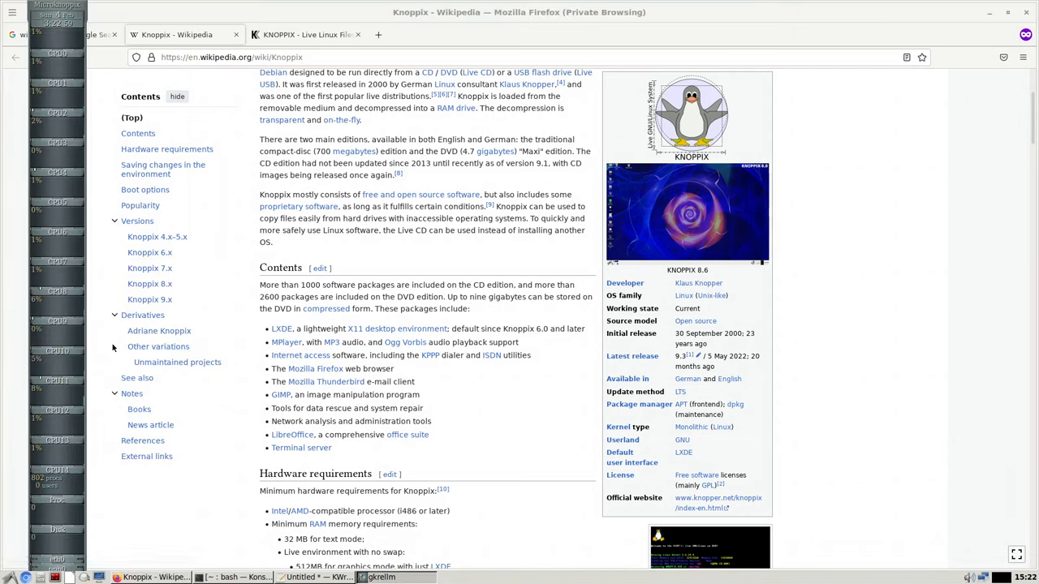
pyautogui.moveTo(72, 197)
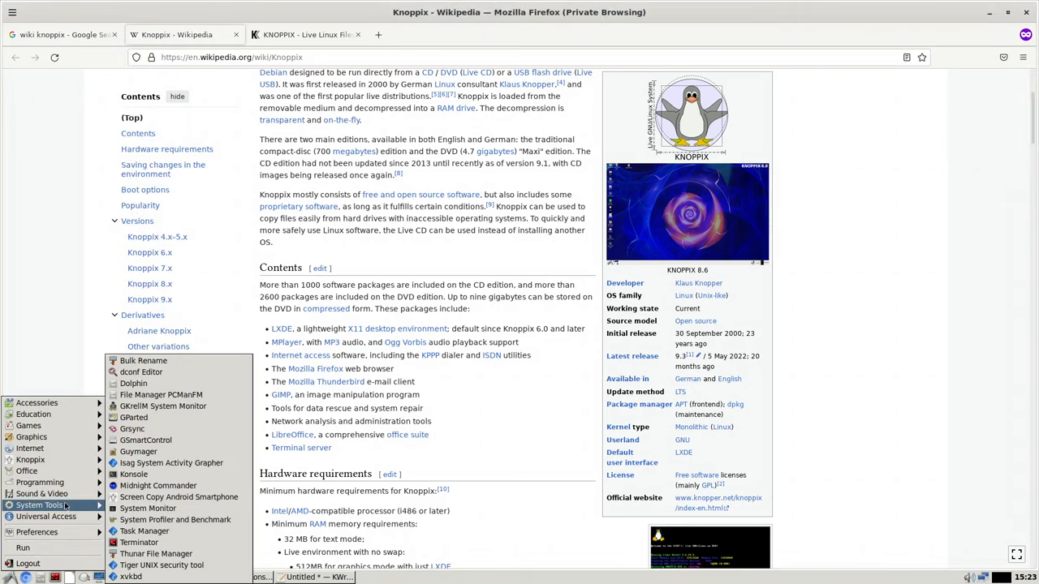
pyautogui.moveTo(179, 497)
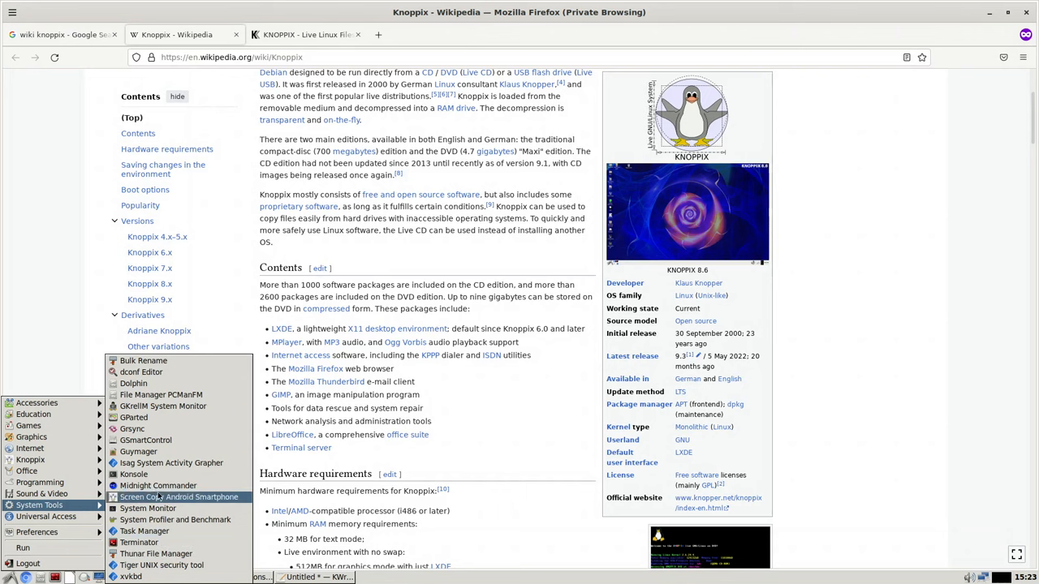
pyautogui.moveTo(134, 474)
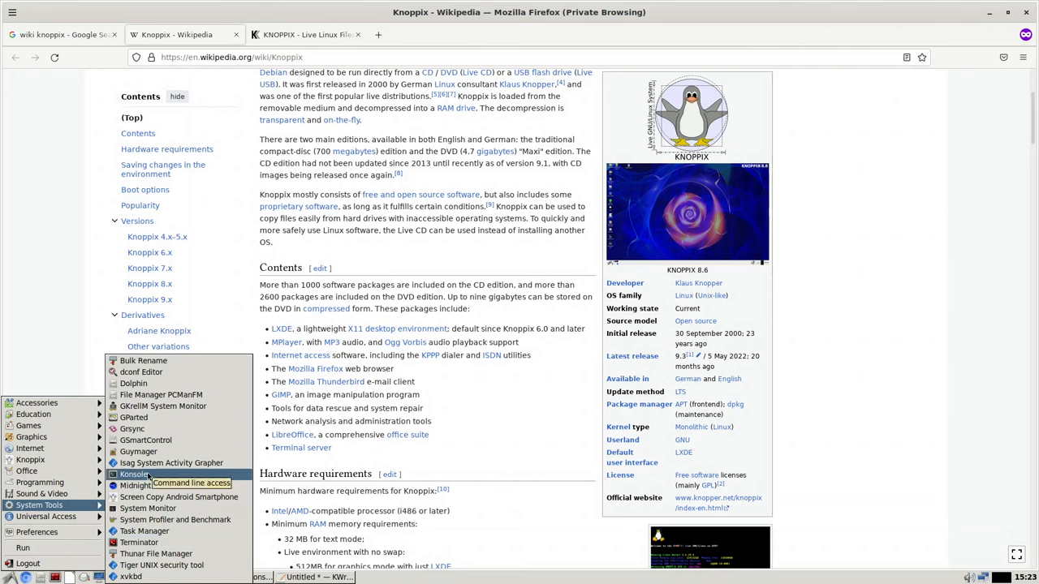
pyautogui.moveTo(130, 576)
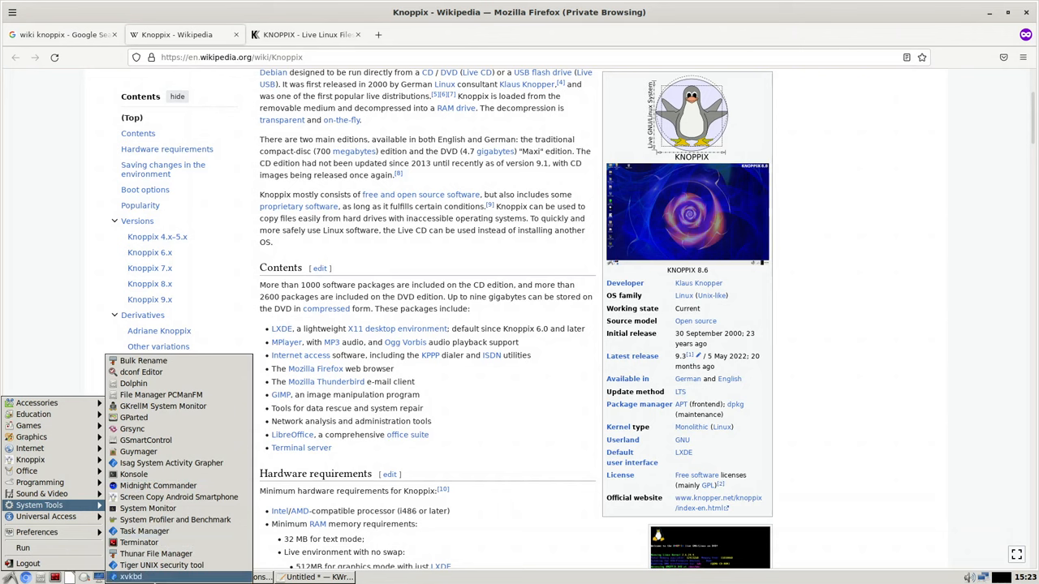
pyautogui.moveTo(138, 542)
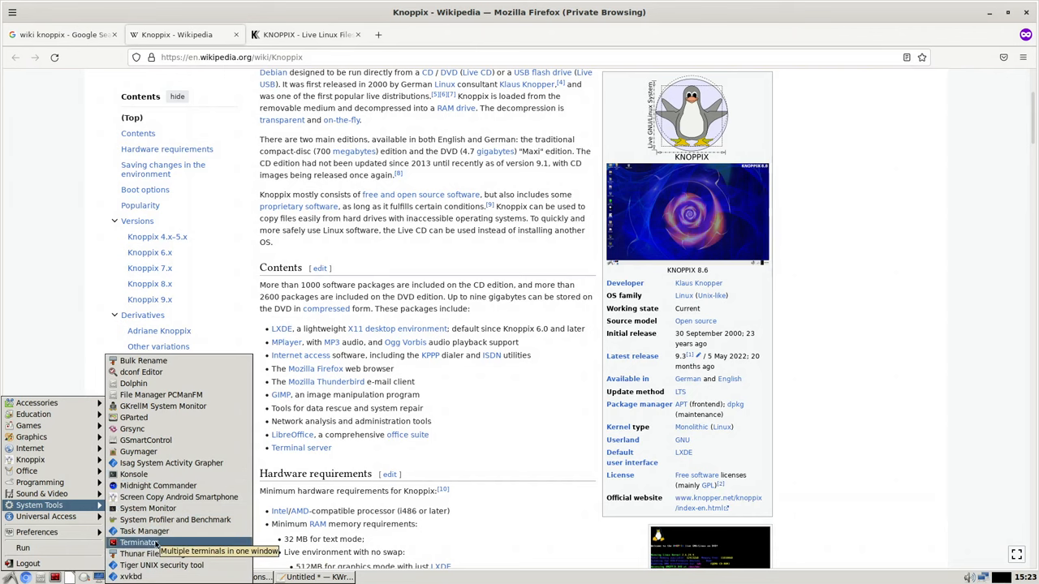
# Open the start menu's System Tools submenu, listing entries down to GParted
pyautogui.click(138, 542)
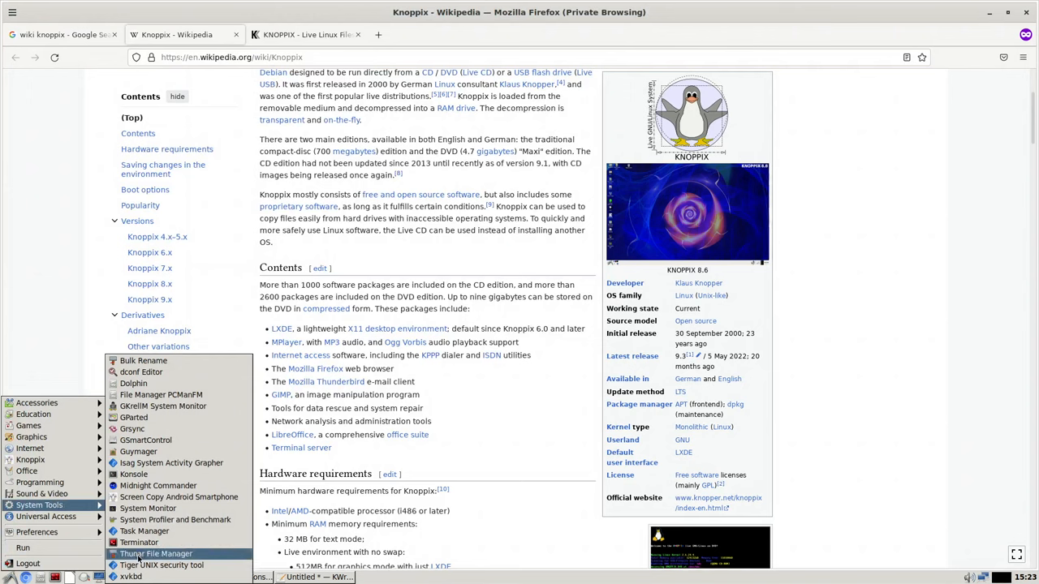
pyautogui.moveTo(156, 553)
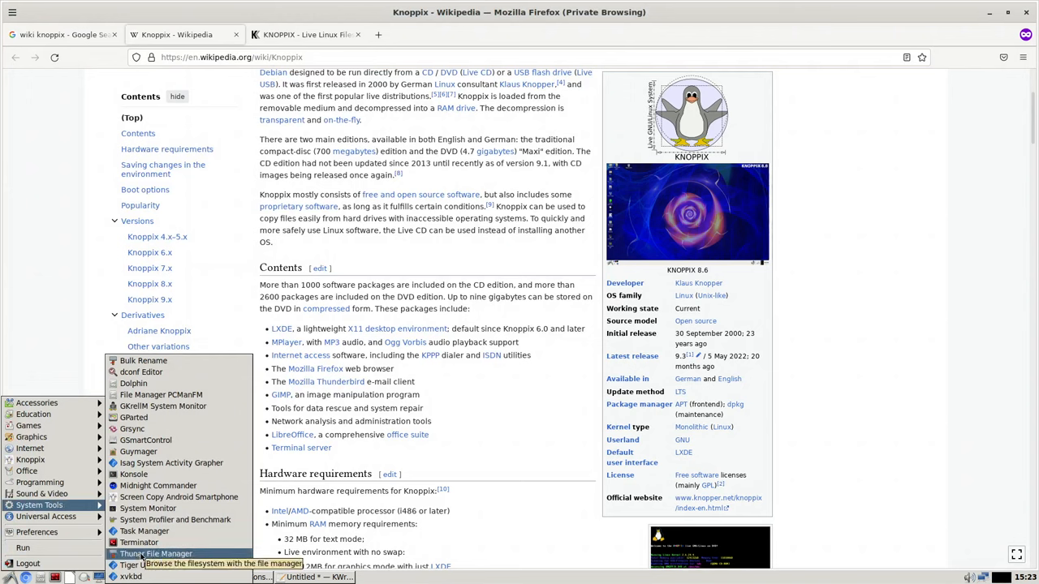
pyautogui.moveTo(134, 417)
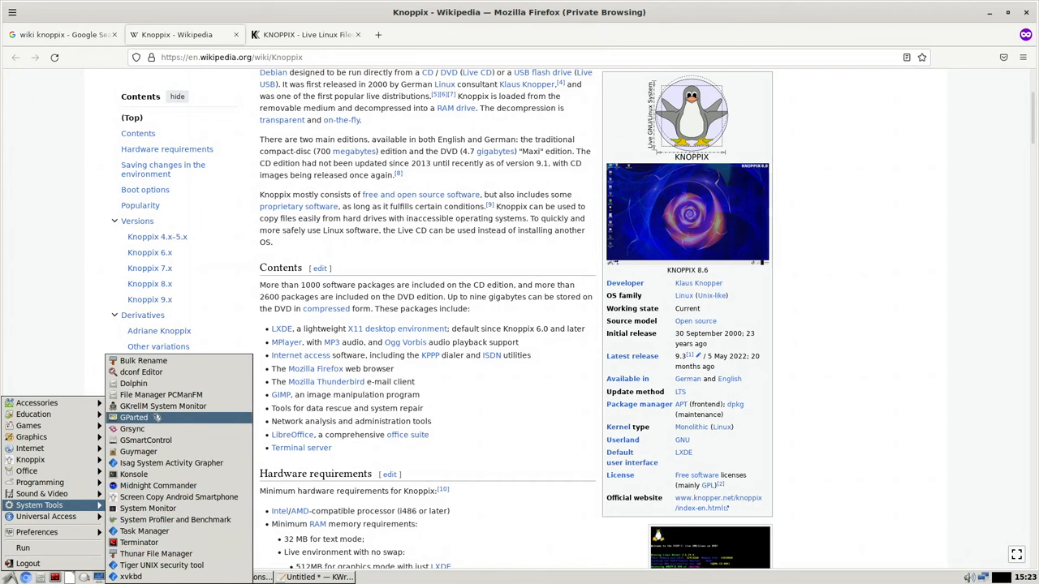
# Launch GParted, inspect the 200 GiB unallocated /dev/vda, then close it
pyautogui.click(134, 418)
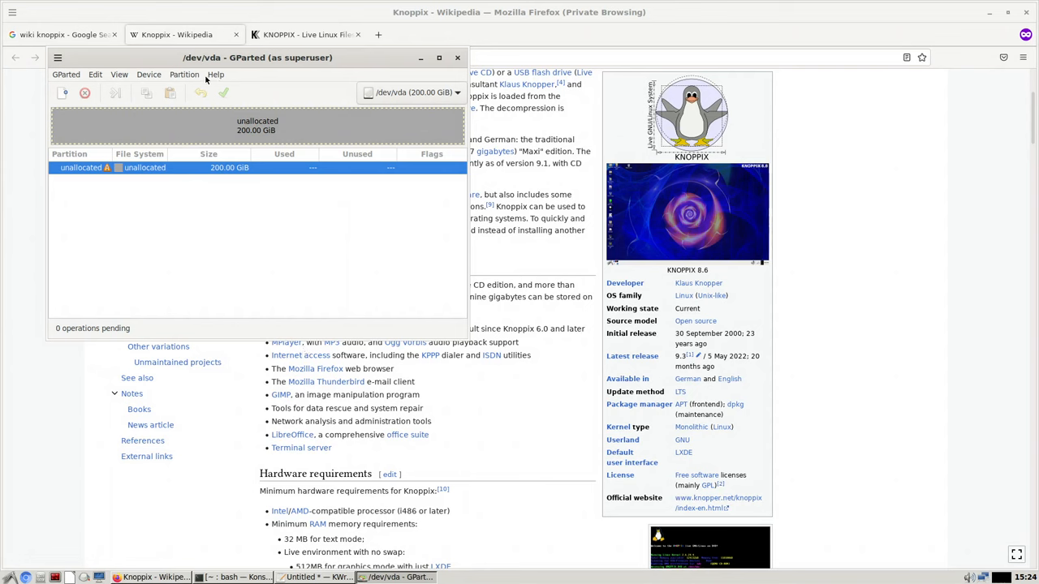
pyautogui.moveTo(373, 83)
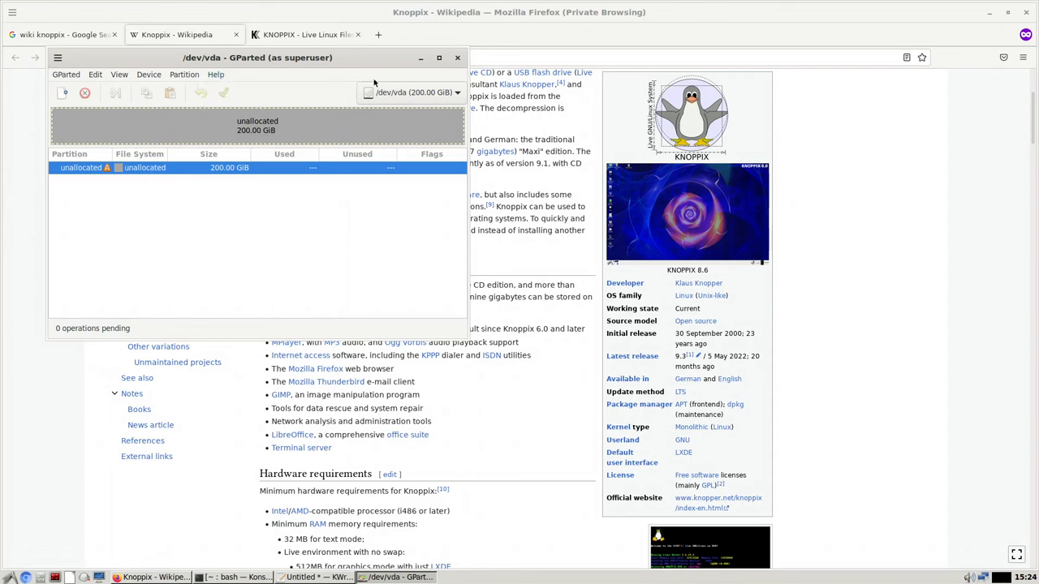
pyautogui.moveTo(457, 57)
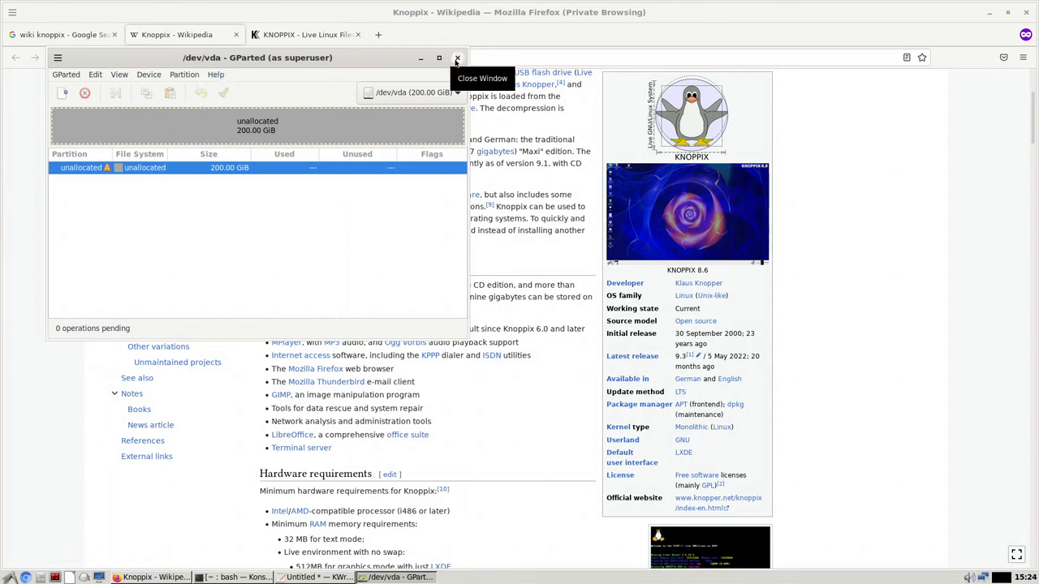
pyautogui.click(457, 57)
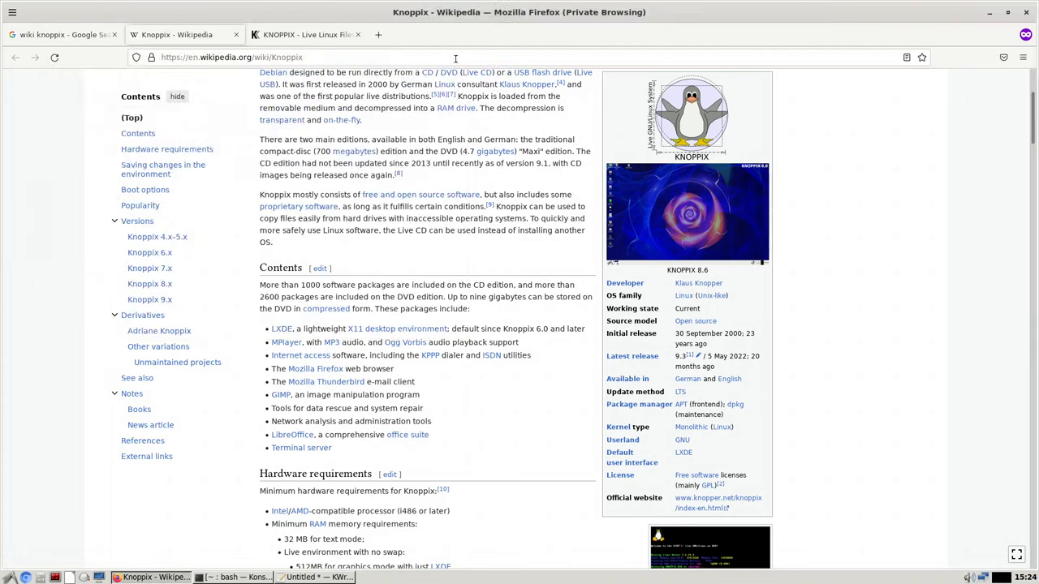
# Open Users and Groups from Preferences, showing the Knoppix User account
pyautogui.click(11, 577)
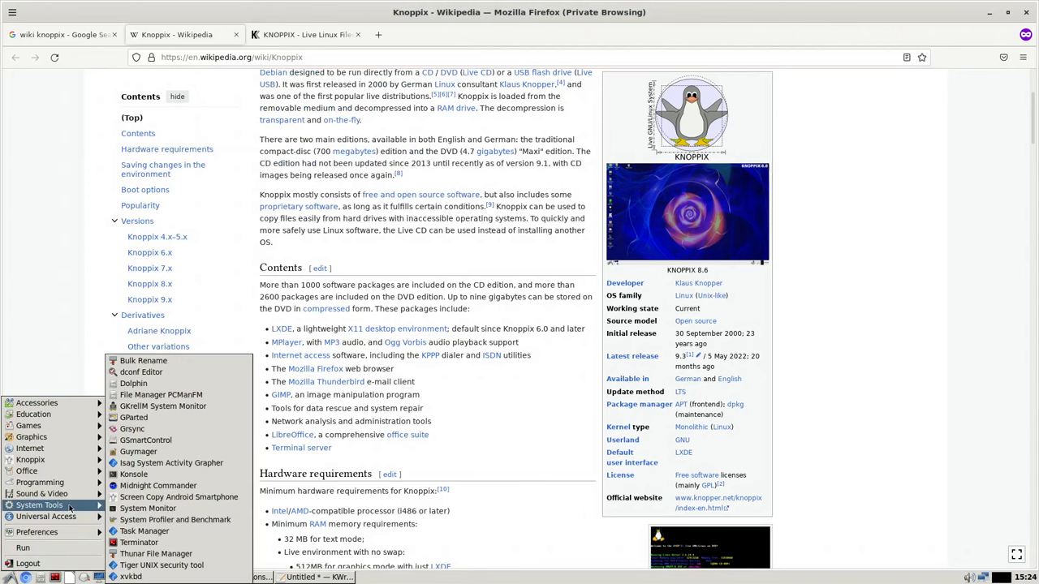
pyautogui.moveTo(148, 508)
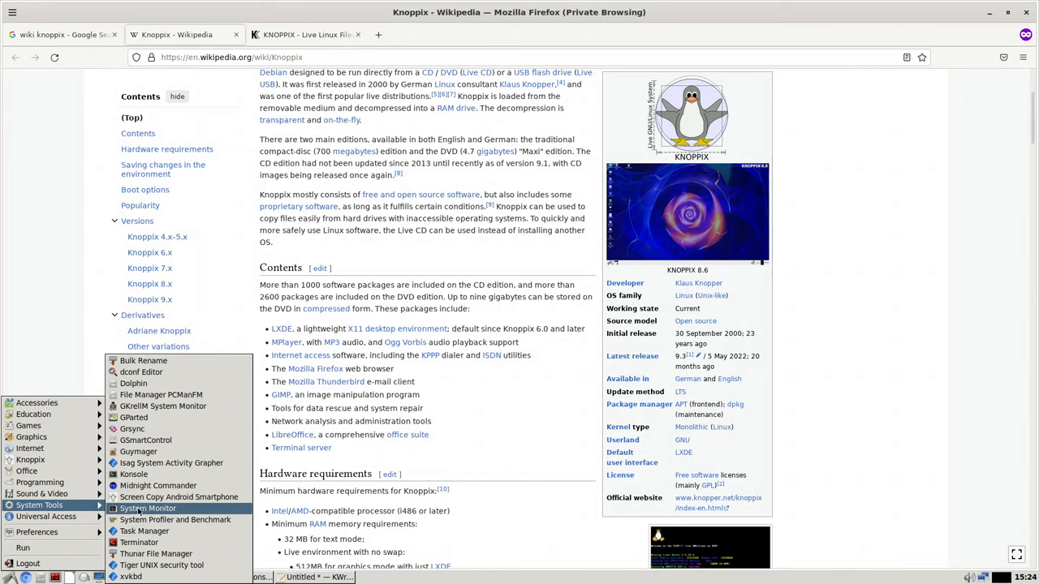
pyautogui.click(147, 508)
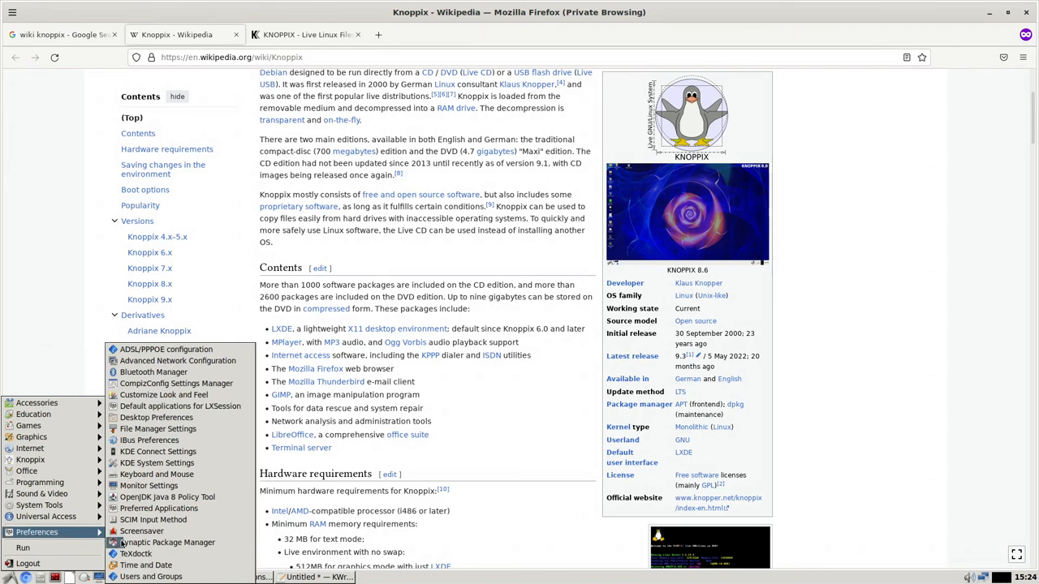
pyautogui.click(150, 576)
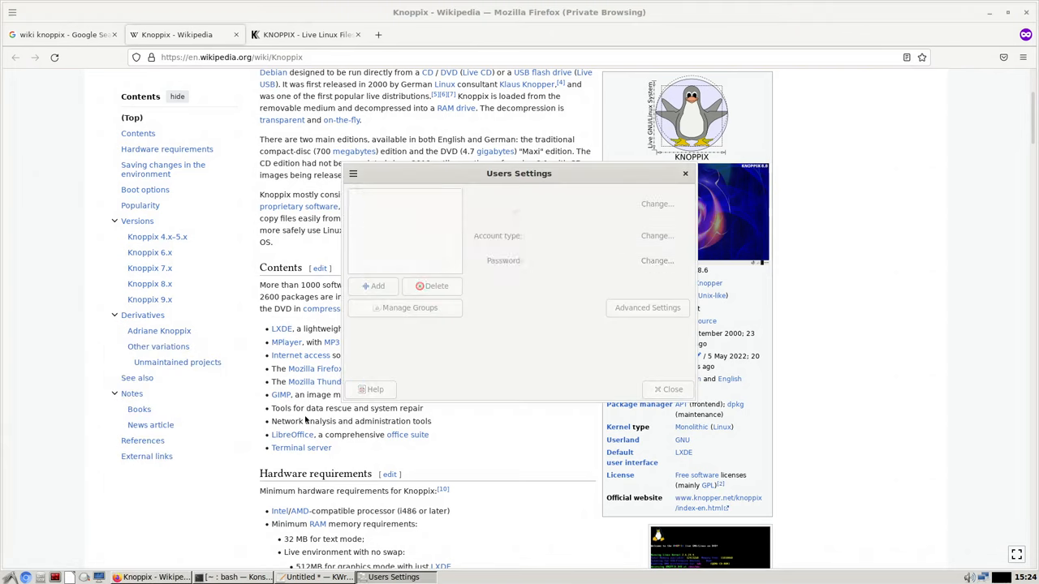
pyautogui.click(383, 201)
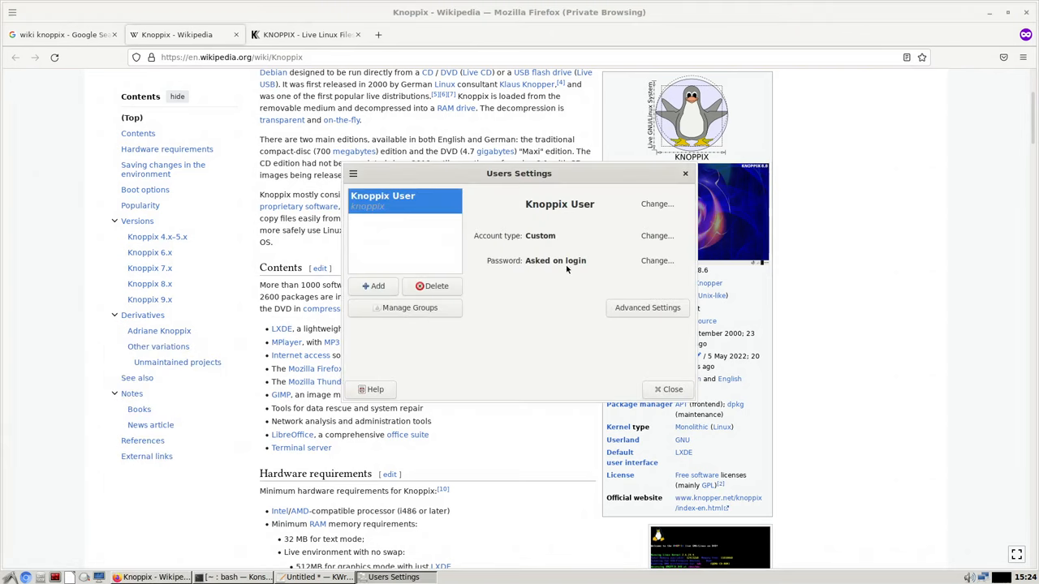
# Close Users Settings, then open and dismiss the Screen Layout Editor's Help menu
pyautogui.click(671, 389)
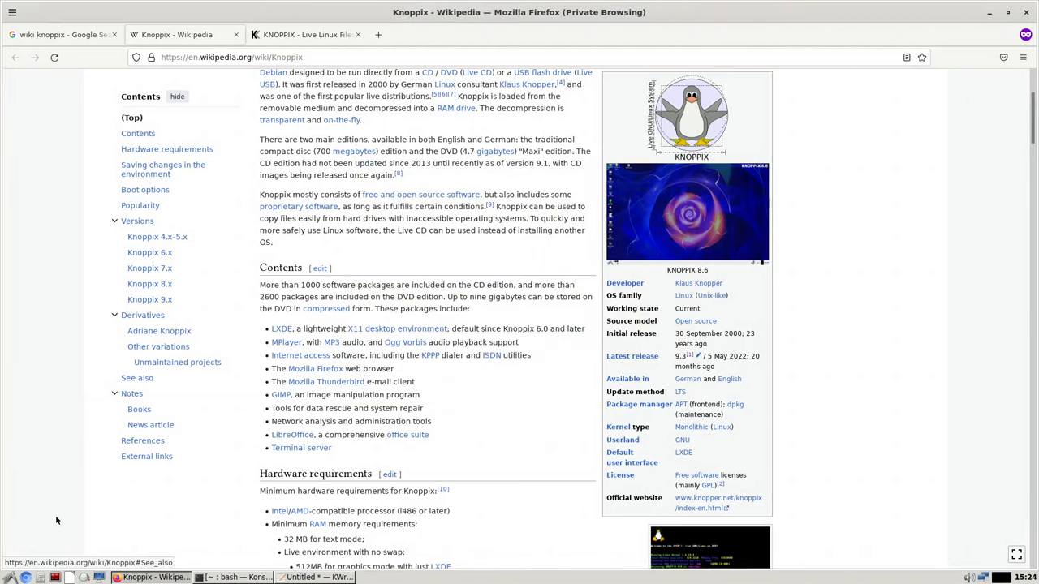
pyautogui.click(6, 577)
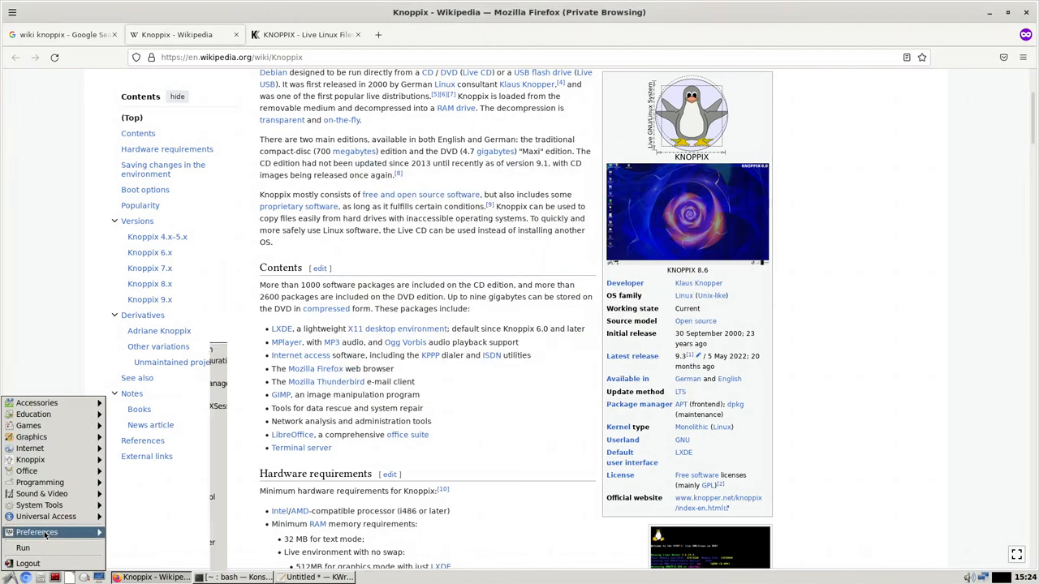
pyautogui.click(37, 531)
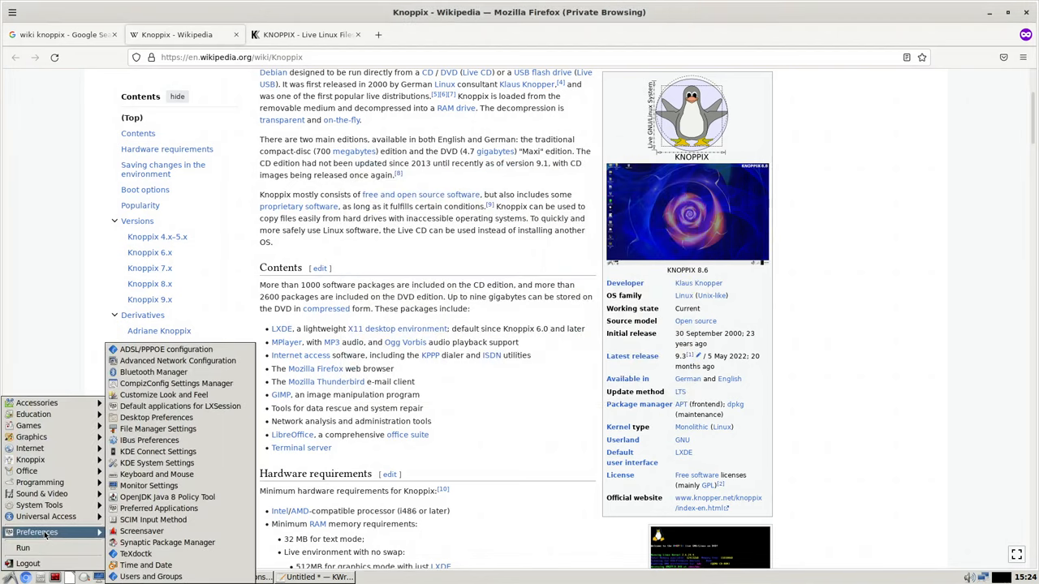
pyautogui.moveTo(153, 519)
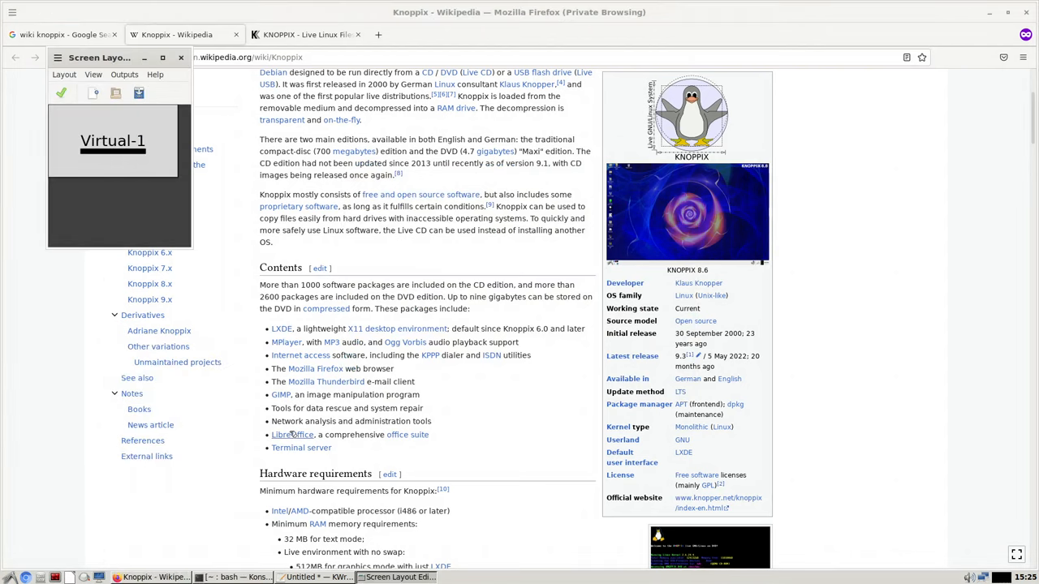
pyautogui.click(155, 74)
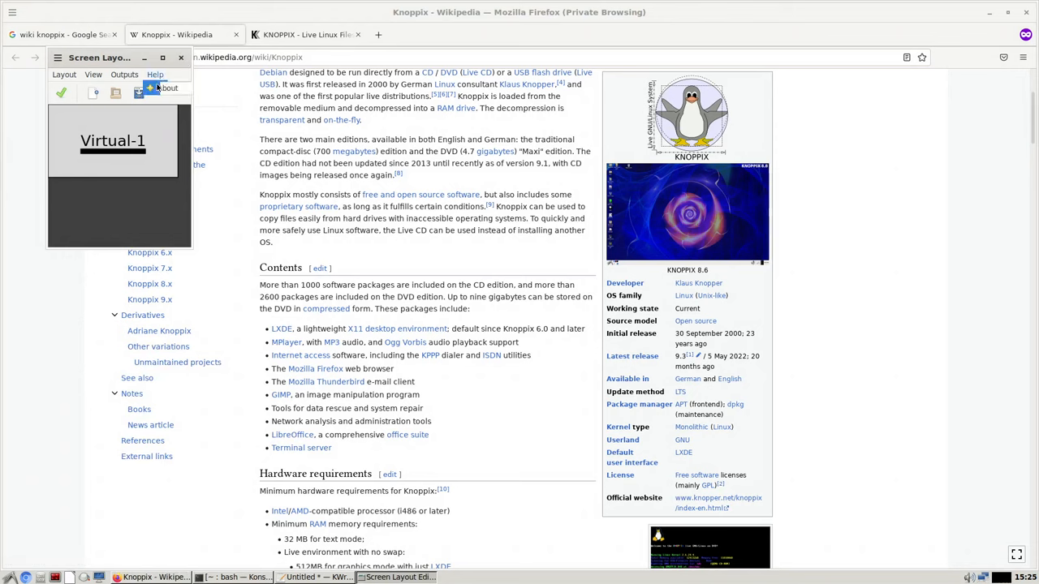
pyautogui.click(168, 88)
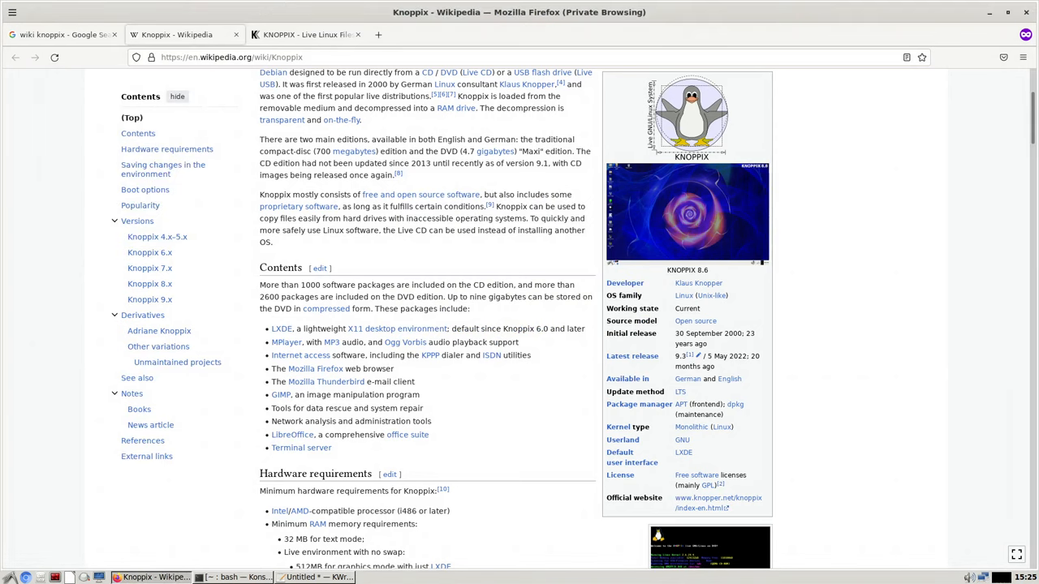
pyautogui.click(10, 577)
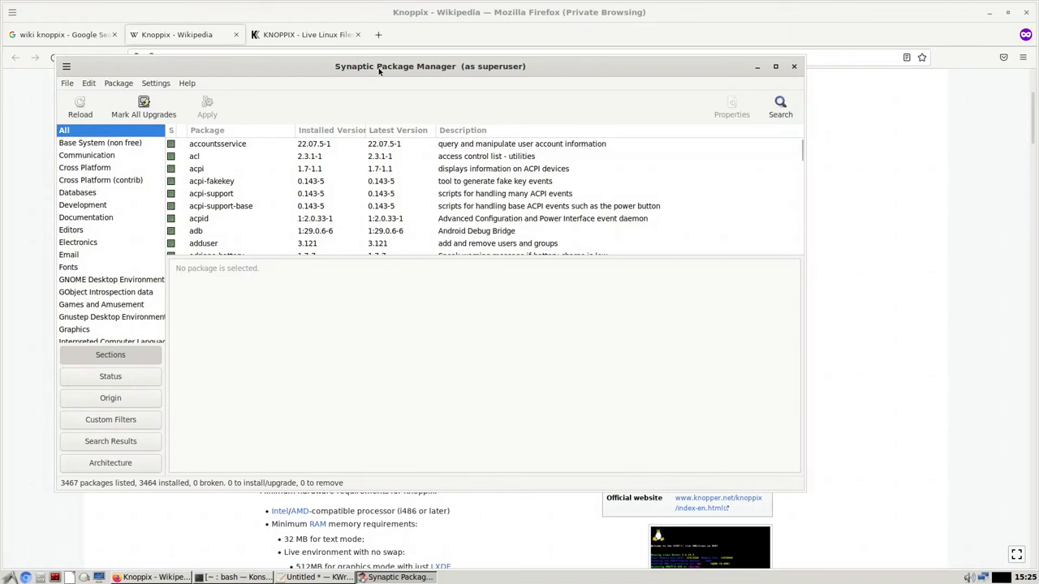
pyautogui.moveTo(471, 260)
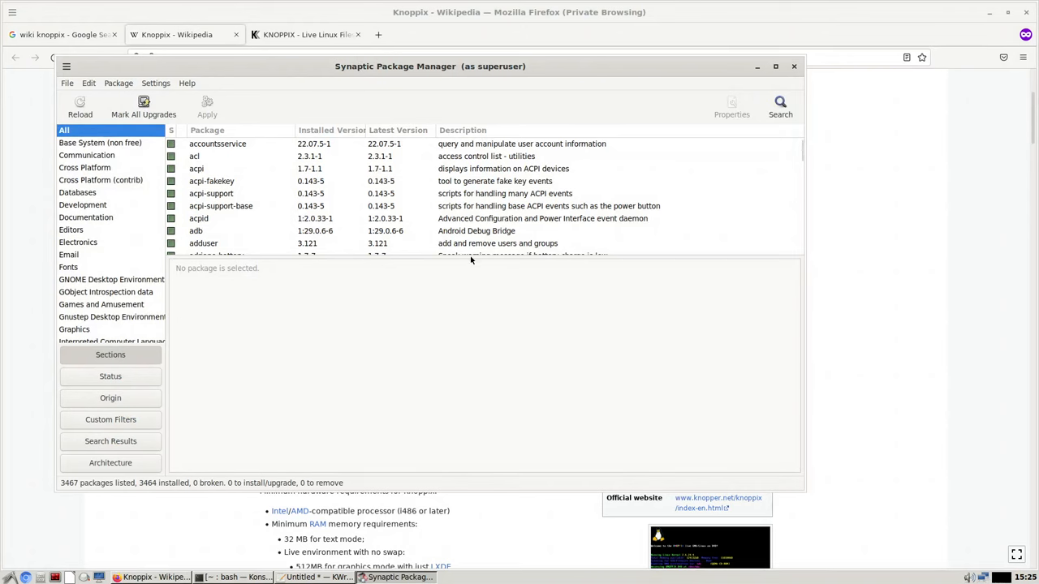
pyautogui.scroll(-3)
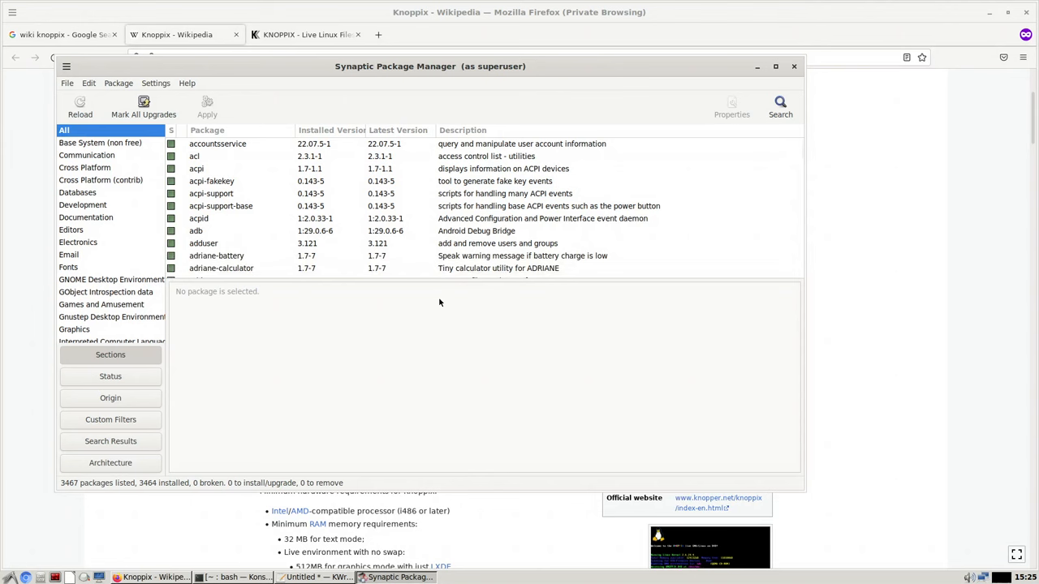
pyautogui.moveTo(419, 280)
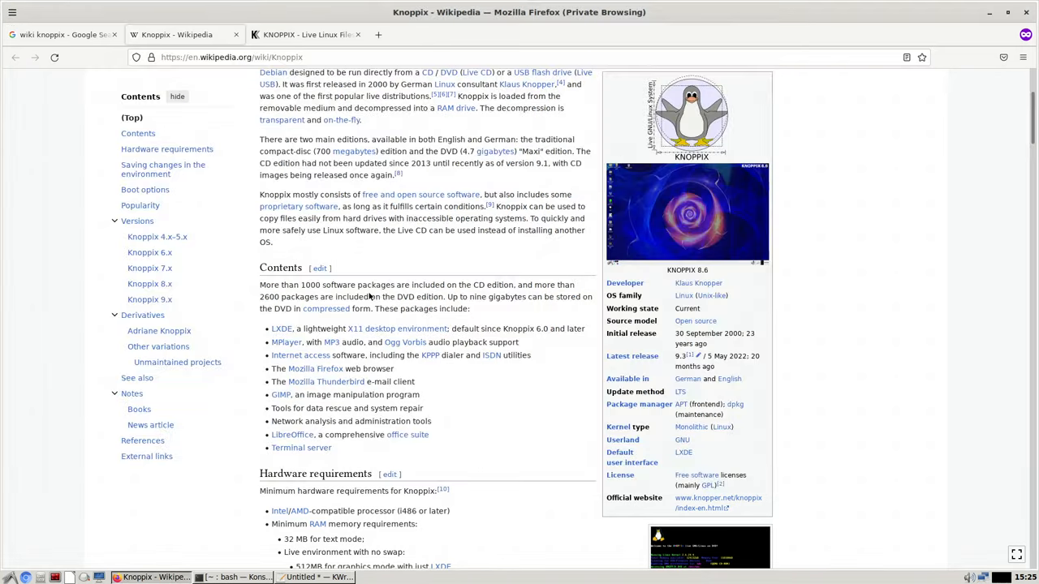
# Open Preferred Applications from Preferences and cancel without changes
pyautogui.click(10, 577)
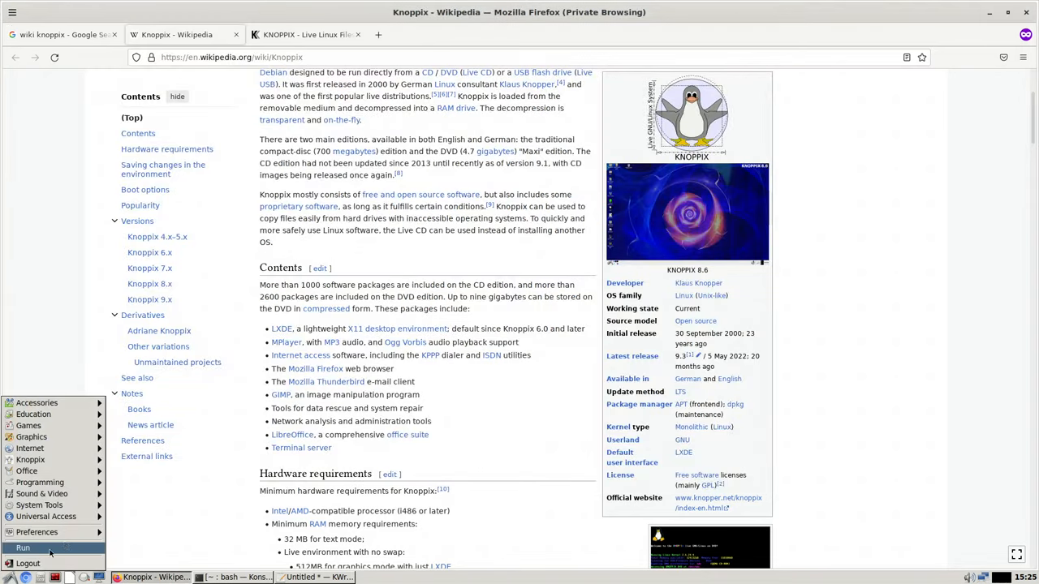
pyautogui.click(36, 532)
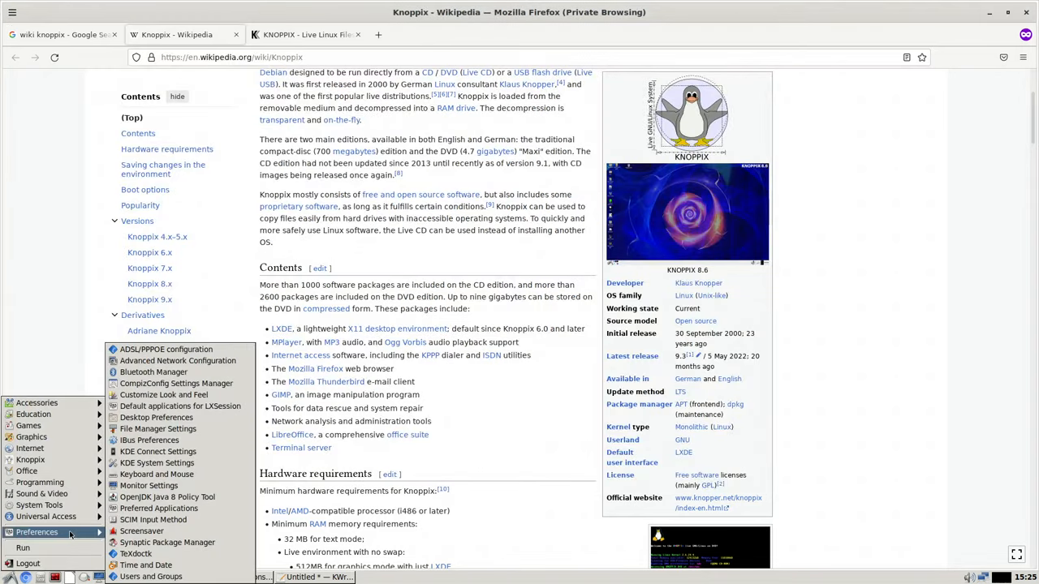
pyautogui.click(159, 508)
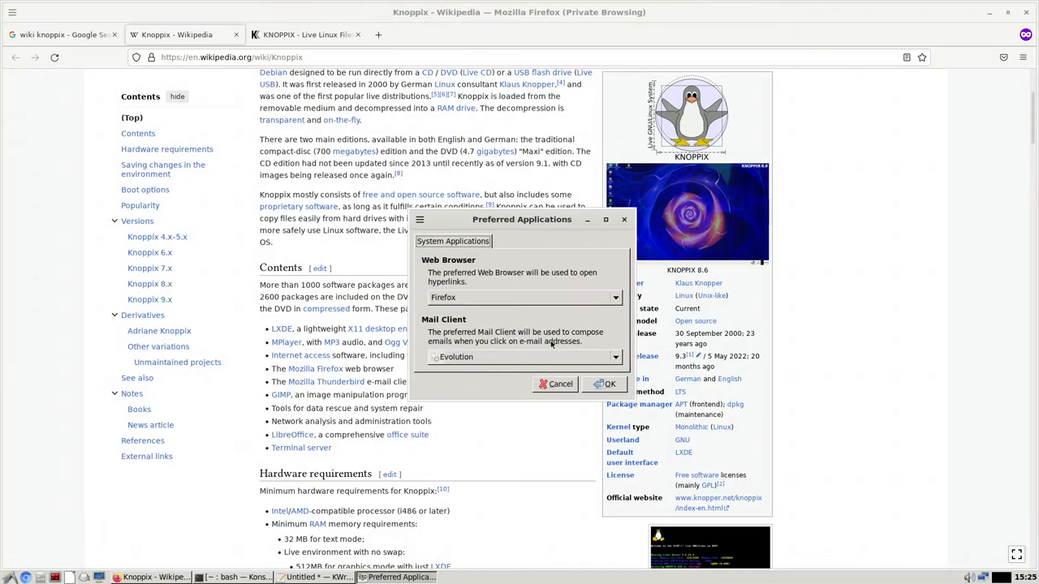
pyautogui.click(604, 383)
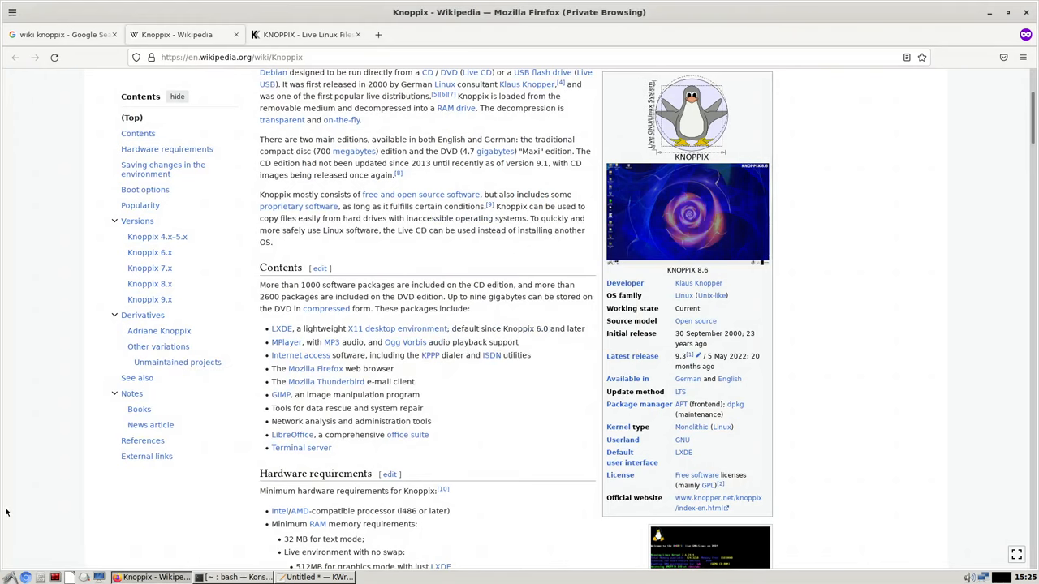
# Open KDE System Settings, close it, and reopen the application menu
pyautogui.click(8, 577)
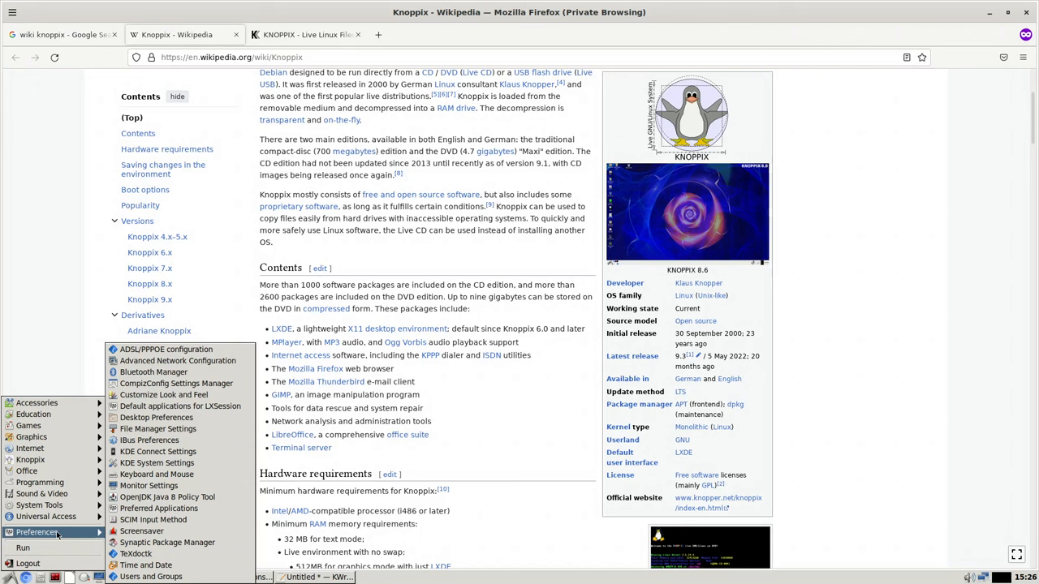
pyautogui.moveTo(158, 463)
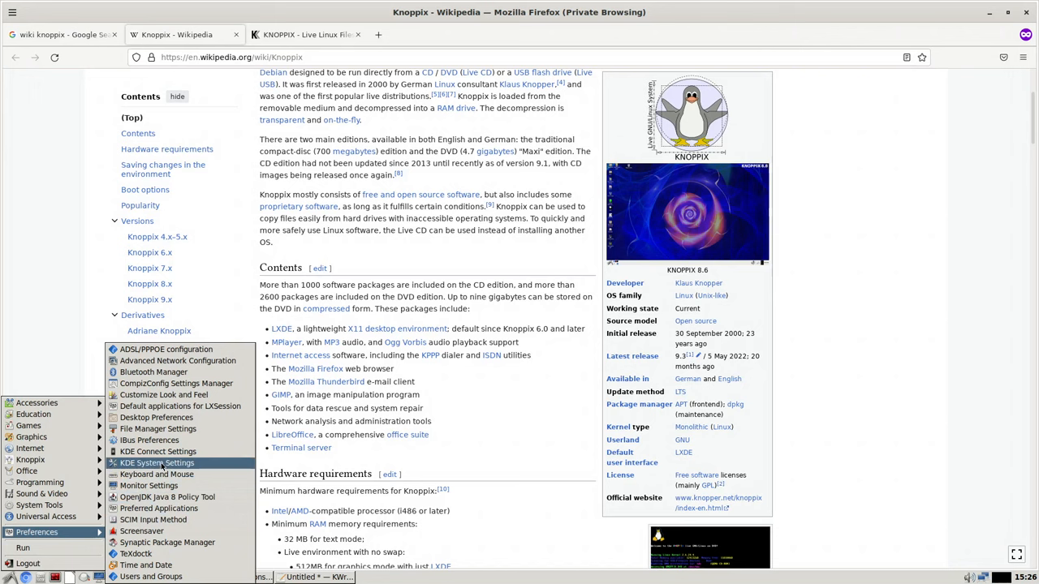
pyautogui.click(157, 463)
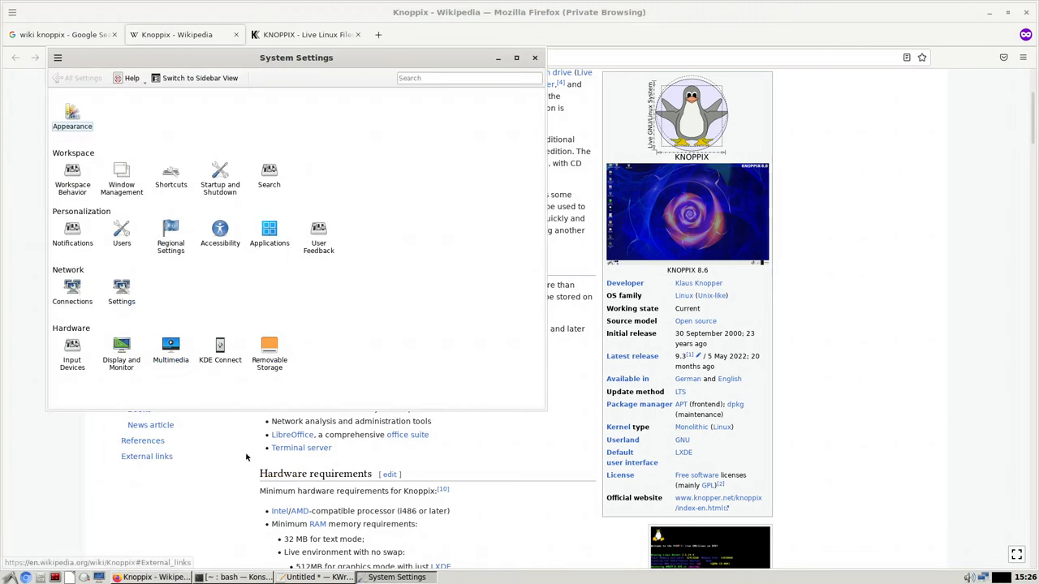
pyautogui.click(534, 57)
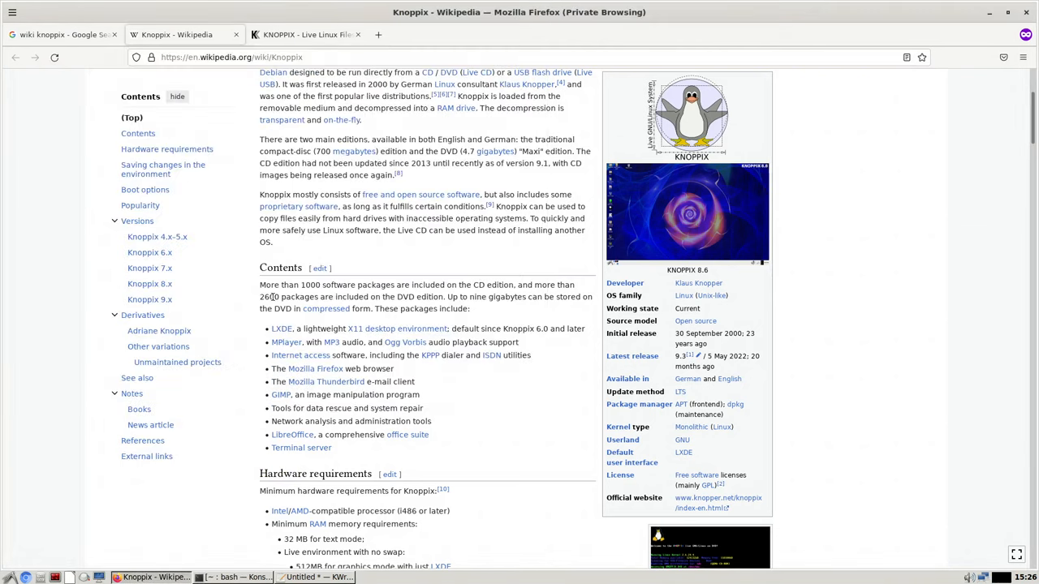
pyautogui.click(9, 577)
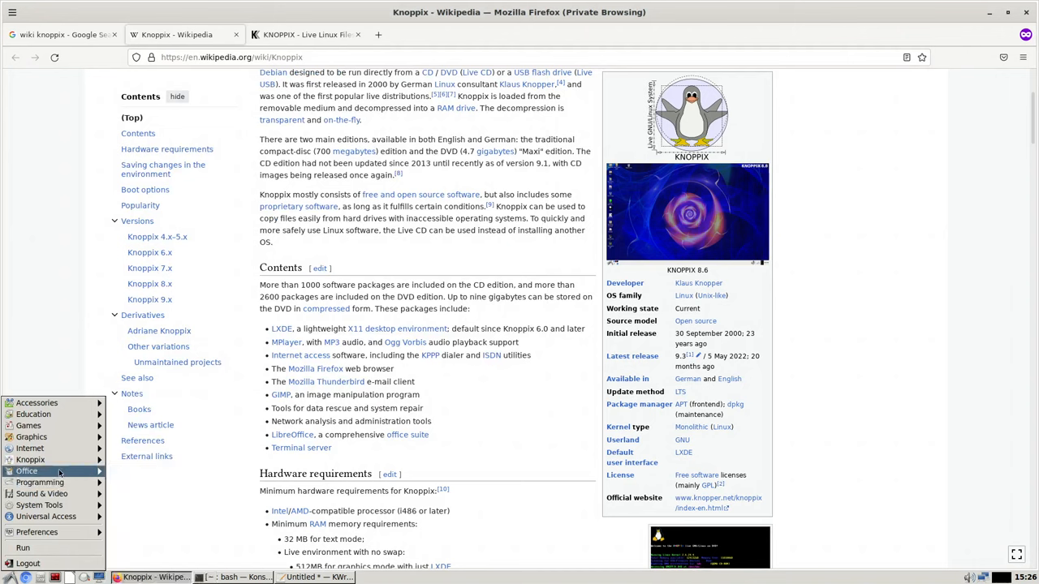
# Choose kde in Choose/Restart KNOPPIX Desktop and confirm restarting the X server
pyautogui.click(30, 460)
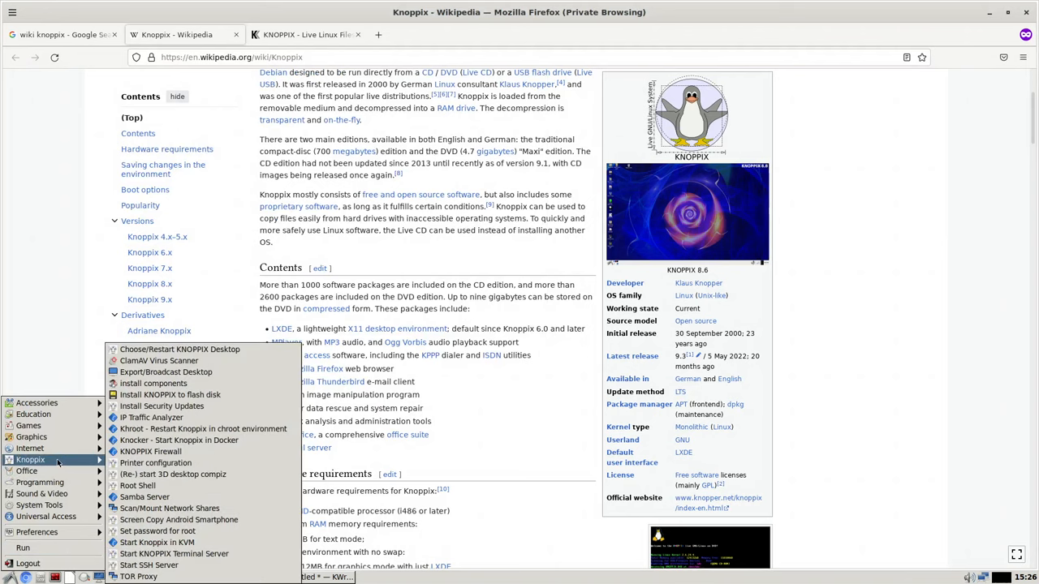
pyautogui.moveTo(179, 349)
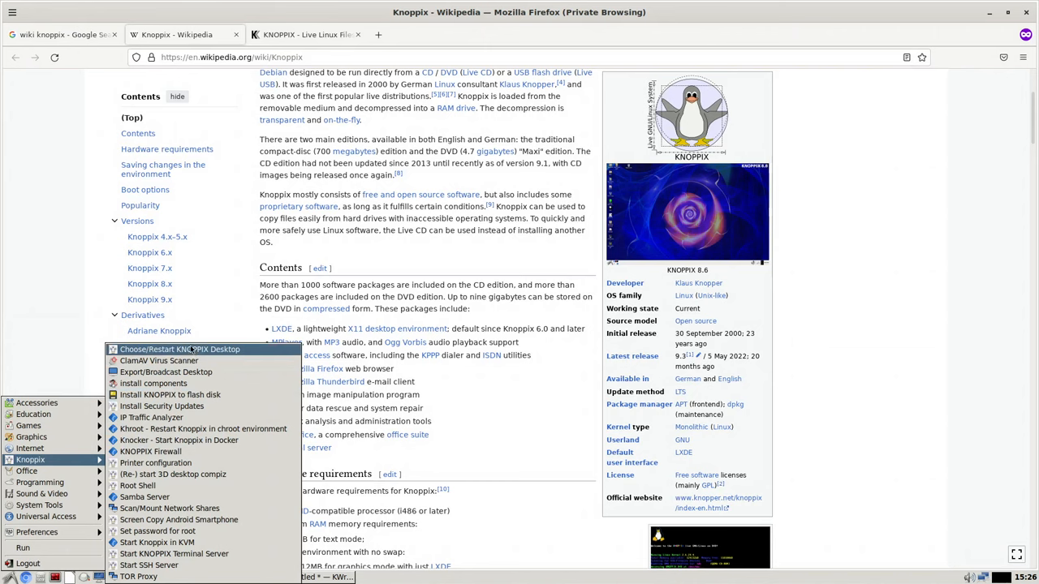
pyautogui.click(179, 349)
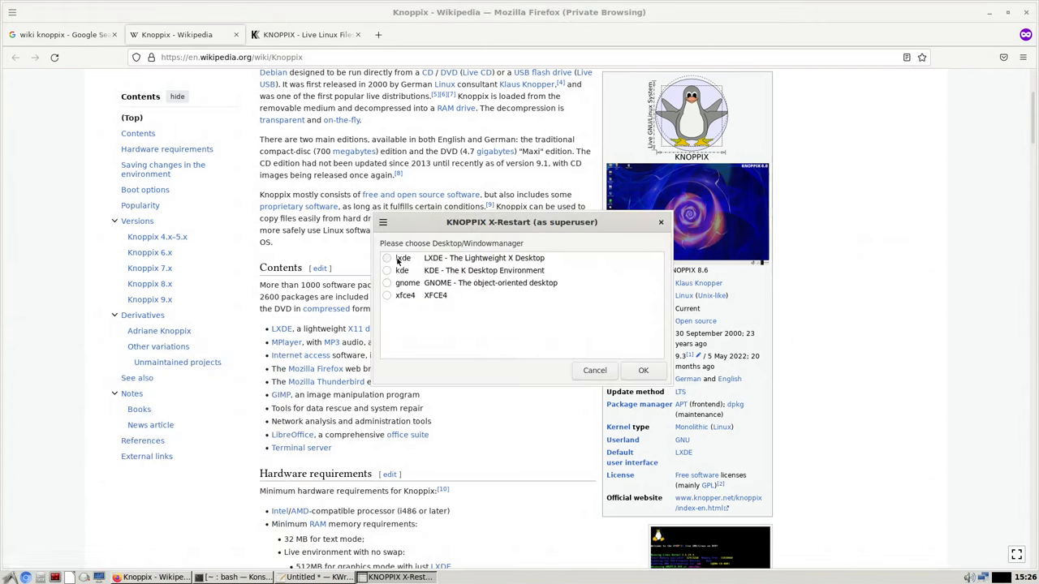
pyautogui.click(387, 258)
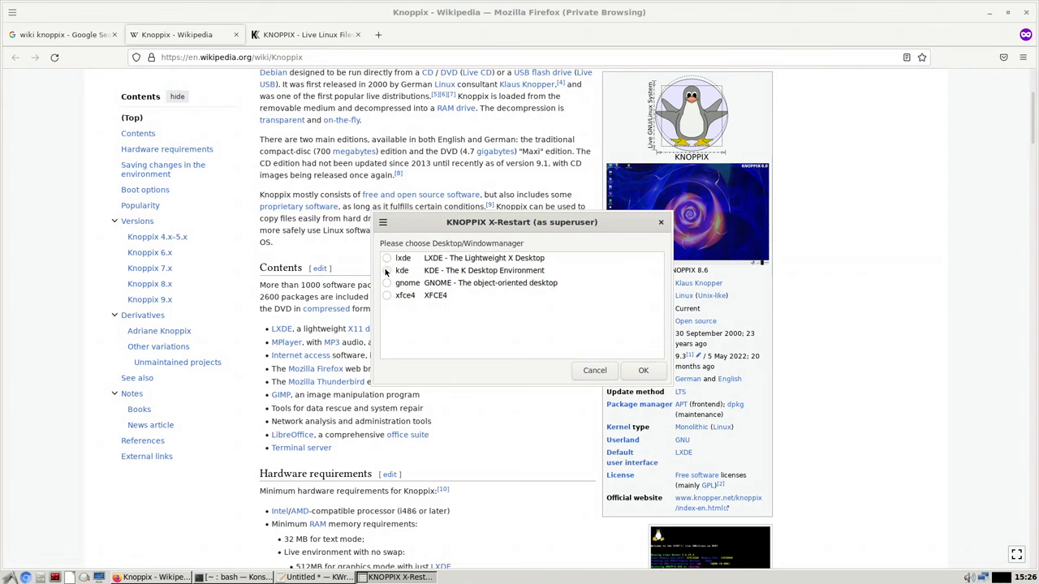
pyautogui.click(387, 270)
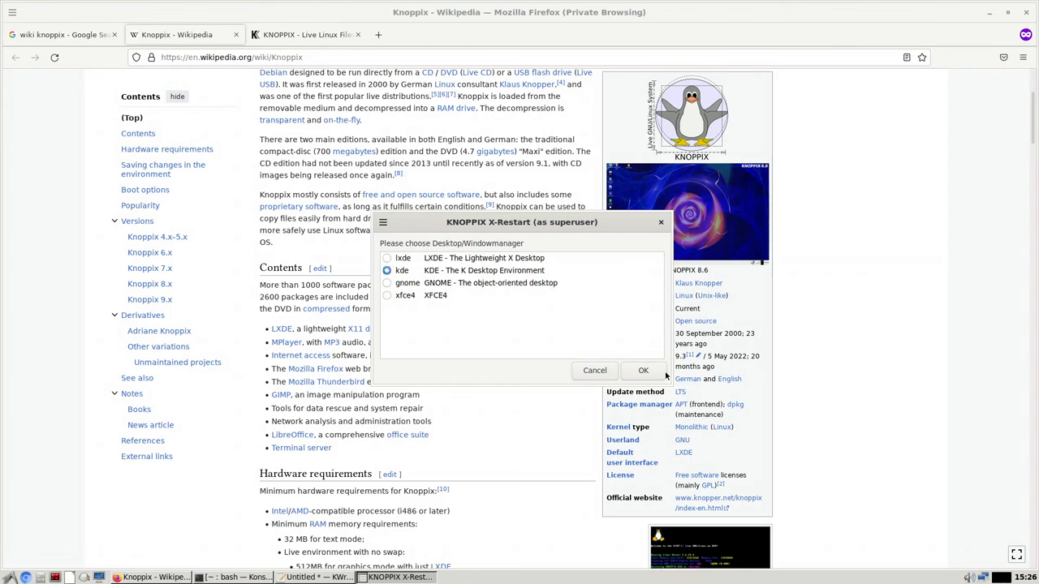
pyautogui.moveTo(643, 370)
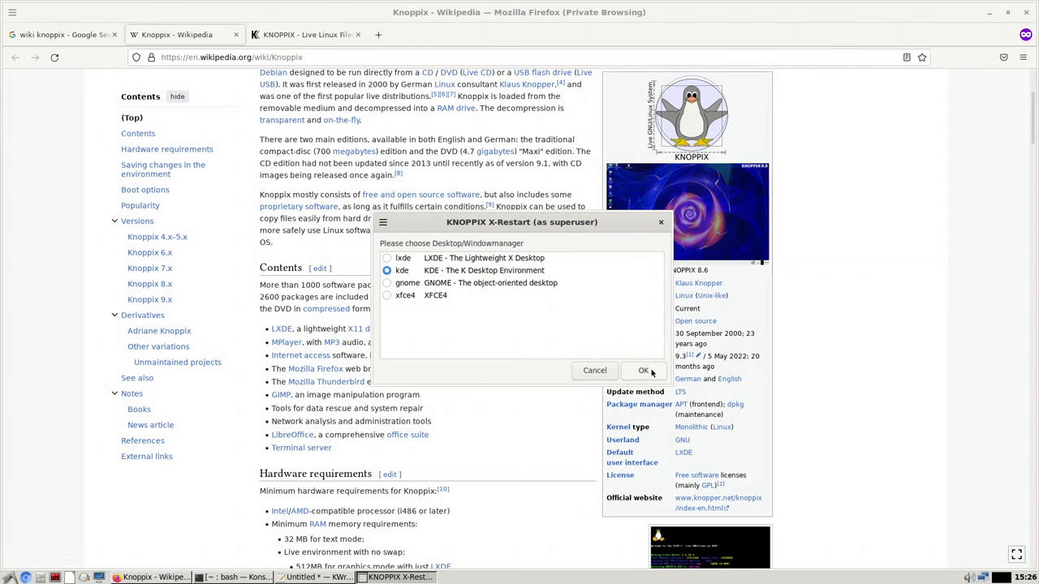
pyautogui.click(643, 370)
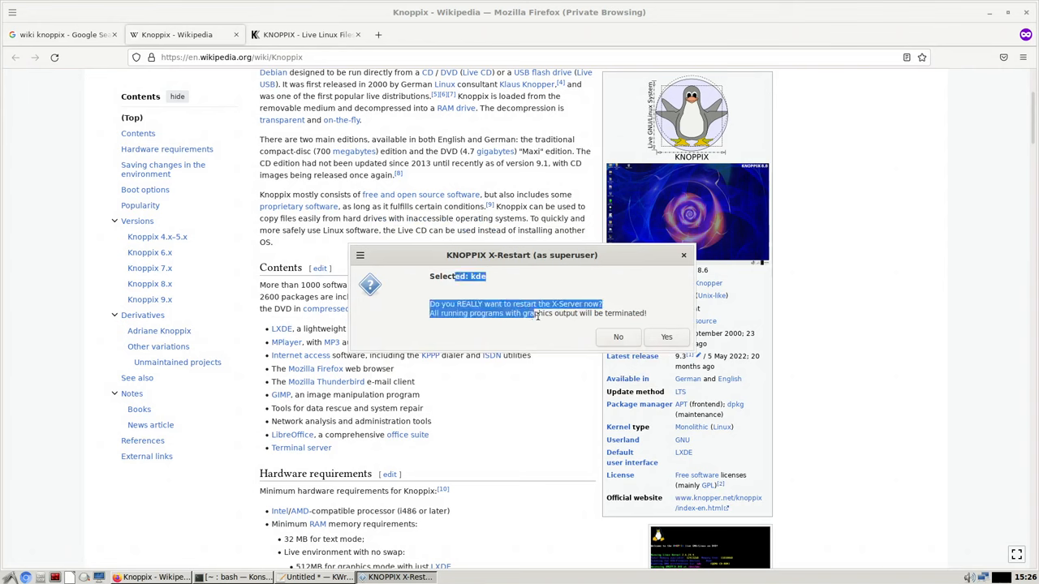
pyautogui.moveTo(545, 415)
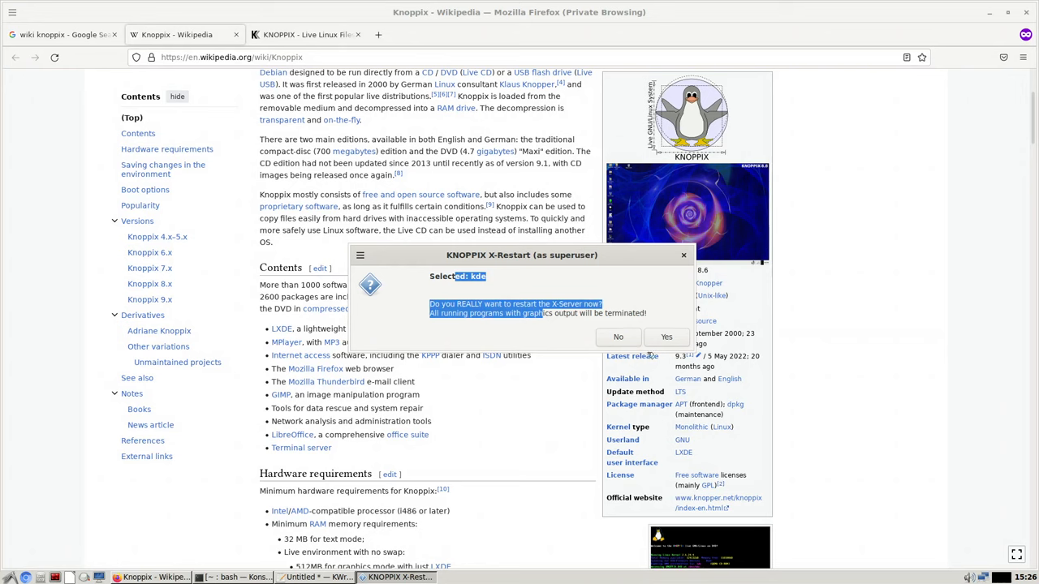
pyautogui.click(667, 337)
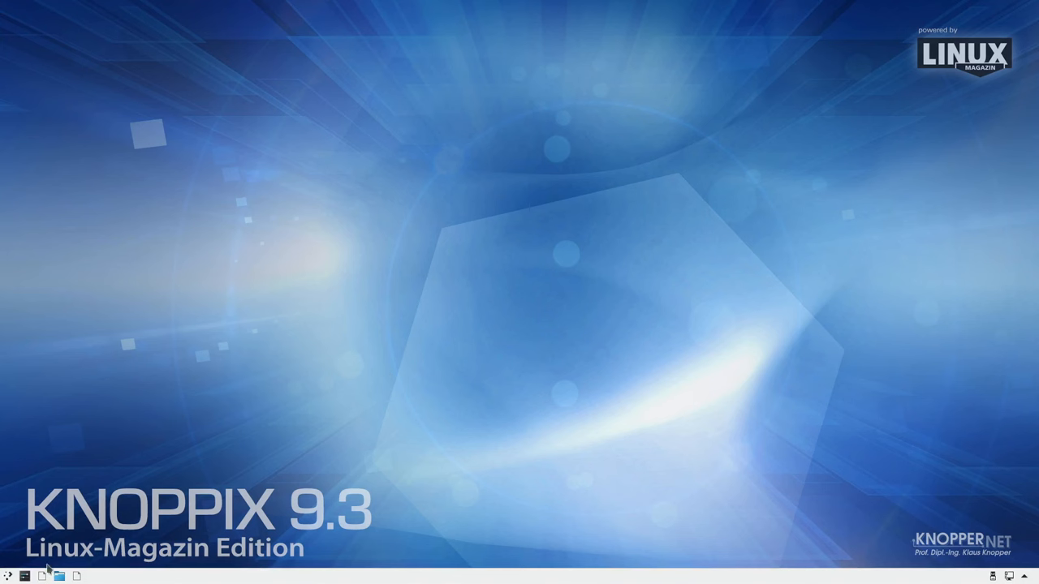
pyautogui.moveTo(205, 508)
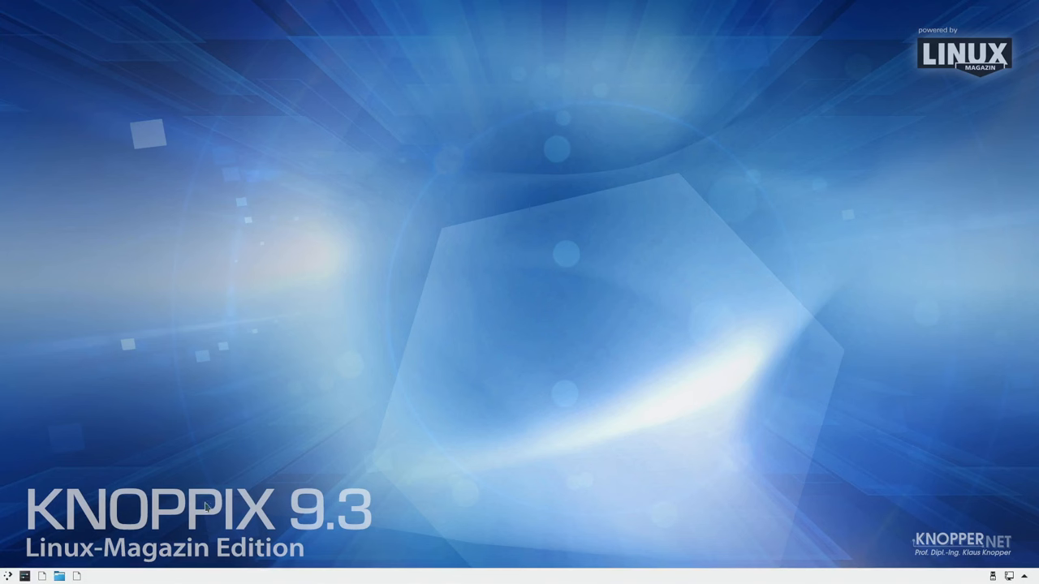
pyautogui.moveTo(252, 458)
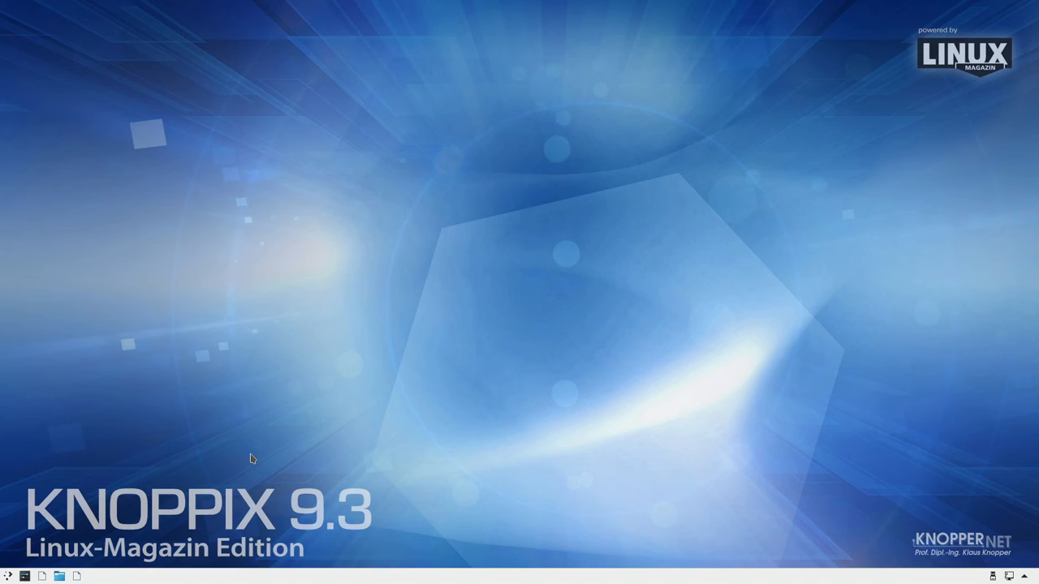
pyautogui.moveTo(206, 514)
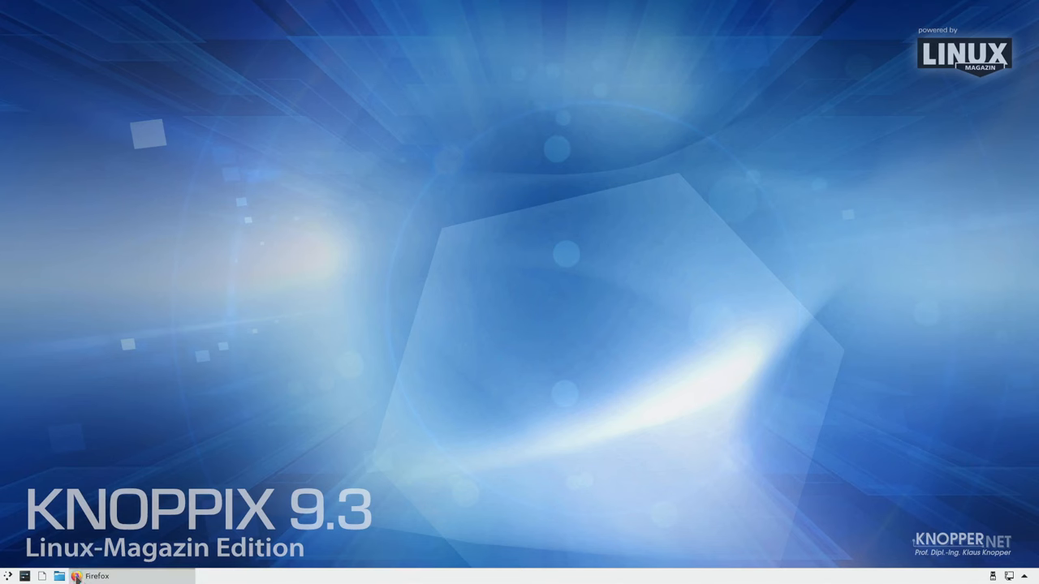
pyautogui.click(76, 576)
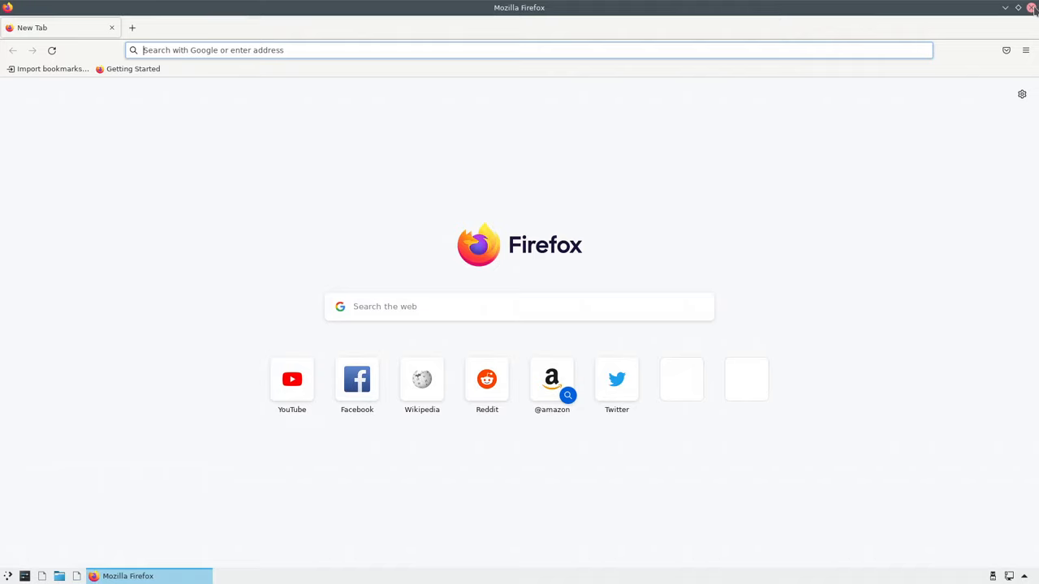
pyautogui.click(1033, 7)
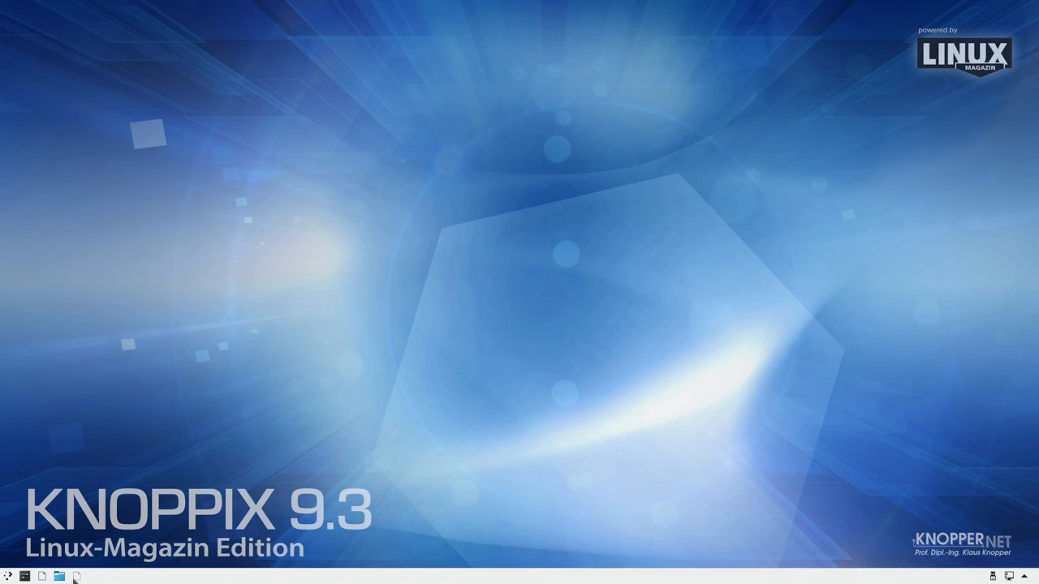
pyautogui.moveTo(75, 575)
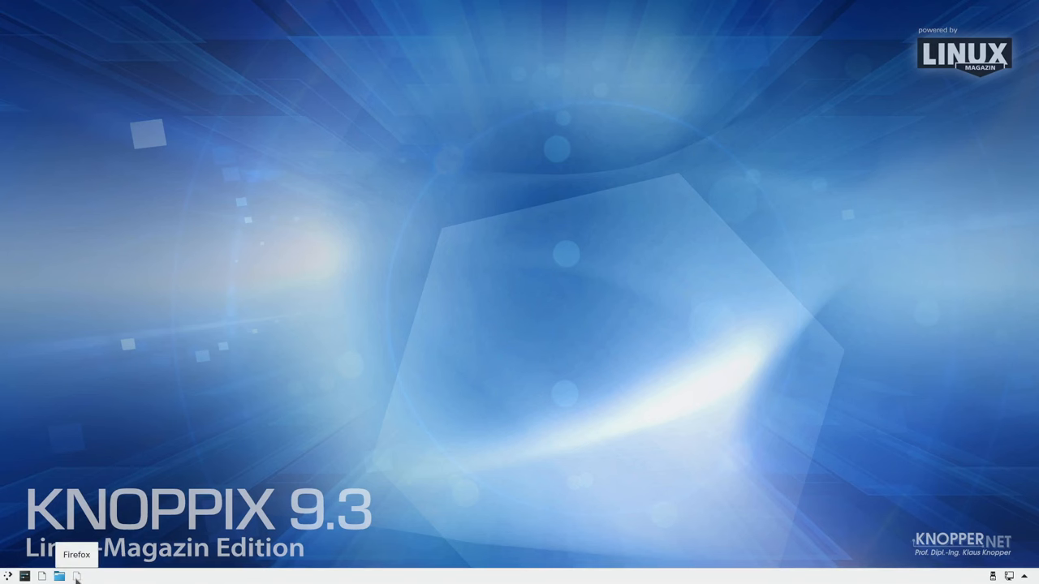
pyautogui.moveTo(78, 578)
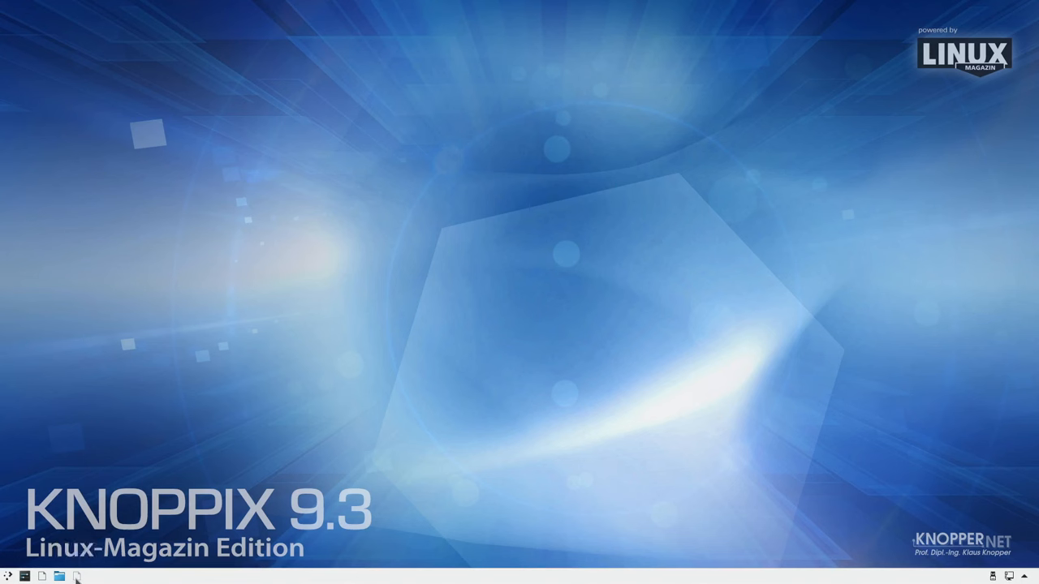
pyautogui.moveTo(76, 575)
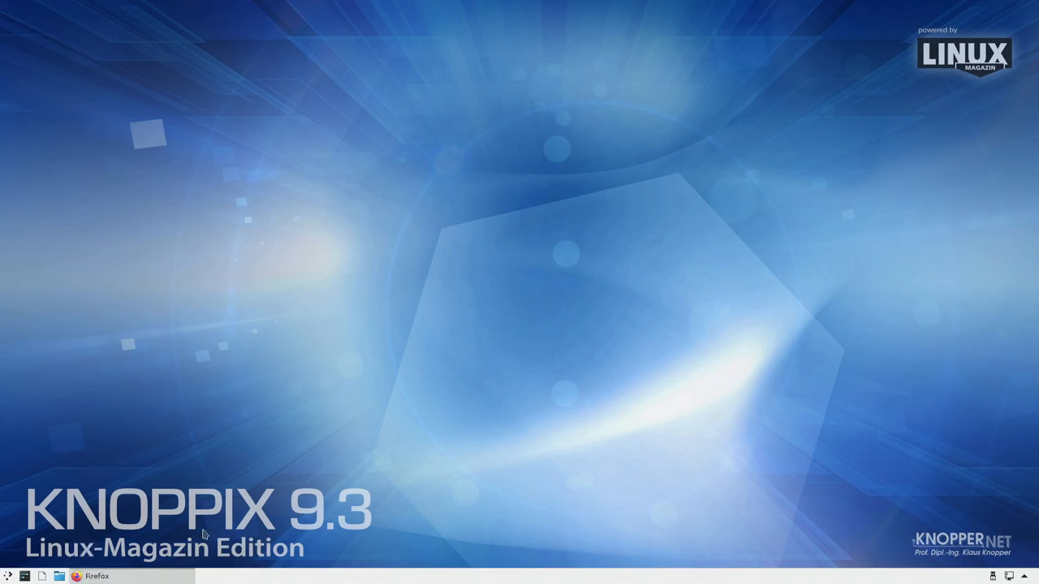
pyautogui.click(82, 576)
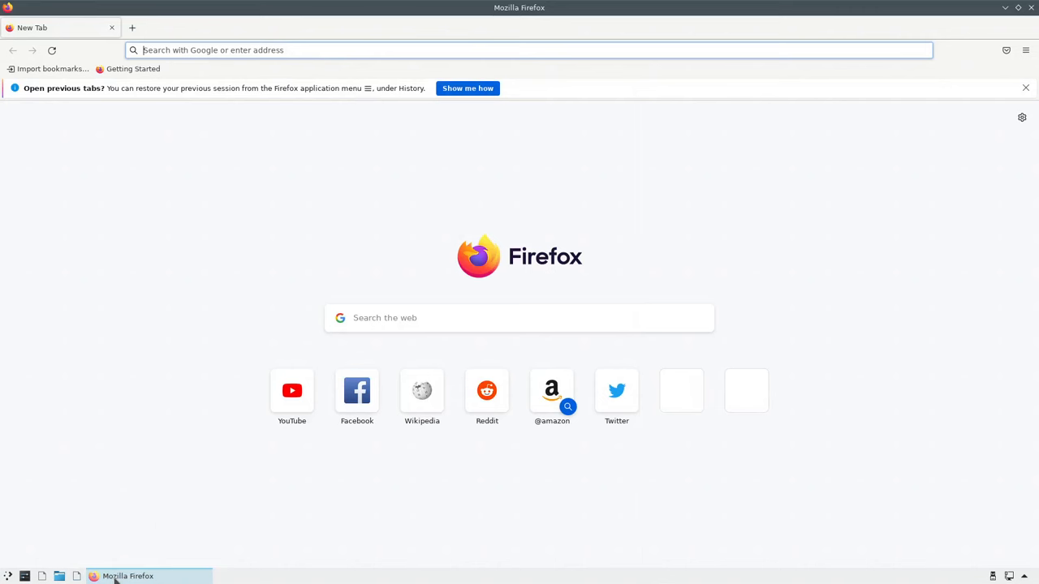
pyautogui.moveTo(42, 576)
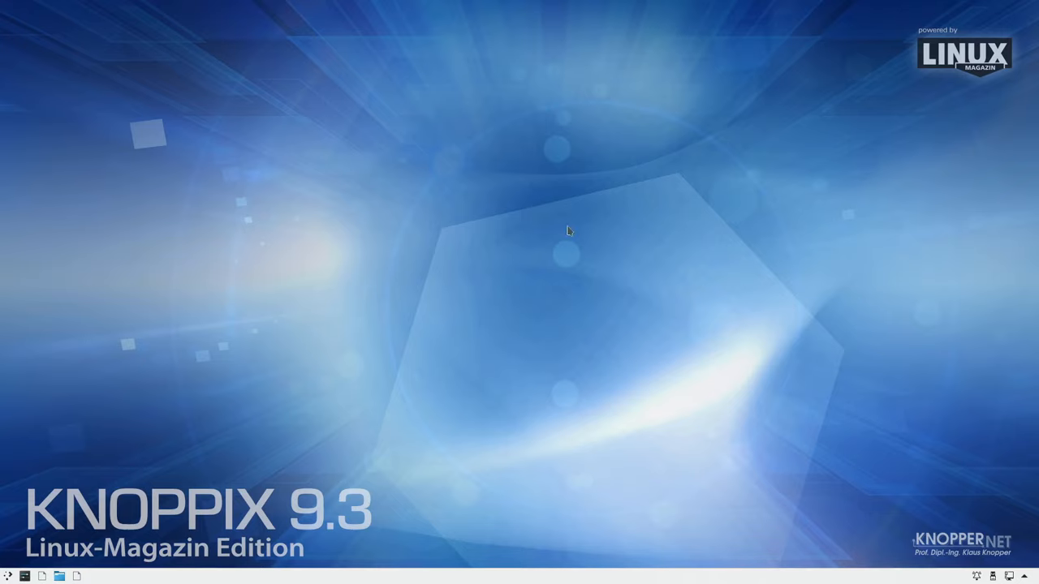
pyautogui.moveTo(167, 459)
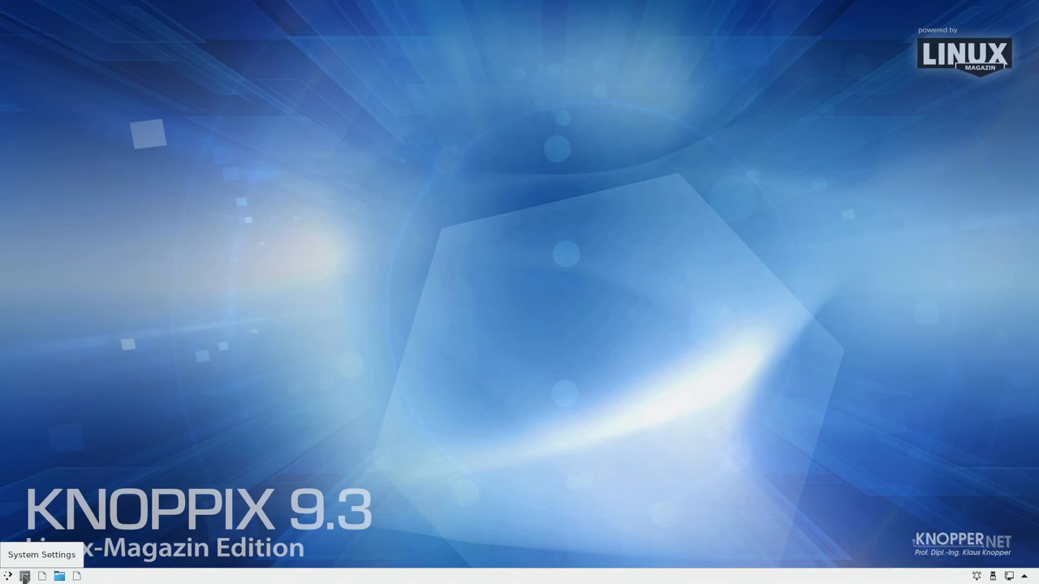
# Open System Settings from the panel and scroll through its sidebar
pyautogui.click(24, 575)
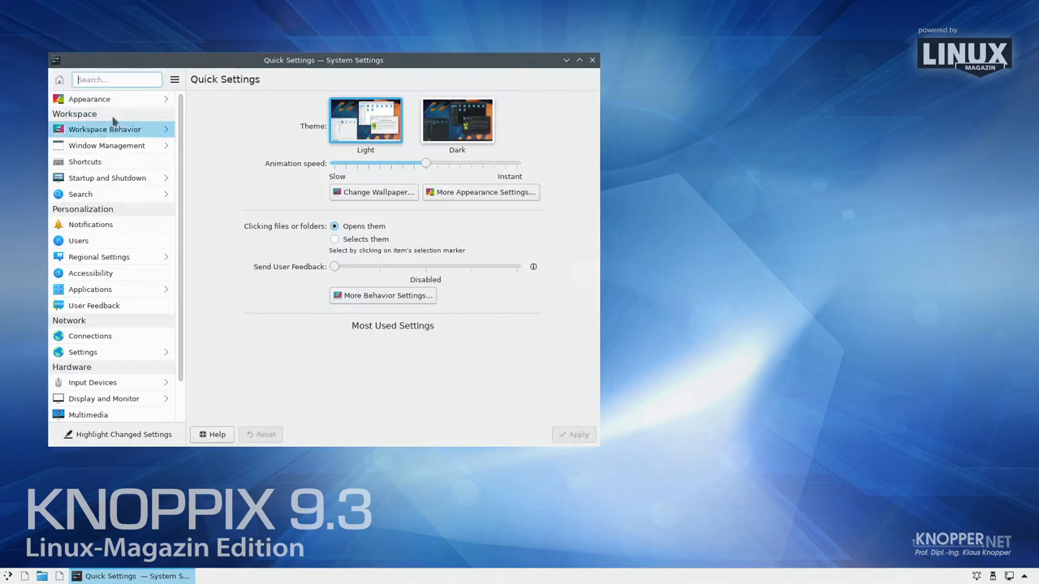
pyautogui.scroll(-3)
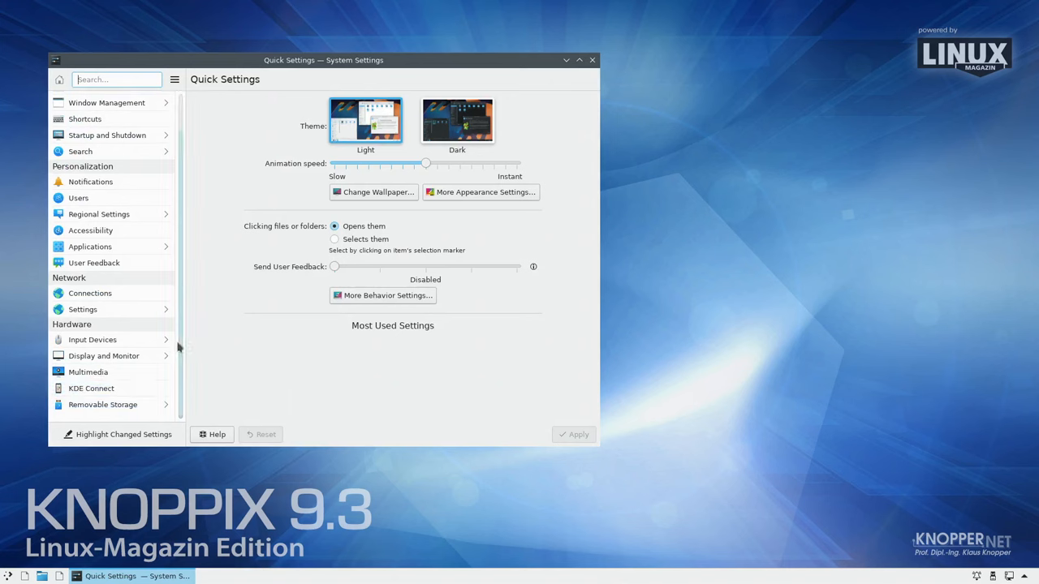
pyautogui.scroll(3)
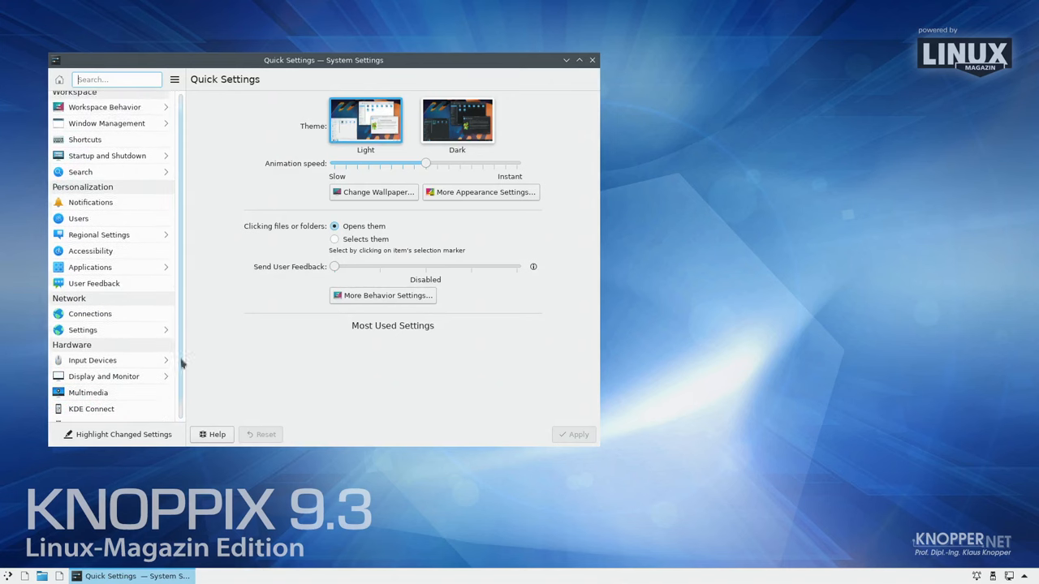
pyautogui.scroll(-3)
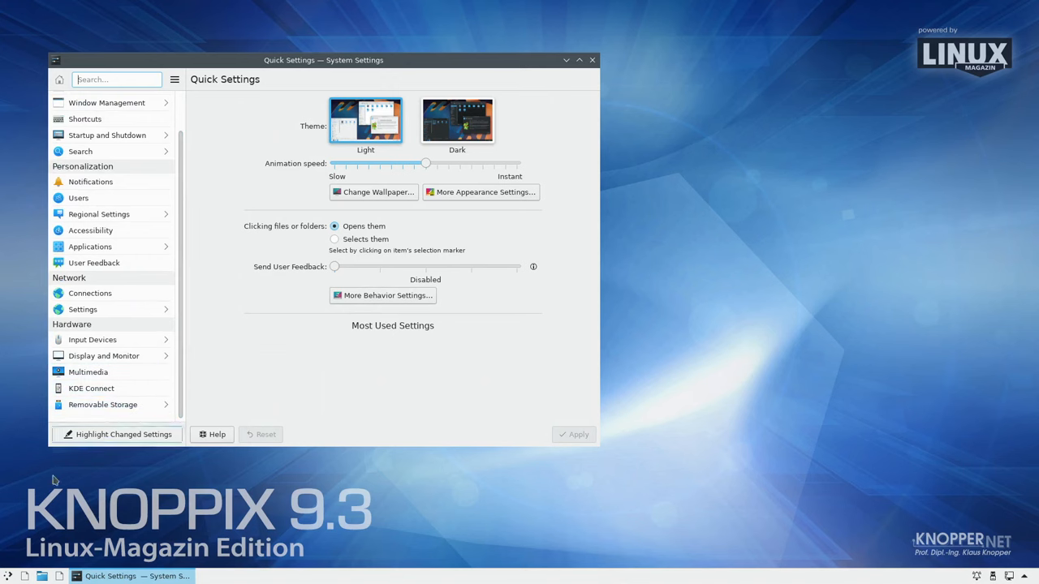
pyautogui.moveTo(8, 577)
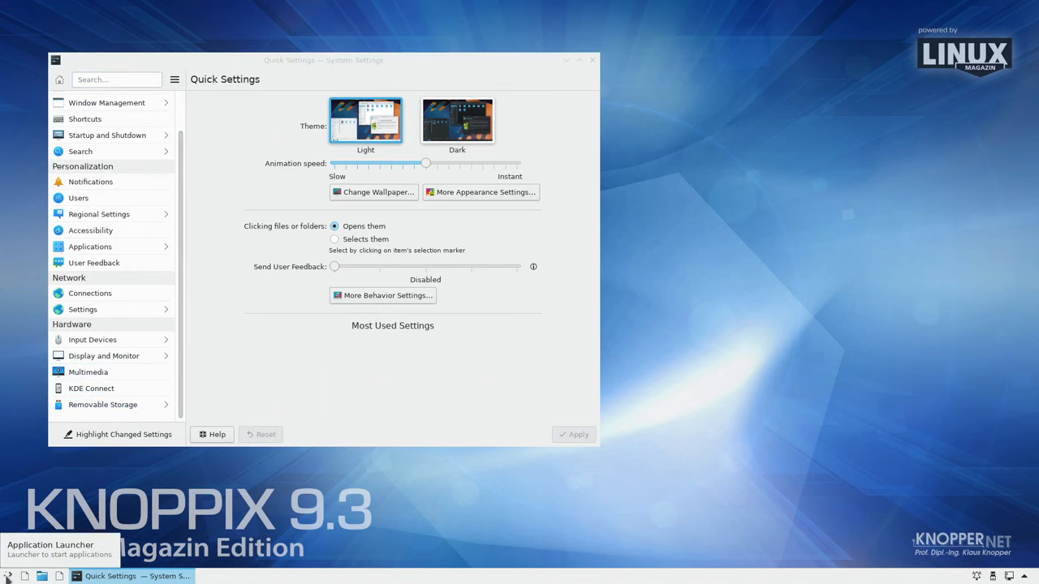
# Search the launcher for info center
pyautogui.write('in')
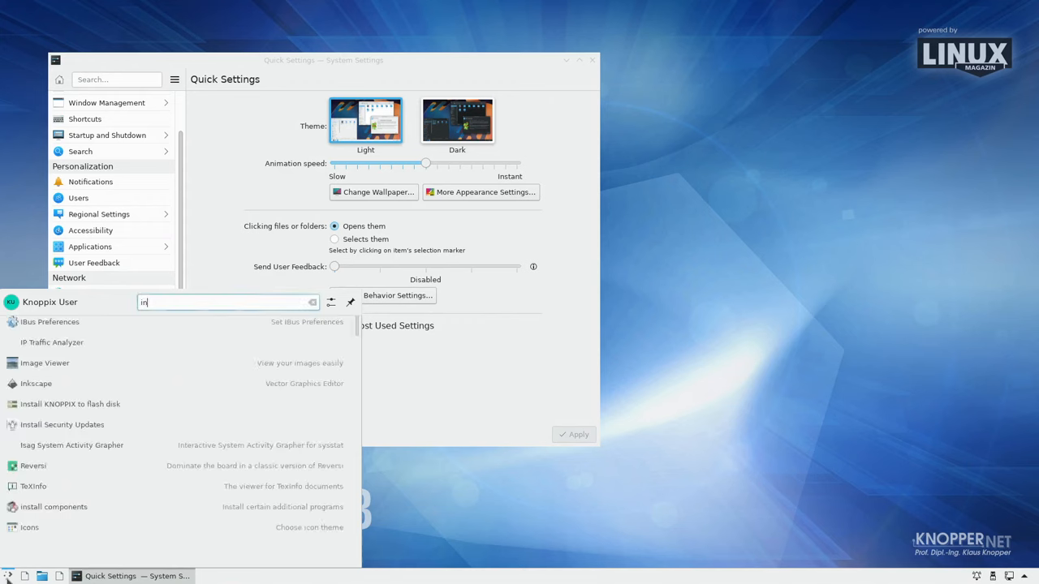
pyautogui.write('fo')
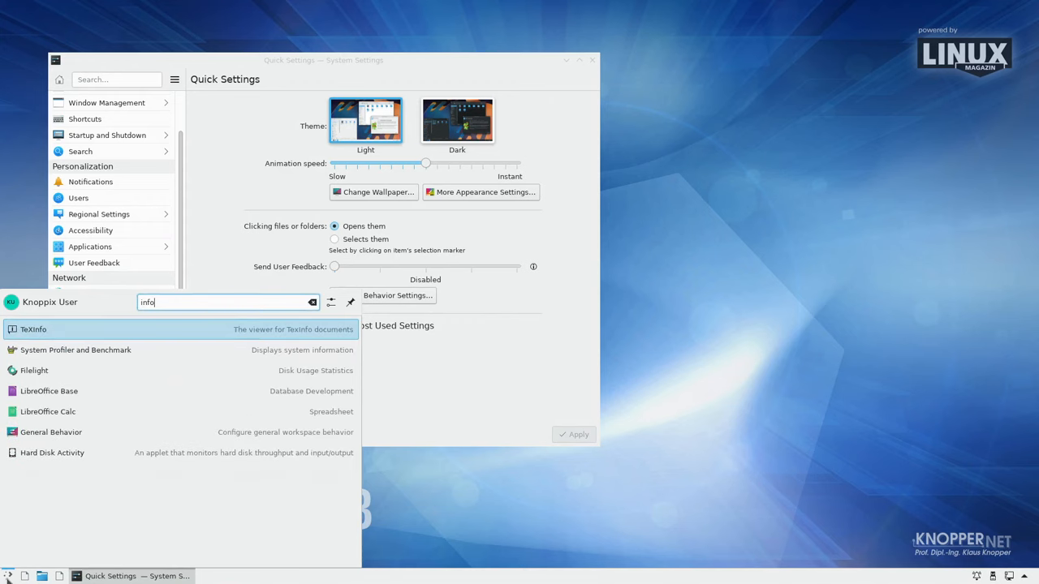
pyautogui.moveTo(129, 526)
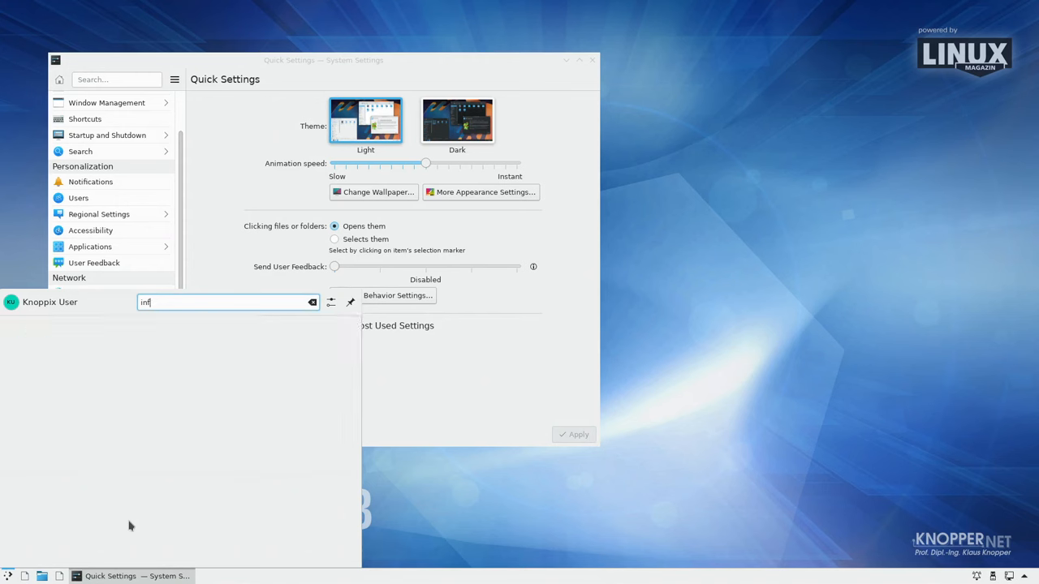
pyautogui.write('cen')
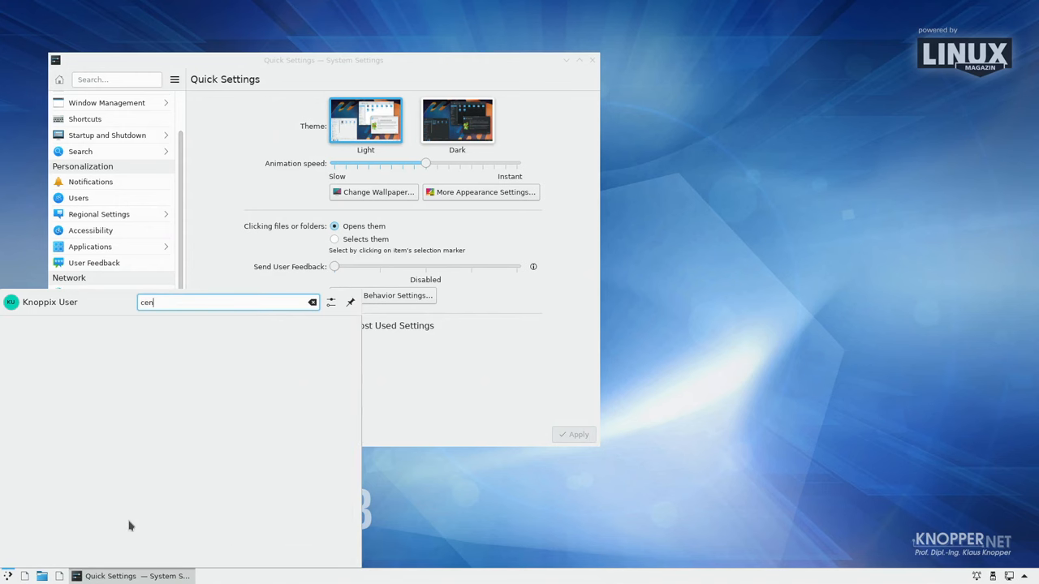
pyautogui.write('t')
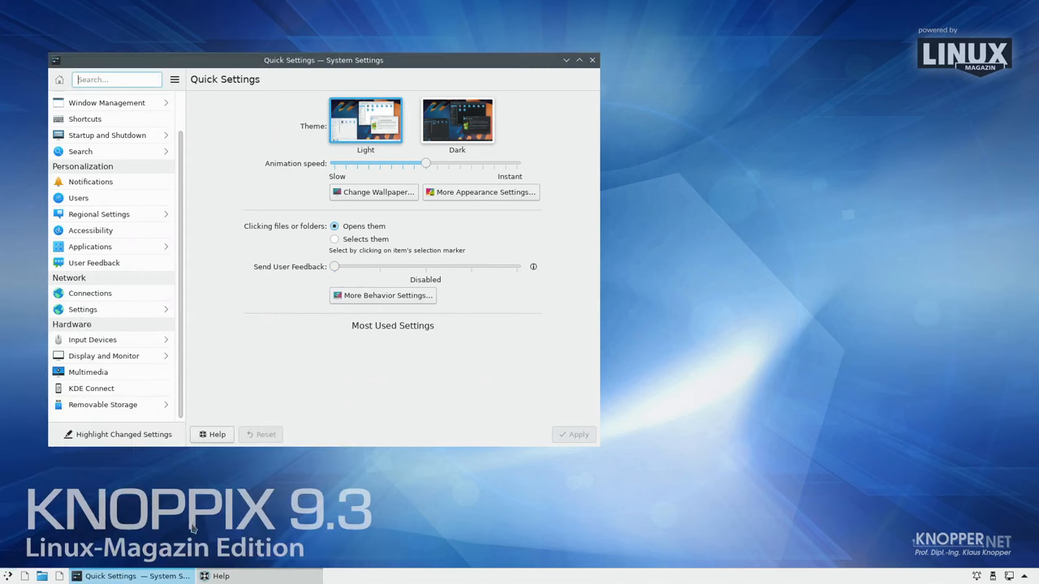
# Open the KDE Help Center, browse Online Help and Application Manuals, then close it
pyautogui.click(211, 435)
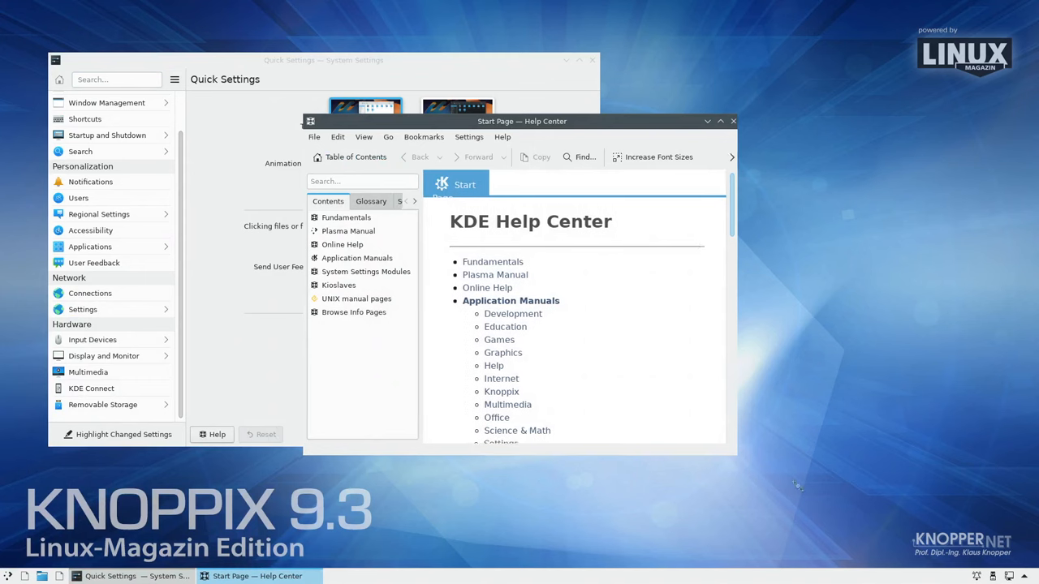
pyautogui.click(342, 244)
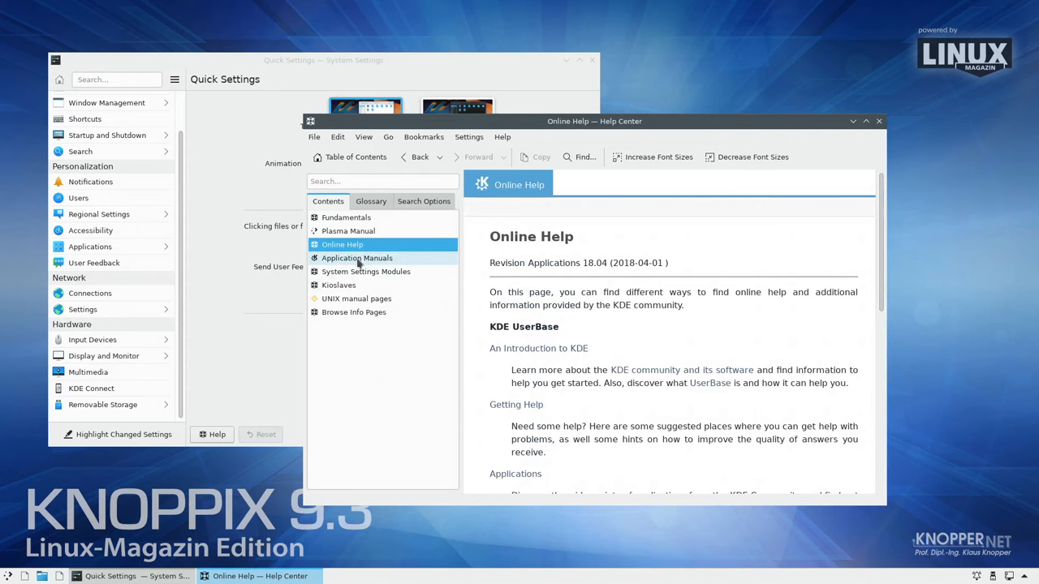
pyautogui.click(358, 258)
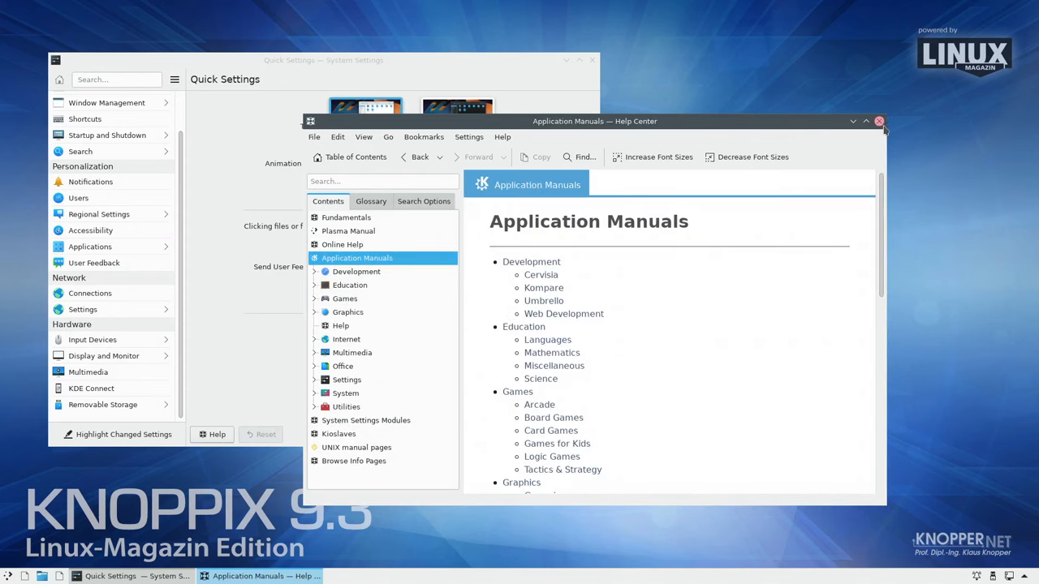
pyautogui.click(878, 121)
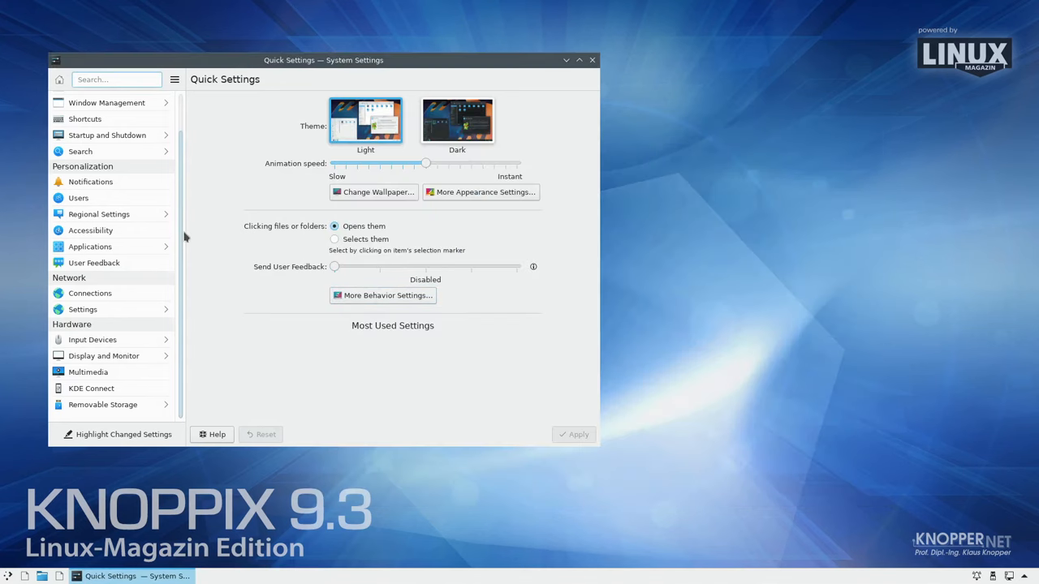
# View PCManFM's Help > About dialog showing version 1.3.2, then close it
pyautogui.scroll(3)
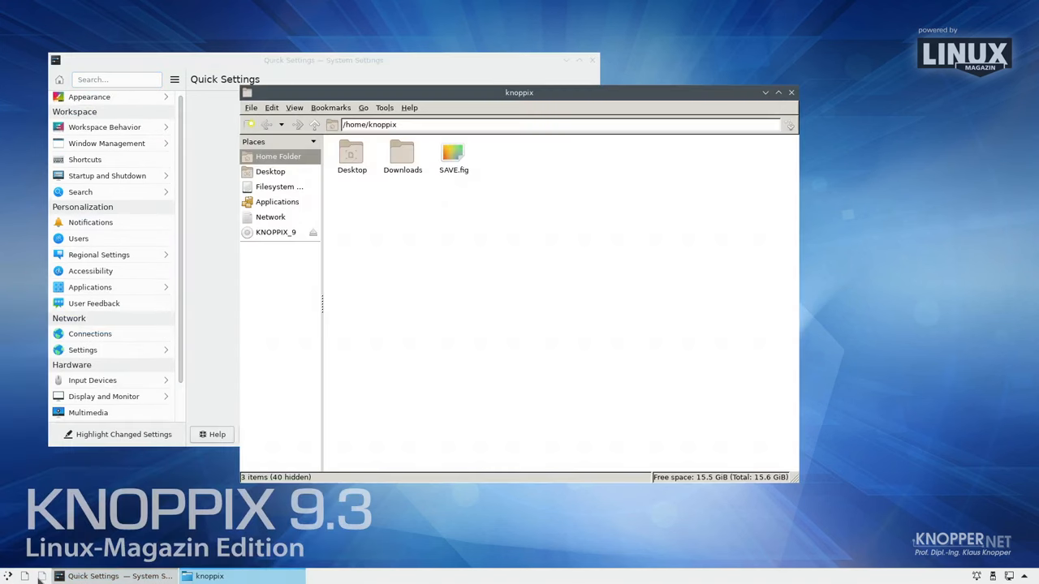
pyautogui.moveTo(475, 231)
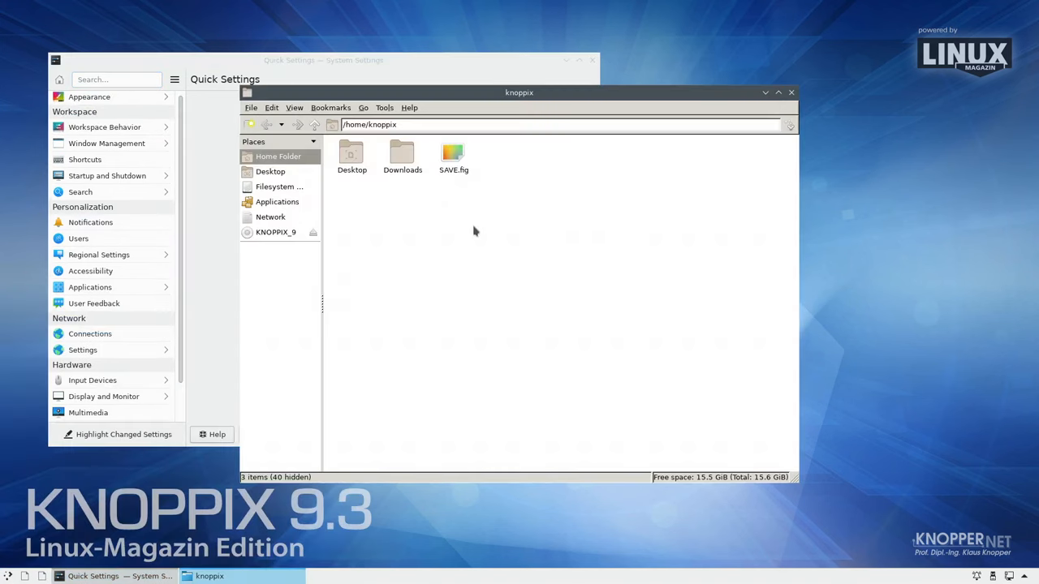
pyautogui.moveTo(521, 339)
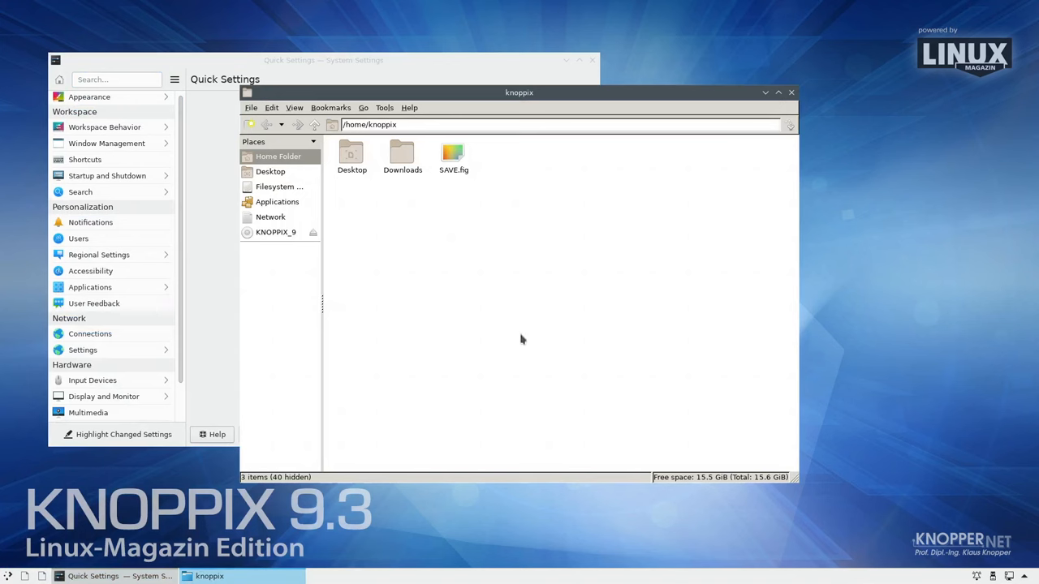
pyautogui.click(409, 107)
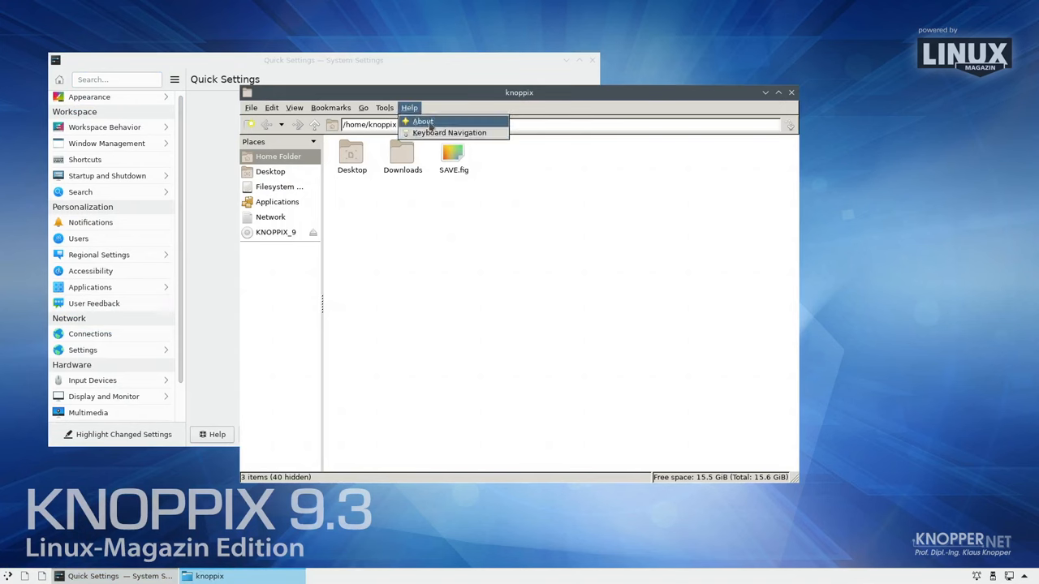
pyautogui.click(422, 121)
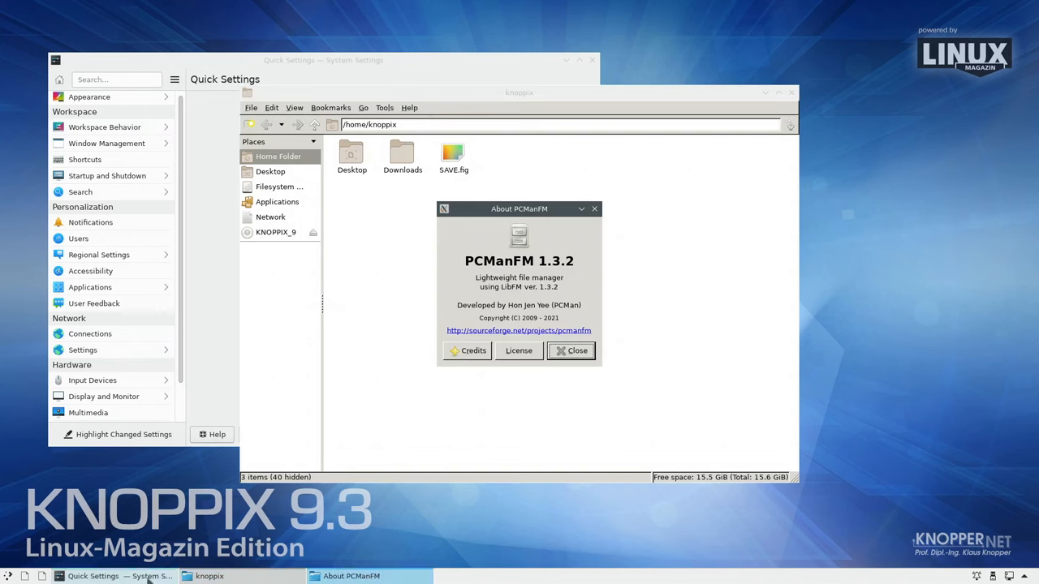
pyautogui.click(571, 351)
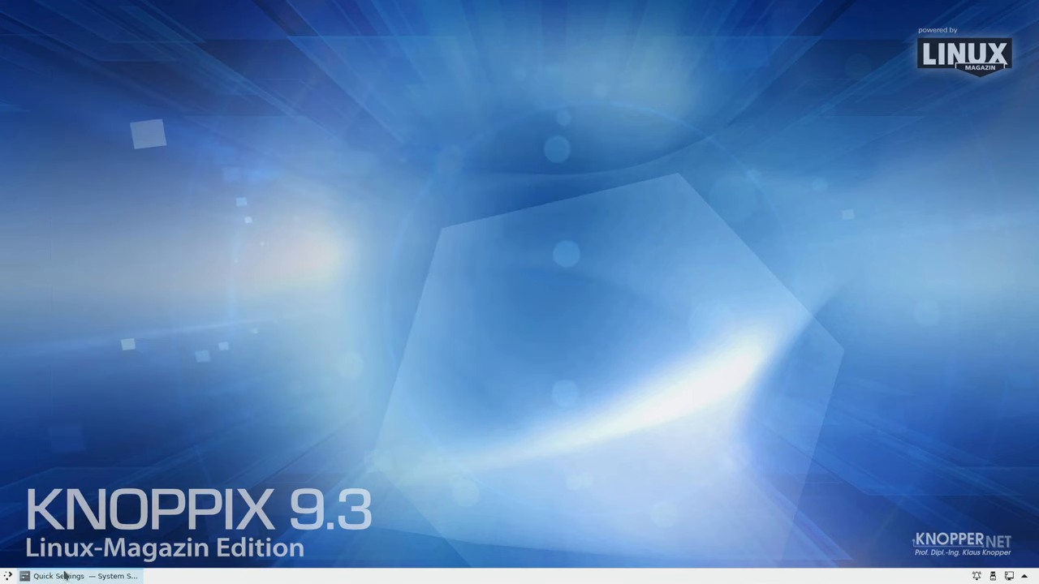
# Search for Firefox and keep it pinned in the taskbar
pyautogui.rightClick(65, 576)
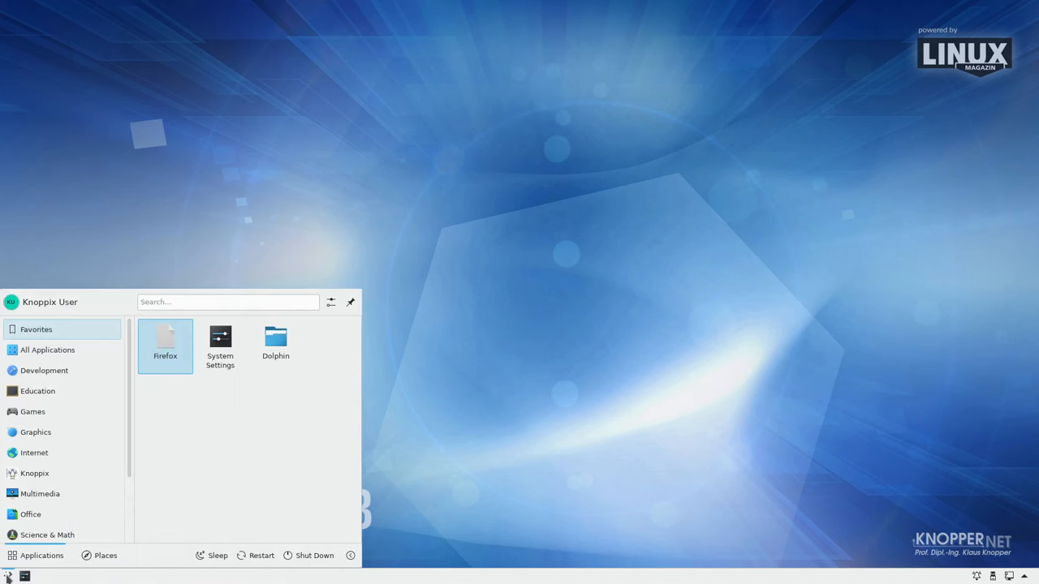
pyautogui.write('f')
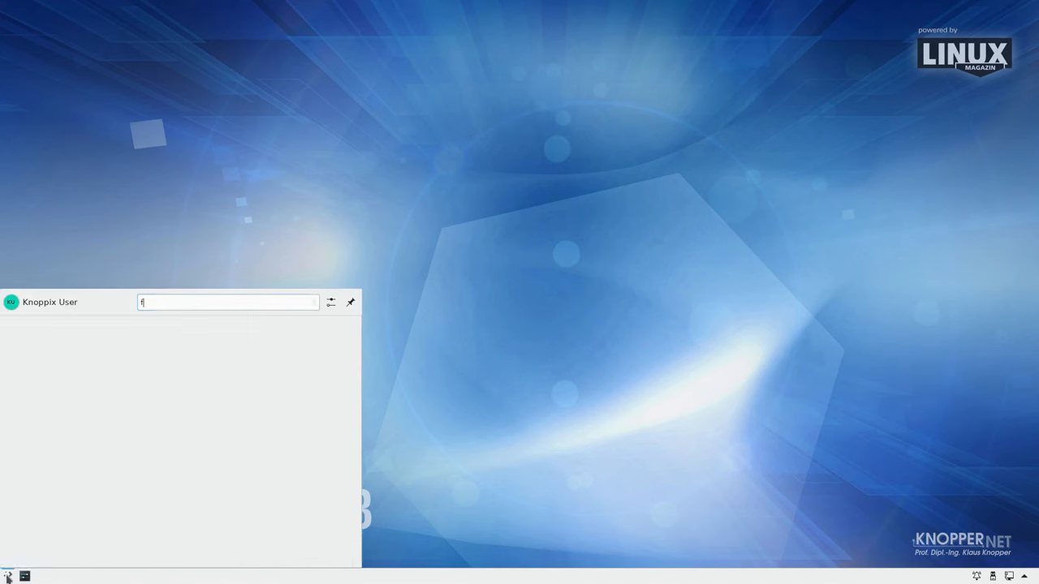
pyautogui.write('ire')
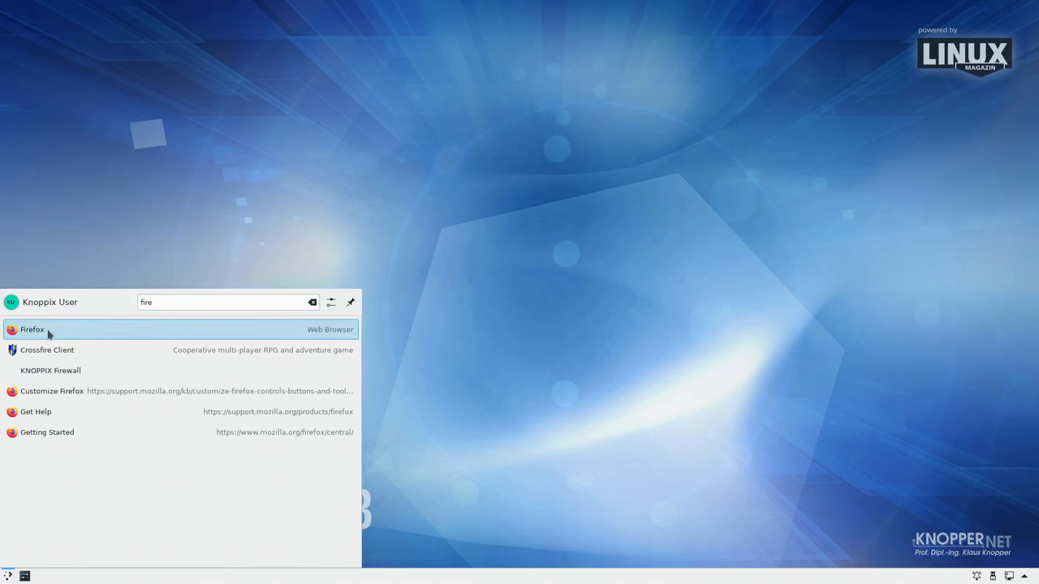
pyautogui.rightClick(33, 329)
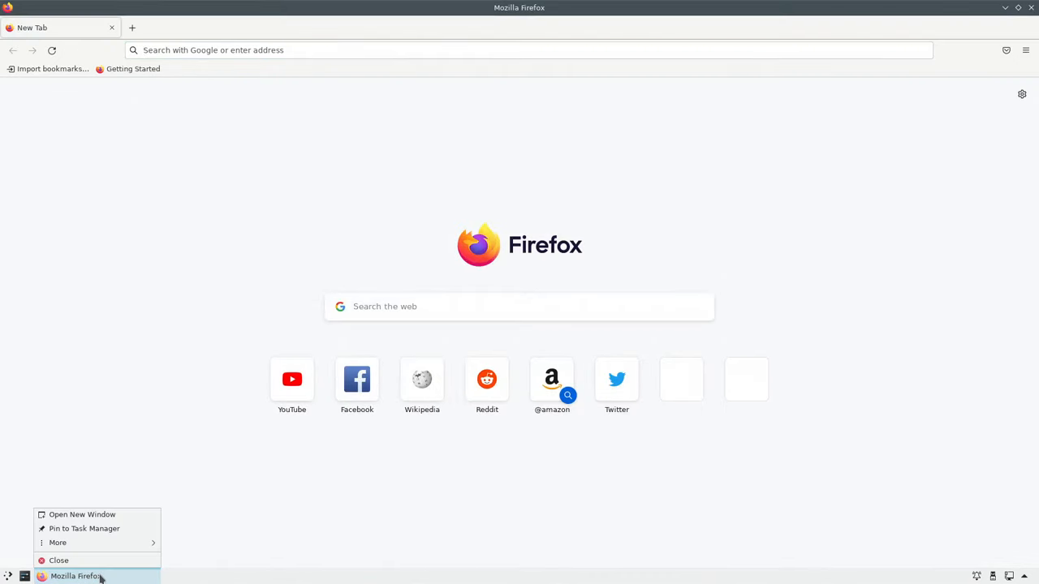
pyautogui.click(84, 528)
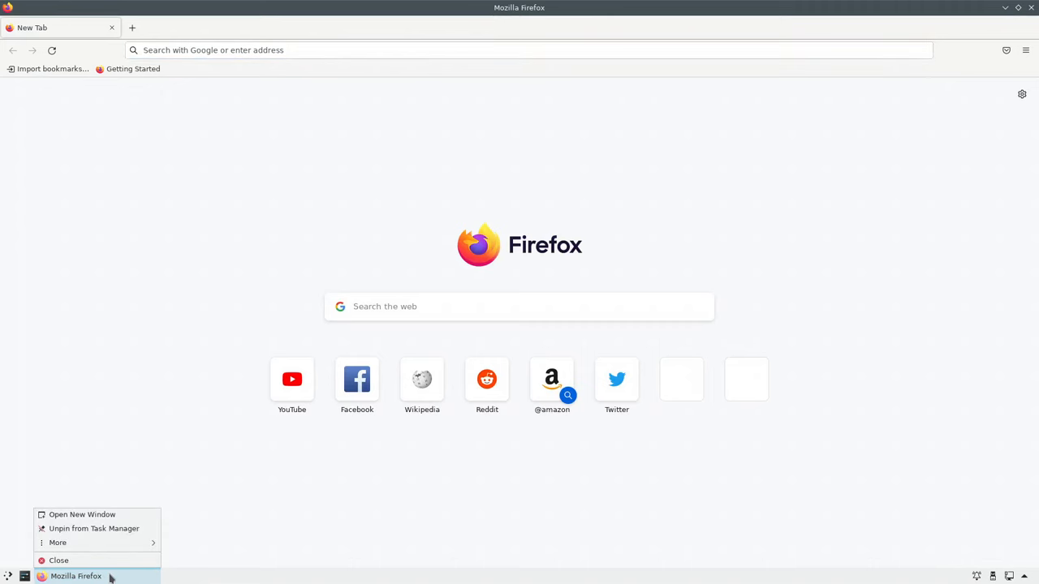
pyautogui.click(528, 49)
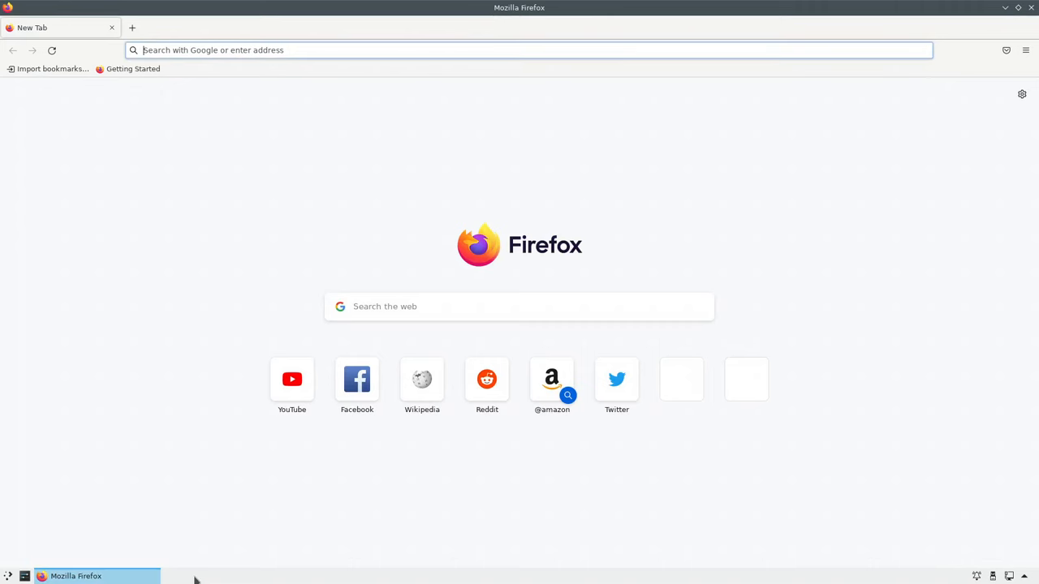
# Switch the panel's task manager to the Icons-only Task Manager alternative
pyautogui.rightClick(195, 576)
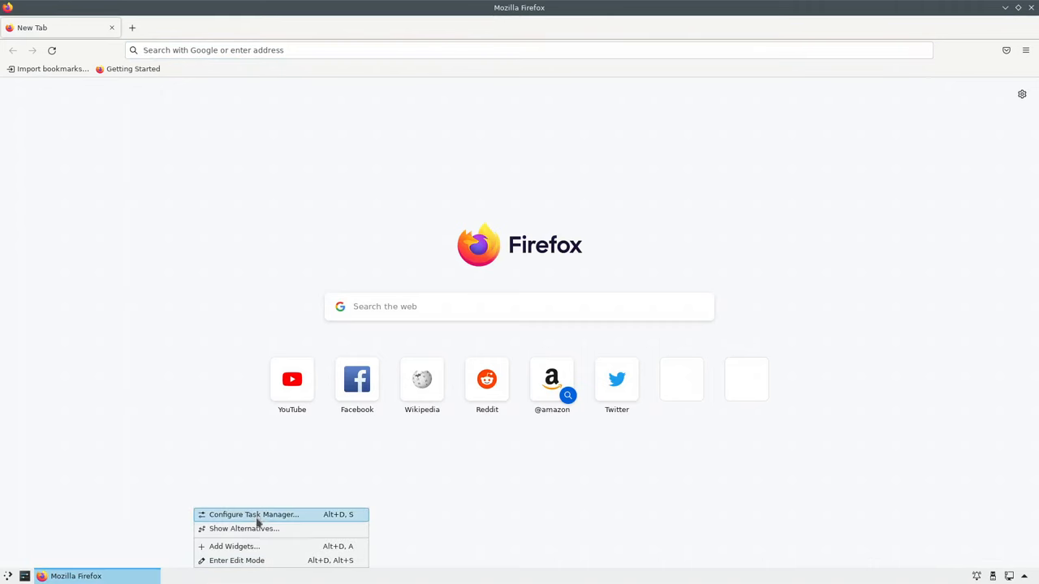
pyautogui.click(244, 528)
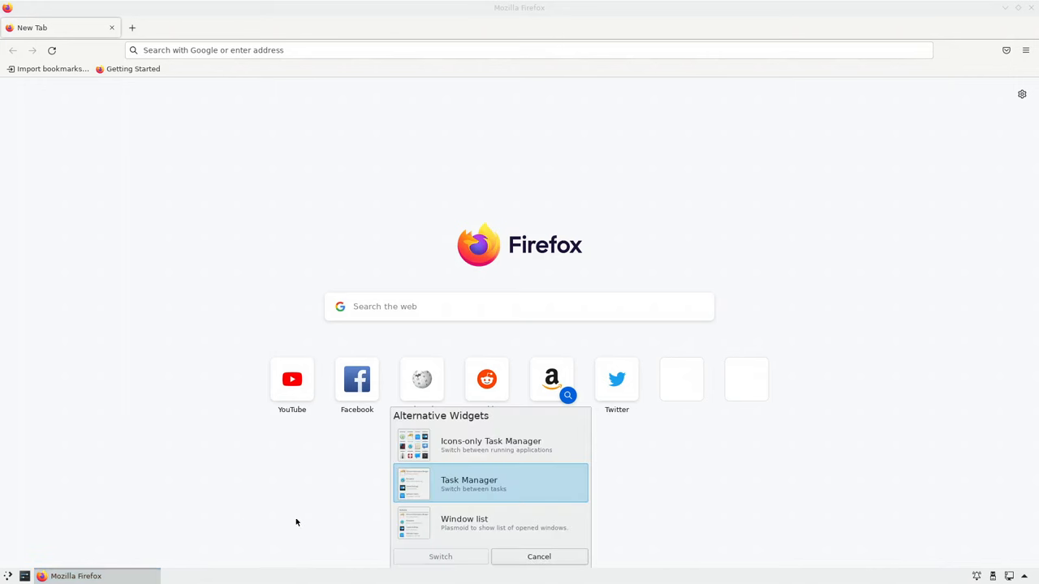
pyautogui.click(490, 444)
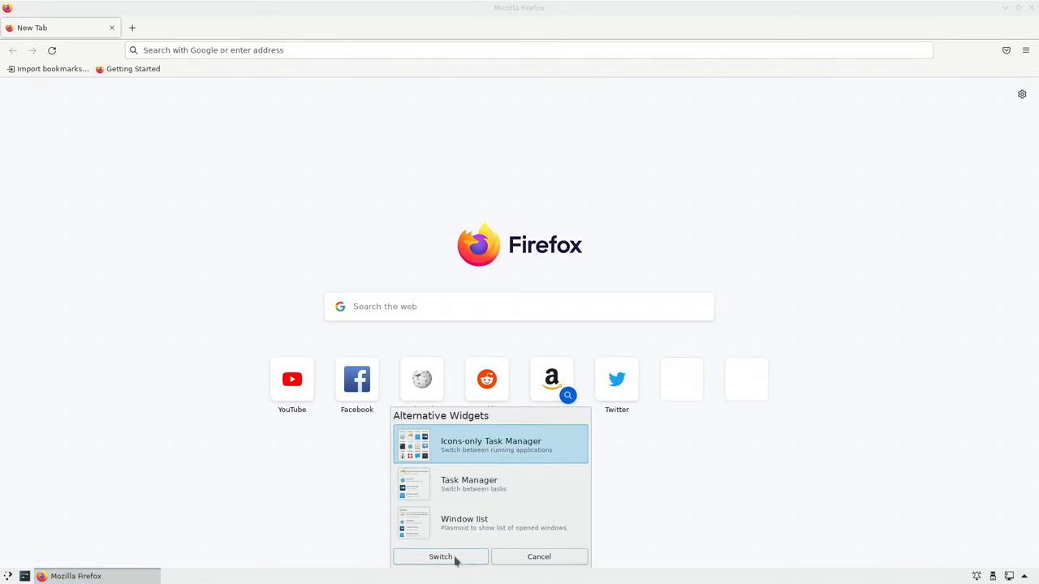
pyautogui.click(440, 557)
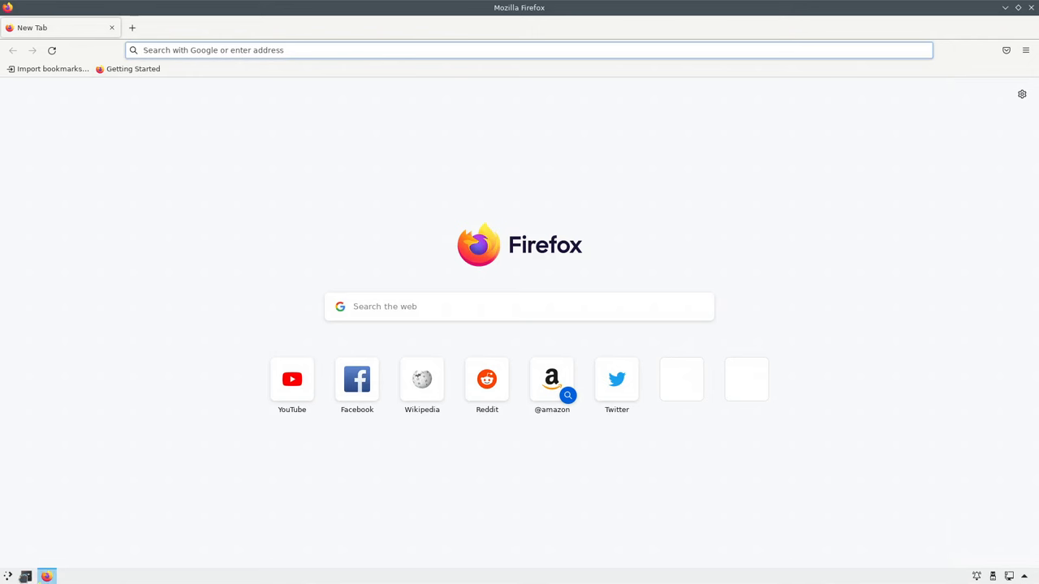
# Browse the launcher, search 'kate' and add KWrite to the favourites
pyautogui.rightClick(25, 576)
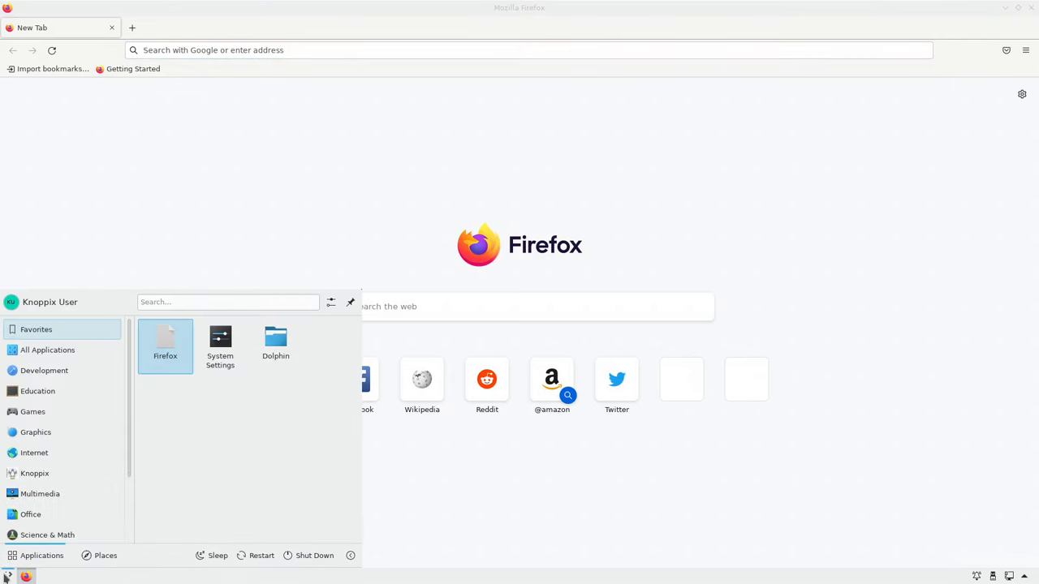
pyautogui.click(37, 391)
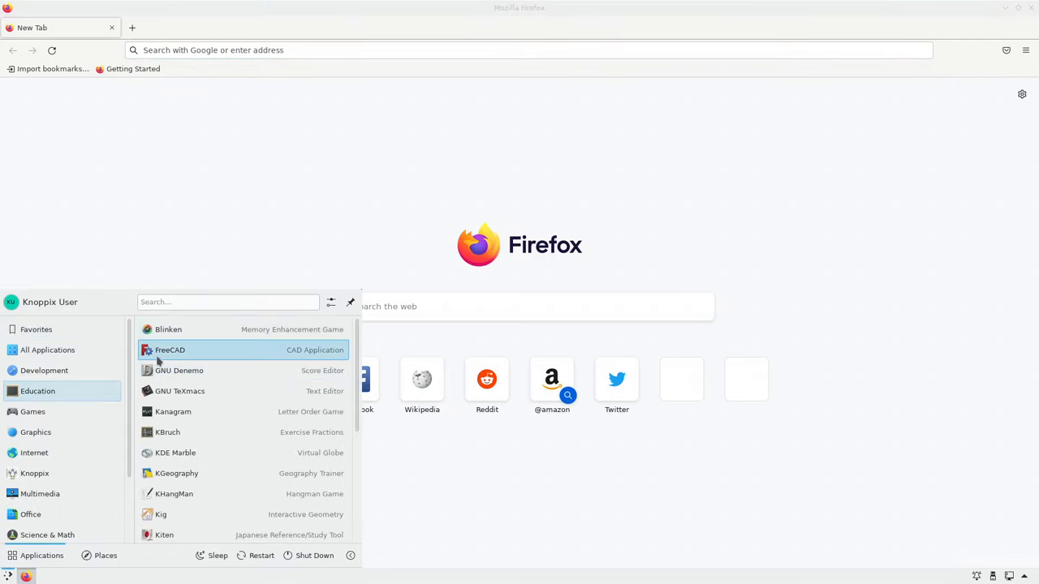
pyautogui.click(47, 349)
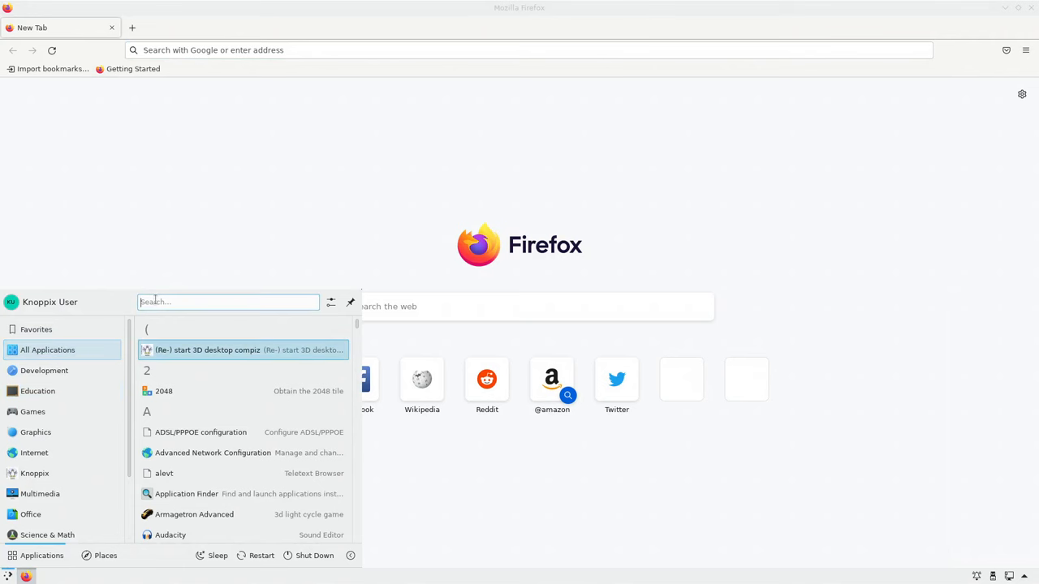
pyautogui.write('kate')
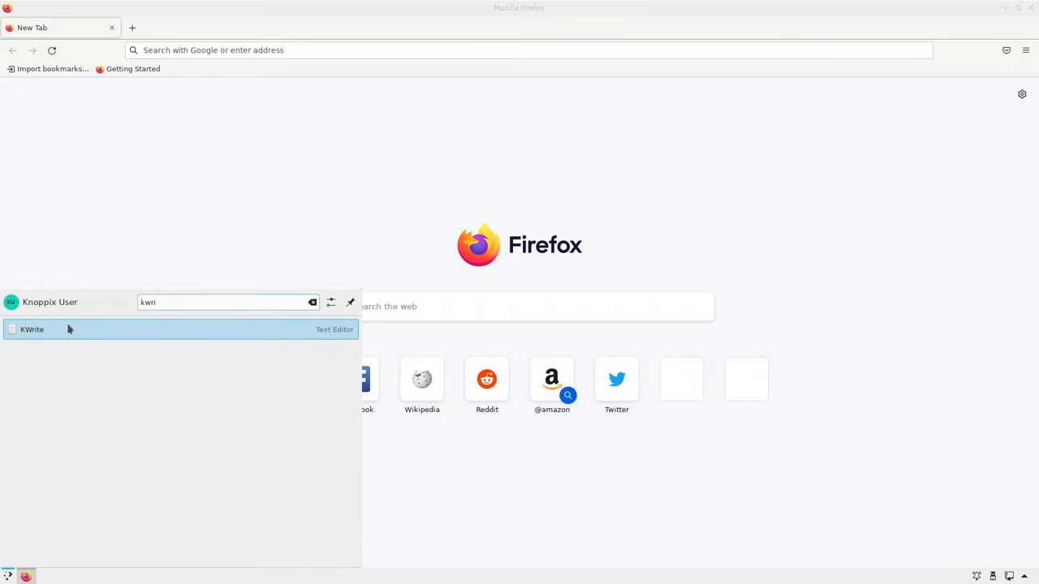
pyautogui.rightClick(32, 329)
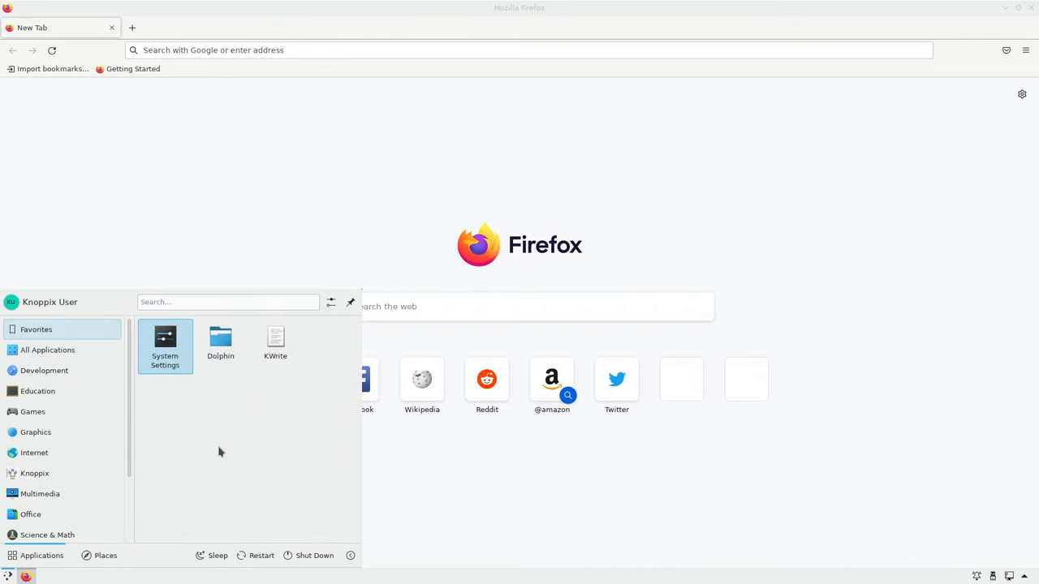
# Search 'kons' to inspect Konsole, then search 'krus' for Krusader
pyautogui.click(40, 494)
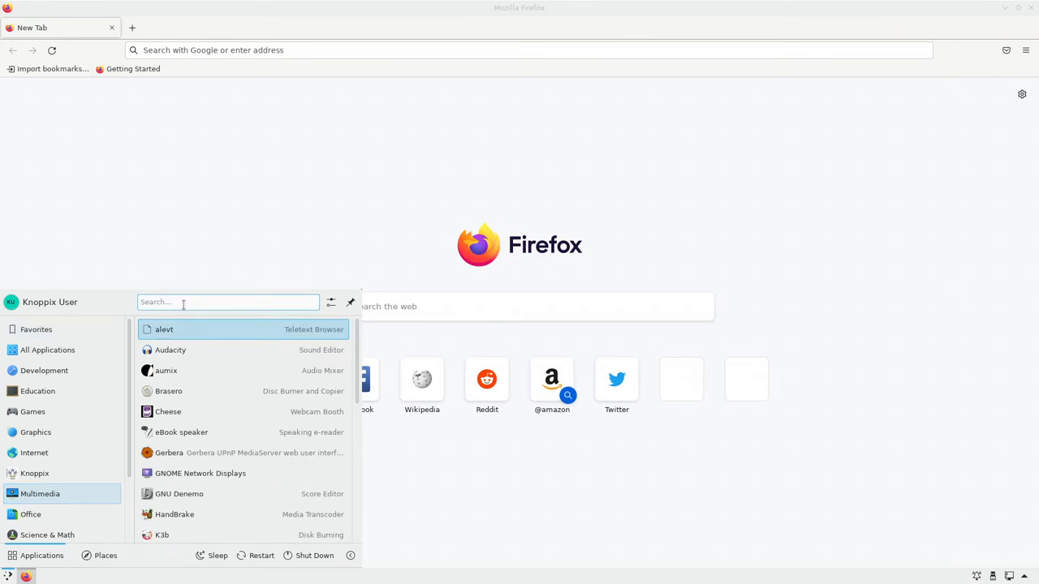
pyautogui.write('kons')
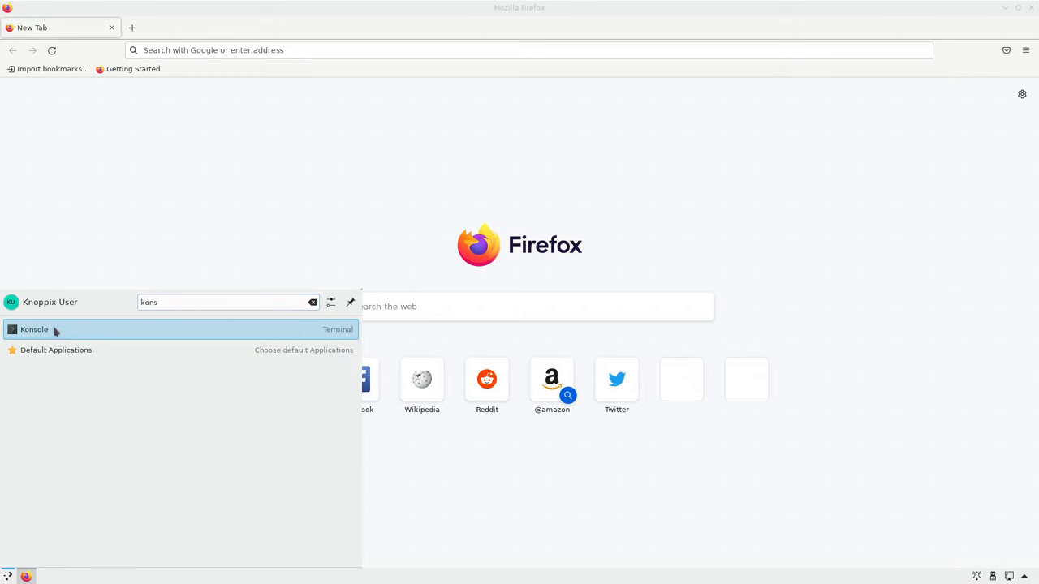
pyautogui.rightClick(34, 330)
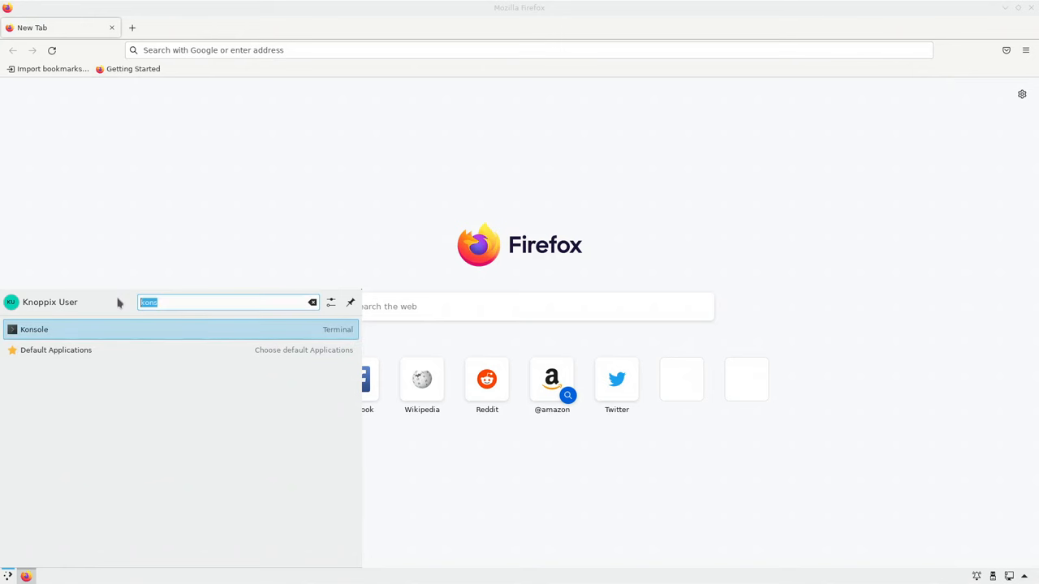
pyautogui.write('krus')
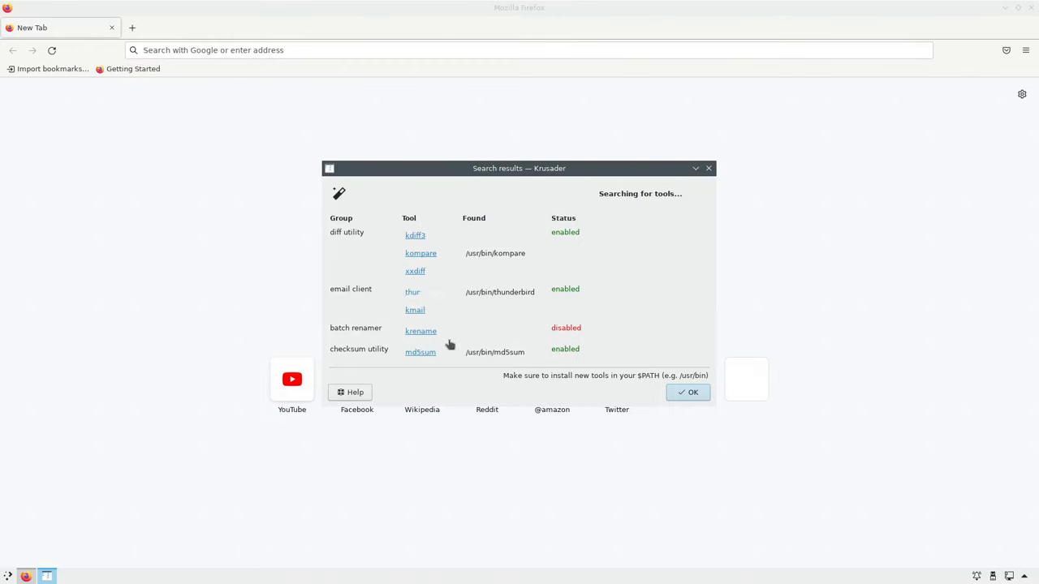
# Dismiss the tools and archivers reports, then apply Tab Bar position Top in Panel settings
pyautogui.click(687, 392)
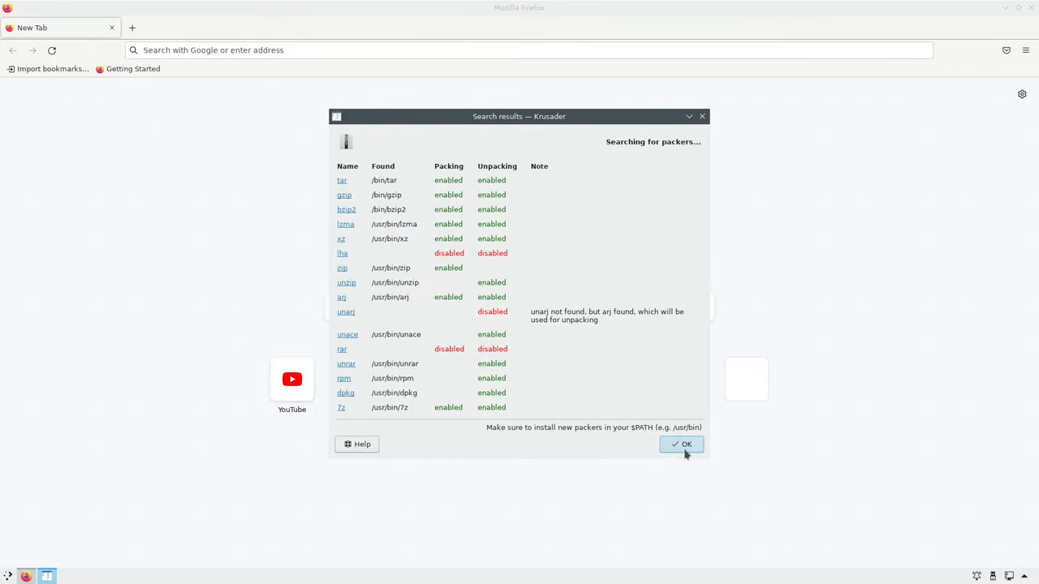
pyautogui.click(686, 444)
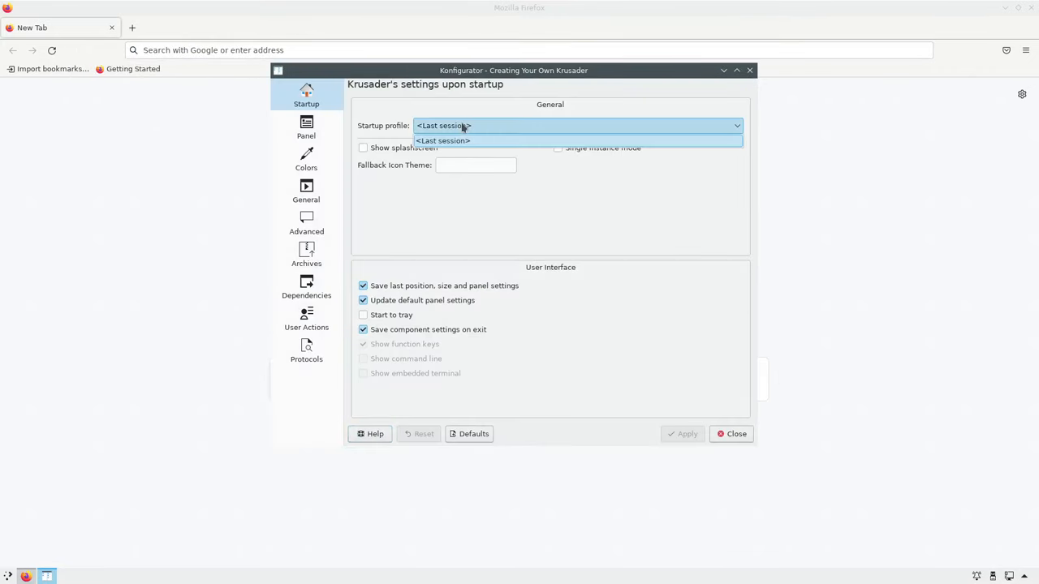
pyautogui.click(306, 127)
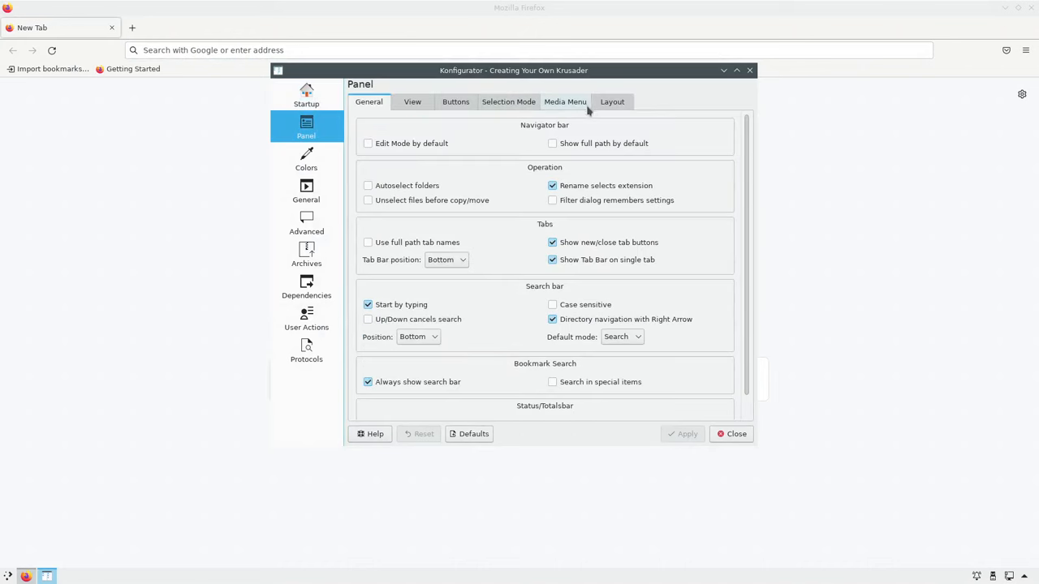
pyautogui.click(612, 101)
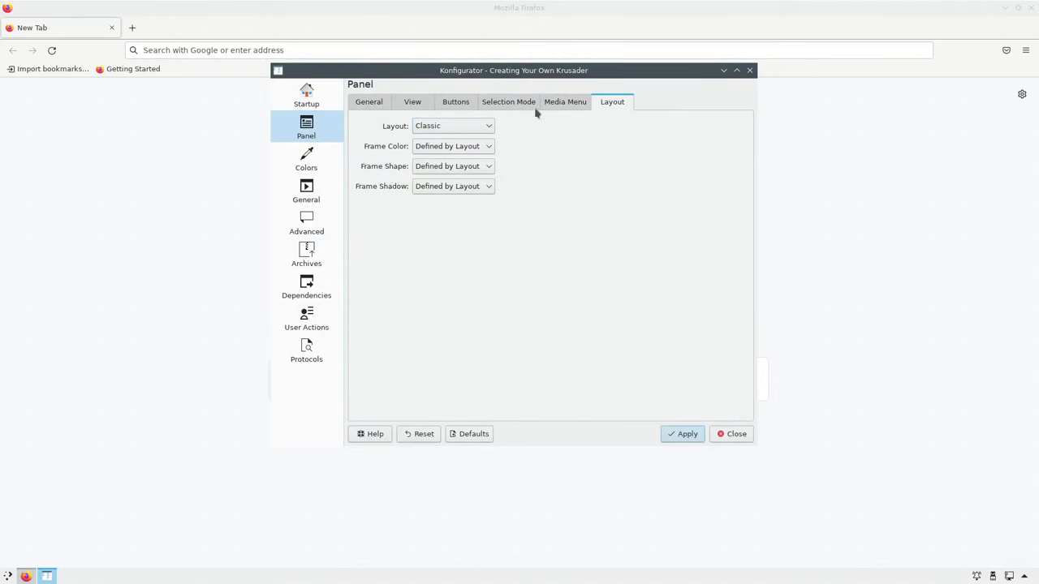
pyautogui.click(455, 101)
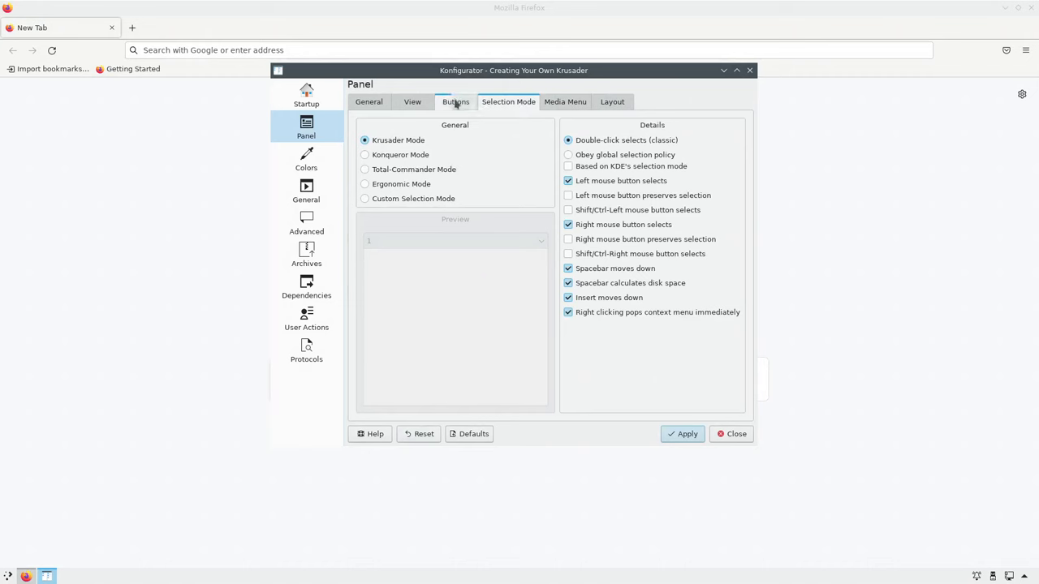
pyautogui.click(412, 101)
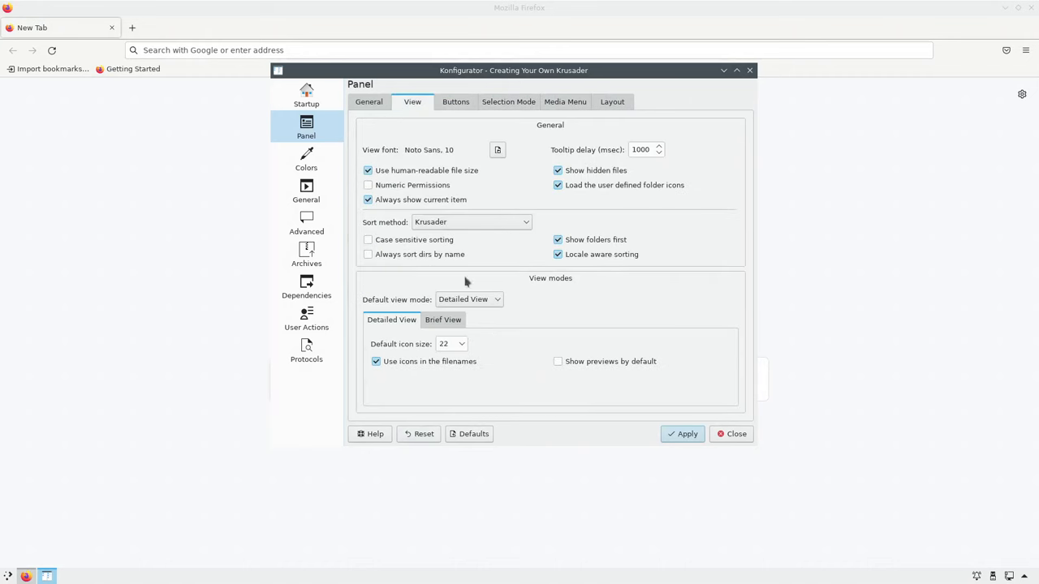
pyautogui.click(451, 343)
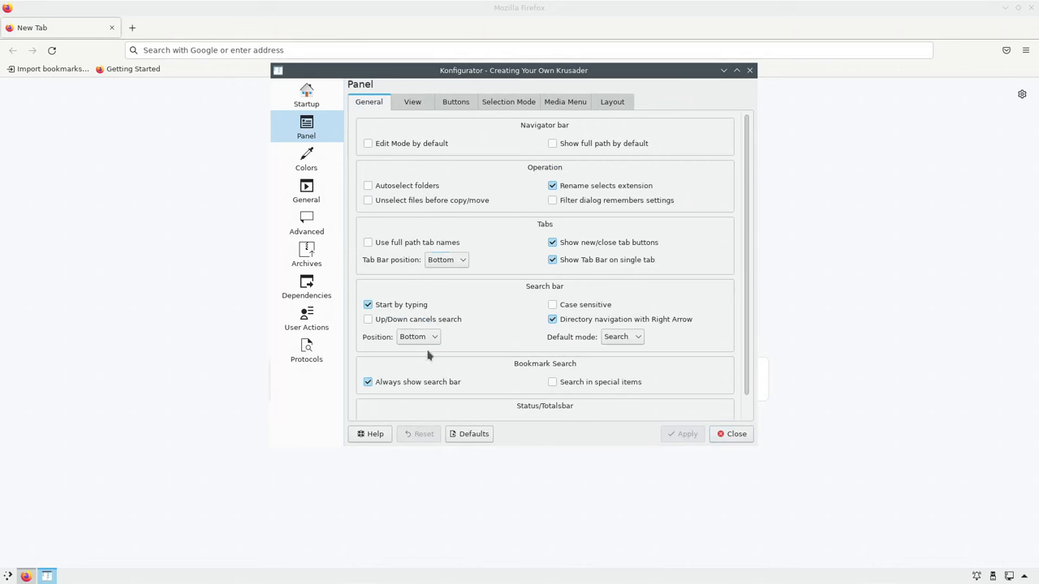
pyautogui.click(419, 337)
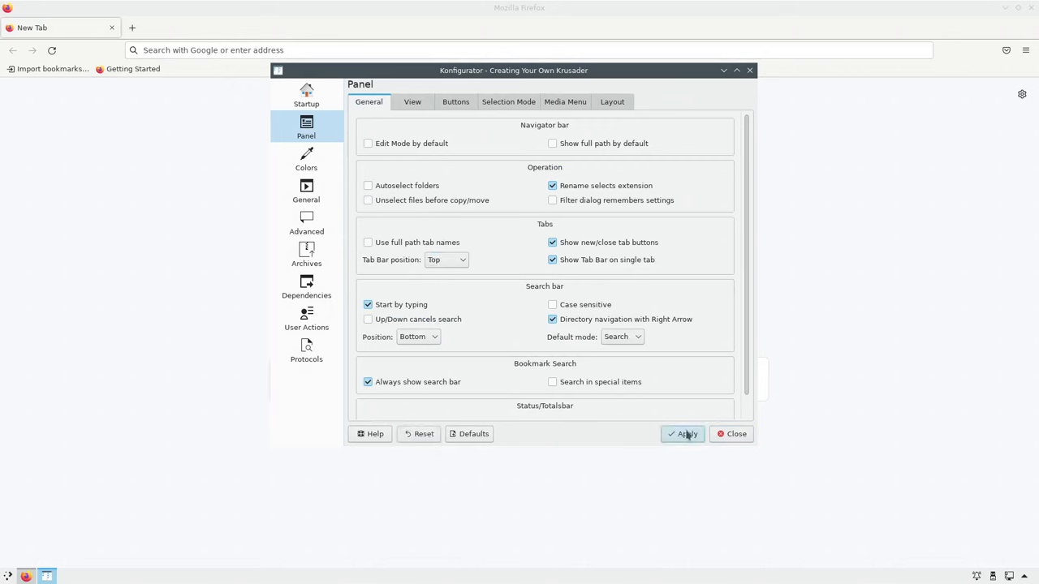
pyautogui.click(686, 434)
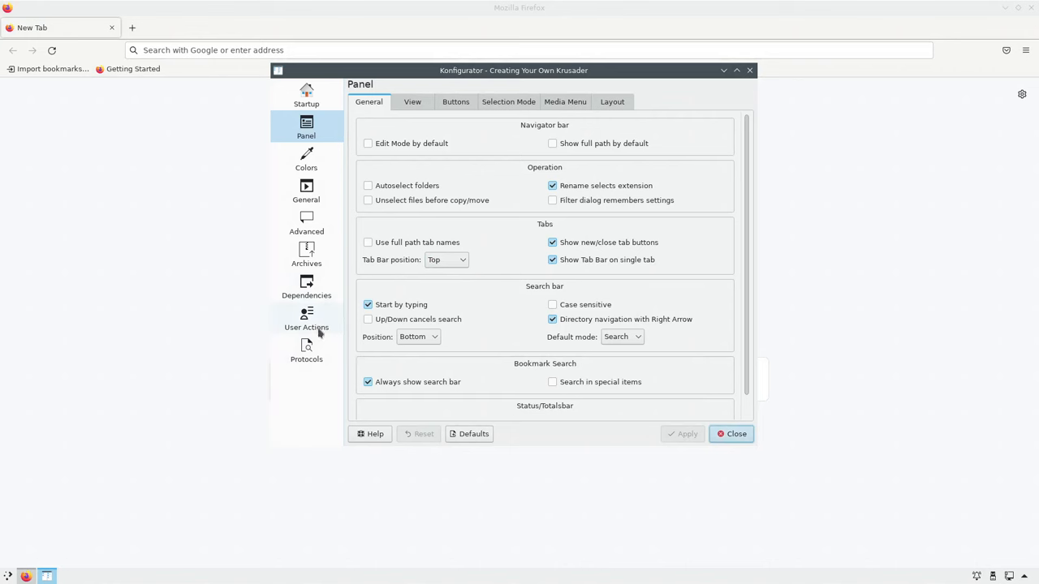
# Set the Viewer/Editor editor to /usr/bin/kwrite and close the Konfigurator
pyautogui.click(306, 191)
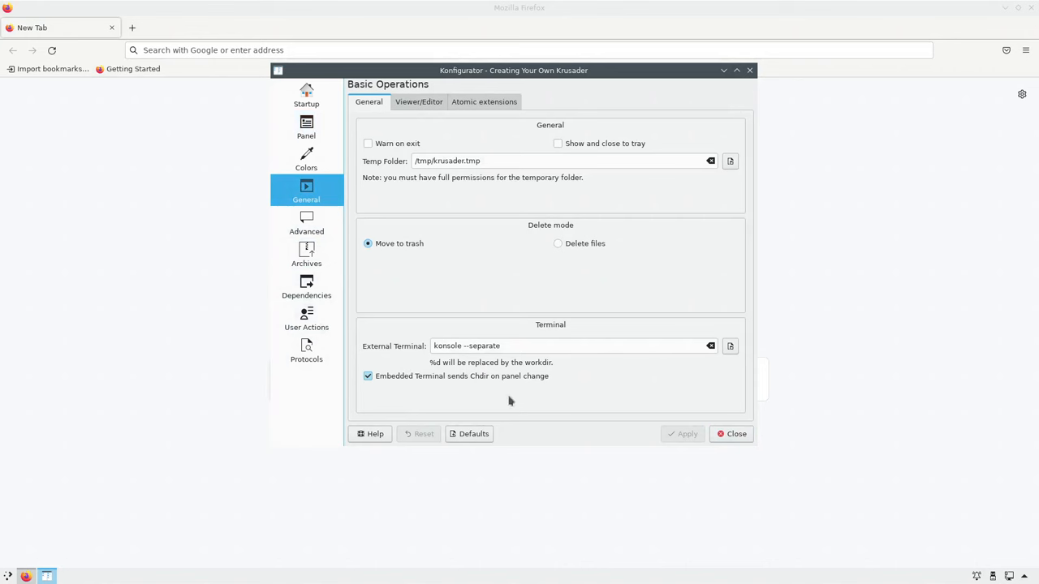
pyautogui.click(419, 101)
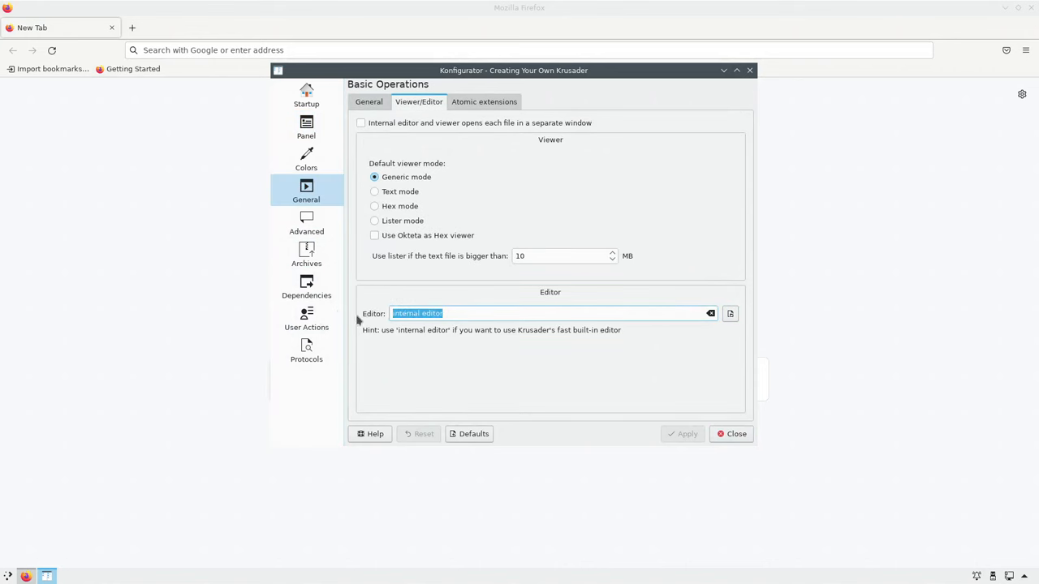
pyautogui.write('/usr')
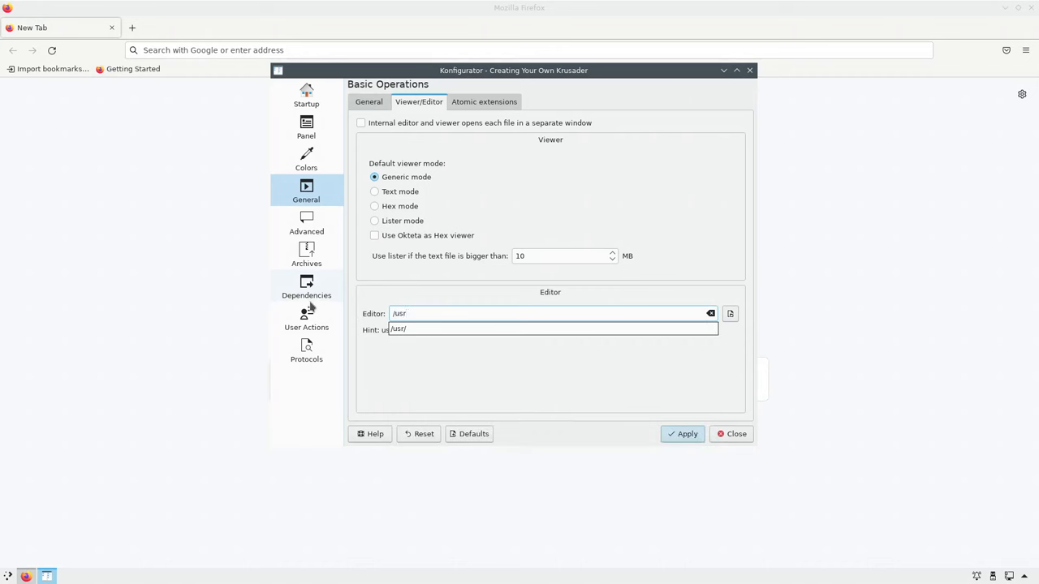
pyautogui.write('/bin')
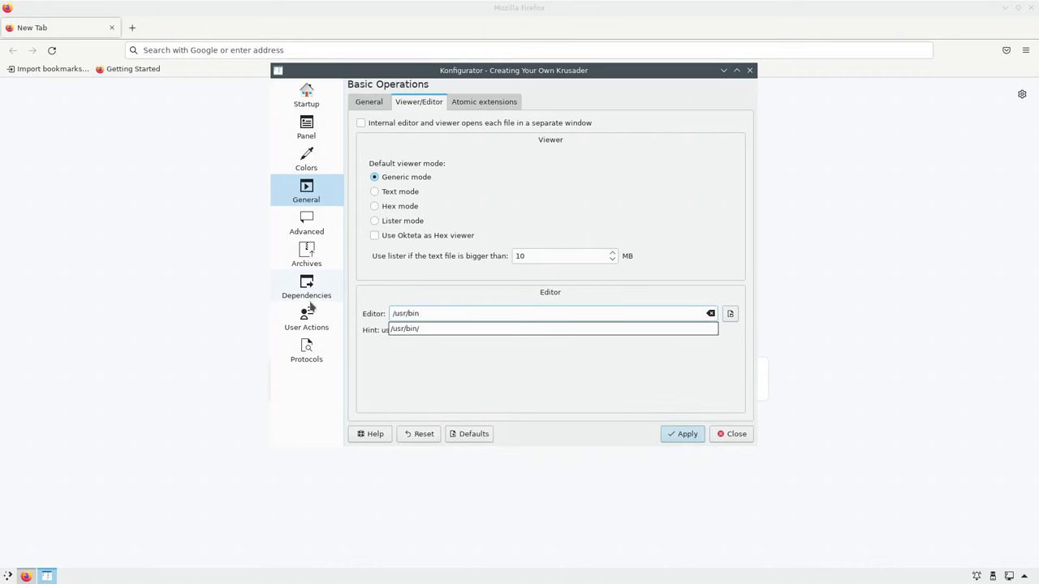
pyautogui.write('/kw')
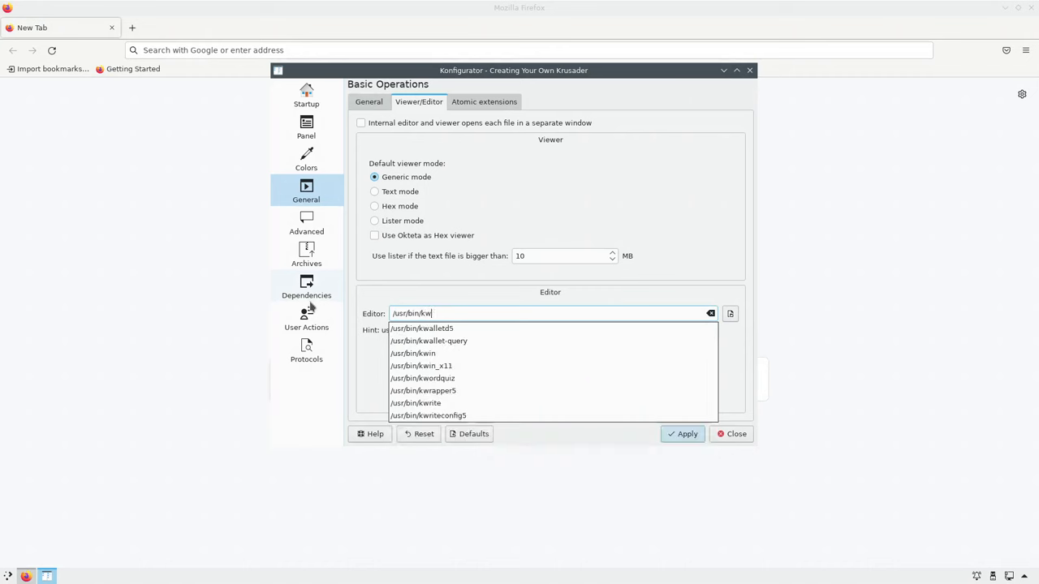
pyautogui.click(415, 404)
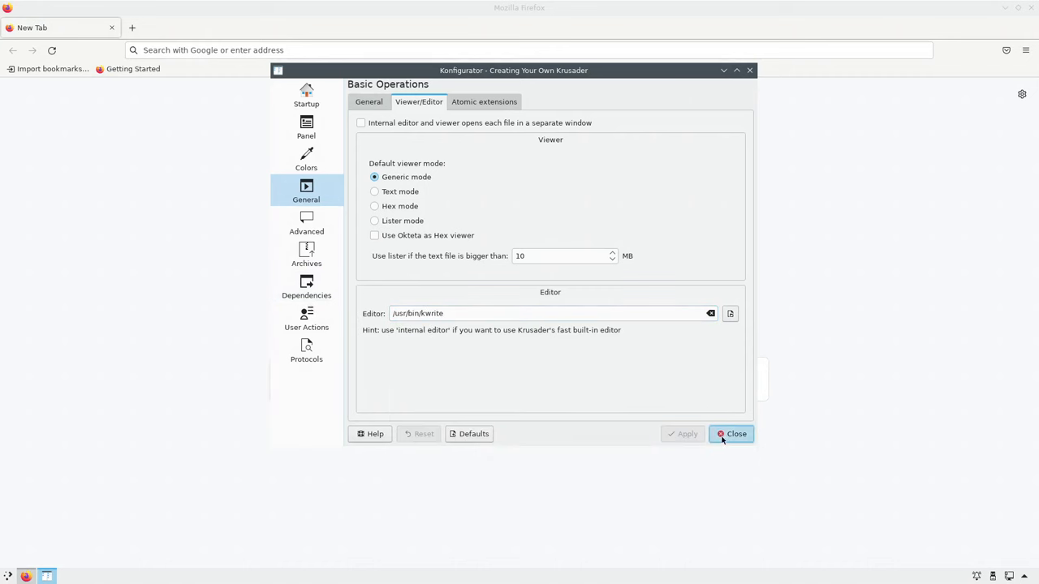
pyautogui.click(735, 433)
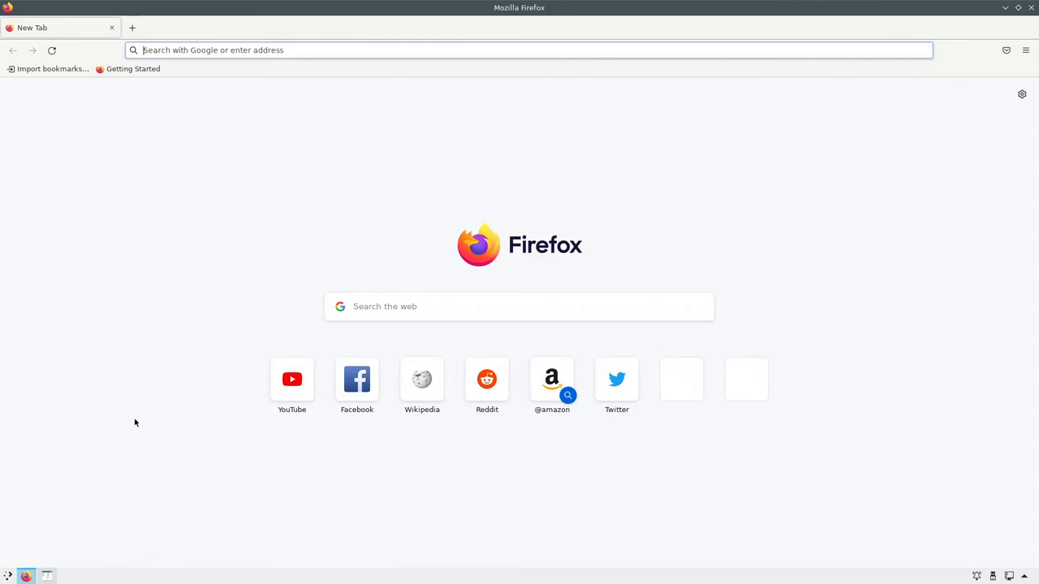
pyautogui.moveTo(46, 577)
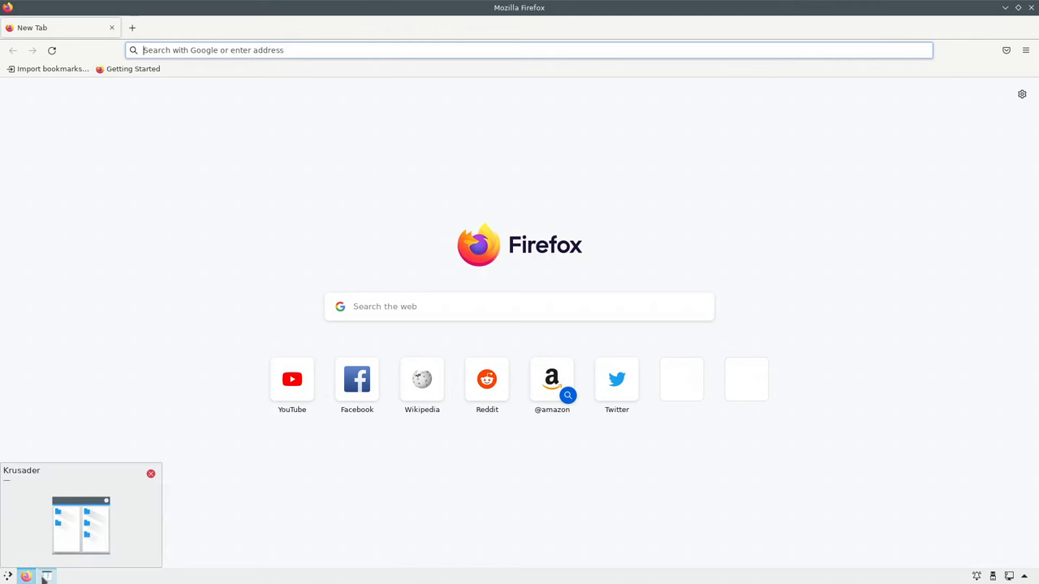
# Launch ClamAV from the launcher, finish the database update, then close the scanner window
pyautogui.click(12, 576)
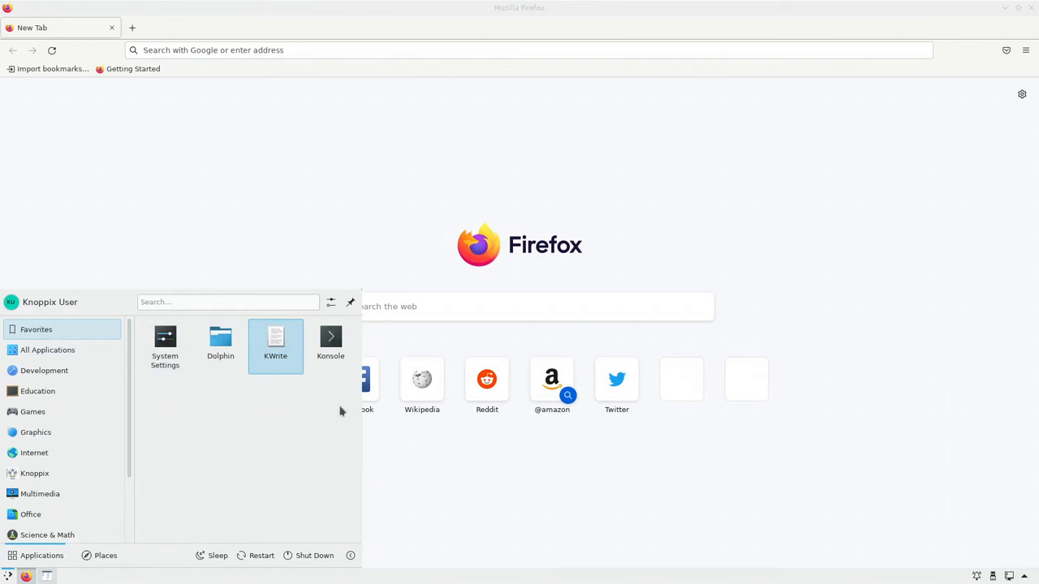
pyautogui.moveTo(136, 461)
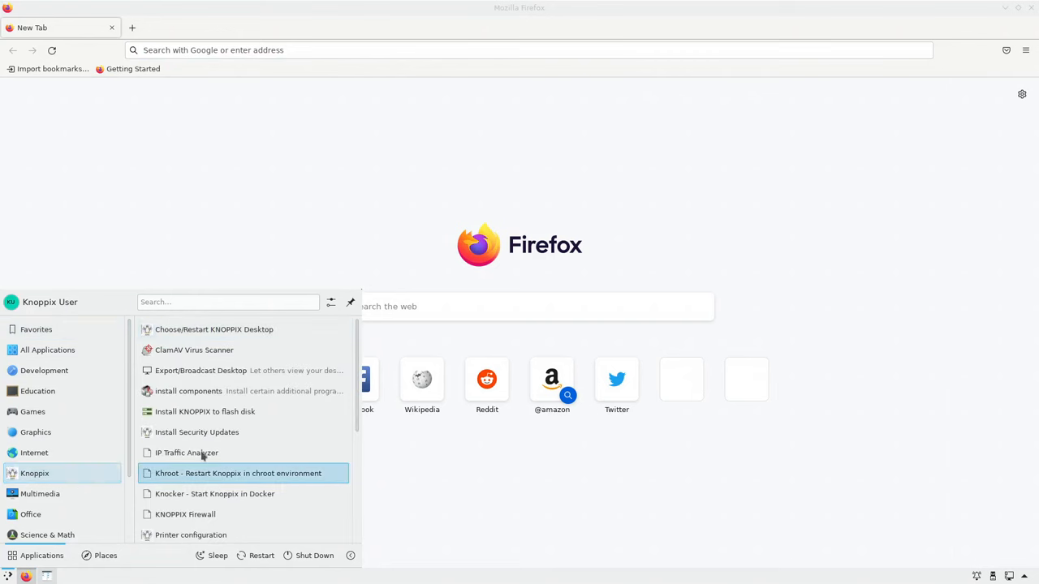
pyautogui.moveTo(259, 350)
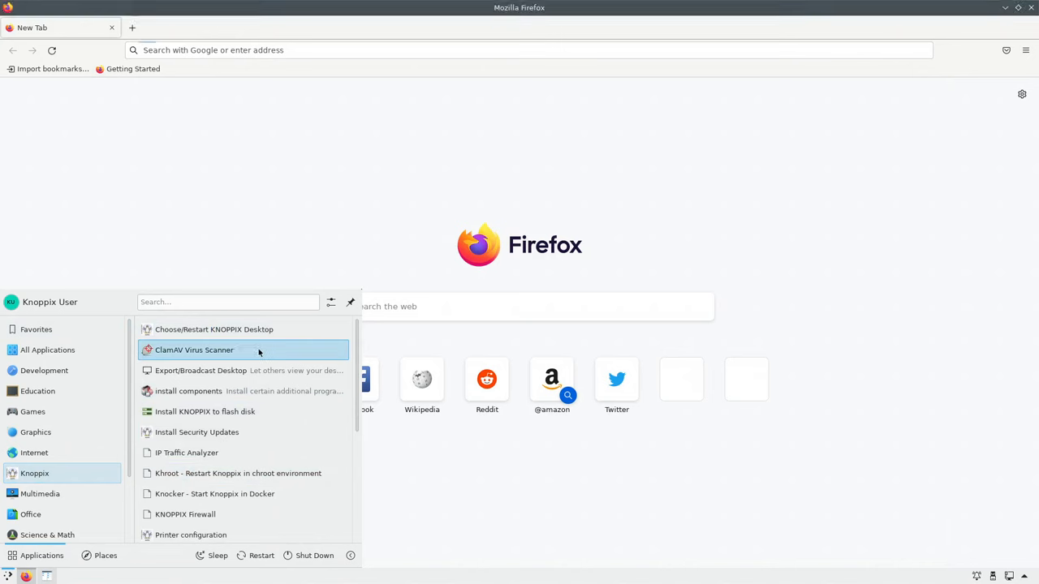
pyautogui.click(194, 350)
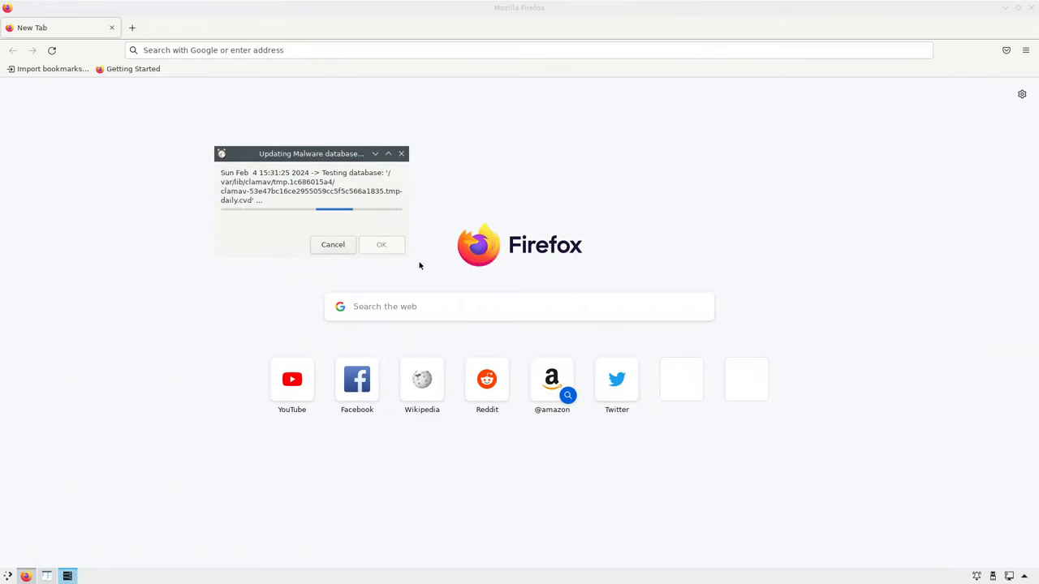
pyautogui.moveTo(408, 261)
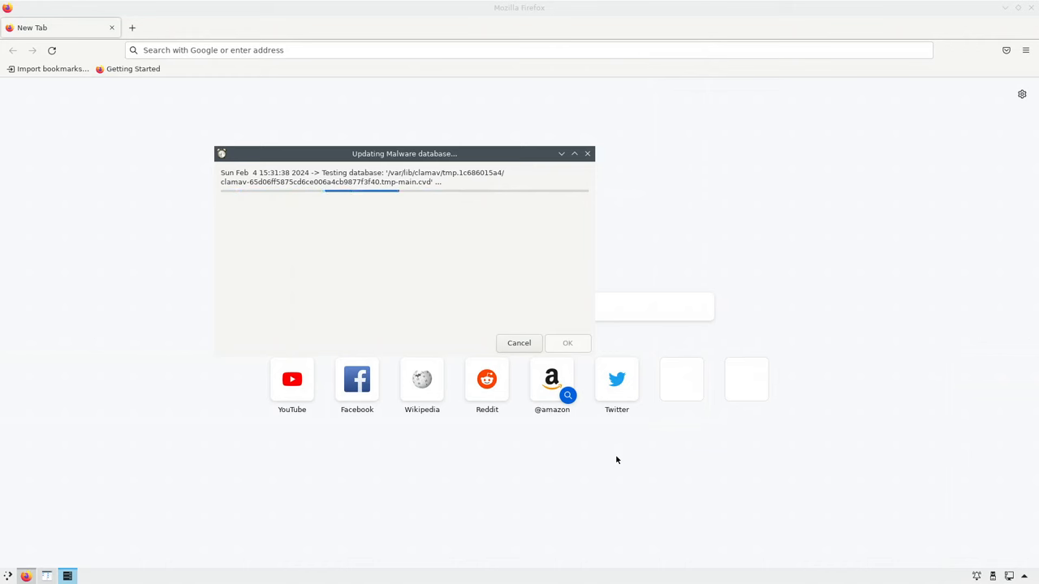
pyautogui.click(519, 343)
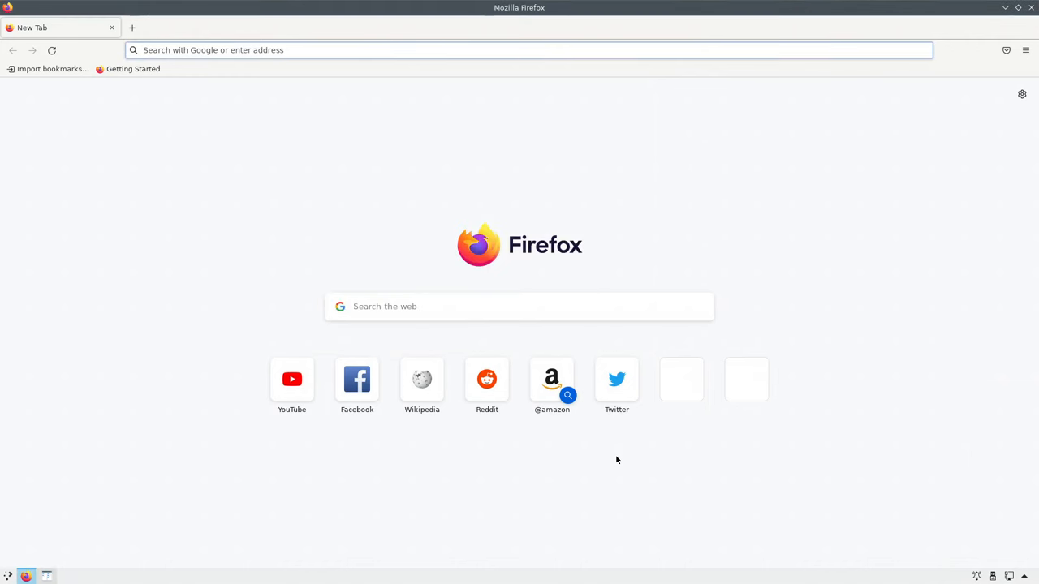
pyautogui.click(68, 577)
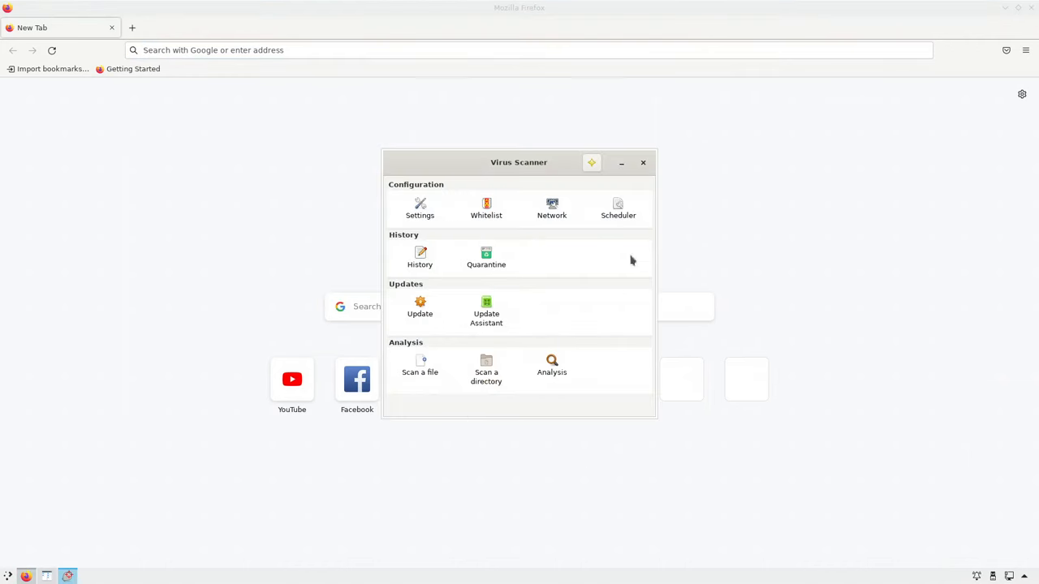
pyautogui.click(643, 162)
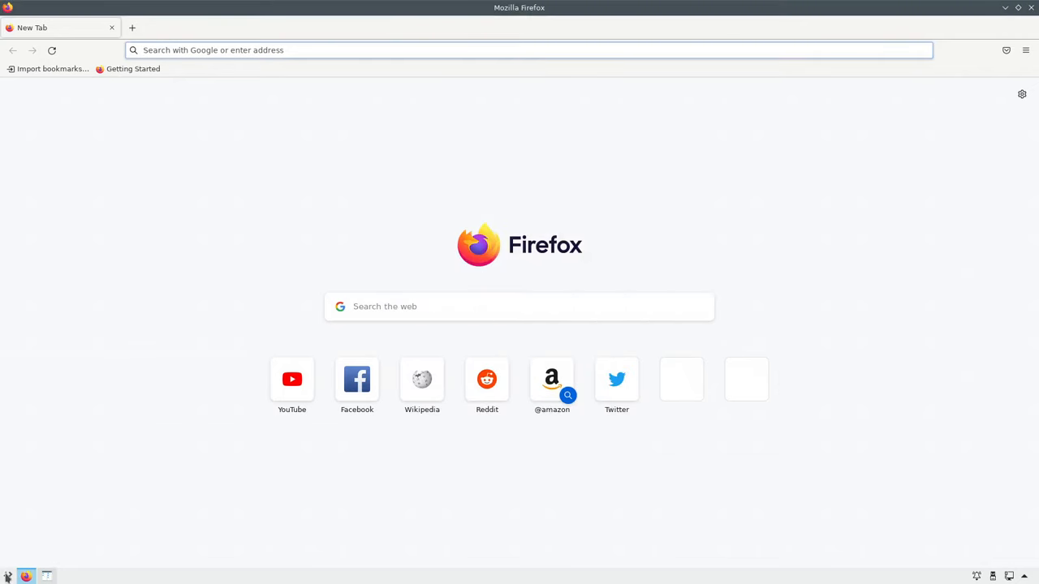
# Open the Knoppix install-components tool, move its window to view packages, then close it
pyautogui.click(37, 555)
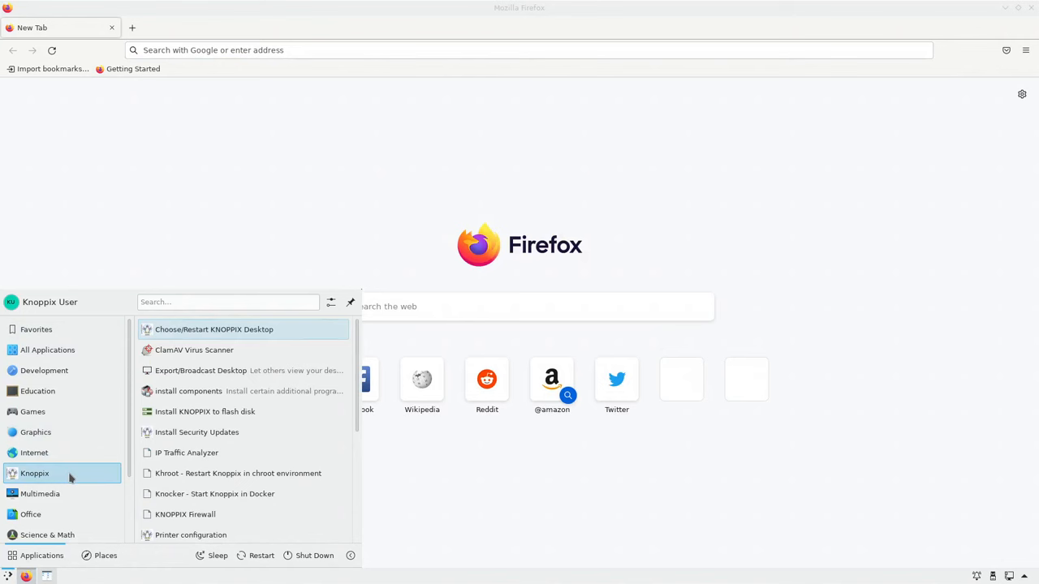
pyautogui.moveTo(235, 392)
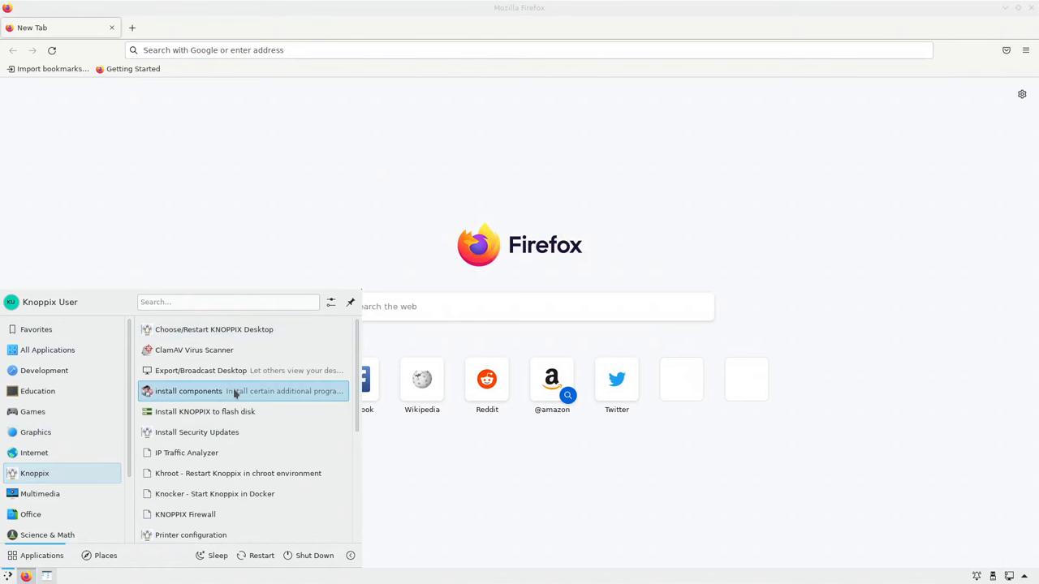
pyautogui.click(188, 391)
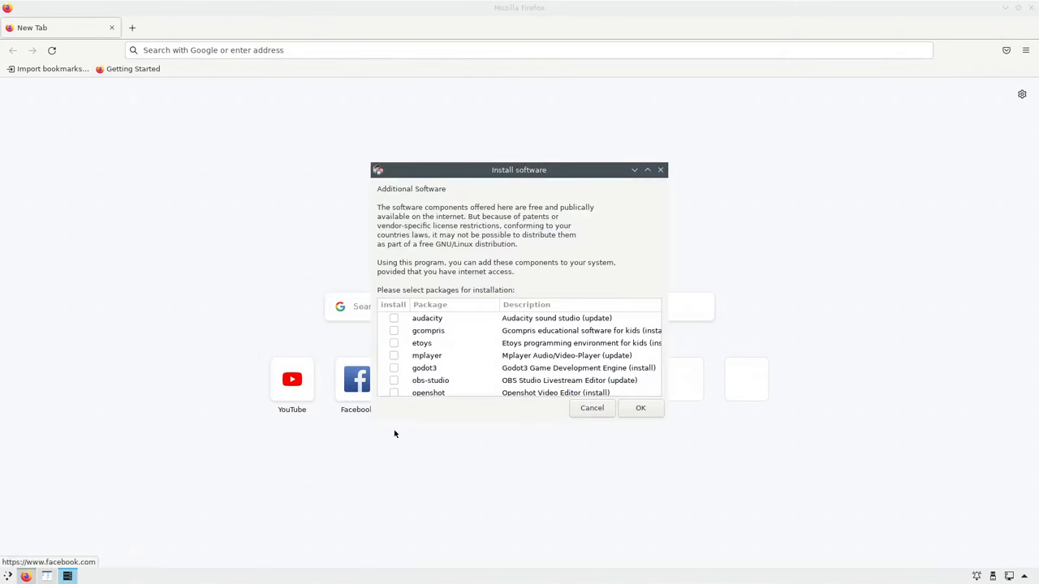
pyautogui.moveTo(520, 170); pyautogui.dragTo(519, 130)
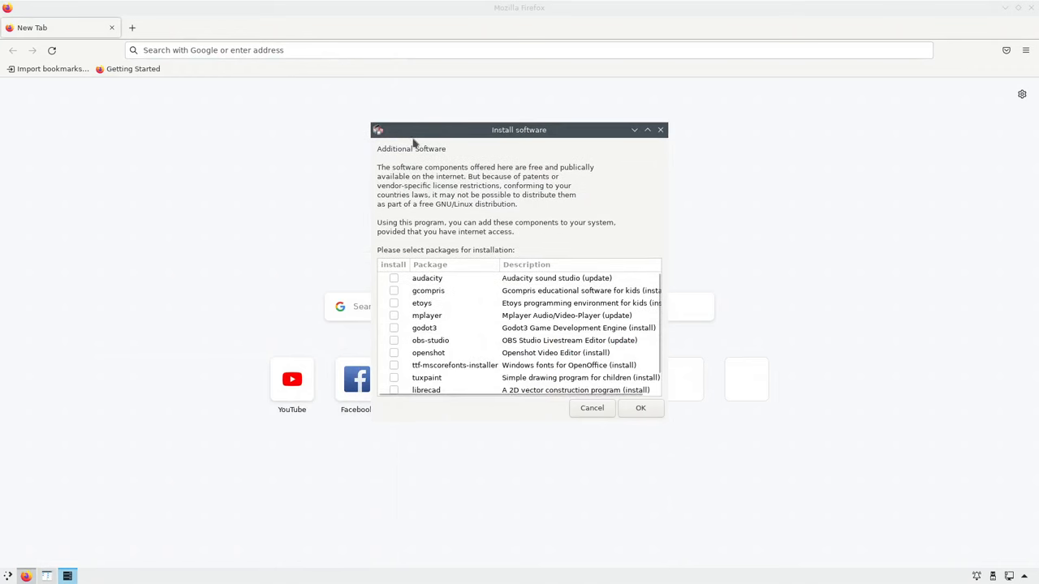
pyautogui.moveTo(528, 425)
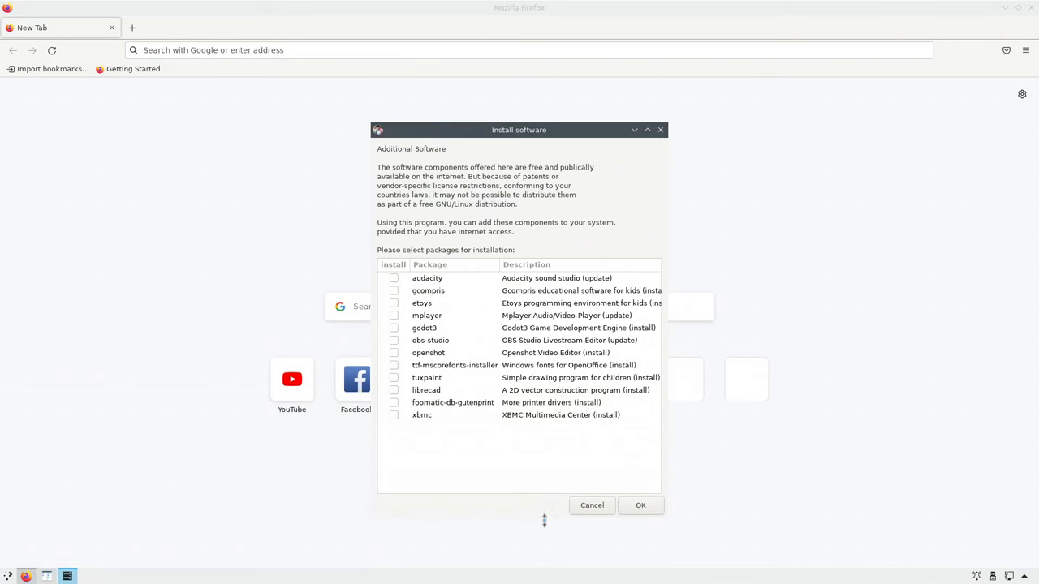
pyautogui.moveTo(500, 469)
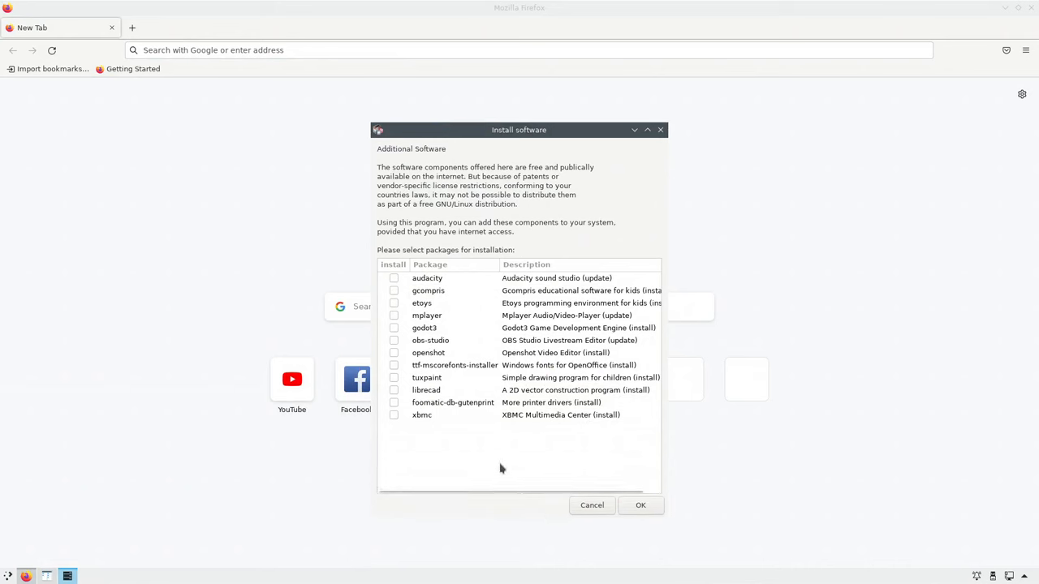
pyautogui.moveTo(435, 289)
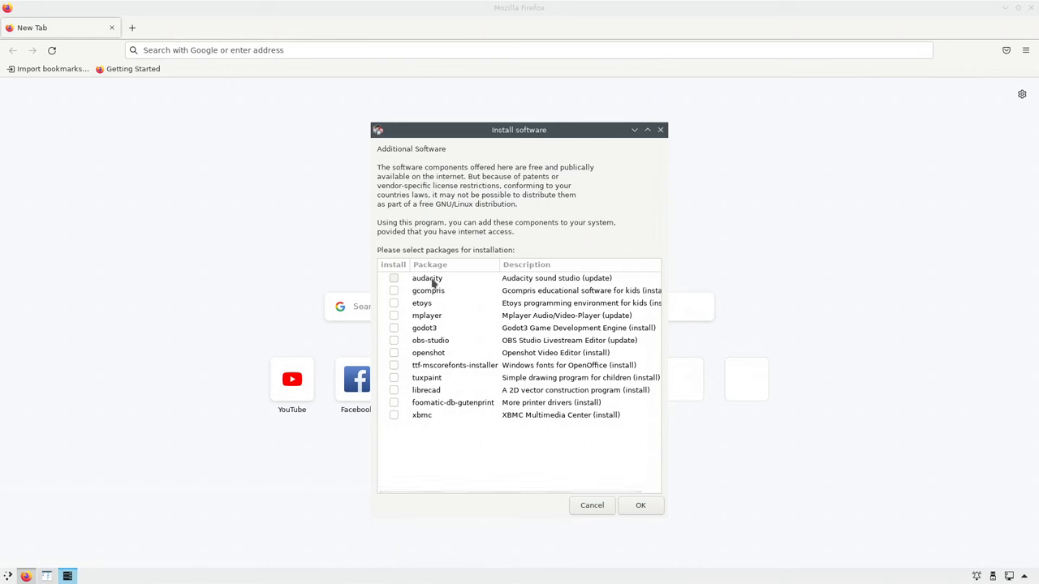
pyautogui.moveTo(428, 327)
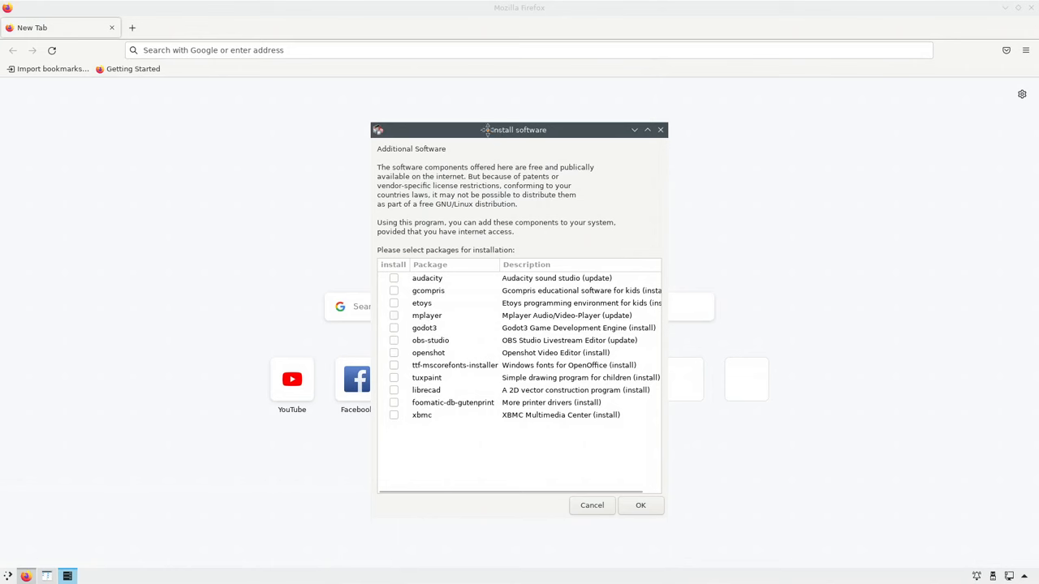
pyautogui.moveTo(513, 130); pyautogui.dragTo(263, 107)
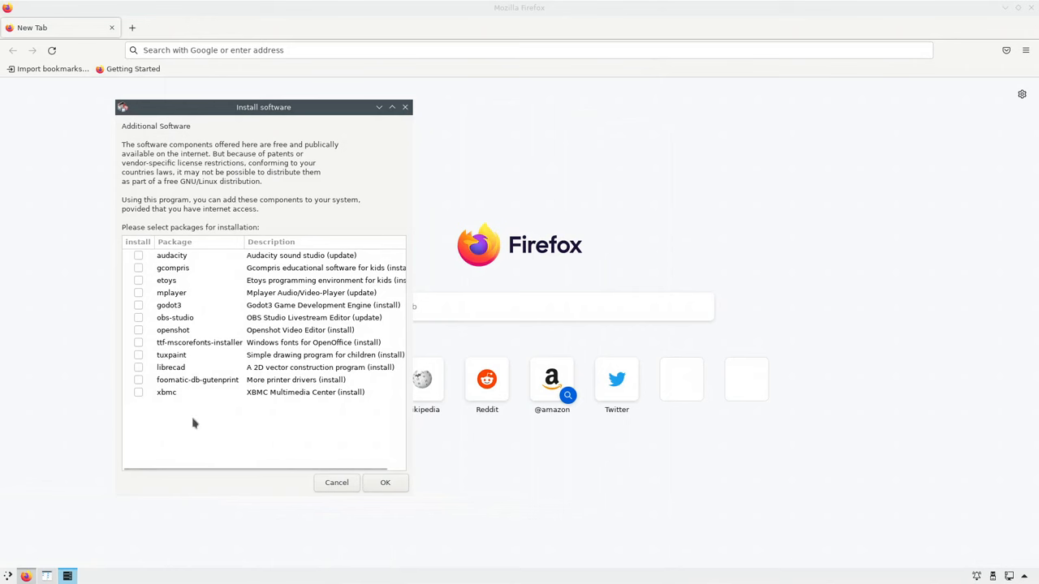
pyautogui.click(336, 482)
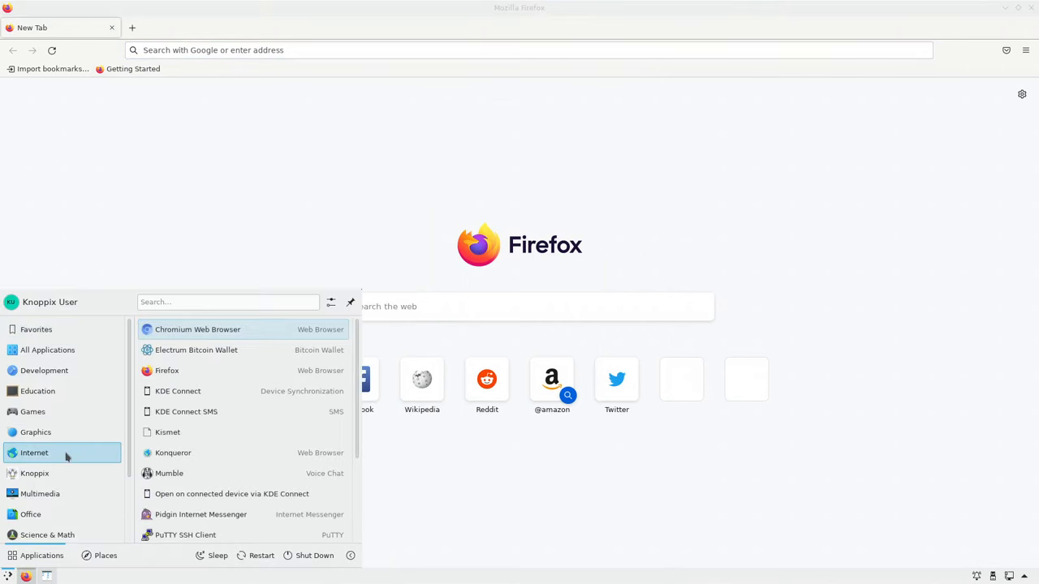
# Close the application menu to reveal the bare KNOPPIX 9.3 wallpaper
pyautogui.click(34, 474)
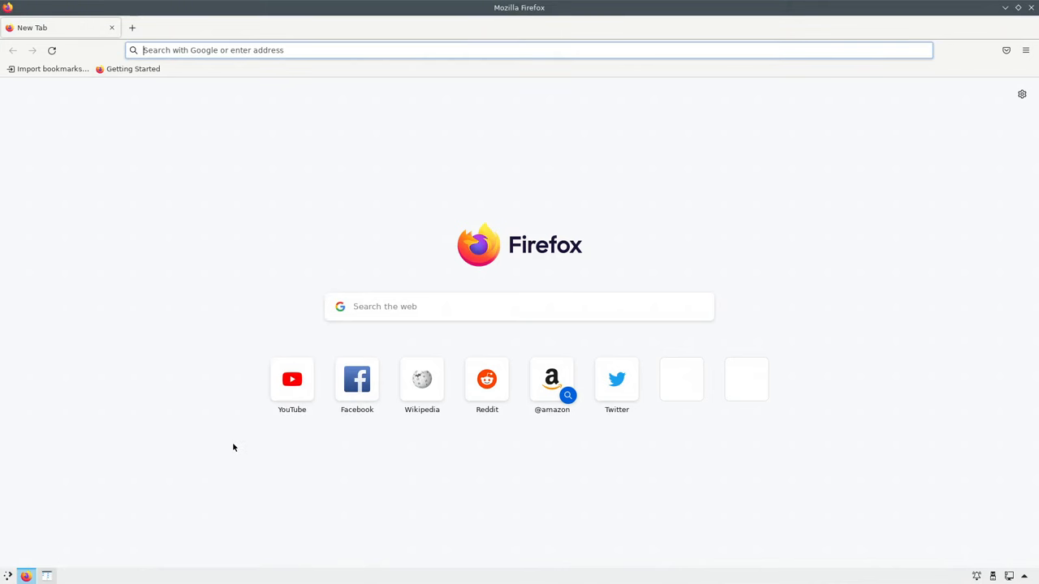
pyautogui.moveTo(222, 451)
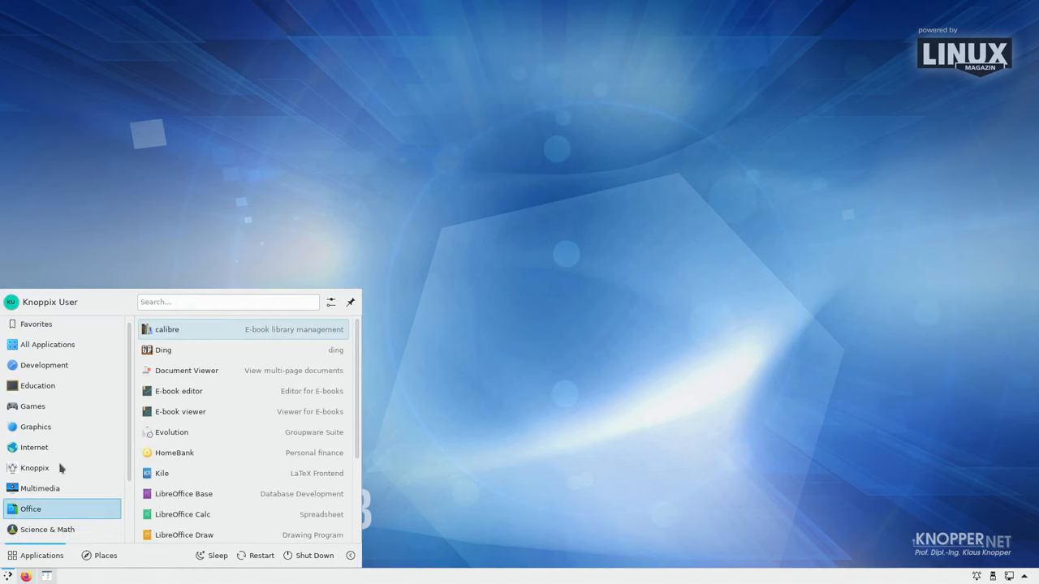
pyautogui.click(34, 467)
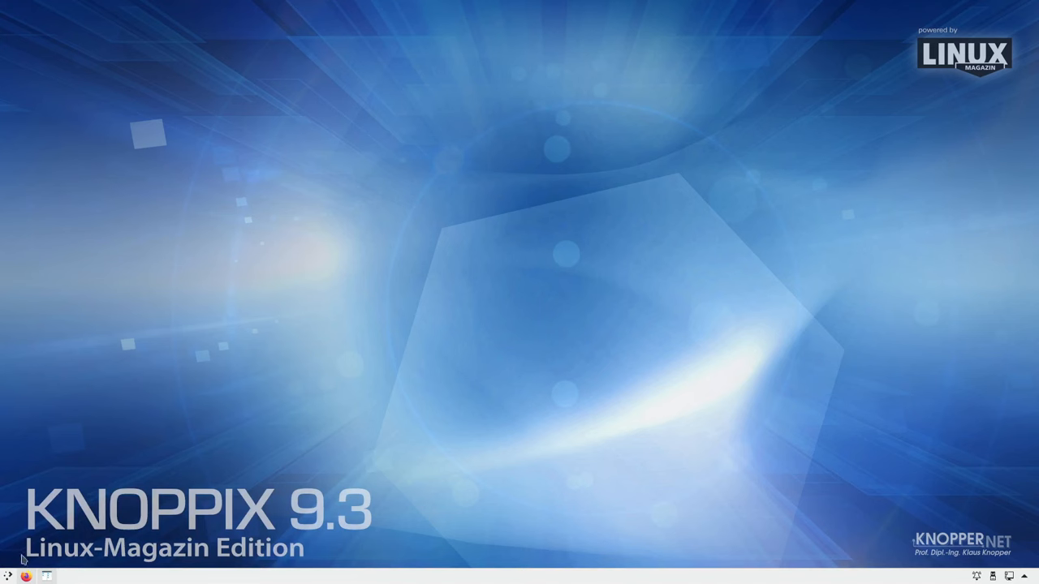
# Launch Knocker to start Knoppix in Docker and choose classic blowfish wallet encryption
pyautogui.click(10, 574)
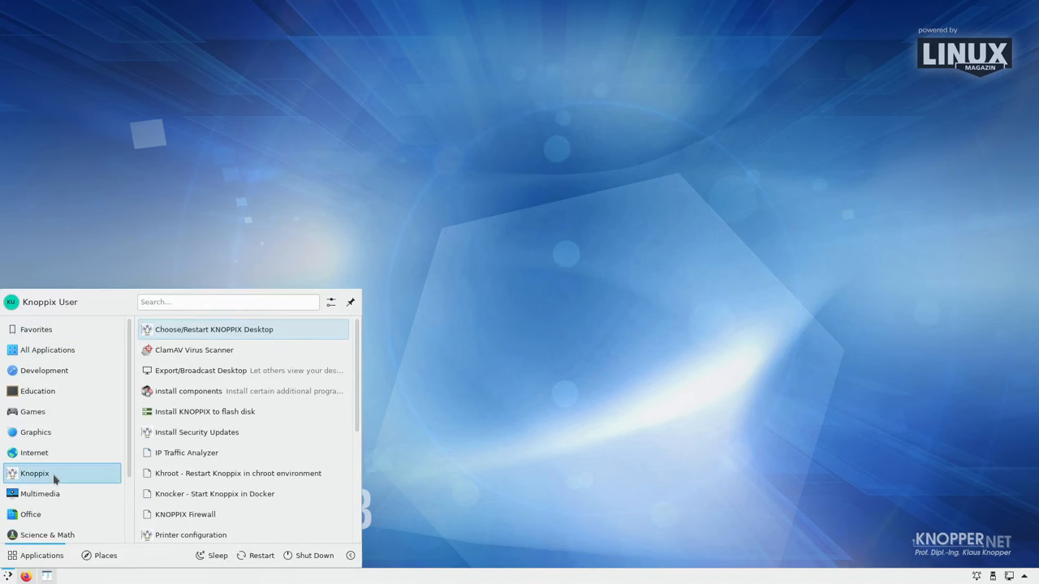
pyautogui.moveTo(282, 494)
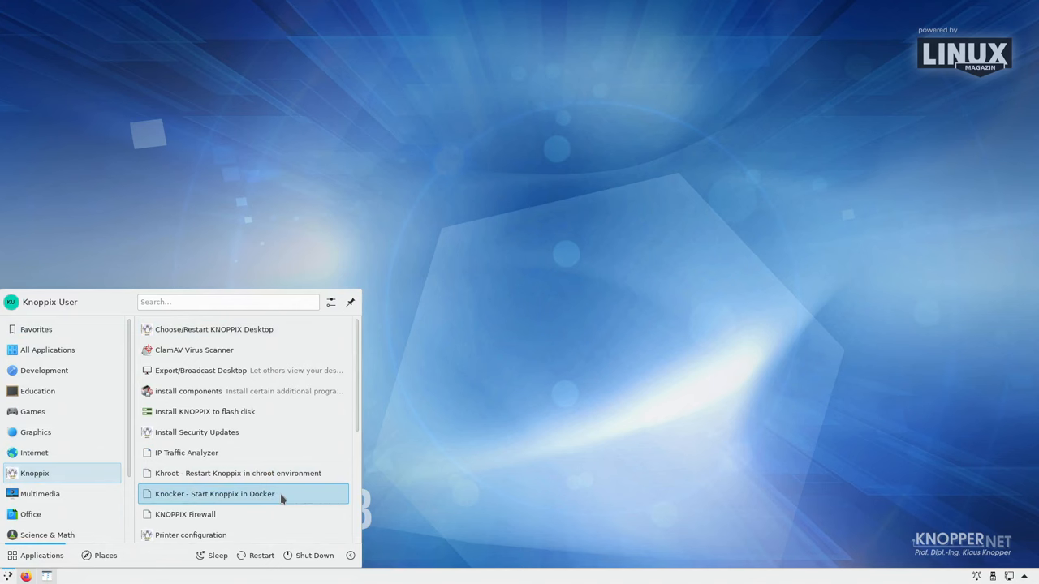
pyautogui.scroll(-3)
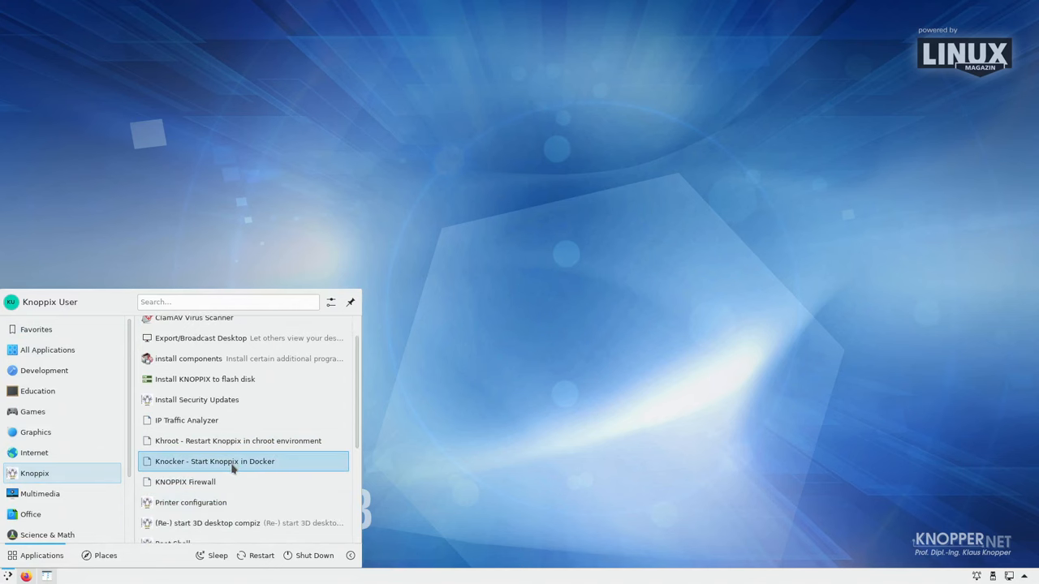
pyautogui.click(214, 461)
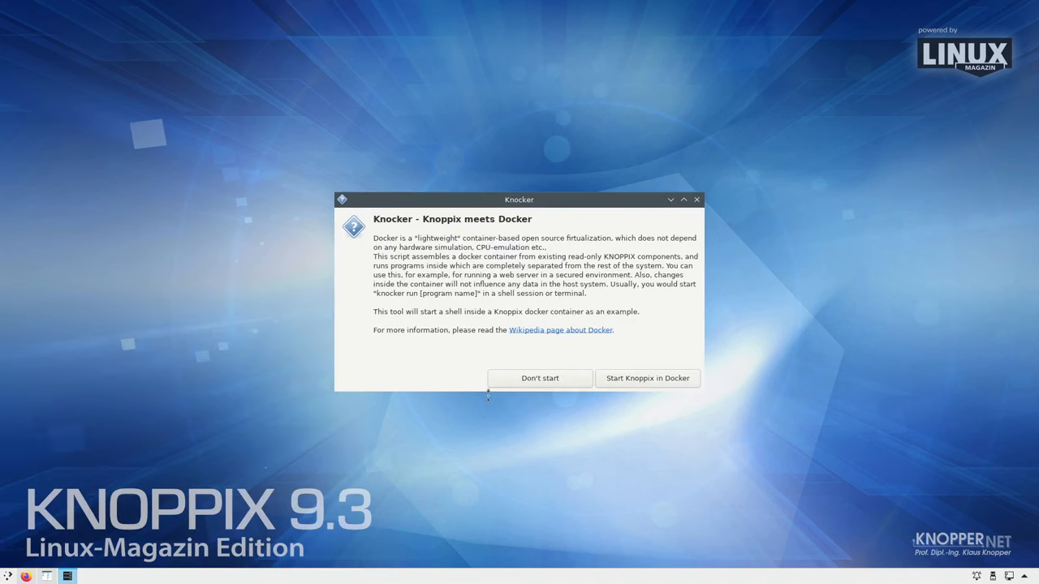
pyautogui.click(647, 378)
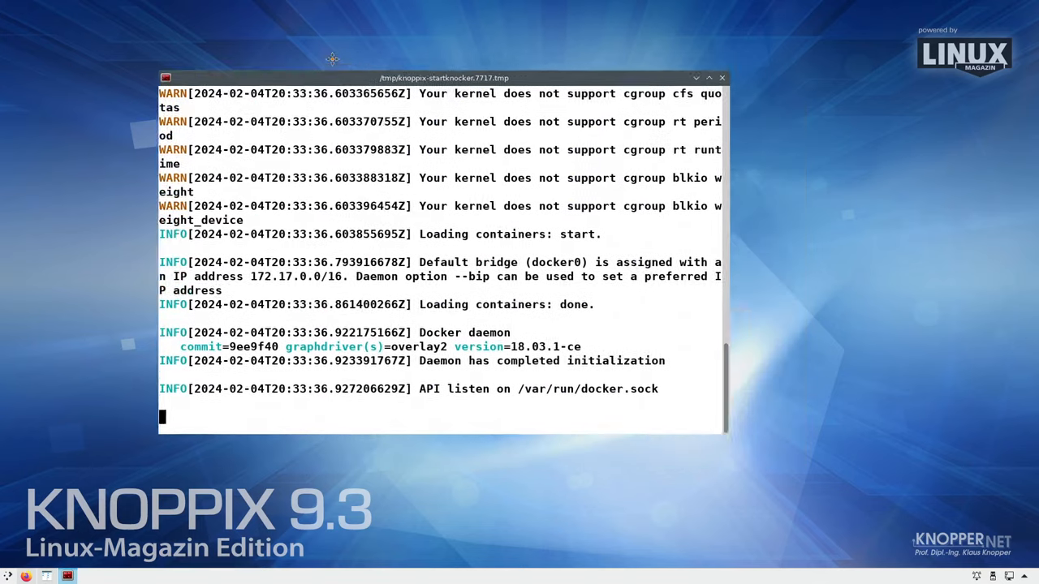
pyautogui.moveTo(444, 77); pyautogui.dragTo(347, 36)
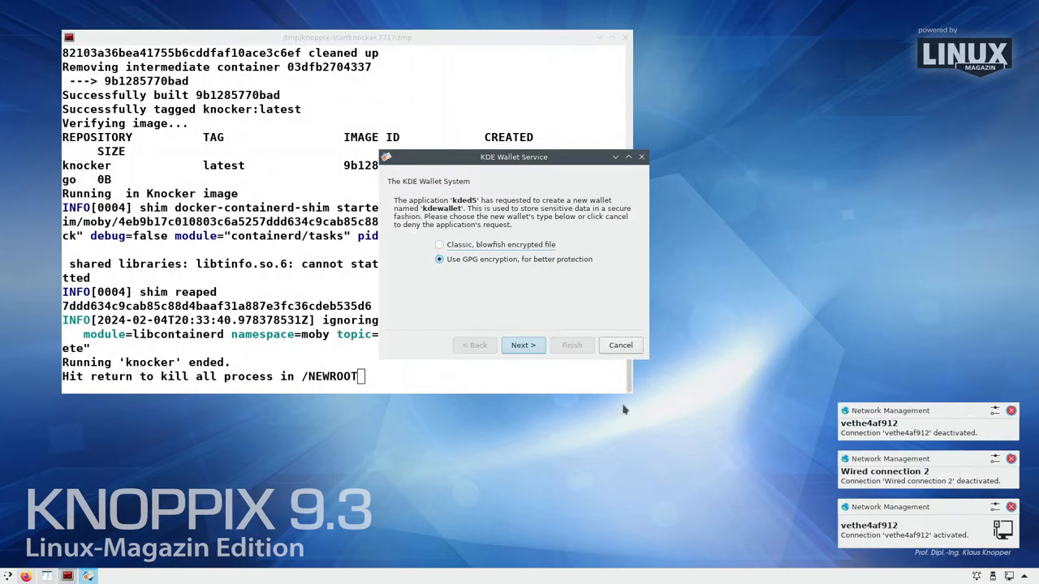
pyautogui.moveTo(485, 272)
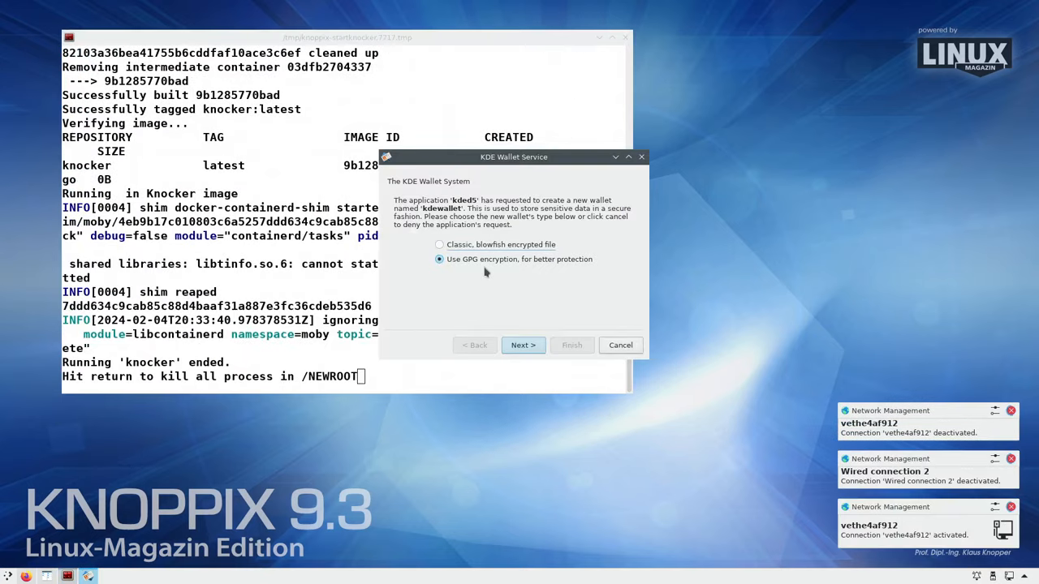
pyautogui.click(439, 245)
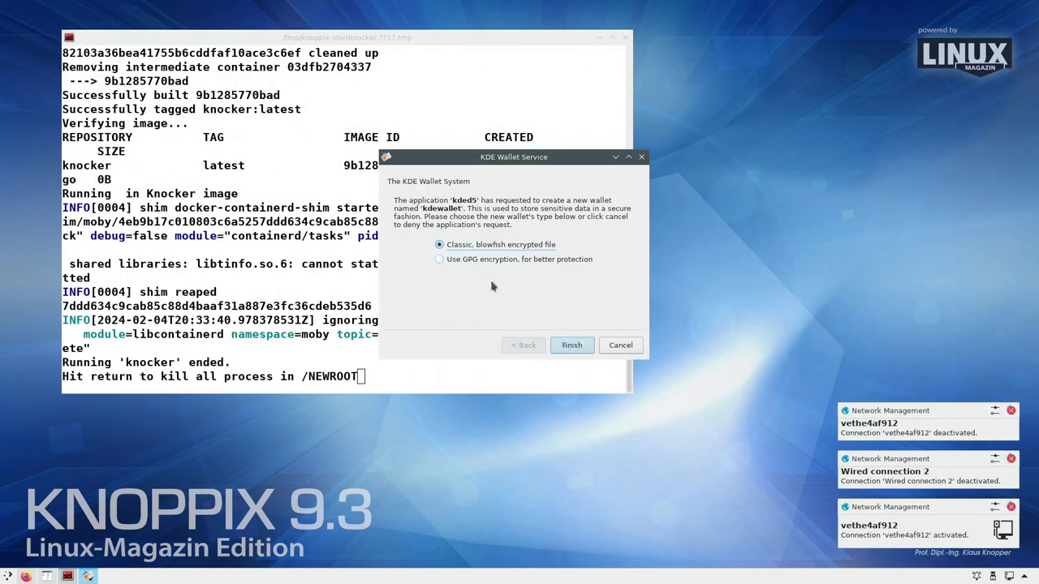
# Finish the KDE Wallet creation and move to the wallet password prompt
pyautogui.click(572, 345)
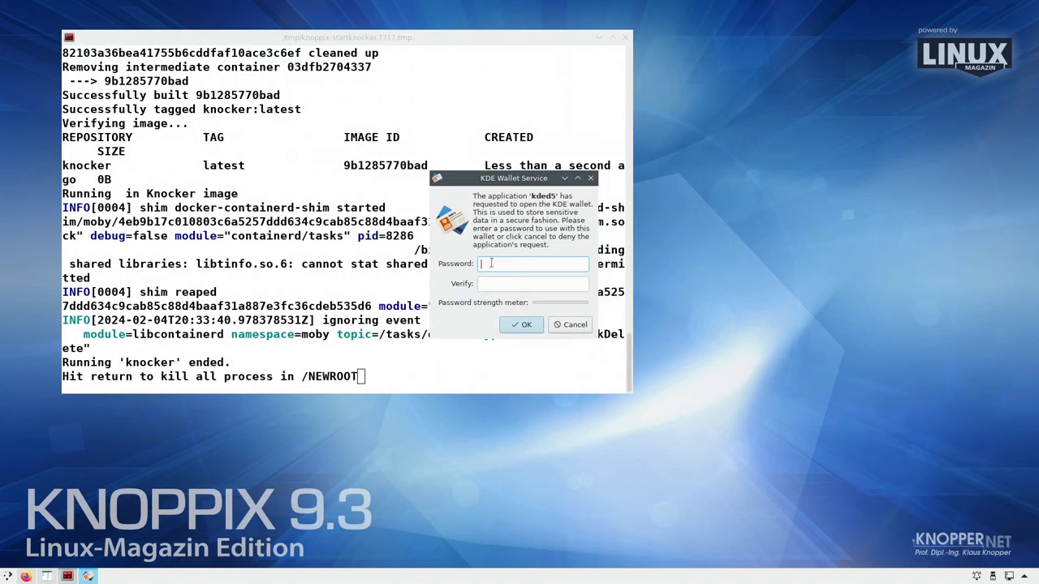
pyautogui.click(522, 324)
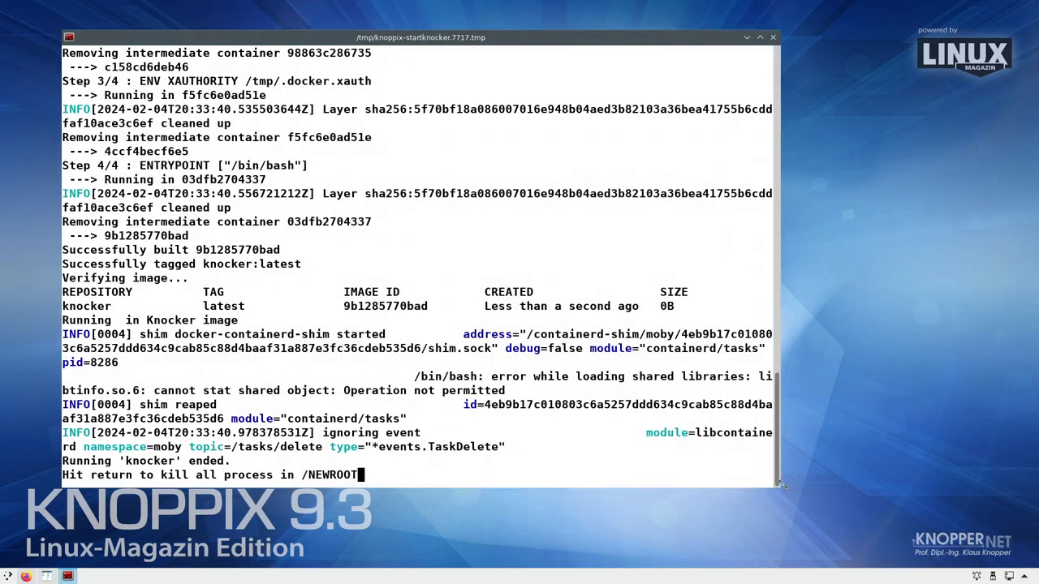
pyautogui.moveTo(575, 432)
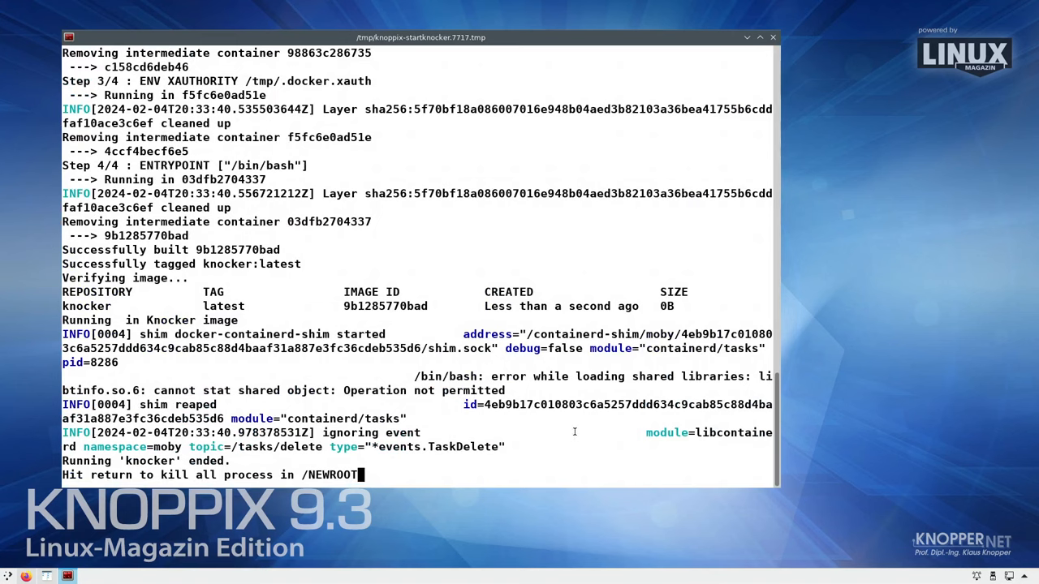
pyautogui.moveTo(451, 420)
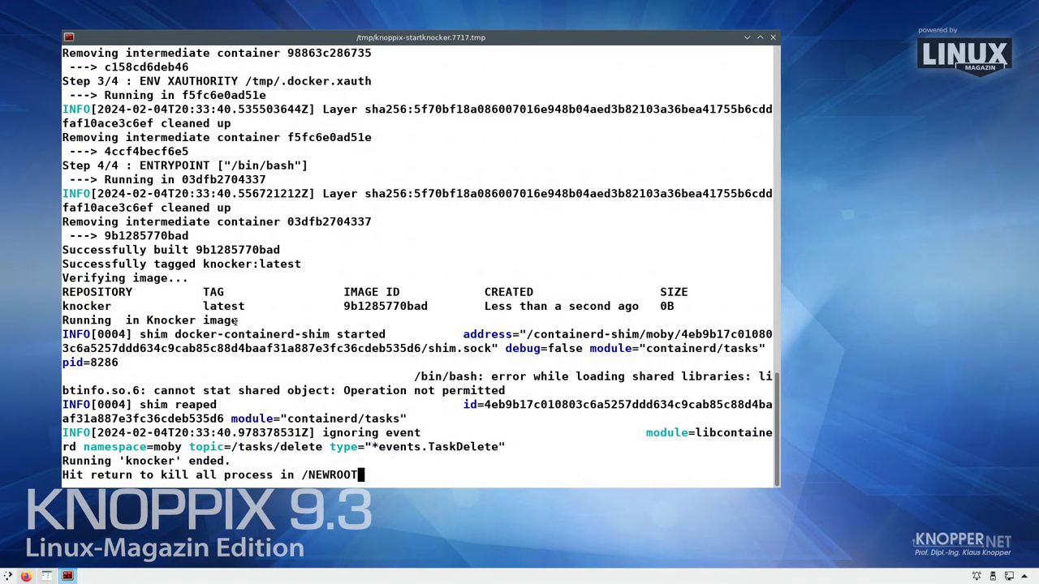
# Scroll through the Knocker Docker log, highlighting 'containerd' and 'docker.sock'
pyautogui.press('Return')
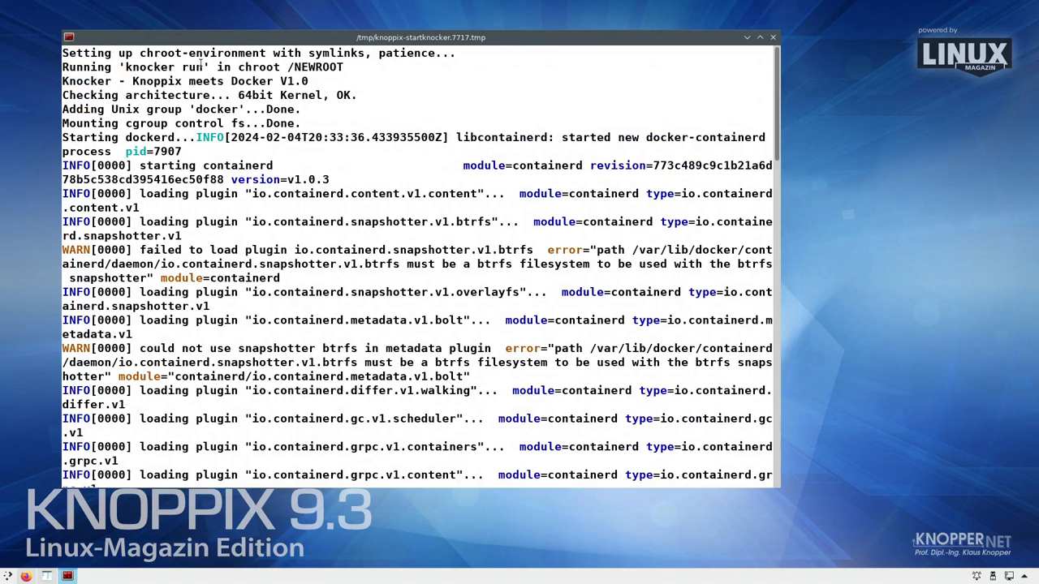
pyautogui.moveTo(367, 56)
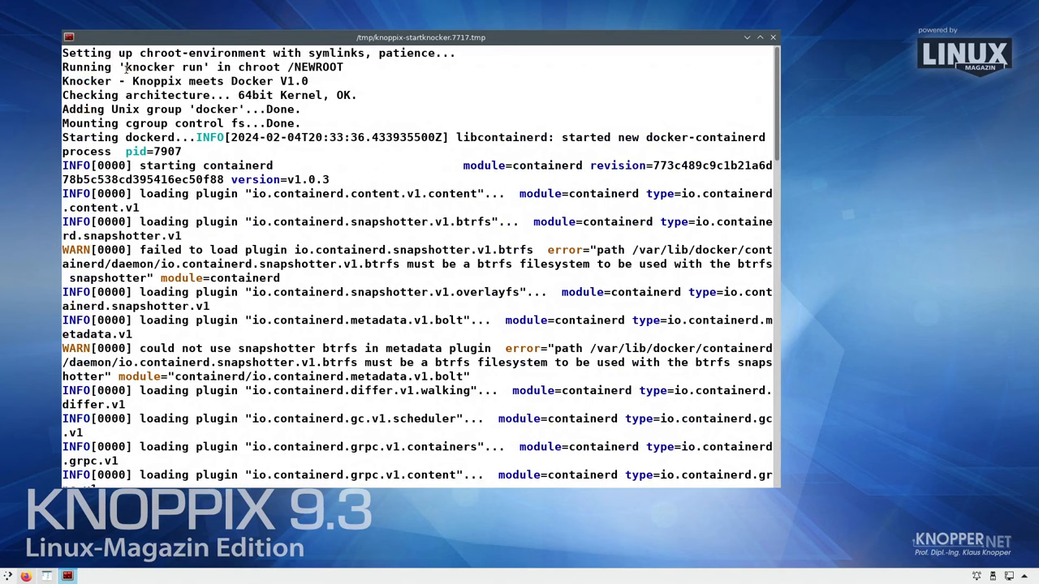
pyautogui.doubleClick(165, 67)
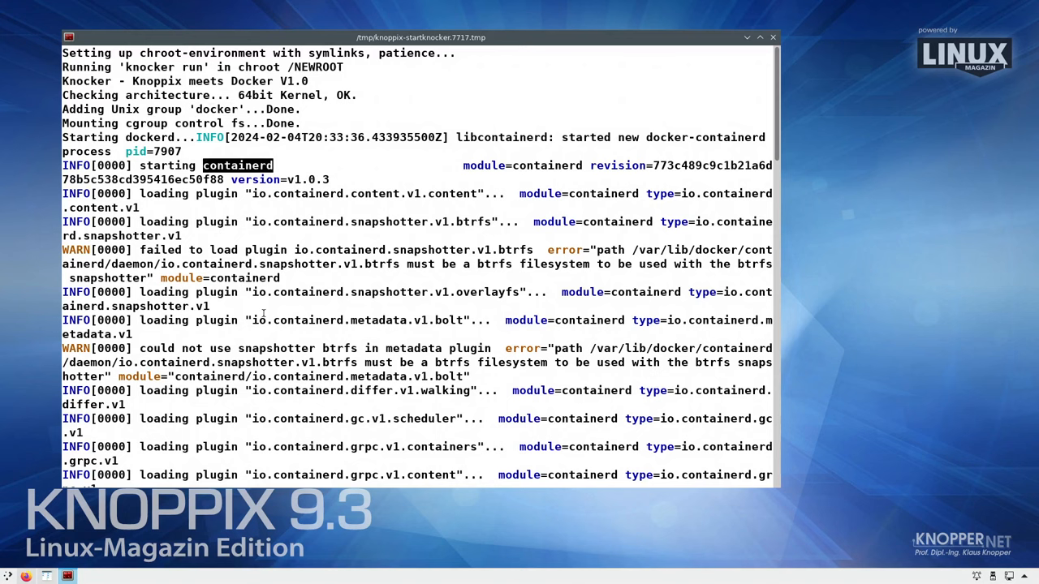
pyautogui.scroll(-3)
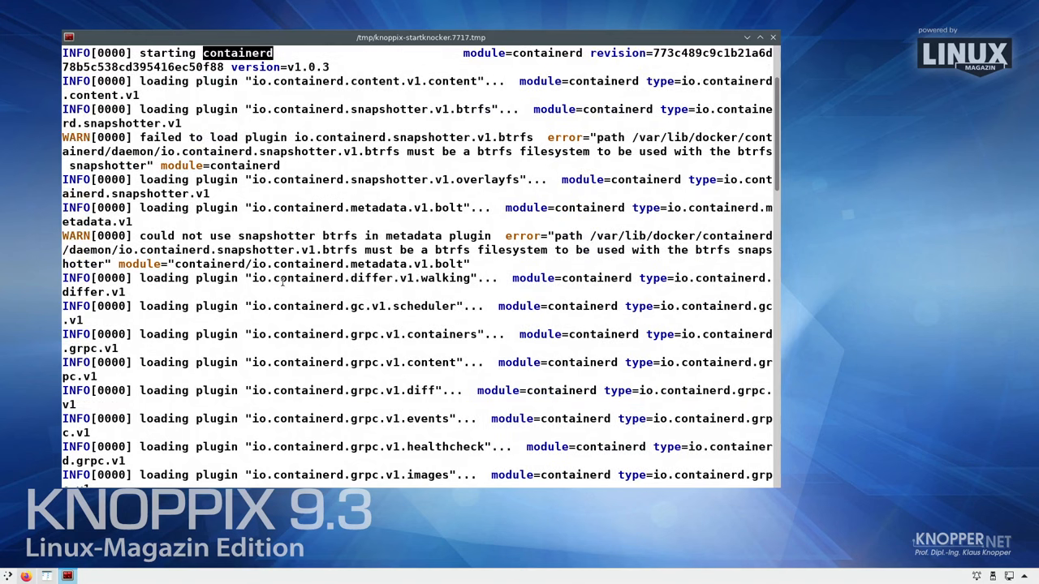
pyautogui.moveTo(268, 236)
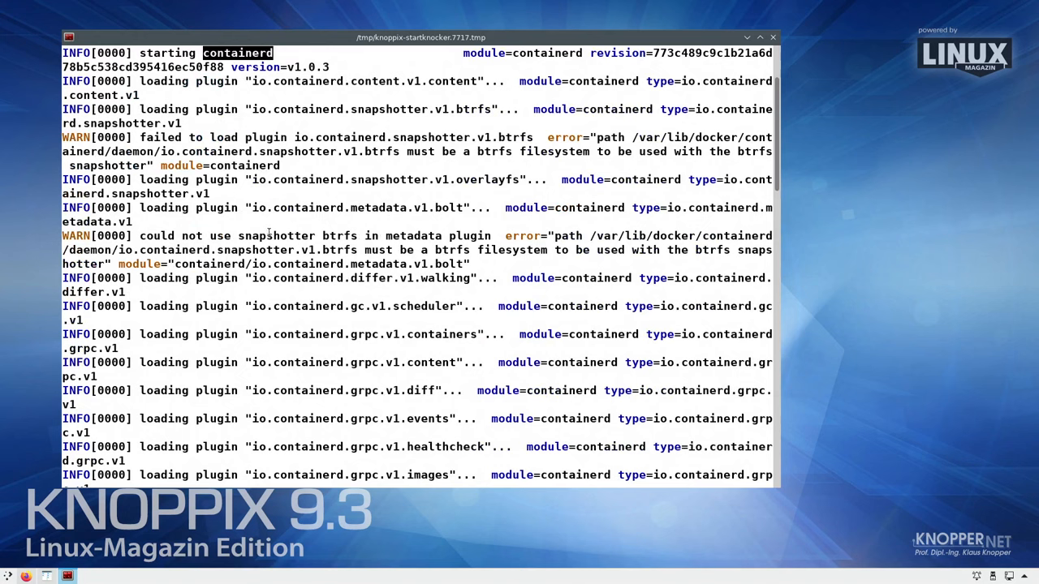
pyautogui.scroll(-3)
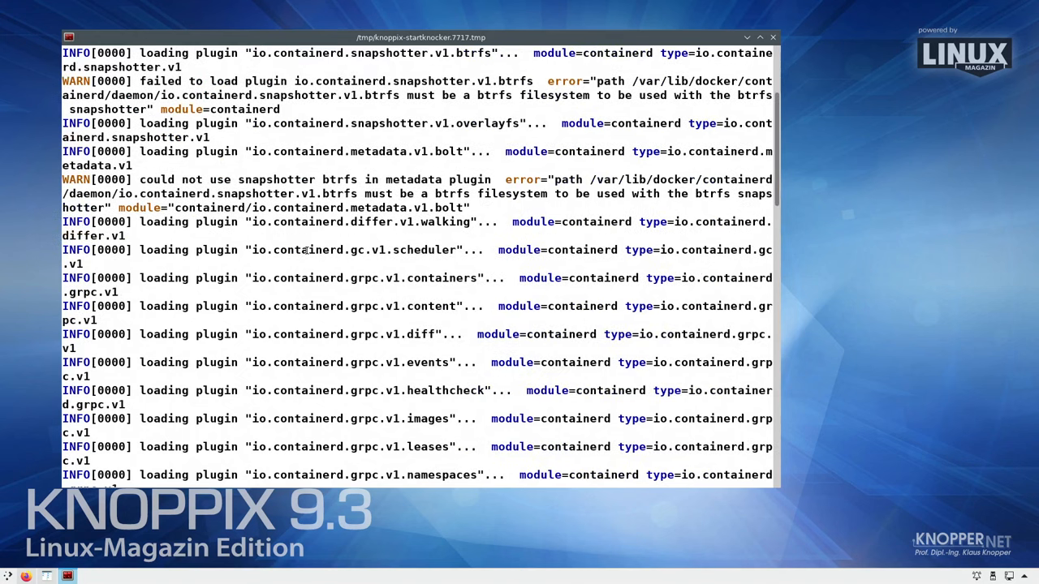
pyautogui.scroll(-3)
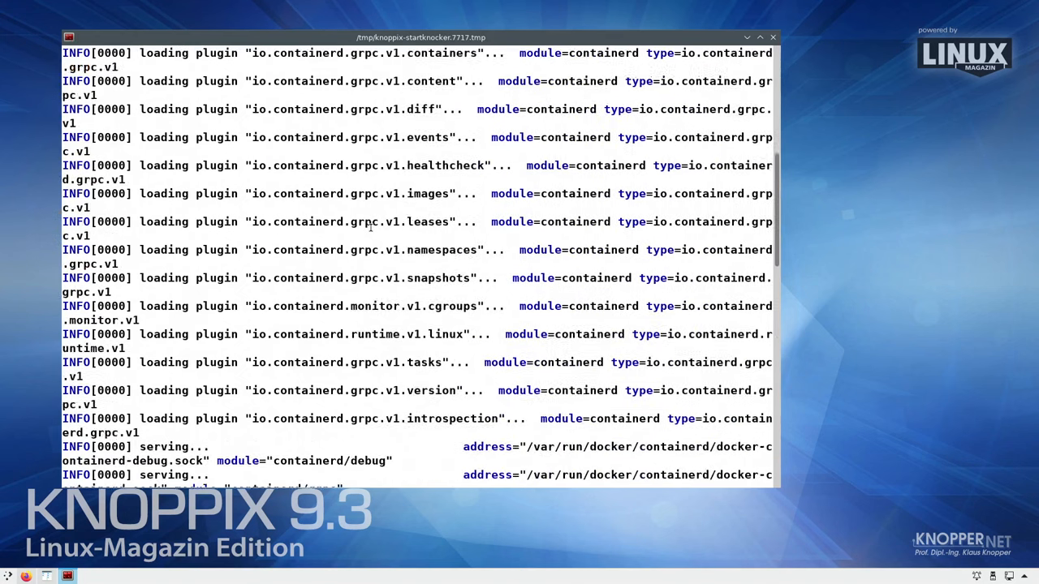
pyautogui.scroll(-3)
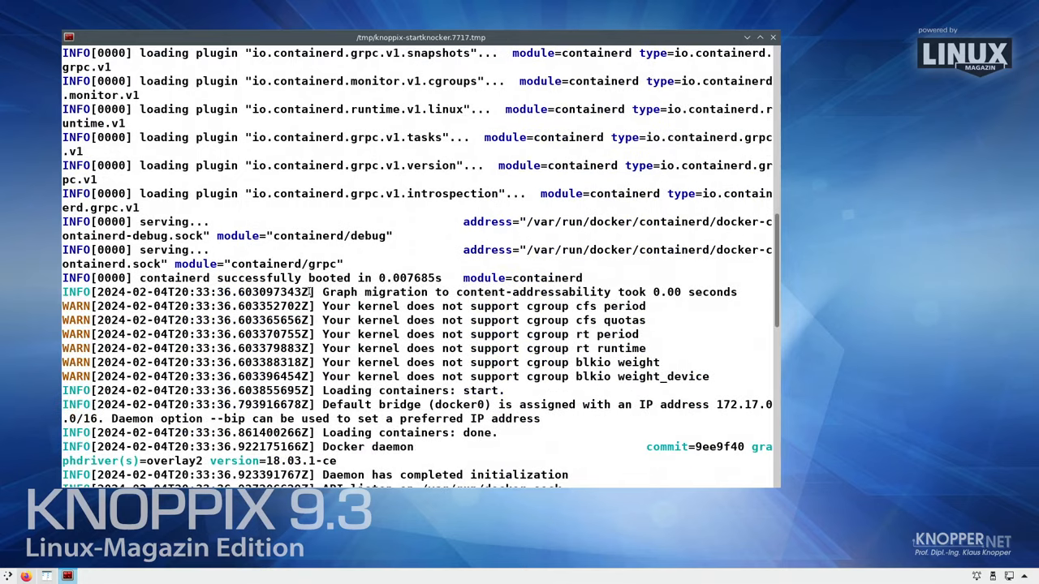
pyautogui.scroll(-3)
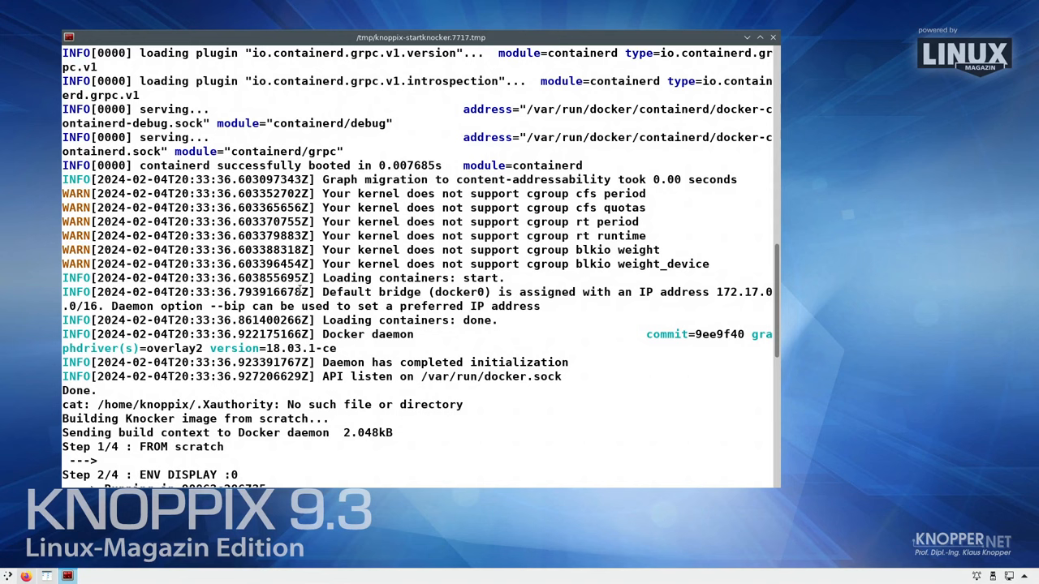
pyautogui.moveTo(416, 398)
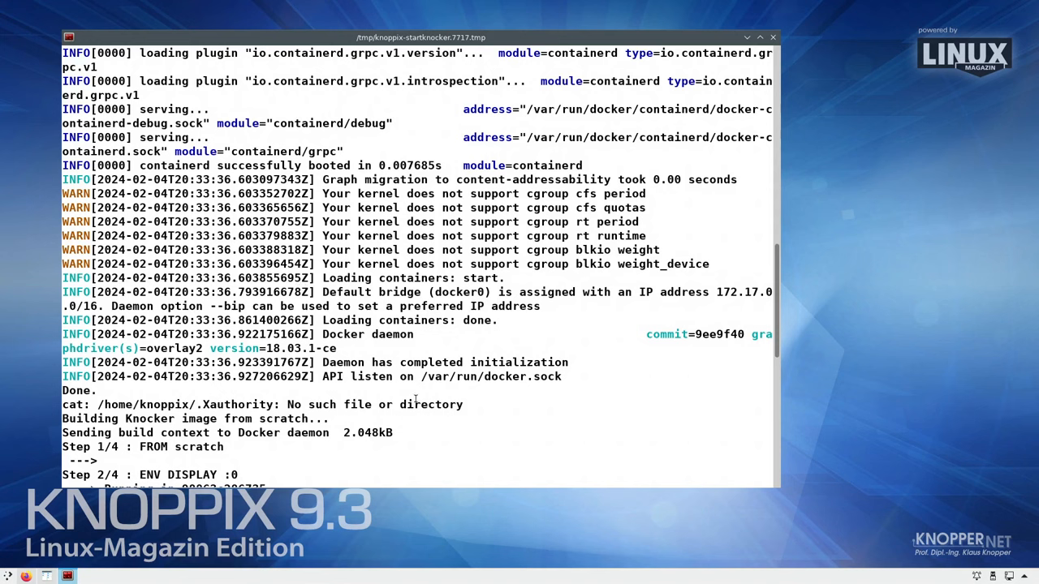
pyautogui.doubleClick(522, 376)
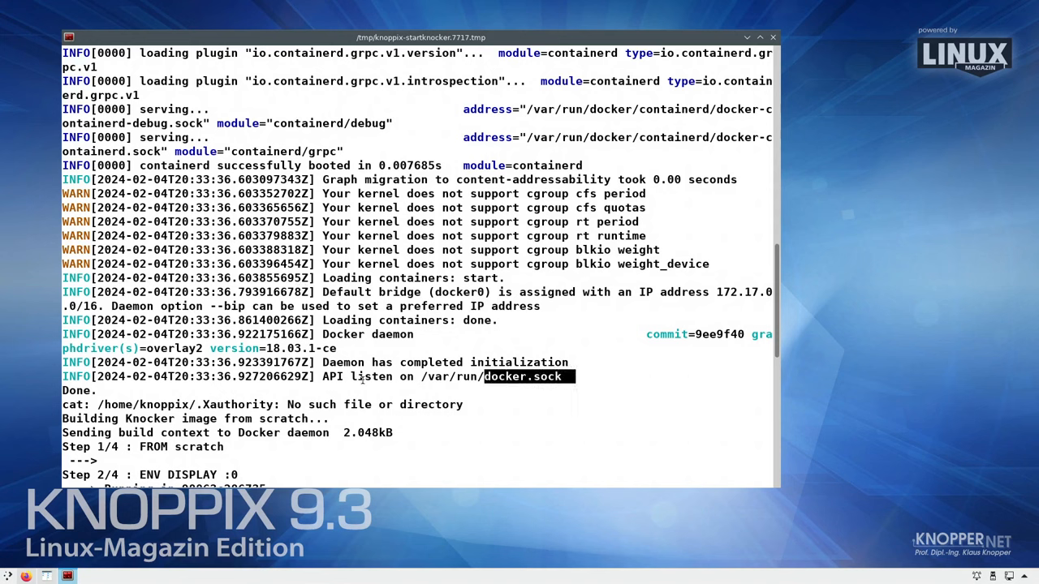
# Read the rest of the image-build log and kill the remaining /NEWROOT processes
pyautogui.scroll(-3)
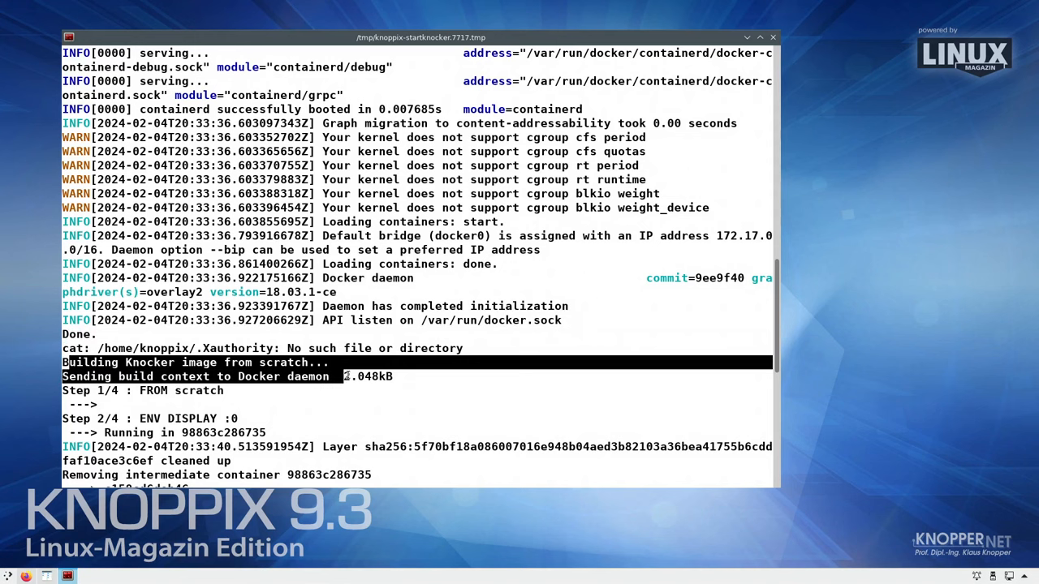
pyautogui.scroll(-3)
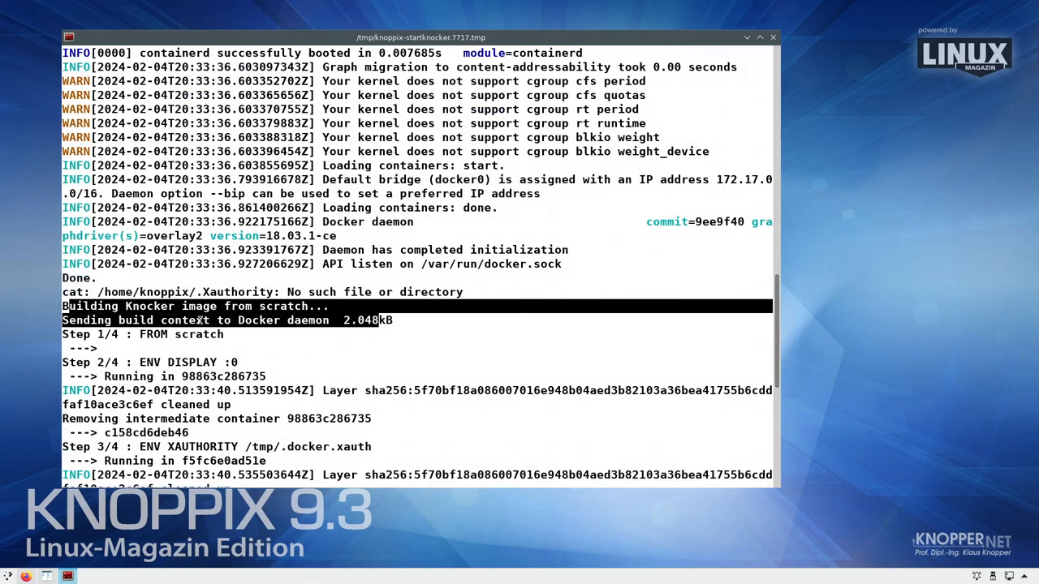
pyautogui.moveTo(233, 306)
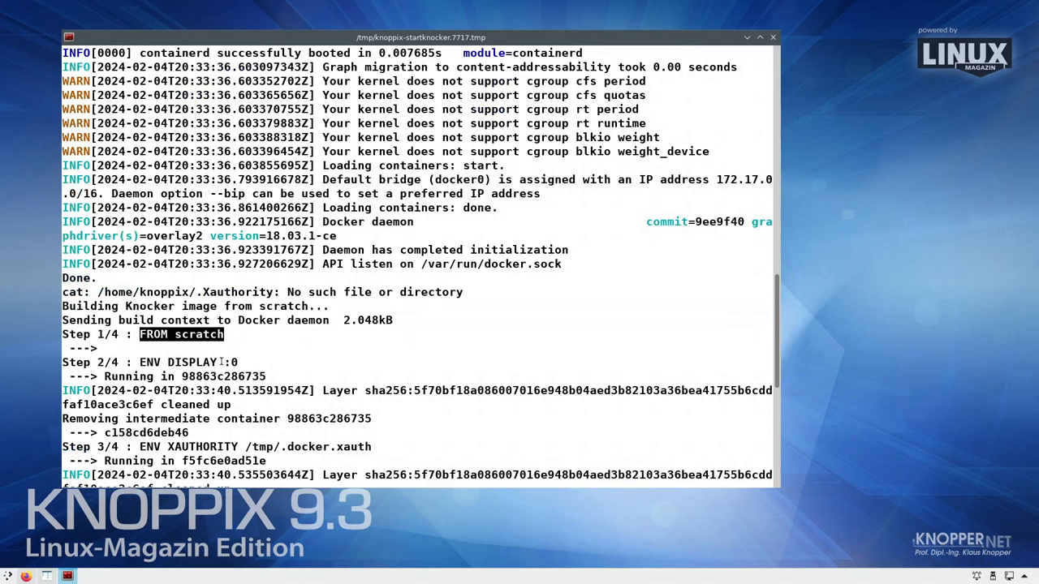
pyautogui.scroll(-3)
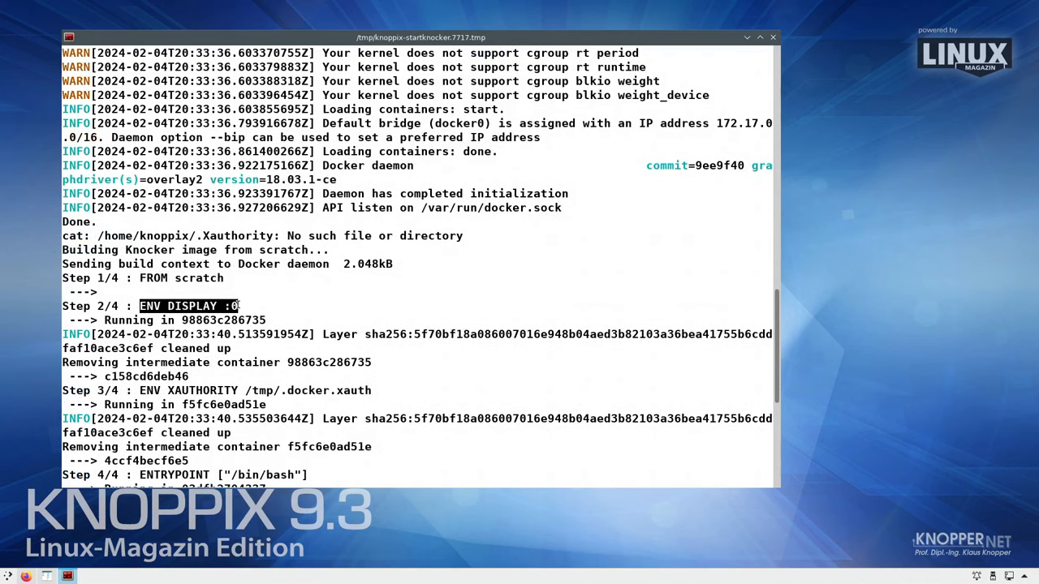
pyautogui.moveTo(214, 355)
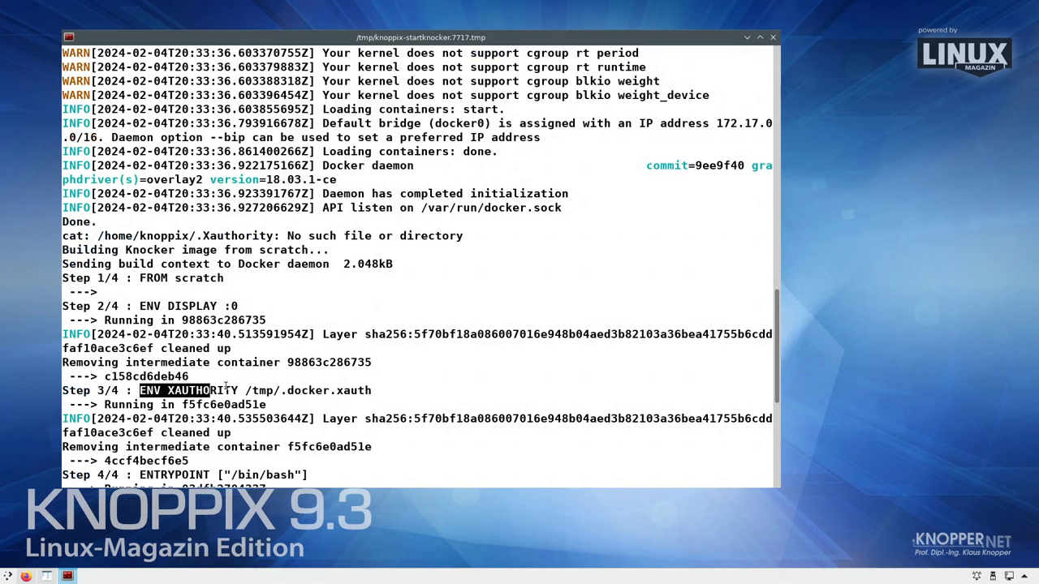
pyautogui.scroll(-3)
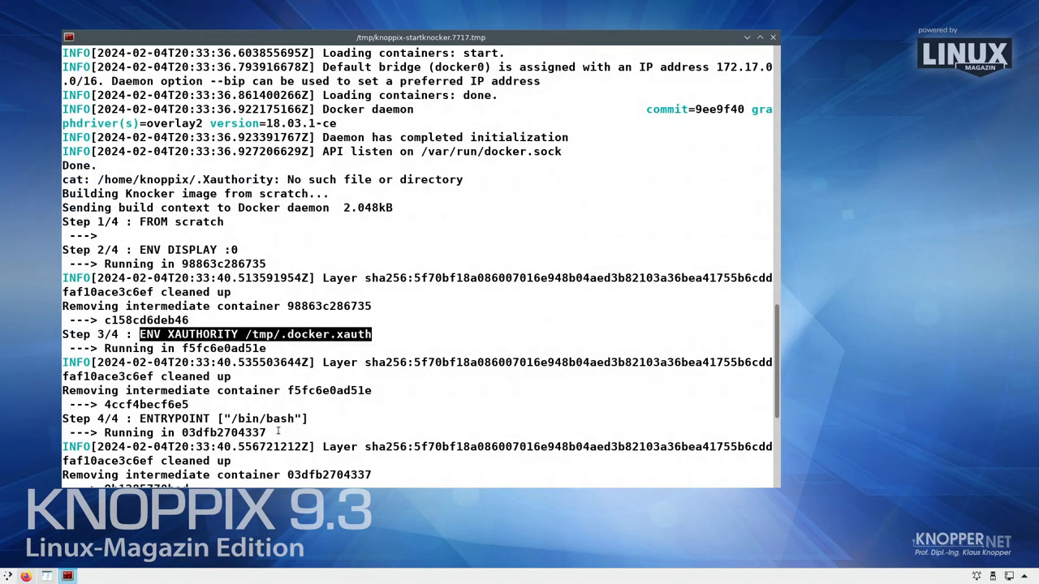
pyautogui.scroll(-3)
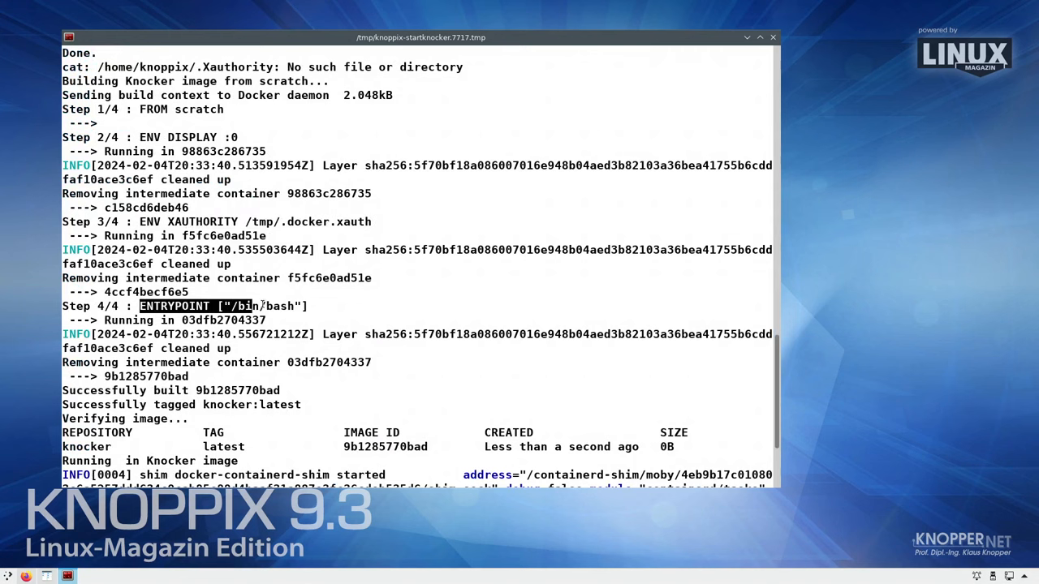
pyautogui.scroll(-3)
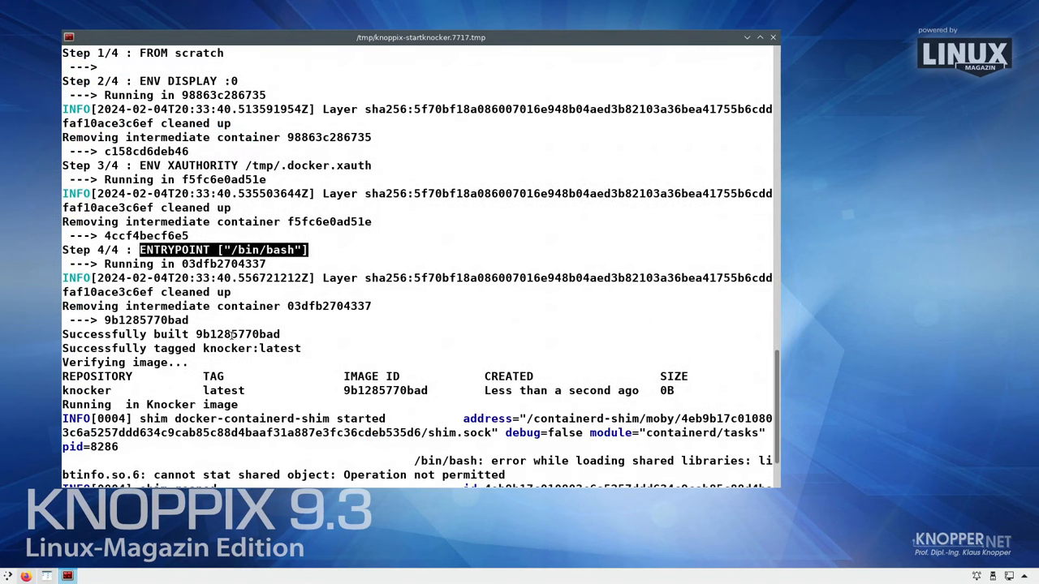
pyautogui.scroll(-3)
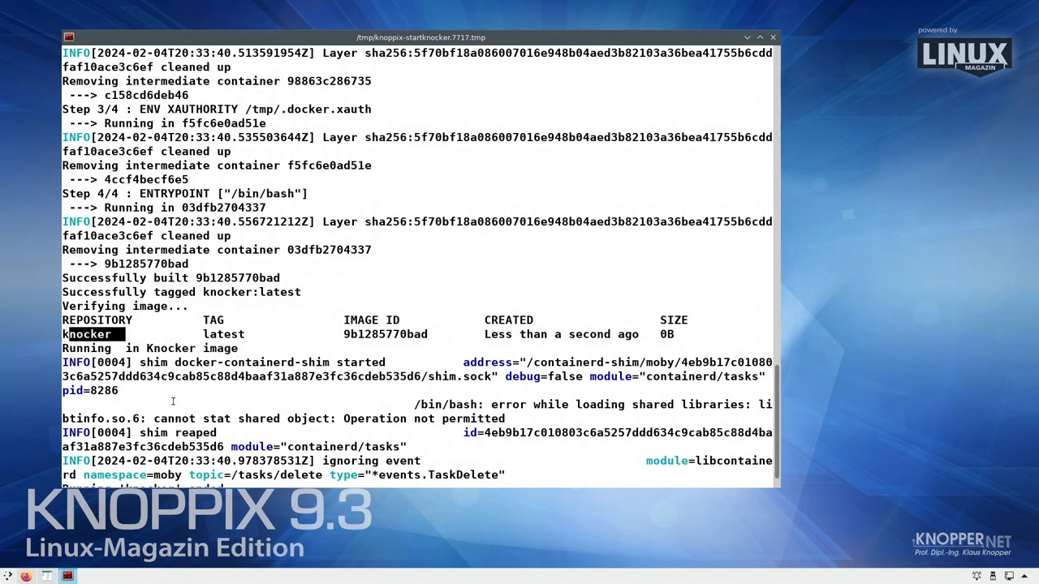
pyautogui.scroll(-3)
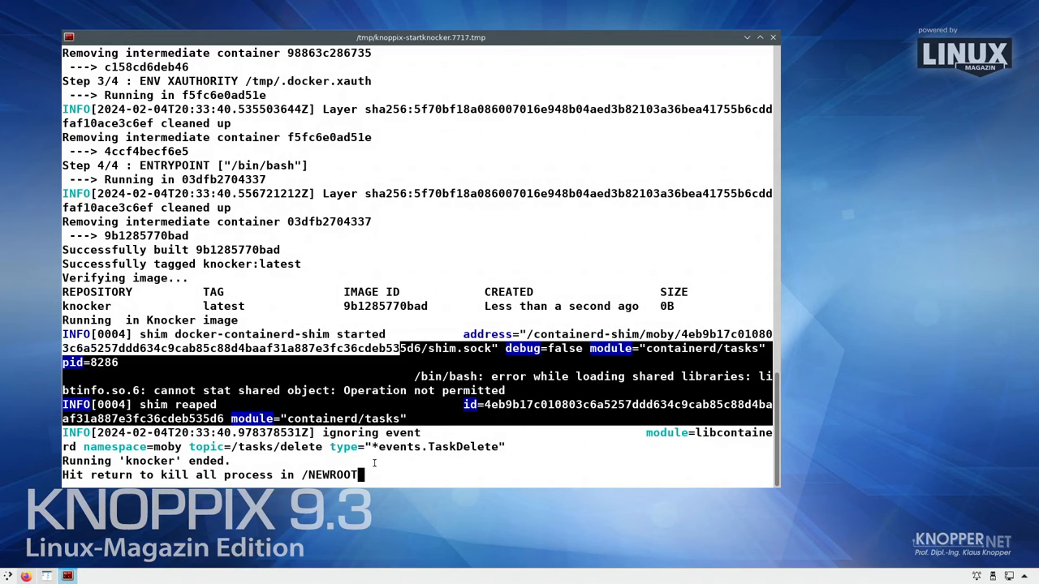
pyautogui.moveTo(395, 459)
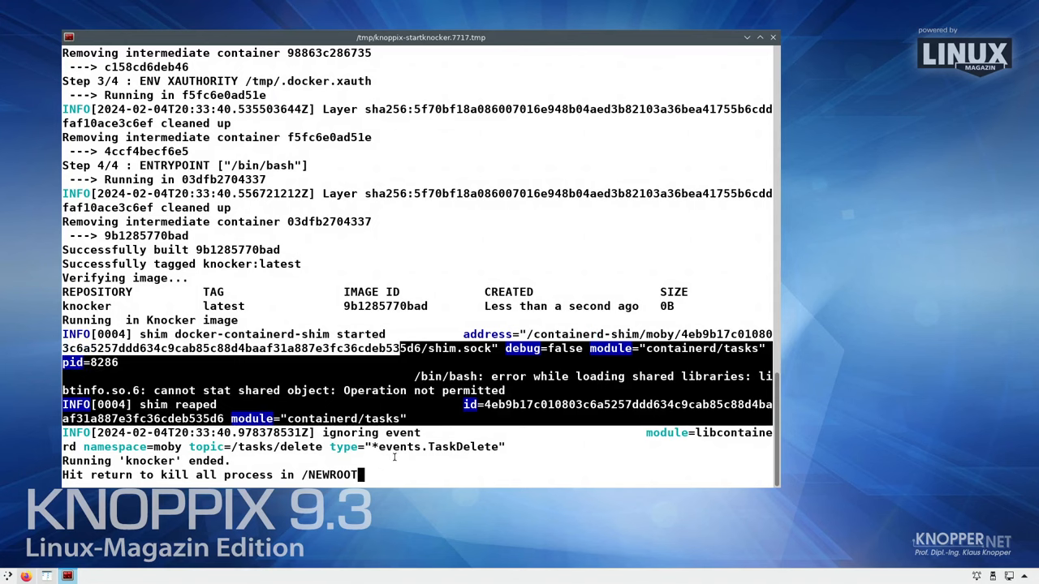
pyautogui.press('Return')
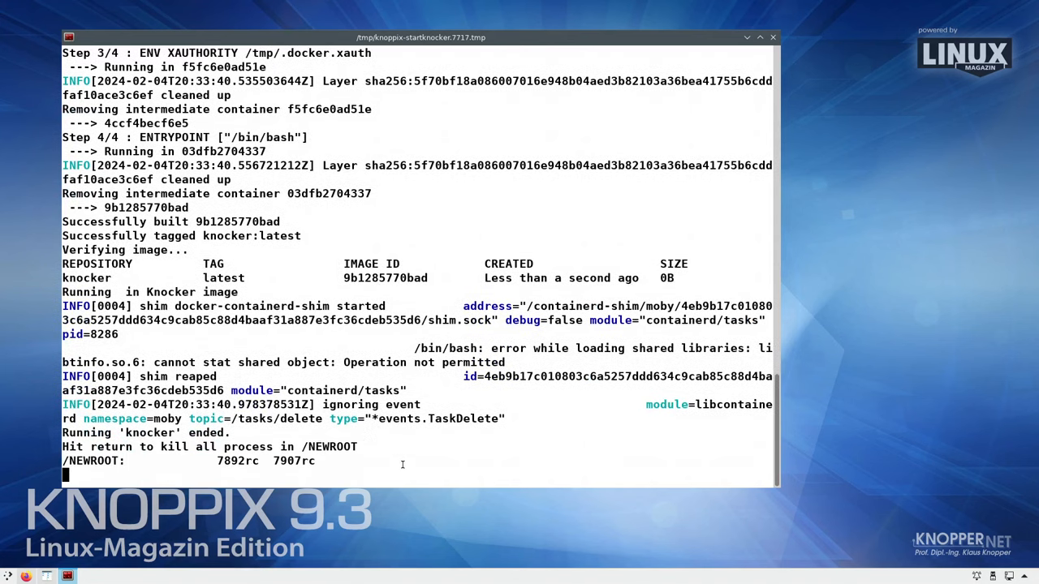
# Dismiss the Knocker terminal and restart Knoppix in a chroot from the Knoppix tools
pyautogui.press('Return')
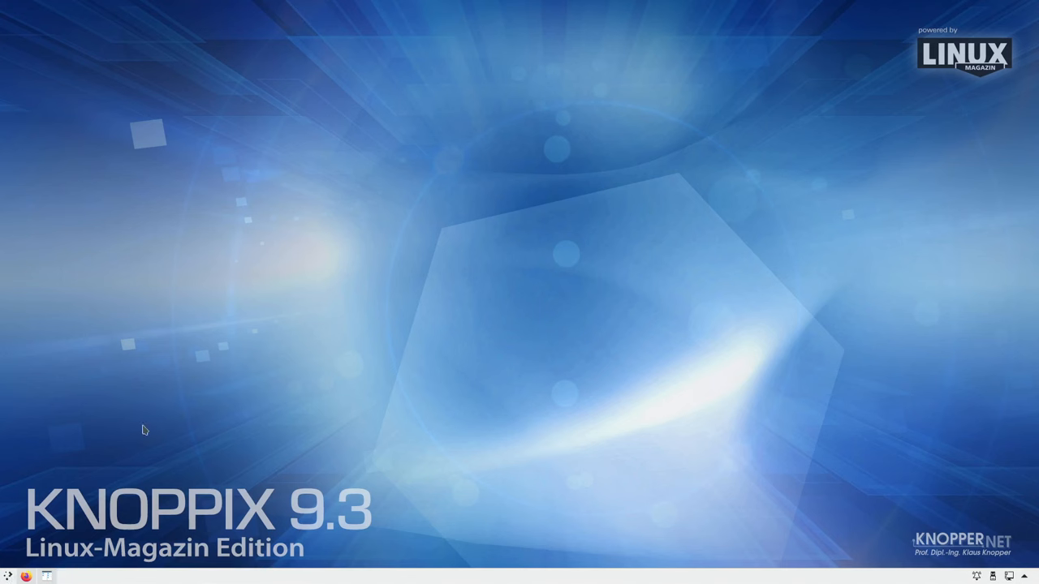
pyautogui.click(8, 574)
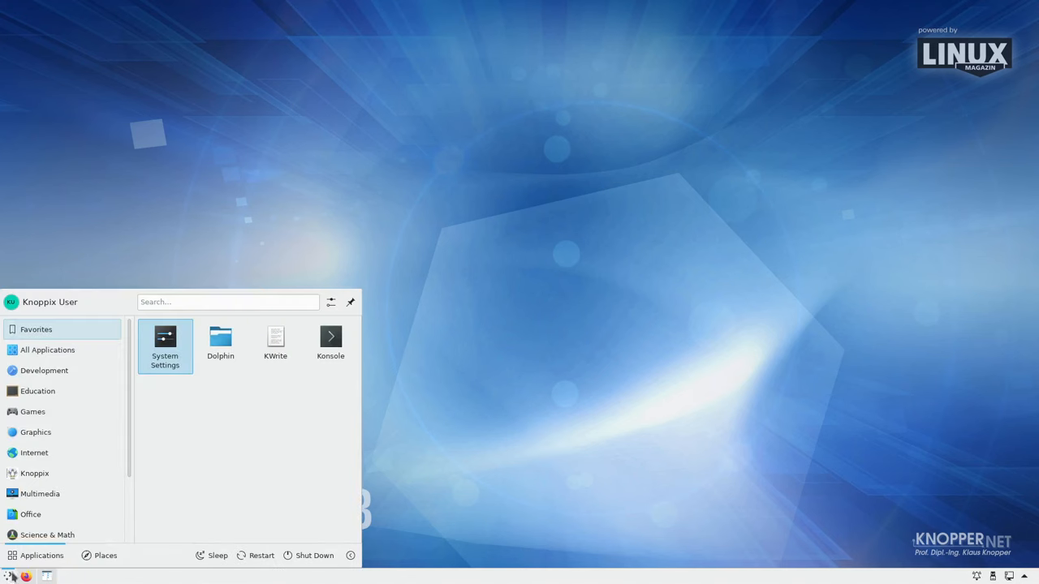
pyautogui.click(34, 473)
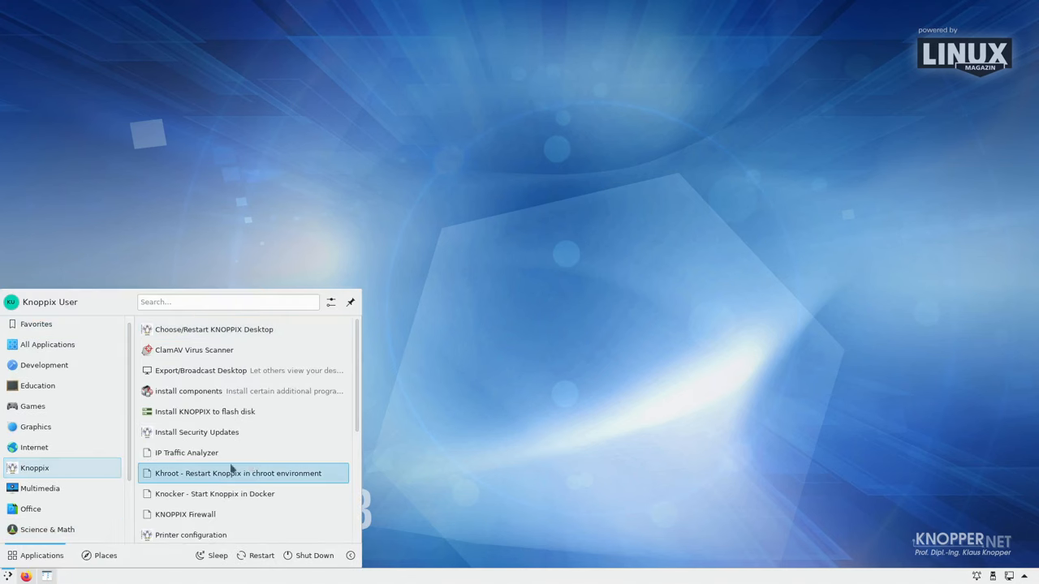
pyautogui.moveTo(254, 480)
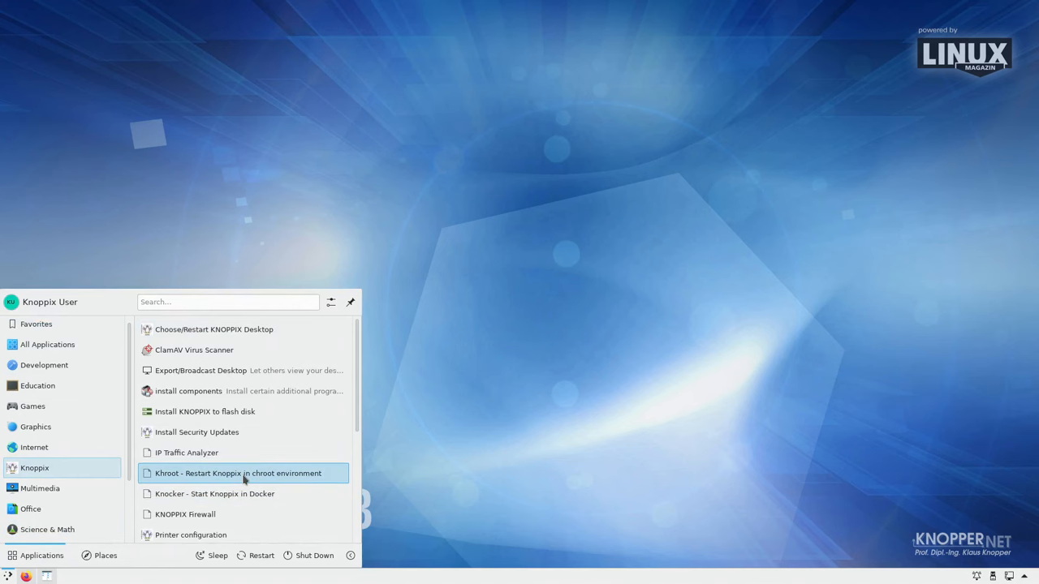
pyautogui.click(239, 473)
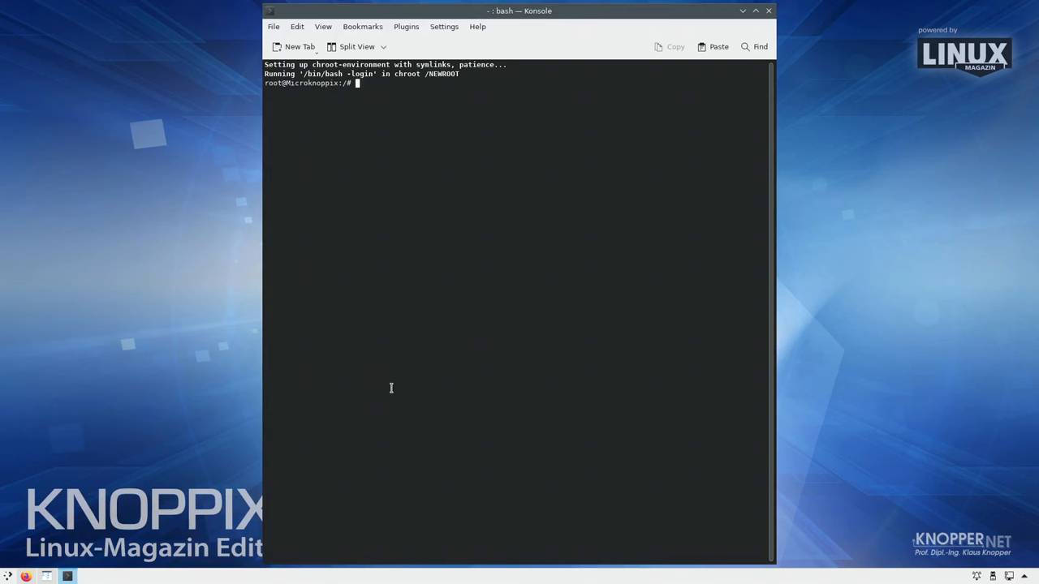
pyautogui.moveTo(413, 319)
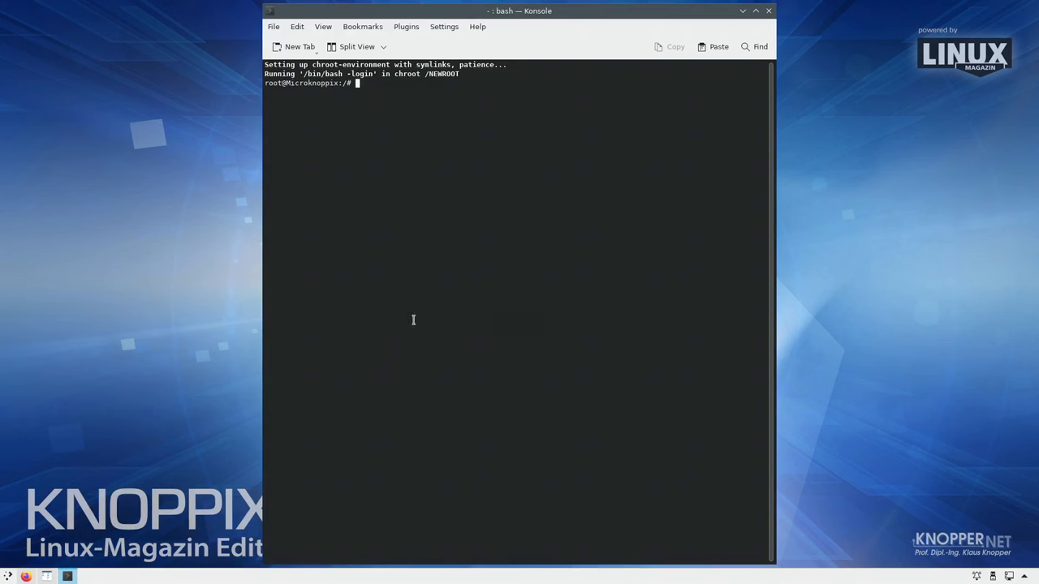
# Run ls -la / and snap the Konsole window to the left half
pyautogui.write('ls')
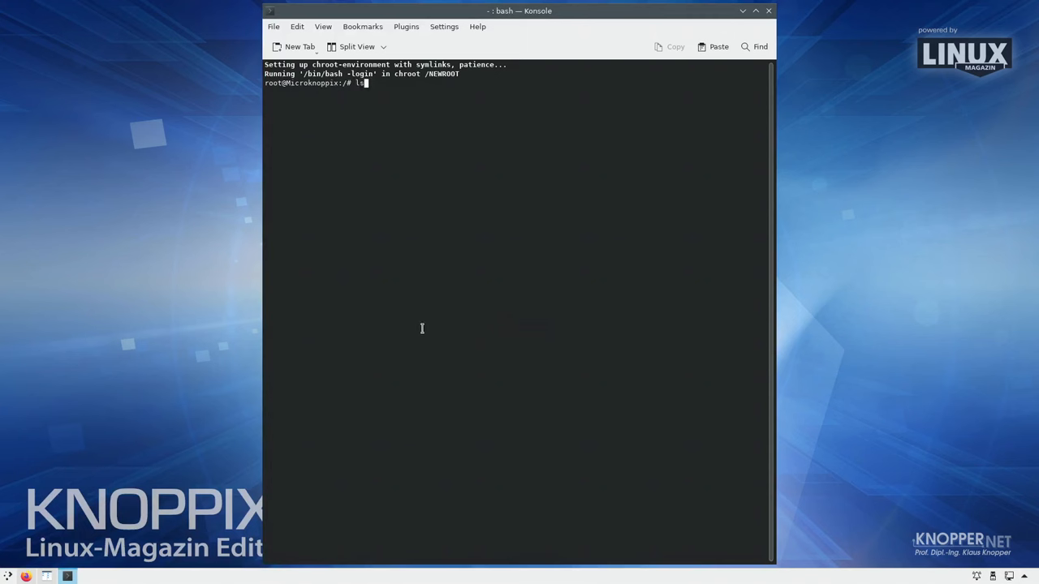
pyautogui.write('-la')
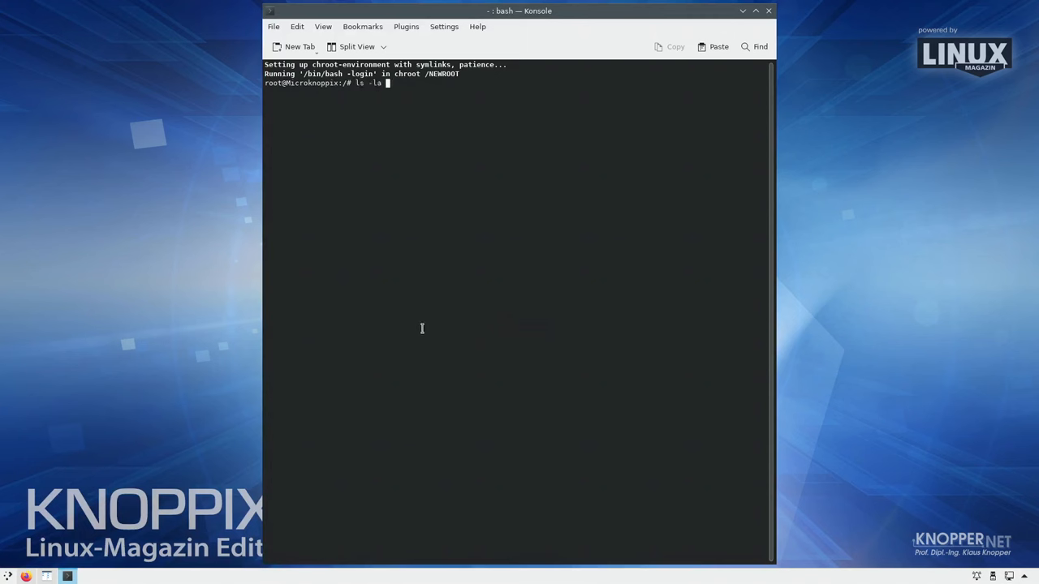
pyautogui.press('Return')
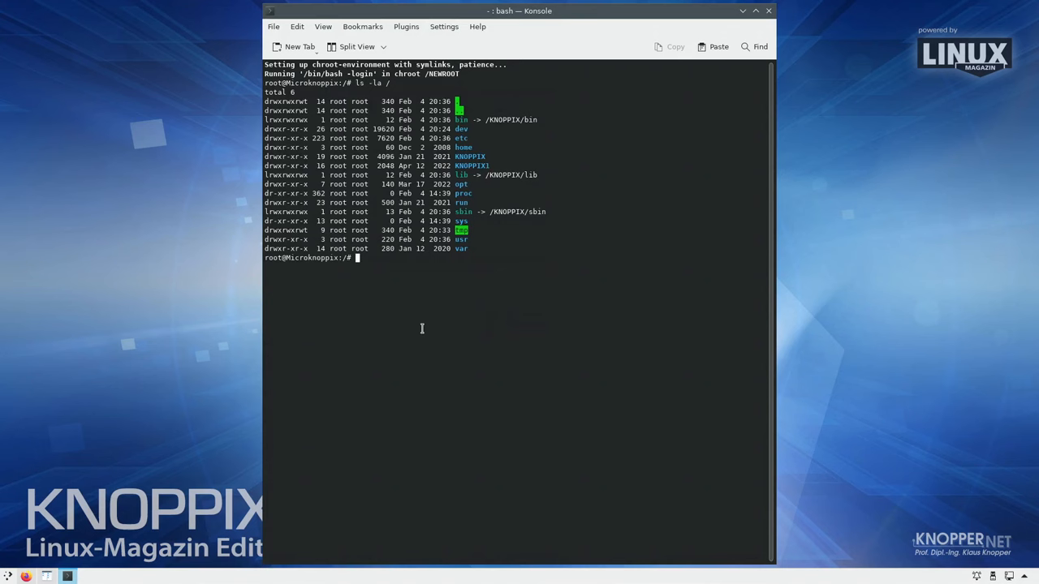
pyautogui.moveTo(520, 10); pyautogui.dragTo(398, 33)
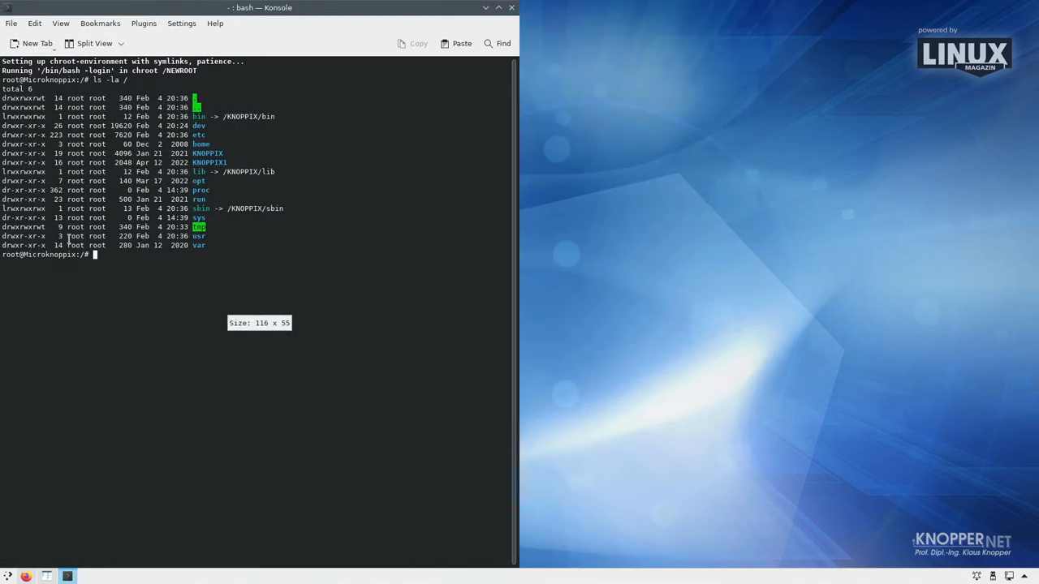
# List the live root directory with ls -l in a second Konsole, then close both terminals
pyautogui.click(11, 22)
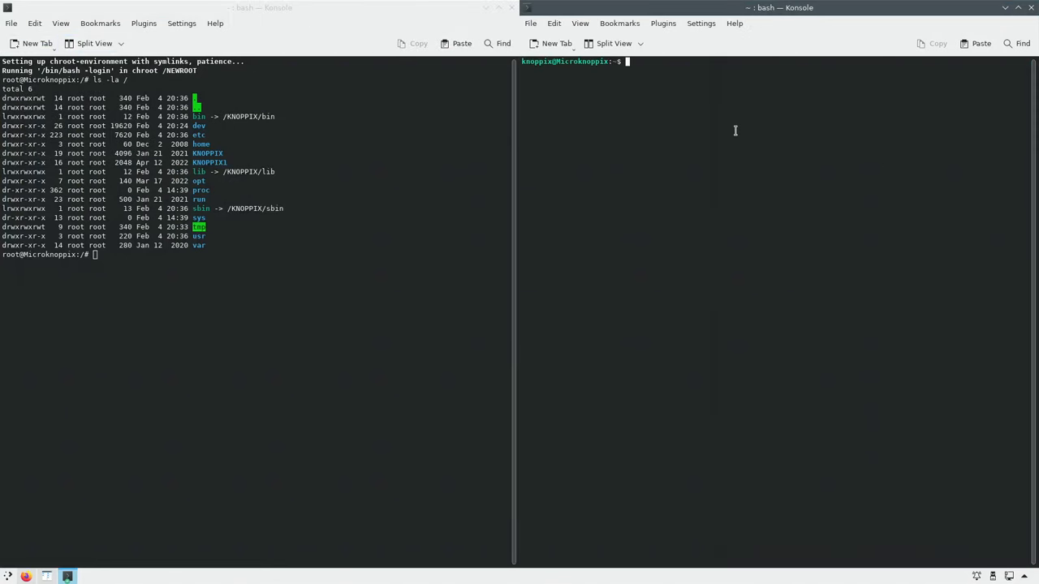
pyautogui.write('ls -l')
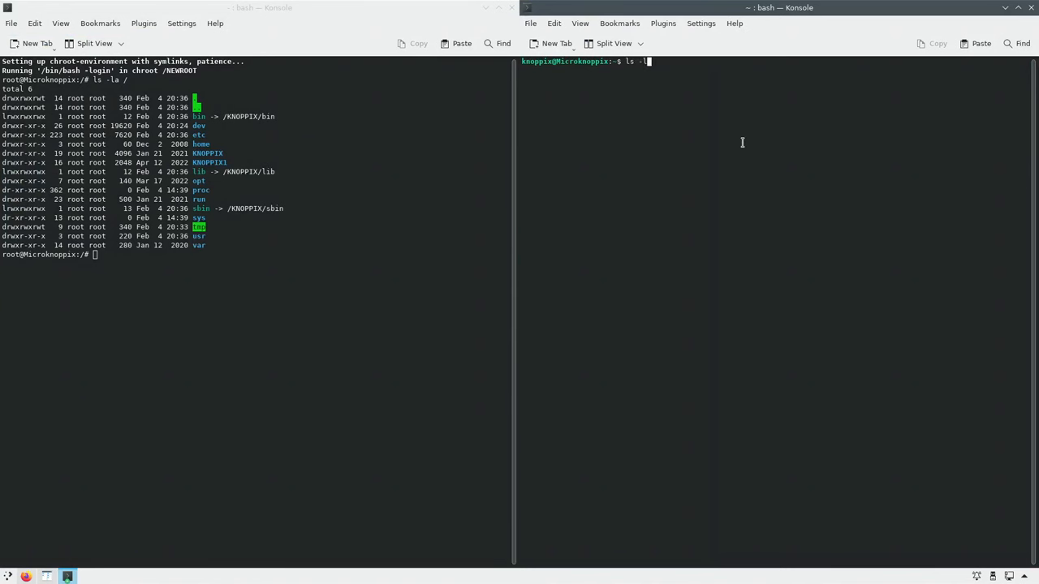
pyautogui.press('Return')
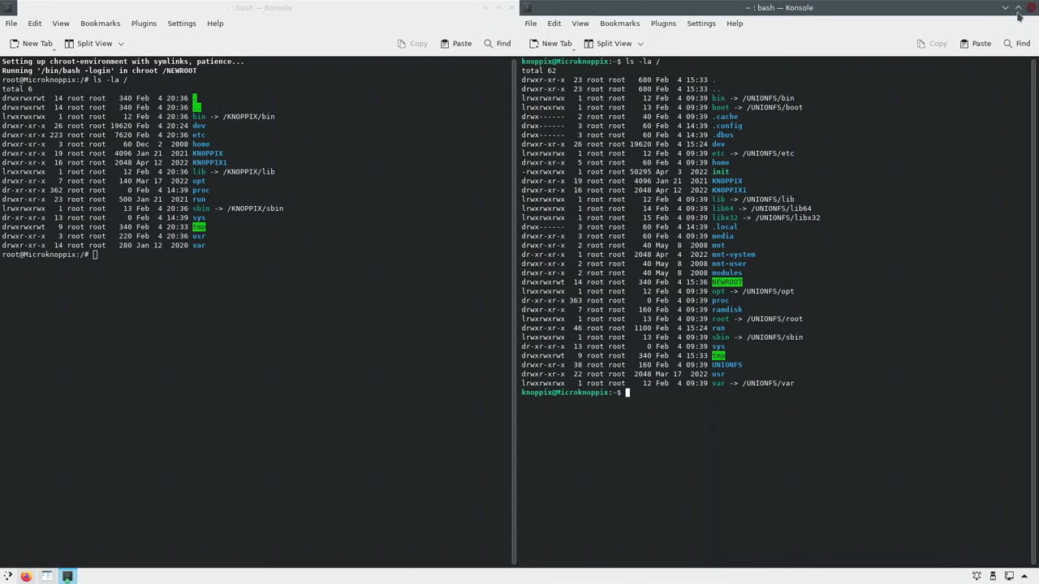
pyautogui.click(1018, 7)
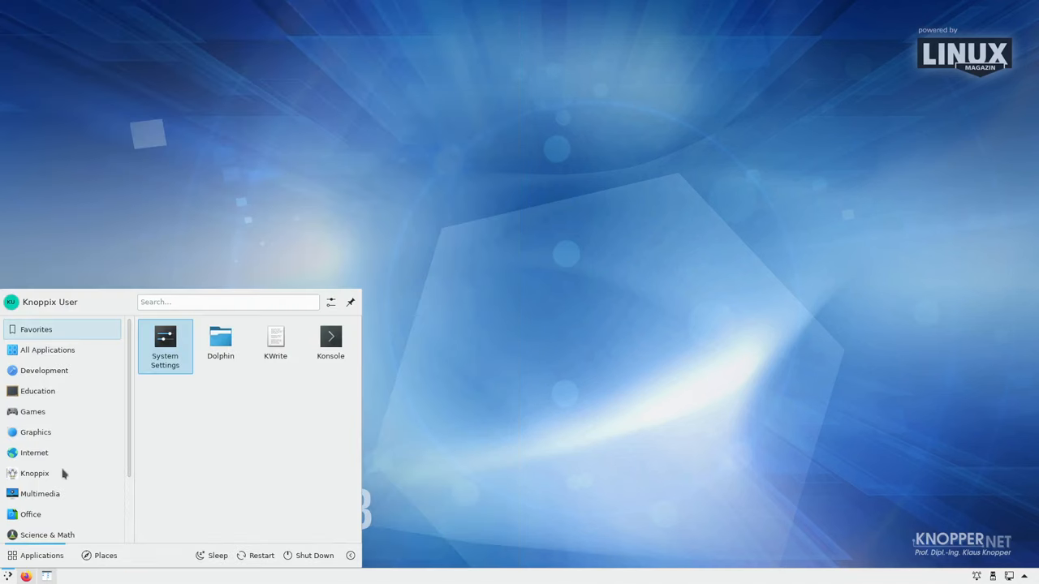
# Choose GNOME in the Knoppix desktop chooser and confirm the session restart
pyautogui.click(34, 473)
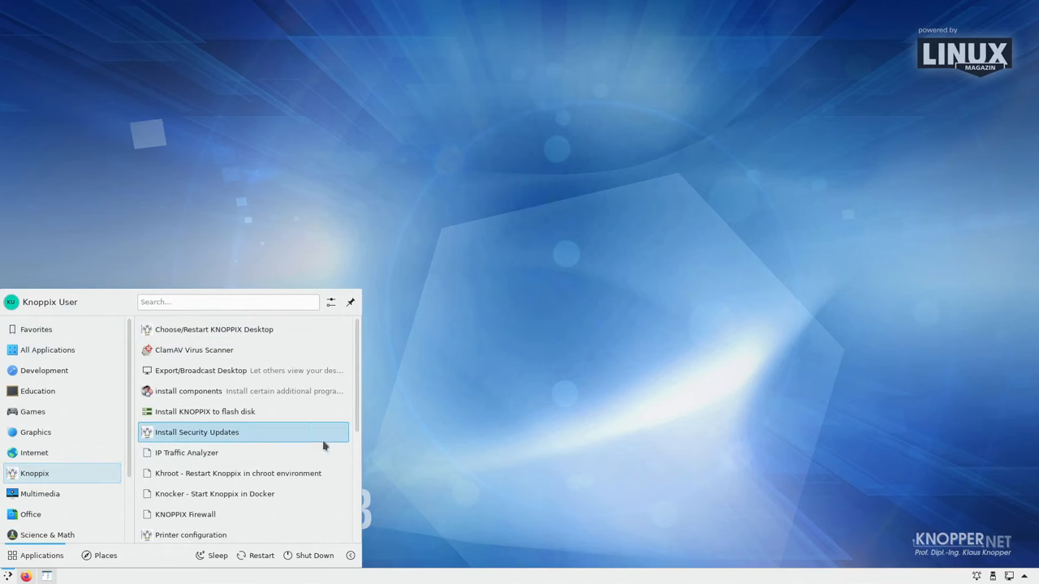
pyautogui.scroll(-3)
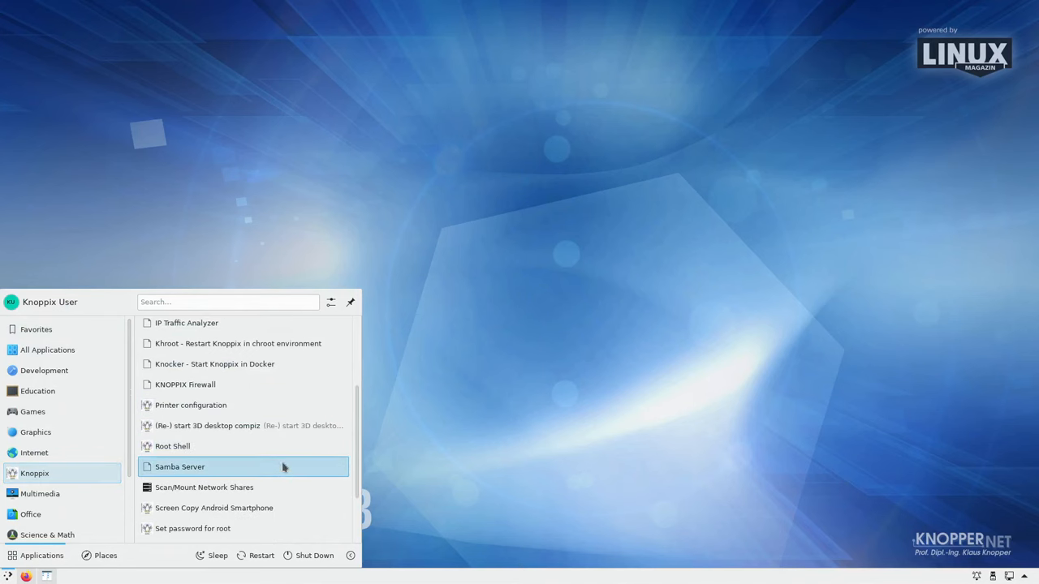
pyautogui.scroll(-3)
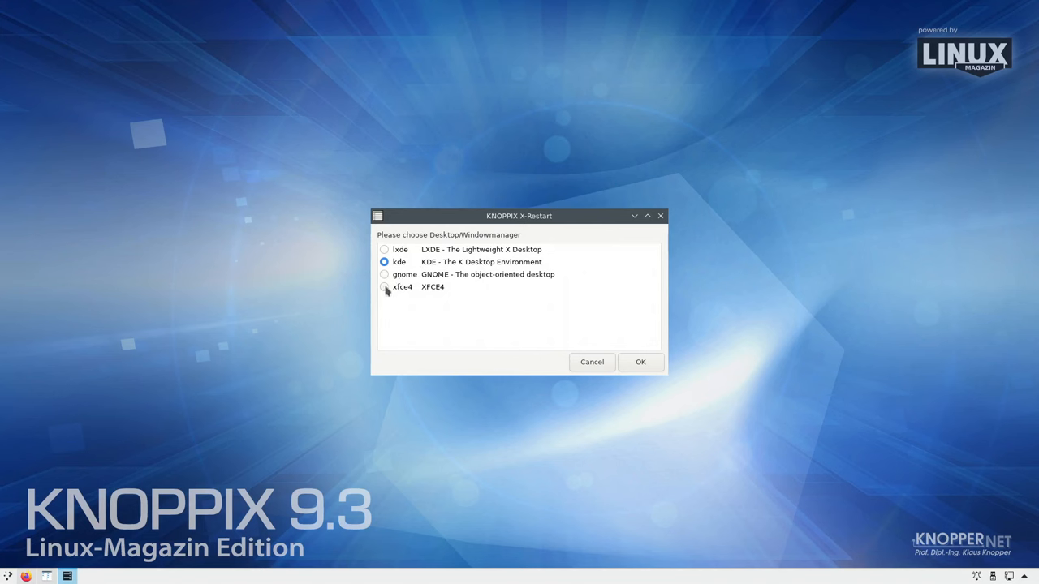
pyautogui.click(384, 287)
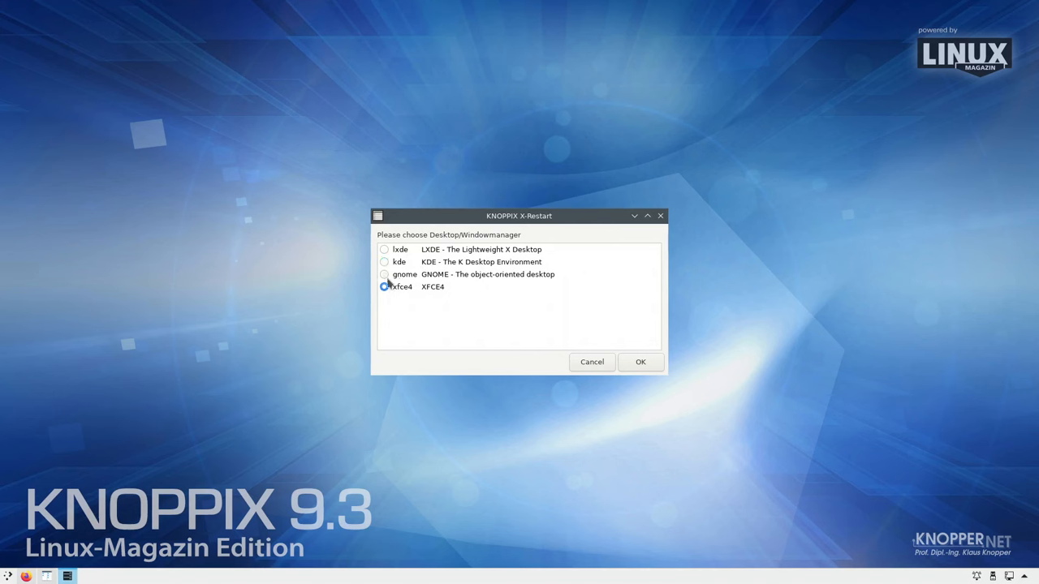
pyautogui.click(640, 362)
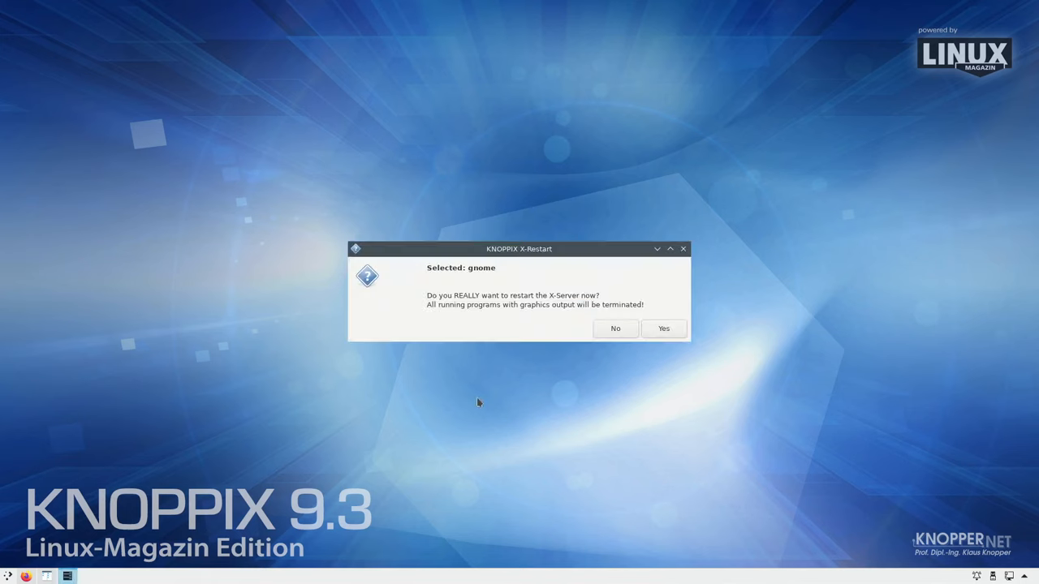
pyautogui.click(664, 328)
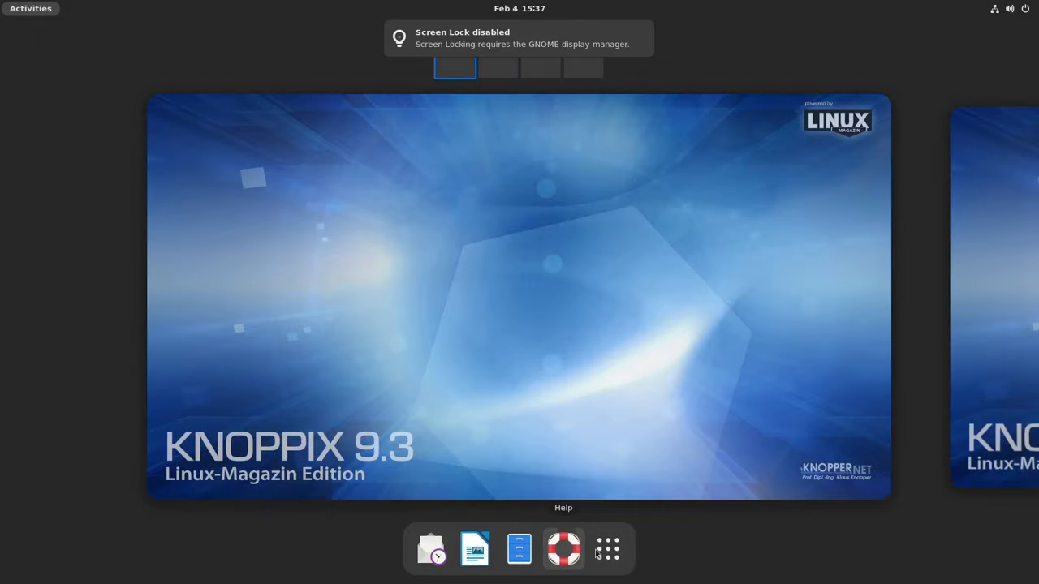
# Launch the desktop chooser from GNOME's app grid, select XFCE4, and confirm the restart
pyautogui.click(607, 550)
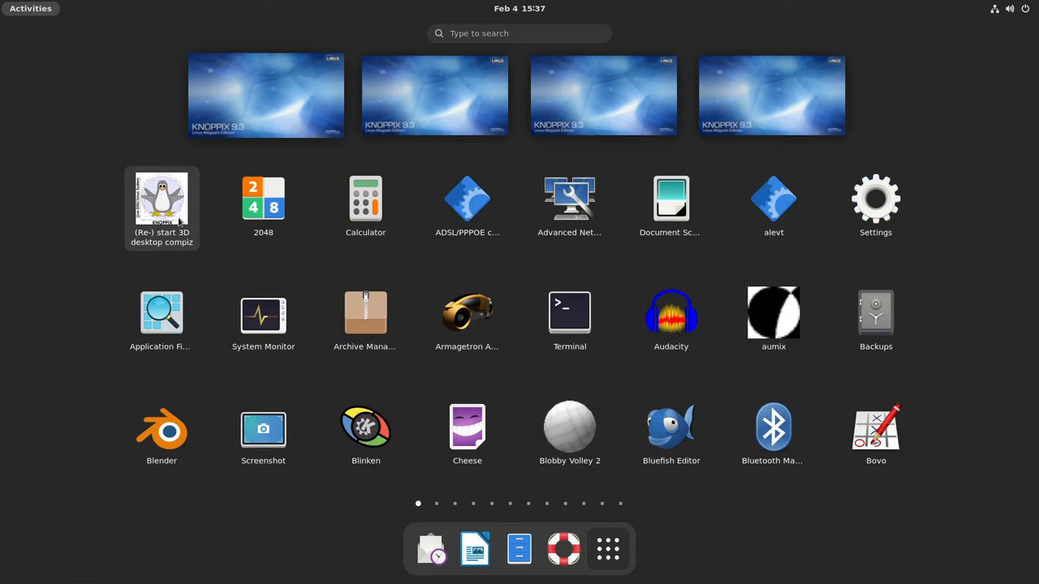
pyautogui.moveTo(333, 362)
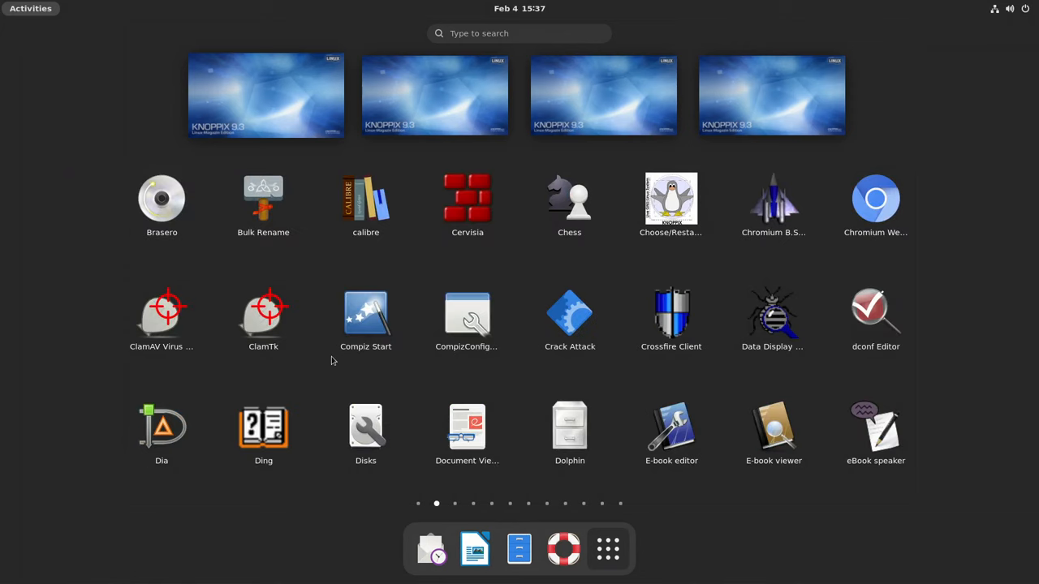
pyautogui.moveTo(671, 199)
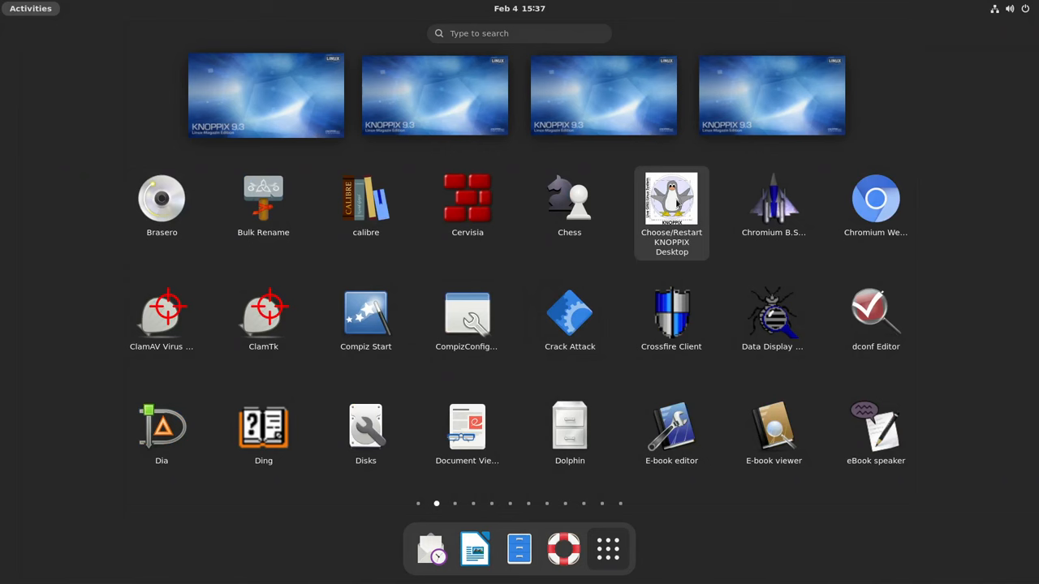
pyautogui.click(671, 199)
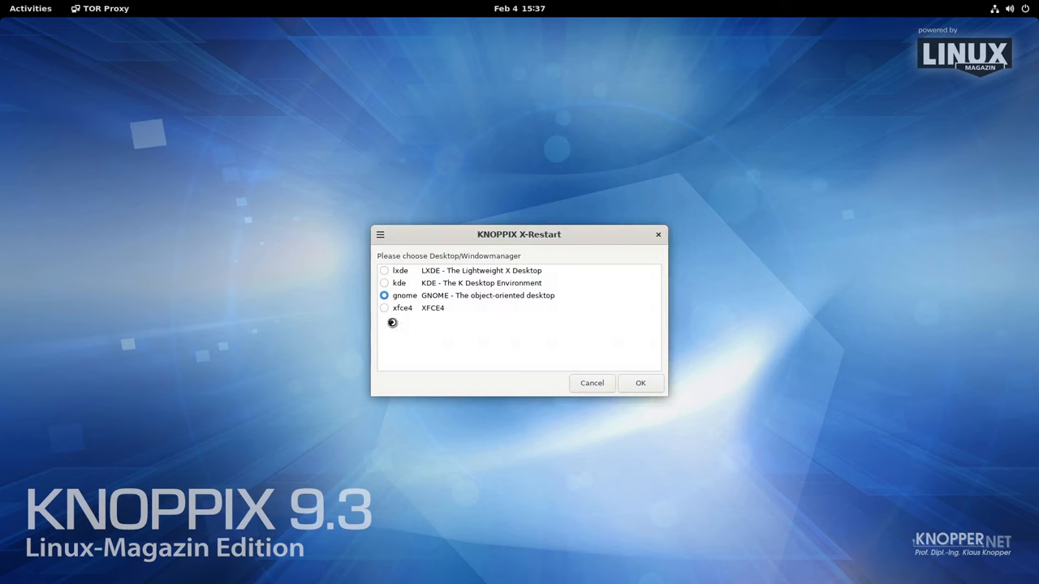
pyautogui.click(640, 383)
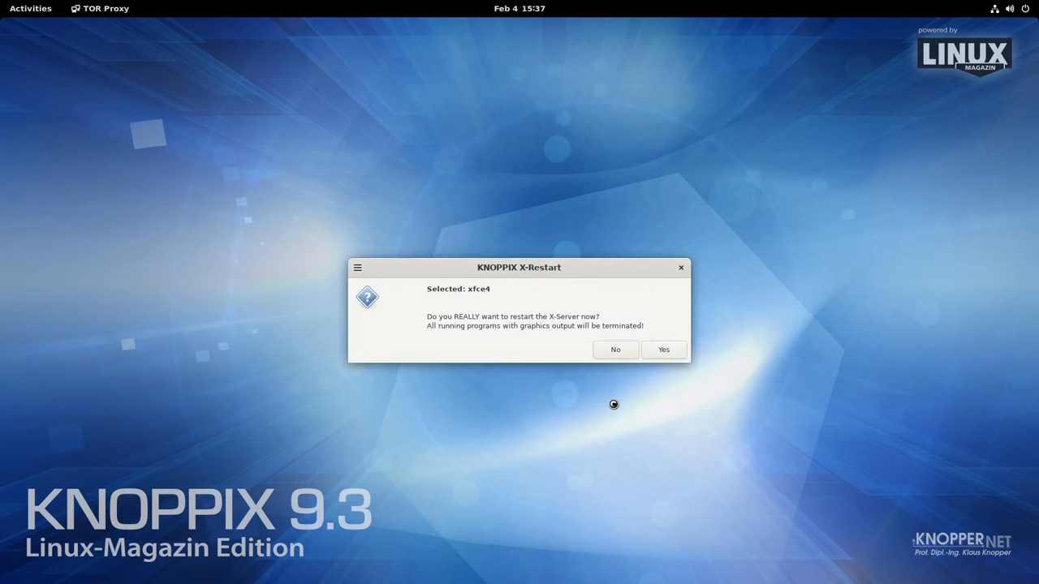
pyautogui.click(663, 349)
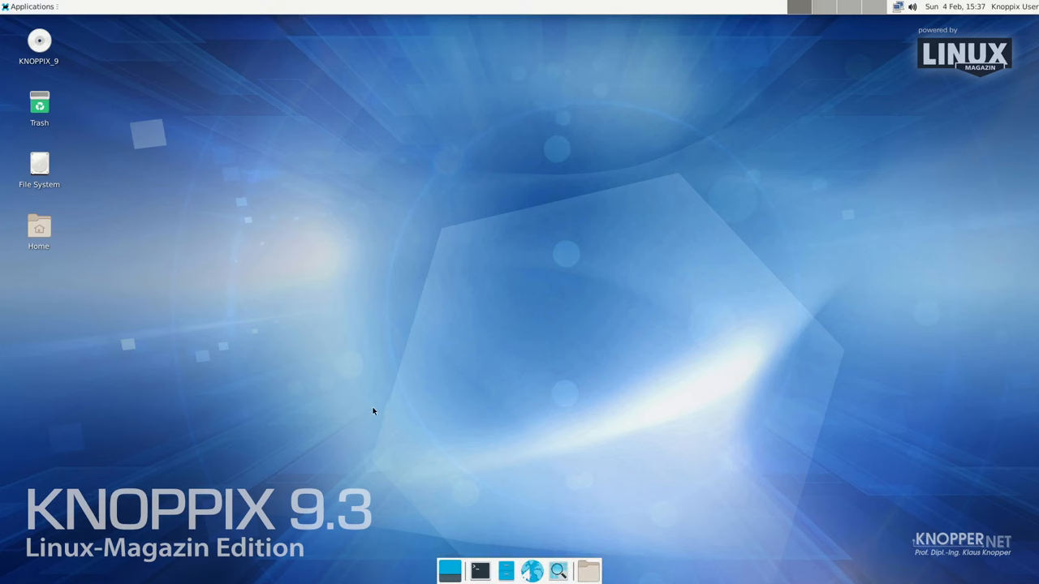
pyautogui.moveTo(355, 408)
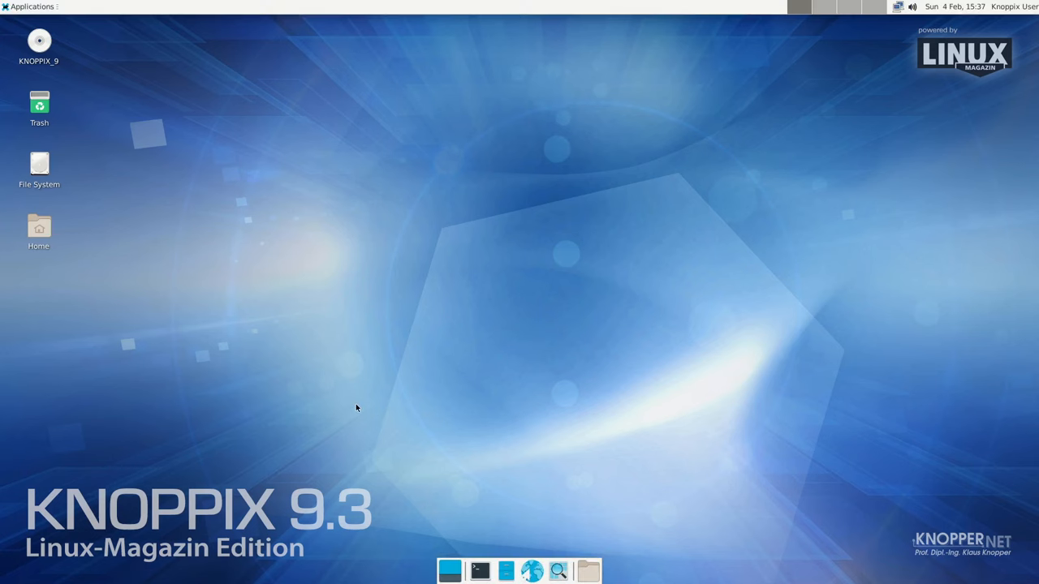
pyautogui.moveTo(42, 27)
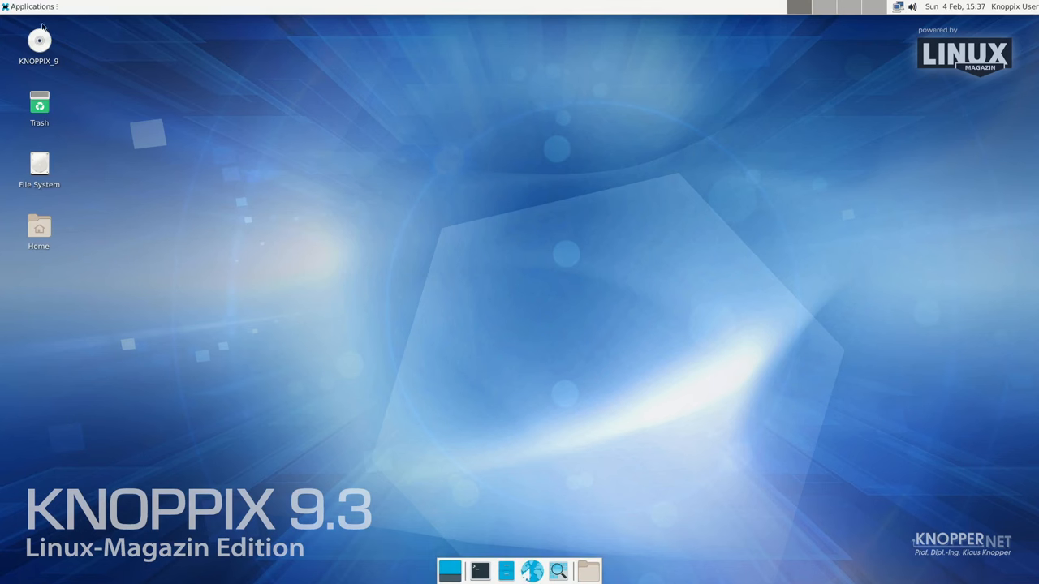
# Launch the desktop chooser from the Xfce menu, accept KDE, and confirm the restart
pyautogui.click(30, 6)
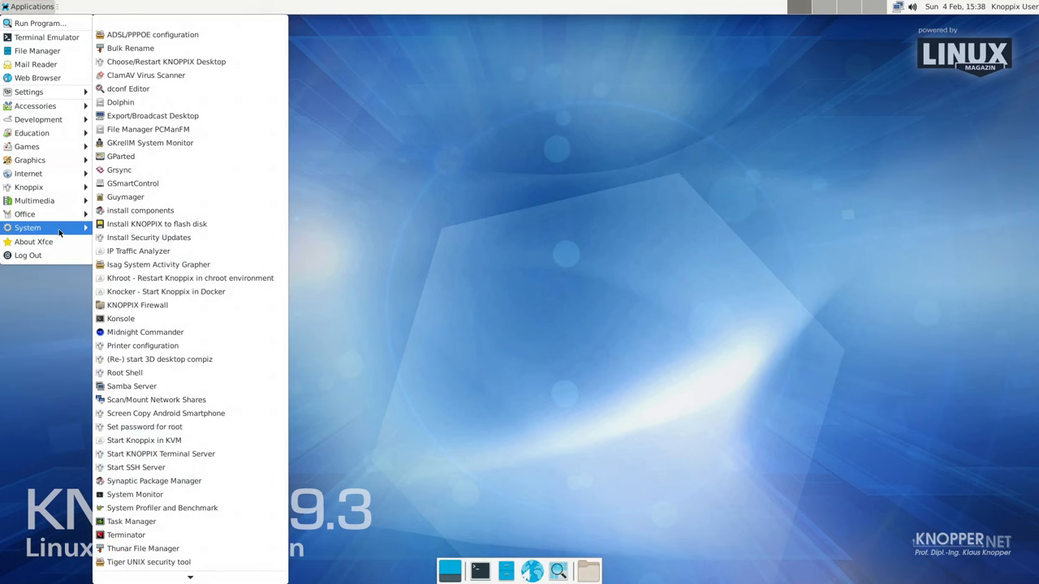
pyautogui.moveTo(30, 160)
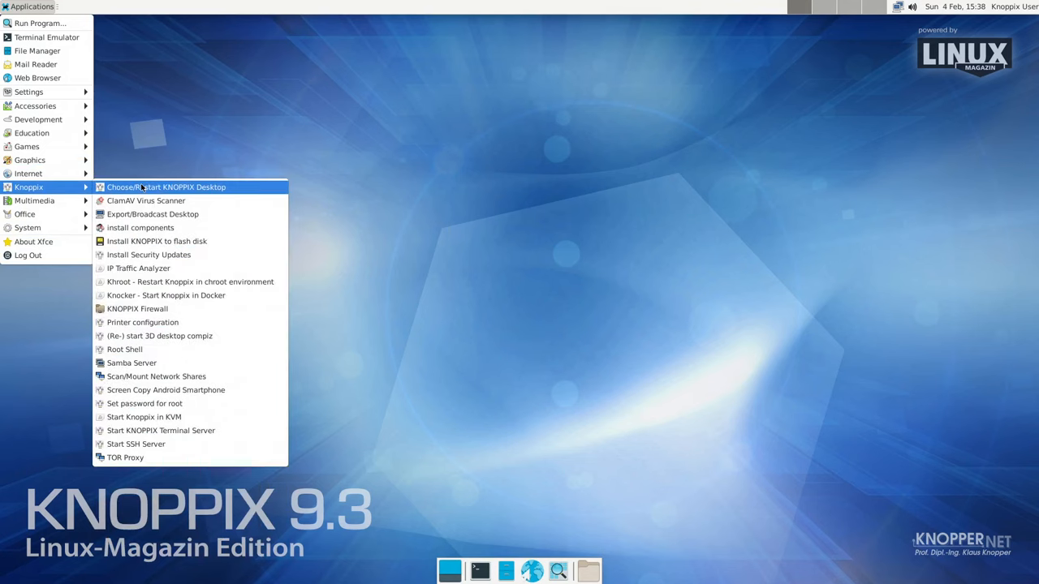
pyautogui.click(165, 187)
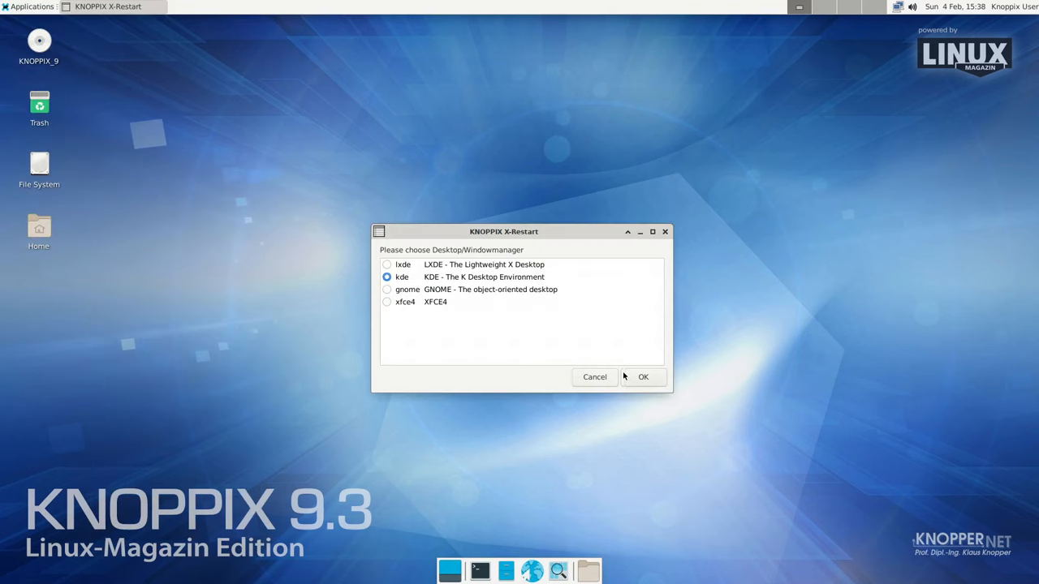
pyautogui.click(643, 377)
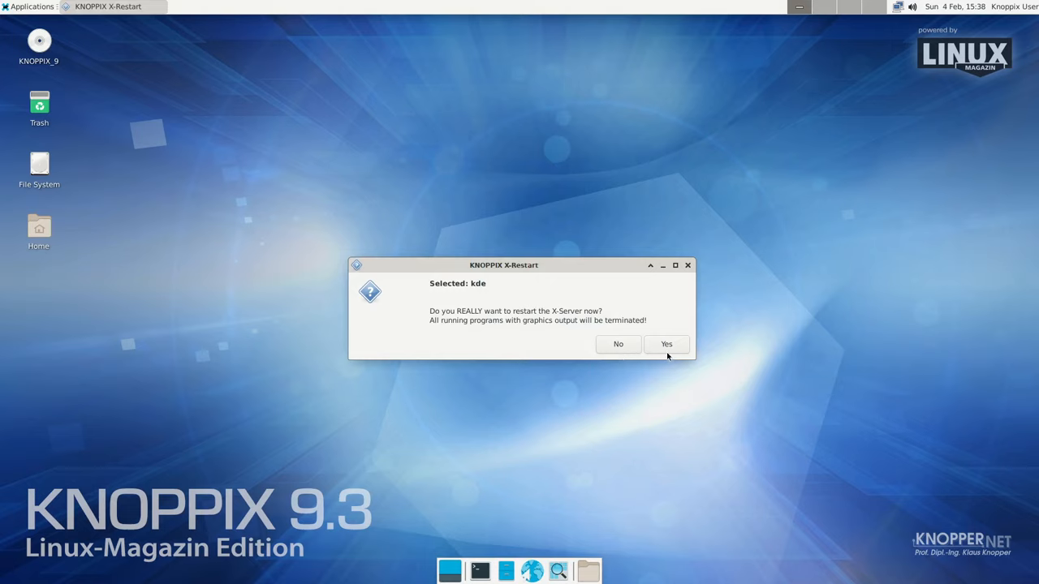
pyautogui.click(665, 344)
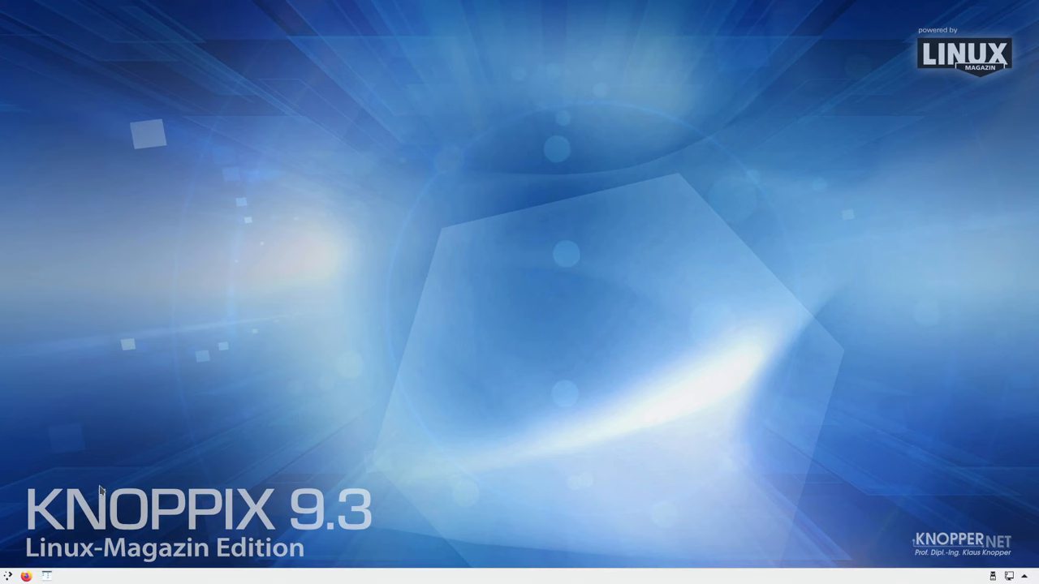
# Launch (Re-)start 3D desktop compiz from the launcher's Knoppix category
pyautogui.click(8, 576)
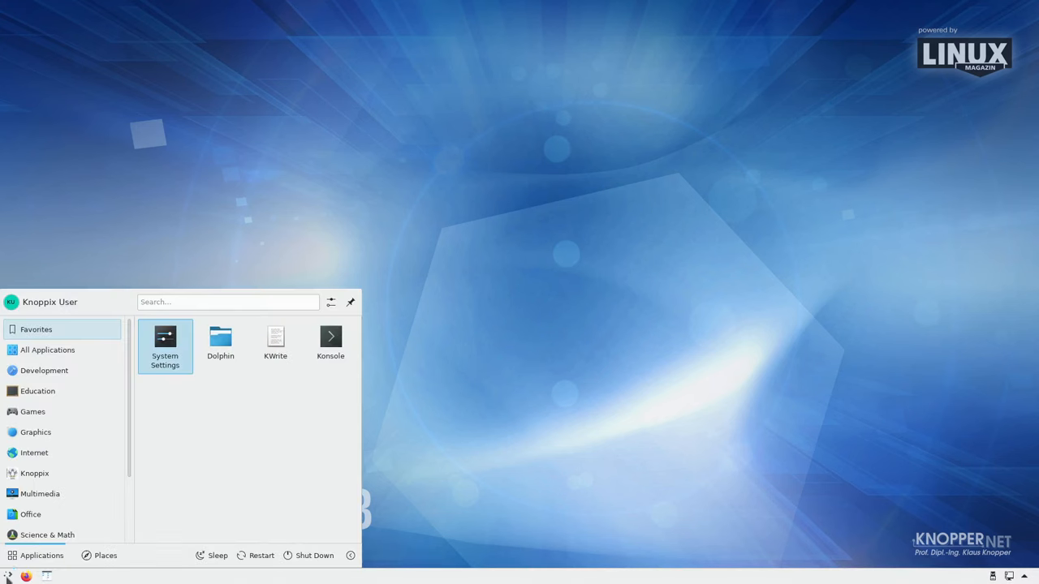
pyautogui.click(34, 473)
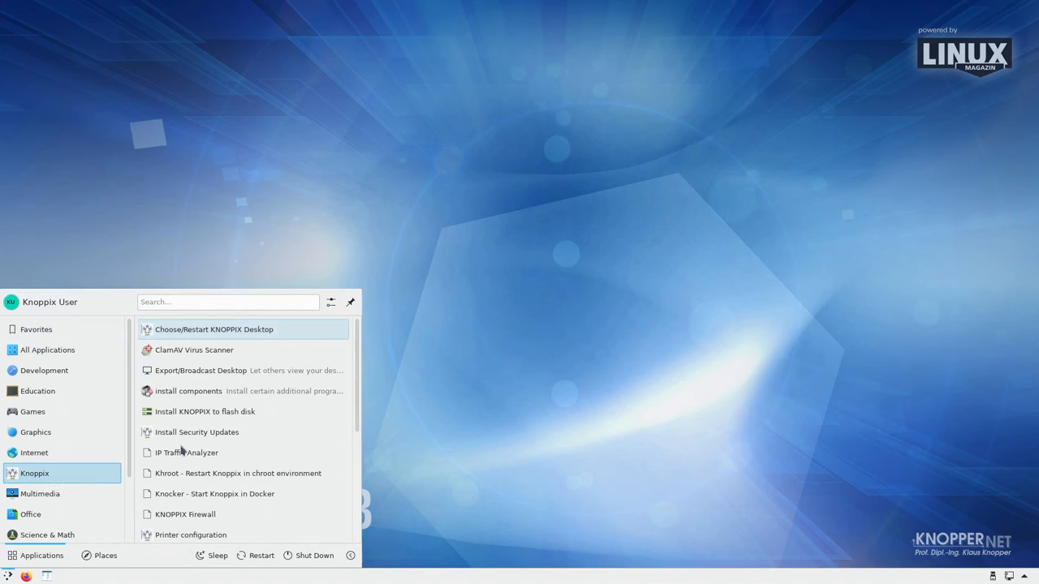
pyautogui.moveTo(256, 493)
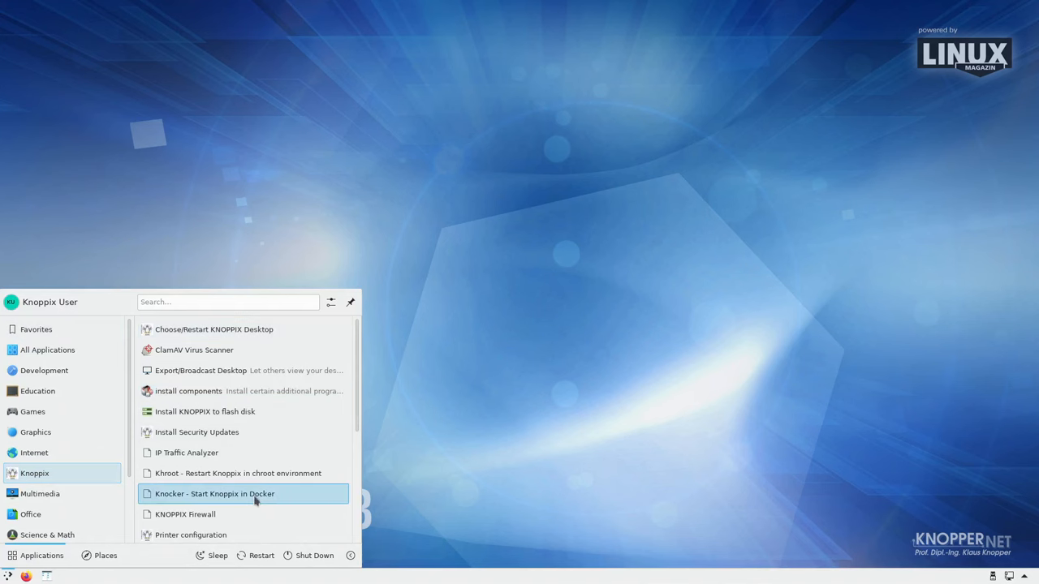
pyautogui.scroll(-3)
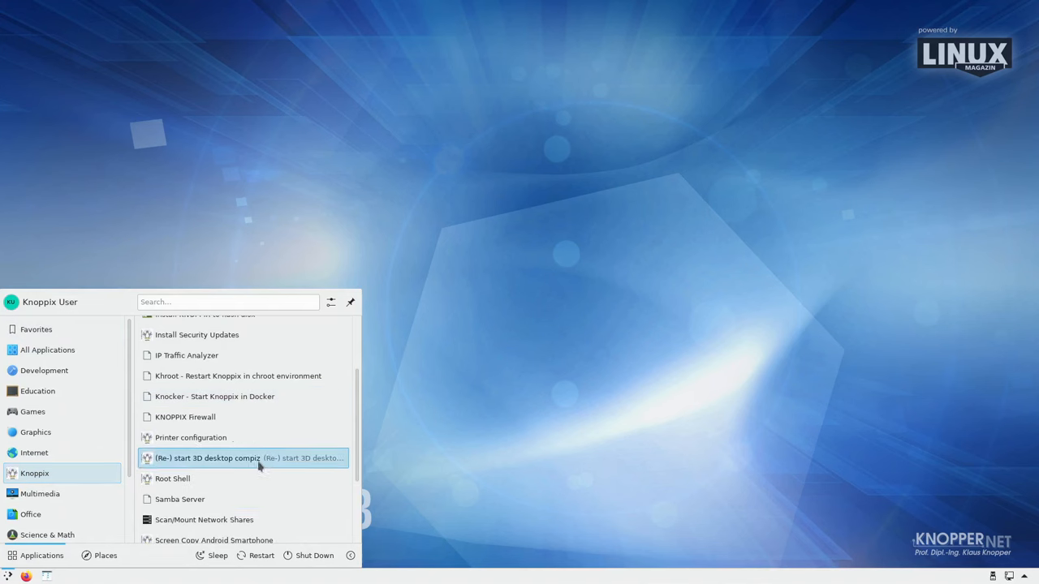
pyautogui.moveTo(235, 458)
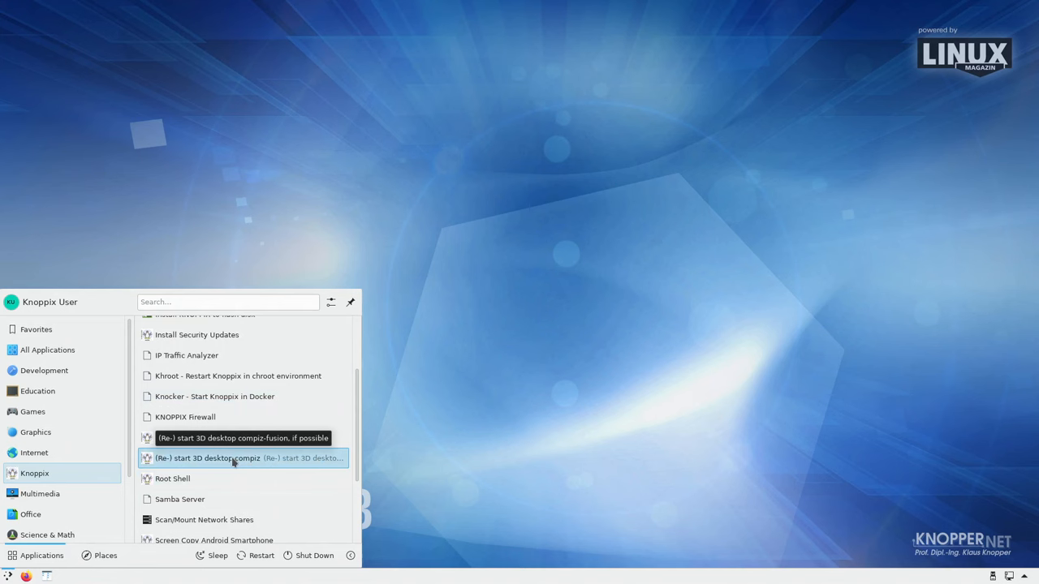
pyautogui.click(208, 458)
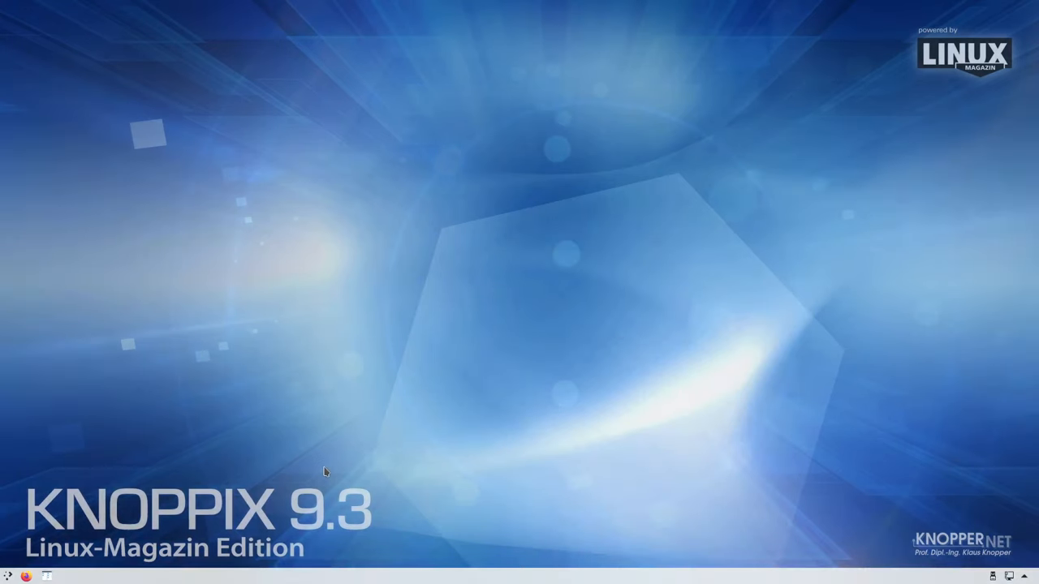
pyautogui.moveTo(313, 414)
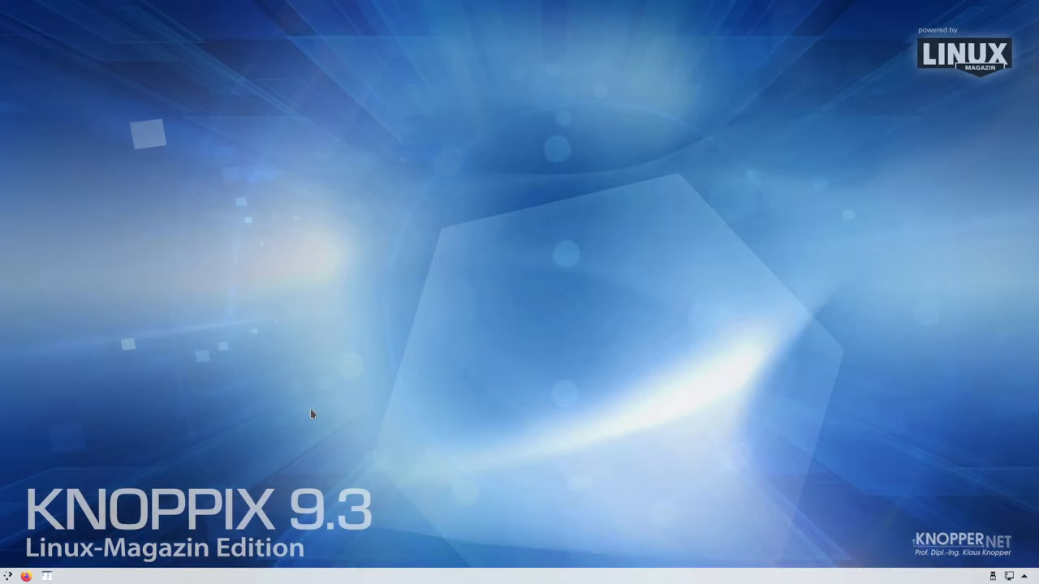
pyautogui.moveTo(428, 344)
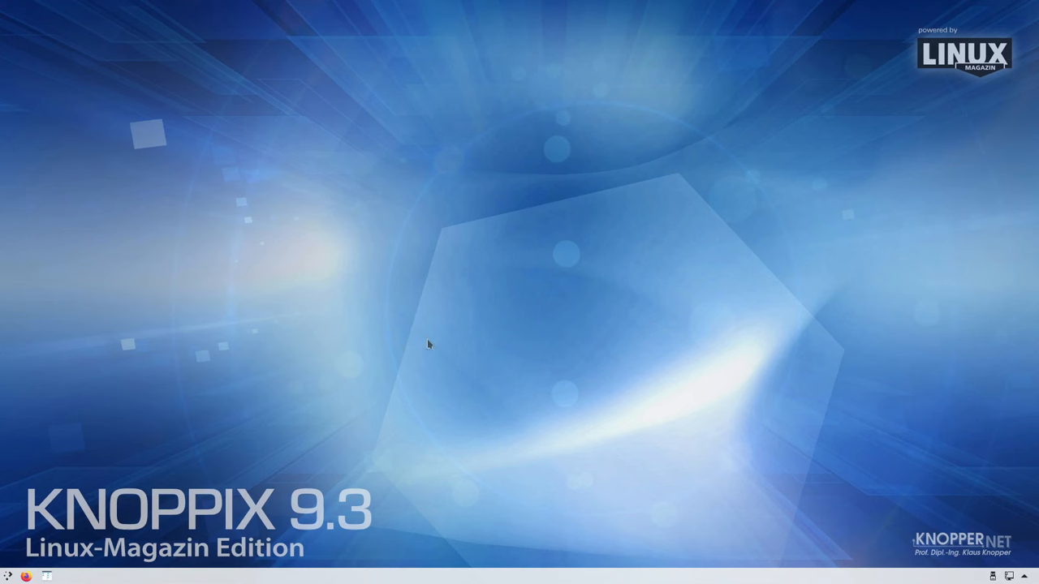
pyautogui.moveTo(53, 578)
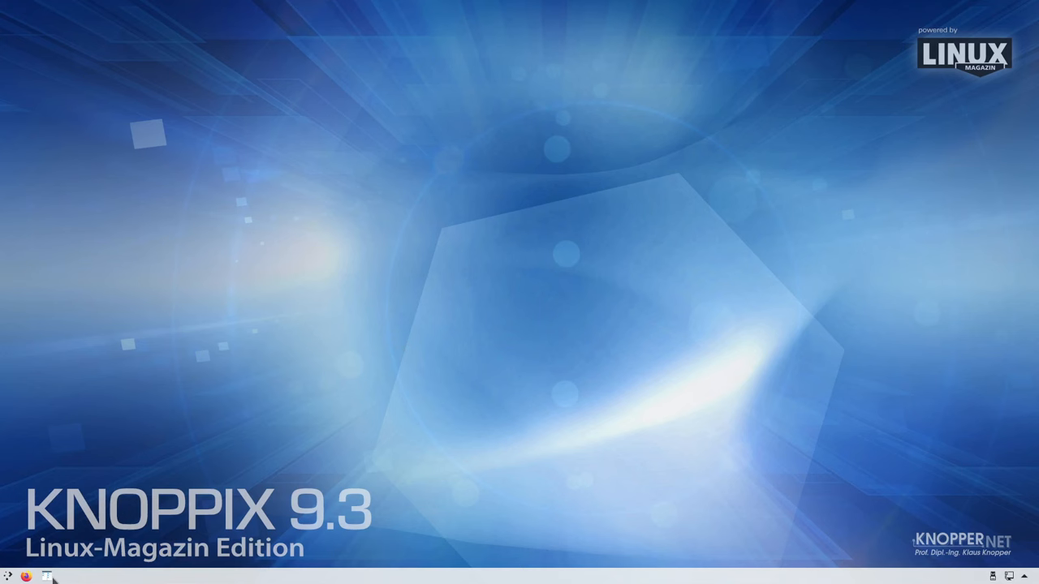
# Launch Krusader from the bottom taskbar icon
pyautogui.click(50, 575)
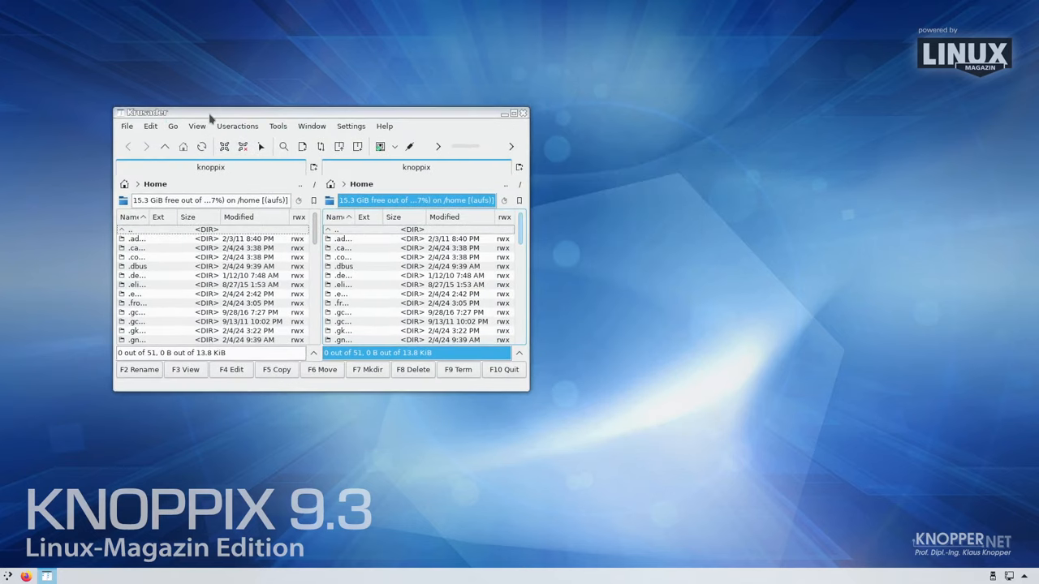
pyautogui.moveTo(197, 119)
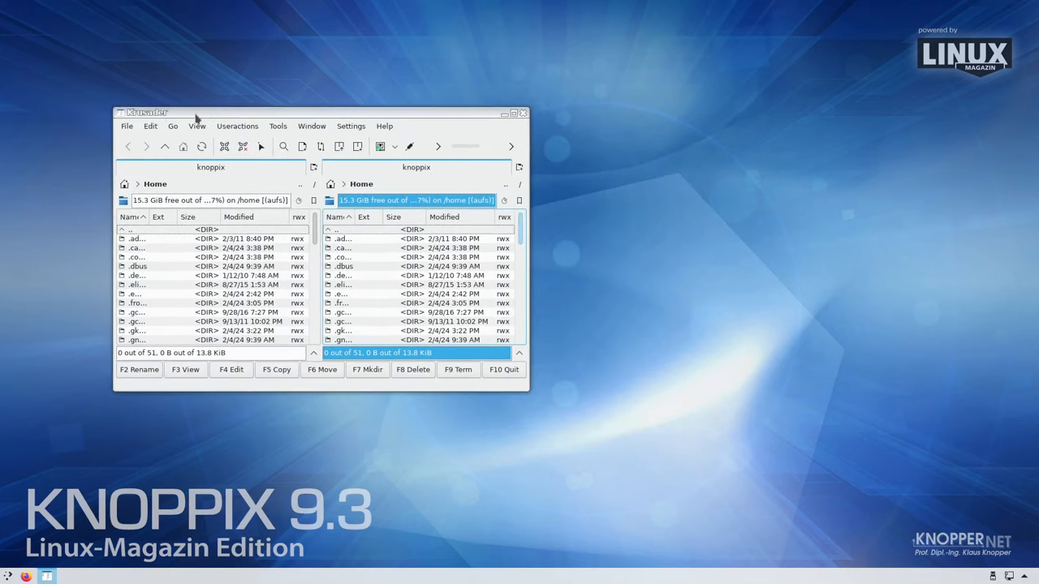
# Drag the Krusader window right, maximise it, minimise it, and restore it from the taskbar
pyautogui.moveTo(194, 112); pyautogui.dragTo(459, 112)
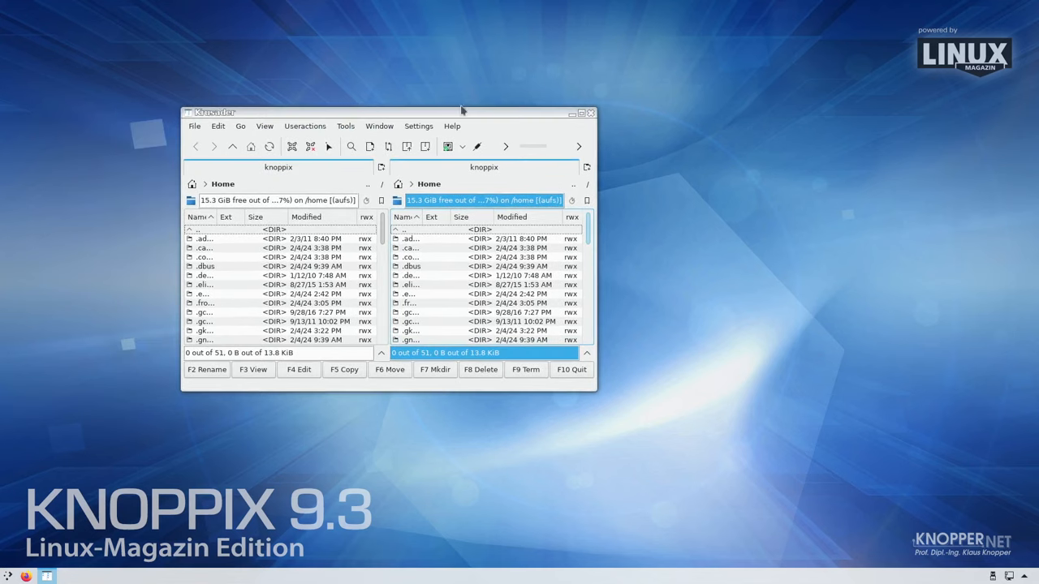
pyautogui.moveTo(189, 134)
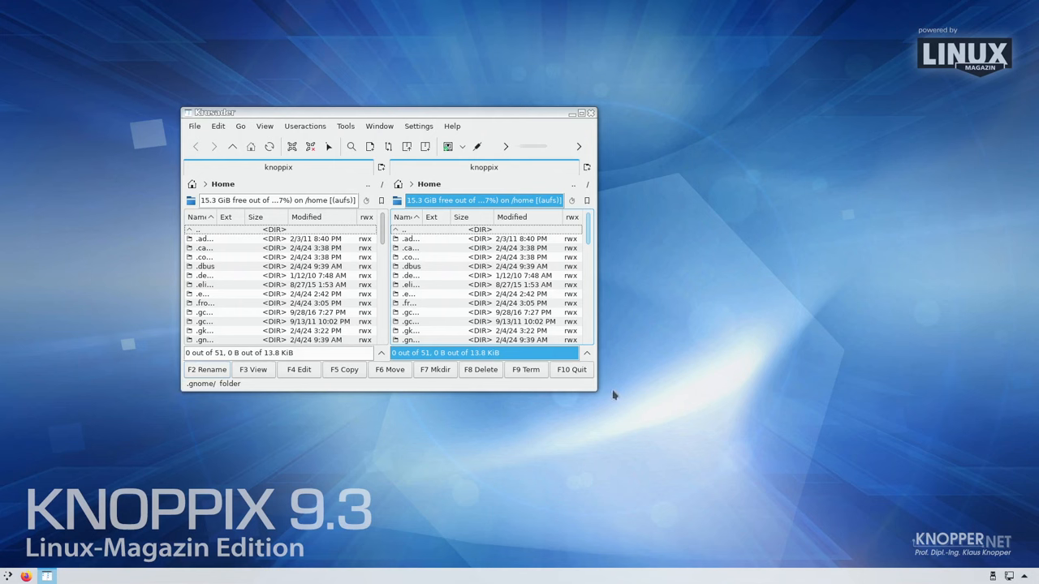
pyautogui.moveTo(517, 124)
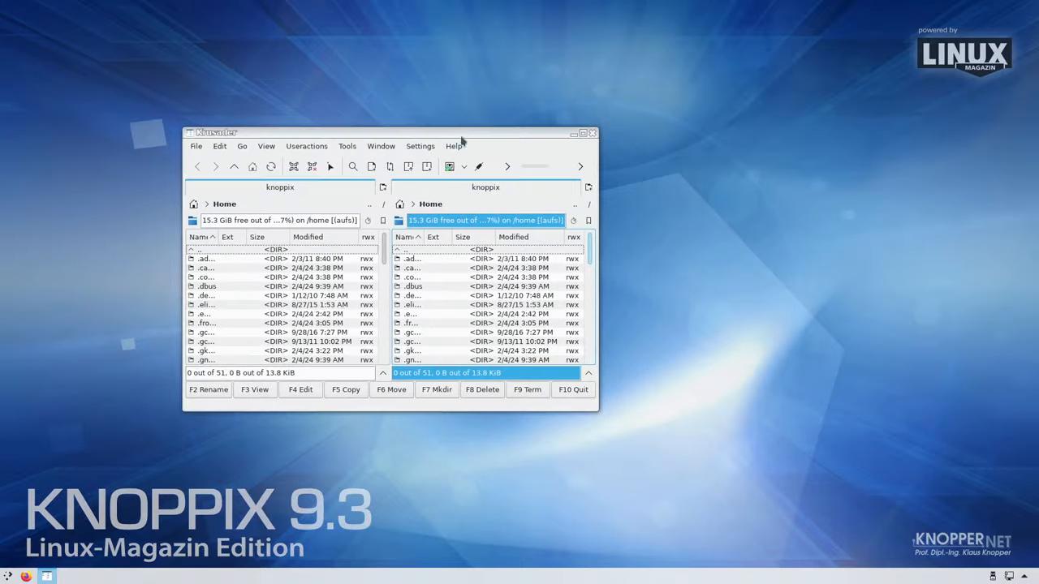
pyautogui.click(583, 133)
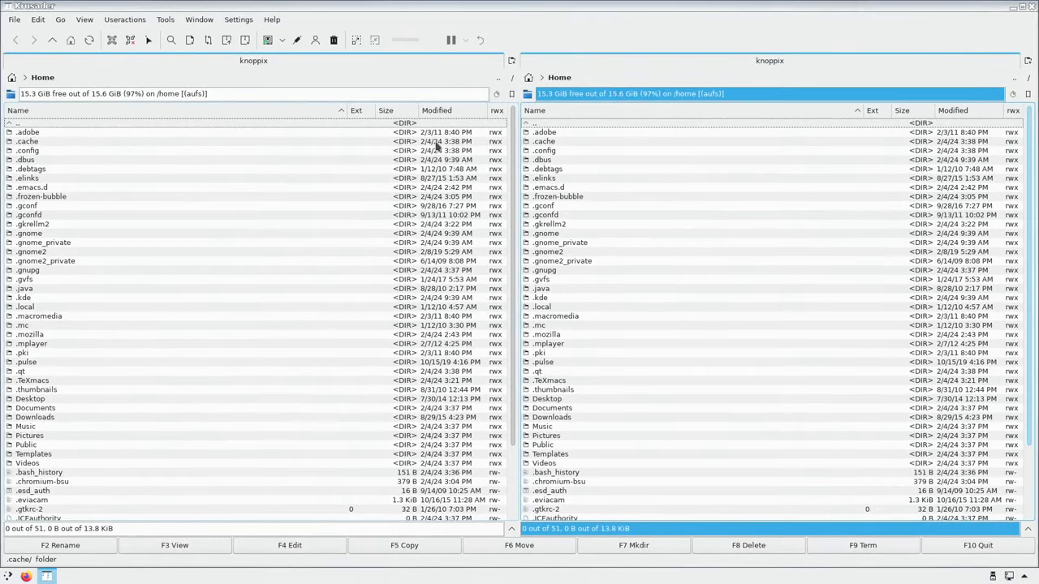
pyautogui.moveTo(281, 16)
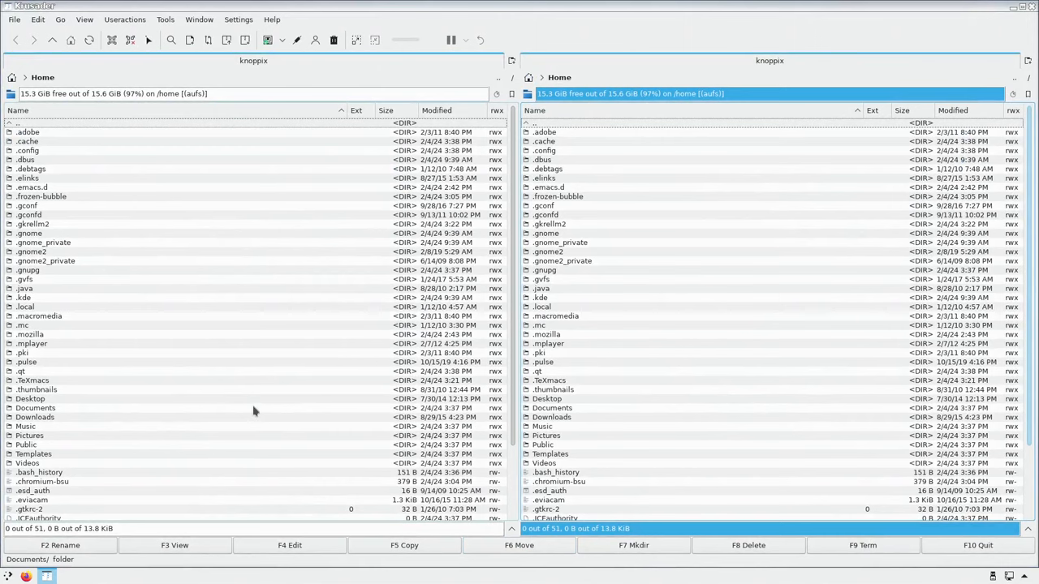
pyautogui.moveTo(383, 11)
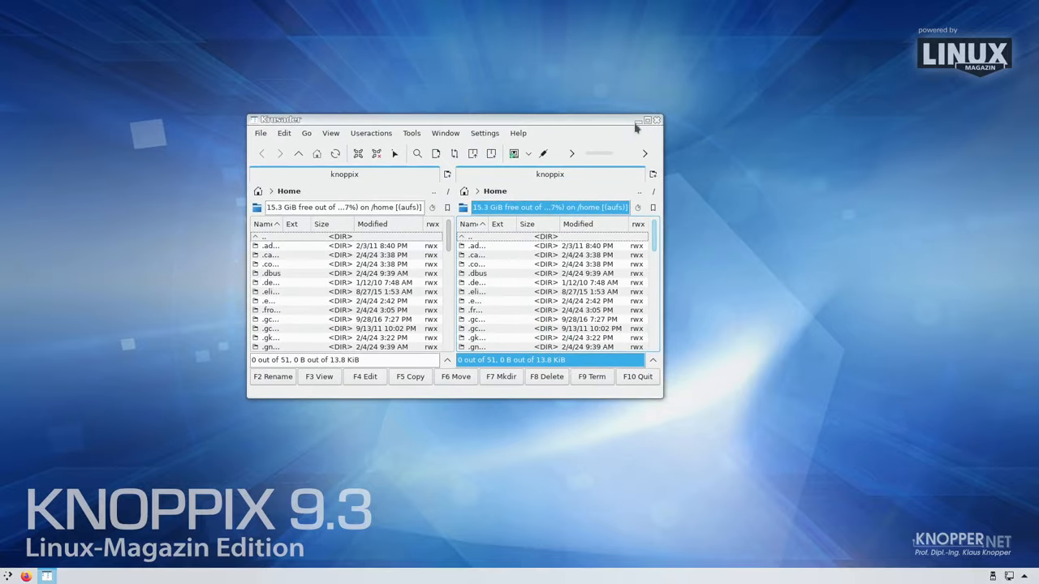
pyautogui.click(656, 120)
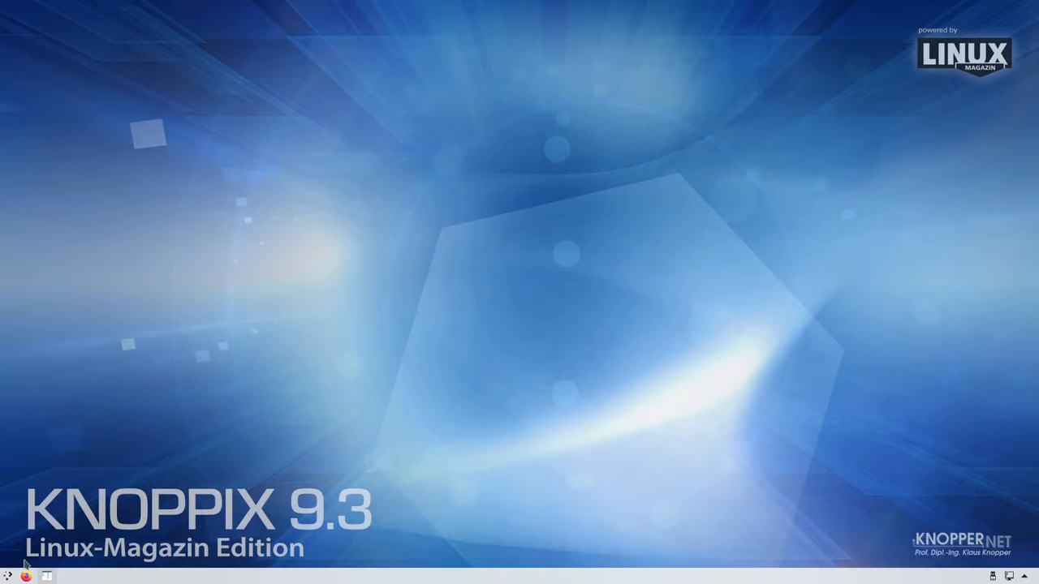
pyautogui.click(46, 577)
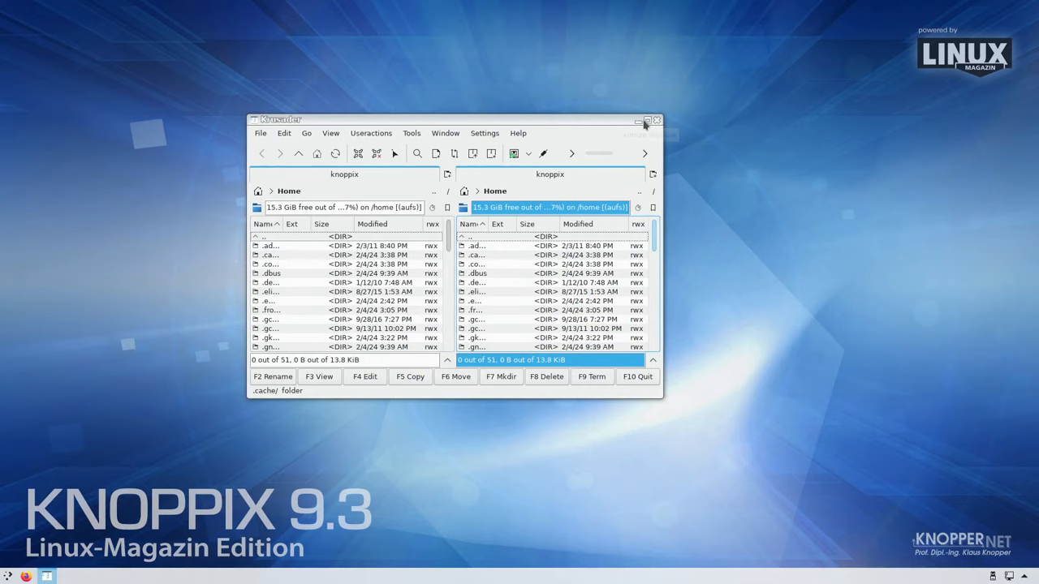
# Maximise Krusader again, hide and restore it, and finally minimise it
pyautogui.click(647, 120)
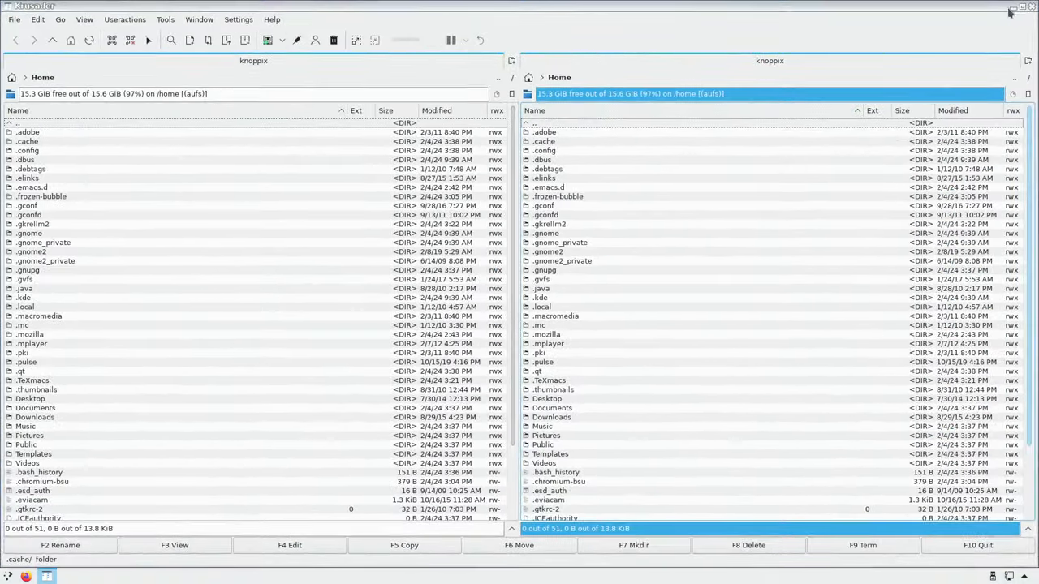
pyautogui.click(1010, 7)
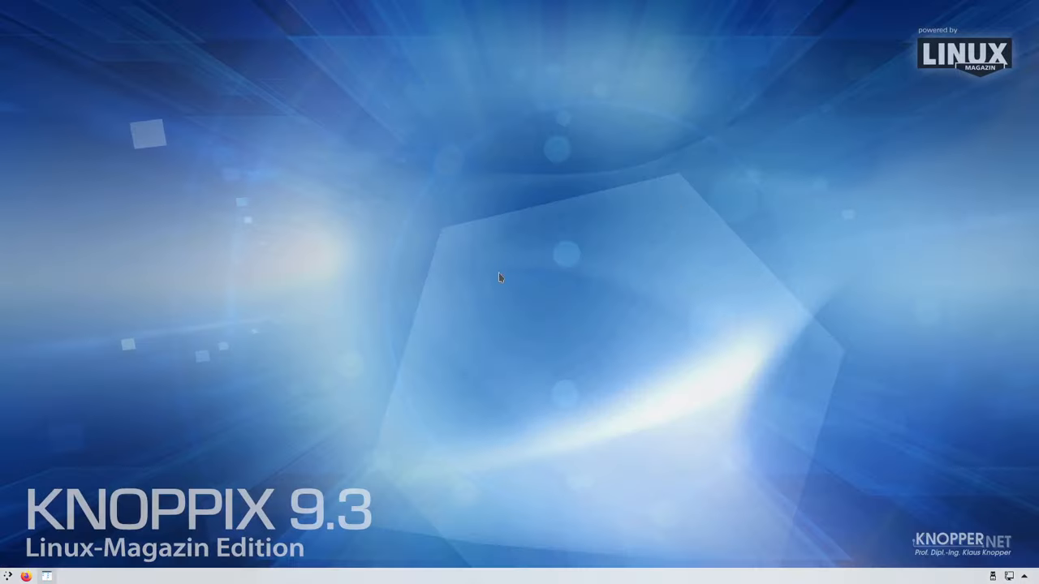
pyautogui.click(47, 576)
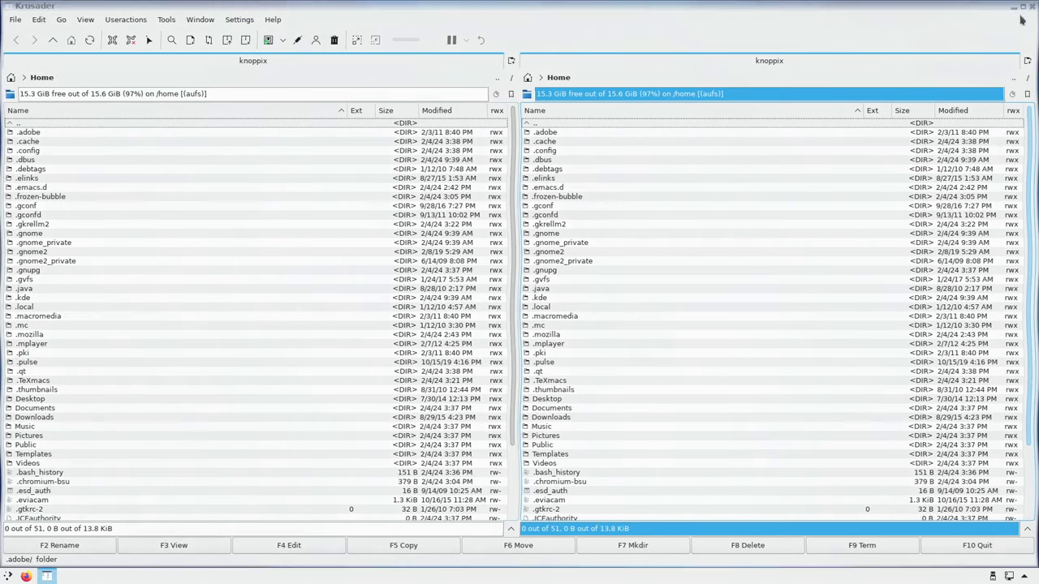
pyautogui.click(1022, 6)
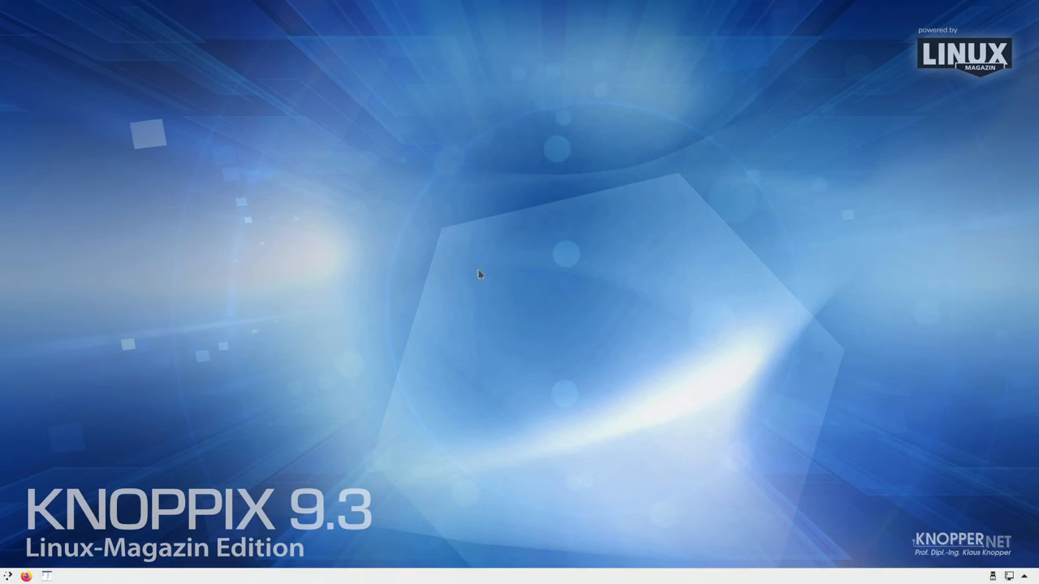
pyautogui.moveTo(269, 431)
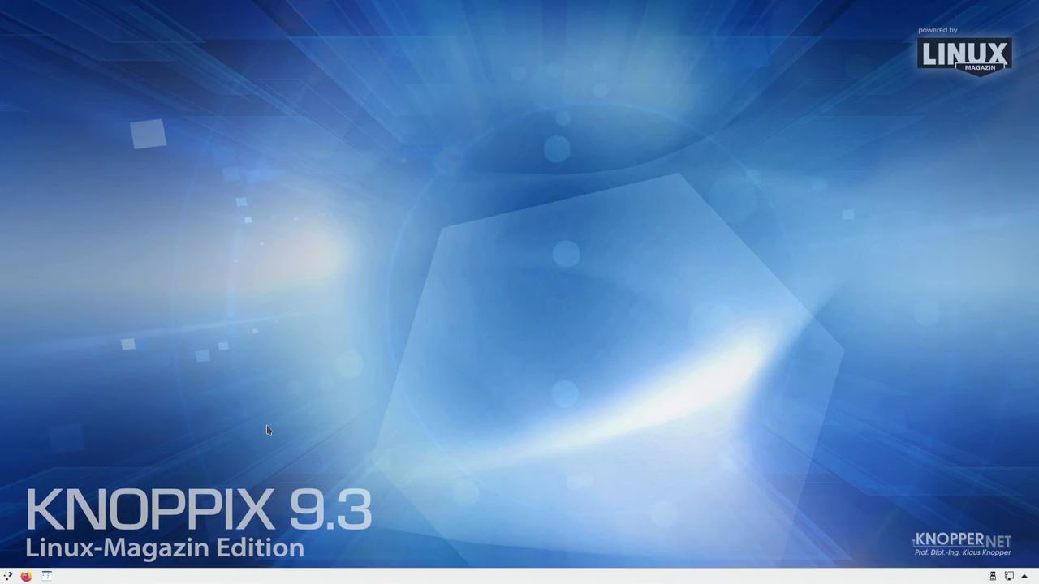
pyautogui.moveTo(272, 423)
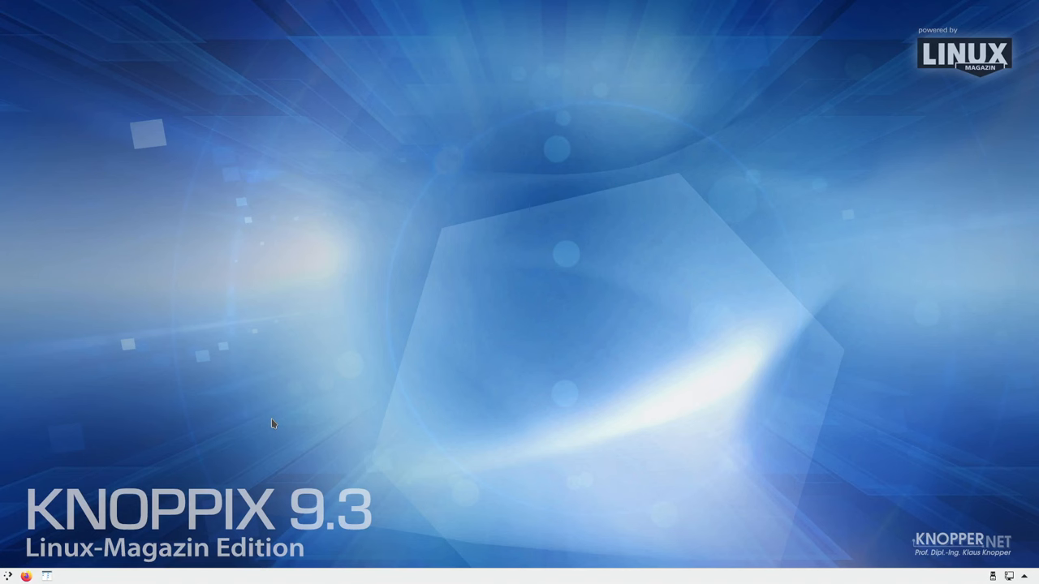
pyautogui.moveTo(132, 499)
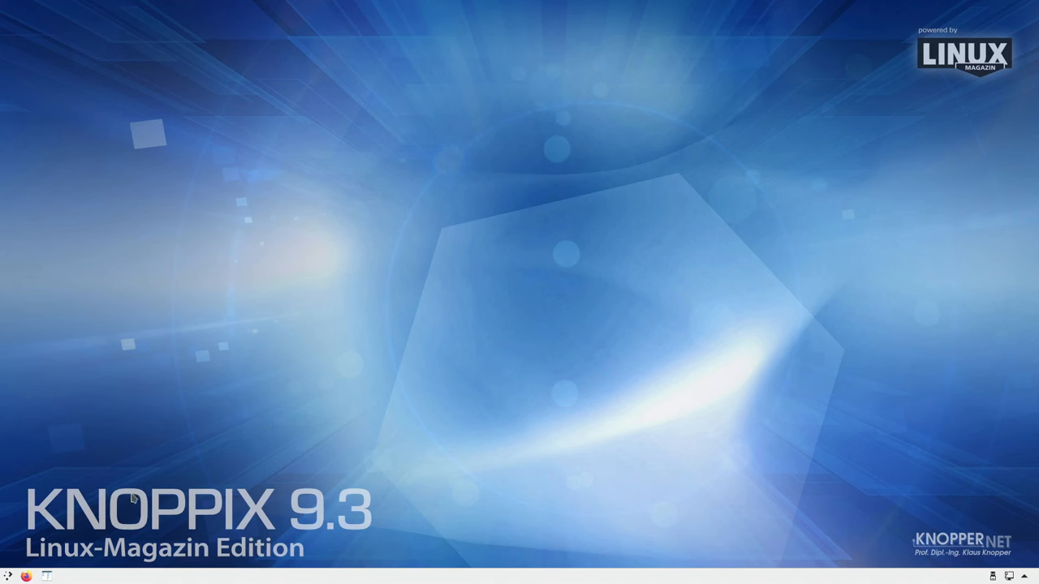
pyautogui.moveTo(510, 8)
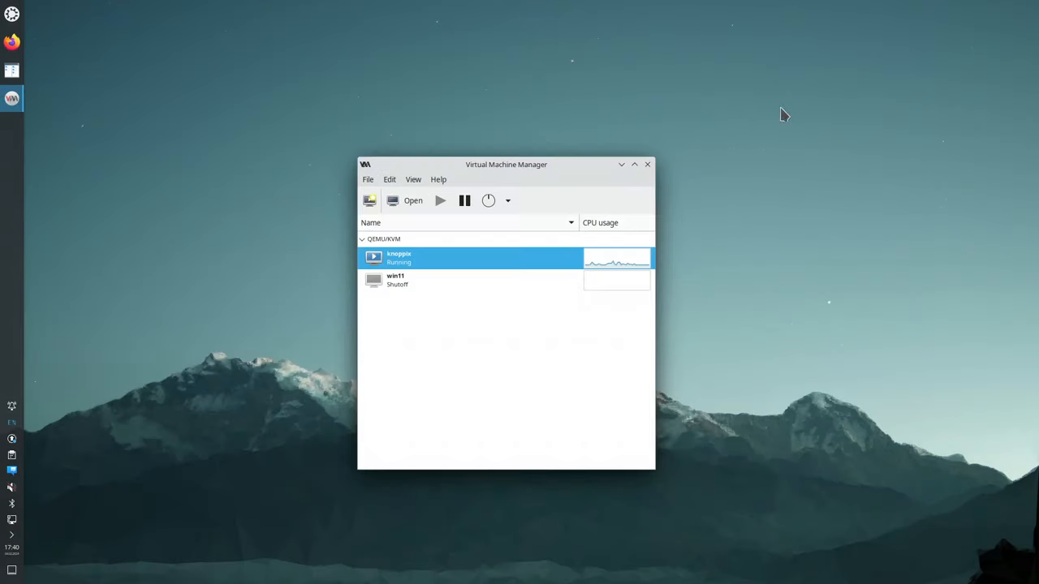
# Force off the knoppix VM, then delete it along with its disk image
pyautogui.rightClick(470, 257)
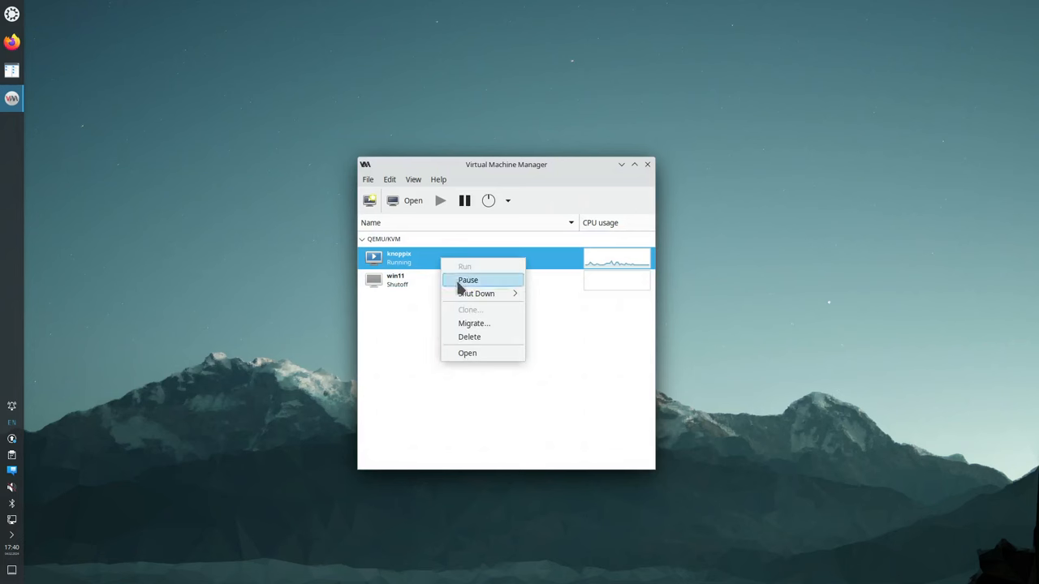
pyautogui.moveTo(476, 293)
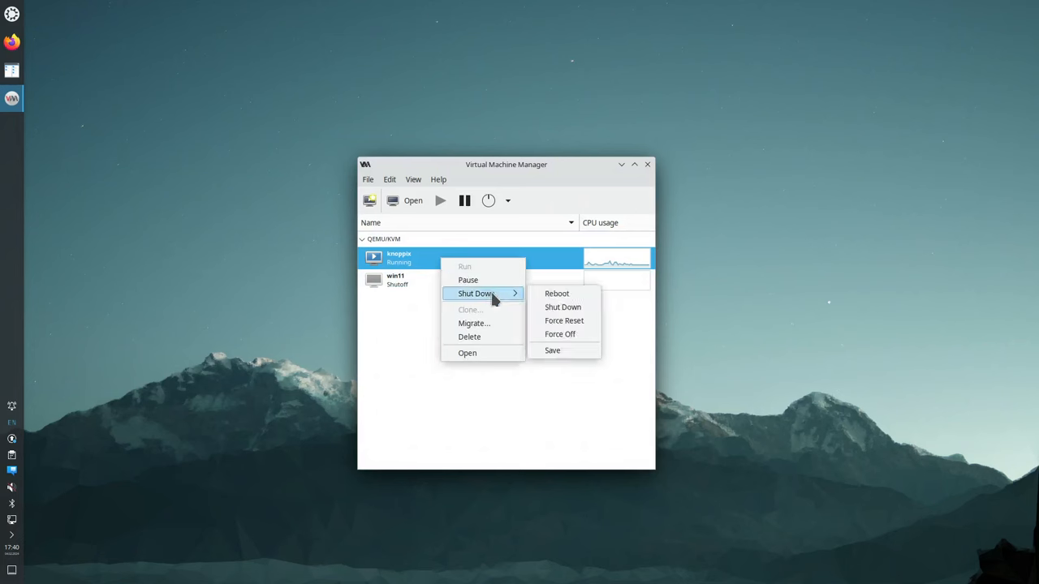
pyautogui.moveTo(560, 334)
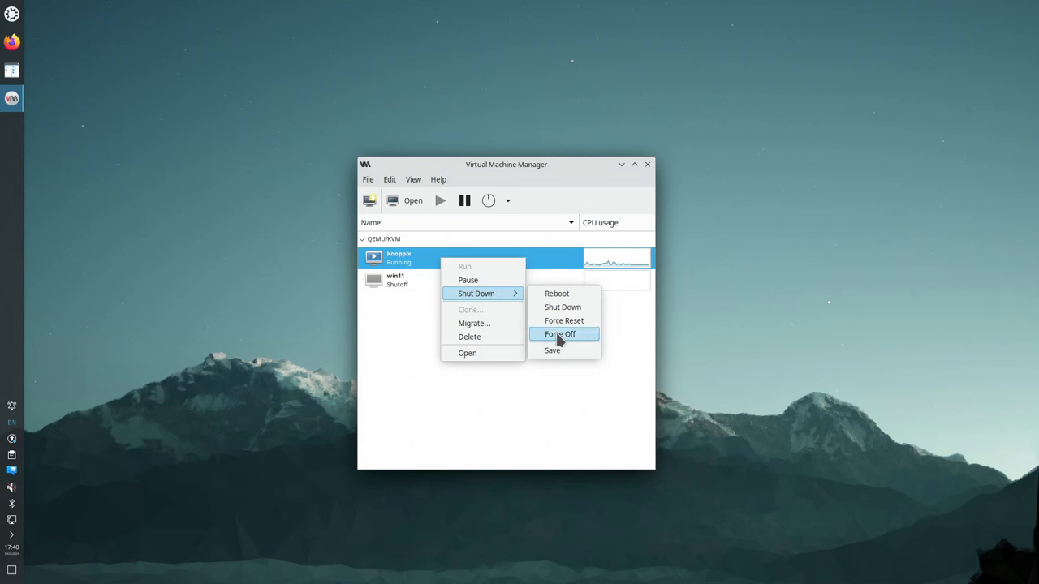
pyautogui.click(559, 333)
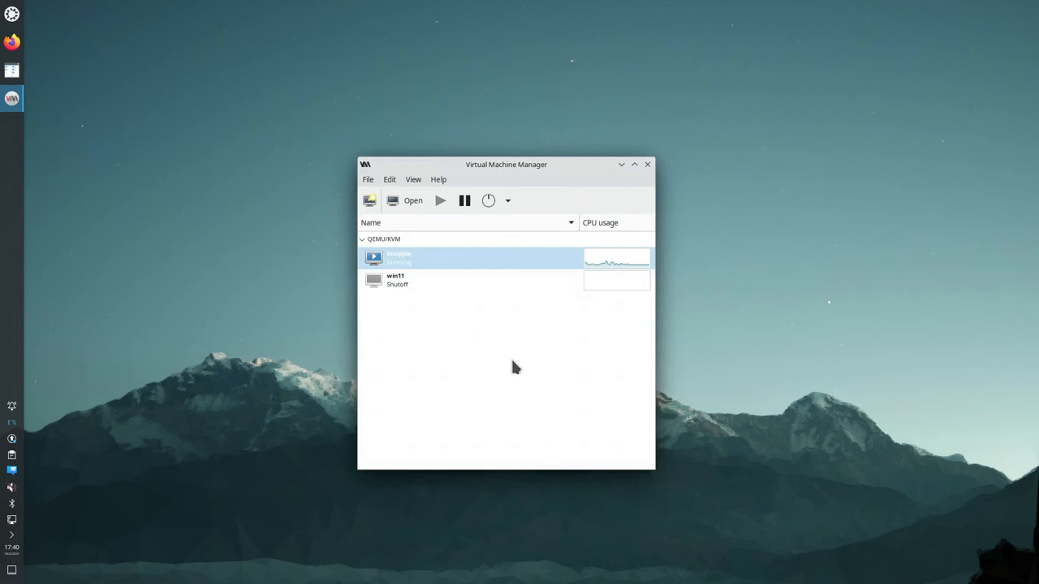
pyautogui.rightClick(470, 258)
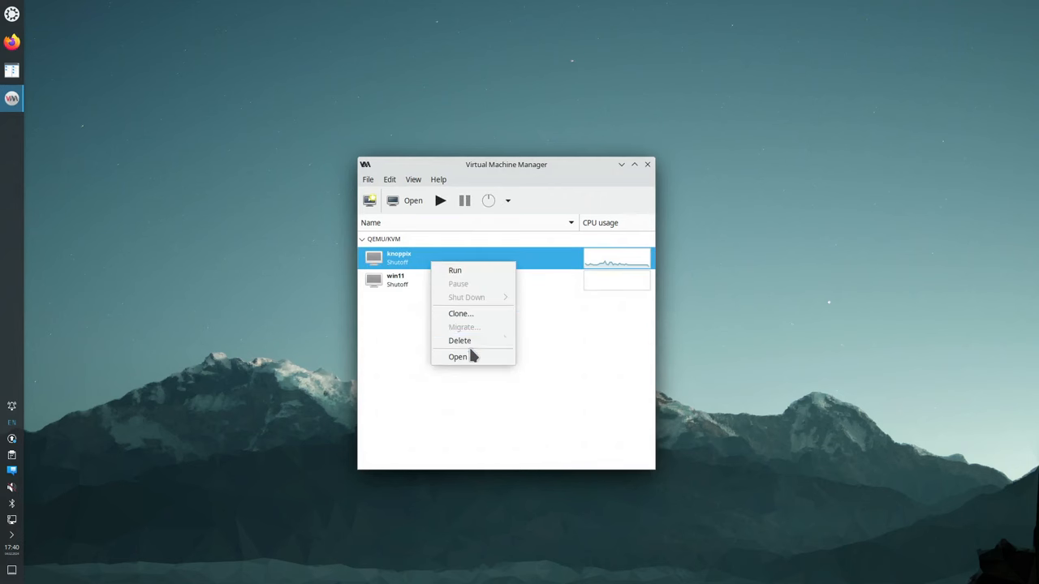
pyautogui.click(460, 340)
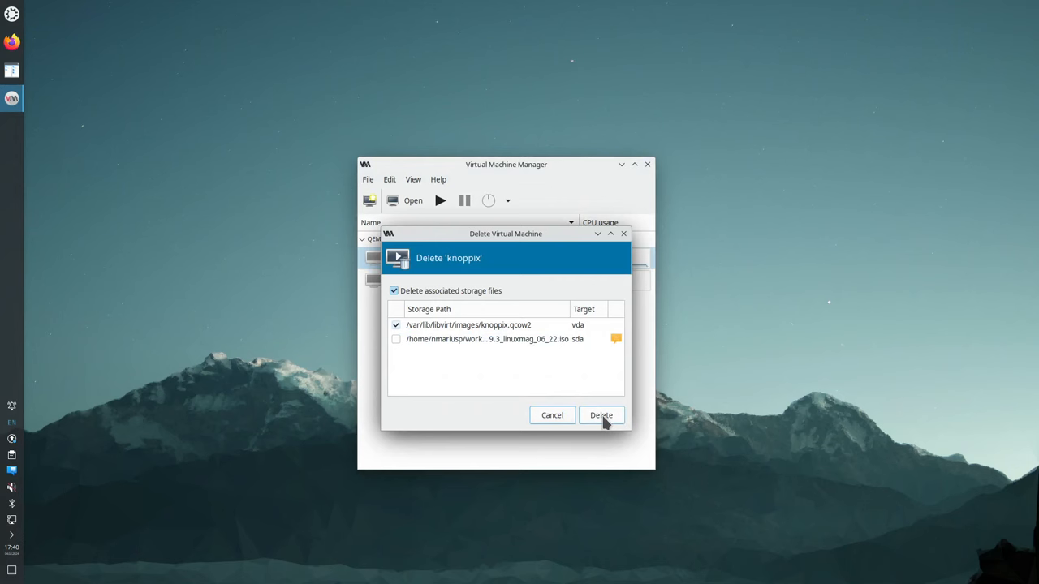
pyautogui.click(601, 414)
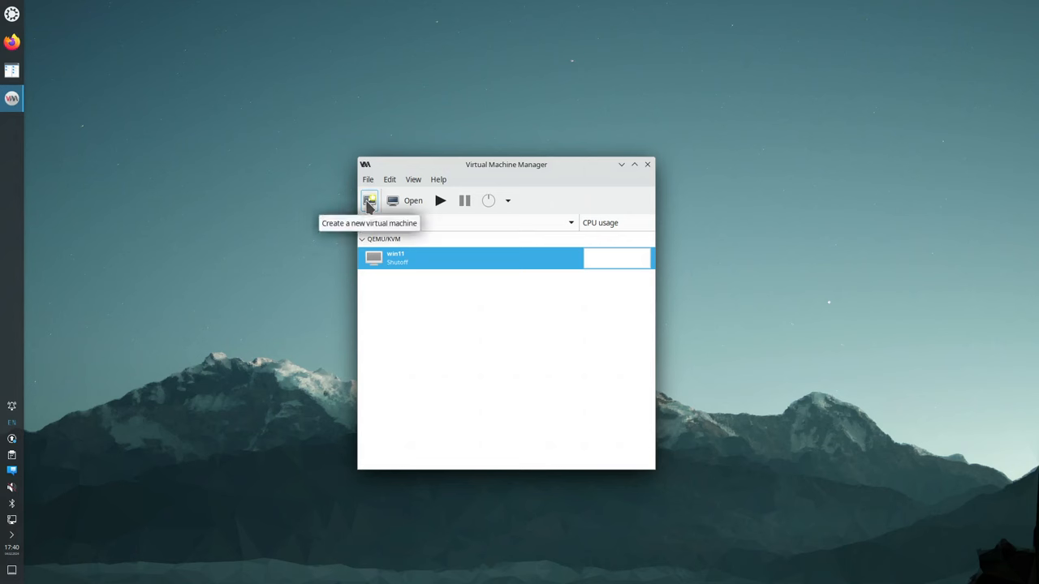
pyautogui.moveTo(406, 329)
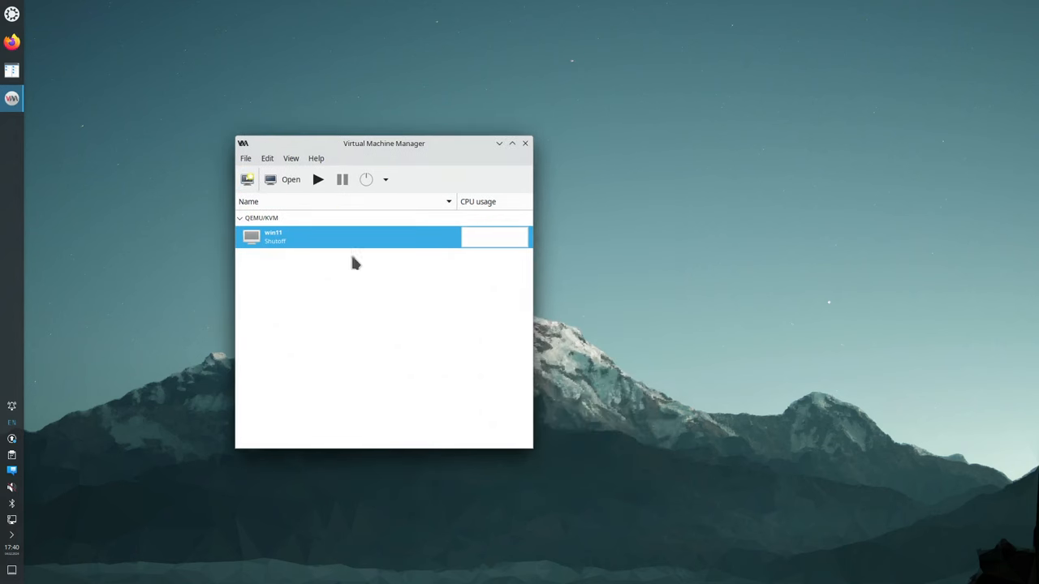
pyautogui.moveTo(349, 339)
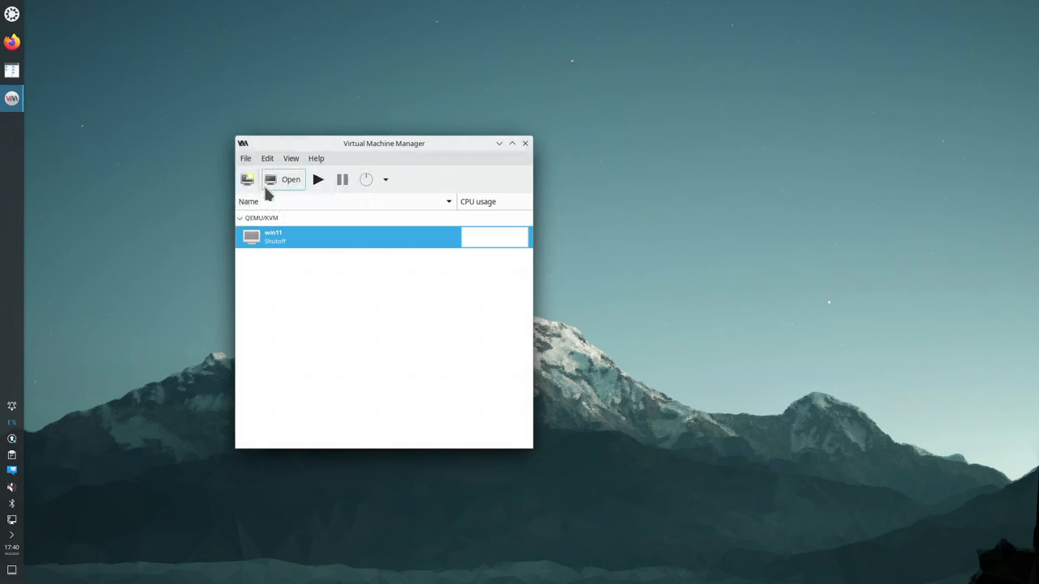
# Start a new VM from knoppix_v9.3_linuxmag_06_22.iso with Debian 12 as the OS
pyautogui.click(247, 180)
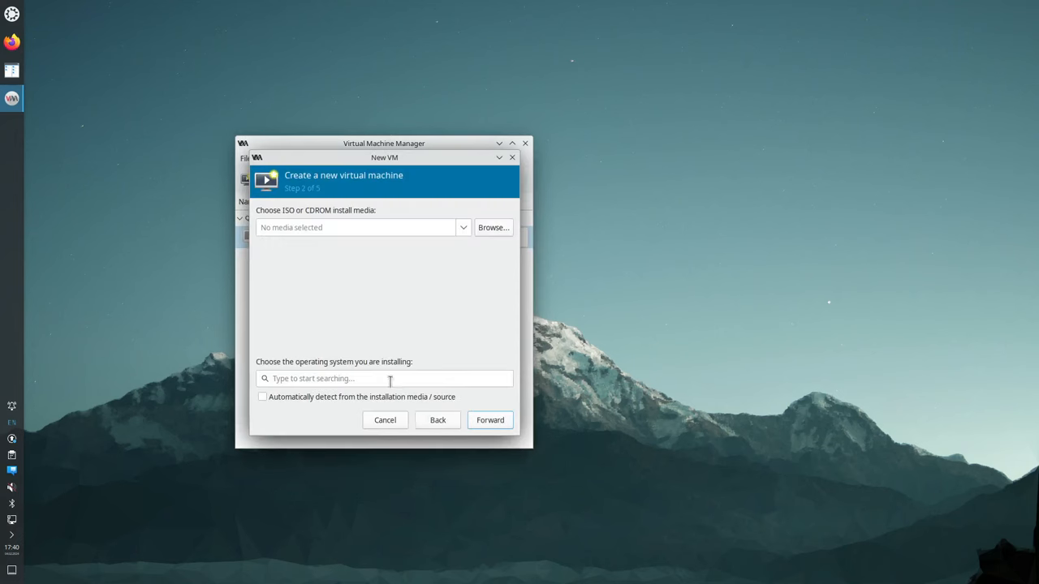
pyautogui.click(494, 228)
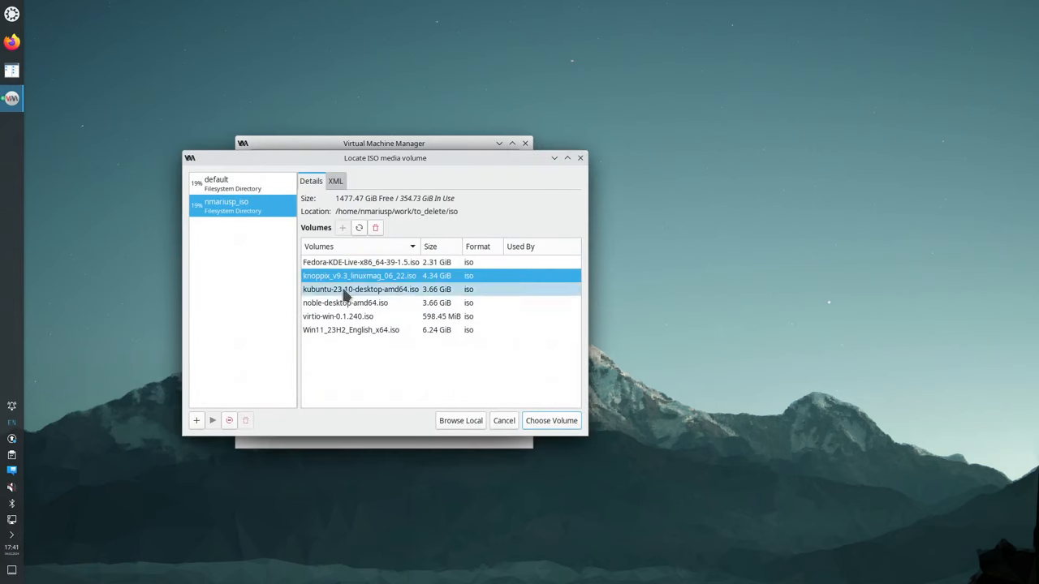
pyautogui.click(360, 275)
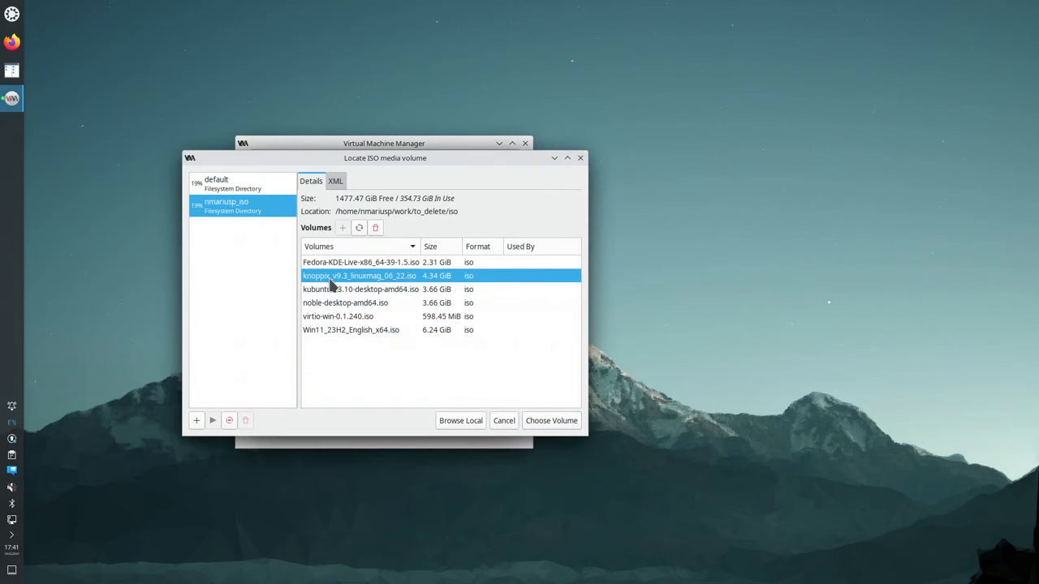
pyautogui.moveTo(394, 276)
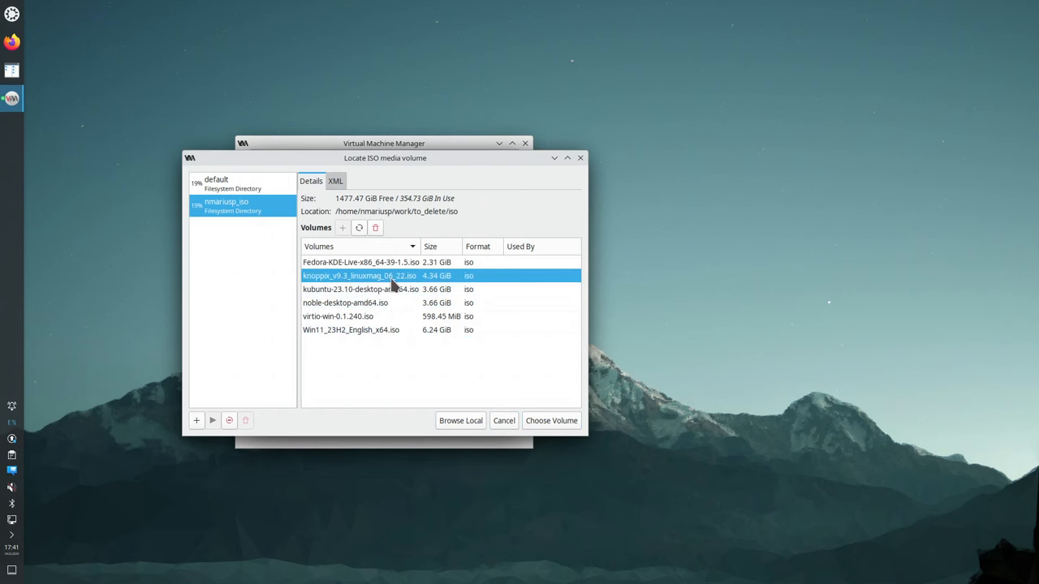
pyautogui.moveTo(414, 289)
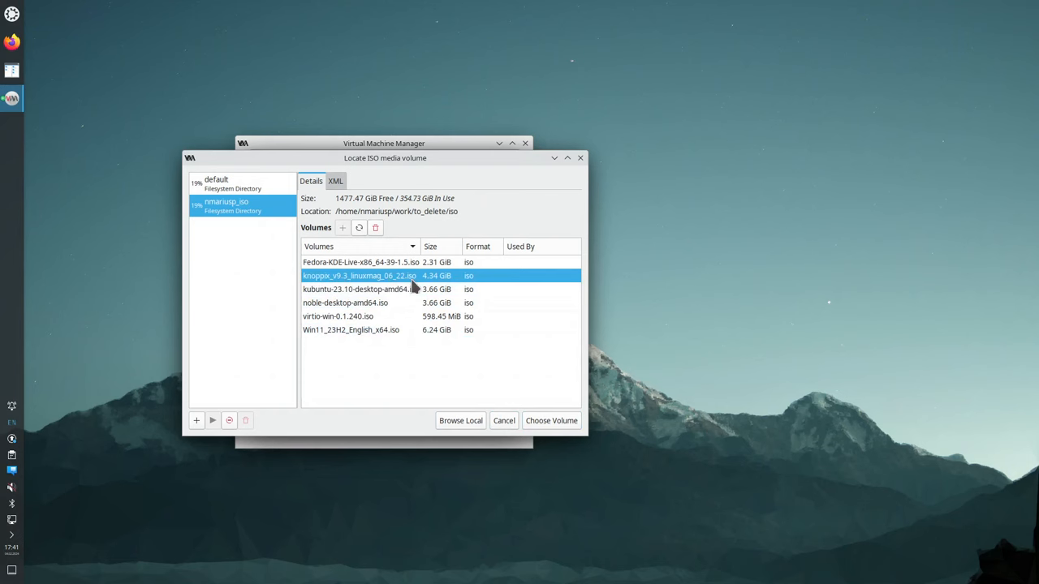
pyautogui.moveTo(551, 420)
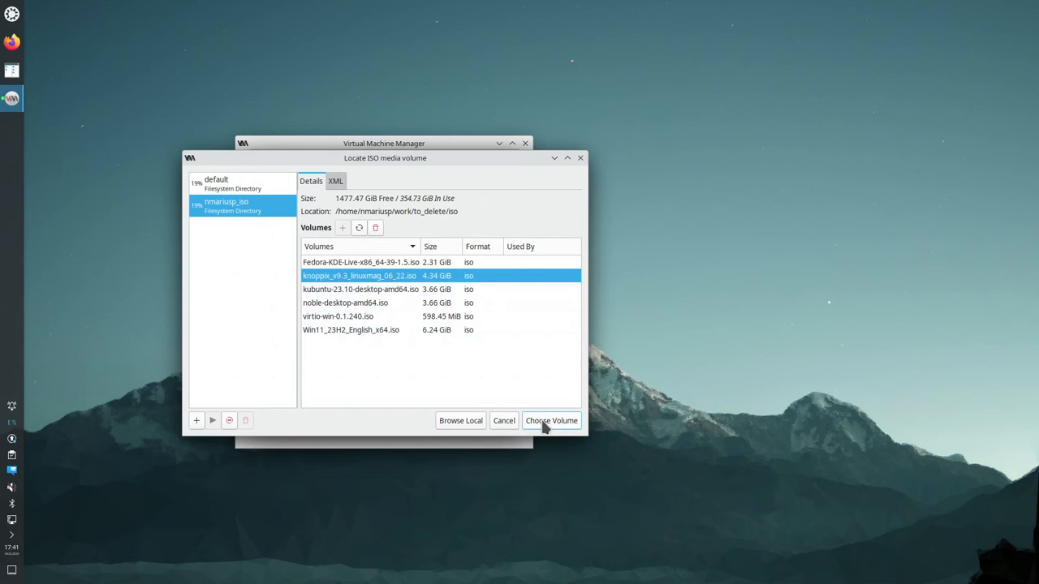
pyautogui.click(551, 421)
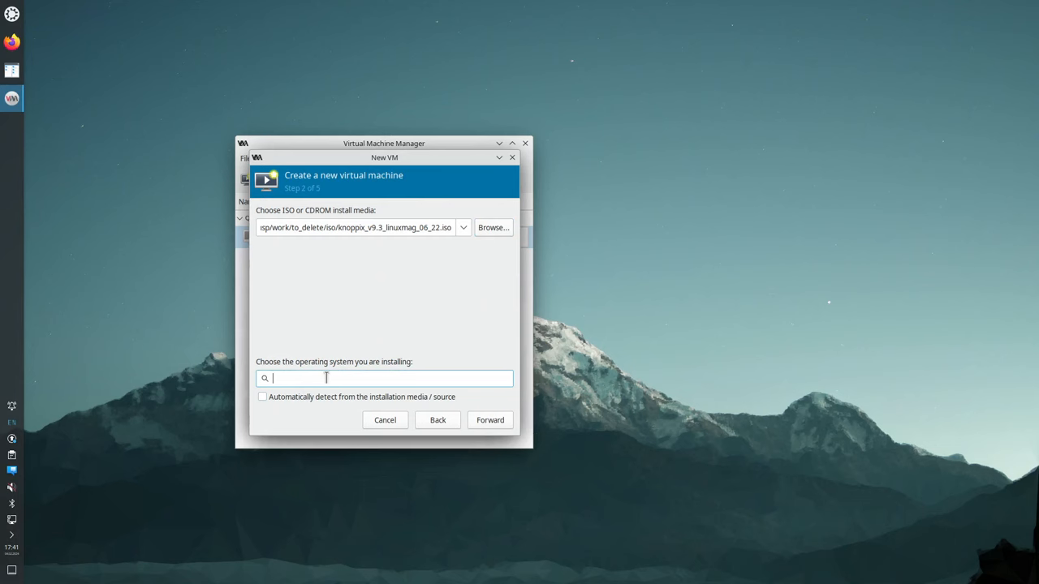
pyautogui.write('De')
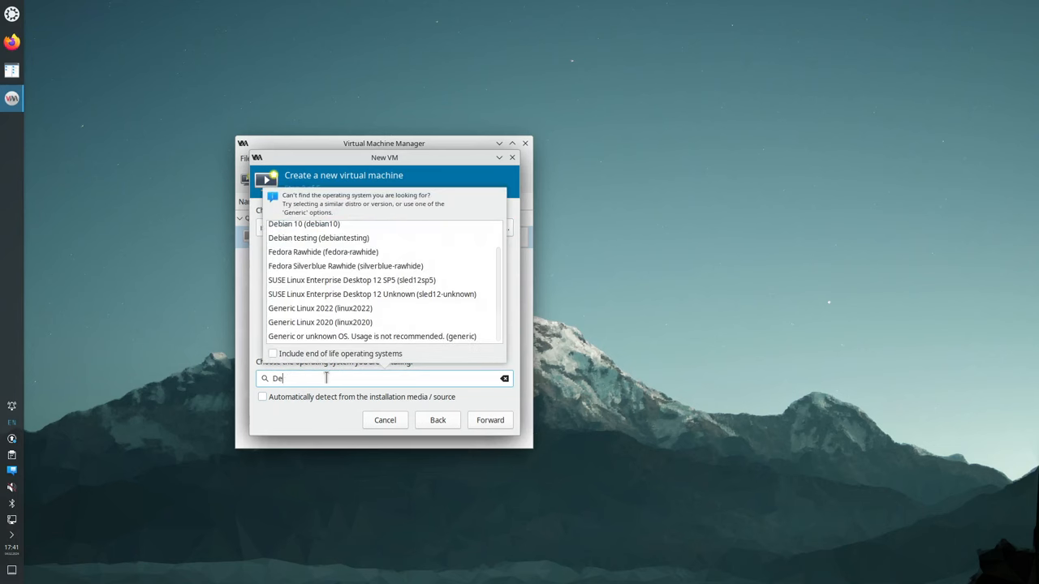
pyautogui.write('bi')
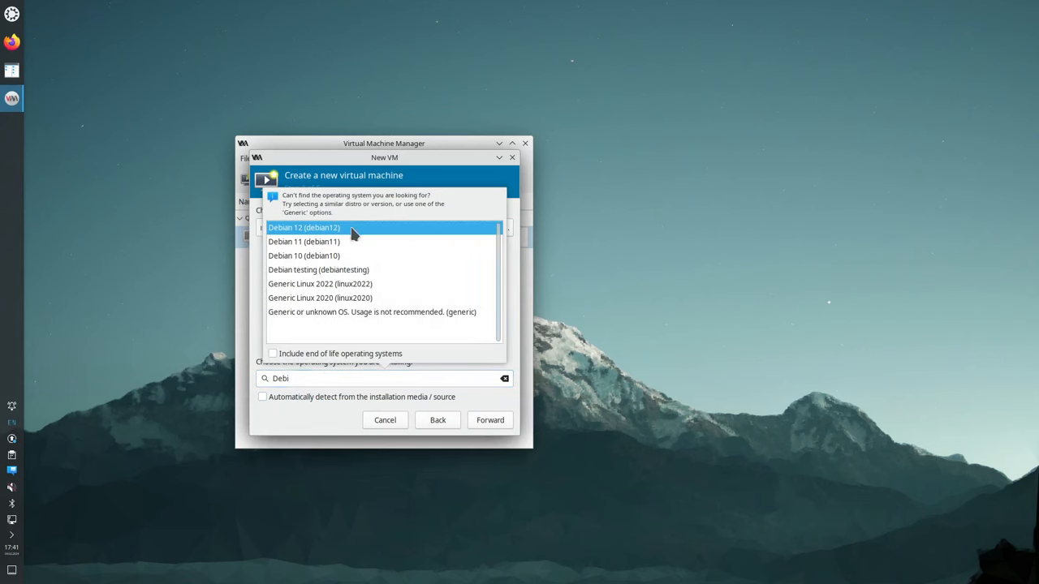
pyautogui.click(490, 420)
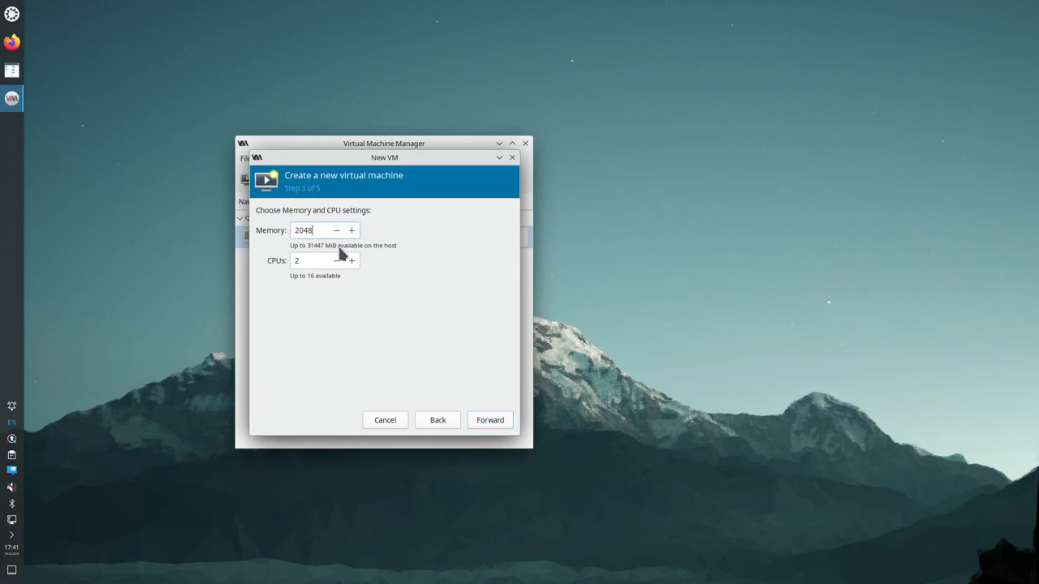
pyautogui.moveTo(412, 263)
pyautogui.write('0')
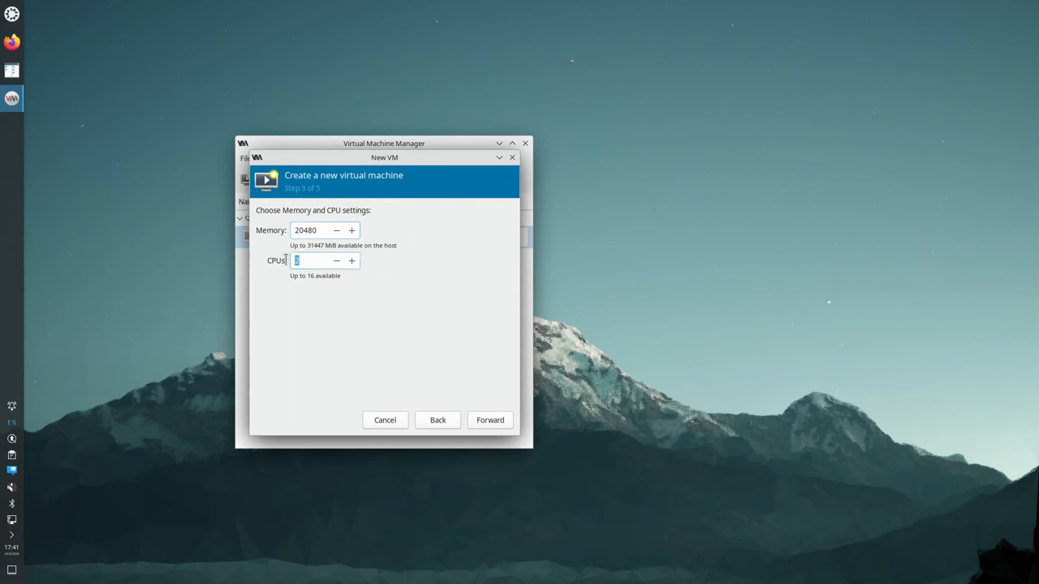
# Give it 20480 MiB memory and 15 CPUs, name it knoppix, and enable customizing
pyautogui.write('15')
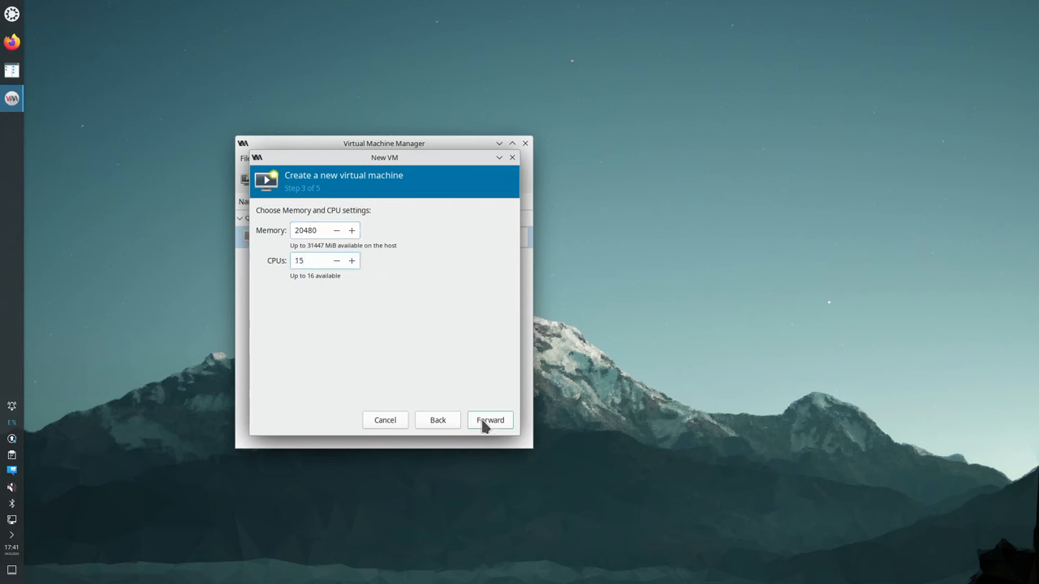
pyautogui.click(489, 420)
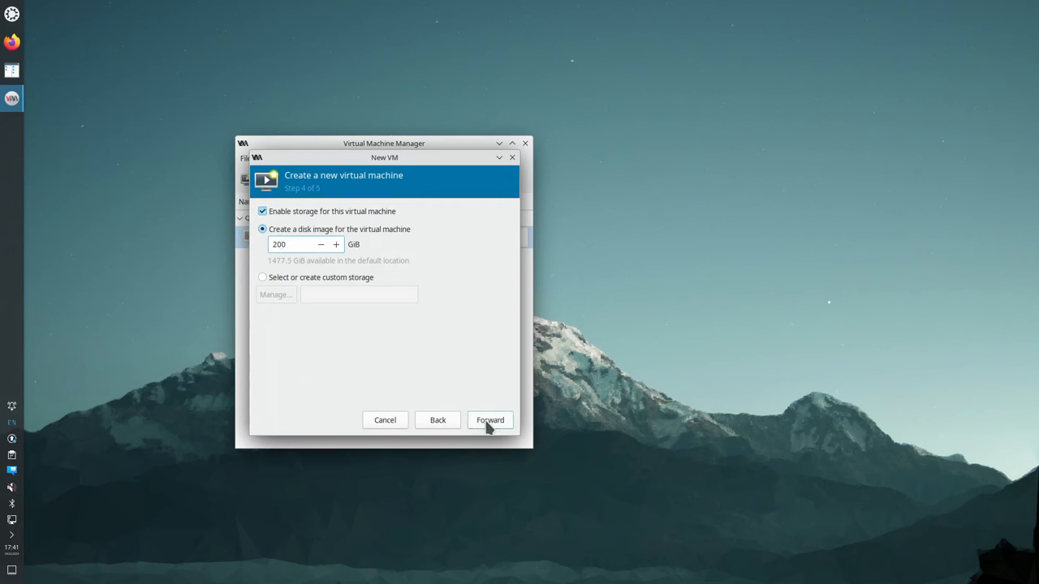
pyautogui.click(489, 420)
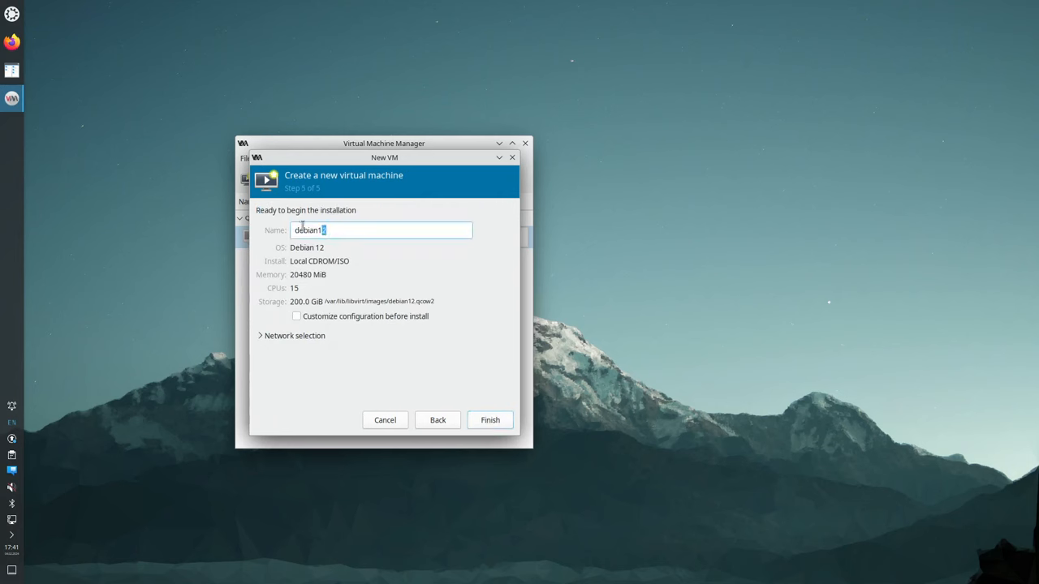
pyautogui.write('knop')
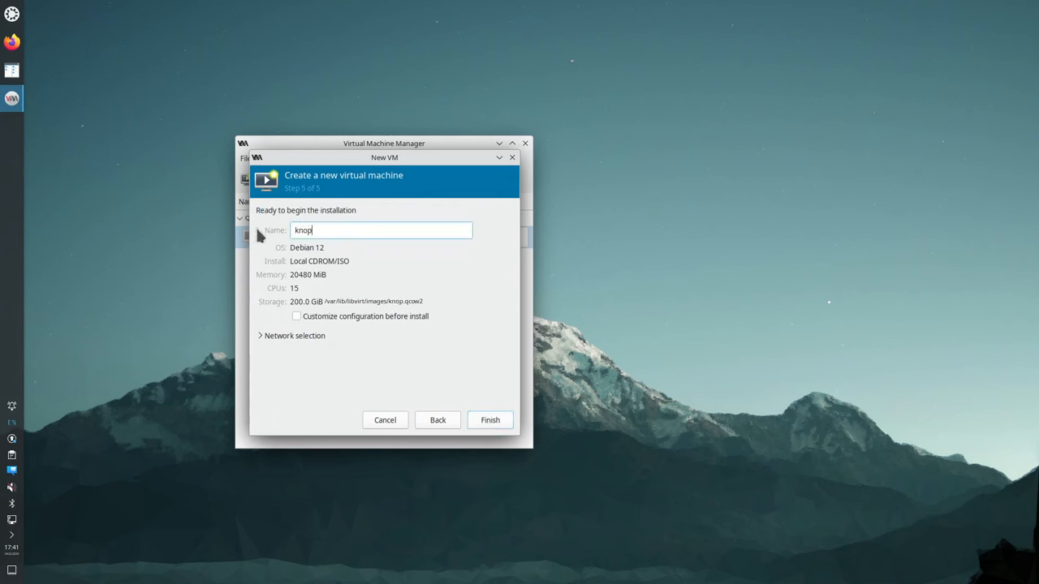
pyautogui.write('pix')
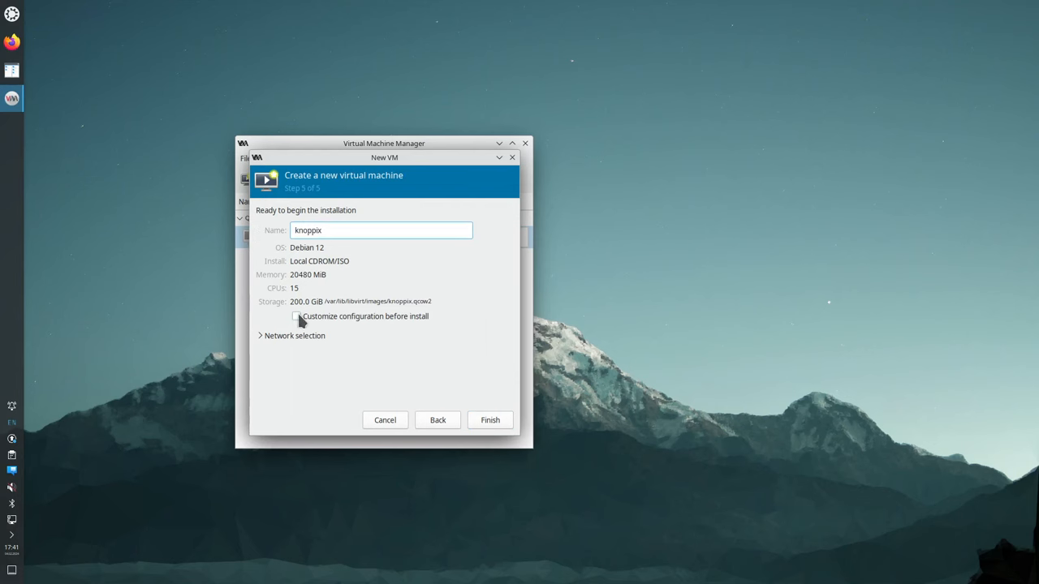
pyautogui.click(298, 317)
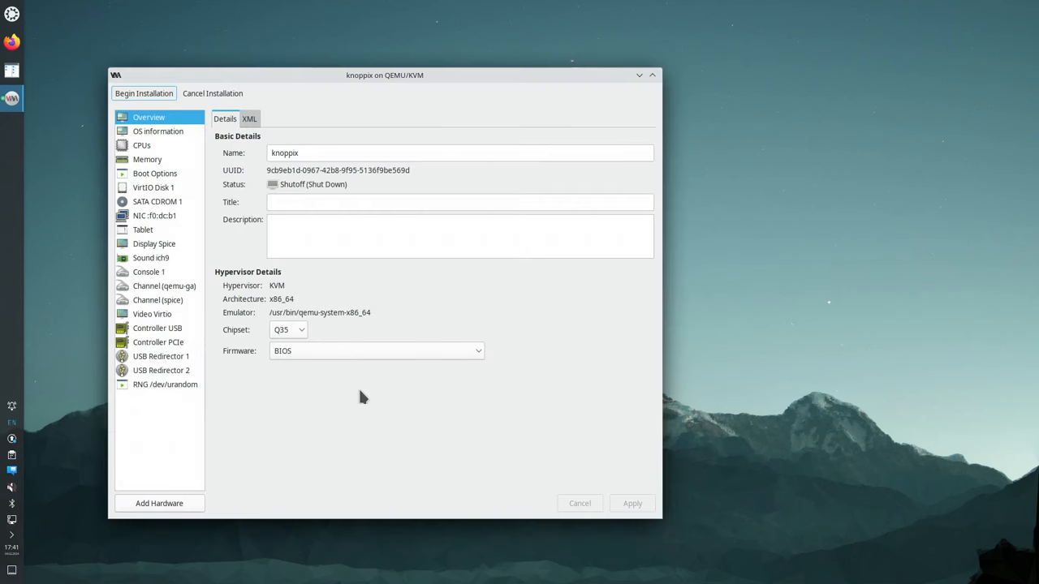
pyautogui.moveTo(229, 268)
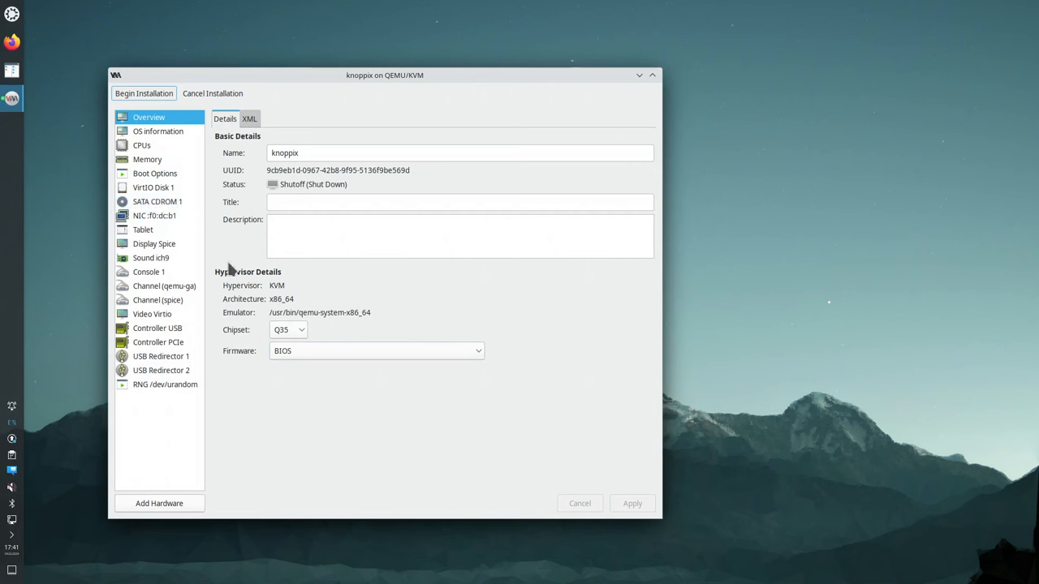
pyautogui.moveTo(142, 146)
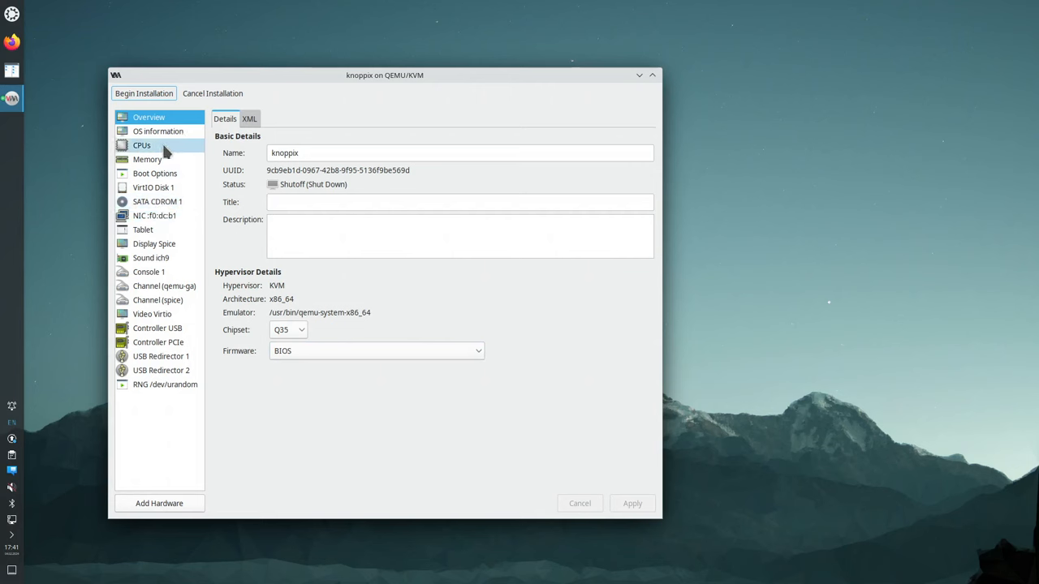
# Apply a manual CPU topology of 1 socket, 15 cores, 1 thread, then view Memory settings
pyautogui.click(141, 144)
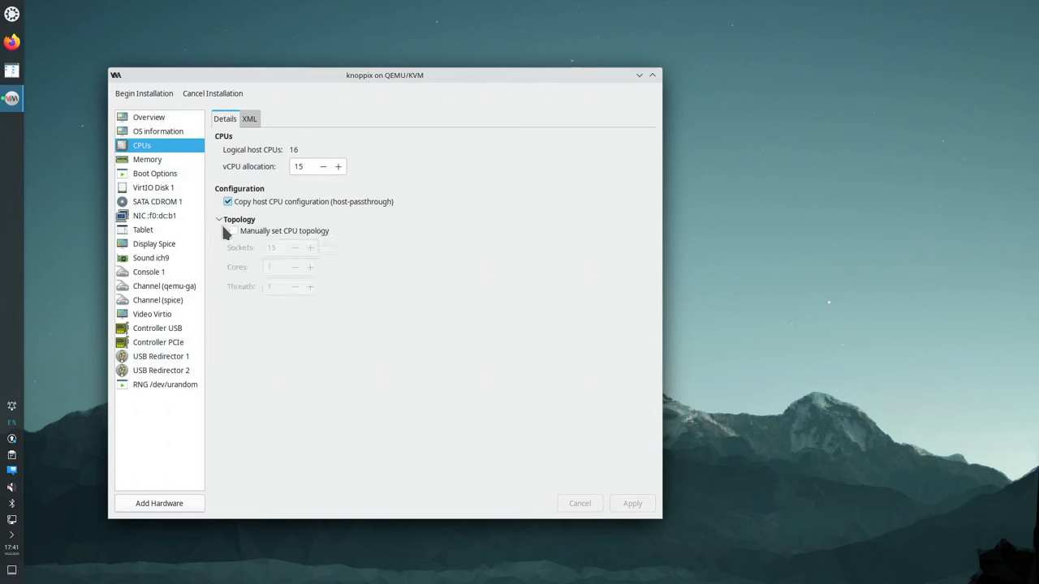
pyautogui.click(234, 230)
pyautogui.write('5')
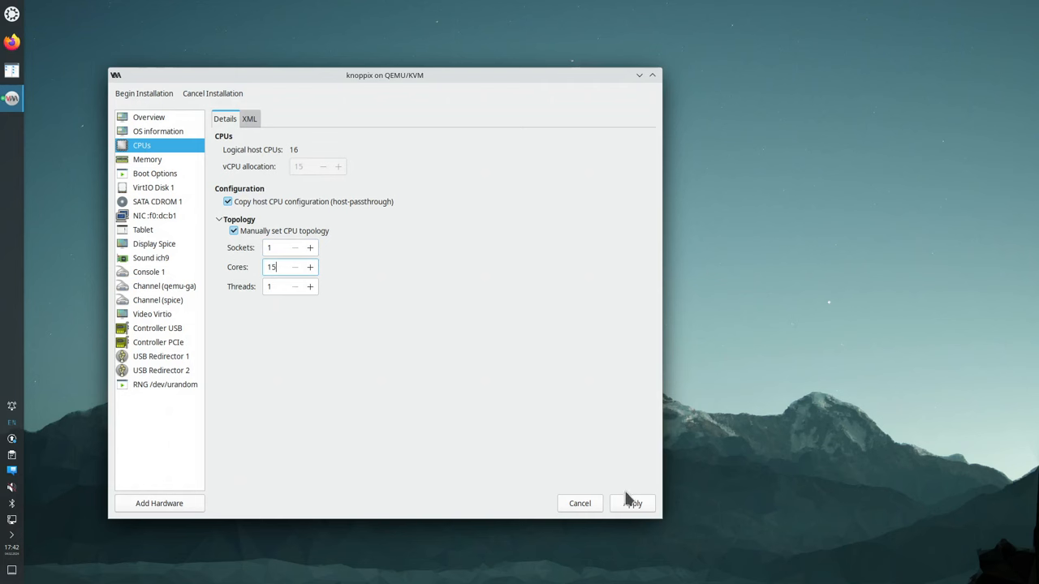
pyautogui.click(632, 503)
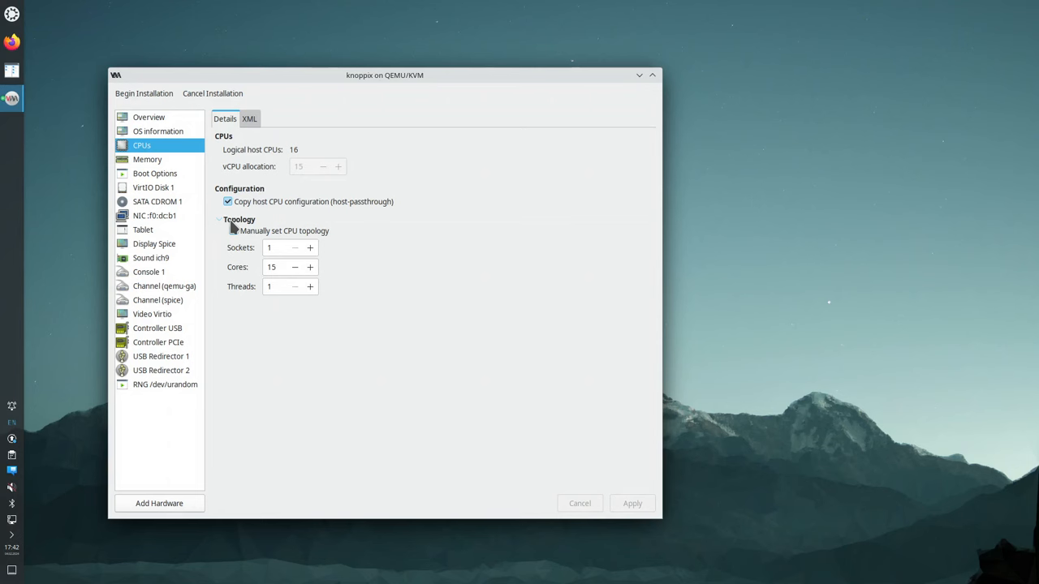
pyautogui.click(148, 117)
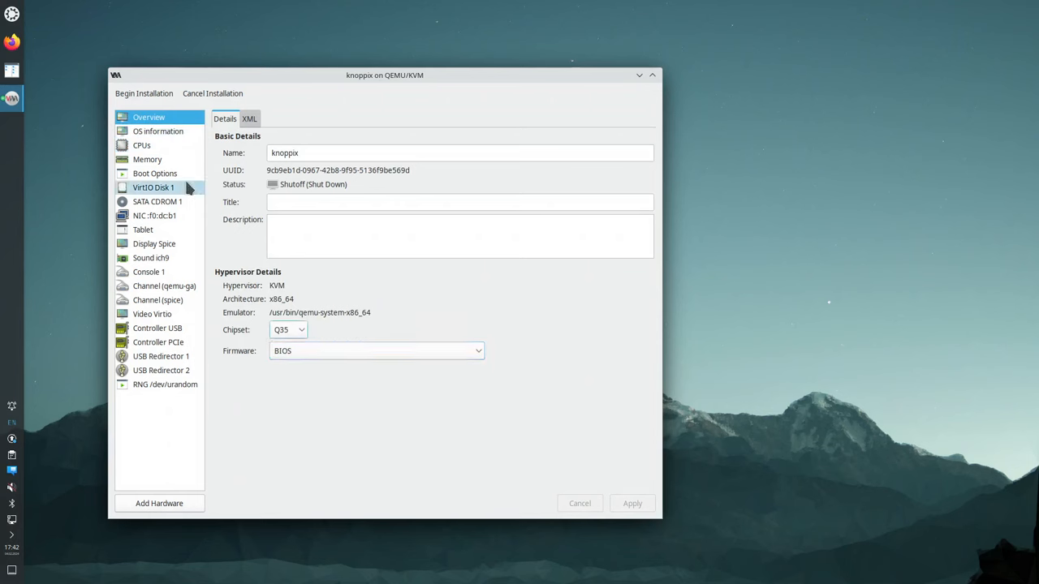
pyautogui.click(141, 145)
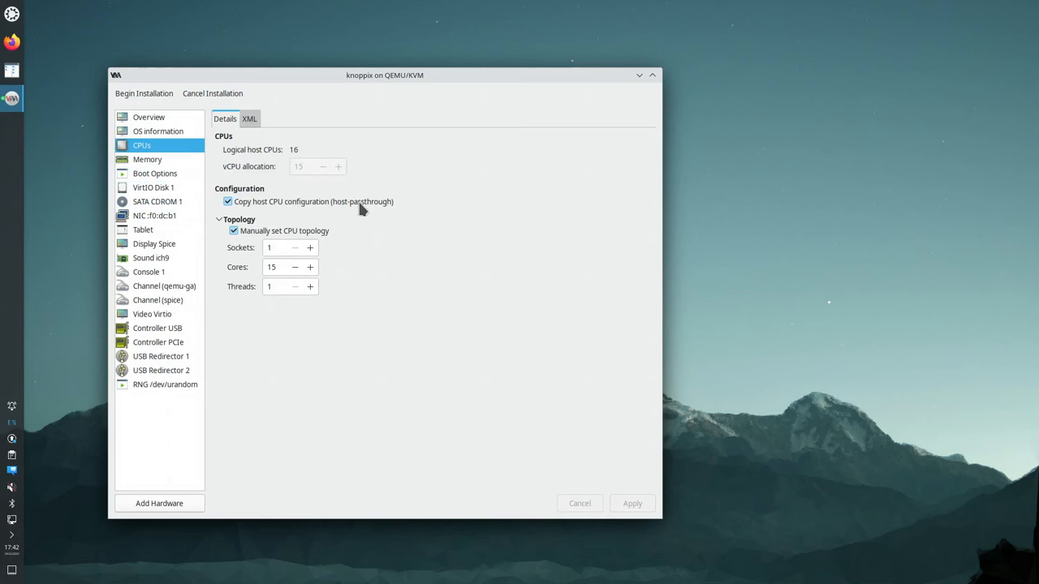
pyautogui.moveTo(316, 219)
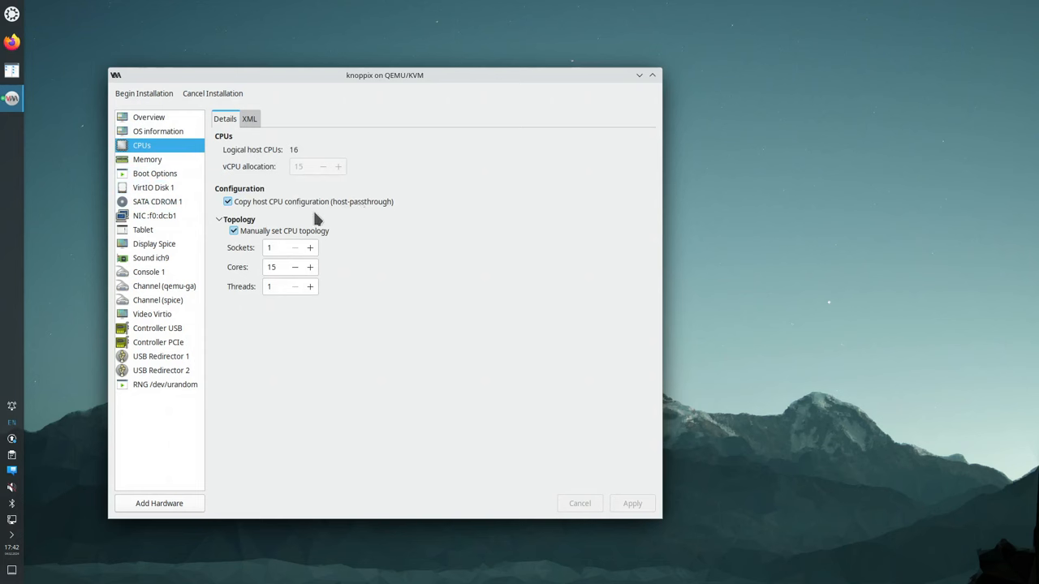
pyautogui.click(147, 159)
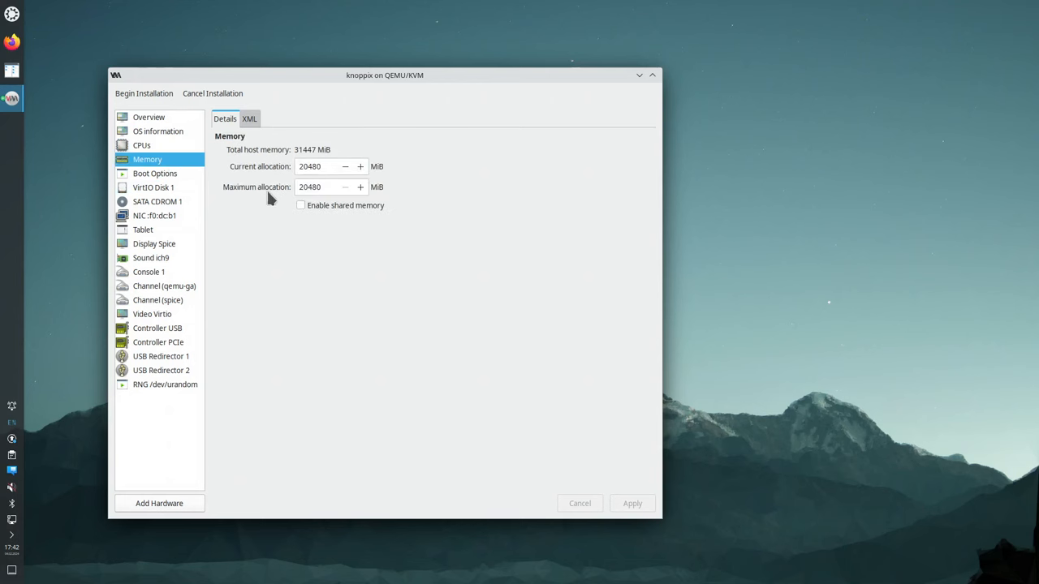
# Enable the boot menu and put SATA CDROM 1 ahead of VirtIO Disk in the boot order
pyautogui.click(154, 173)
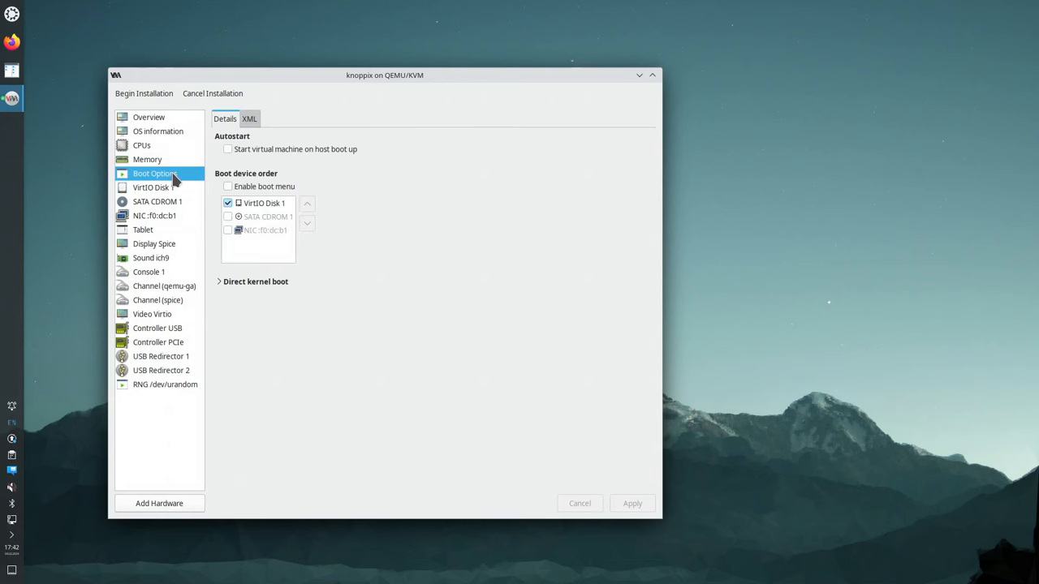
pyautogui.click(263, 230)
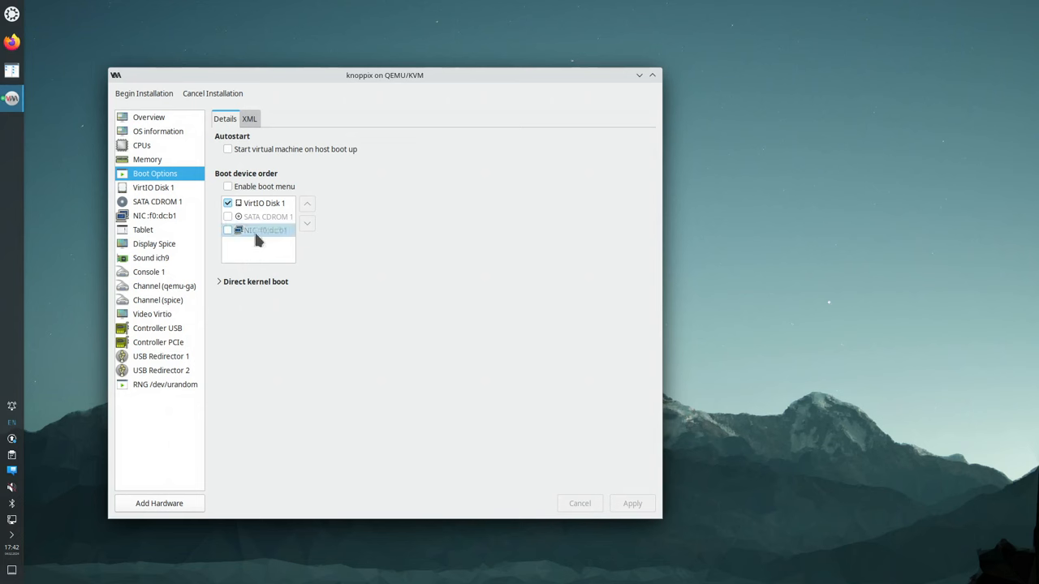
pyautogui.click(228, 186)
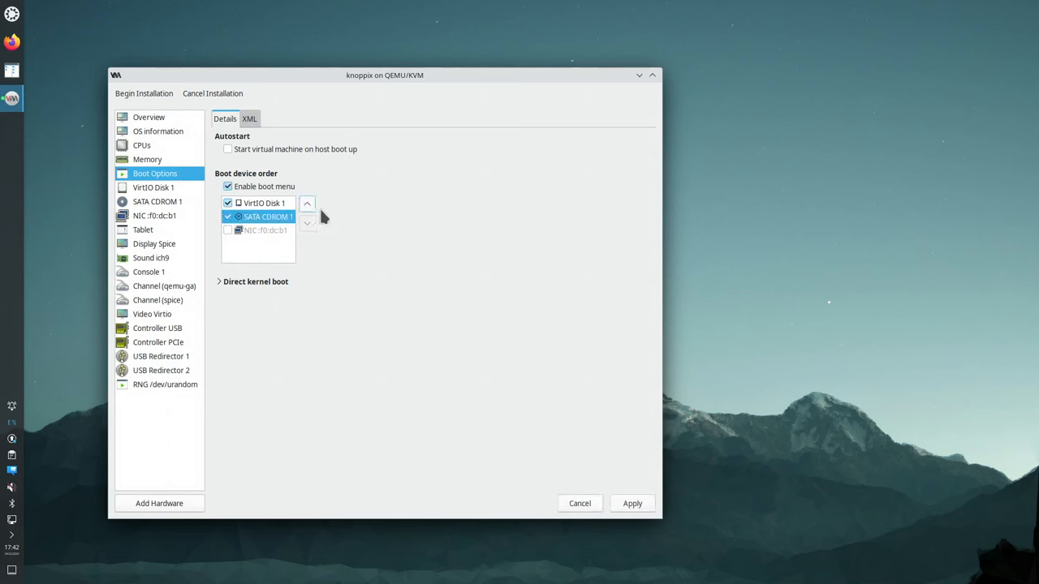
pyautogui.click(307, 203)
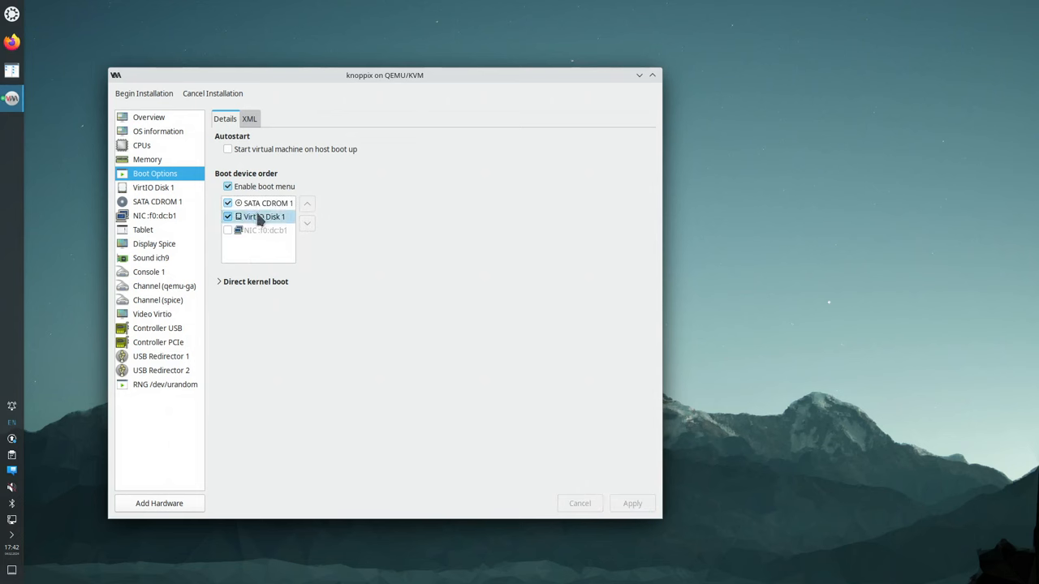
pyautogui.click(268, 203)
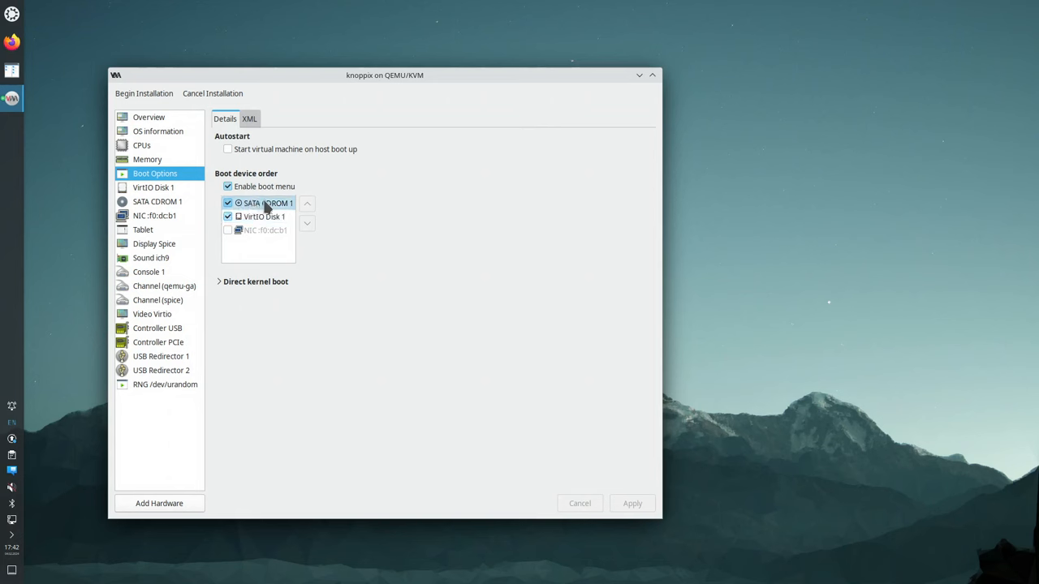
pyautogui.moveTo(256, 212)
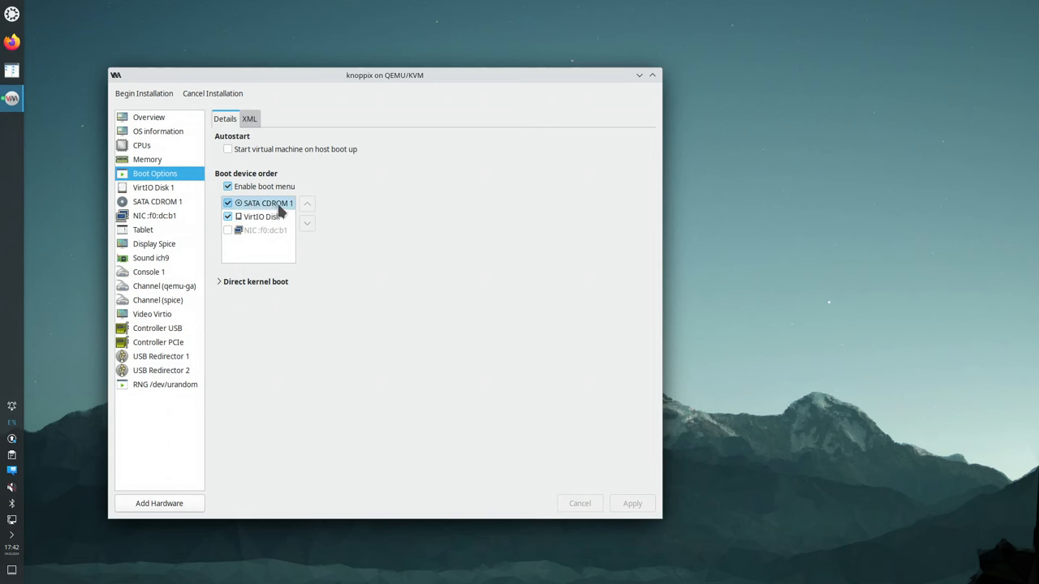
pyautogui.click(264, 217)
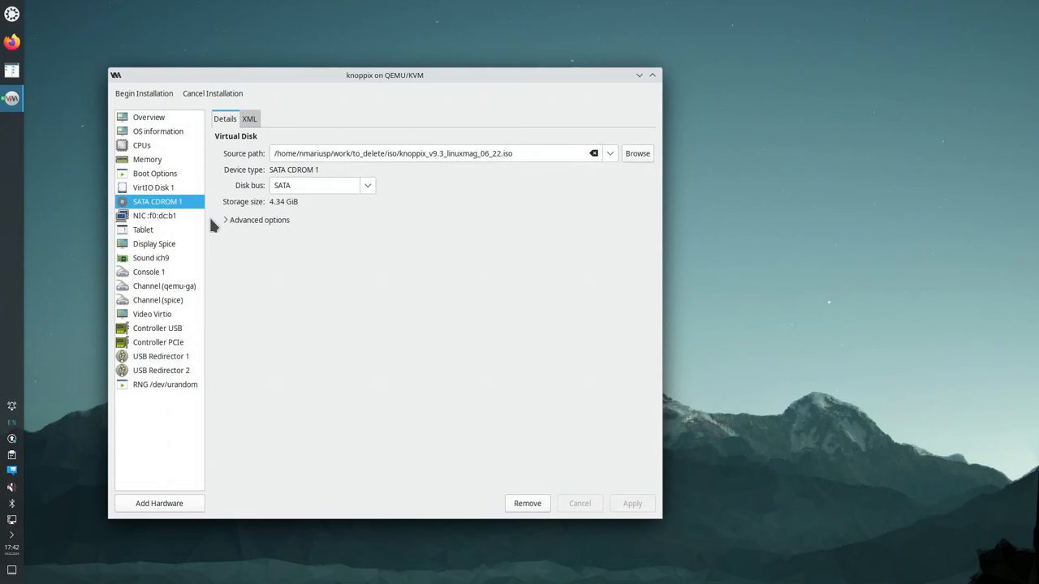
pyautogui.moveTo(363, 244)
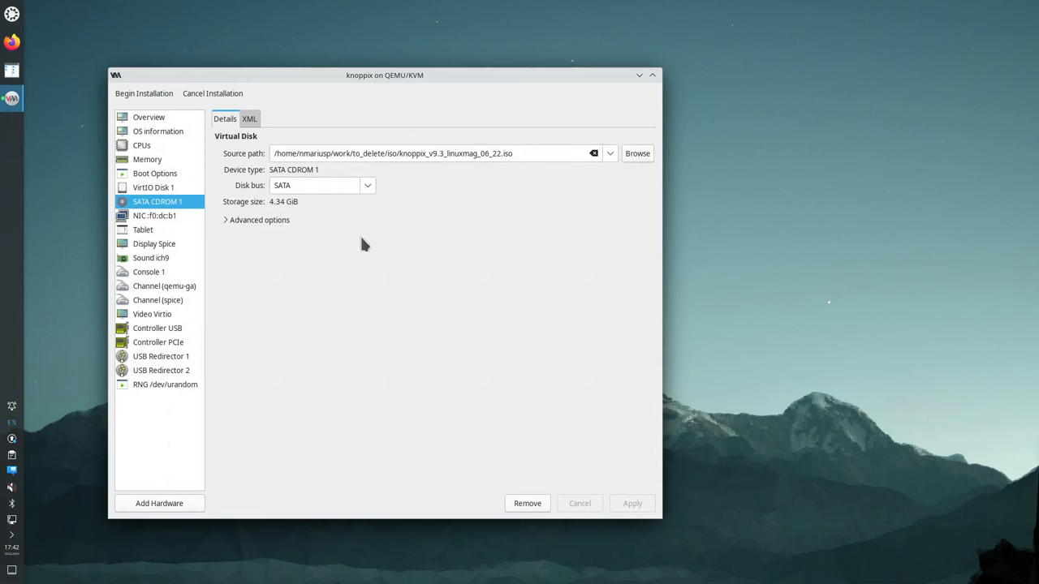
pyautogui.moveTo(364, 201)
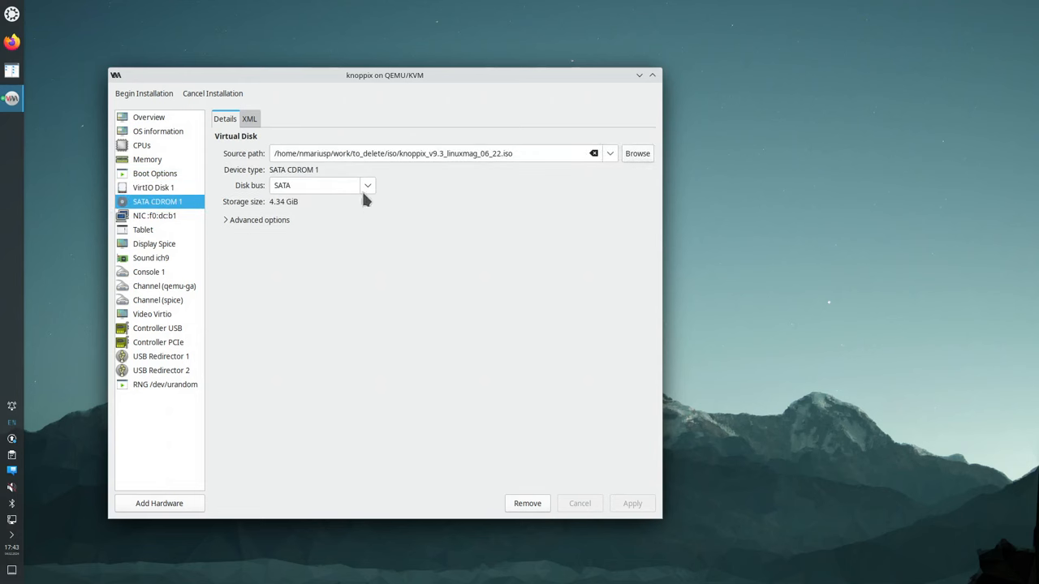
# Inspect the SATA CDROM 1, NIC and Tablet device details without changing anything
pyautogui.click(367, 185)
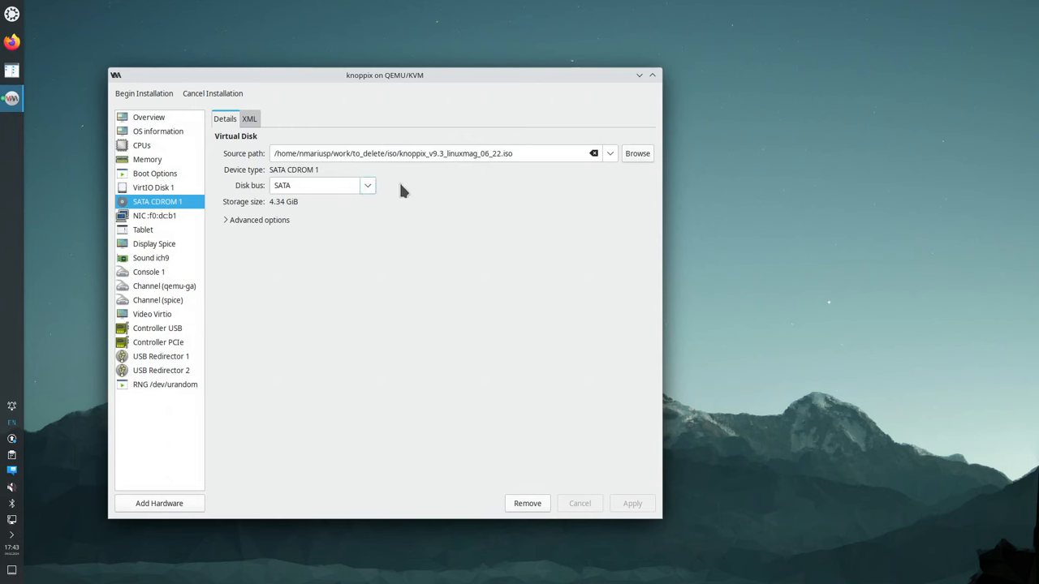
pyautogui.moveTo(296, 203)
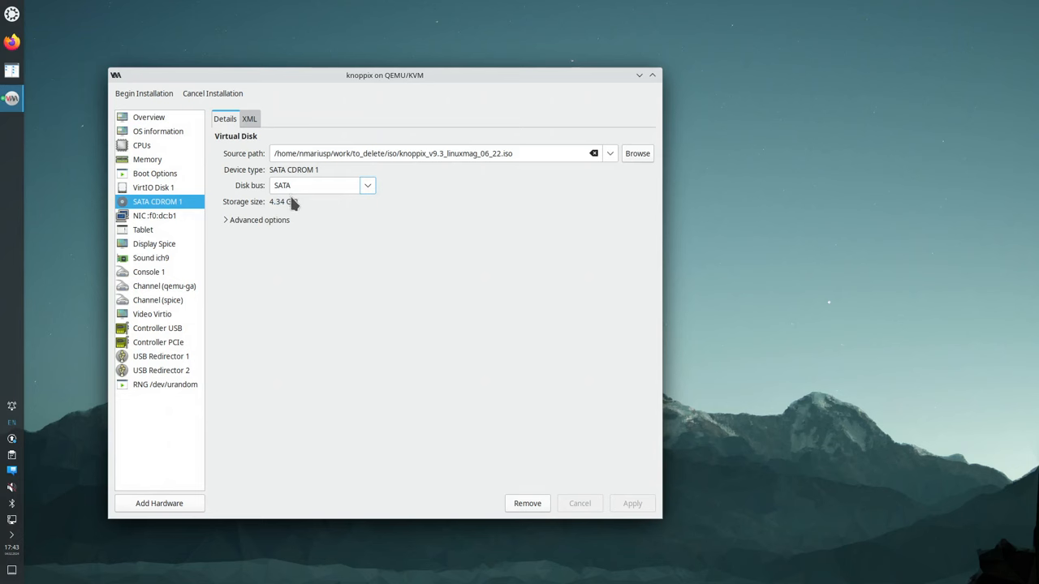
pyautogui.click(154, 215)
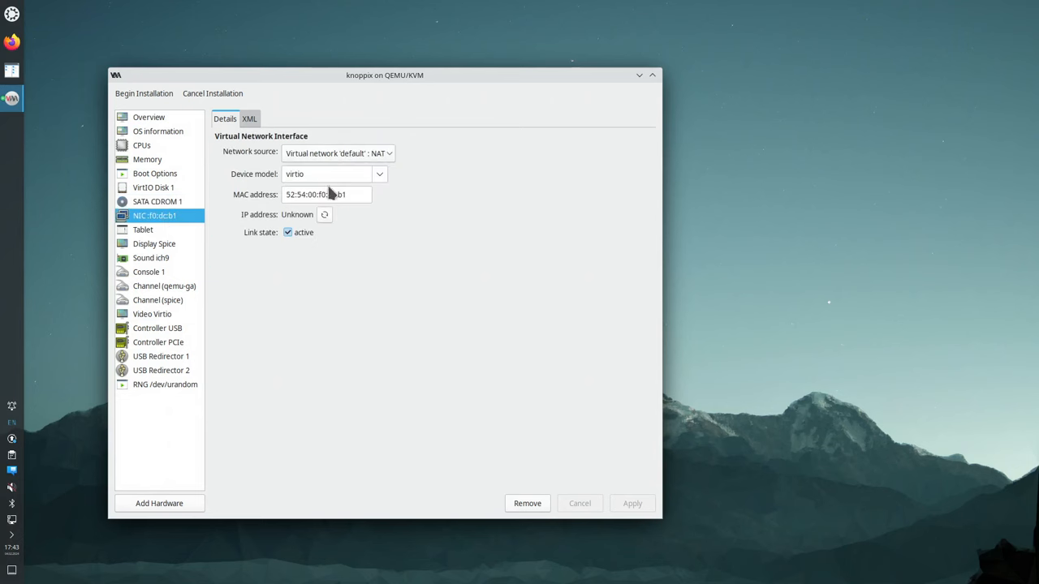
pyautogui.moveTo(256, 276)
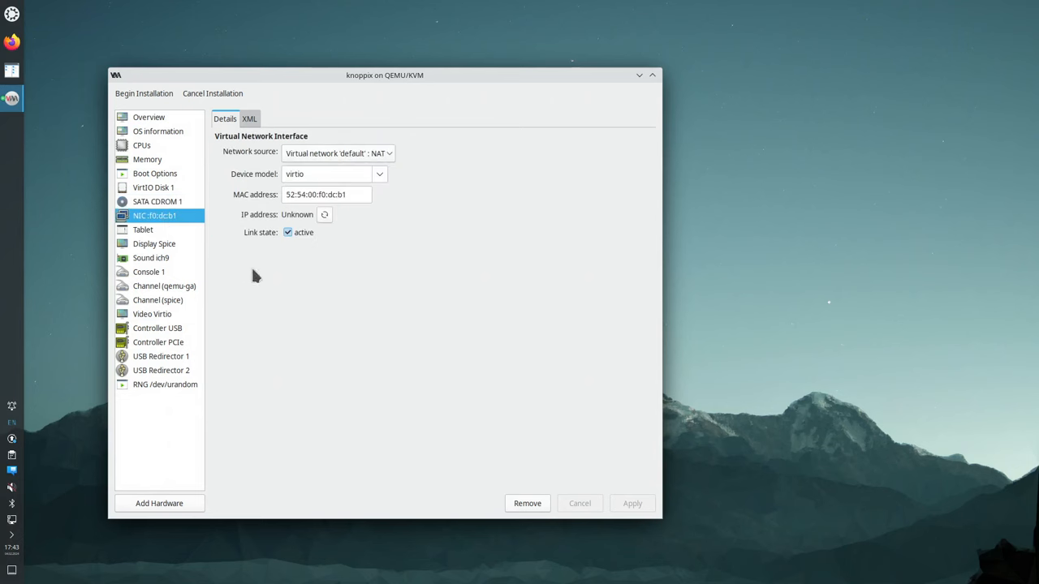
pyautogui.click(143, 229)
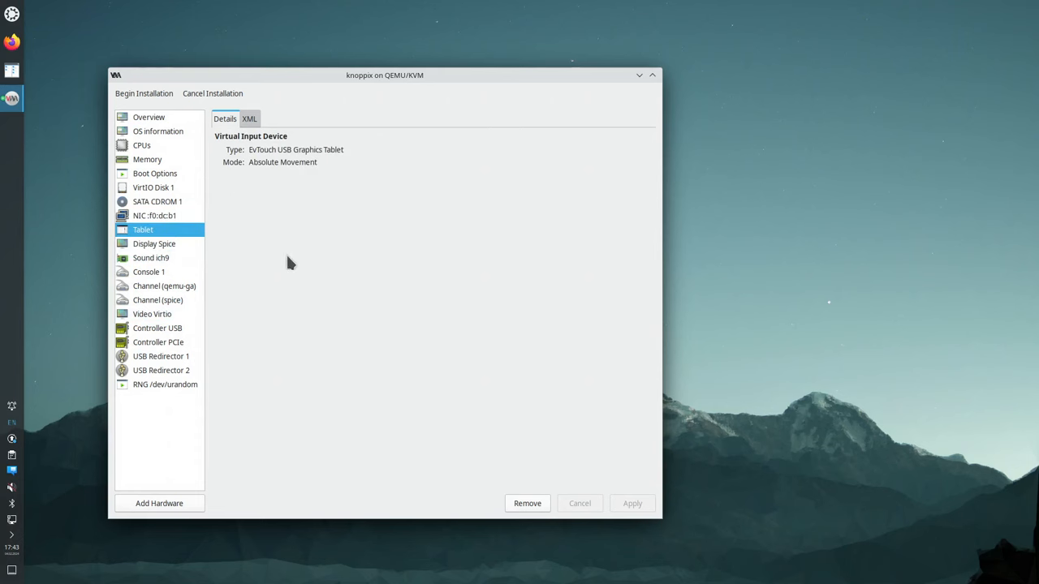
pyautogui.moveTo(143, 93)
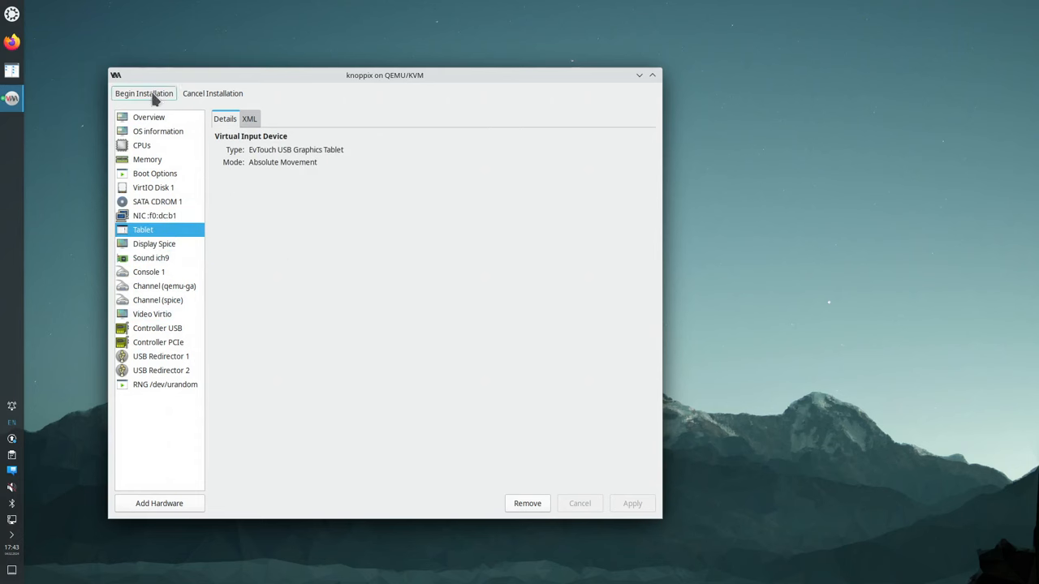
# Begin installation so the knoppix VM is created with its knoppix.qcow2 disk and started
pyautogui.click(144, 92)
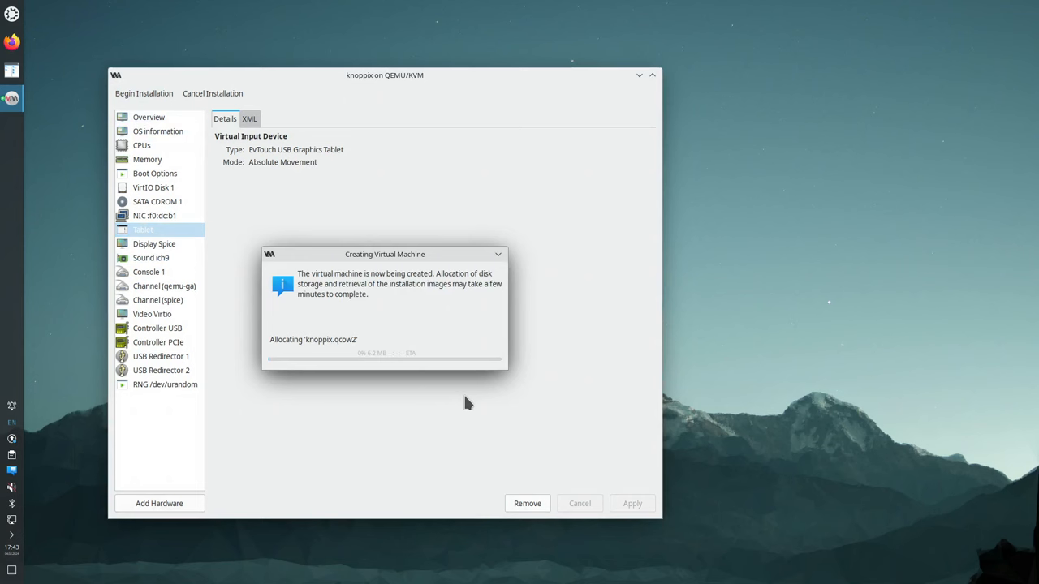
pyautogui.moveTo(450, 394)
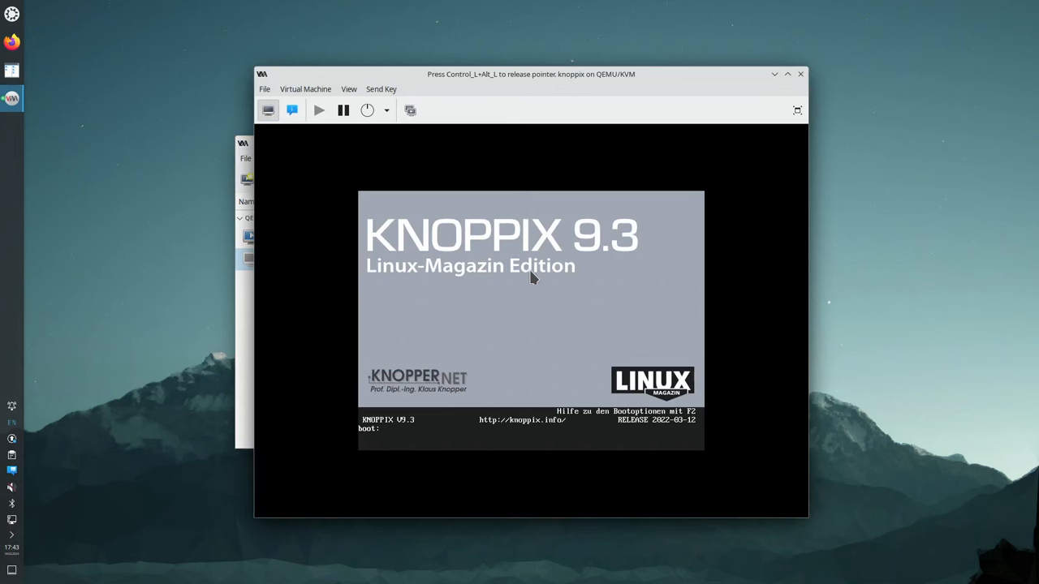
pyautogui.moveTo(686, 214)
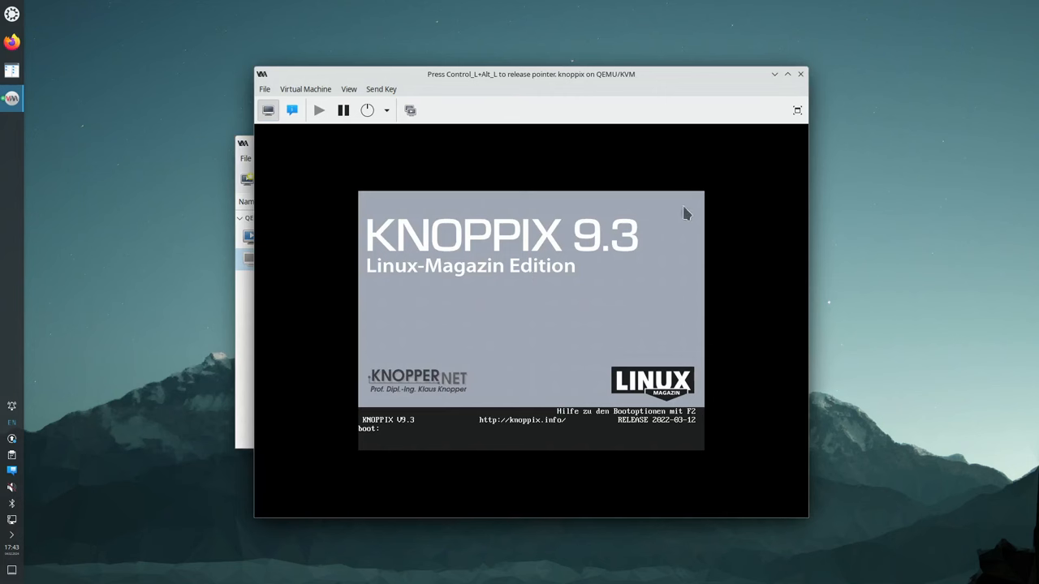
pyautogui.moveTo(526, 362)
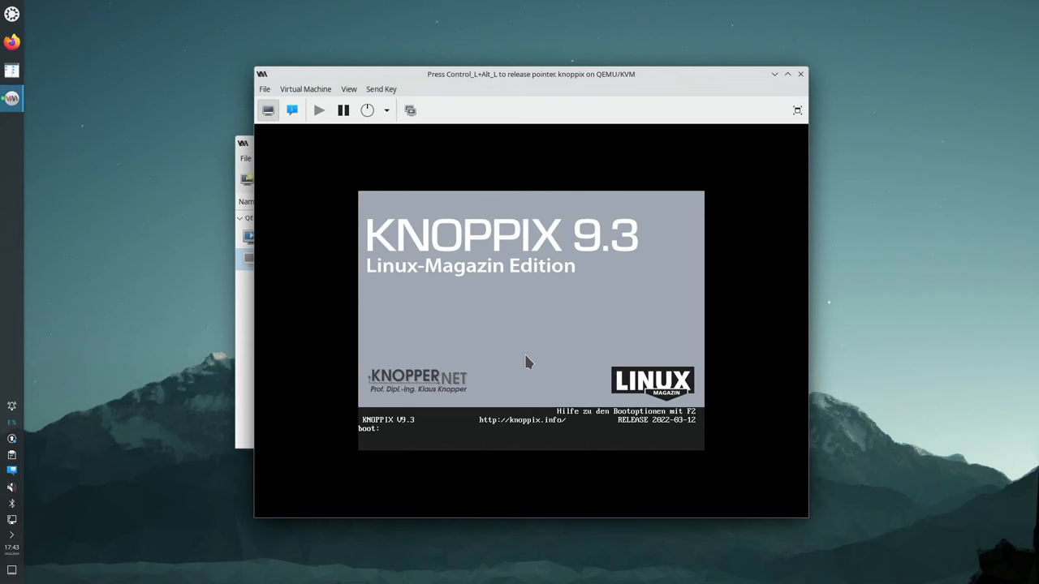
pyautogui.moveTo(696, 423)
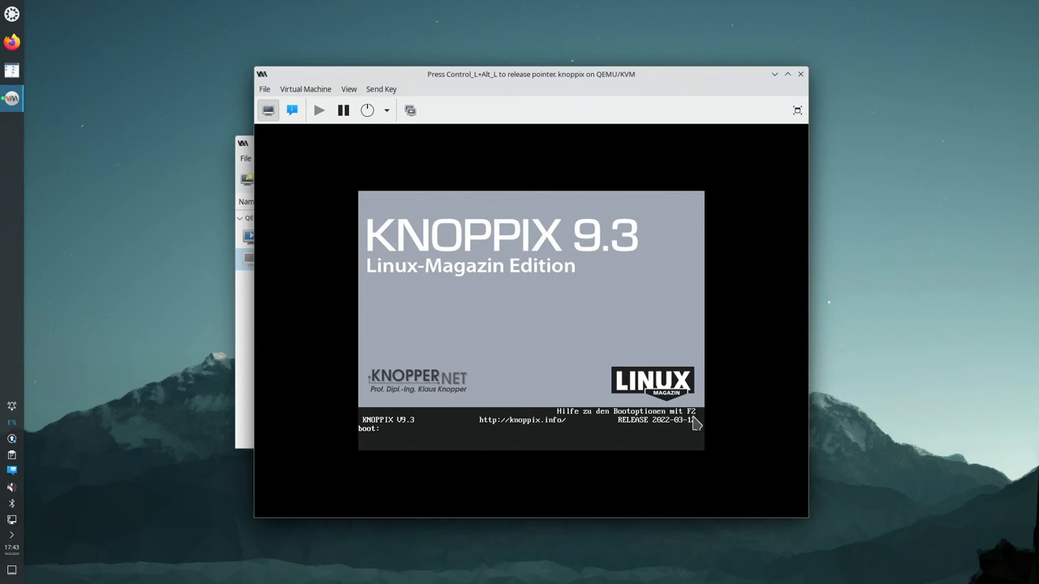
# Show the KNOPPIX 9.3 boot options help page at the boot prompt, leaving and returning once
pyautogui.press('f2')
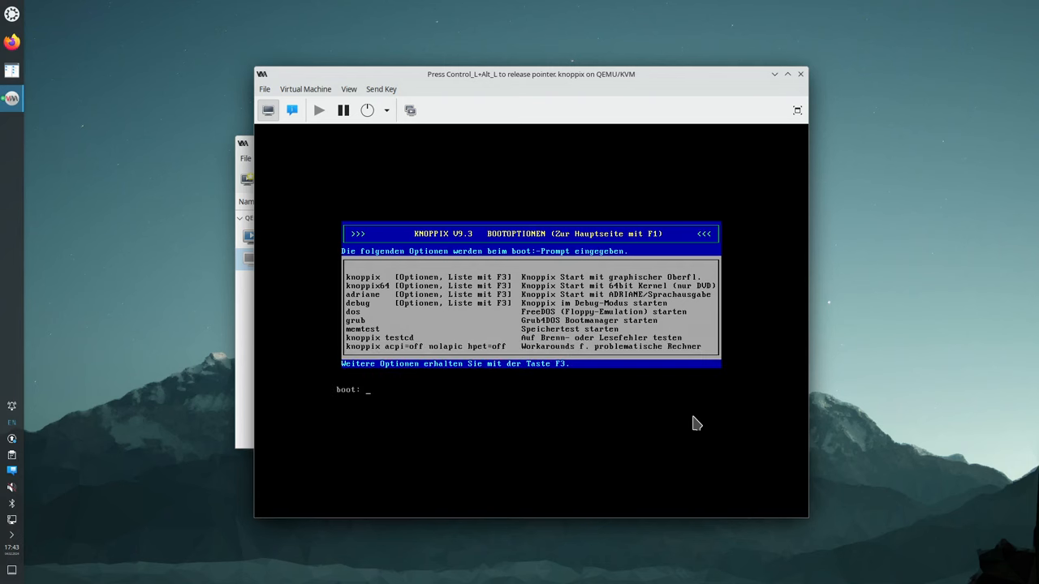
pyautogui.press('F3')
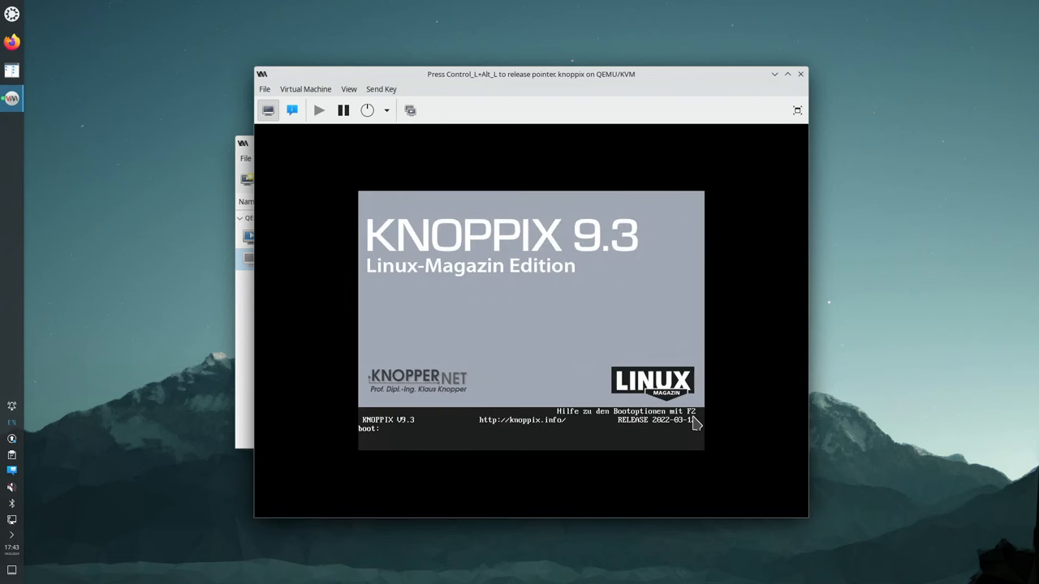
pyautogui.press('F2')
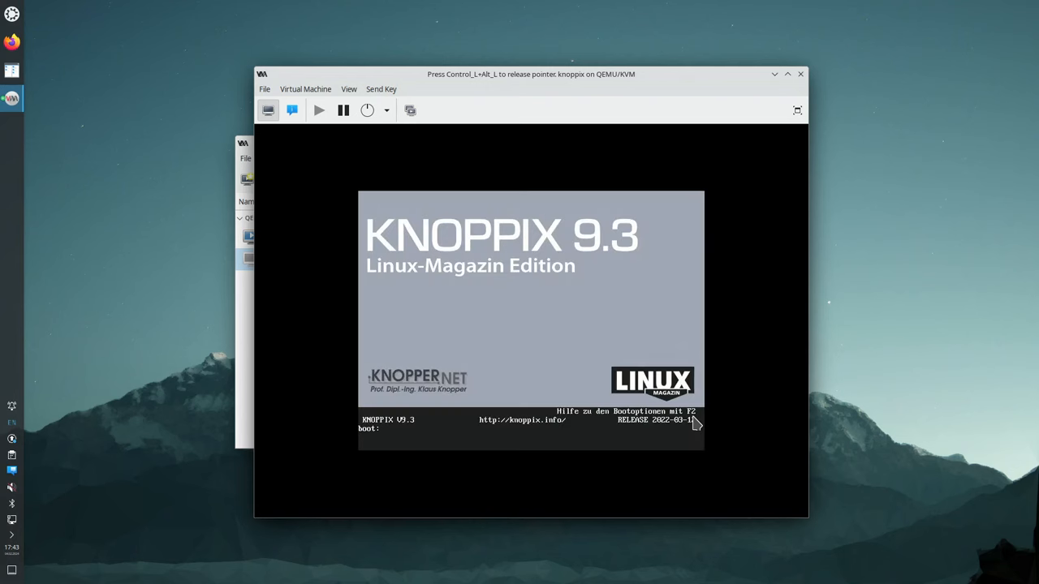
pyautogui.press('F2')
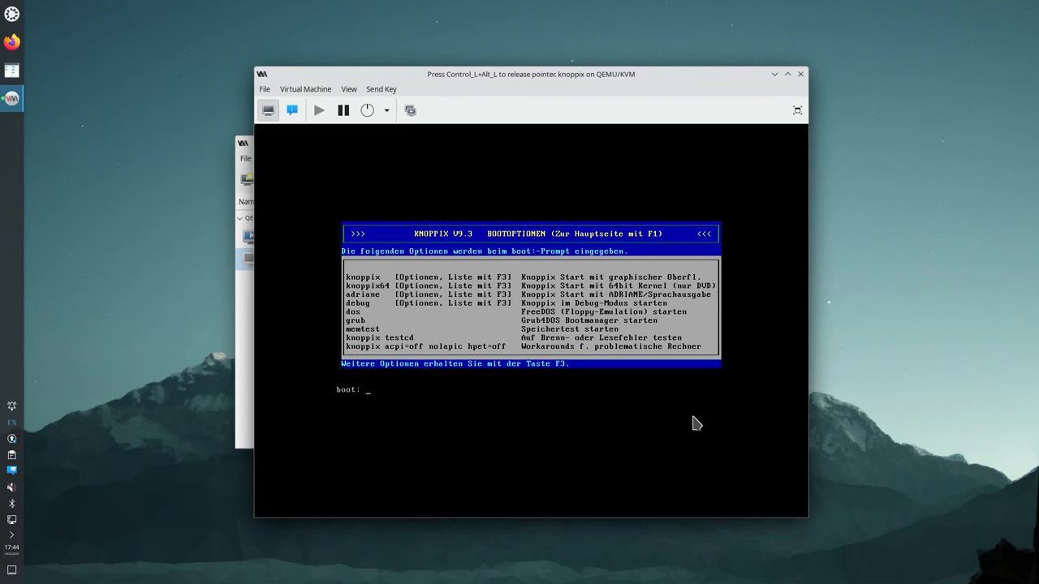
# Enter knoppix64 lang=us screen=1920x1080 at the boot prompt, checking the cheat codes page
pyautogui.write('k')
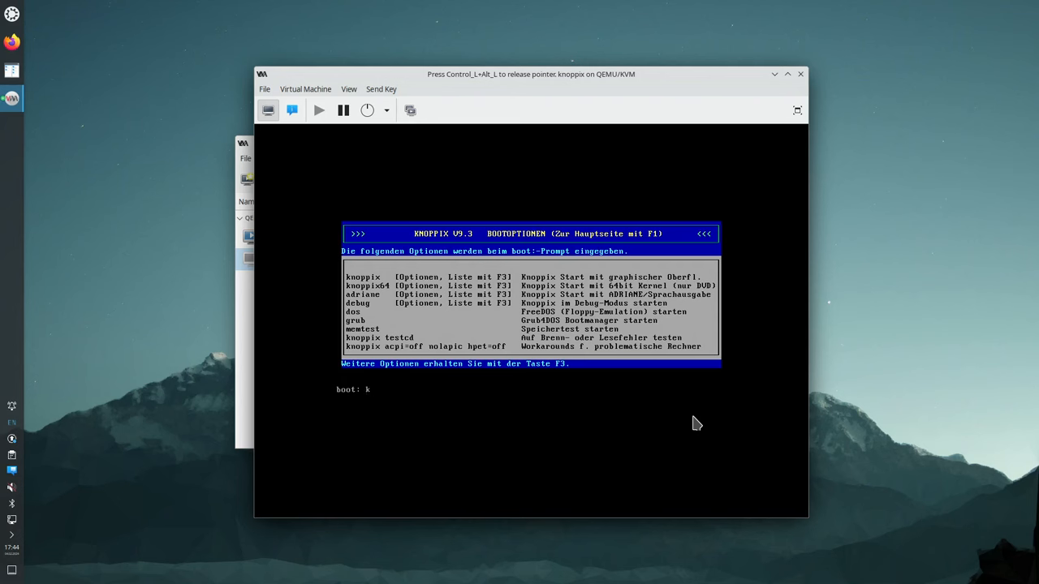
pyautogui.write('noppi')
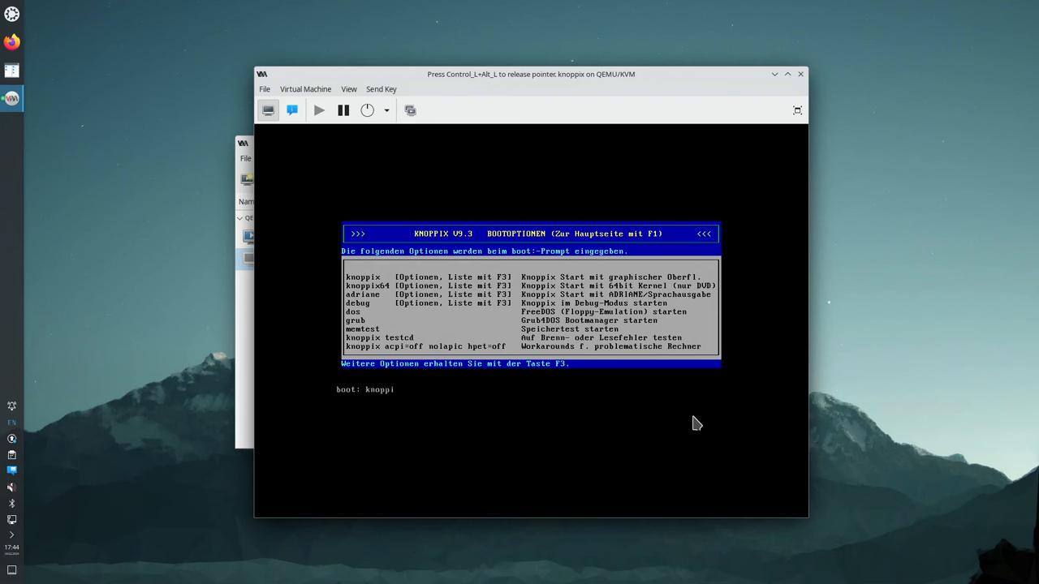
pyautogui.write('x64')
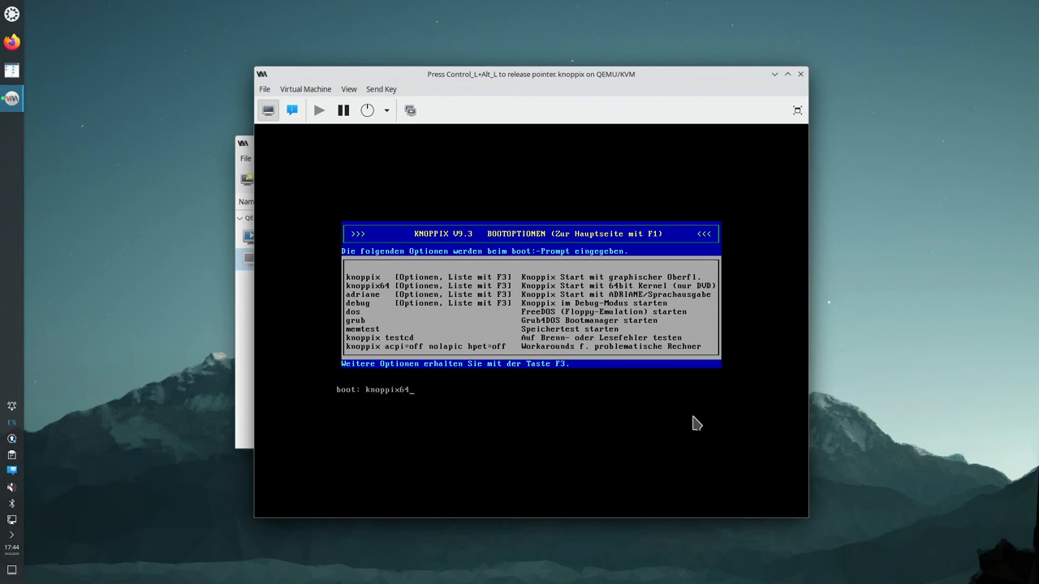
pyautogui.press('f3')
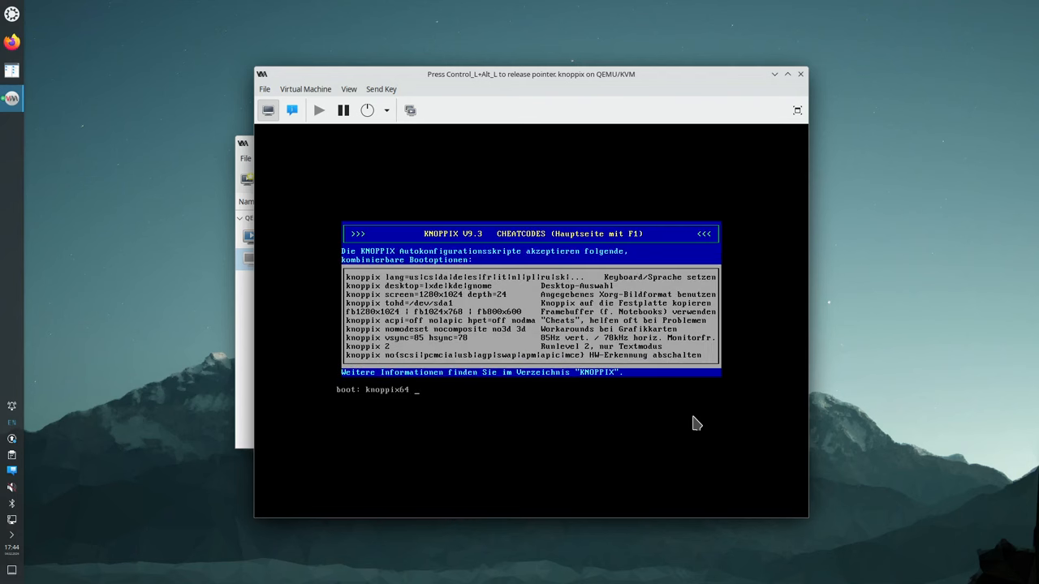
pyautogui.write('lang=')
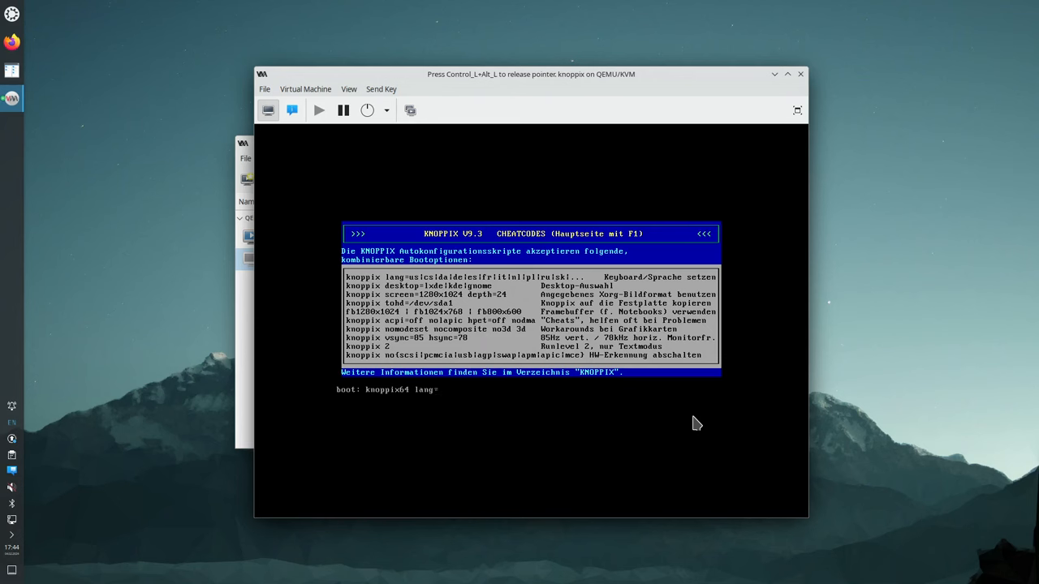
pyautogui.write('us')
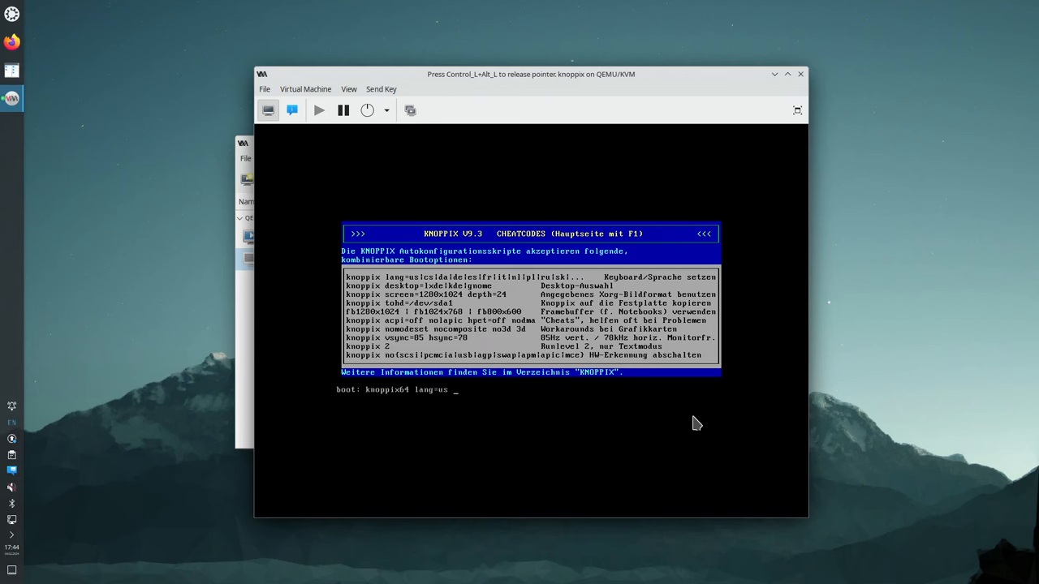
pyautogui.write('screen')
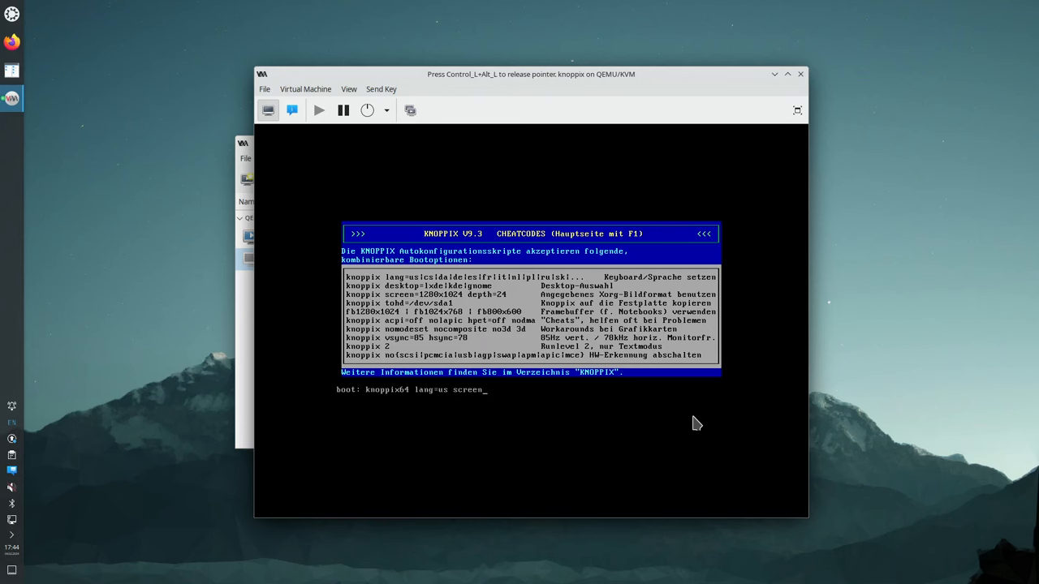
pyautogui.write("'")
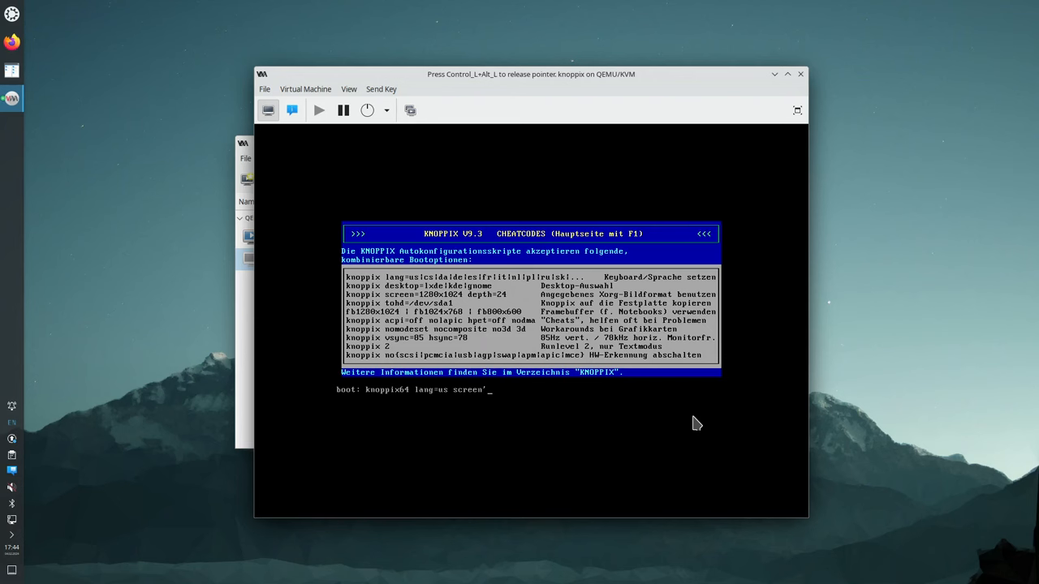
pyautogui.write('=')
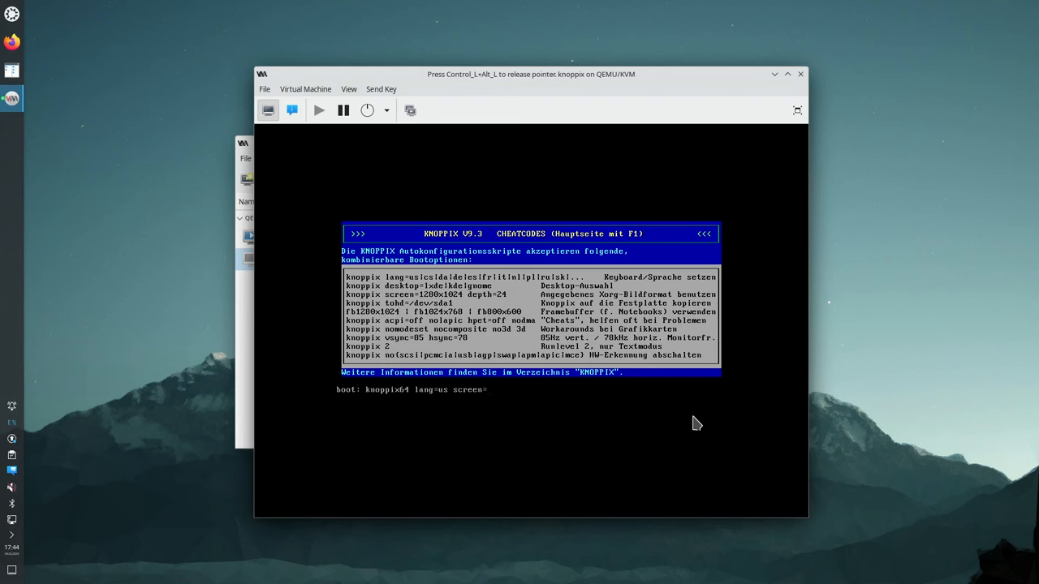
pyautogui.write('1920')
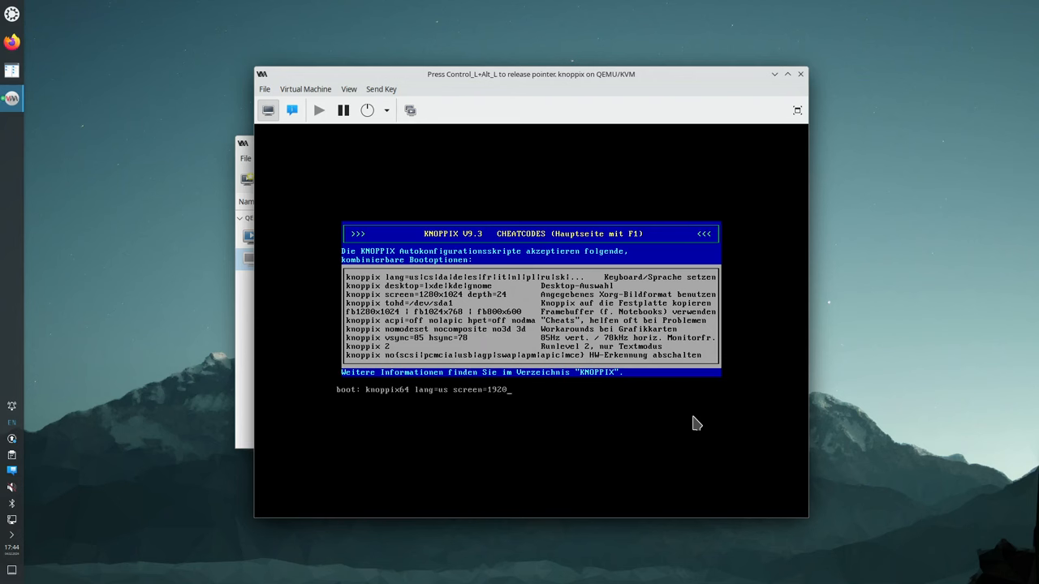
pyautogui.write('x1')
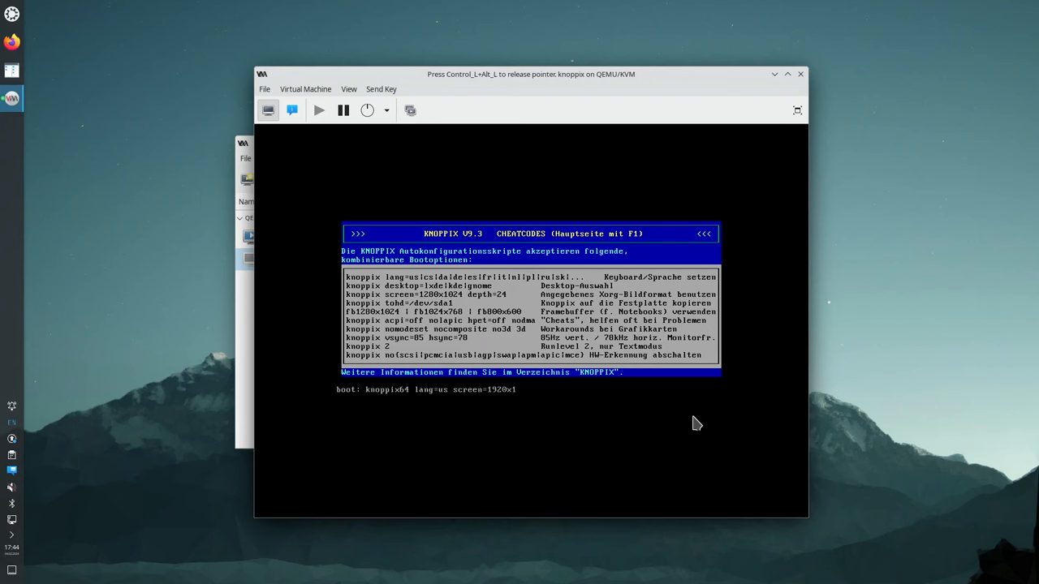
pyautogui.write('080')
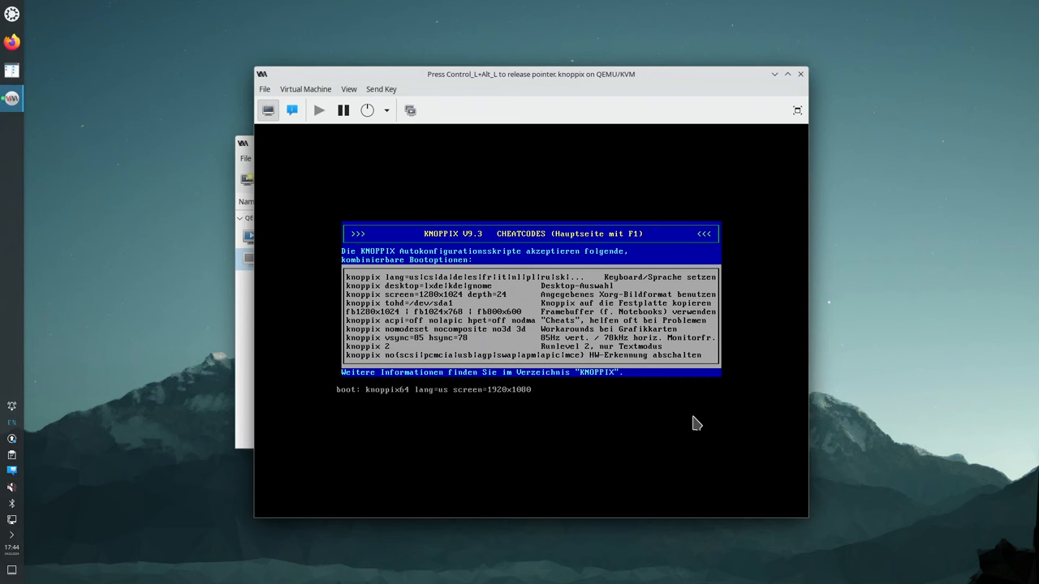
# Append desktop=kde to the boot line and boot Knoppix
pyautogui.write('d')
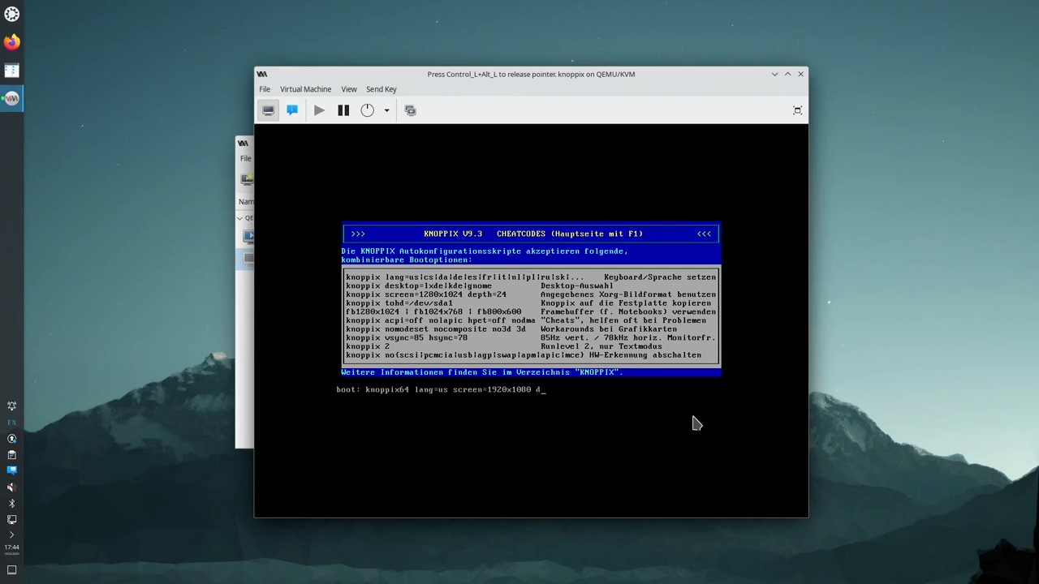
pyautogui.write('desktop')
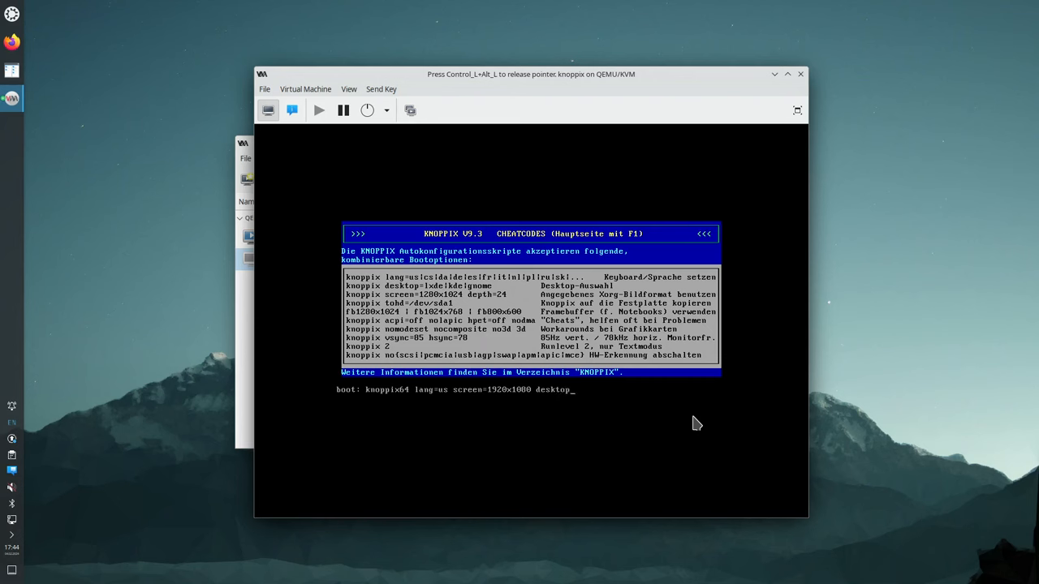
pyautogui.write('=')
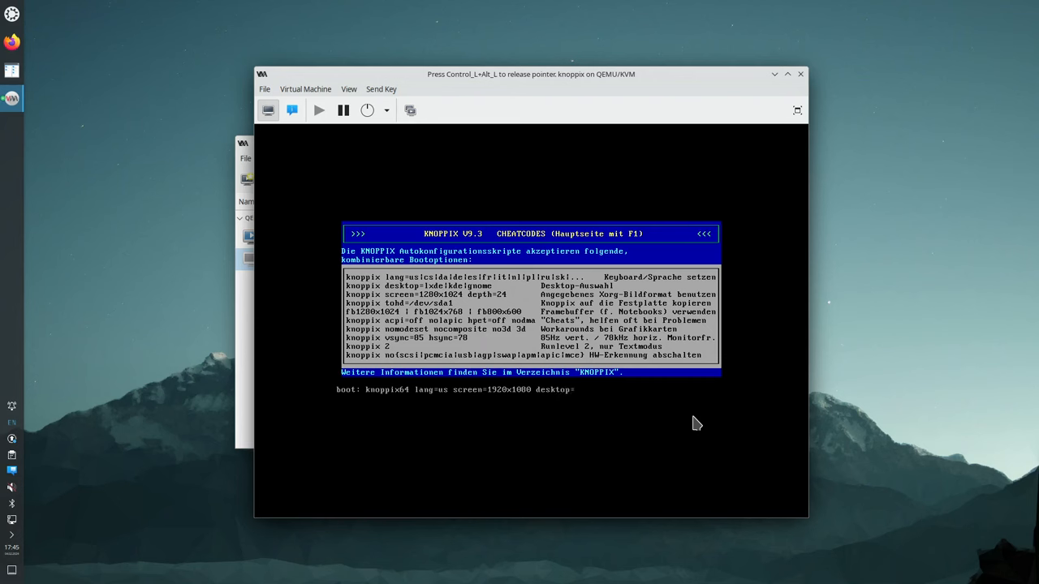
pyautogui.write('kde')
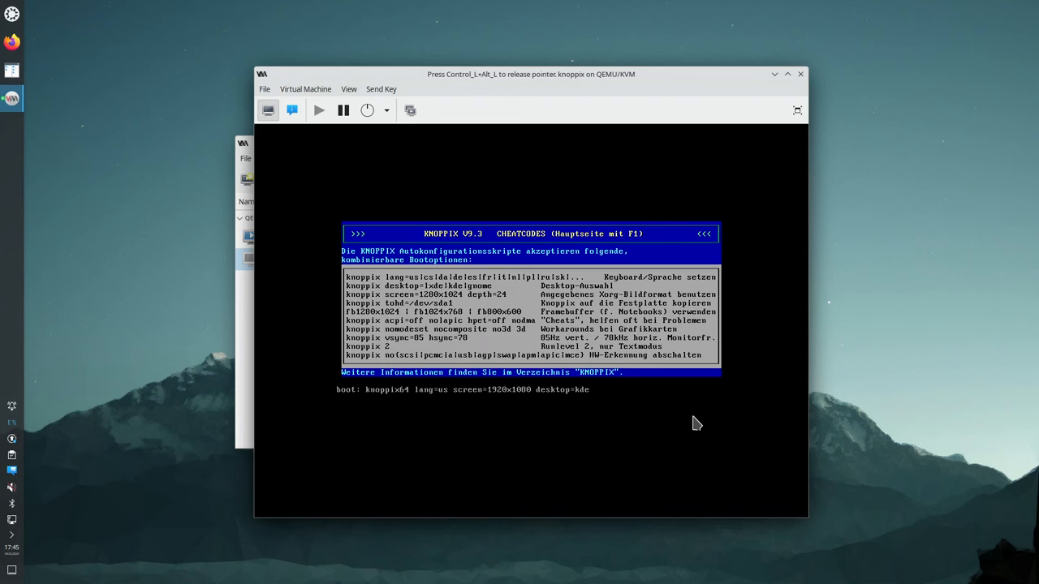
pyautogui.press('Return')
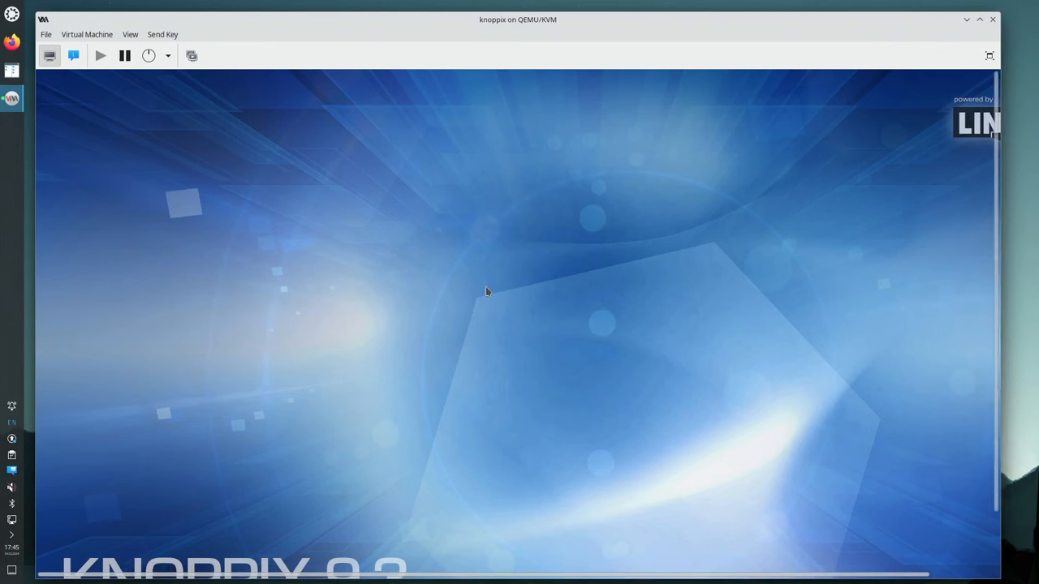
pyautogui.moveTo(442, 263)
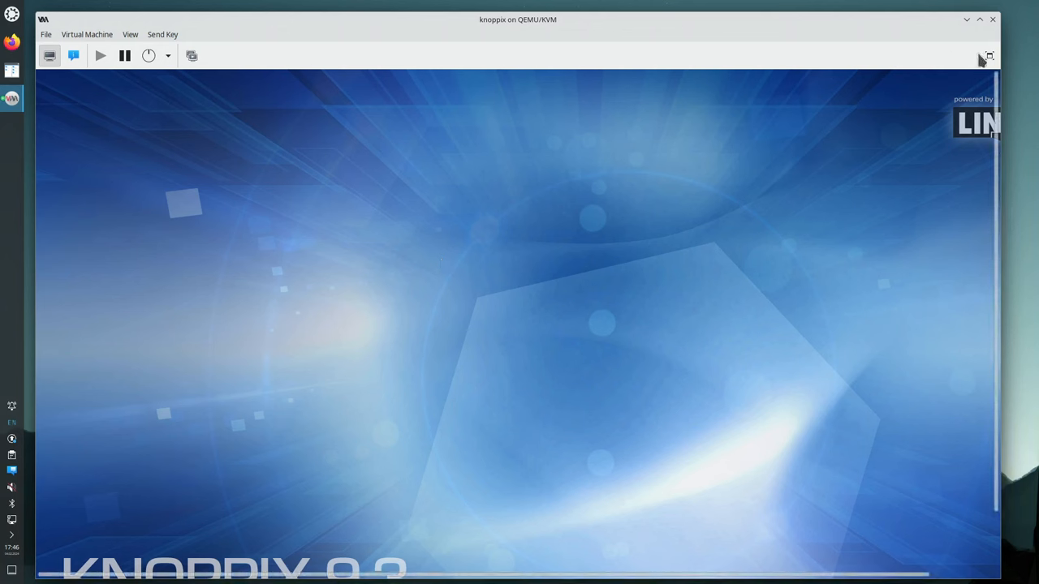
# Once the KNOPPIX 9.3 desktop loads, switch the VM console to full-screen
pyautogui.click(989, 55)
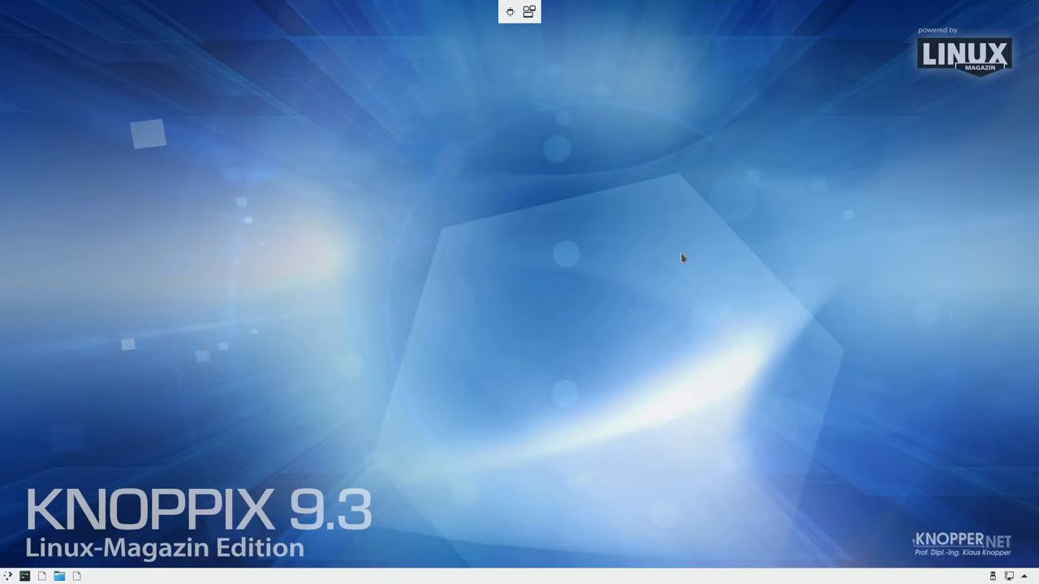
# Browse the Plasma Application Launcher categories to the Games list and scroll down to KBlocks
pyautogui.click(519, 12)
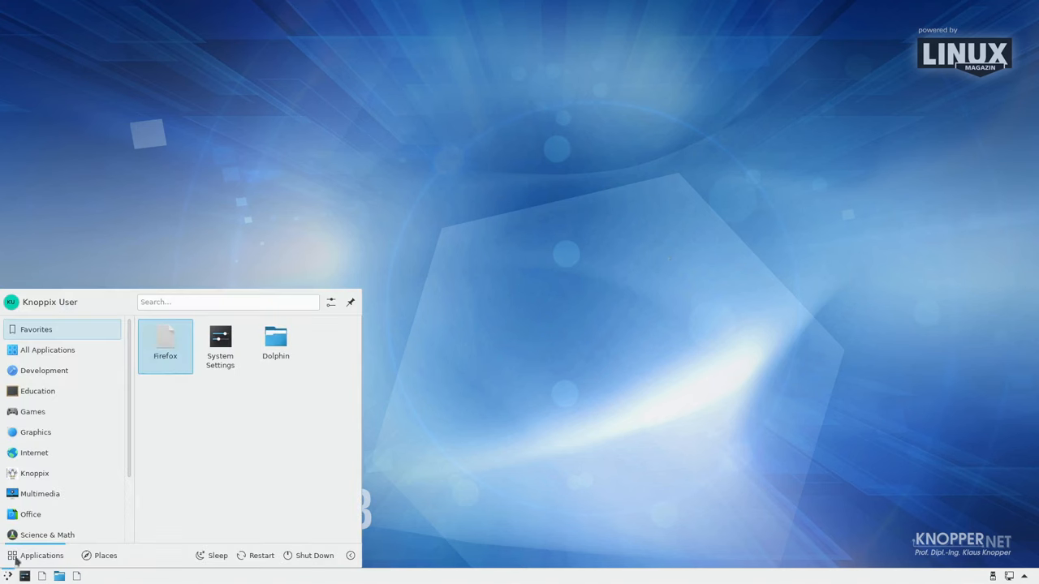
pyautogui.click(34, 473)
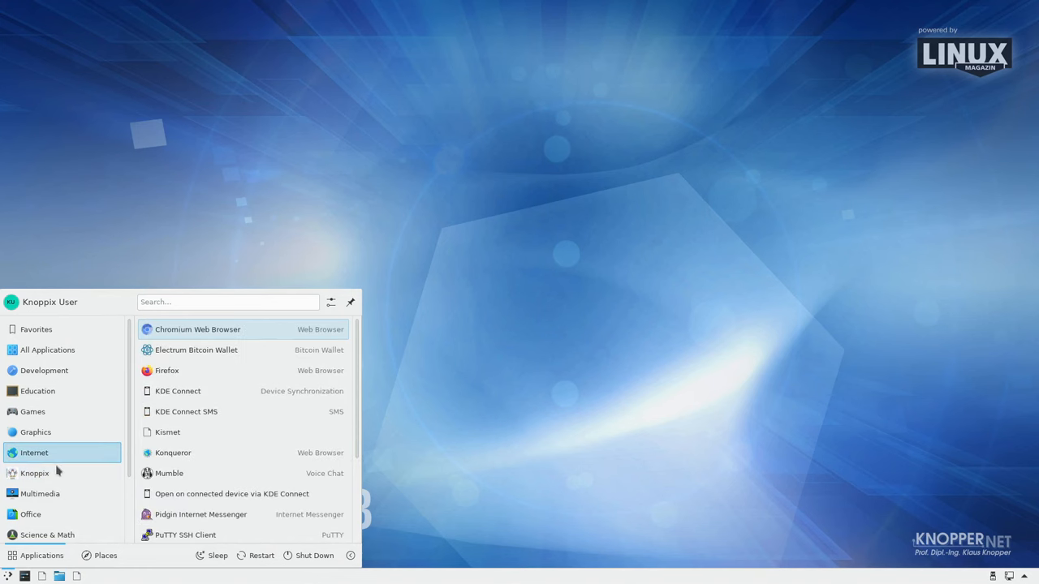
pyautogui.click(34, 473)
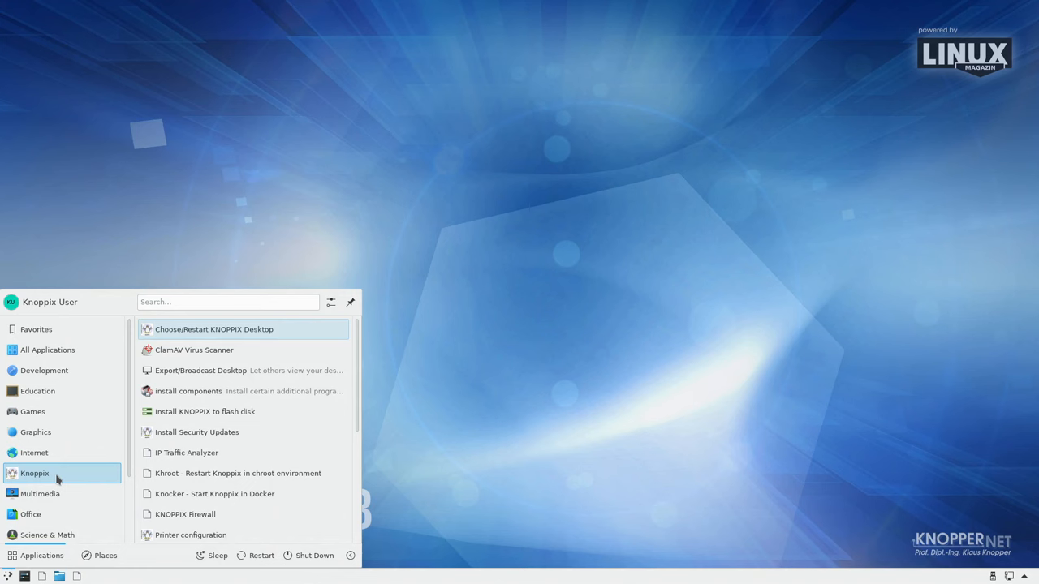
pyautogui.moveTo(202, 432)
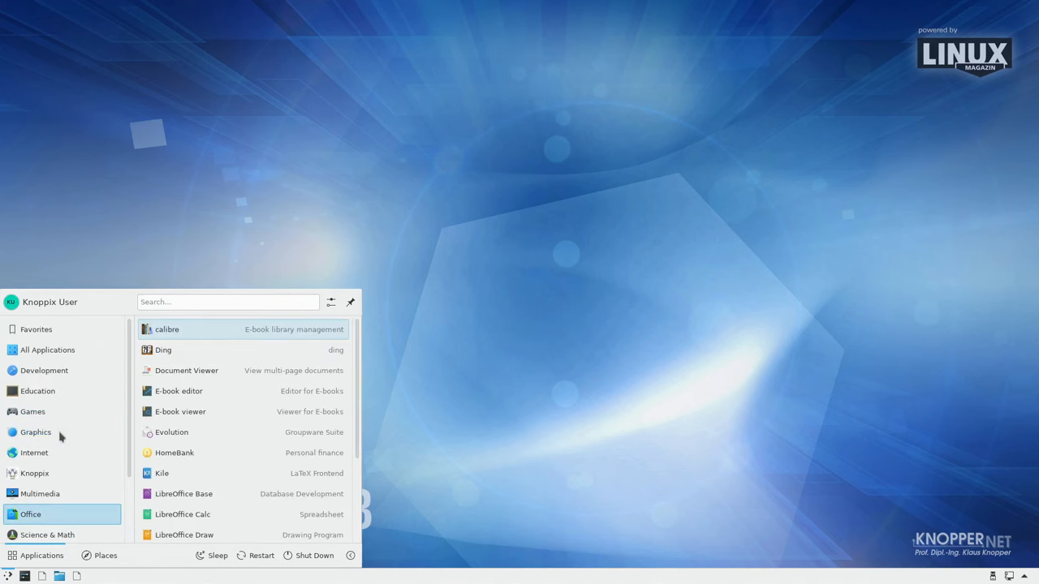
pyautogui.click(34, 452)
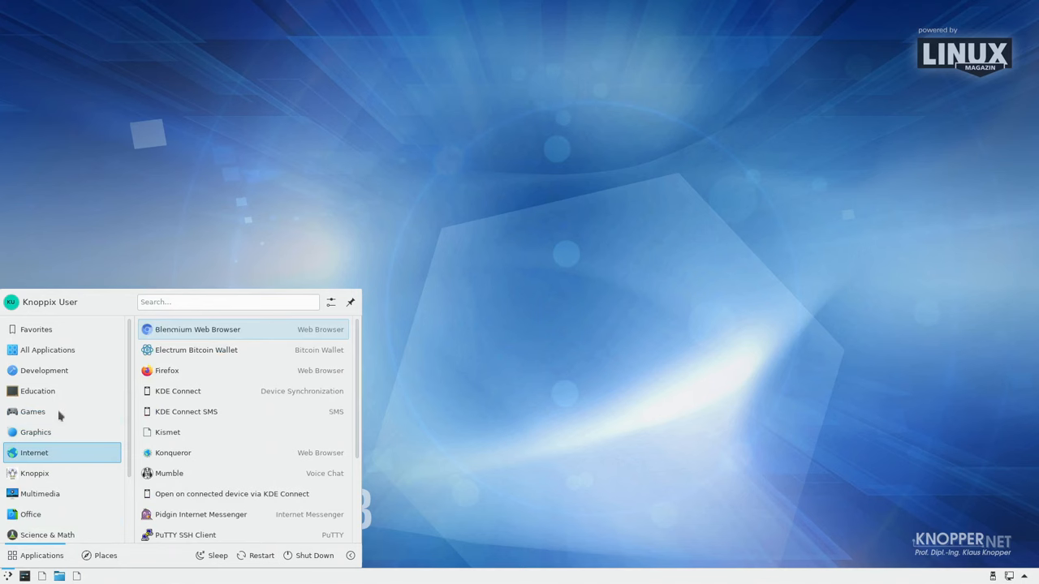
pyautogui.click(33, 412)
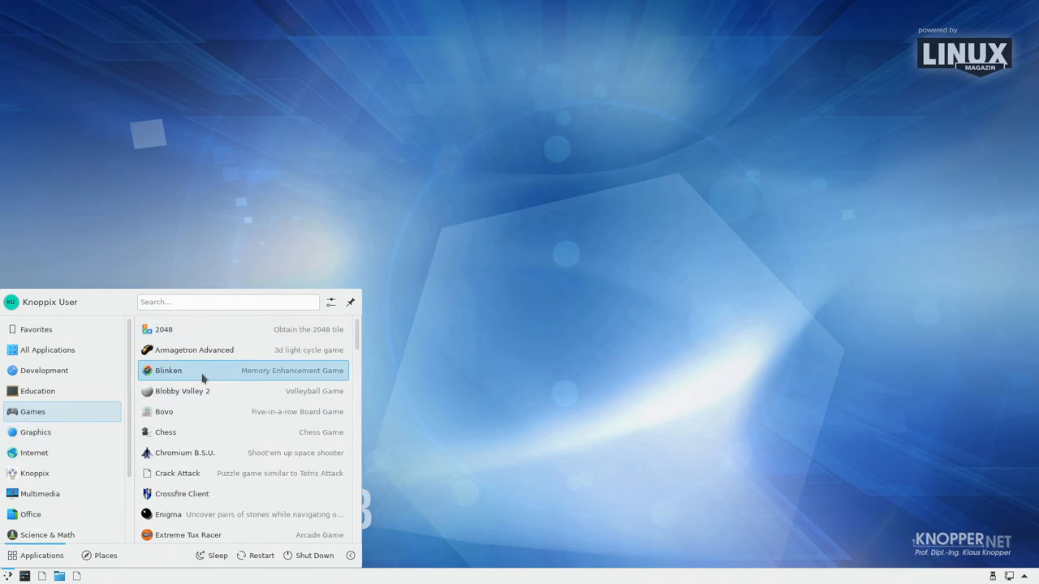
pyautogui.scroll(-3)
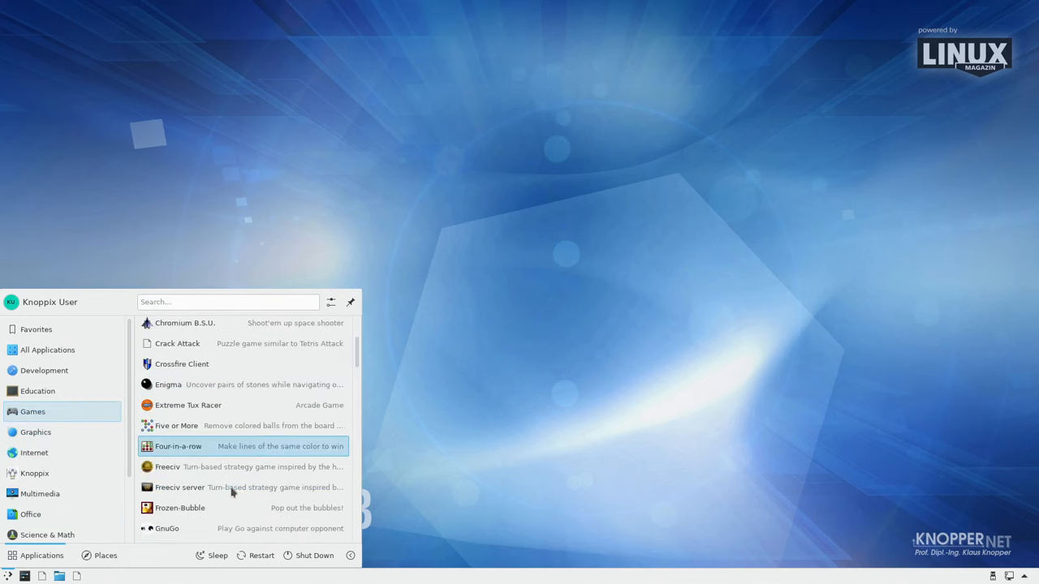
pyautogui.scroll(-3)
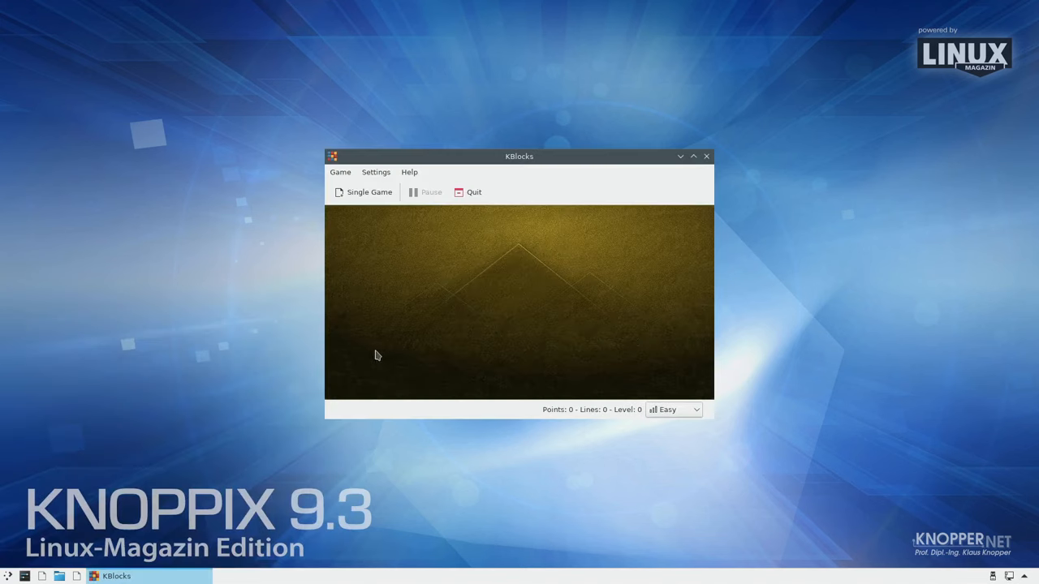
# View KBlocks' About KDE dialog, including the support page, then close it
pyautogui.click(409, 171)
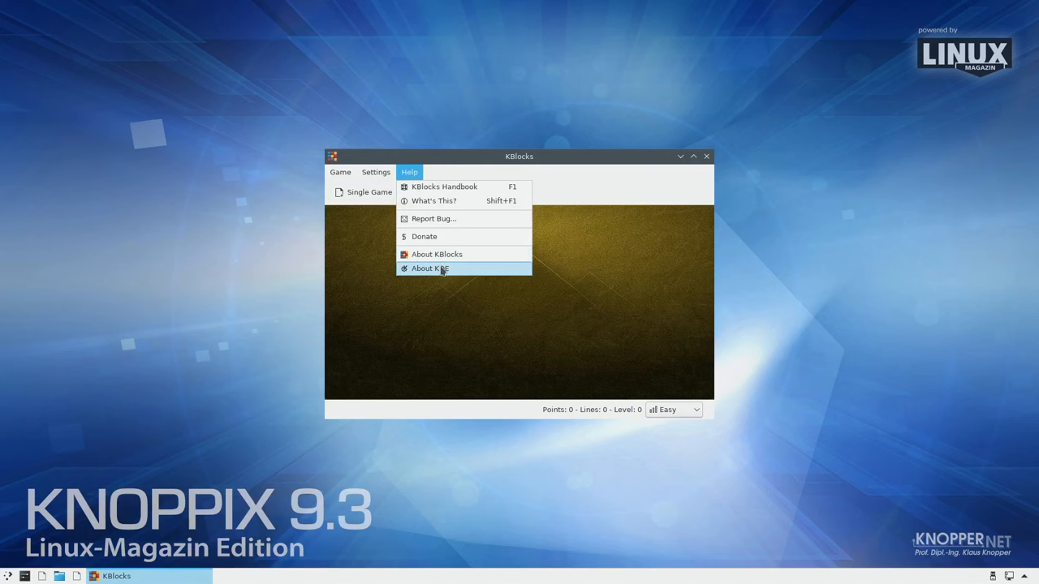
pyautogui.click(430, 268)
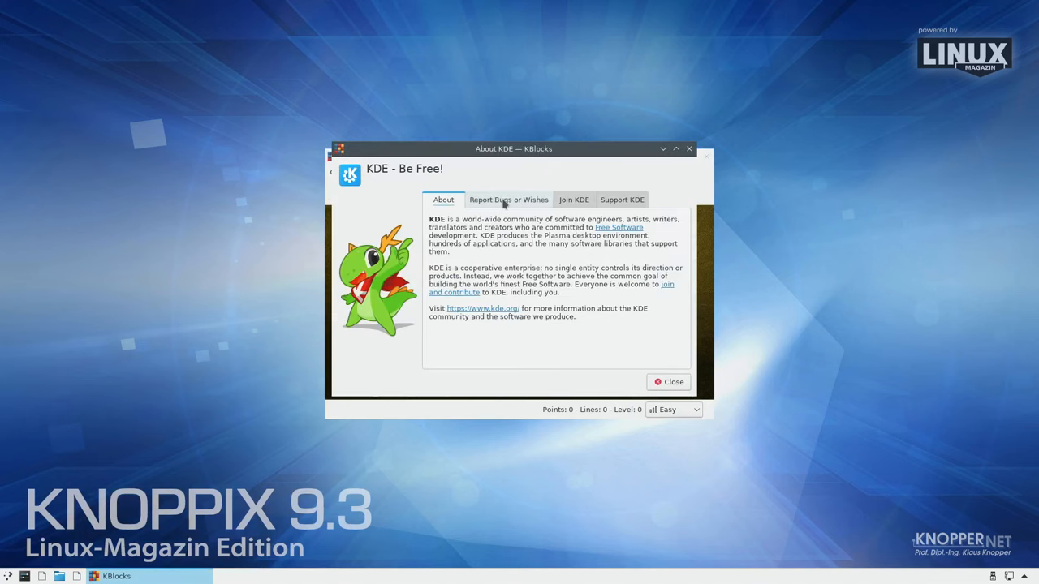
pyautogui.click(622, 200)
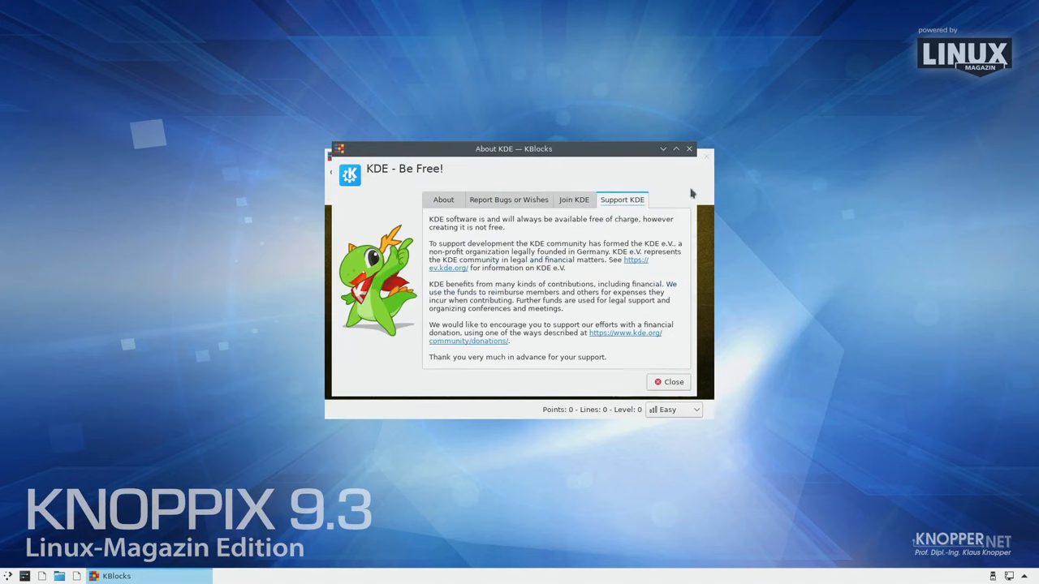
pyautogui.click(409, 171)
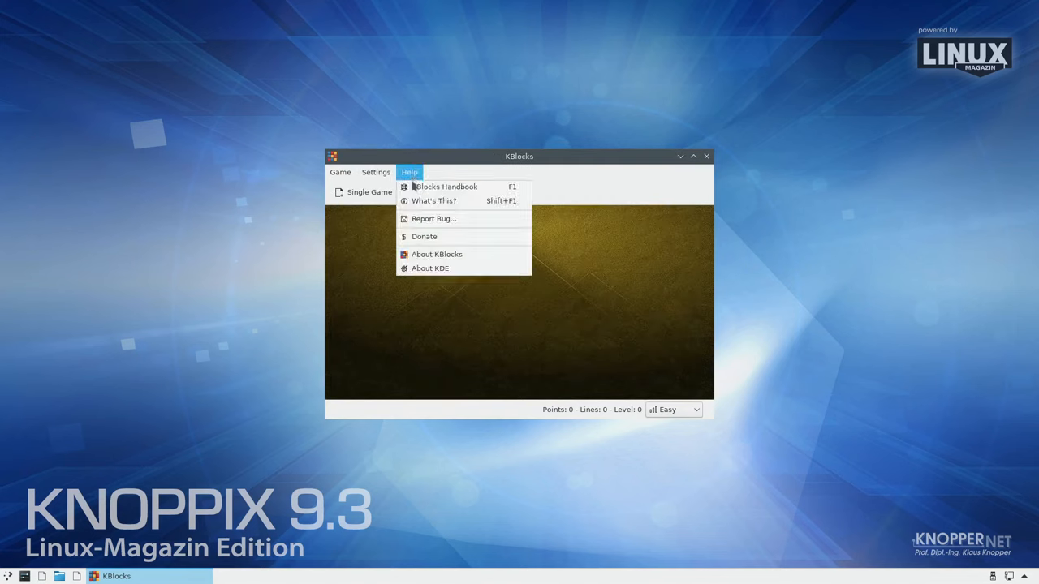
pyautogui.moveTo(437, 254)
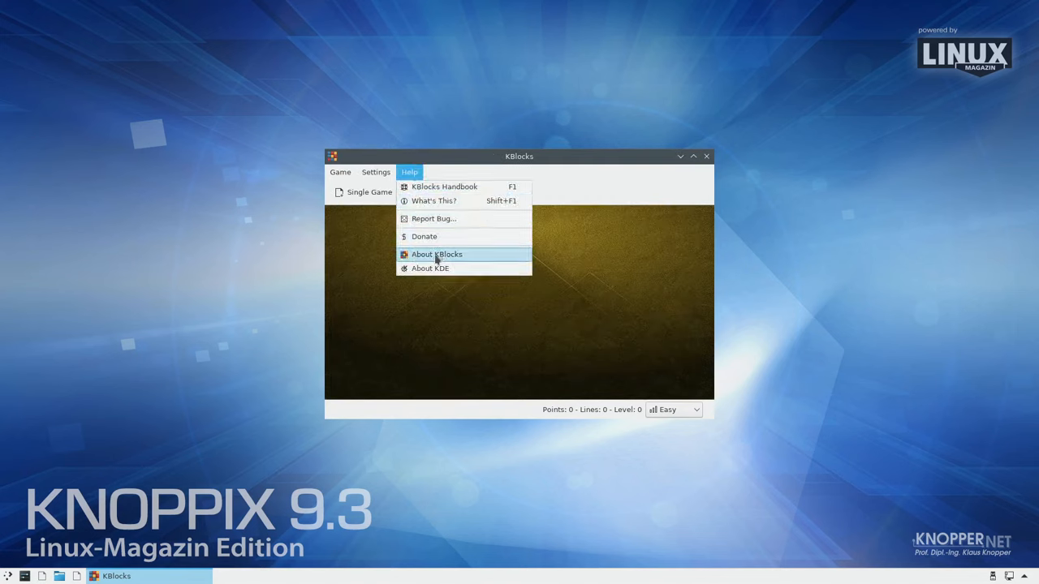
# Show the About KBlocks 21.08.0 Components tab listing KDE Frameworks and Qt versions
pyautogui.click(437, 254)
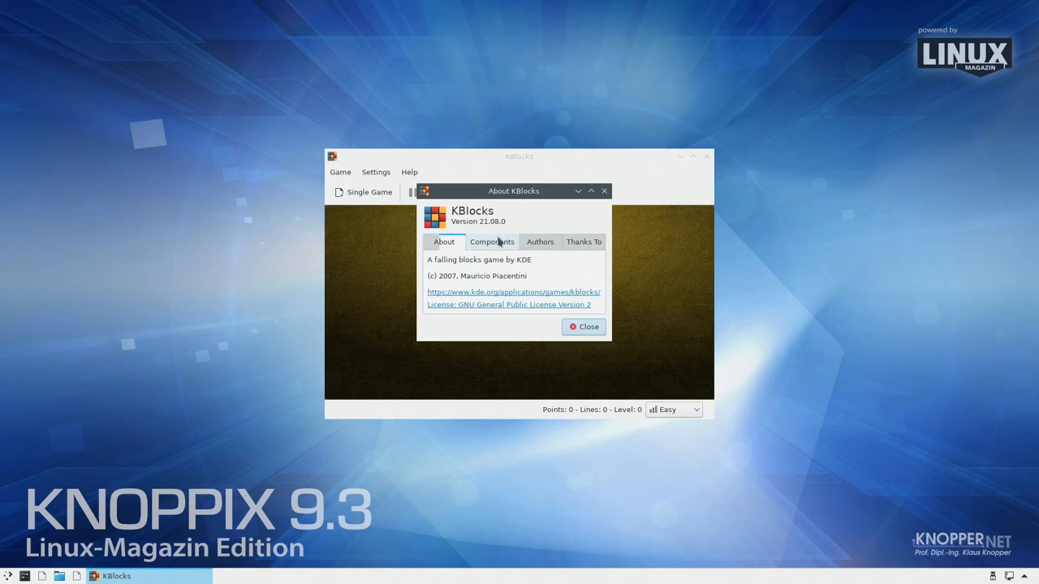
pyautogui.click(491, 242)
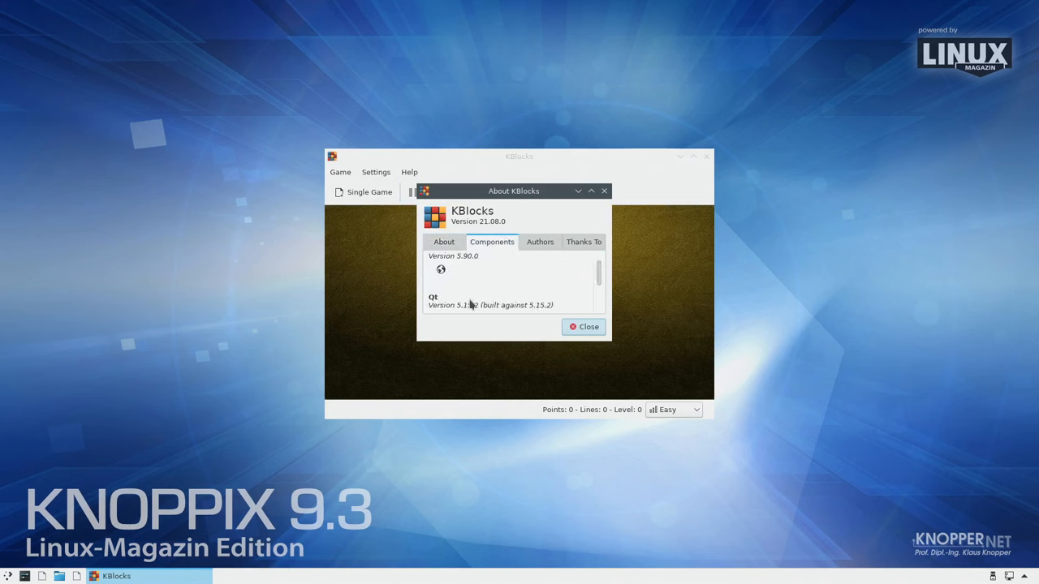
pyautogui.scroll(-3)
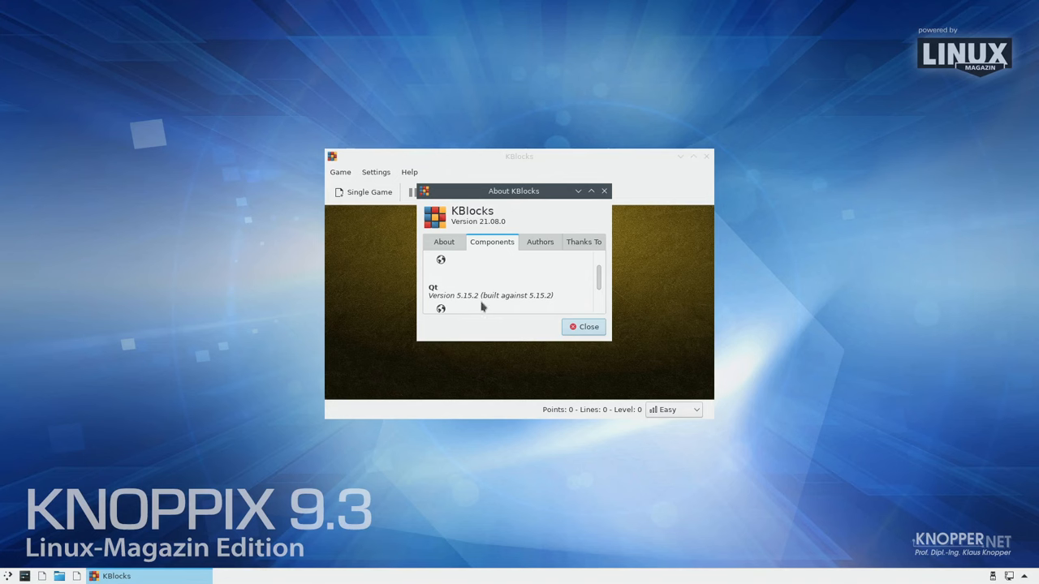
pyautogui.scroll(3)
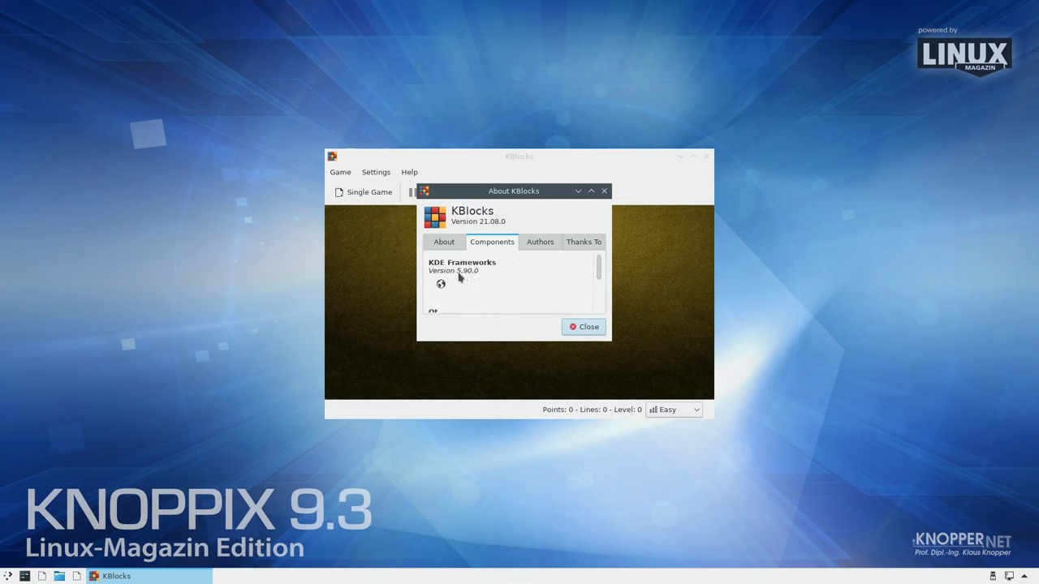
pyautogui.moveTo(467, 278)
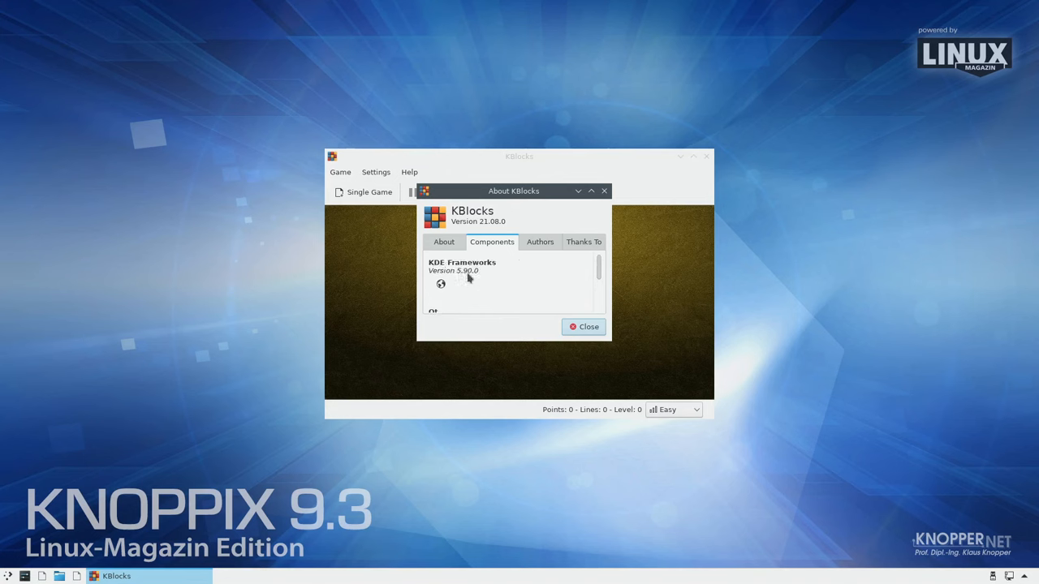
pyautogui.moveTo(492, 278)
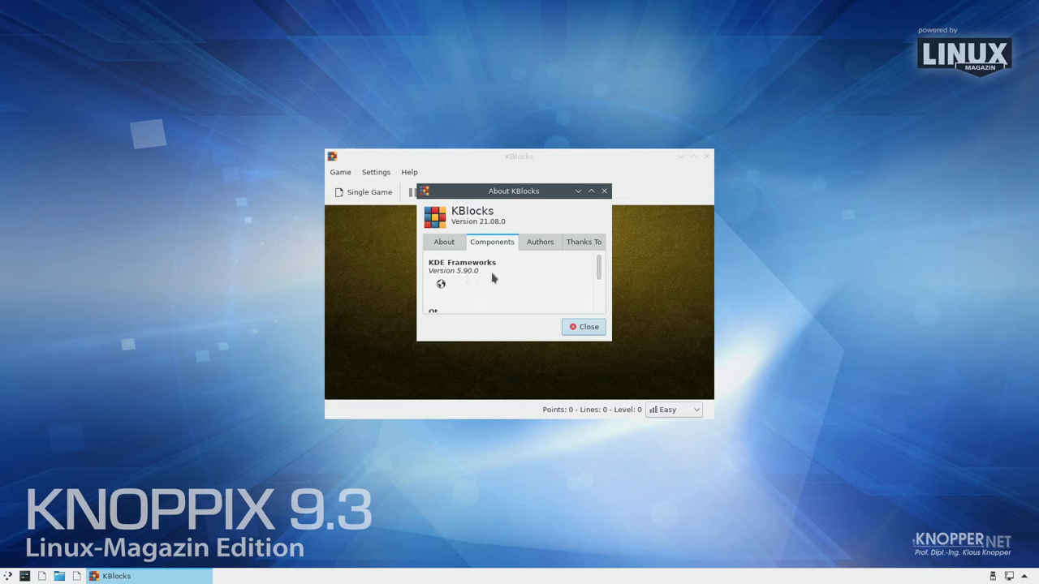